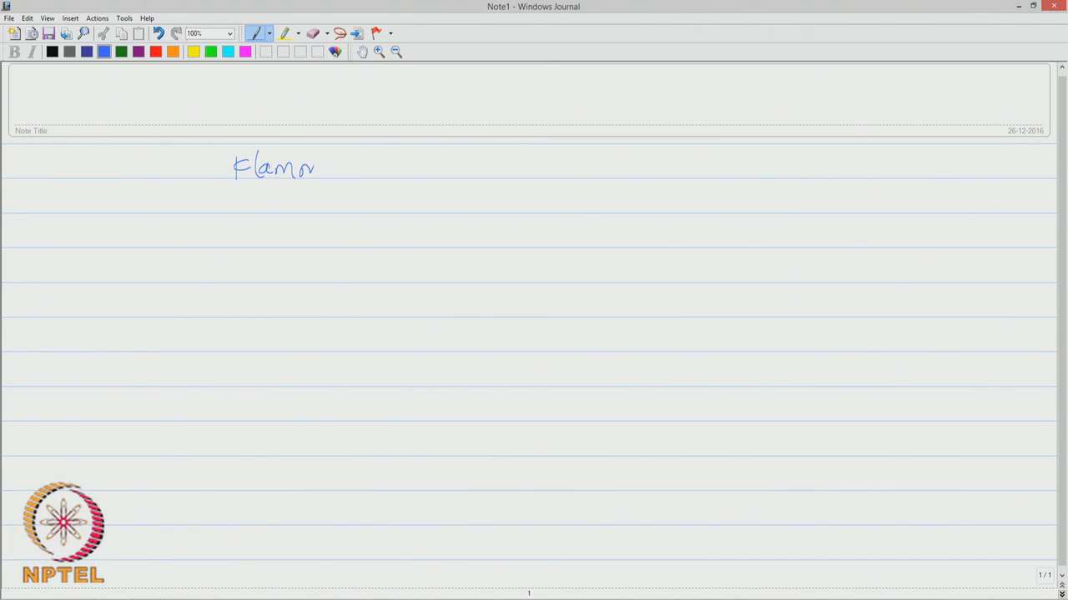
Handwrite the heading 'Flammability limits' with UFL and LFL listed beneath it
drag(317, 167, 367, 167)
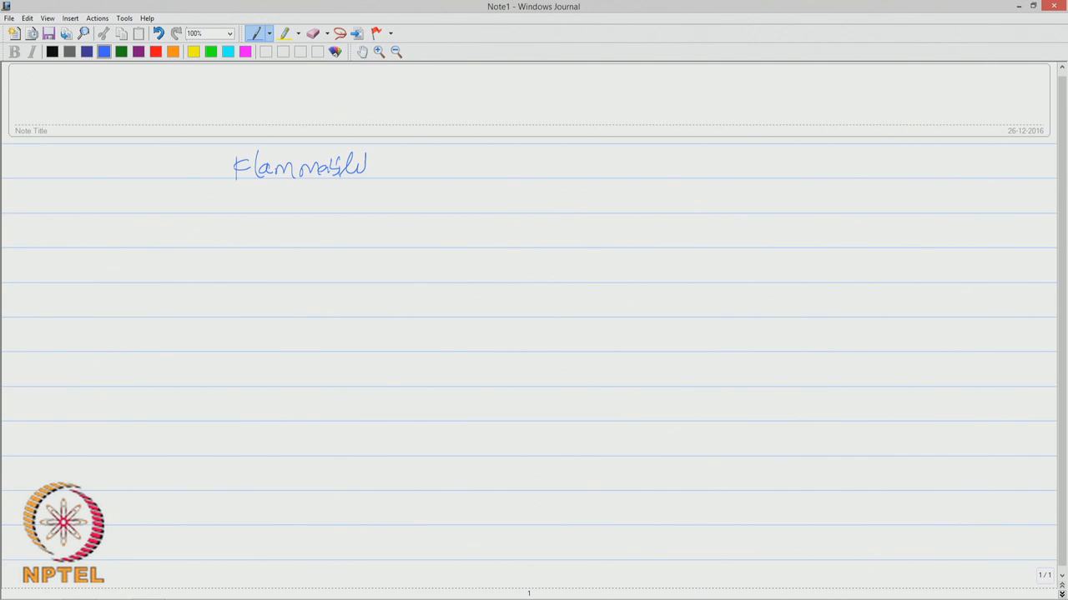
drag(392, 167, 447, 171)
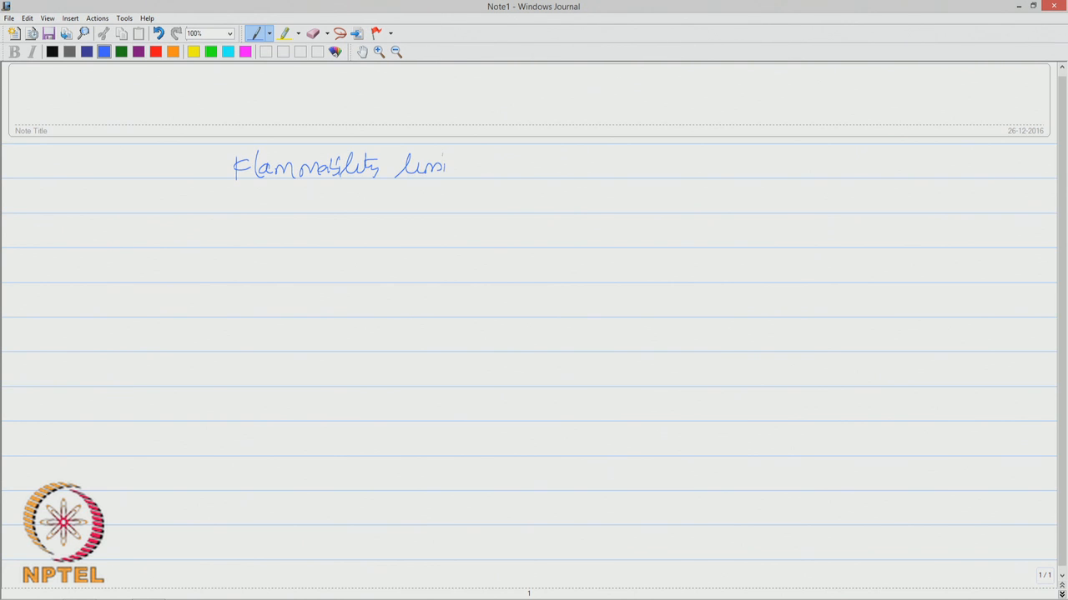
drag(450, 164, 458, 171)
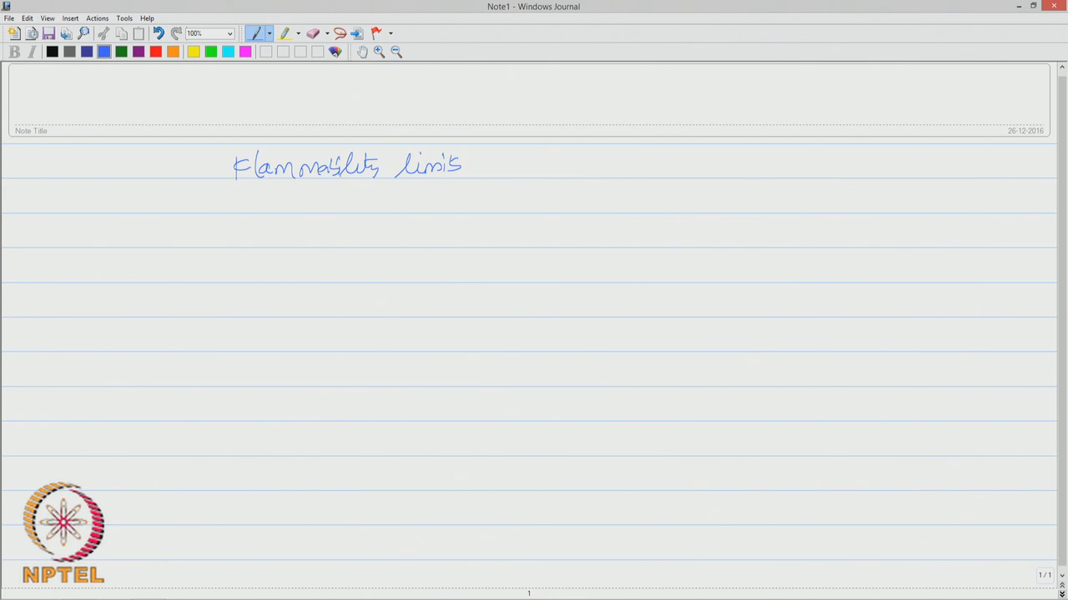
drag(387, 203, 398, 215)
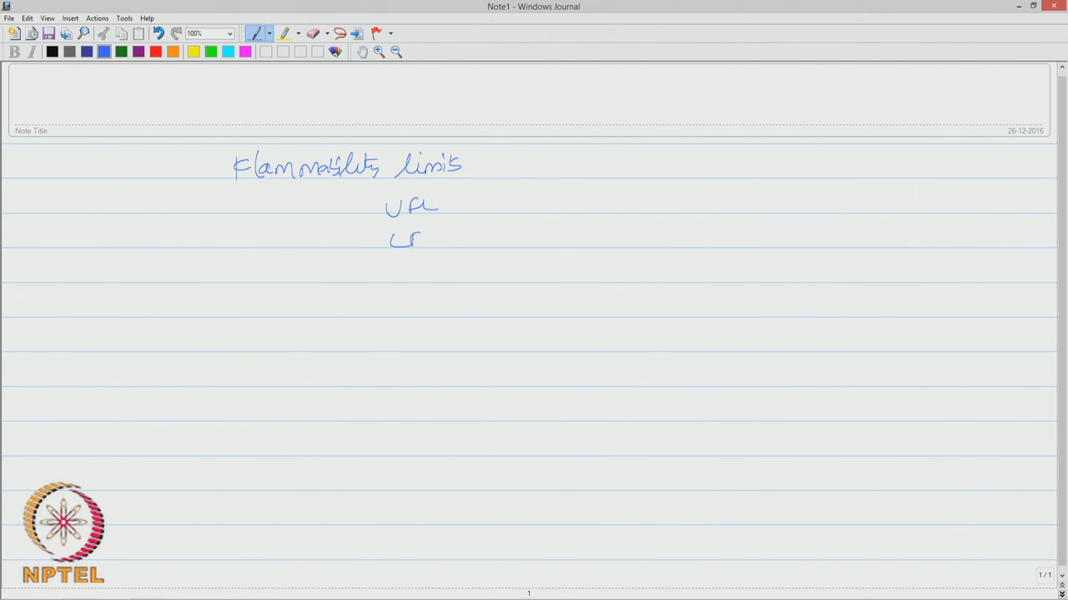
Group UFL and LFL with a double bar and note 'can be estimated' beside them
drag(392, 242, 464, 237)
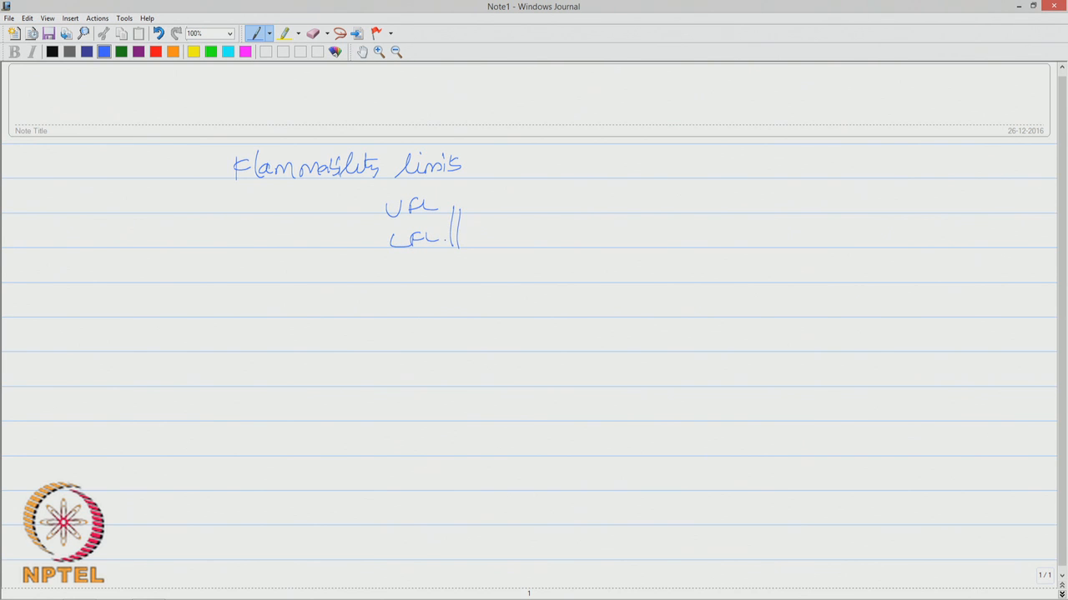
drag(497, 230, 604, 234)
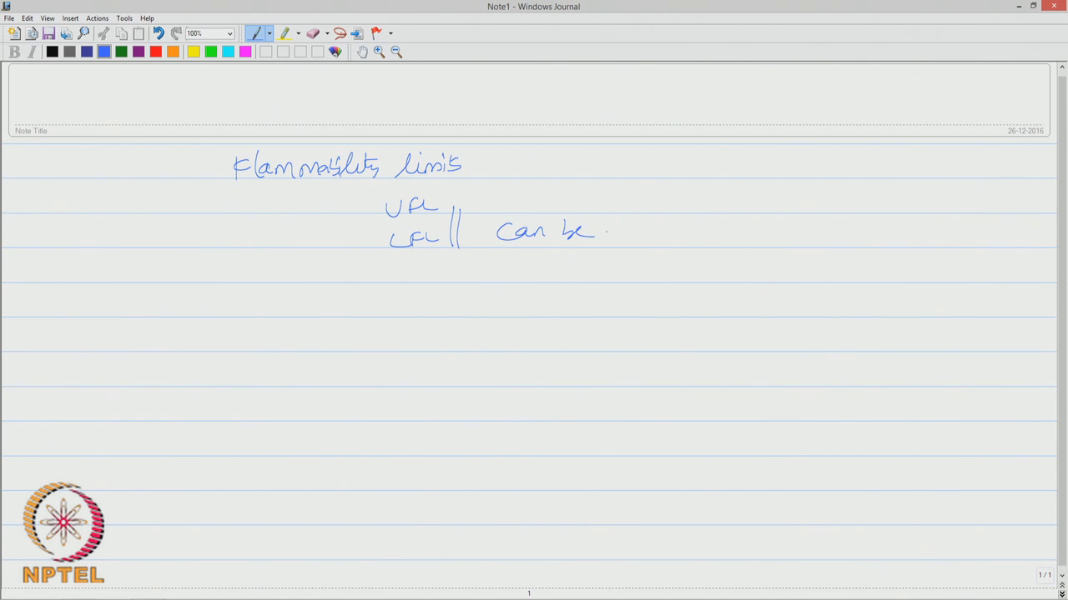
drag(633, 225, 642, 237)
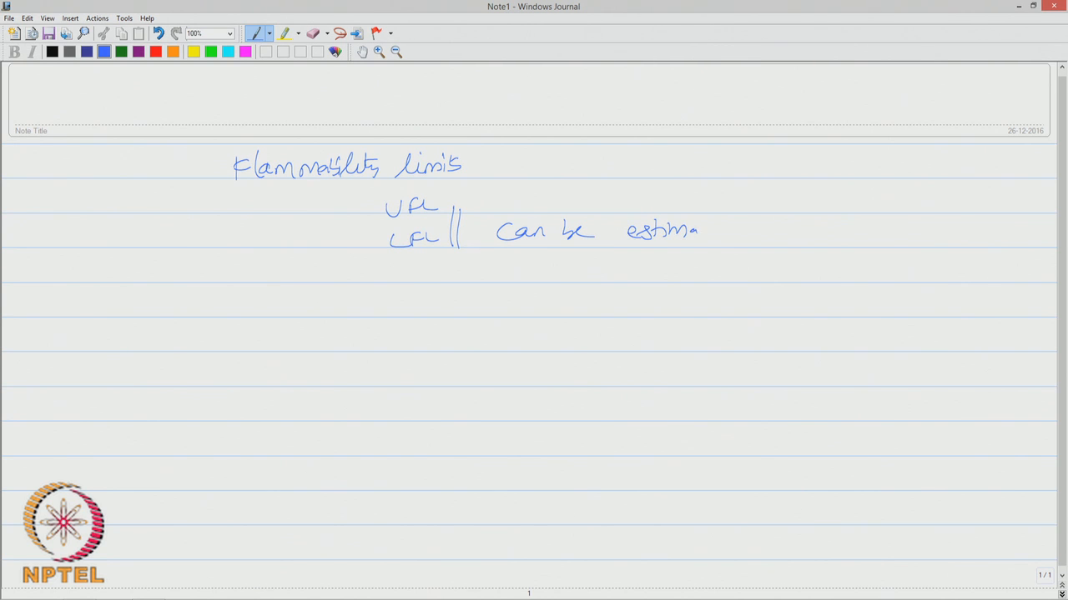
drag(692, 231, 731, 230)
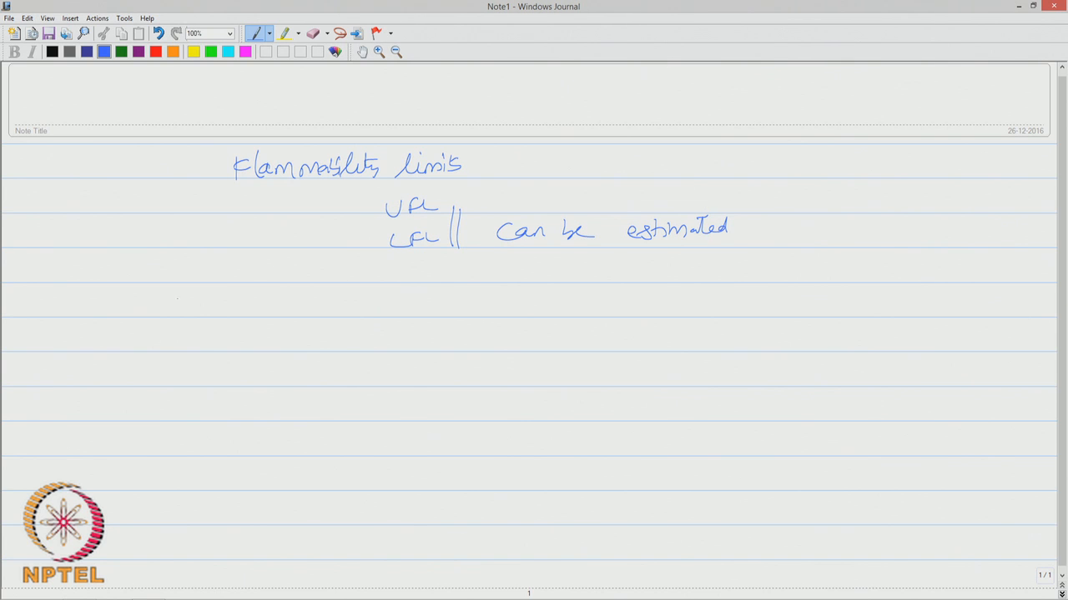
Write '(UFL, LFL) → temperature and pressure' as the dependency note
drag(160, 314, 184, 300)
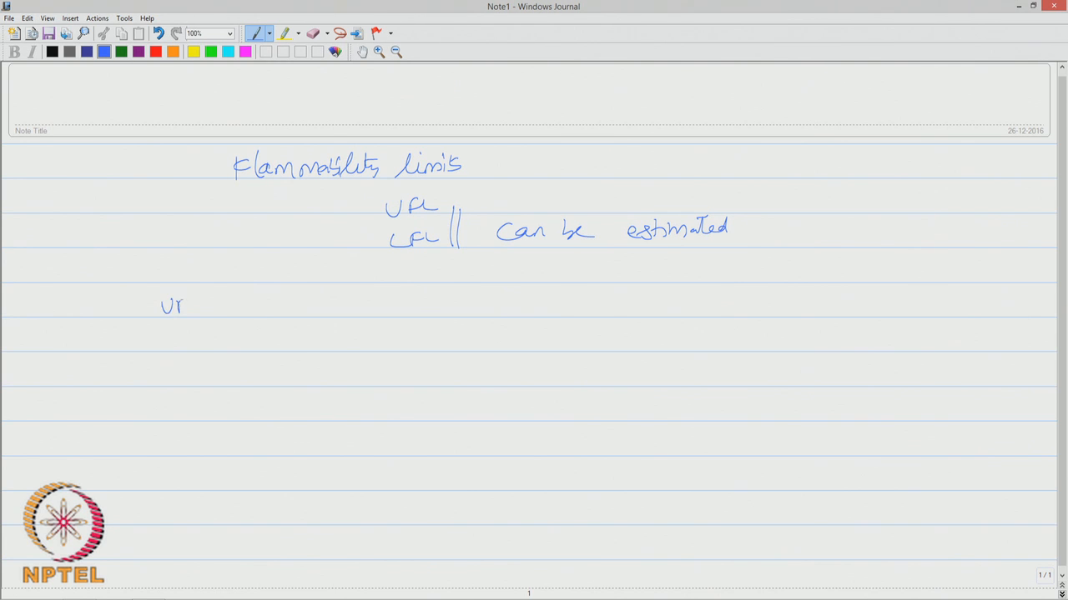
drag(163, 308, 216, 313)
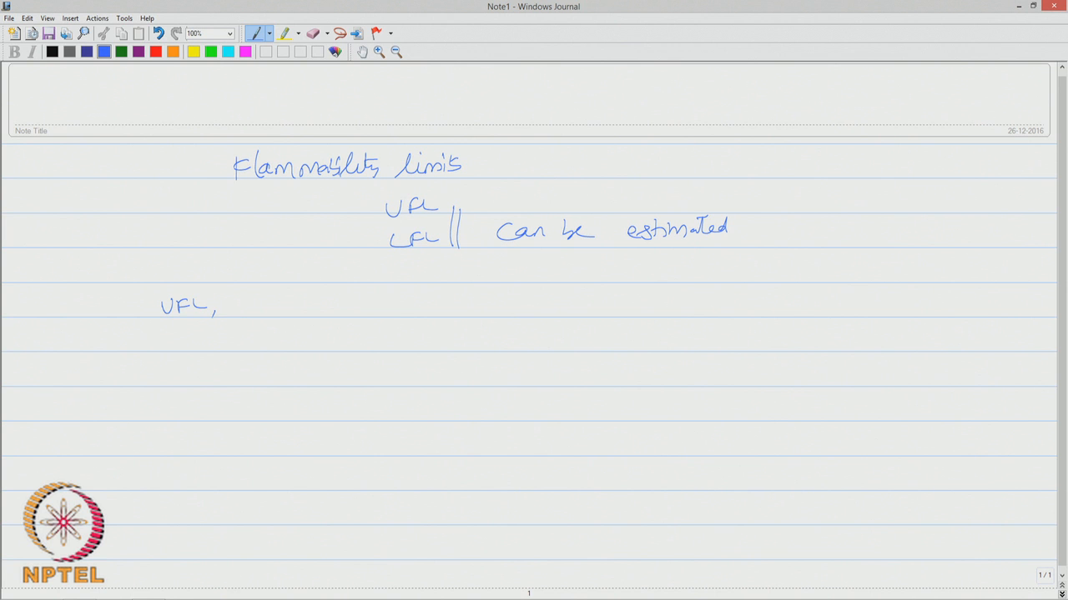
drag(231, 304, 276, 314)
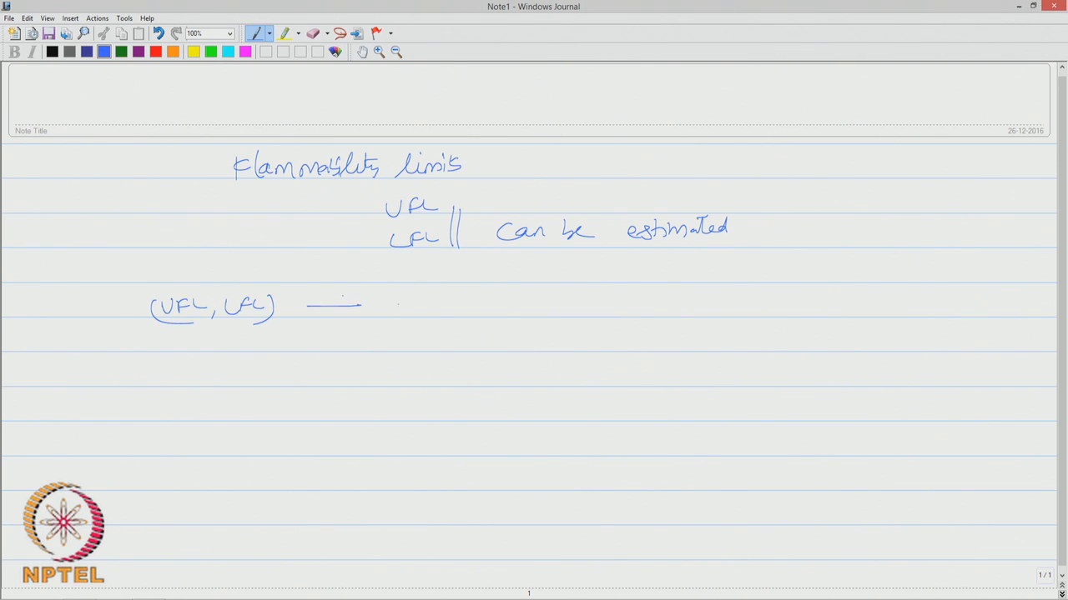
drag(400, 309, 471, 308)
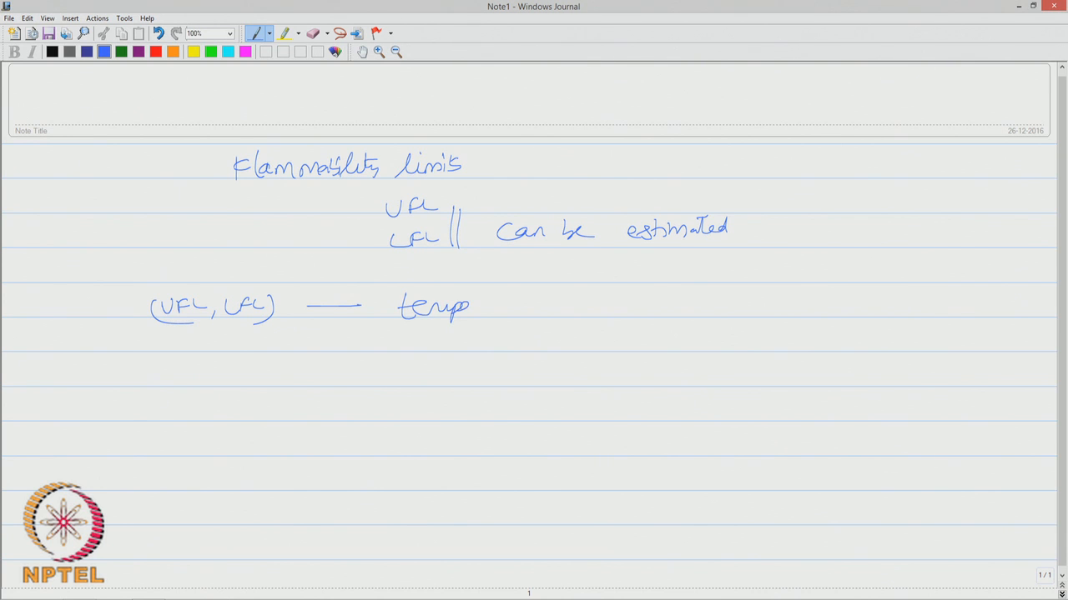
drag(467, 304, 542, 303)
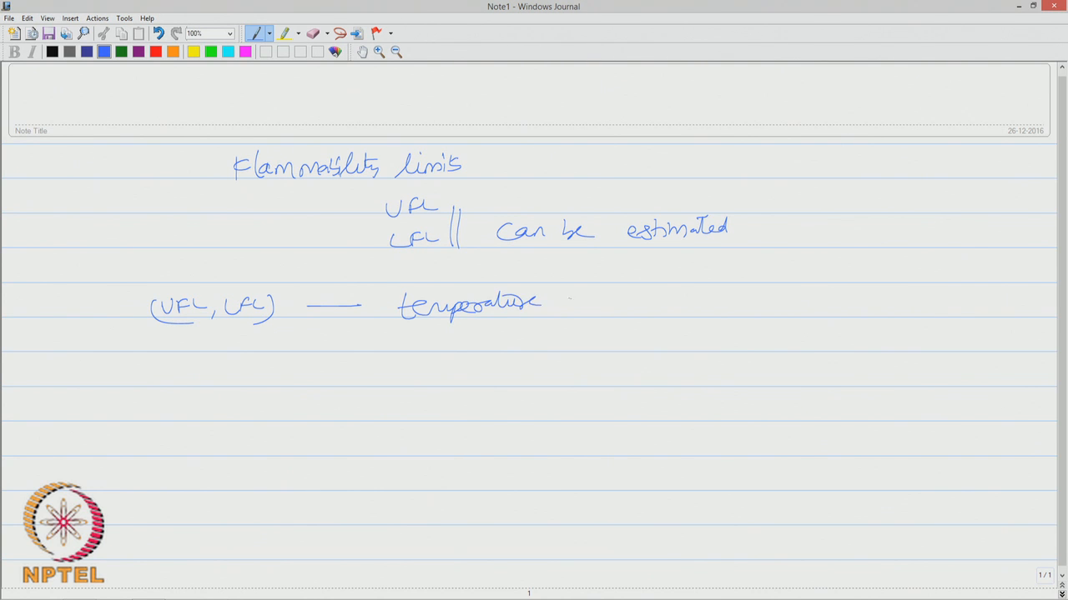
drag(567, 304, 642, 303)
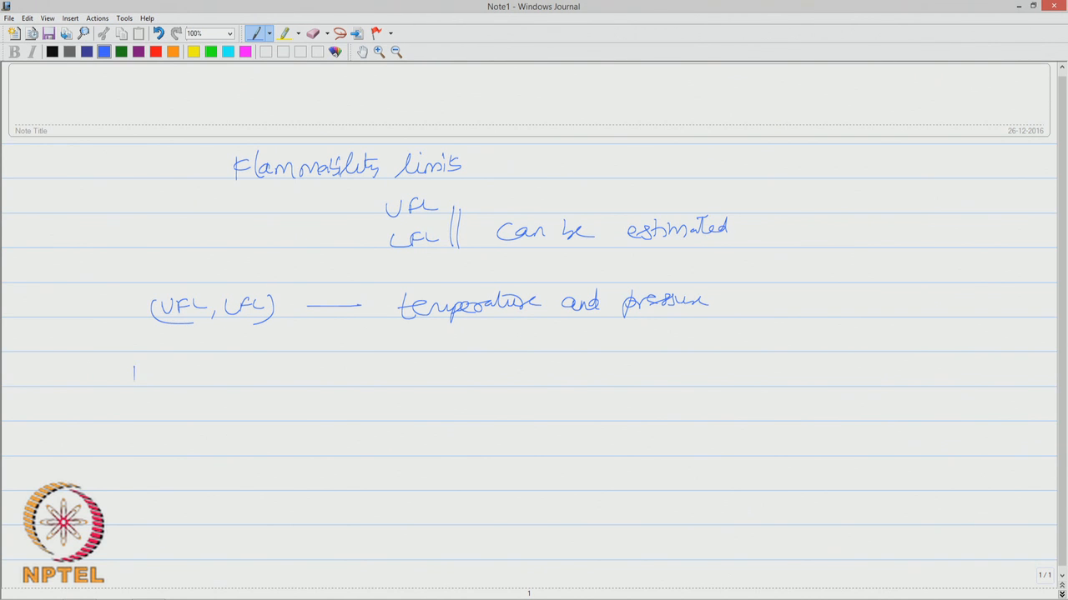
Note '↑T, UFL ↑ LFL ↓' with a double bar and a red comment on increased flammable range
drag(125, 367, 209, 392)
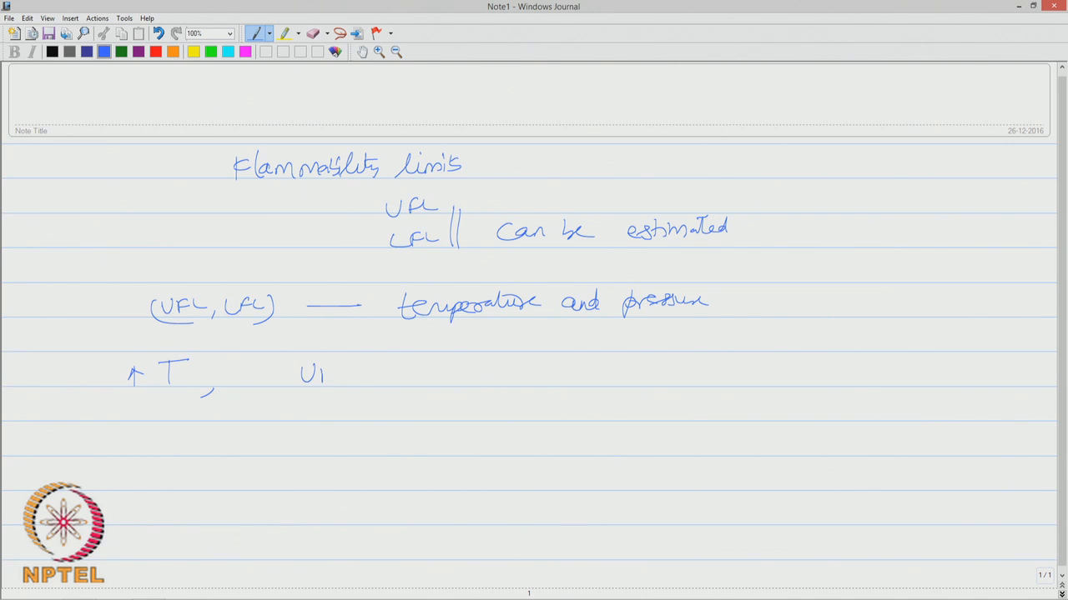
drag(325, 375, 392, 375)
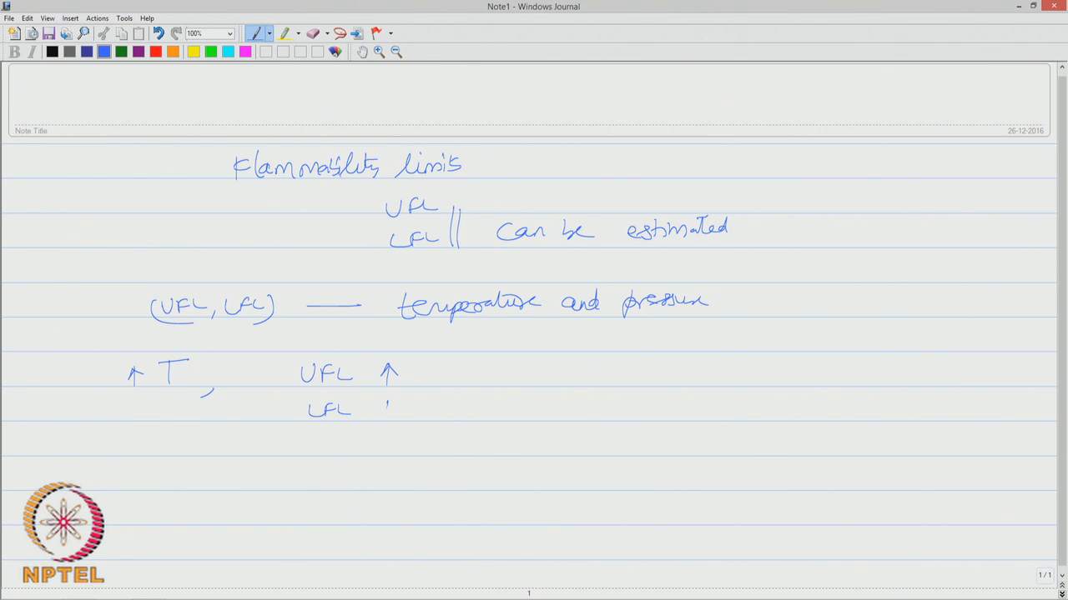
drag(384, 406, 385, 420)
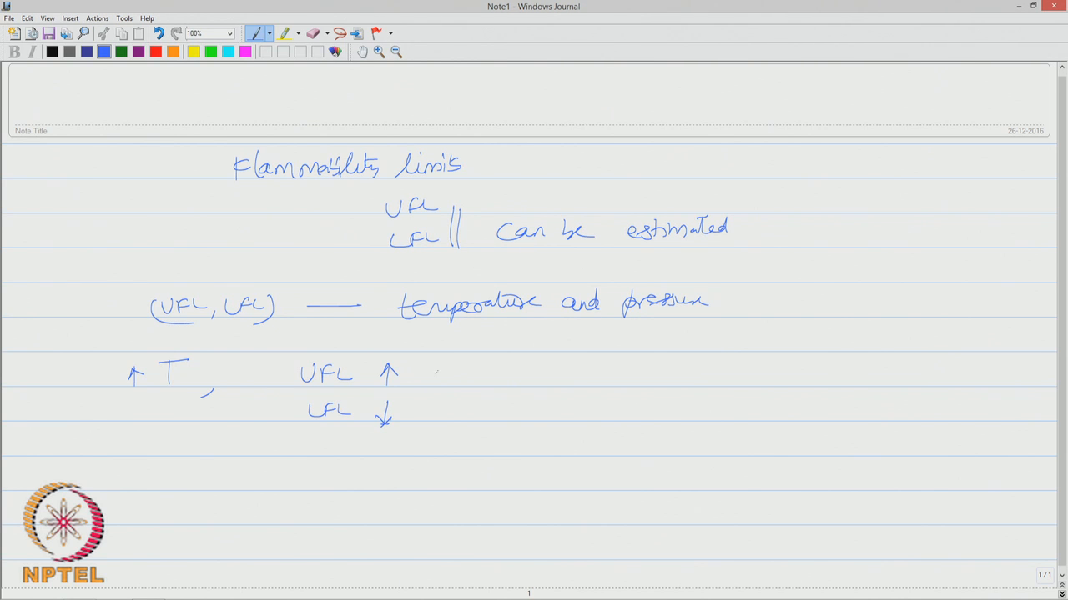
drag(437, 367, 443, 425)
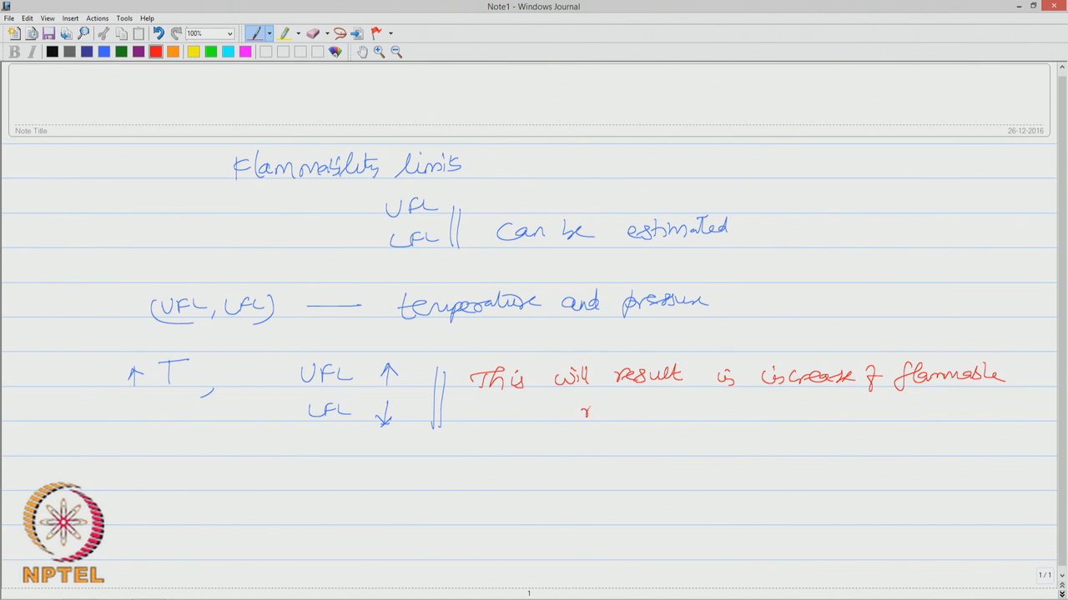
drag(581, 410, 642, 414)
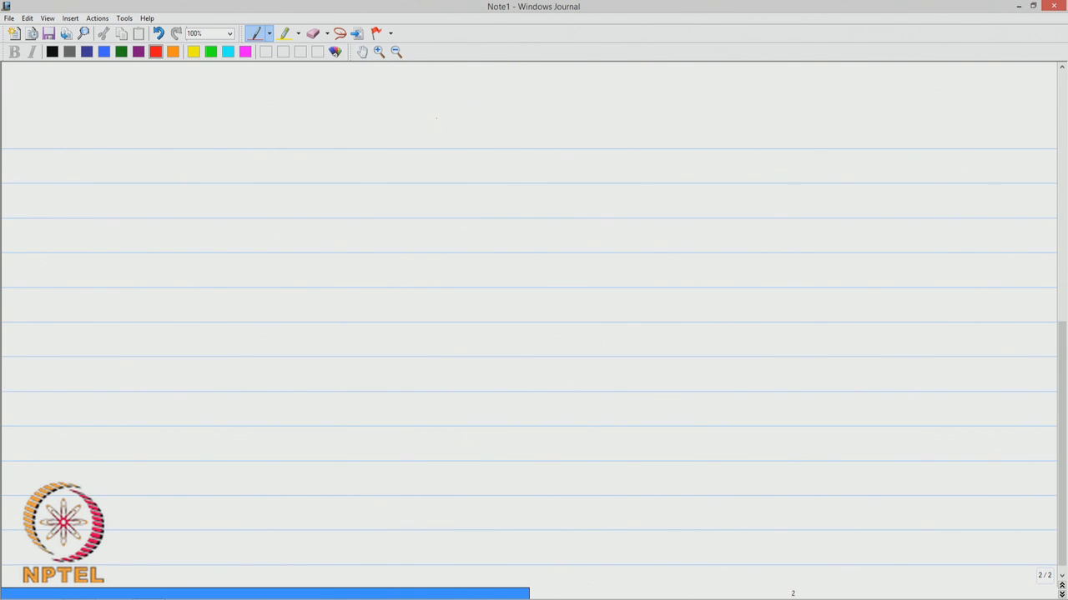
Draw the graph axes with a T arrow and plot the initial UFL and LFL limit lines
drag(437, 120, 433, 399)
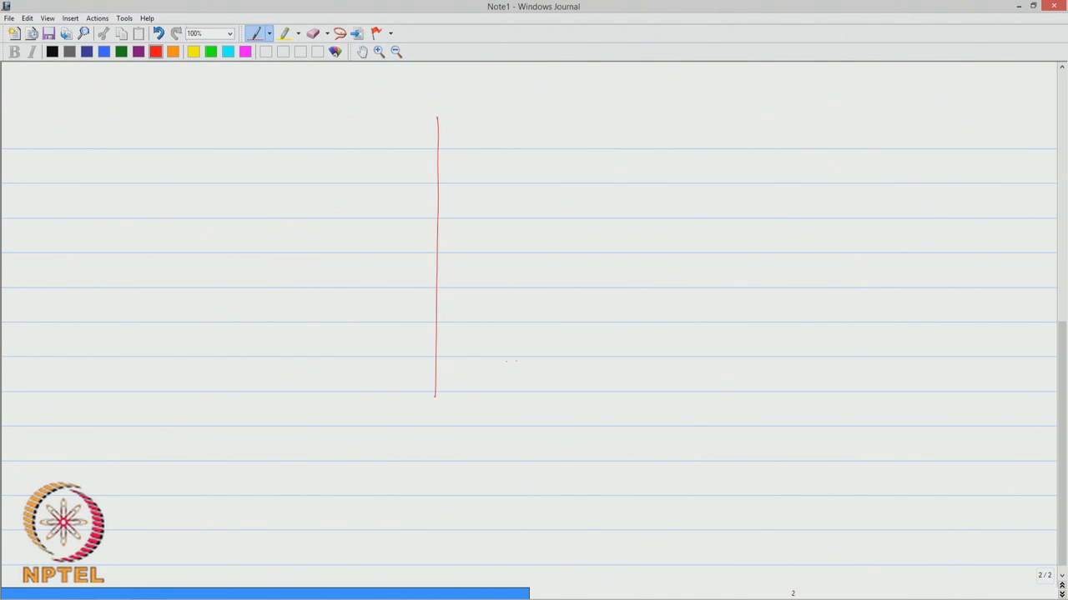
drag(397, 361, 613, 360)
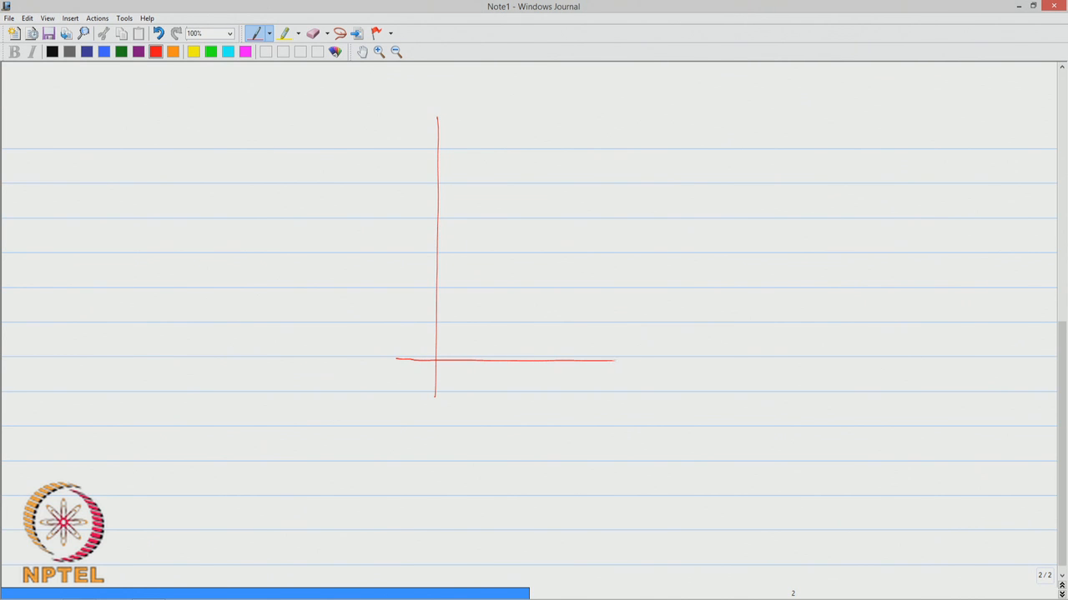
drag(616, 360, 781, 357)
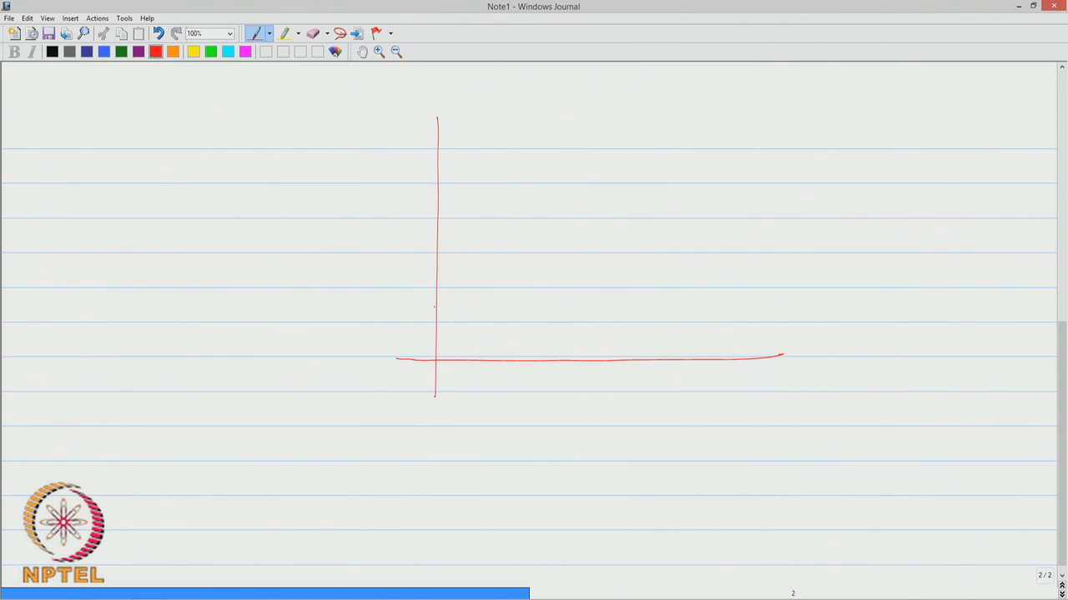
drag(434, 307, 650, 324)
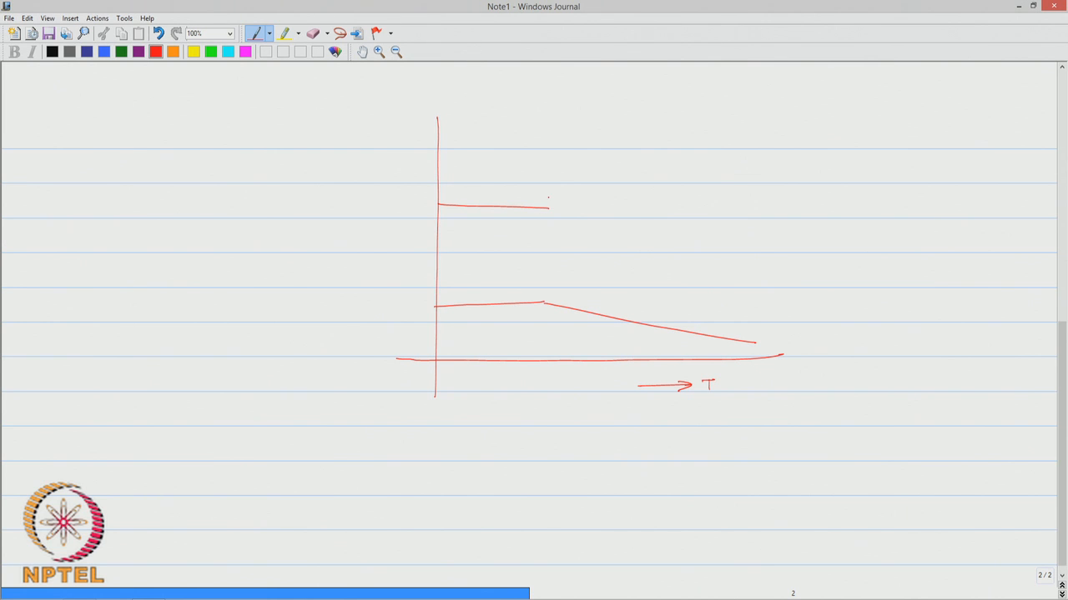
Extend UFL rising steeply, label UFL and LFL, bracket the flammable region, and return to blue ink
drag(547, 209, 623, 210)
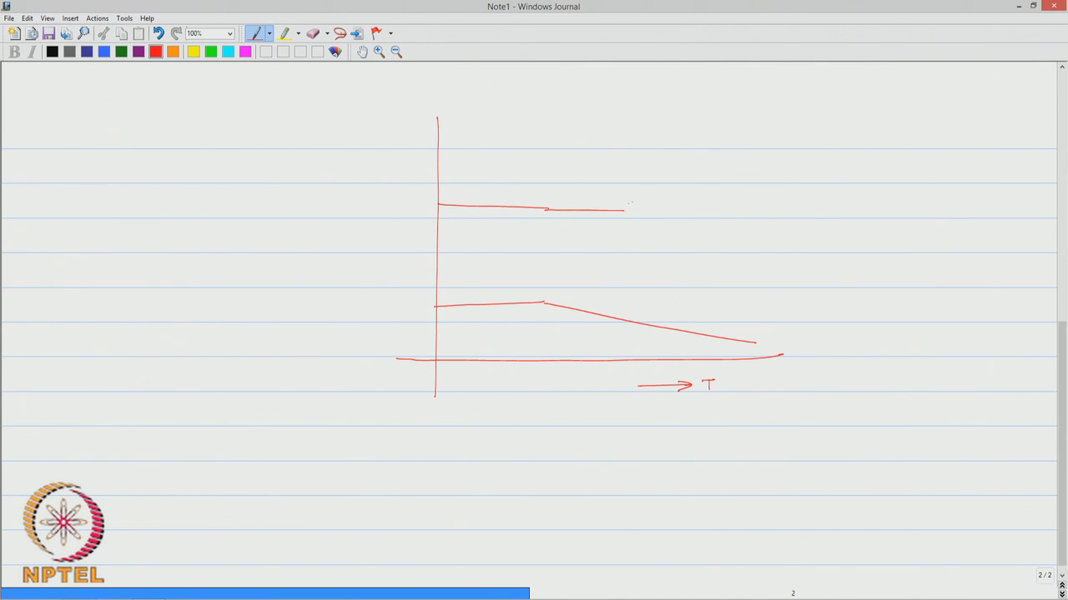
drag(621, 209, 821, 90)
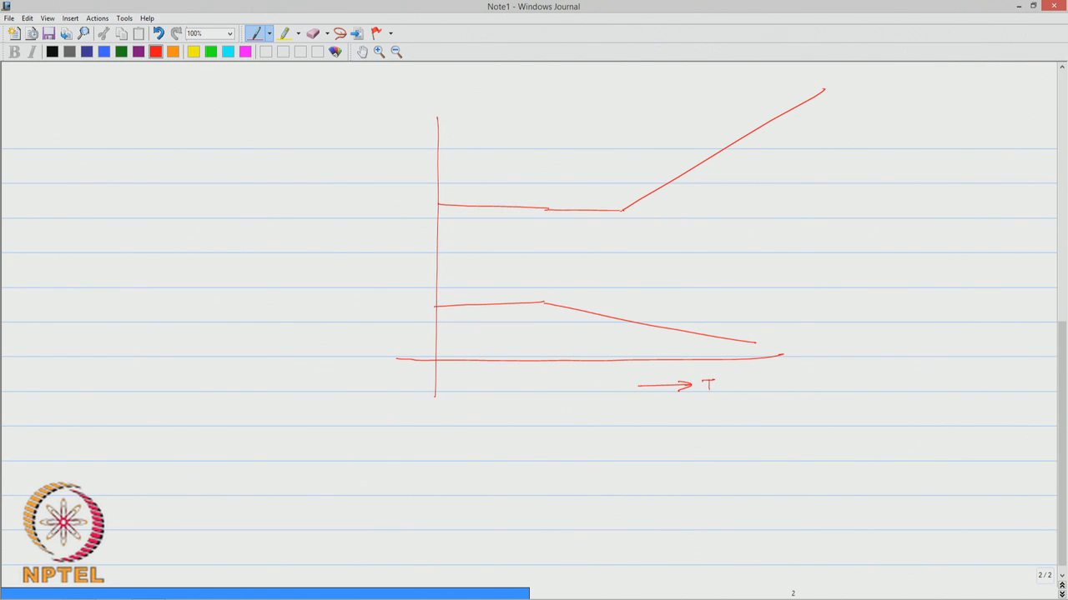
drag(387, 199, 400, 209)
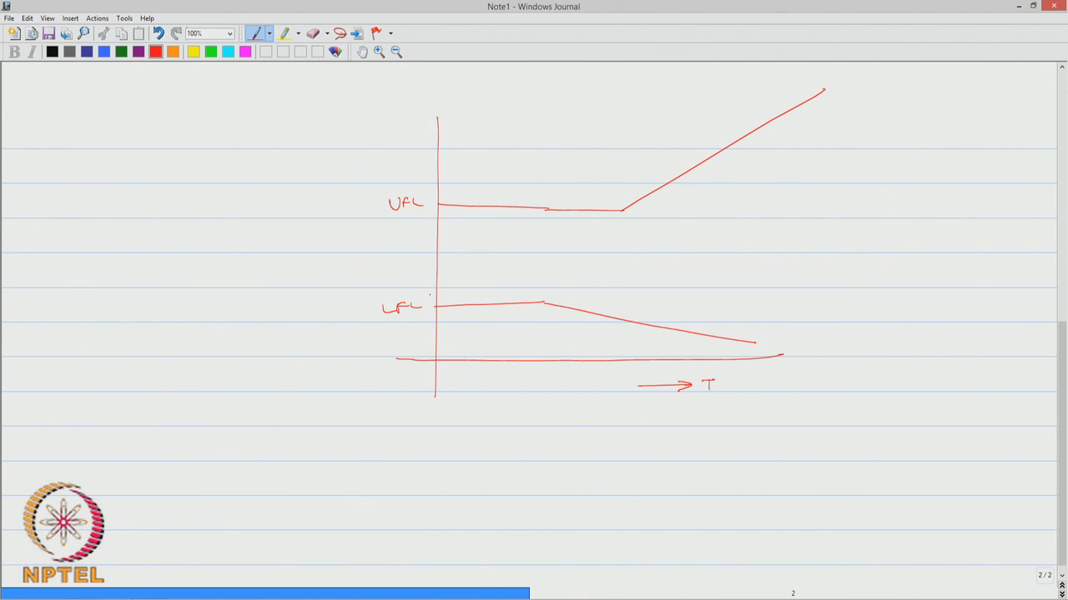
drag(850, 192, 898, 292)
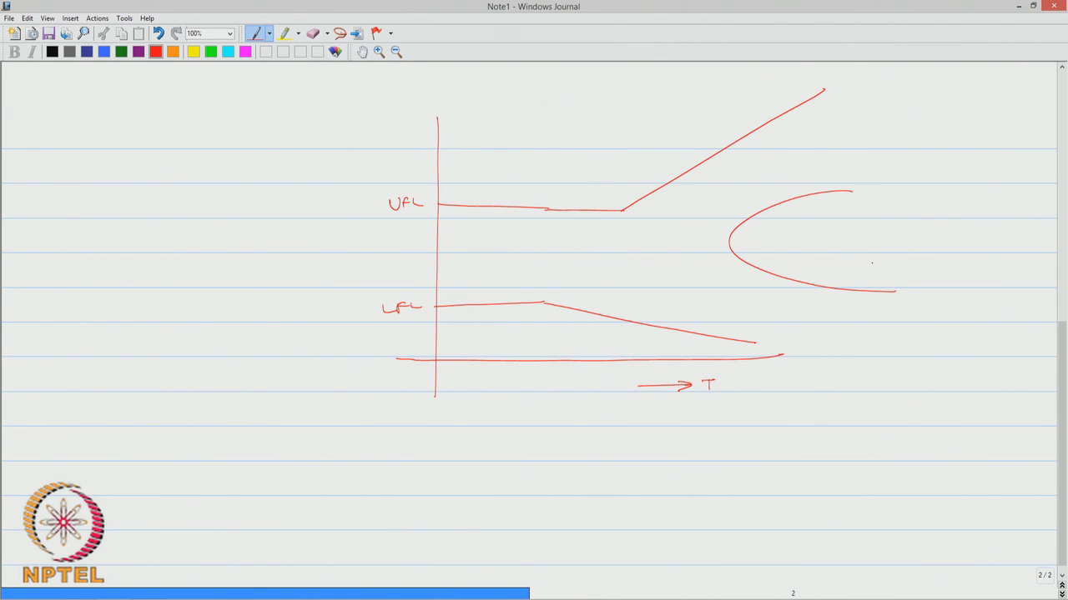
drag(825, 87, 864, 142)
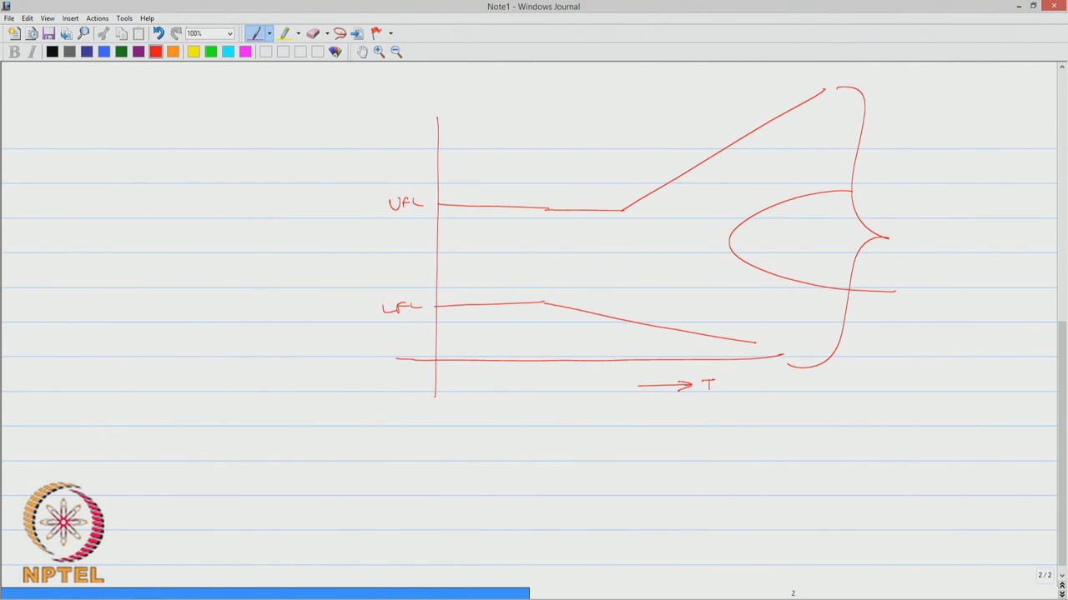
click(103, 51)
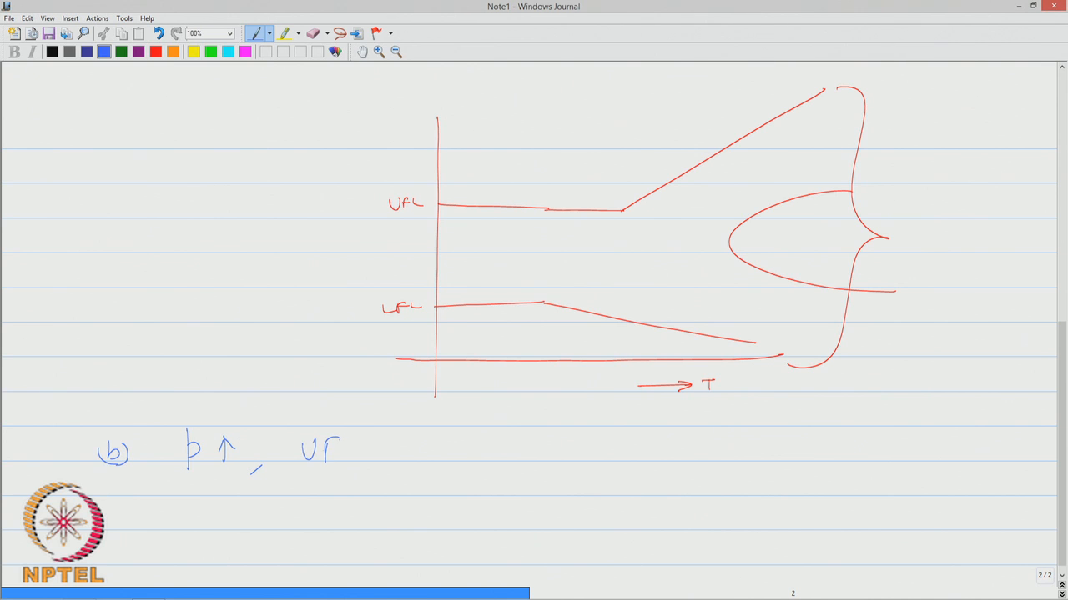
Write 'p↑, UFL↑, but LFL doesn't change' and underline LFL
drag(334, 450, 401, 450)
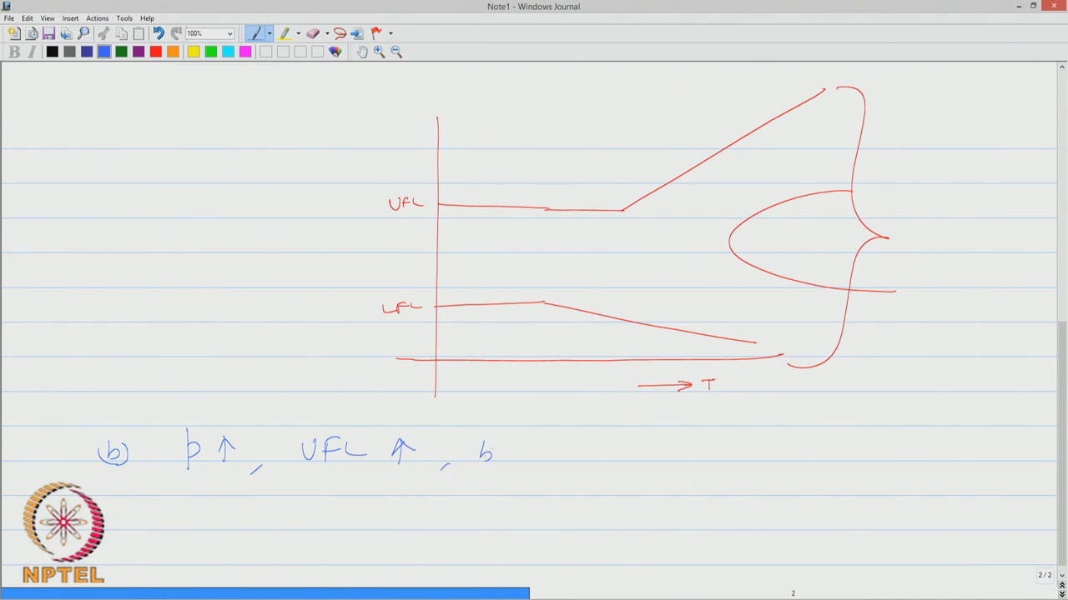
text(but LFL)
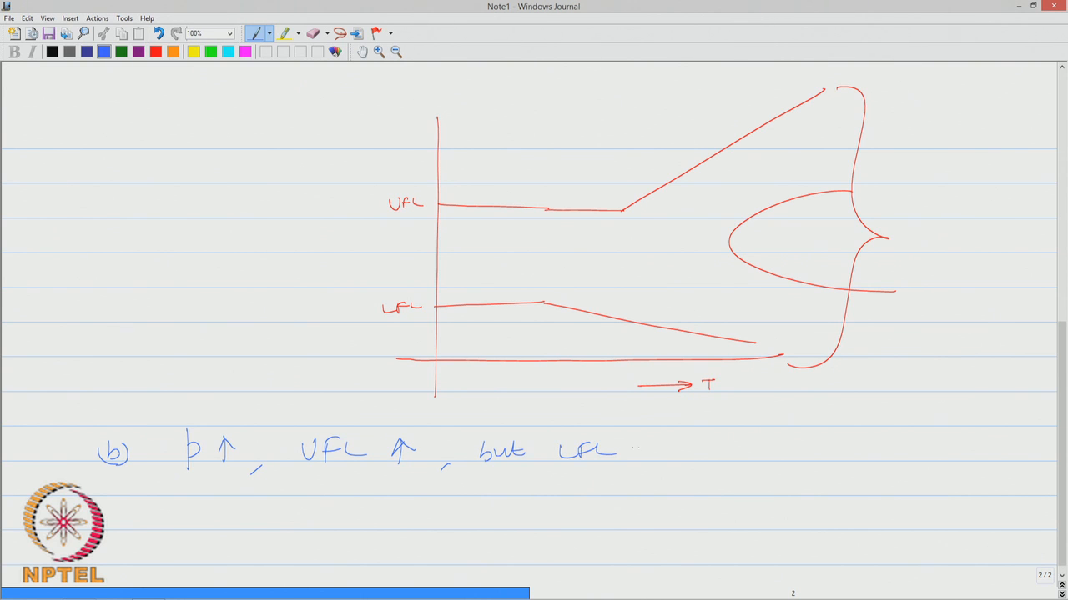
drag(634, 450, 698, 454)
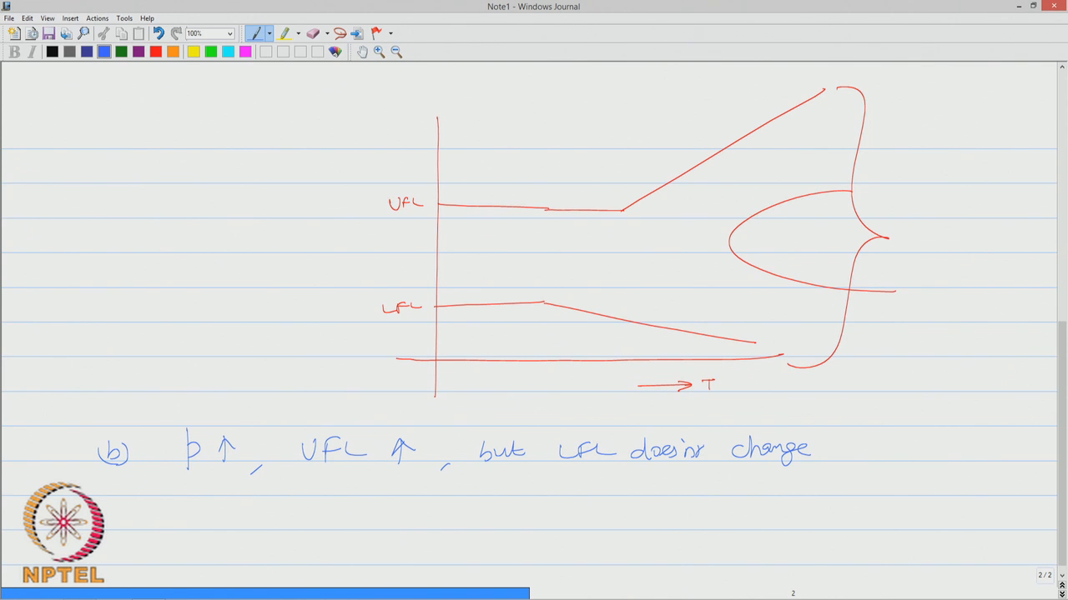
drag(564, 469, 593, 469)
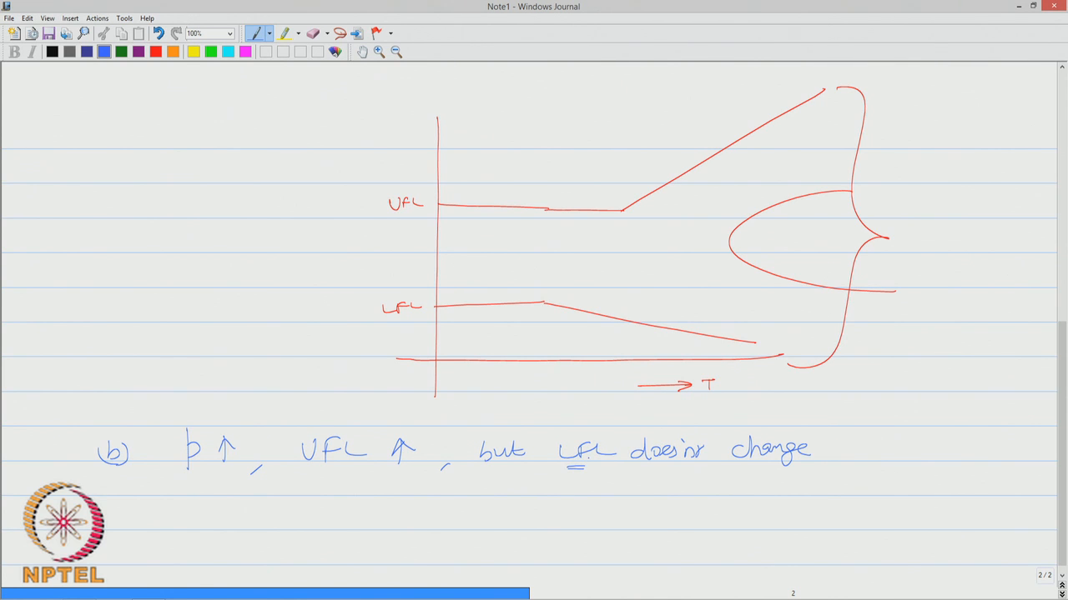
Write equation (2): (UFL)p = UFL + 20.6(log p + 1), with p the pressure
drag(250, 514, 237, 534)
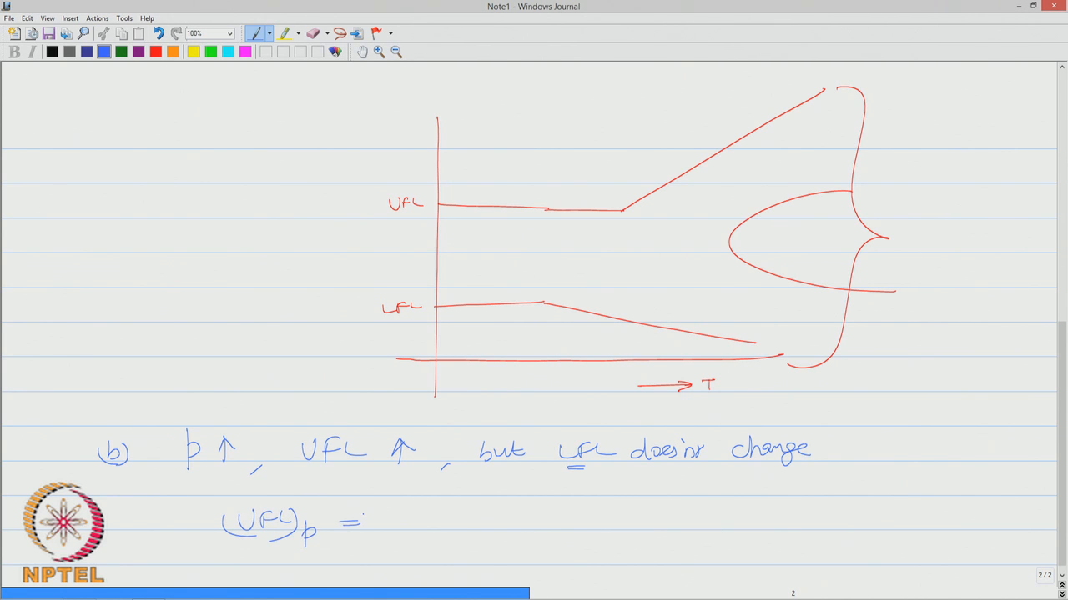
text(UFL)
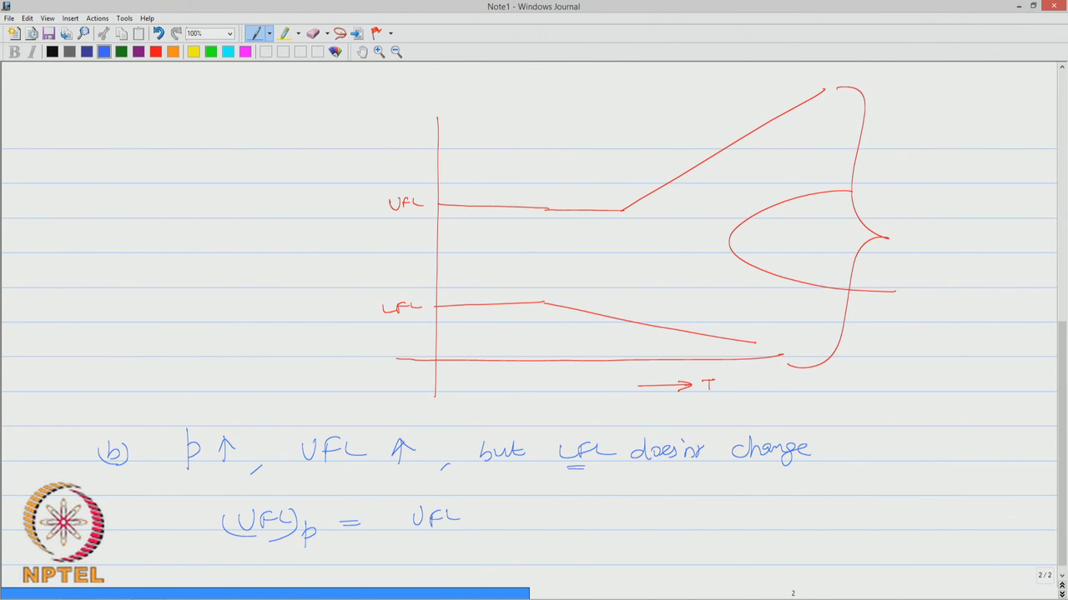
click(492, 513)
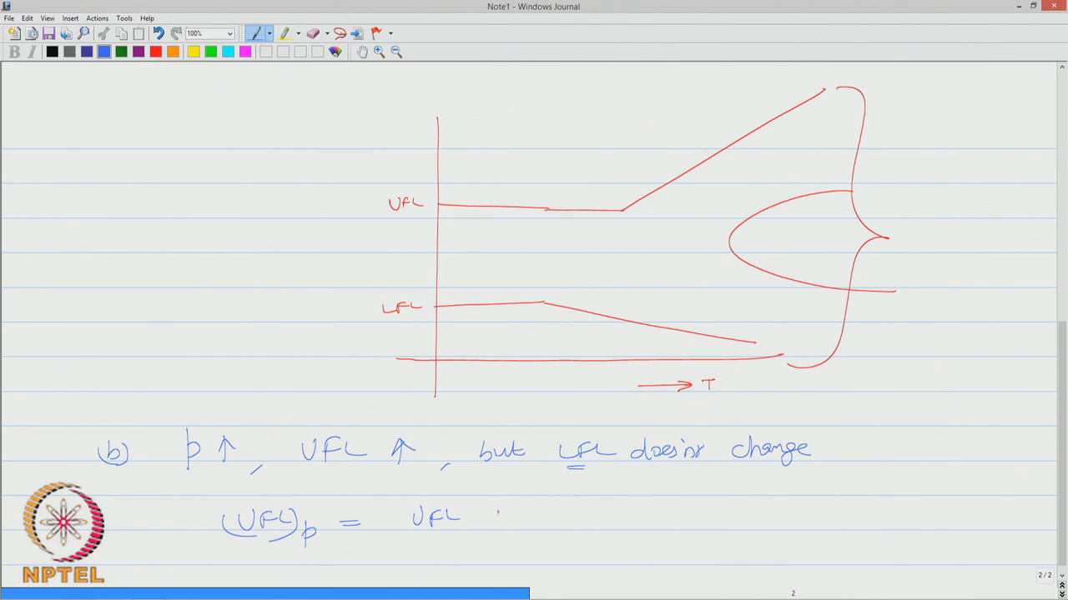
drag(467, 517, 581, 517)
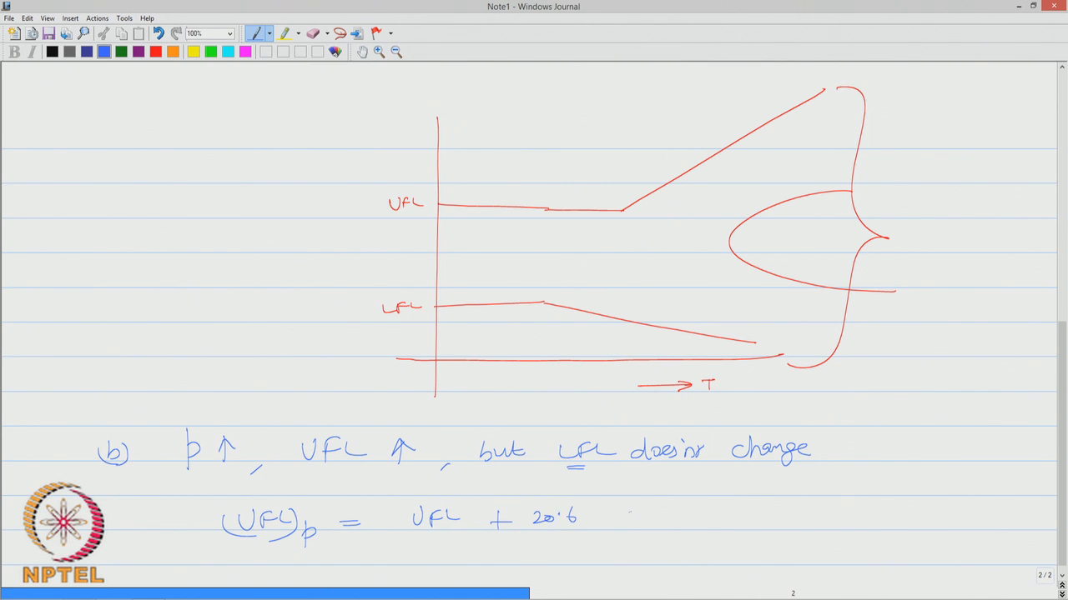
drag(608, 534, 654, 517)
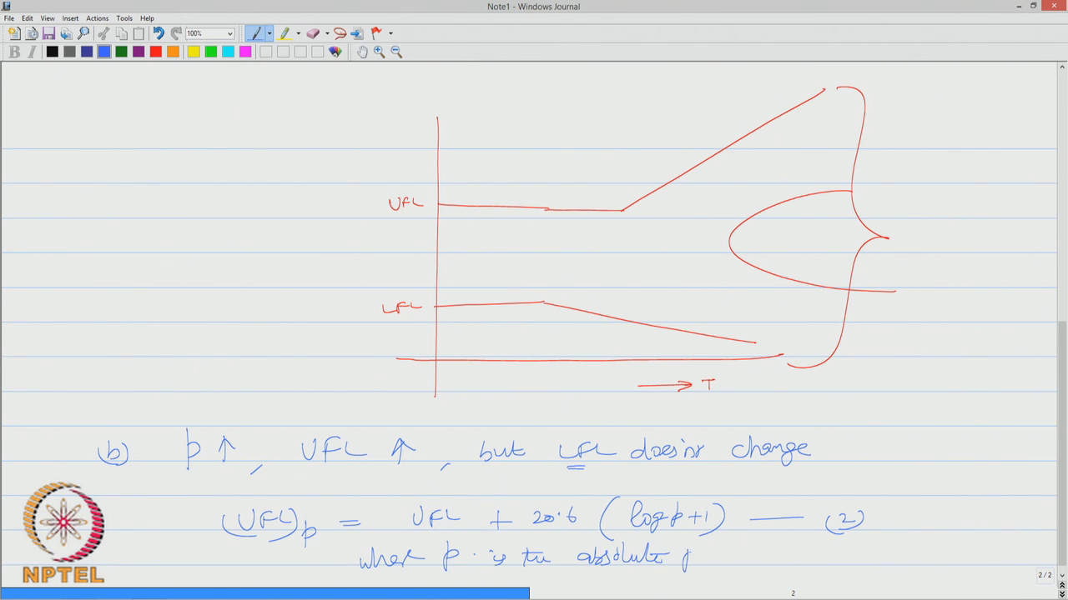
text(pressur)
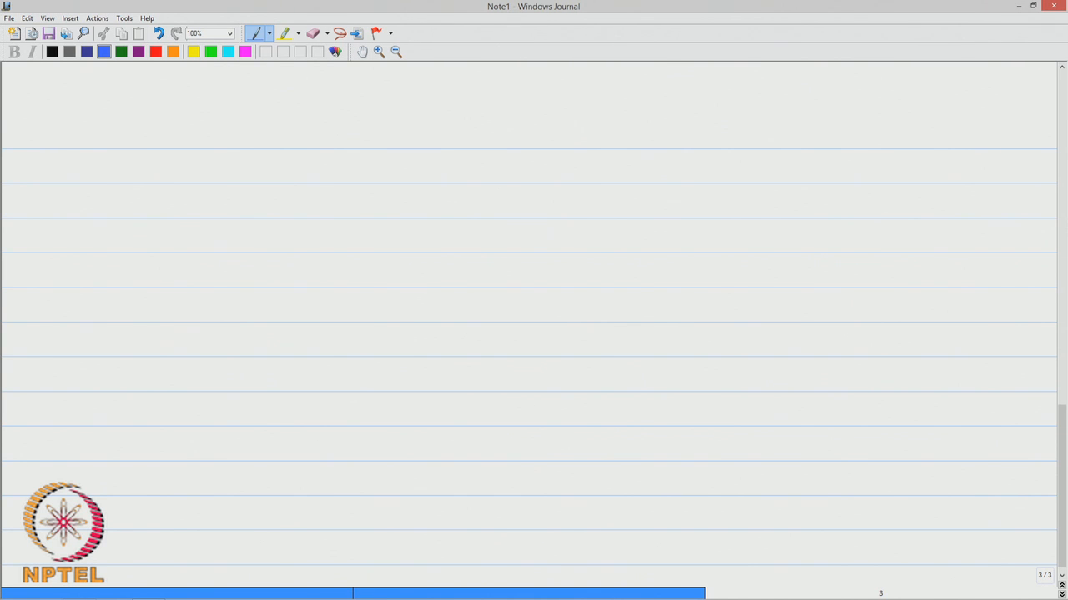
Write and underline the 'Ignition Energy' heading and begin defining Minimum Ignition Energy (MIE)
drag(165, 143, 202, 135)
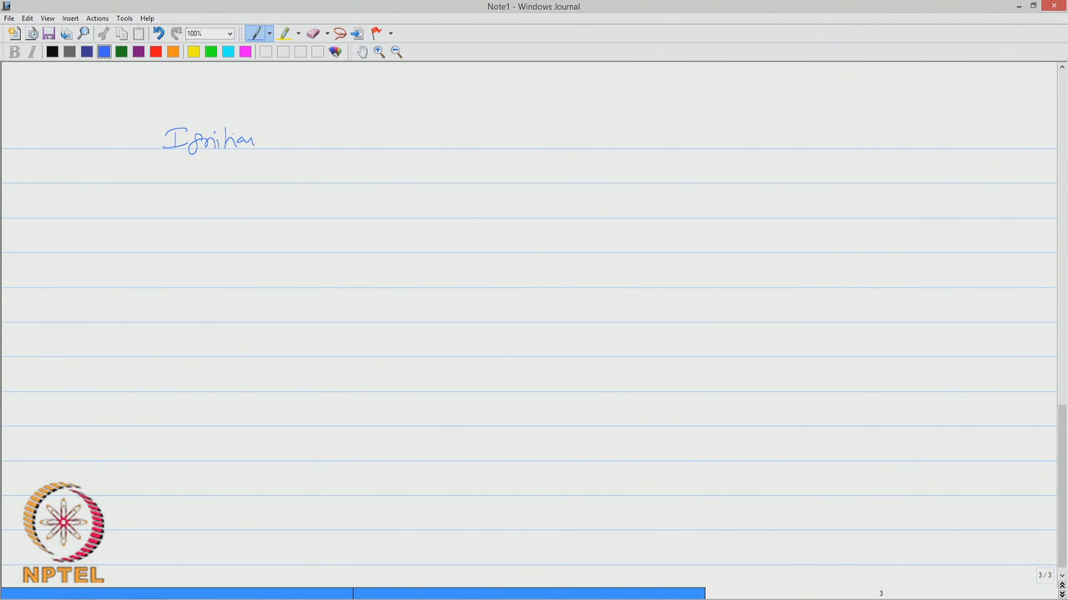
drag(284, 137, 341, 137)
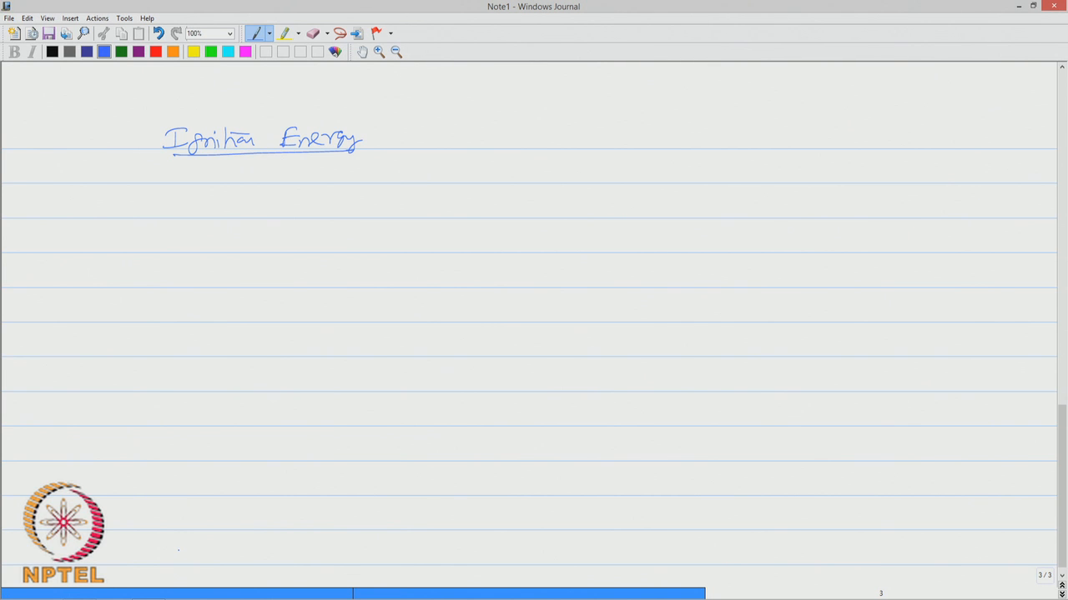
drag(359, 170, 442, 175)
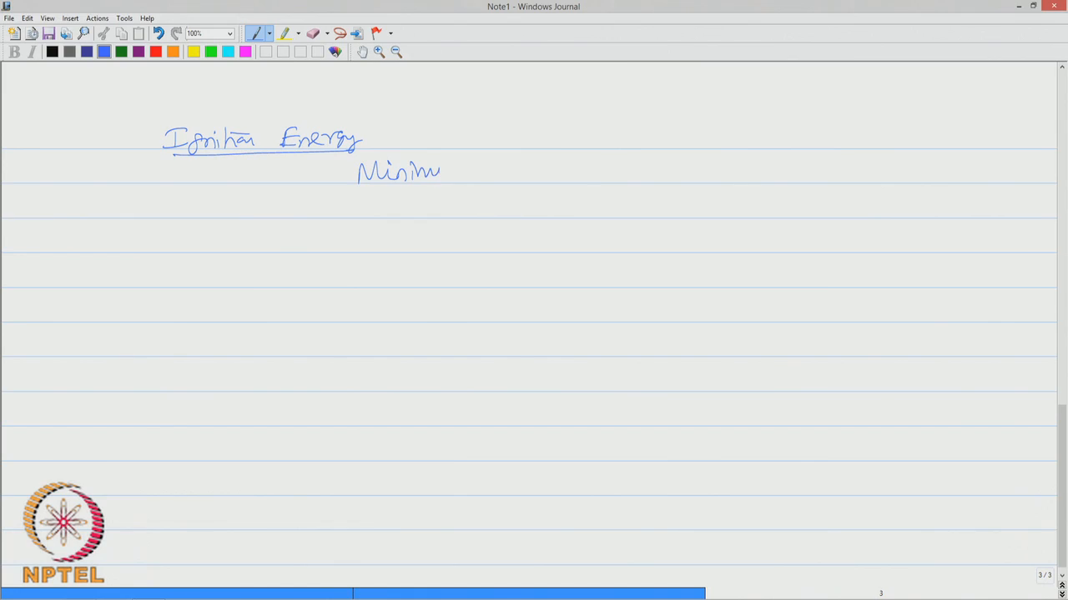
drag(417, 172, 500, 171)
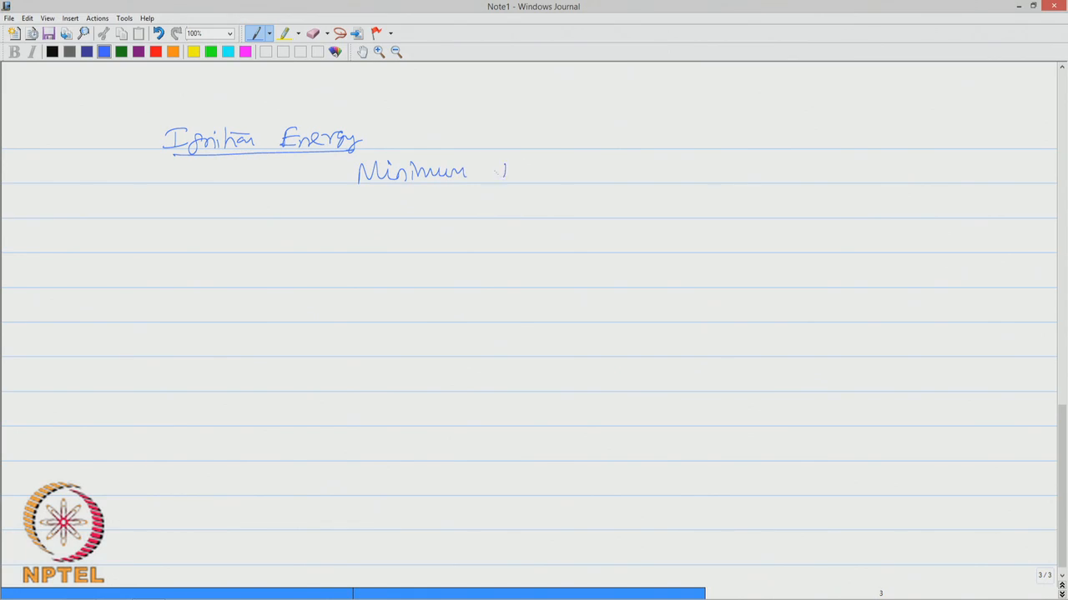
drag(492, 170, 564, 171)
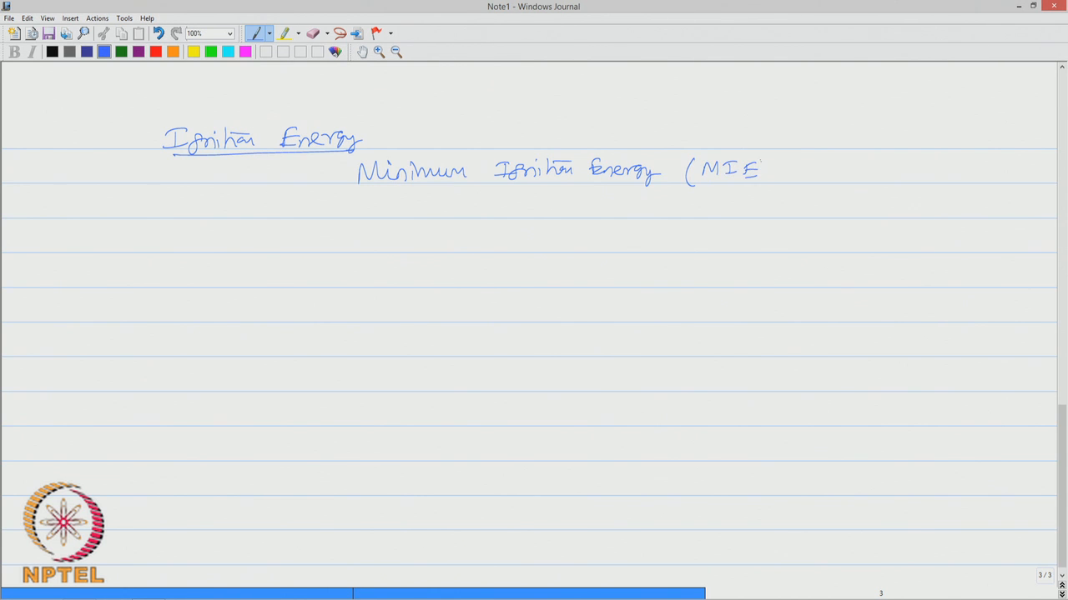
drag(758, 163, 768, 184)
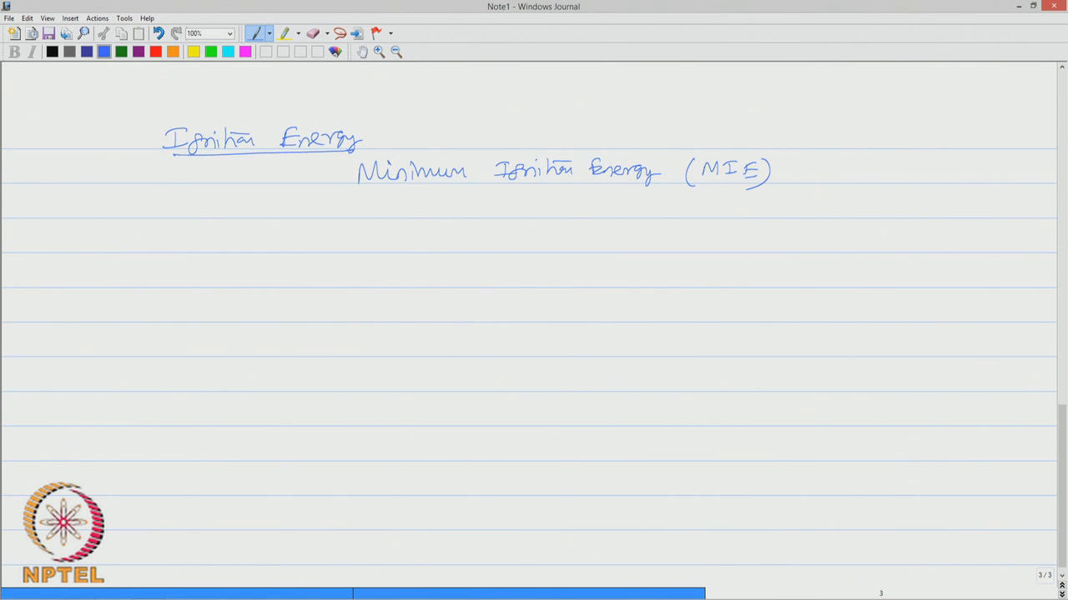
Finish the first bullet: MIE initiates the combustion reaction of hydrocarbons
drag(793, 170, 871, 176)
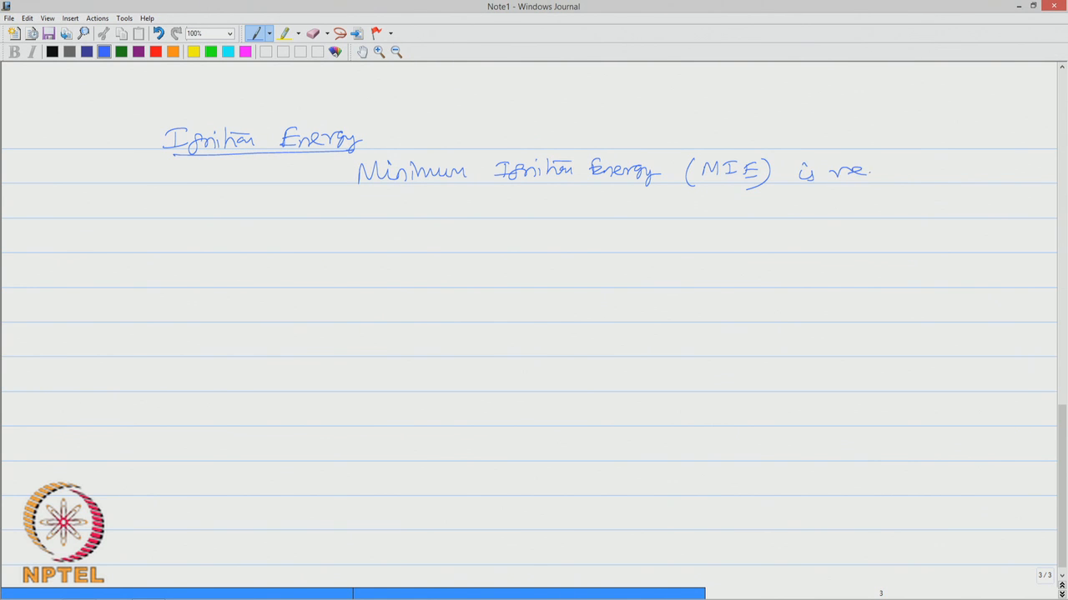
drag(850, 170, 935, 171)
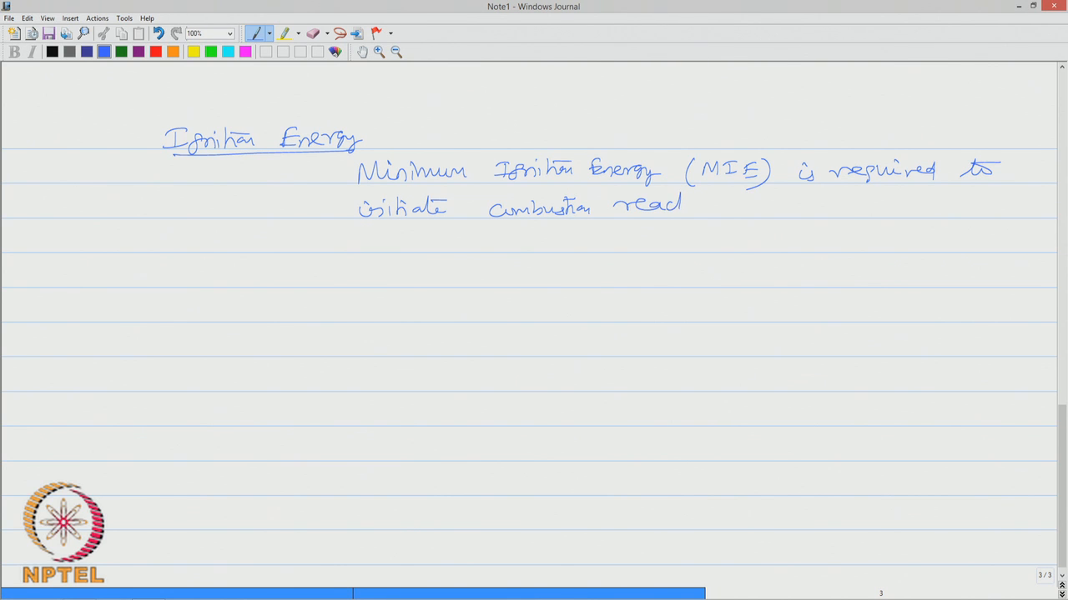
drag(684, 204, 792, 203)
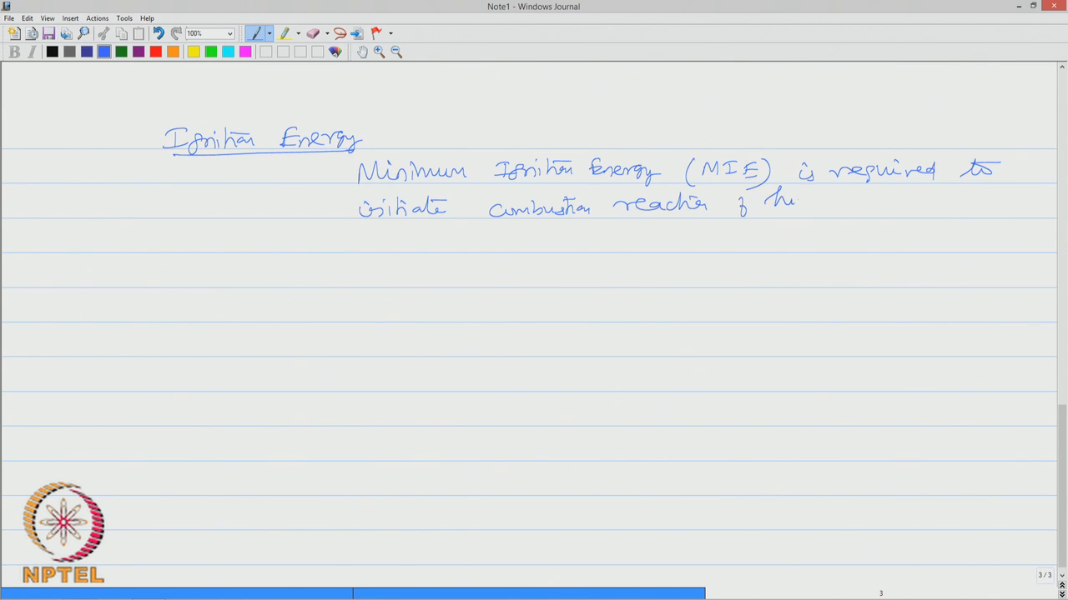
drag(767, 201, 859, 204)
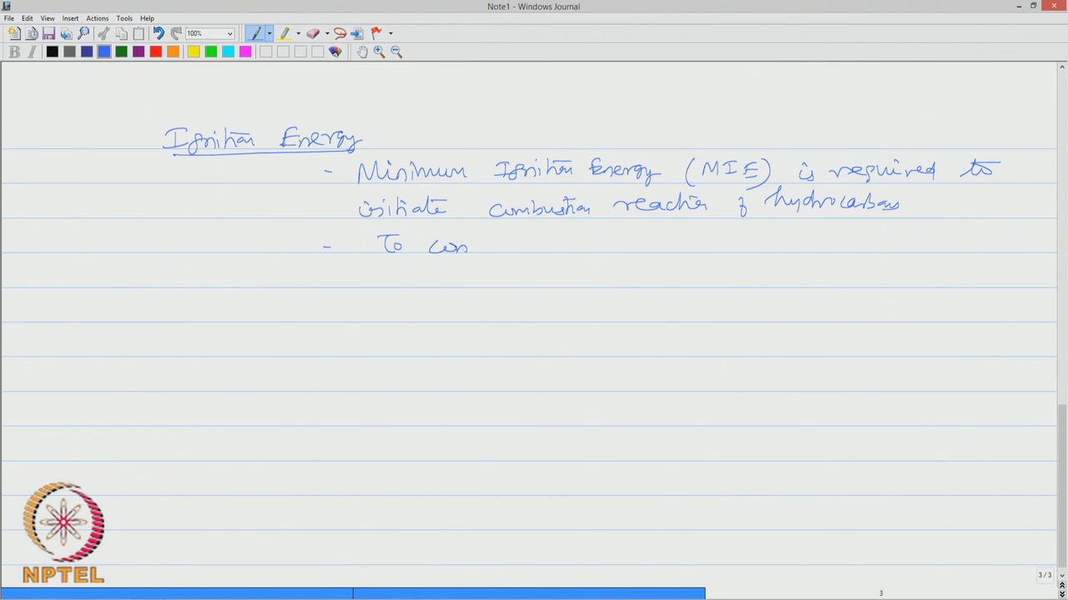
Add the second bullet: MIE controls the probability of fire accidents in production/process plants
drag(442, 242, 534, 242)
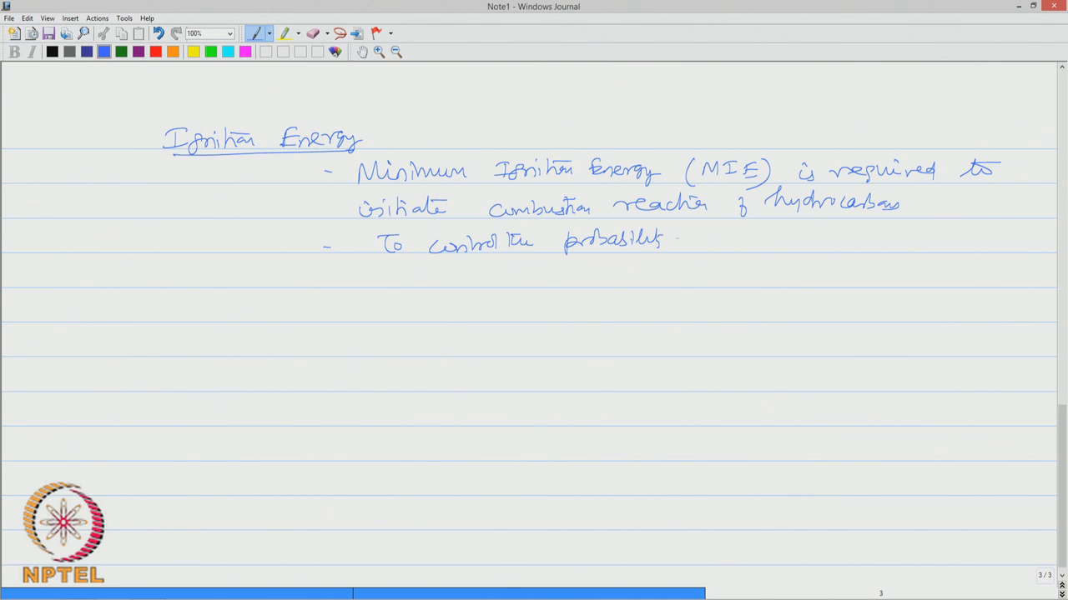
drag(676, 242, 750, 247)
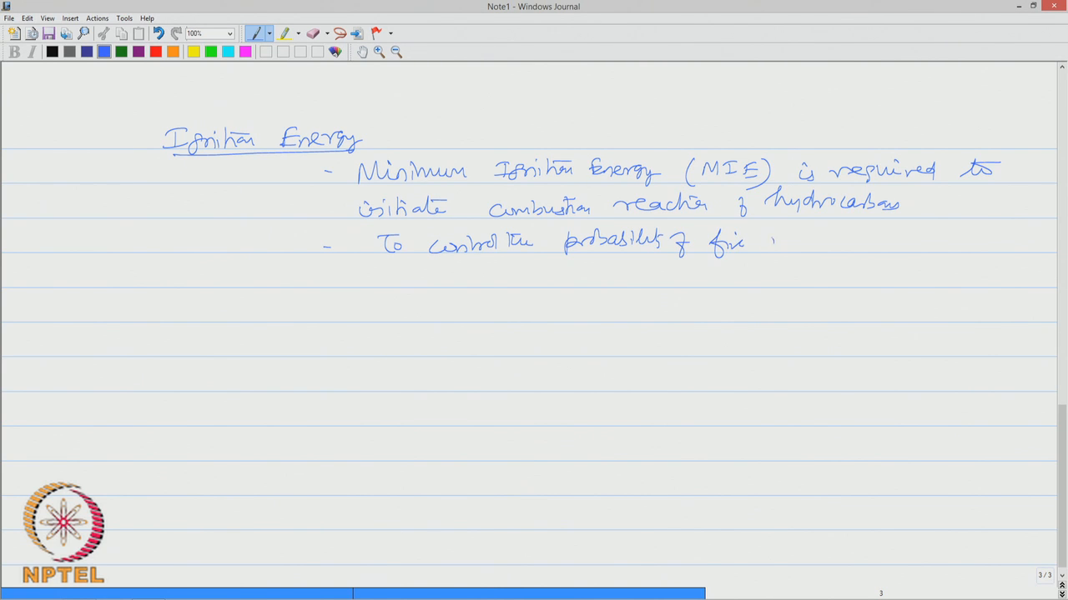
drag(759, 241, 842, 242)
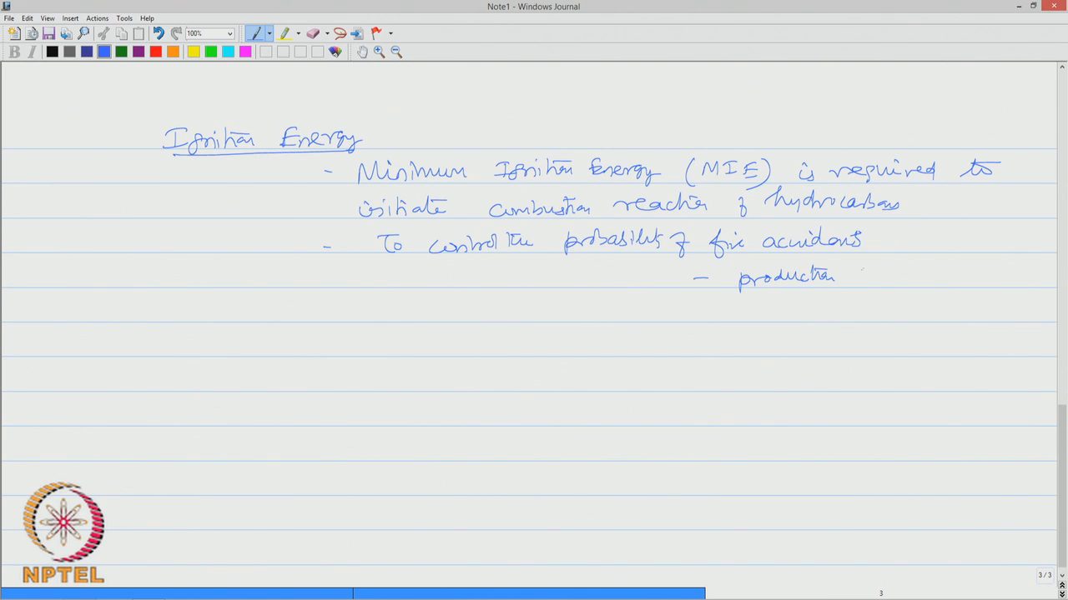
drag(837, 275, 914, 280)
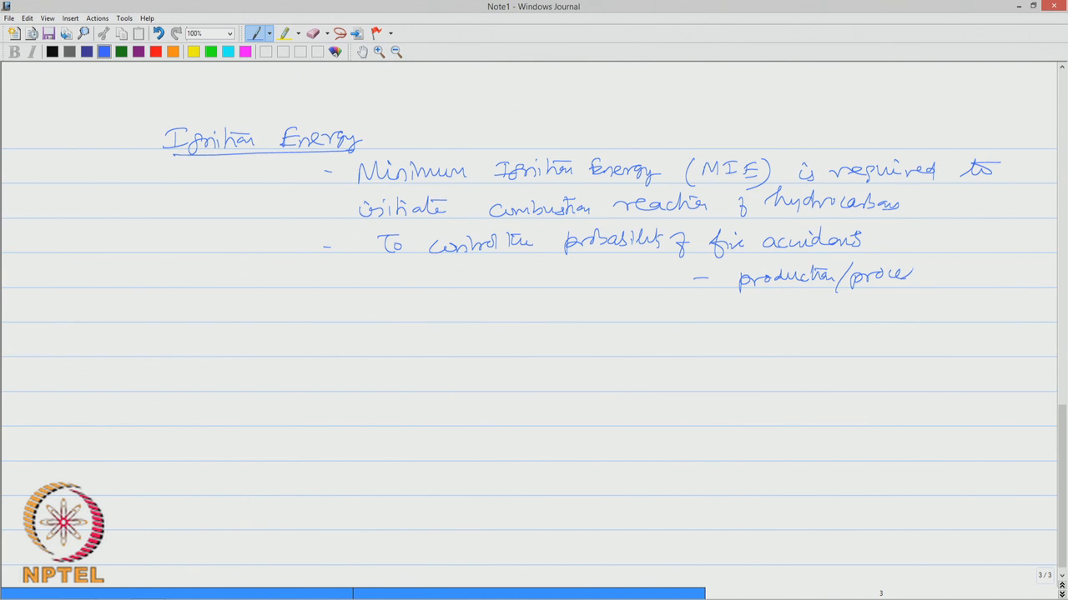
drag(914, 275, 984, 275)
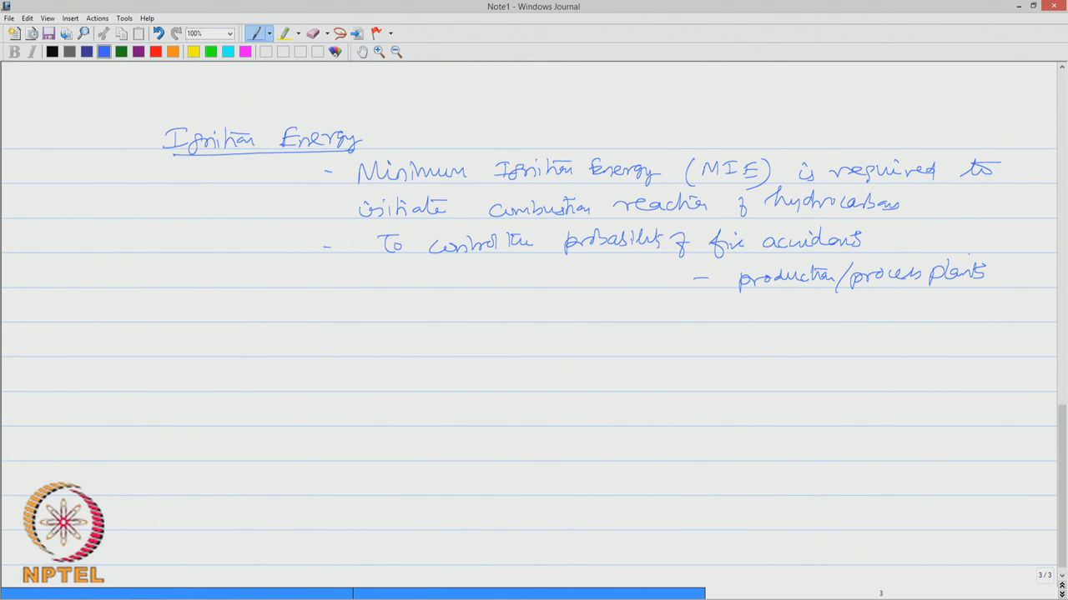
List MIE's dependencies: 1) composition of the mixture, 2) concentration or richness of the fuel mixture
drag(175, 354, 187, 337)
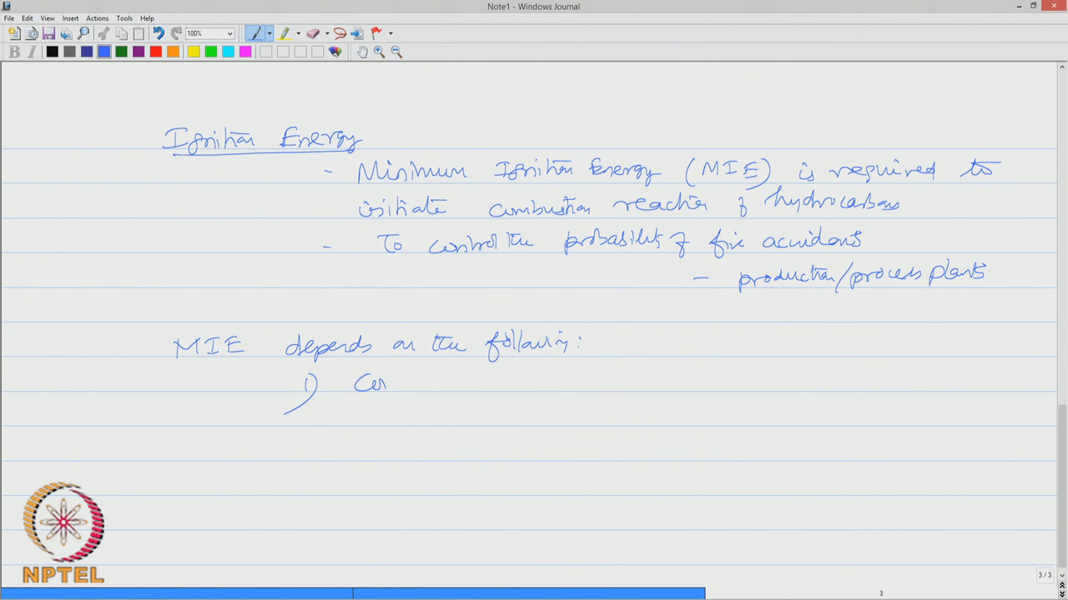
drag(387, 384, 442, 384)
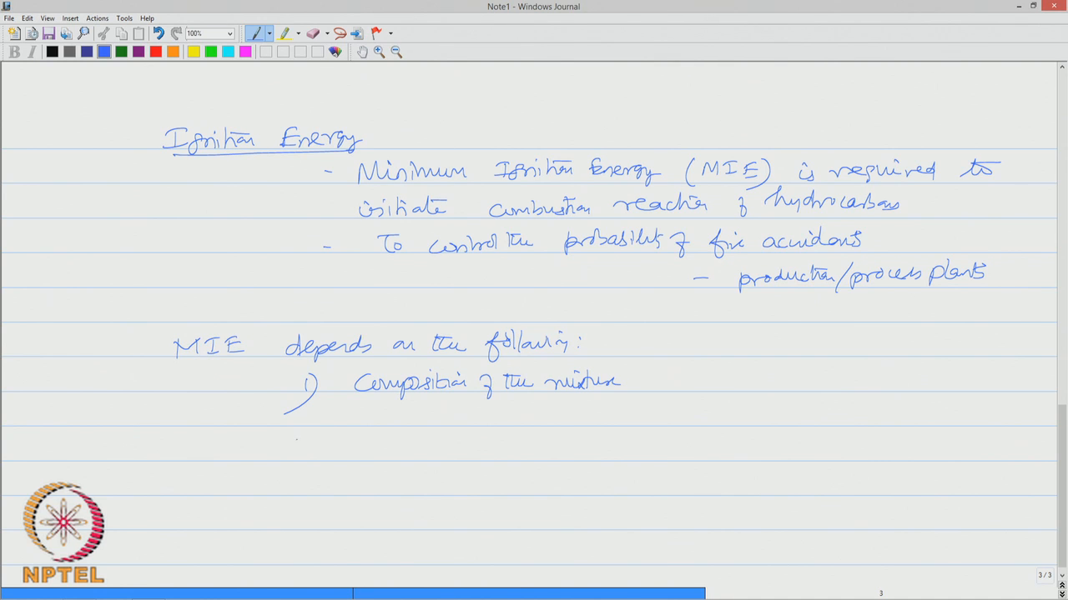
drag(297, 437, 359, 454)
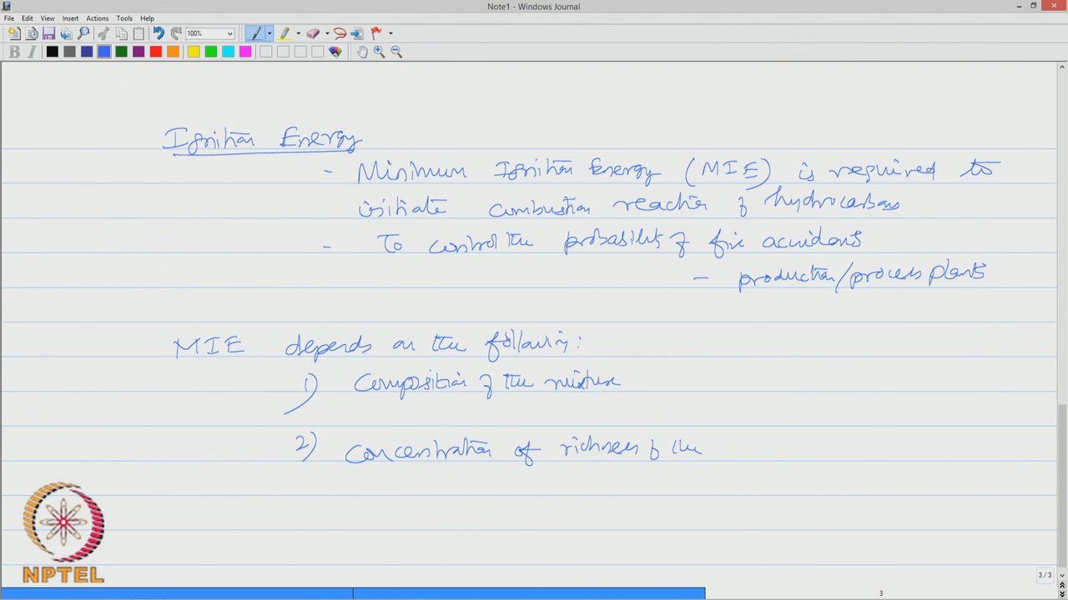
drag(684, 447, 792, 448)
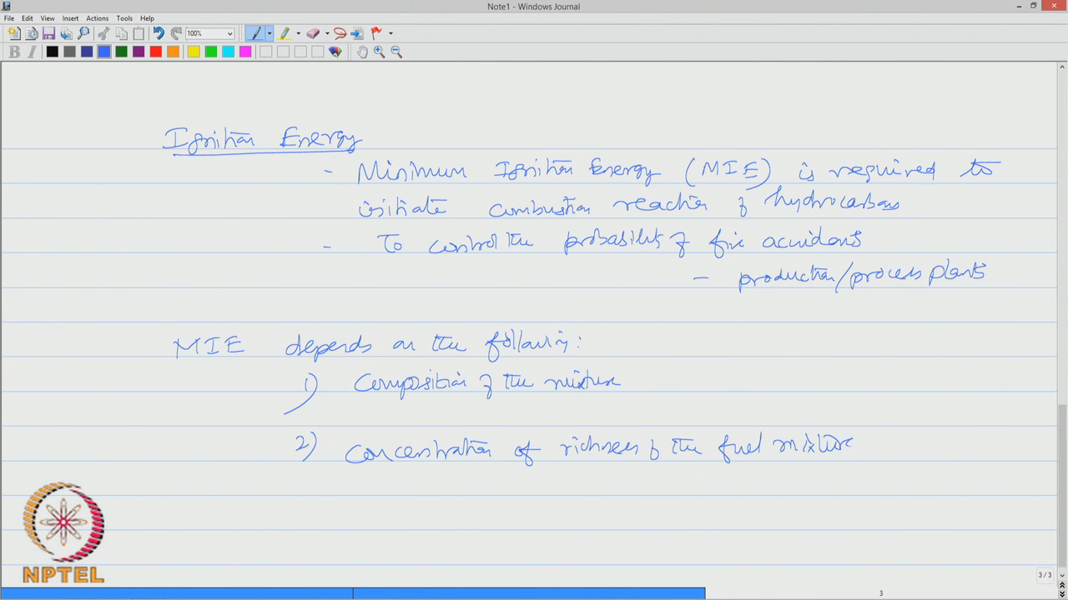
drag(301, 503, 321, 537)
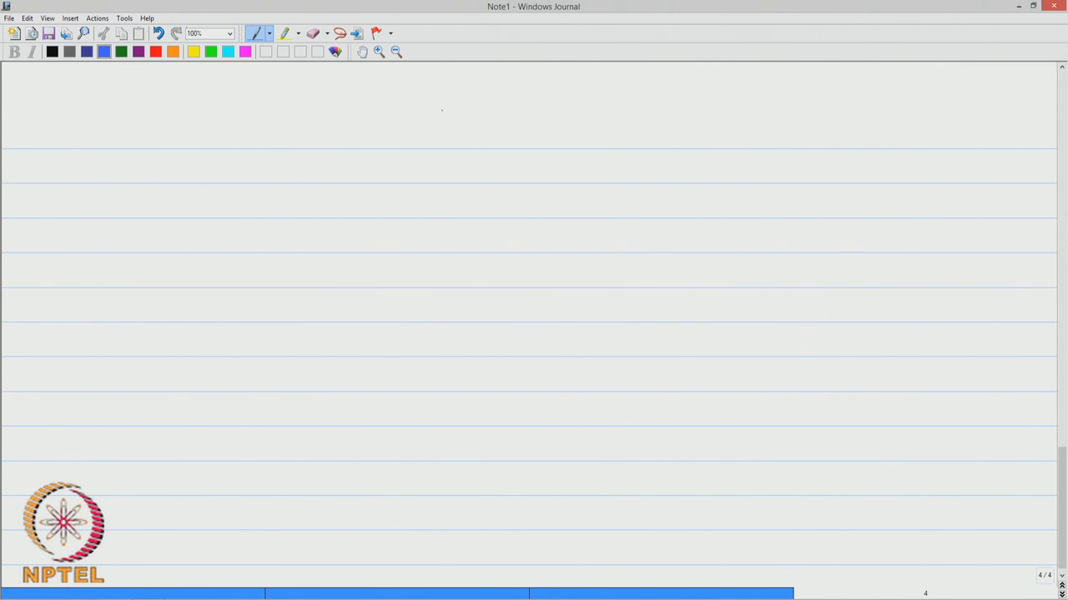
Set up a two-column table headed Chemicals and MIE (mJ) with a vertical divider
drag(442, 110, 418, 490)
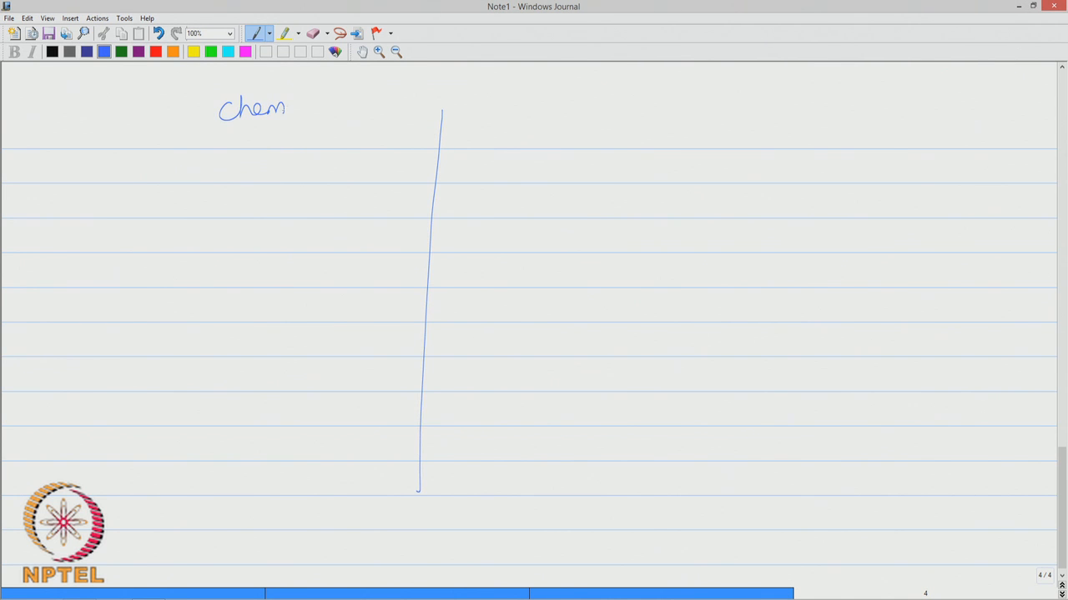
drag(283, 114, 331, 120)
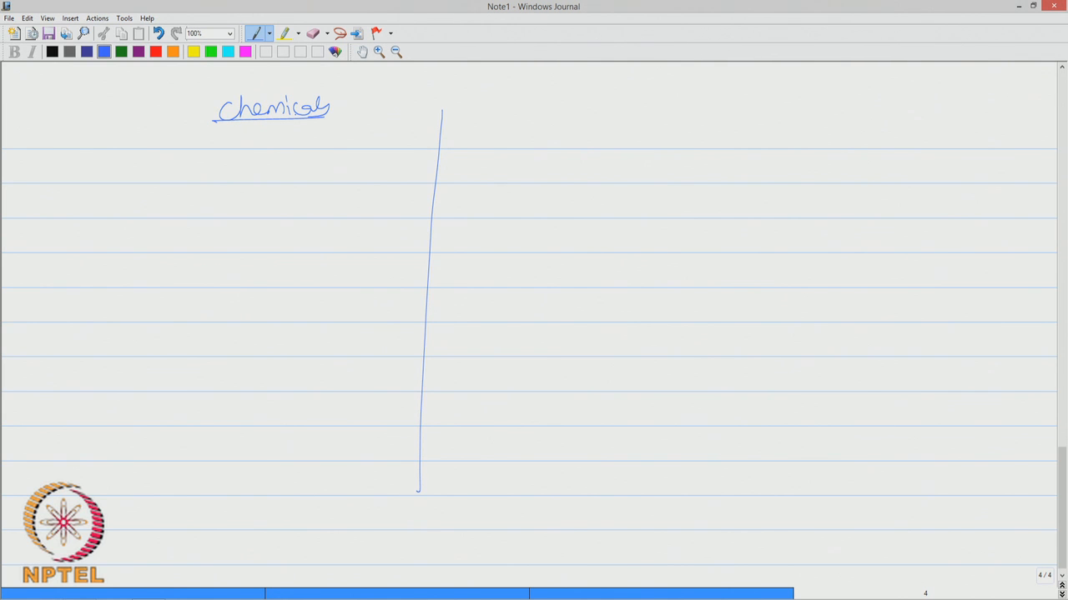
drag(563, 125, 597, 147)
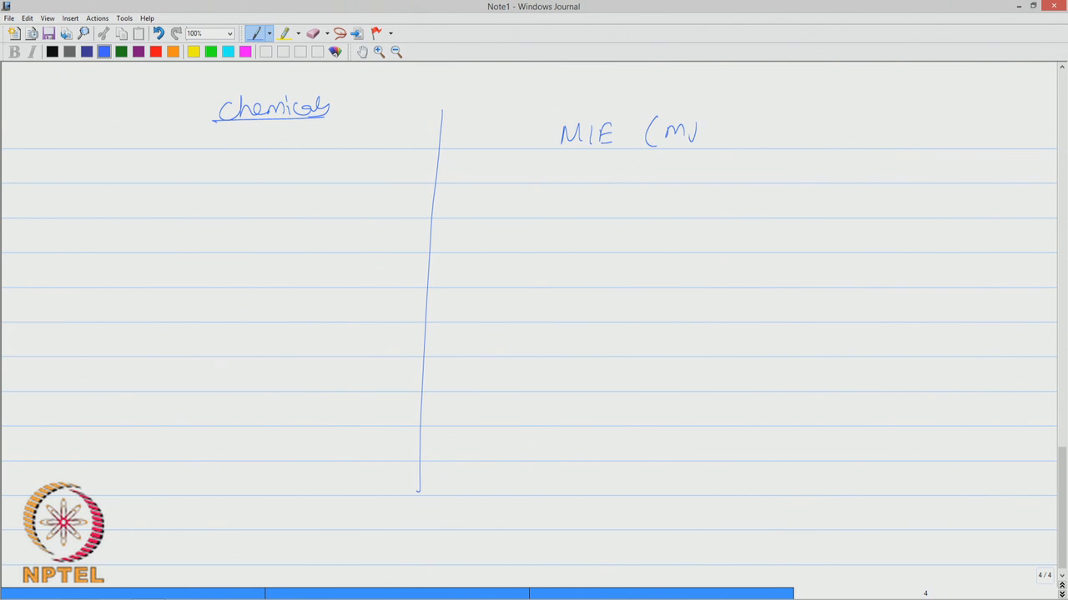
drag(676, 125, 720, 147)
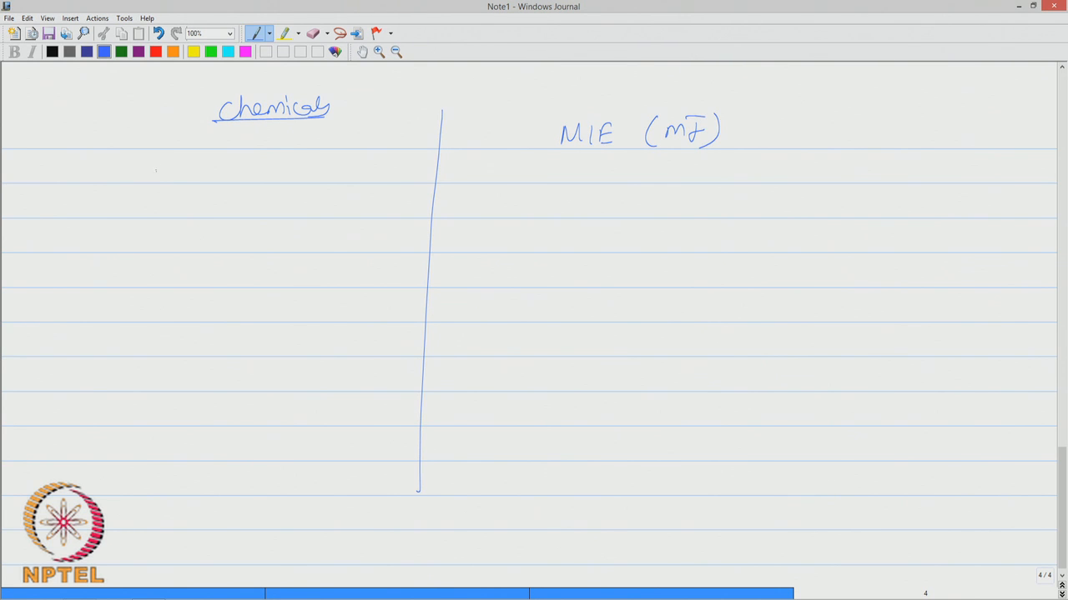
Fill the table: Acetylene 0.02, Benzene 0.225, Hydrogen 0.018 mJ
drag(159, 170, 217, 175)
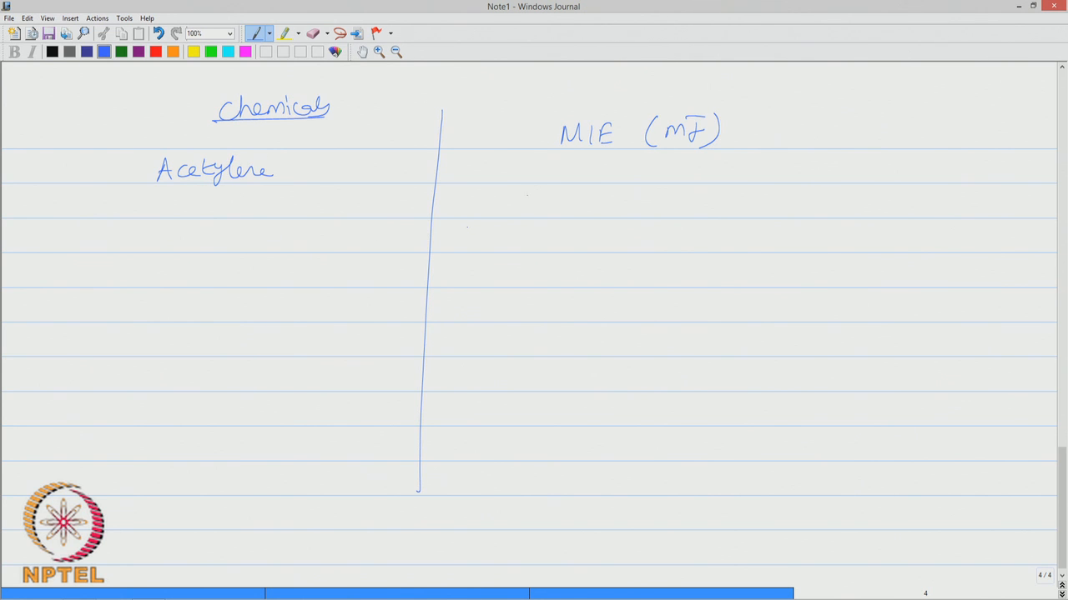
drag(550, 172, 609, 172)
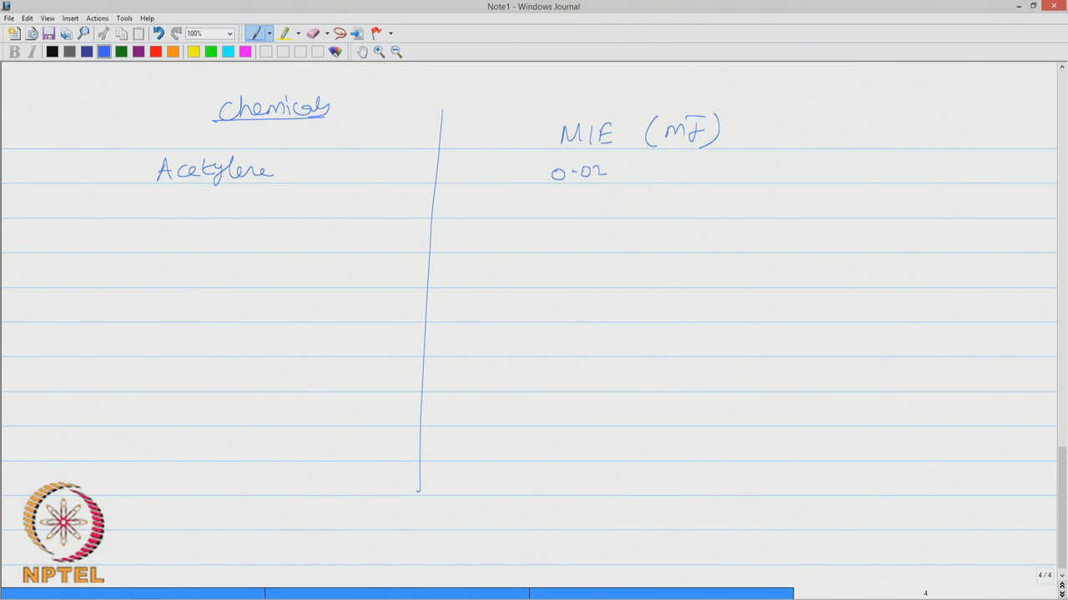
drag(167, 213, 213, 200)
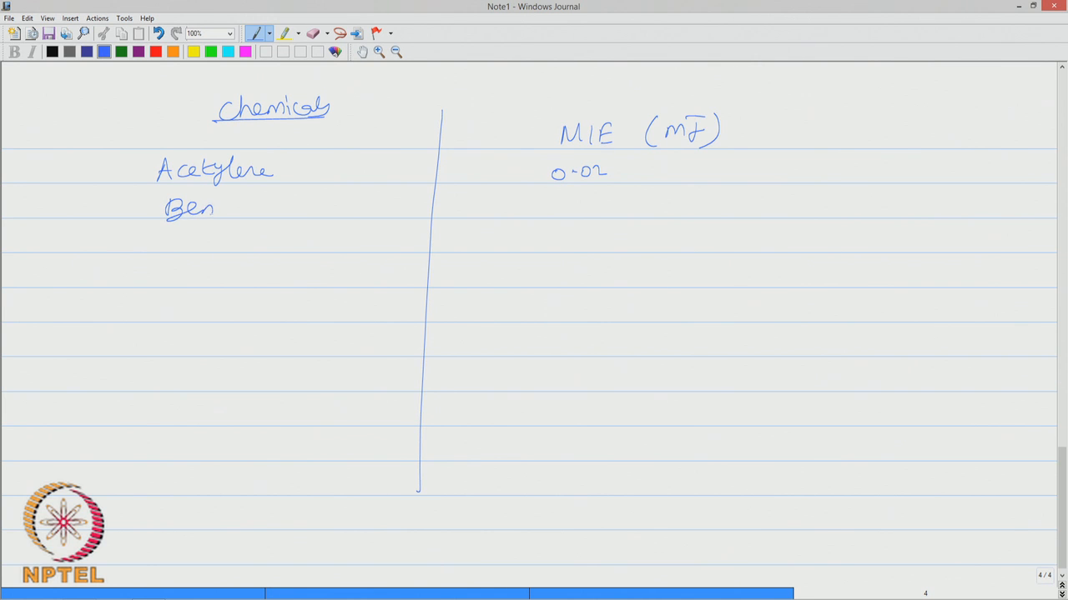
text(zene)
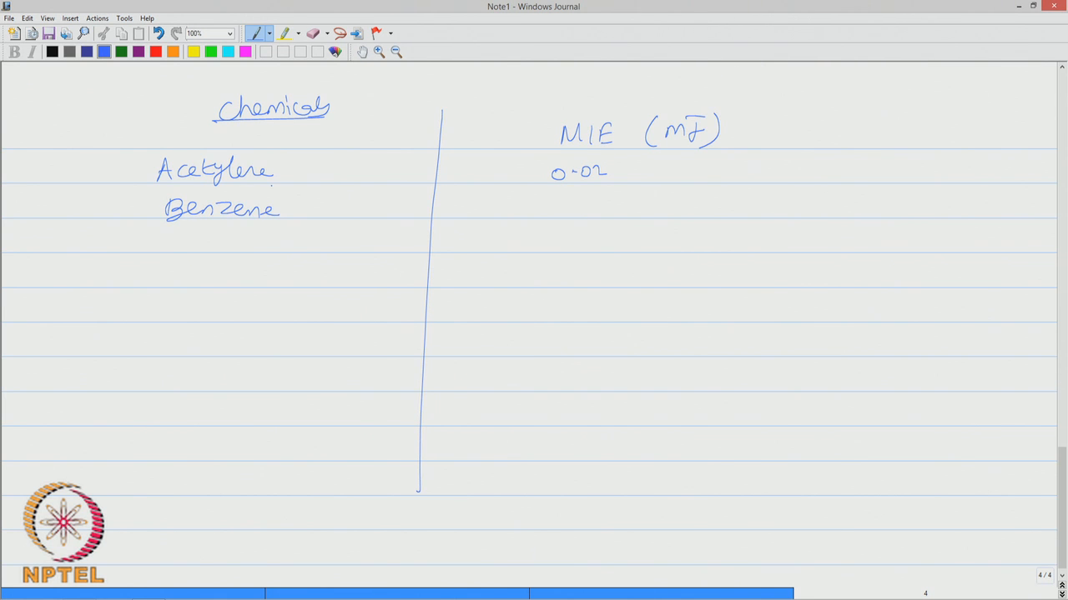
drag(534, 202, 608, 202)
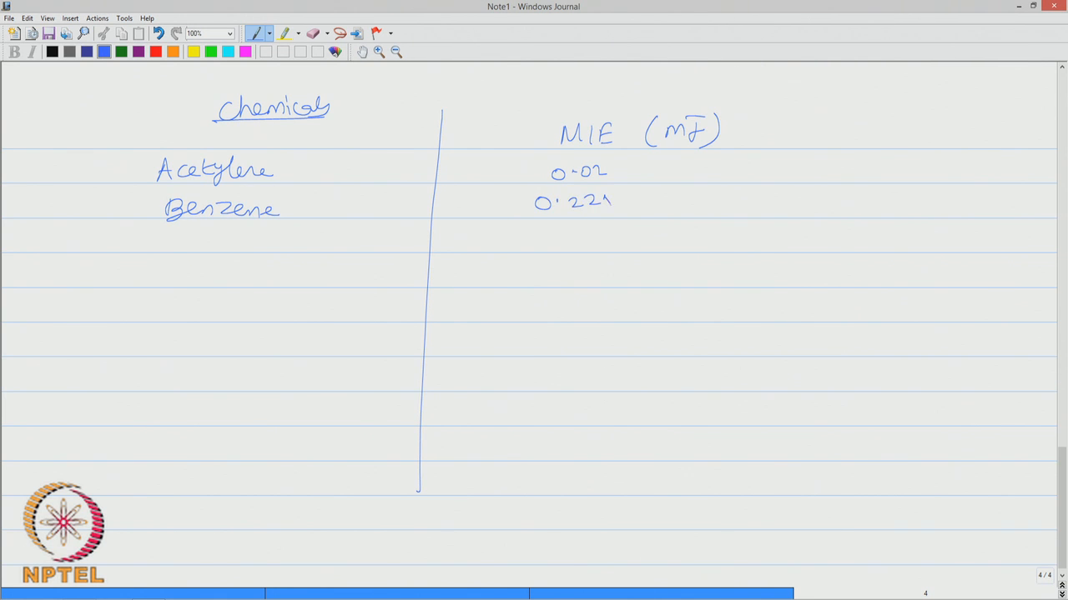
drag(170, 231, 181, 247)
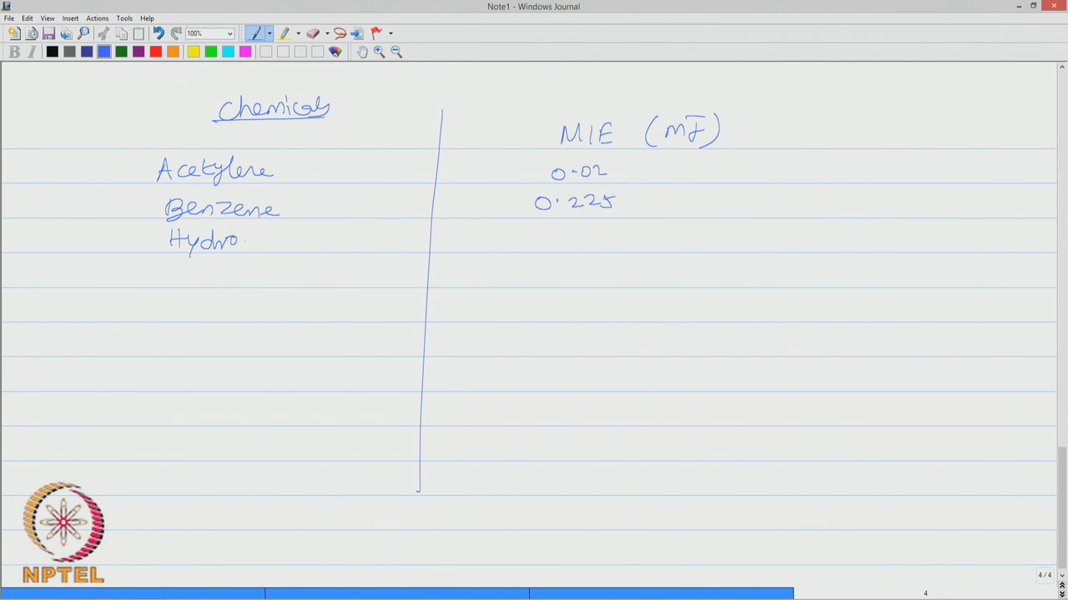
drag(247, 240, 276, 242)
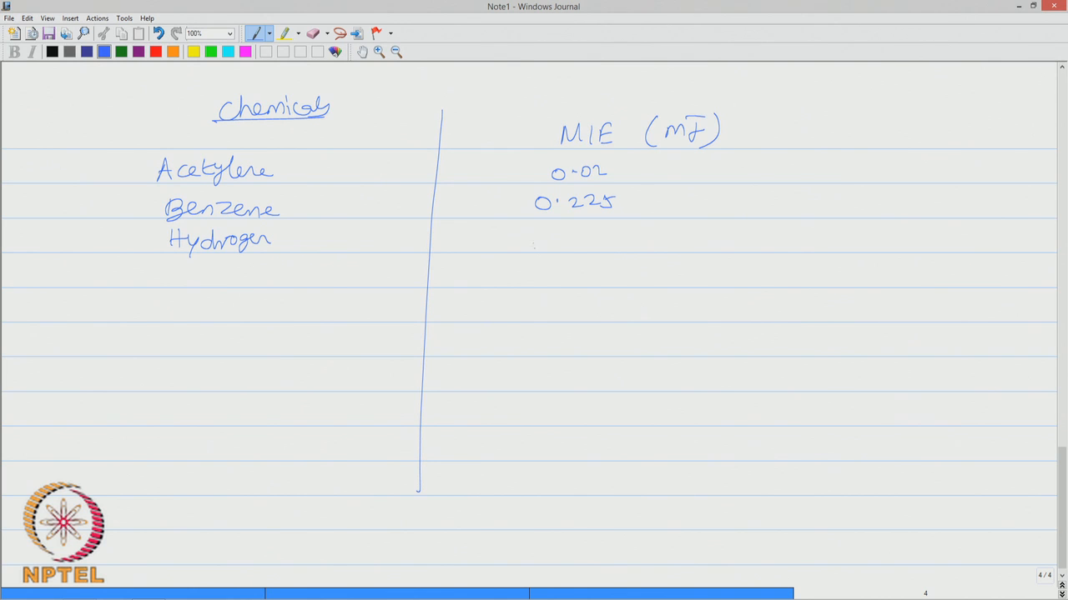
drag(534, 237, 608, 237)
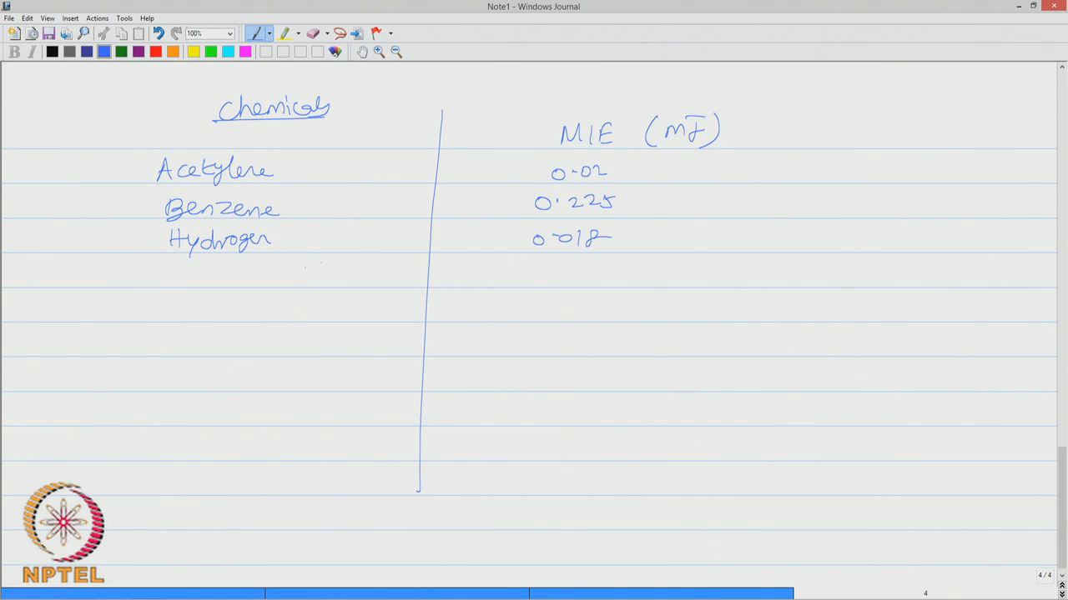
drag(182, 280, 236, 280)
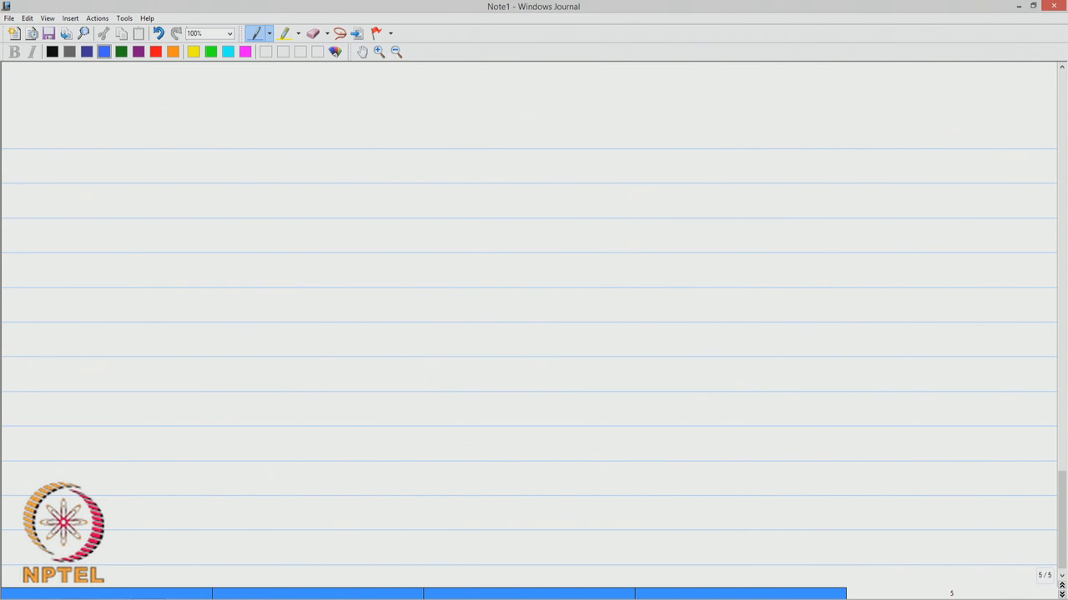
Write and underline the heading 'Ignition sources'
drag(200, 137, 253, 146)
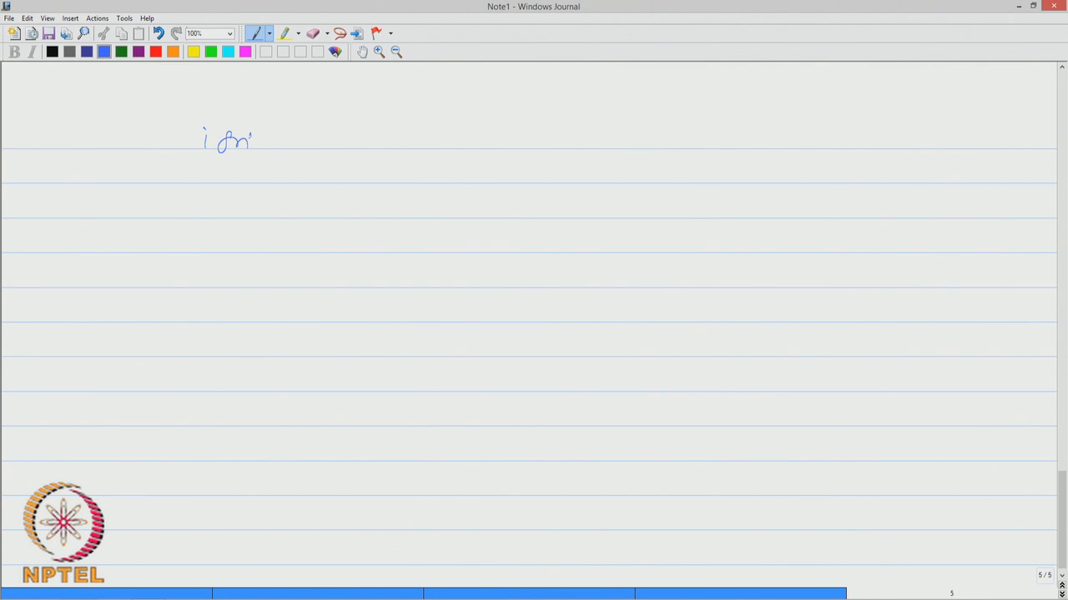
drag(250, 140, 336, 140)
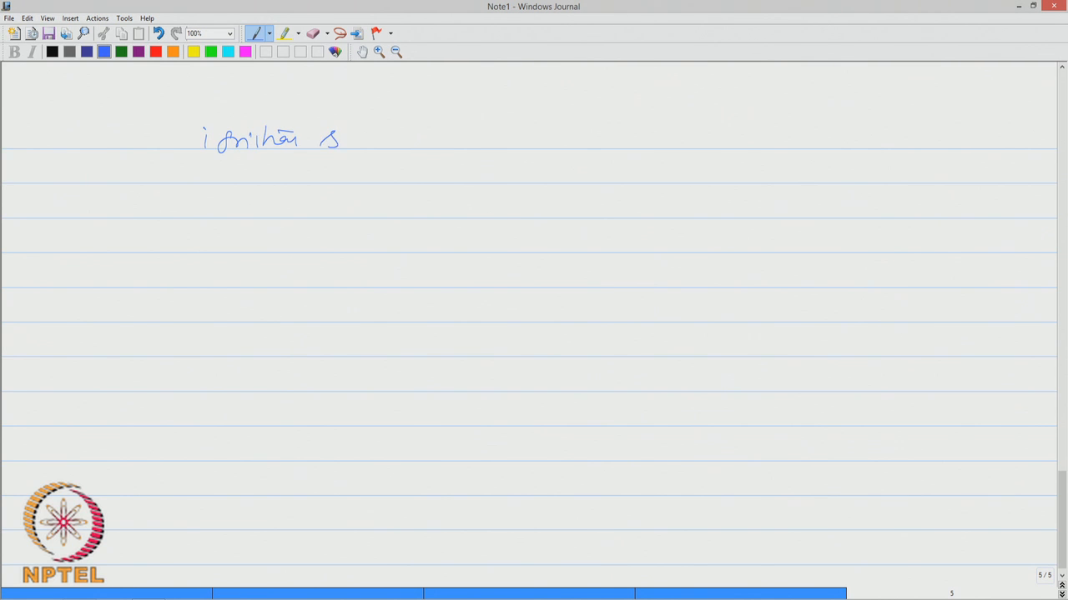
drag(334, 140, 401, 153)
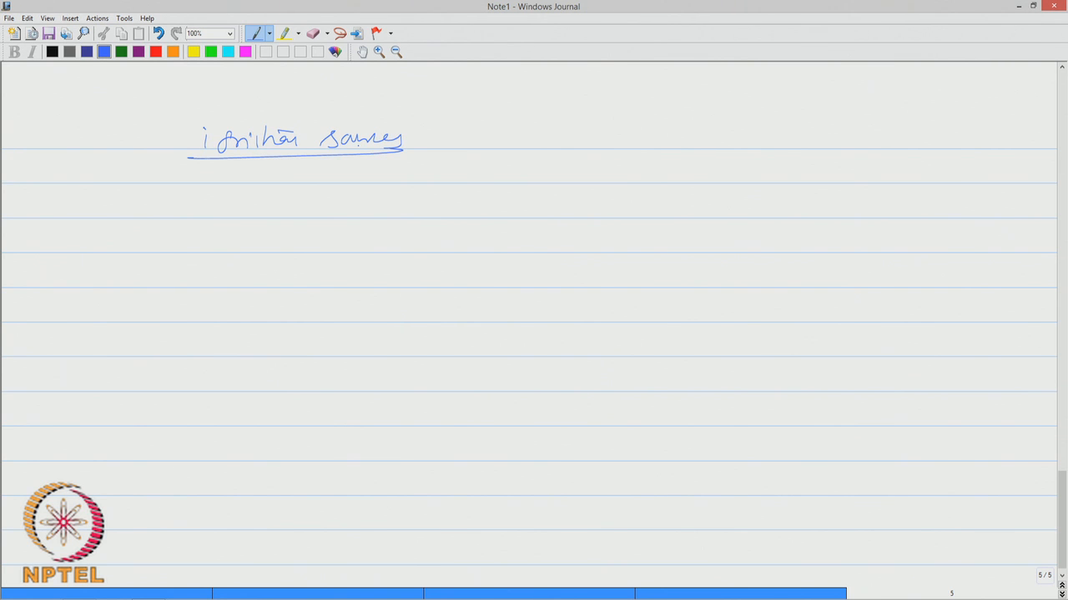
drag(350, 209, 399, 203)
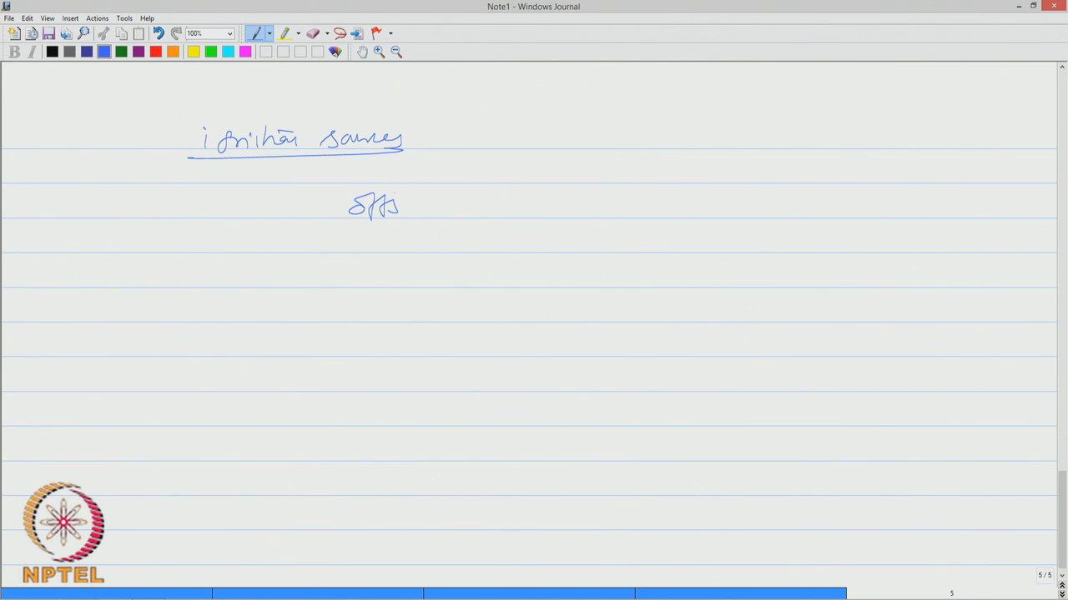
Write 'Offshore platform have several ignition sources'
drag(400, 207, 503, 206)
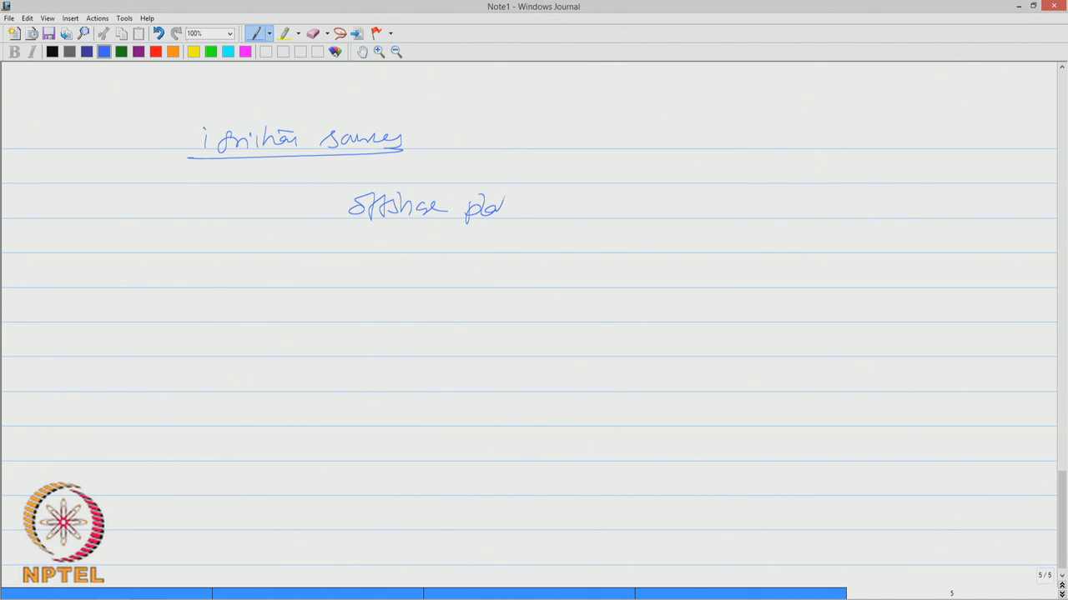
drag(501, 208, 592, 197)
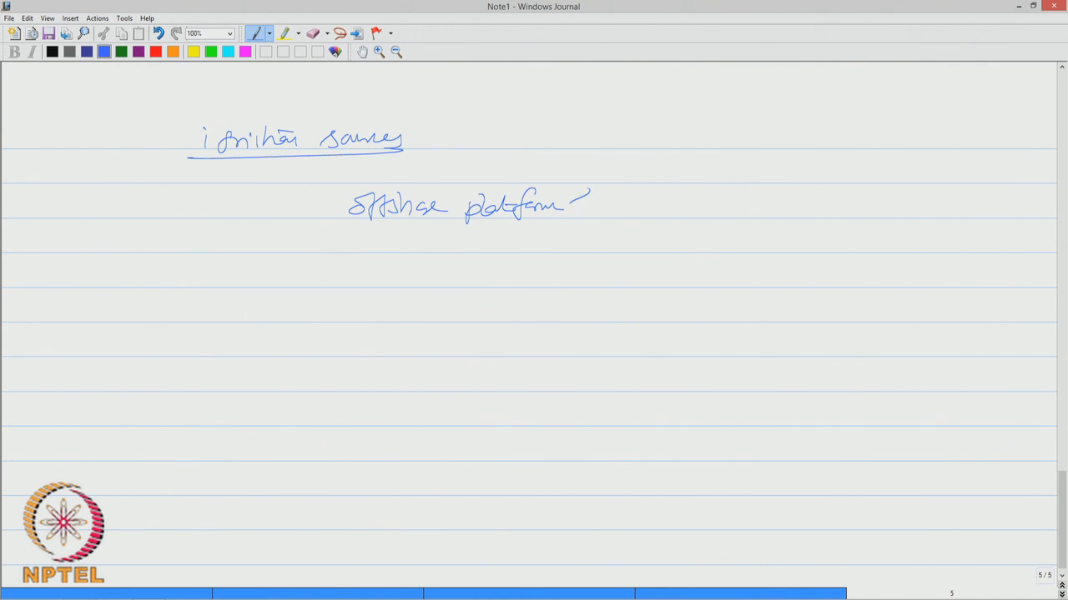
drag(584, 203, 681, 203)
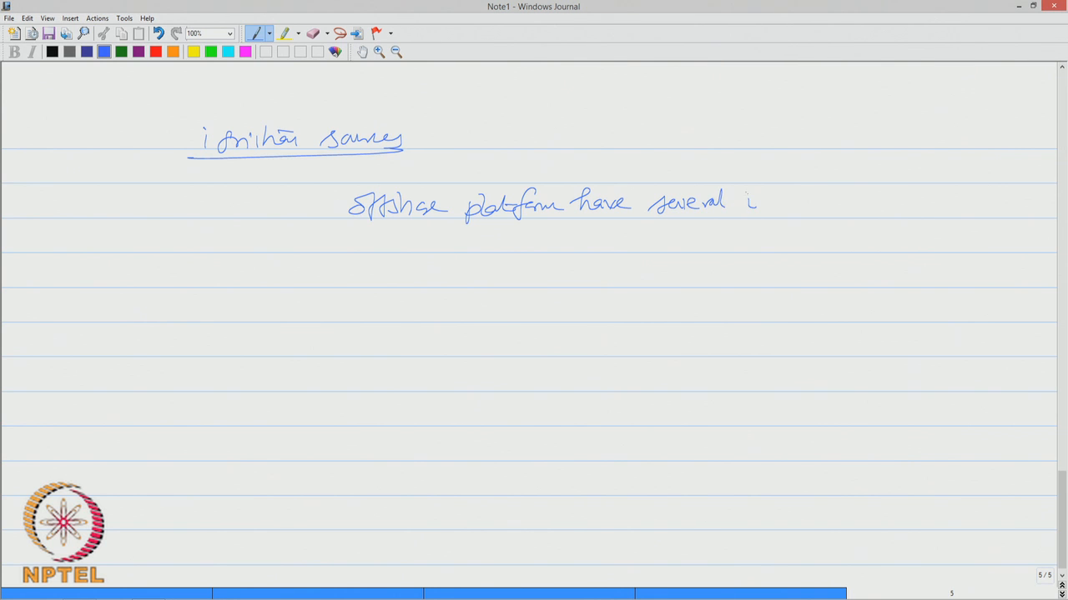
drag(754, 203, 809, 204)
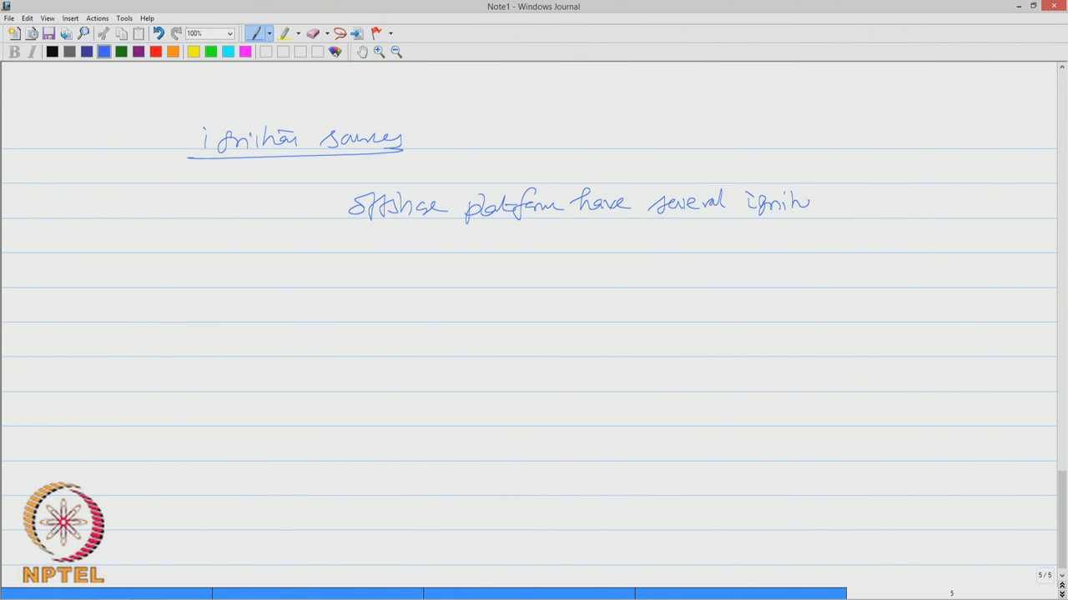
drag(809, 203, 897, 204)
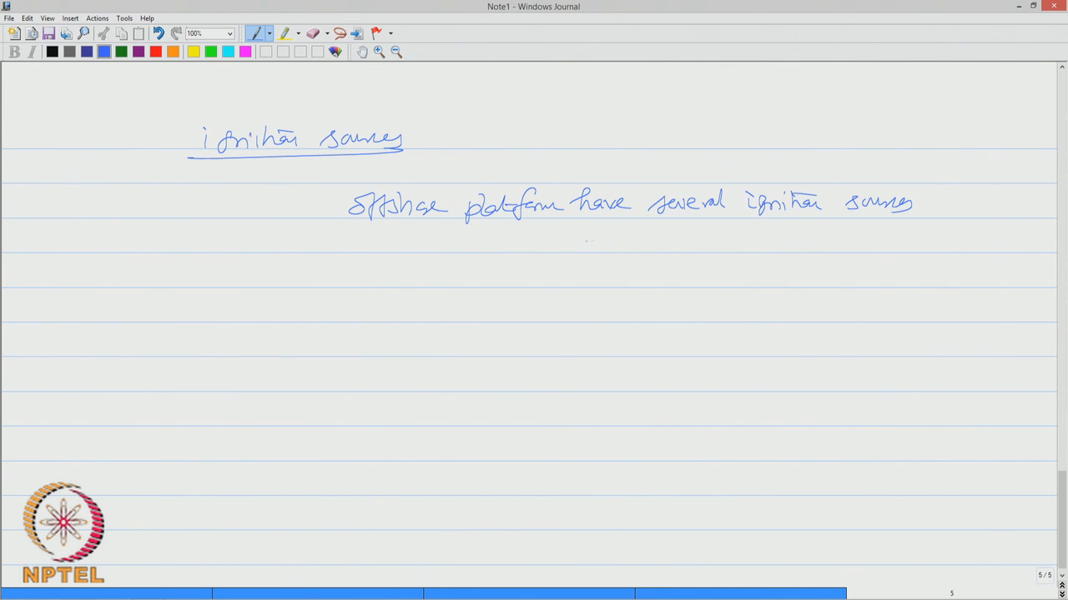
Add the second line '— responsible for fire accidents'
drag(584, 242, 698, 242)
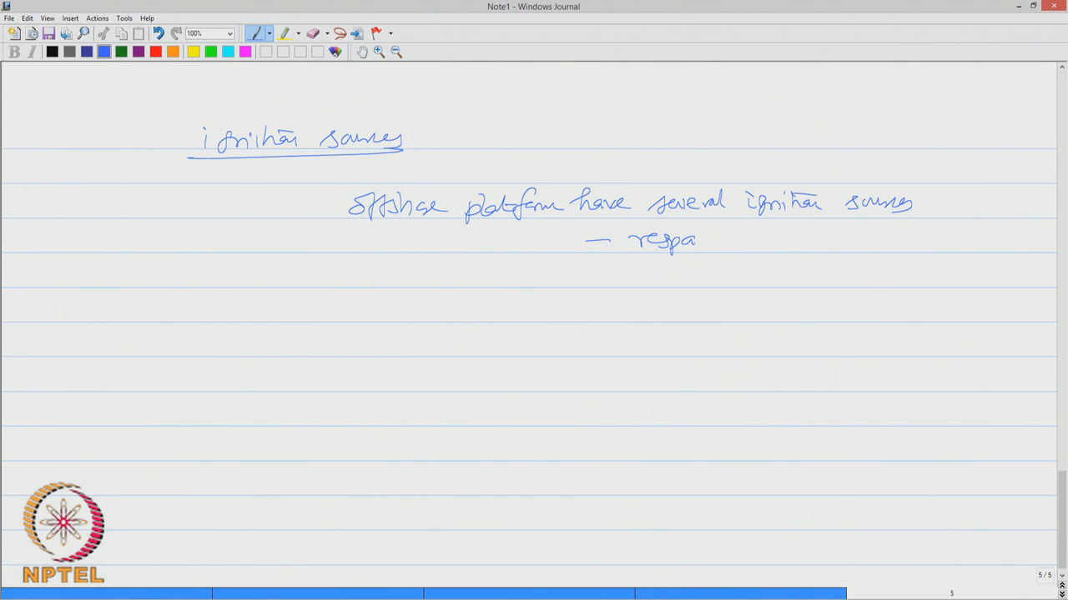
drag(697, 242, 721, 242)
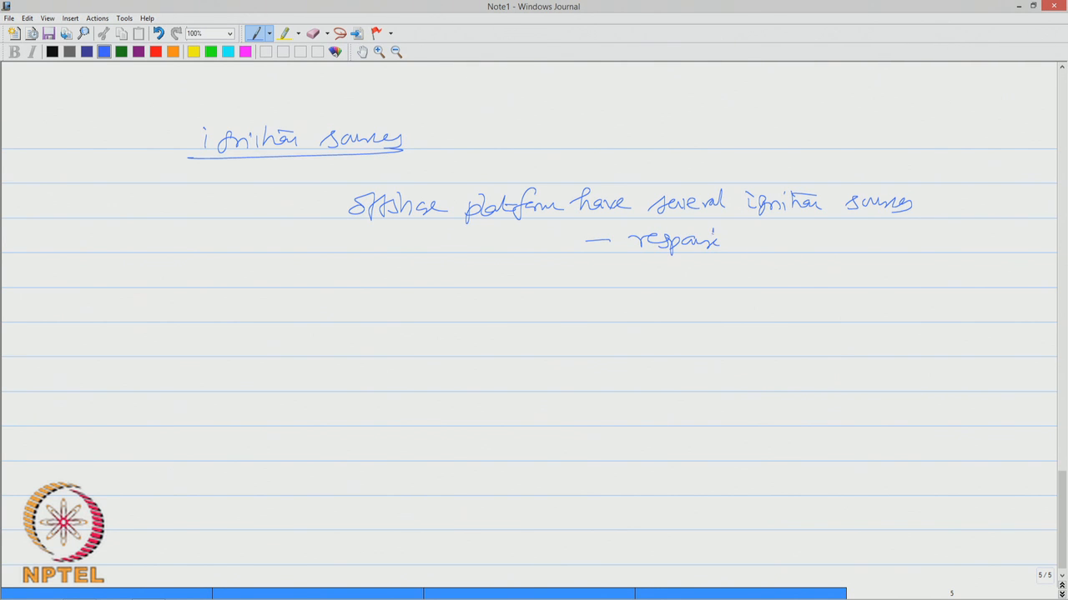
drag(721, 242, 830, 242)
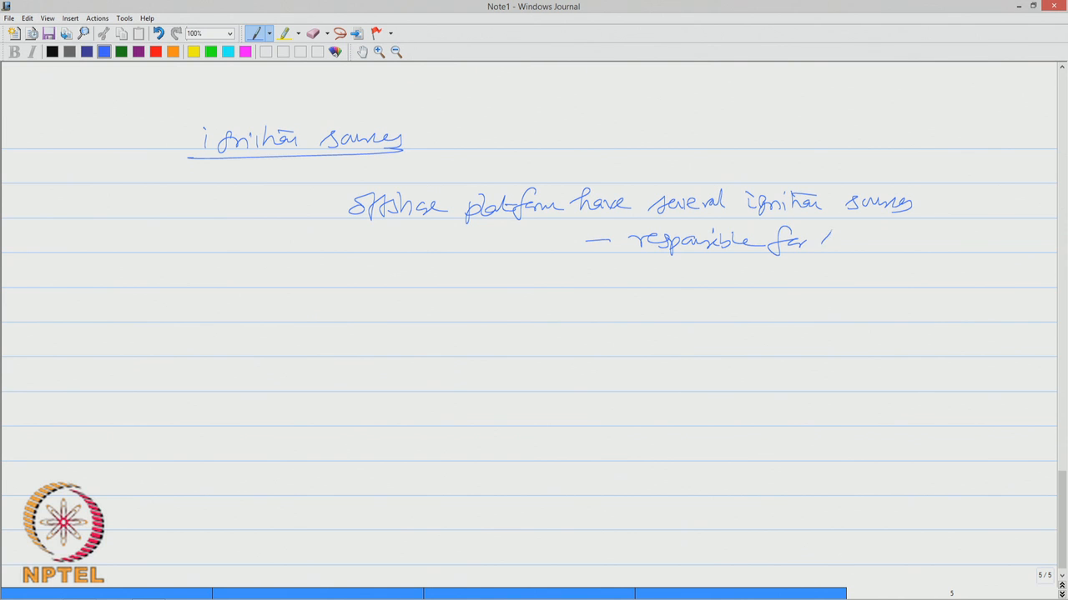
drag(825, 242, 917, 242)
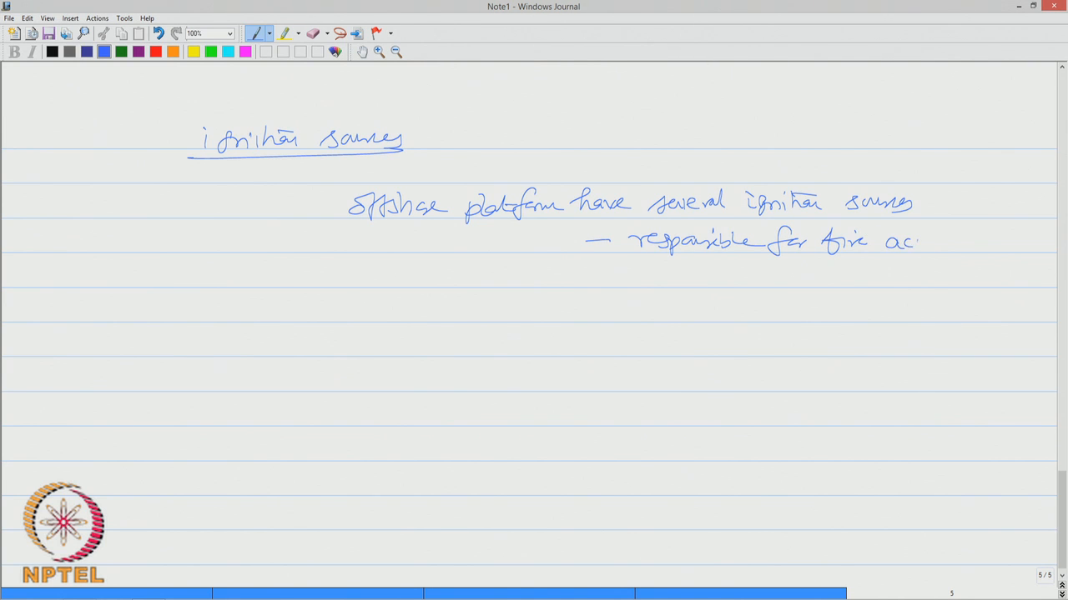
drag(917, 242, 987, 242)
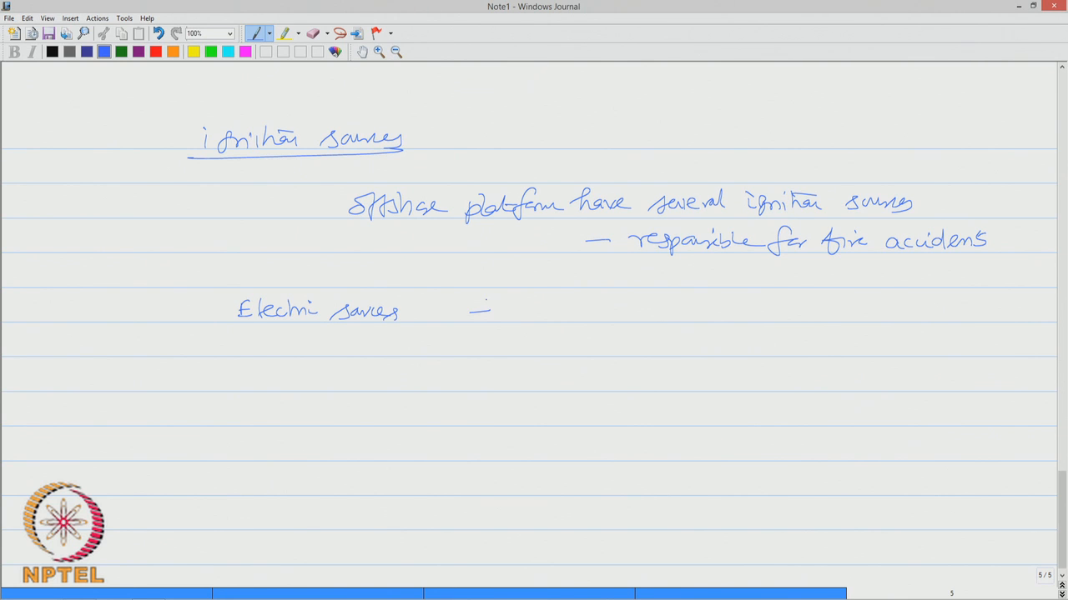
List electric sources 23%, smoking 18%, and friction between metal surfaces 10% with its causes
drag(547, 314, 609, 313)
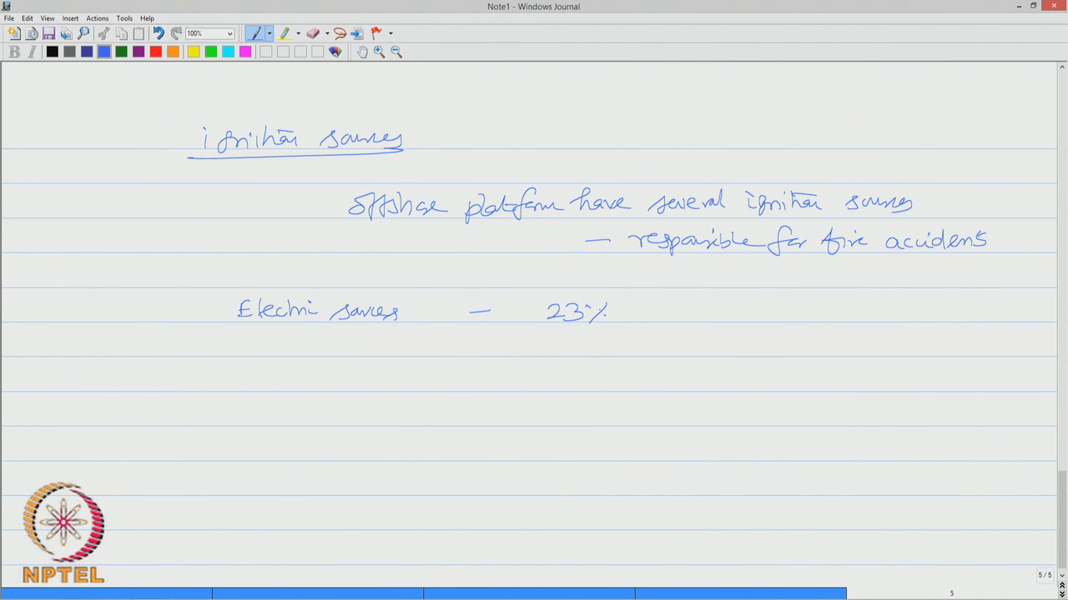
drag(242, 351, 304, 342)
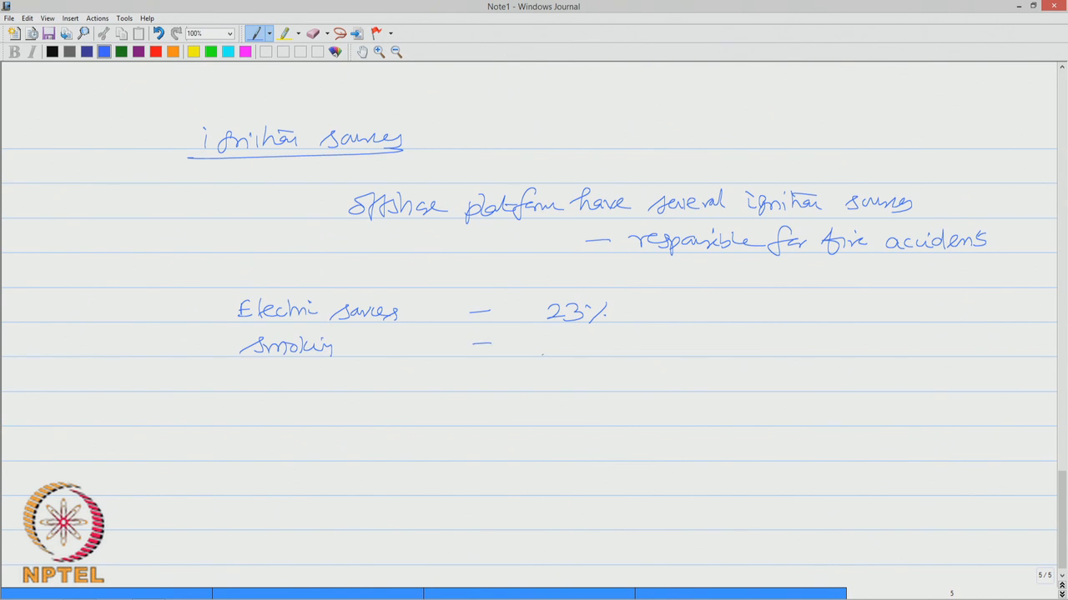
drag(551, 350, 609, 350)
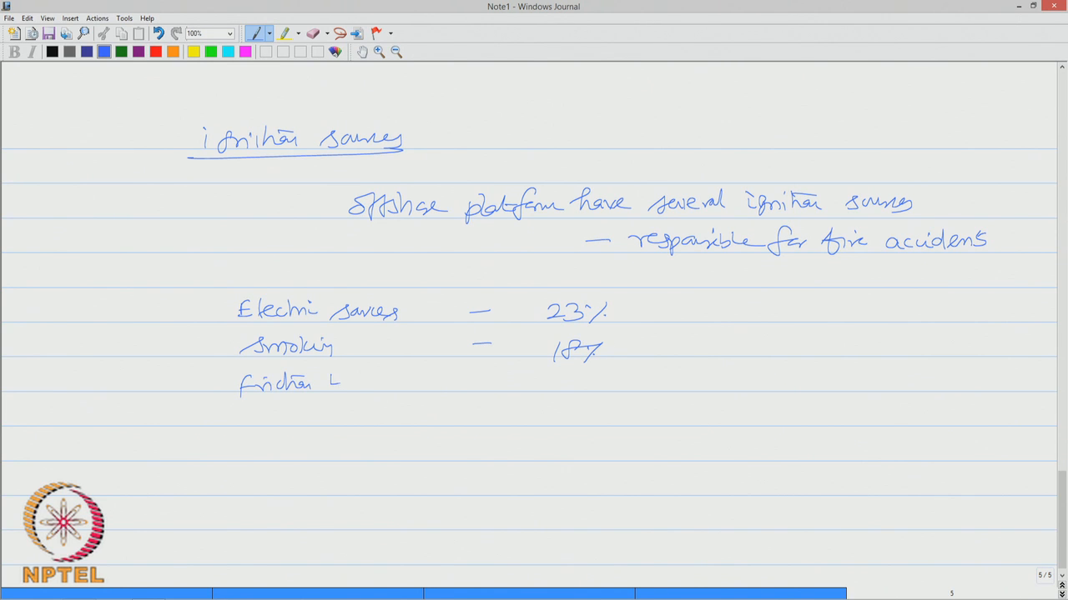
drag(334, 383, 420, 384)
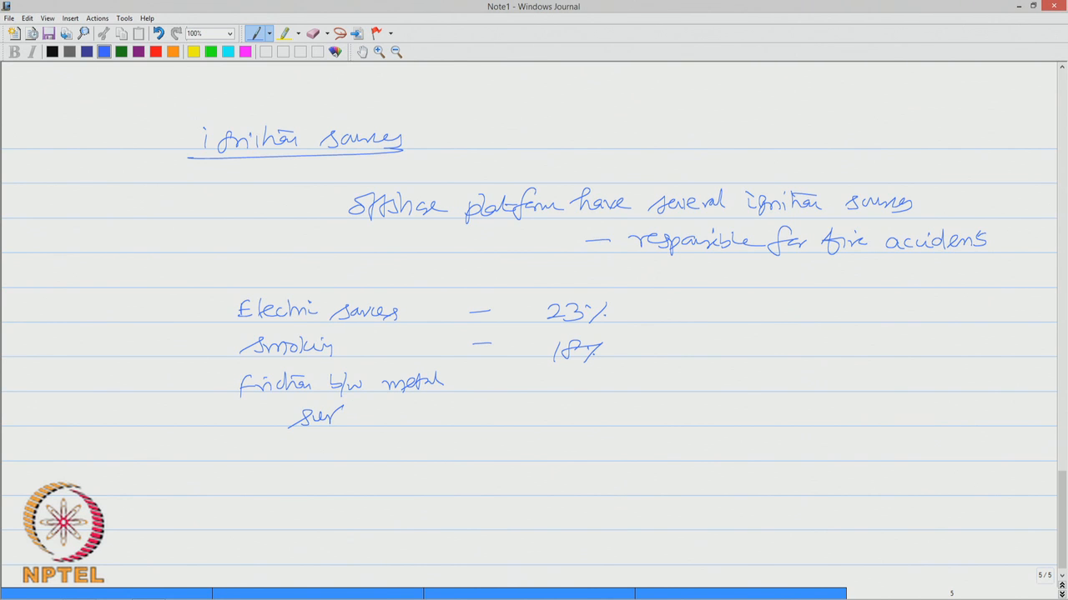
drag(317, 417, 375, 417)
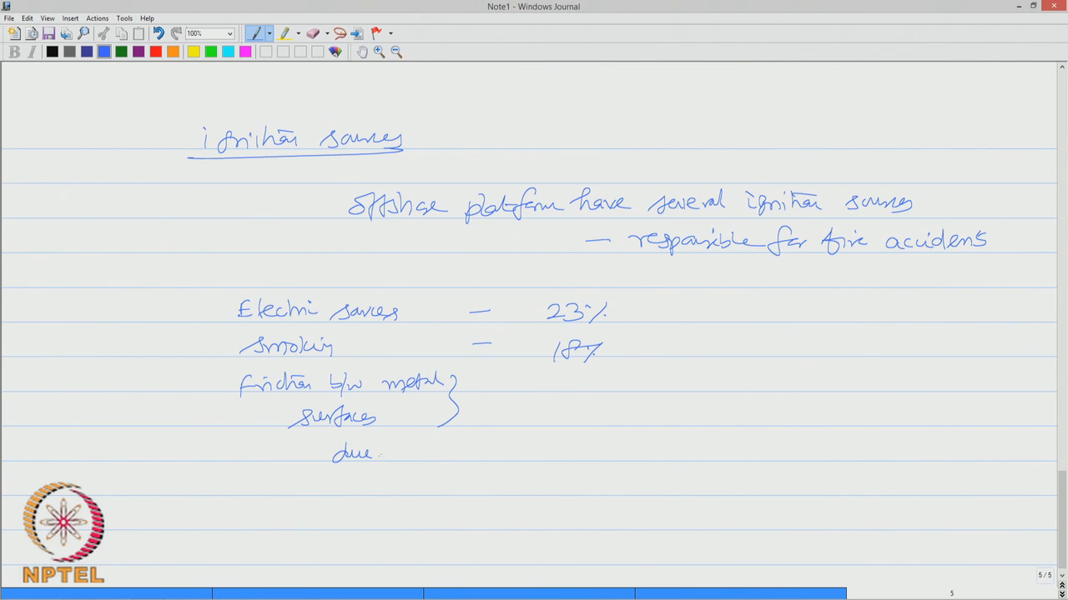
drag(375, 450, 475, 451)
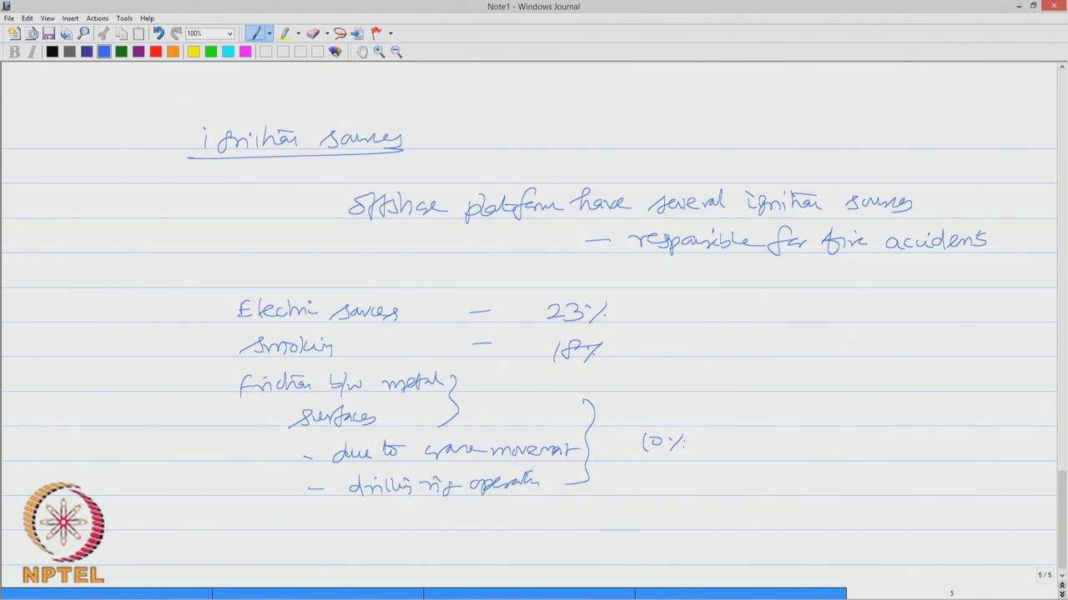
Finish the list with overheating of material 8%, flames and sparks 12%, and label the others group
drag(234, 513, 287, 517)
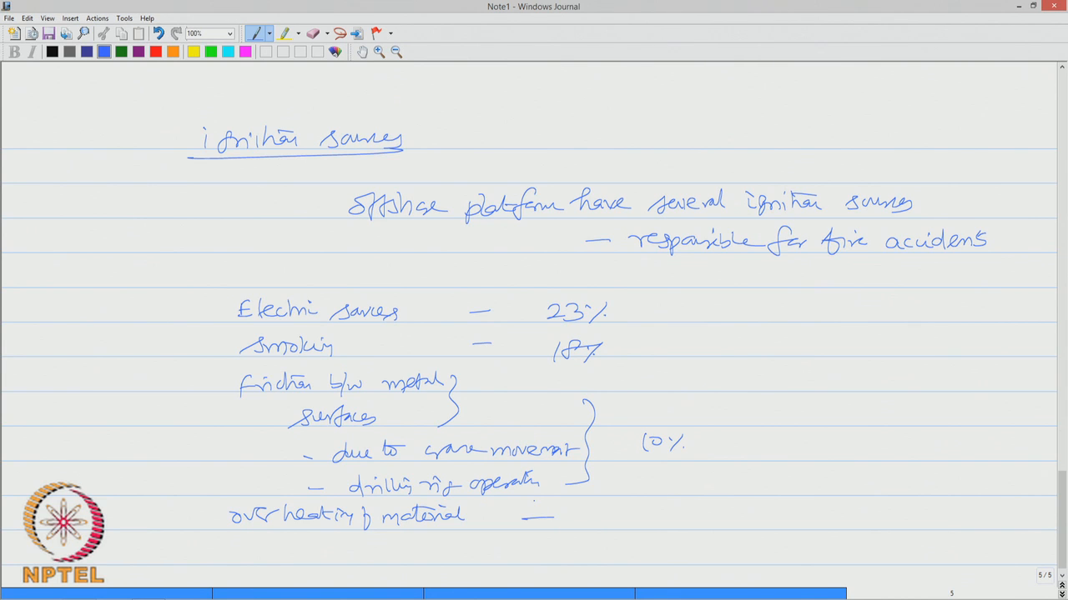
drag(620, 509, 634, 520)
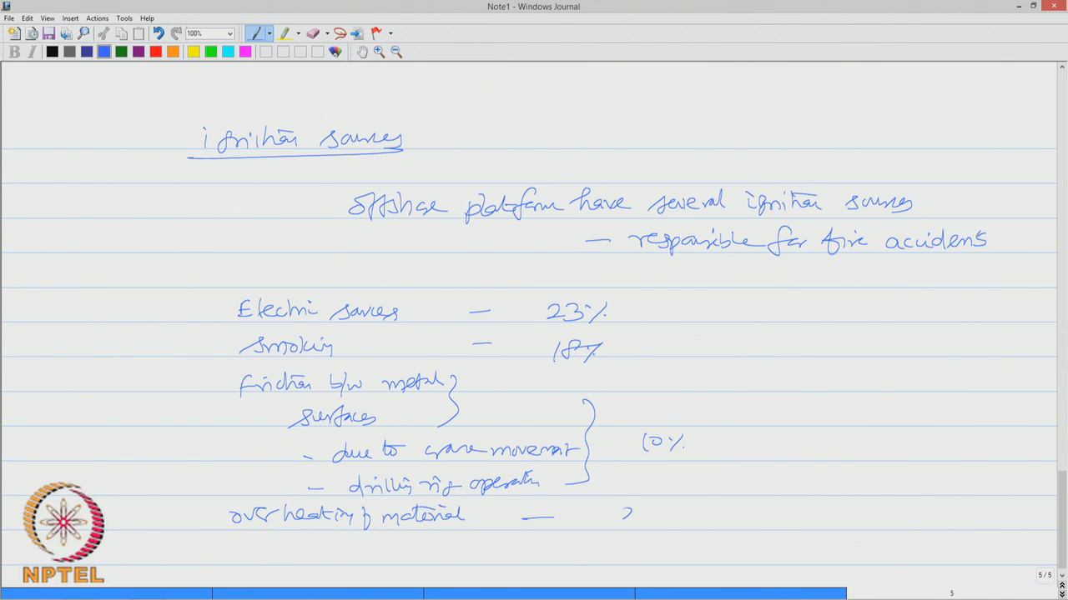
drag(614, 520, 653, 508)
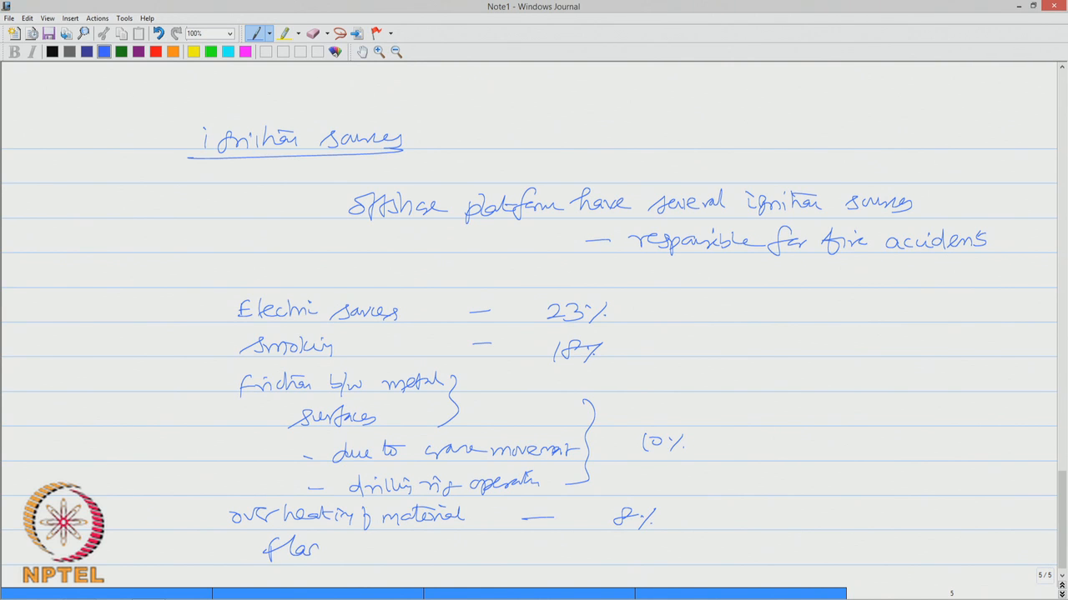
drag(320, 547, 358, 547)
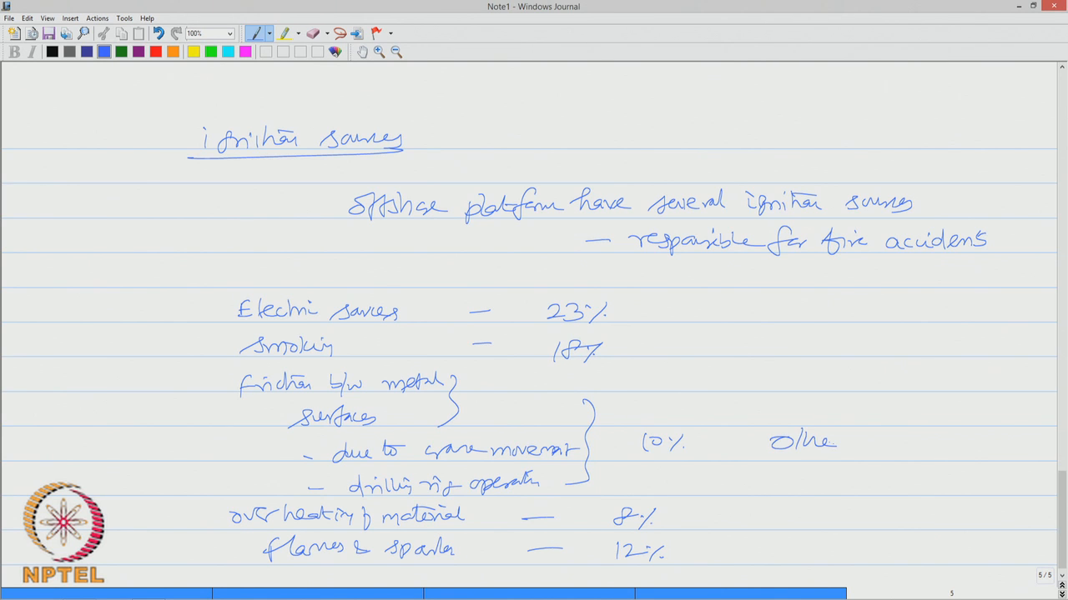
drag(850, 442, 951, 442)
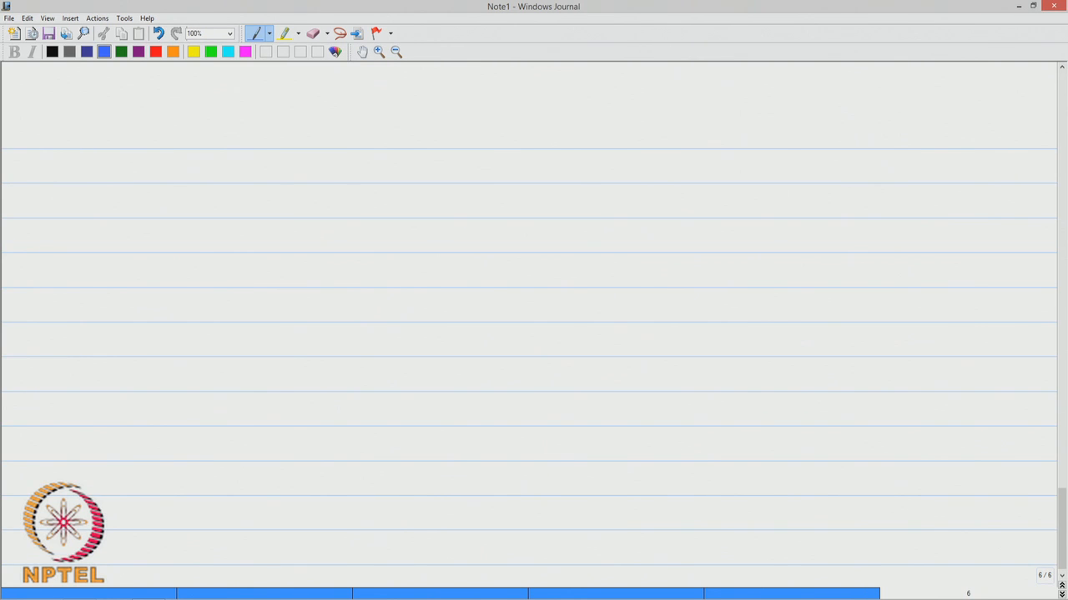
Write and underline 'Explosions' and begin the definition: an explosion is a rapid release of energy
drag(142, 142, 197, 133)
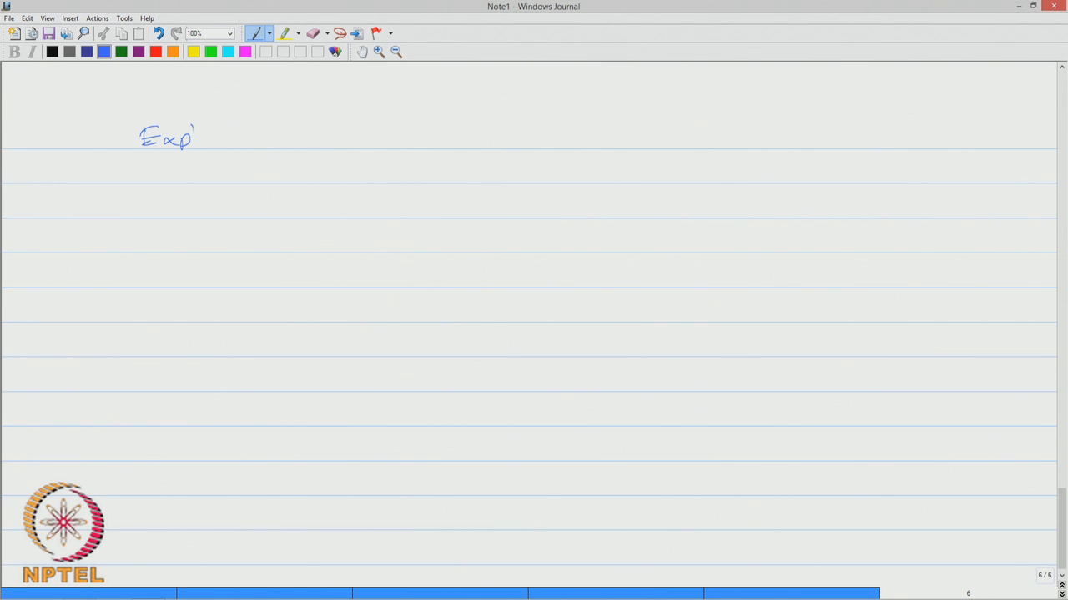
drag(192, 137, 258, 137)
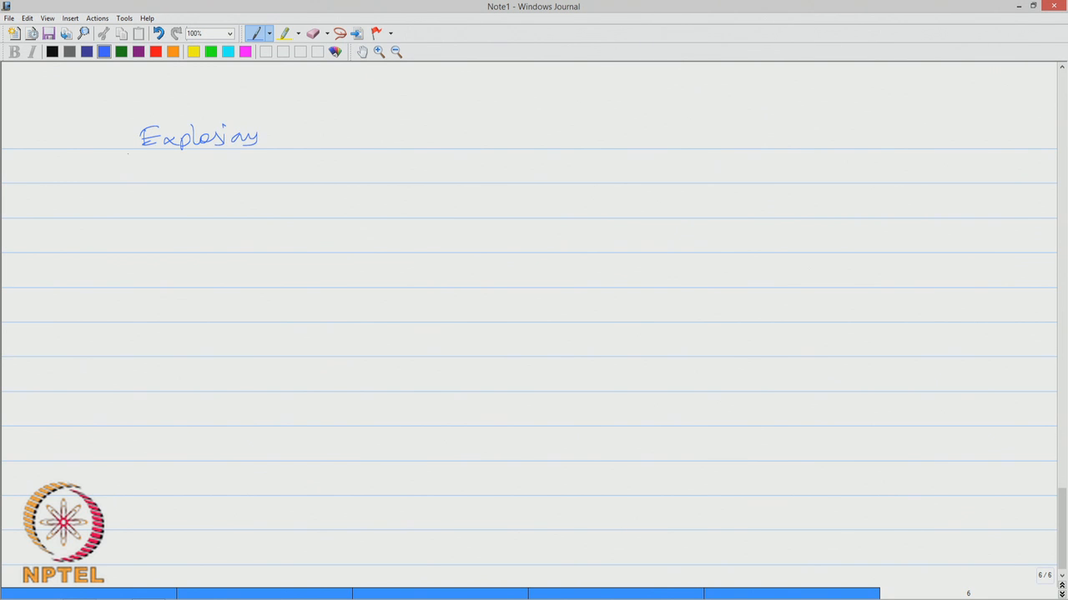
drag(127, 154, 264, 150)
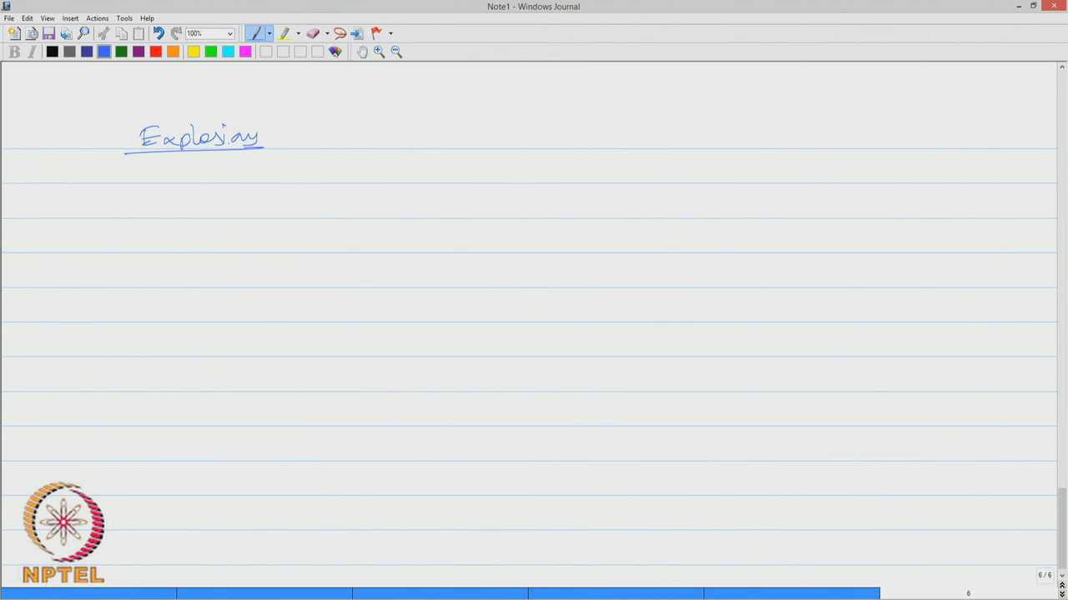
drag(263, 175, 350, 170)
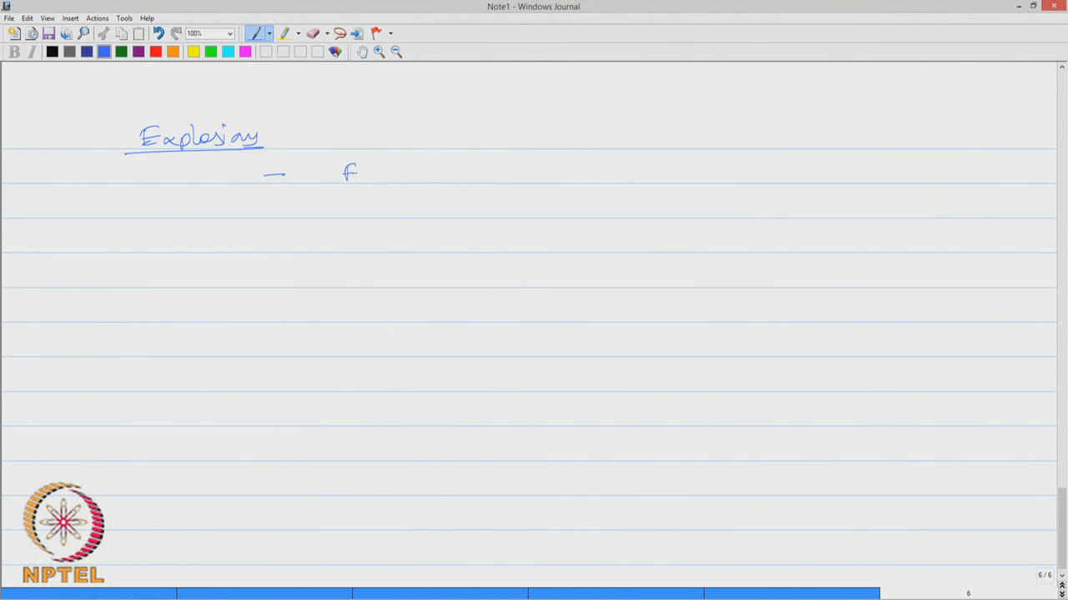
drag(342, 172, 425, 172)
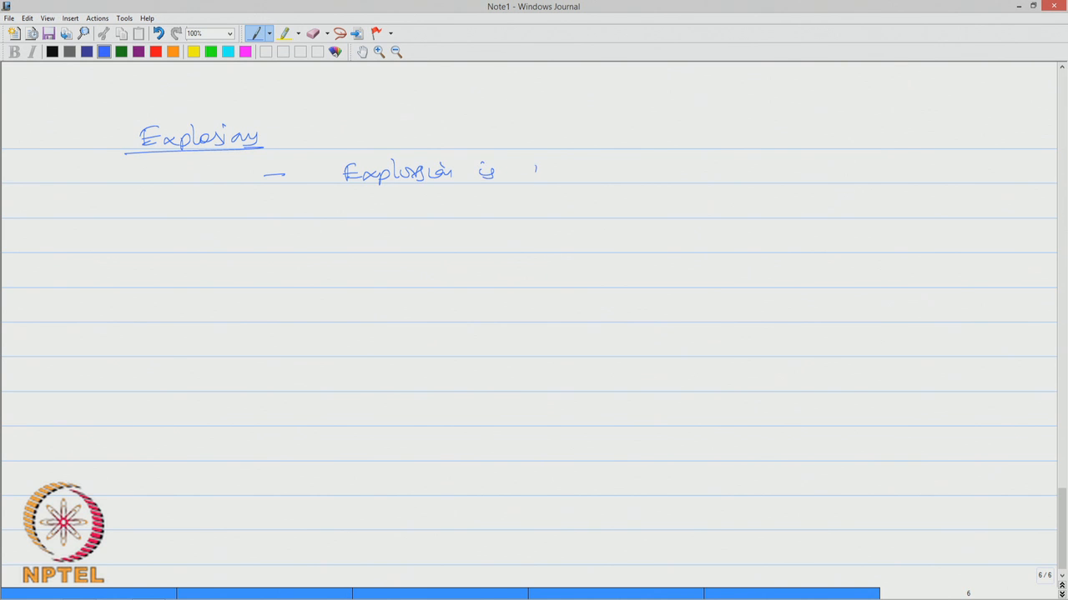
drag(526, 171, 634, 170)
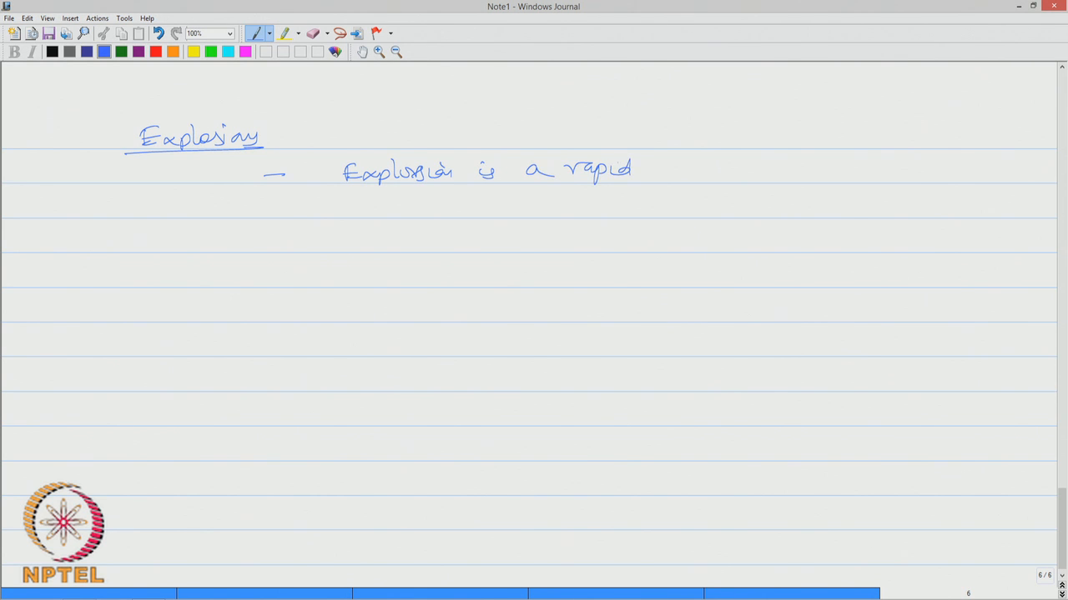
drag(664, 166, 738, 171)
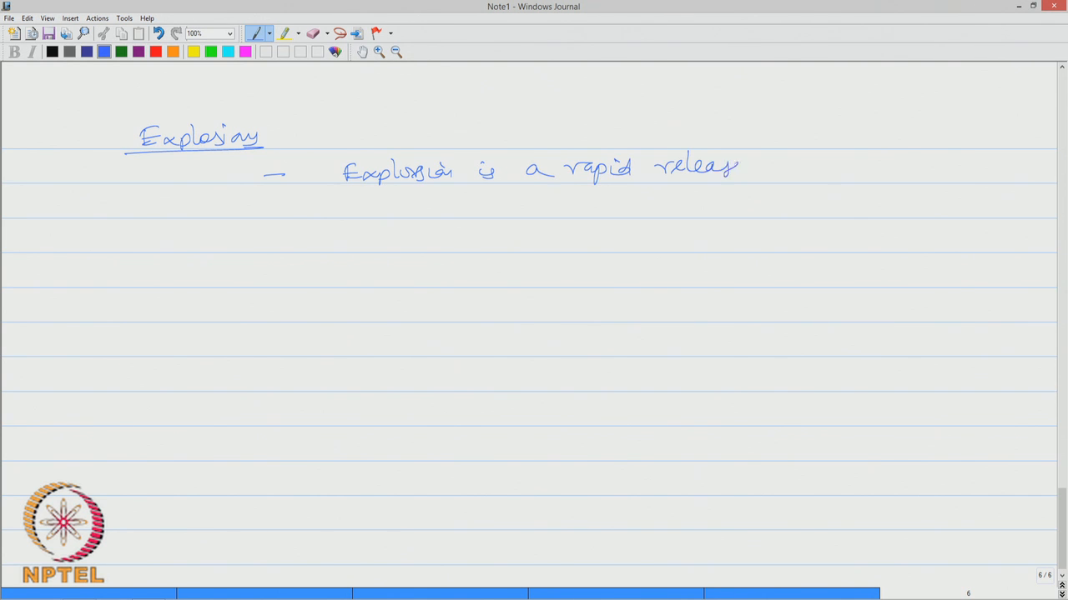
drag(750, 170, 854, 170)
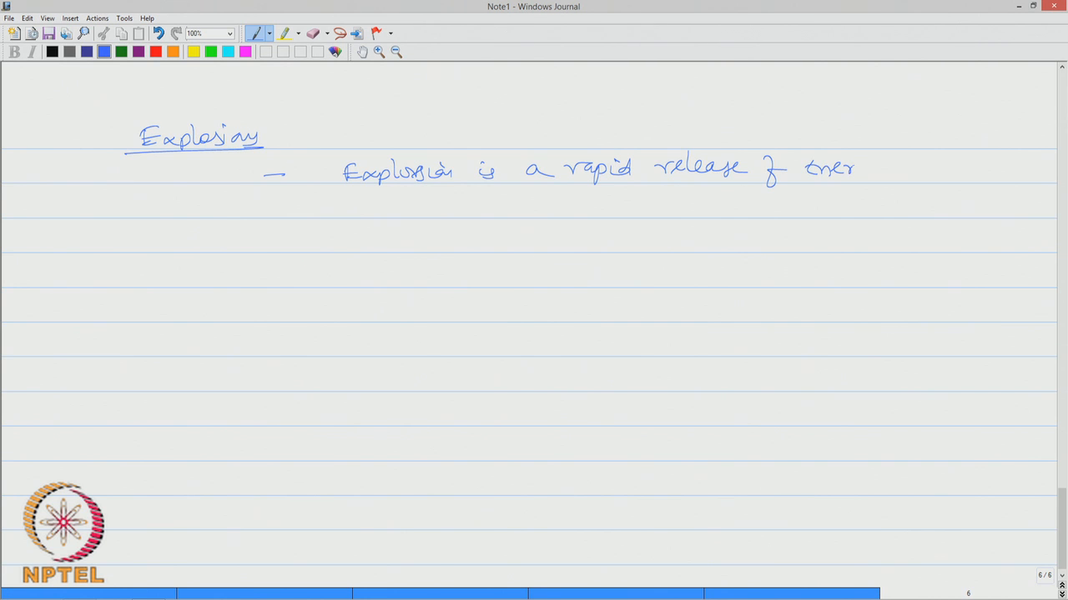
drag(834, 170, 892, 175)
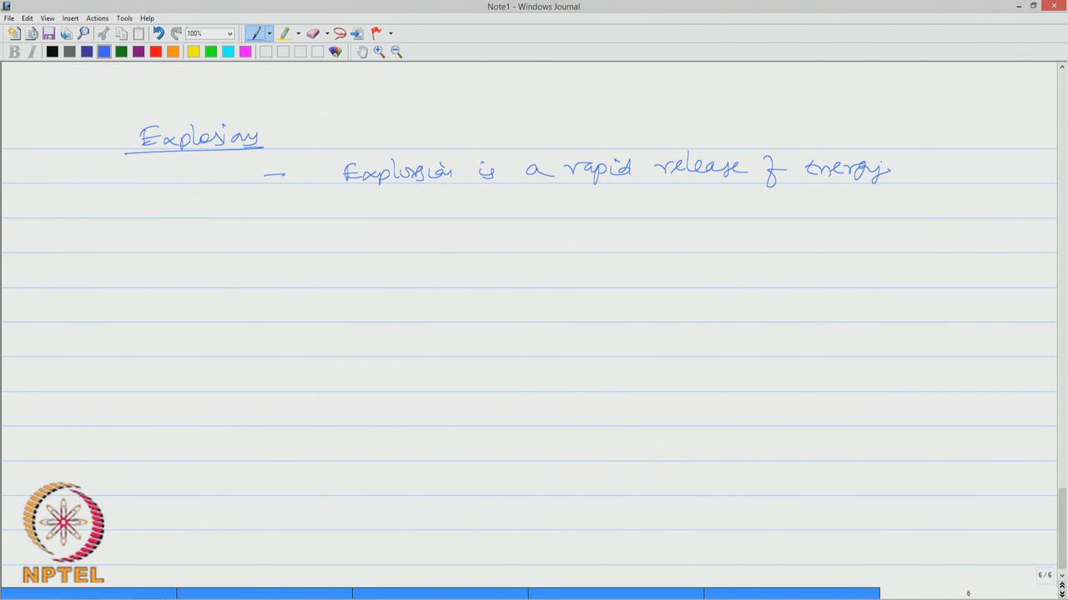
Complete the definition: causing development of either pressure wave or shock wave
drag(347, 208, 392, 200)
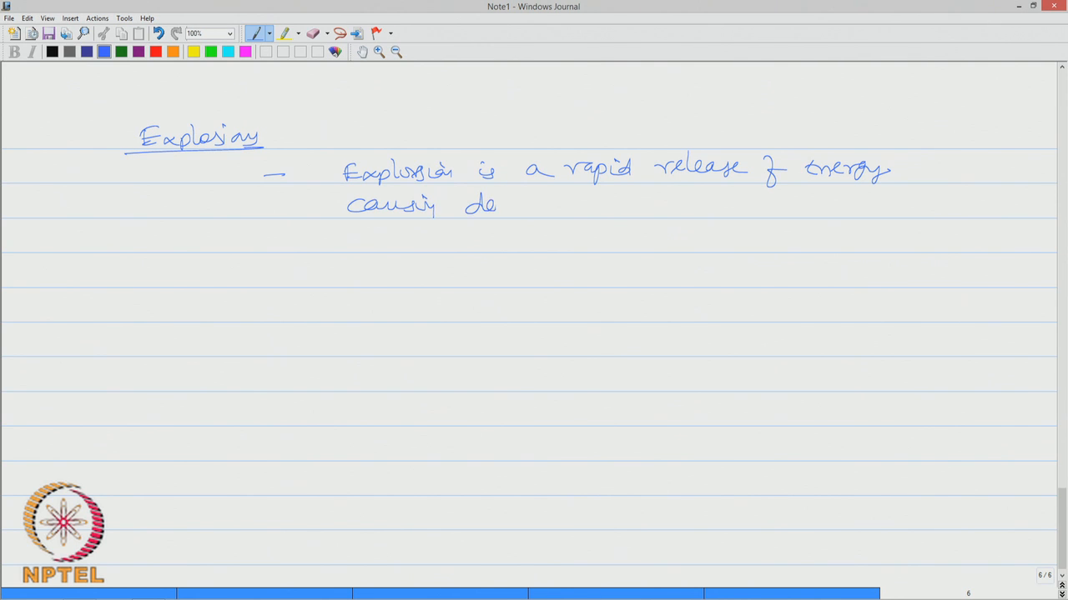
drag(501, 207, 575, 209)
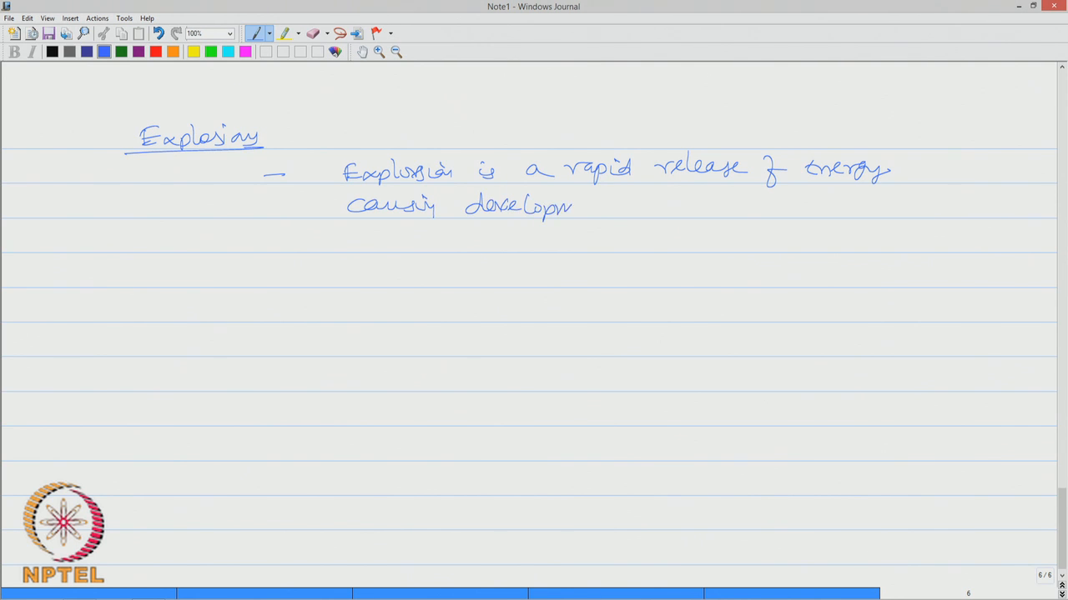
drag(575, 208, 617, 204)
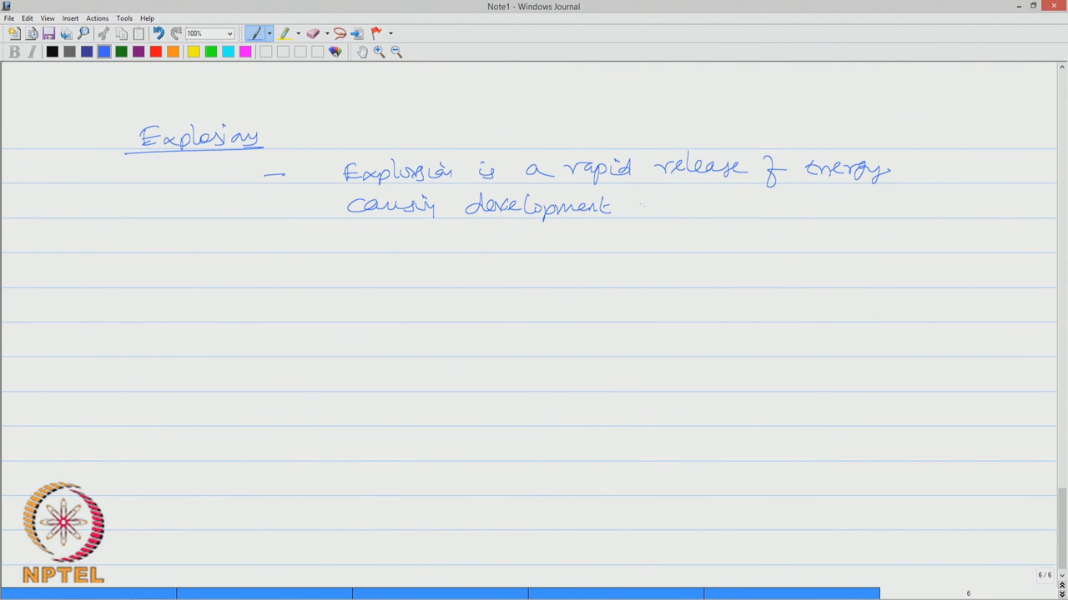
drag(647, 209, 731, 208)
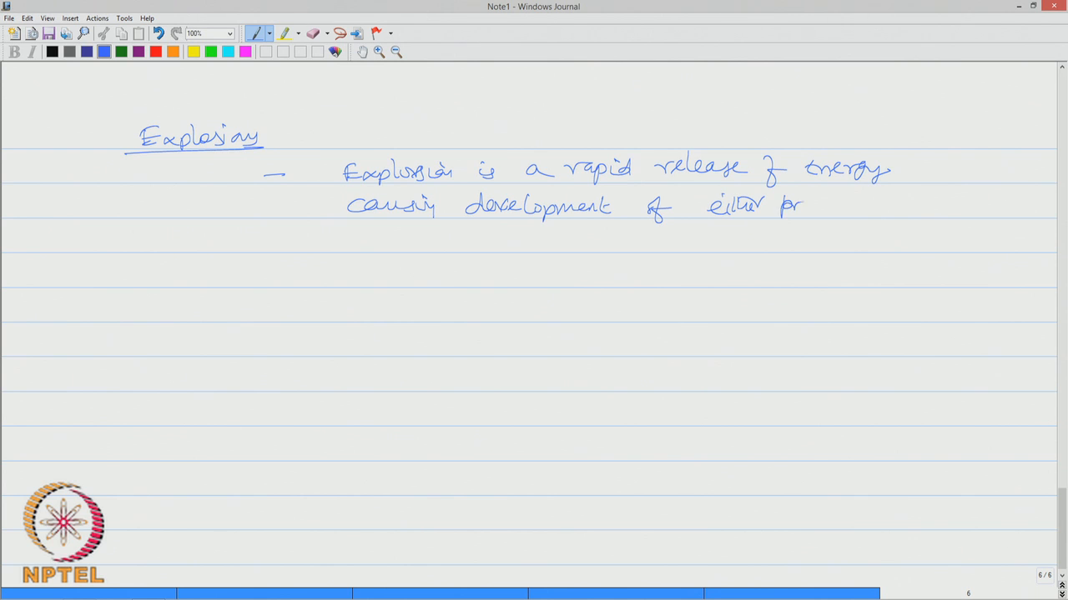
drag(787, 204, 887, 204)
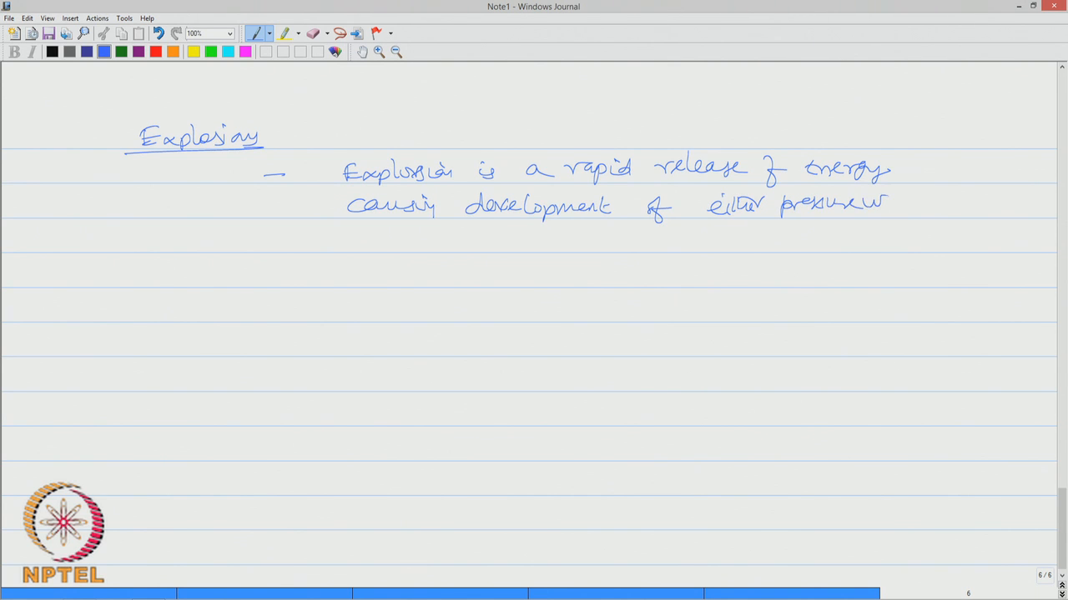
drag(901, 204, 971, 203)
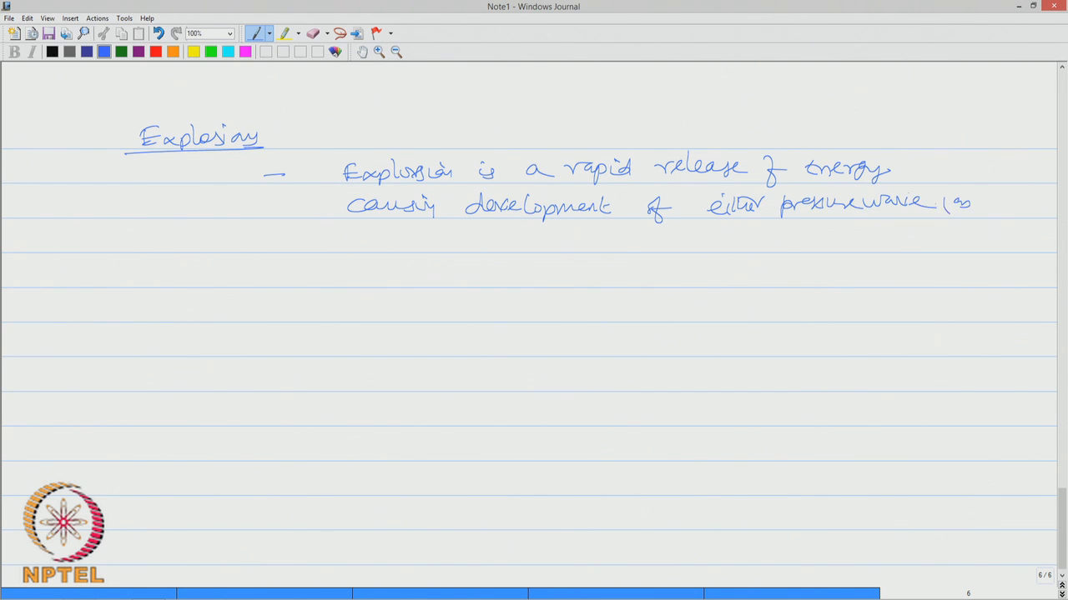
drag(360, 242, 420, 242)
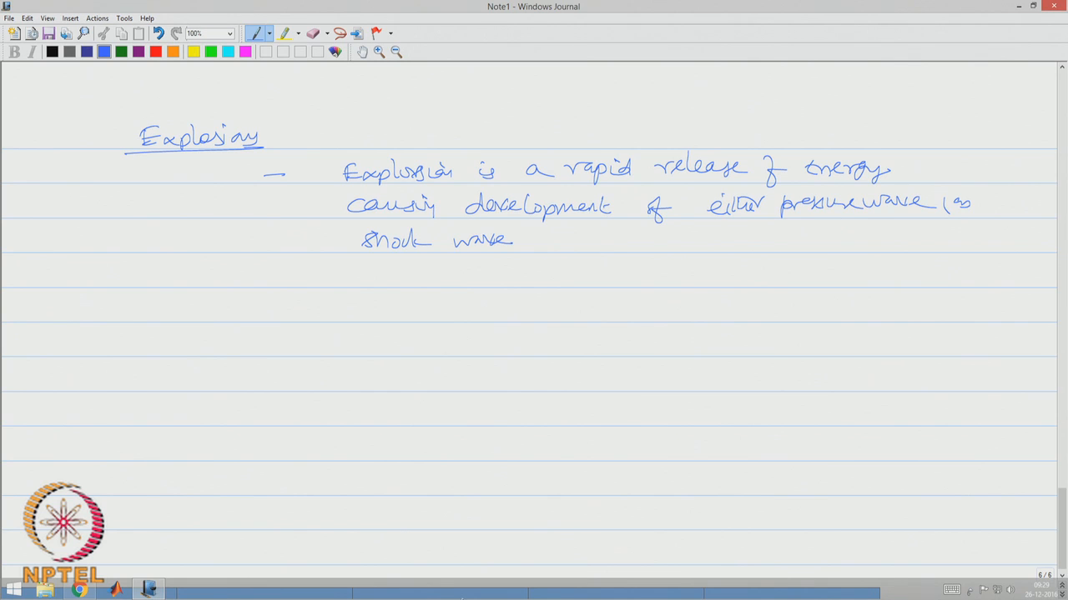
Add the point that industrial explosions are of different kinds
drag(163, 314, 232, 301)
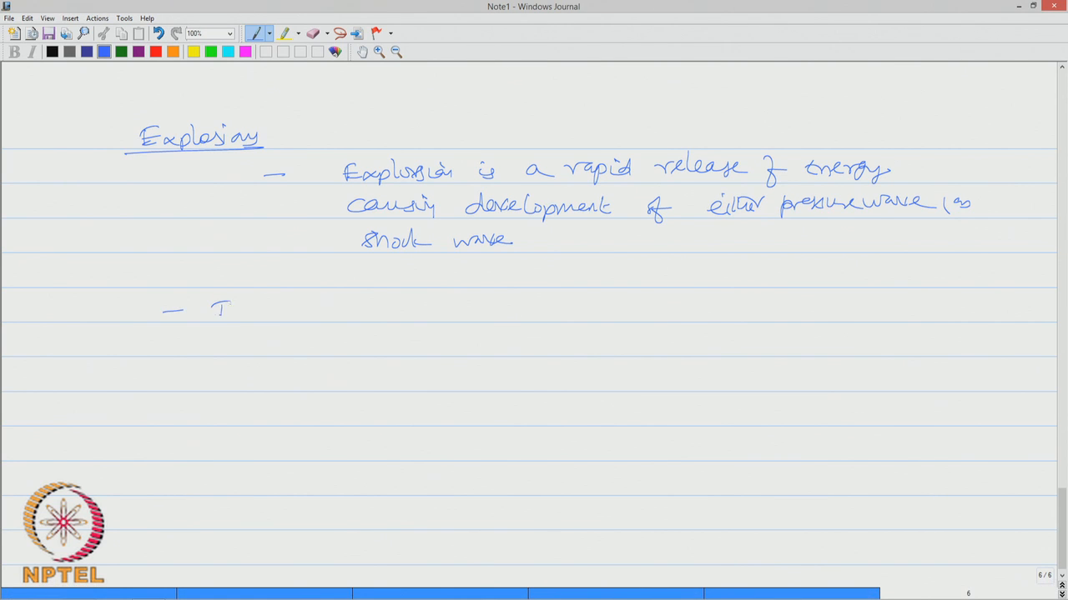
drag(217, 311, 309, 310)
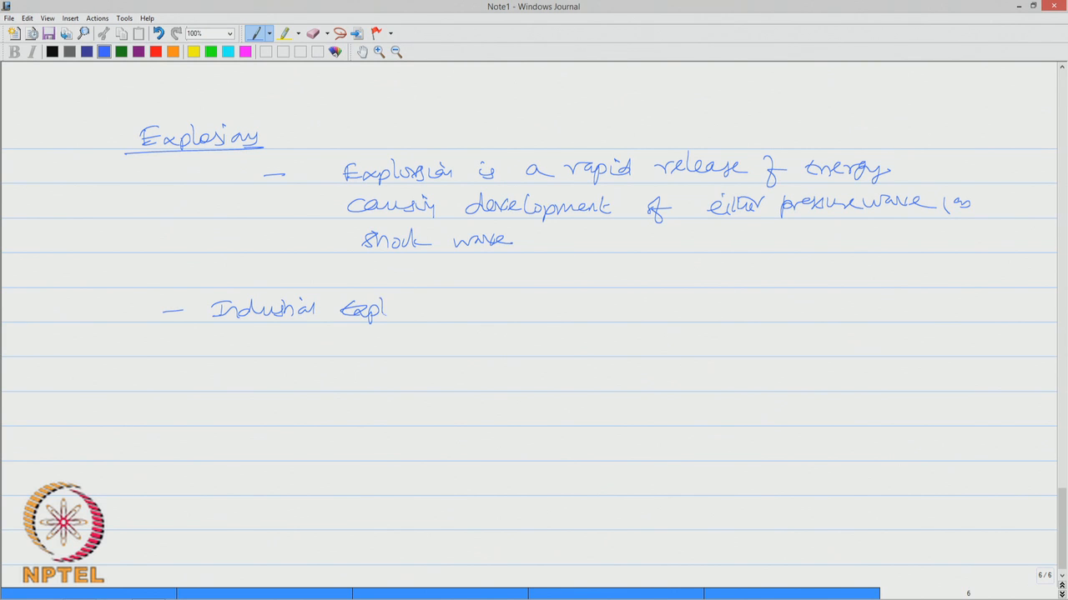
drag(384, 308, 447, 314)
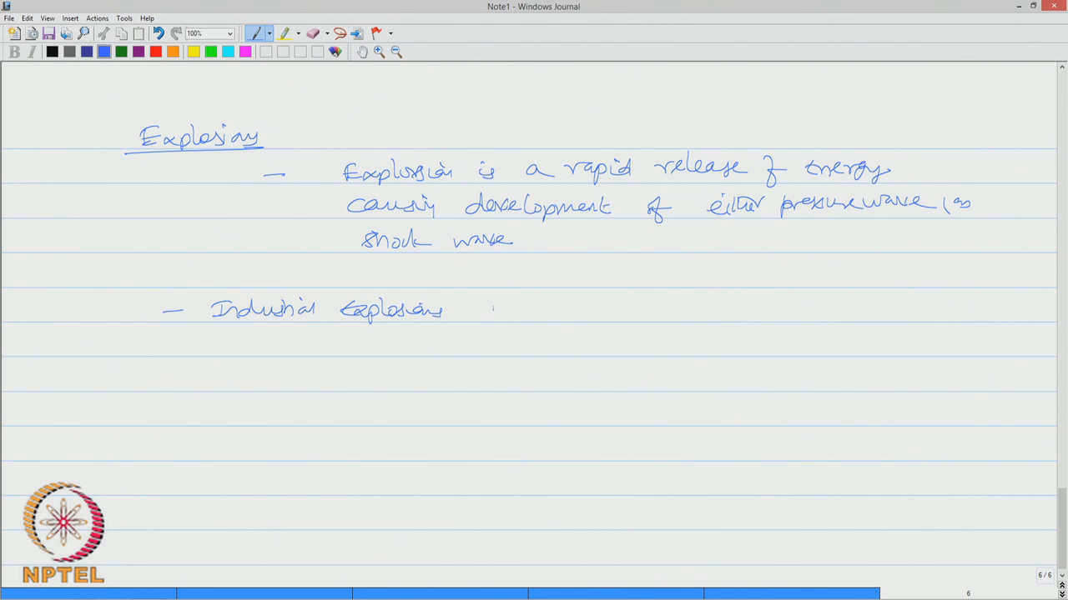
drag(475, 310, 648, 310)
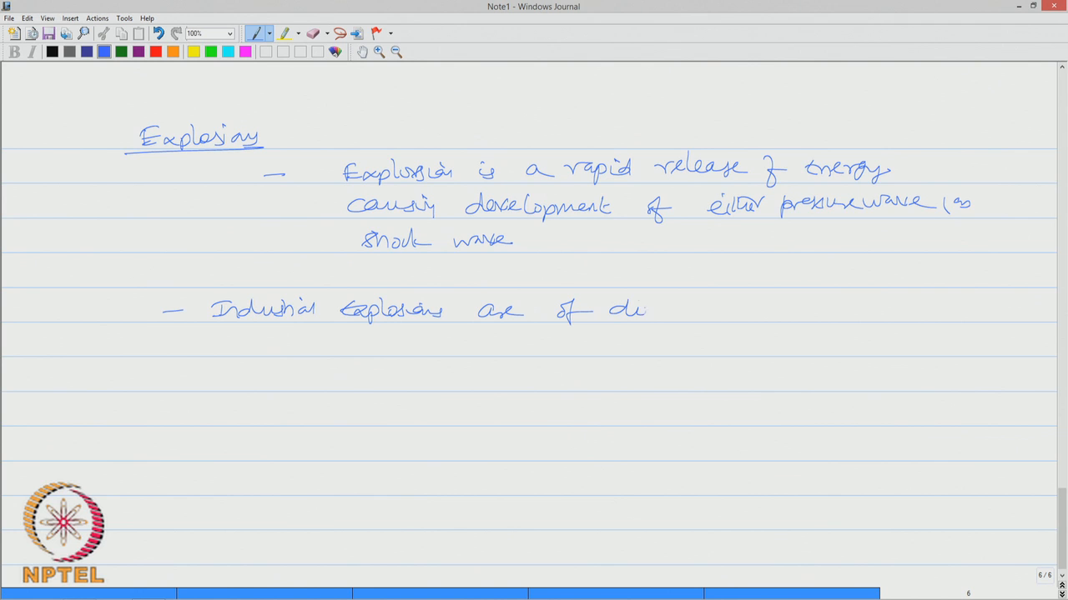
drag(634, 314, 731, 314)
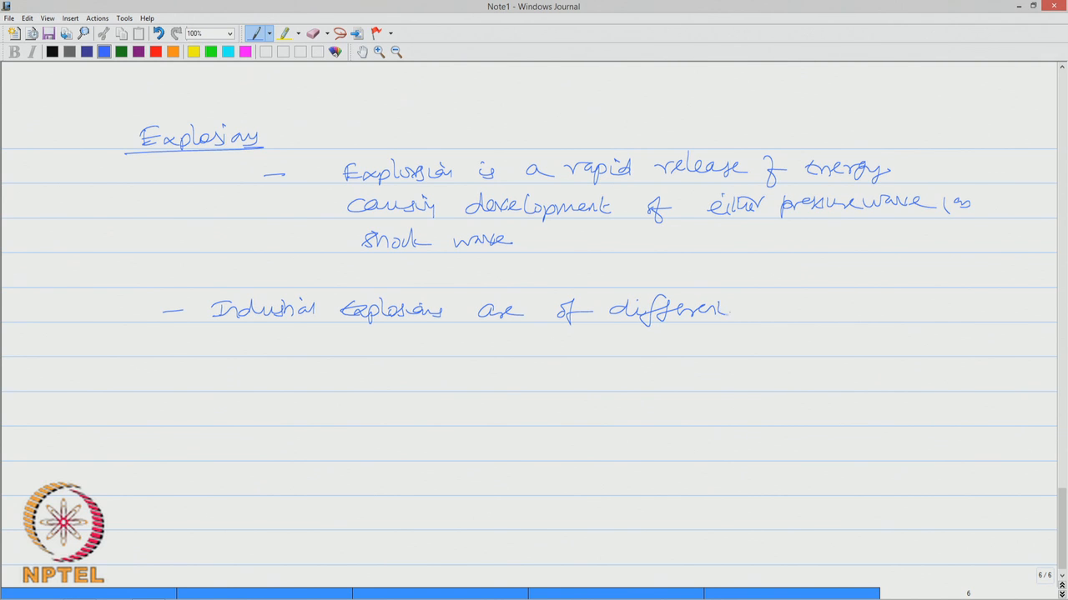
drag(759, 313, 834, 314)
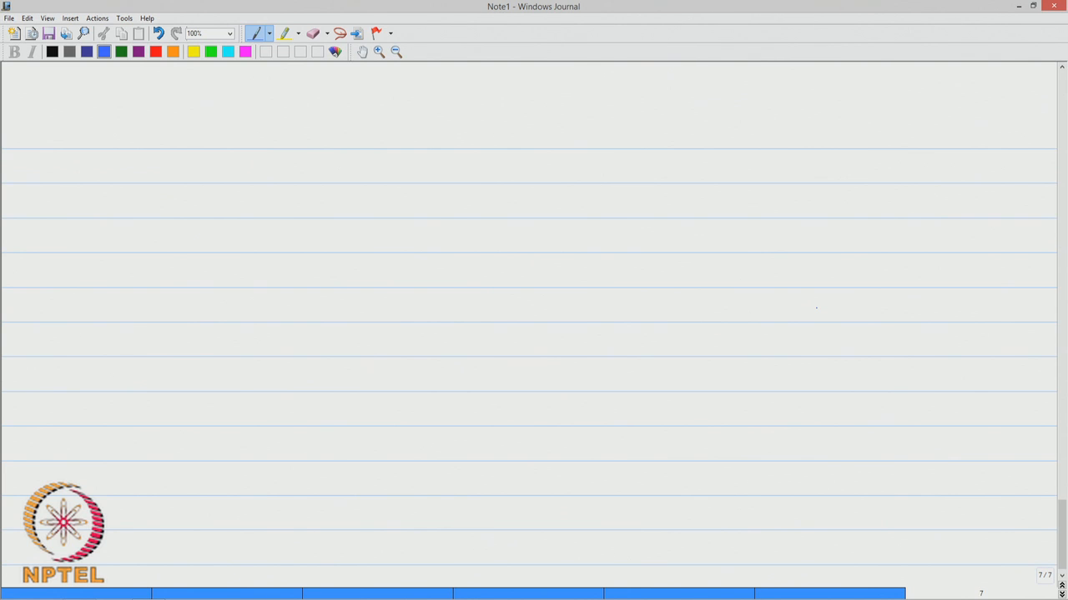
Handwrite the heading '1) CVCE - confined vapor cloud explosion' at the top of page seven
drag(120, 137, 263, 137)
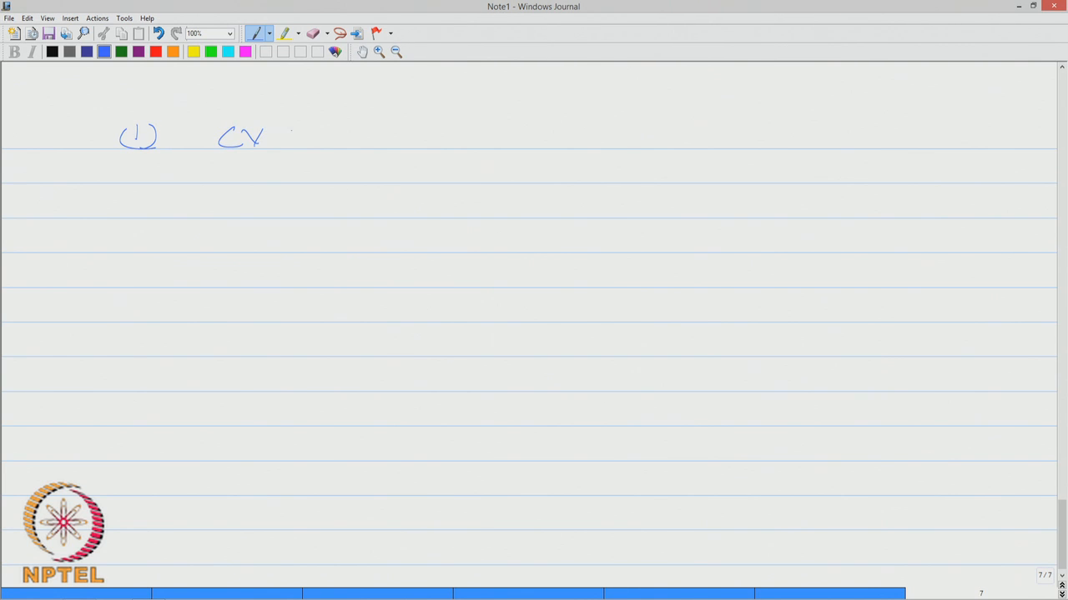
drag(280, 142, 375, 137)
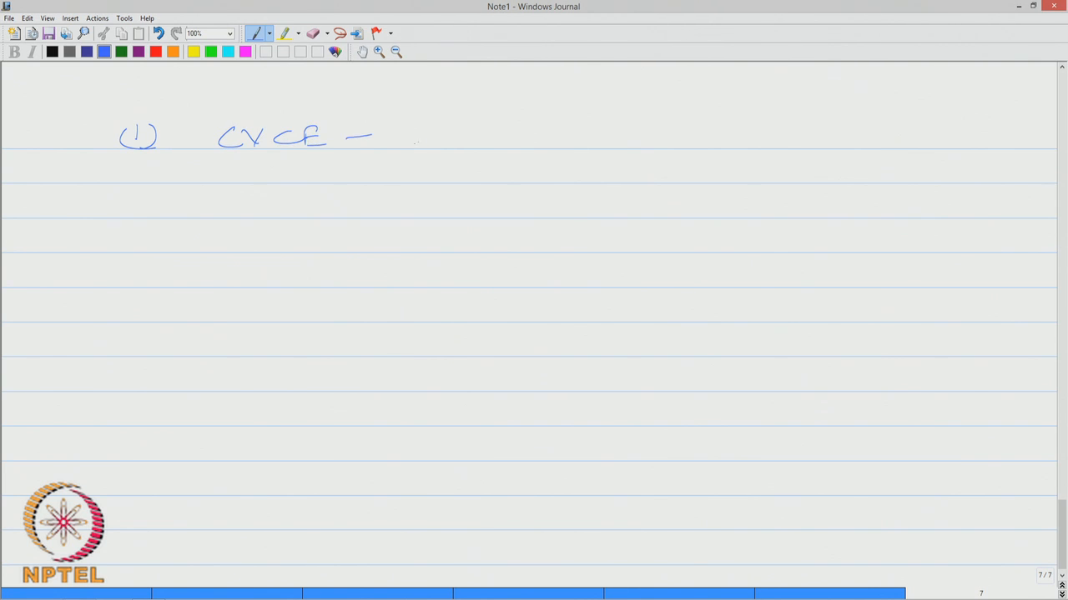
drag(420, 136, 525, 137)
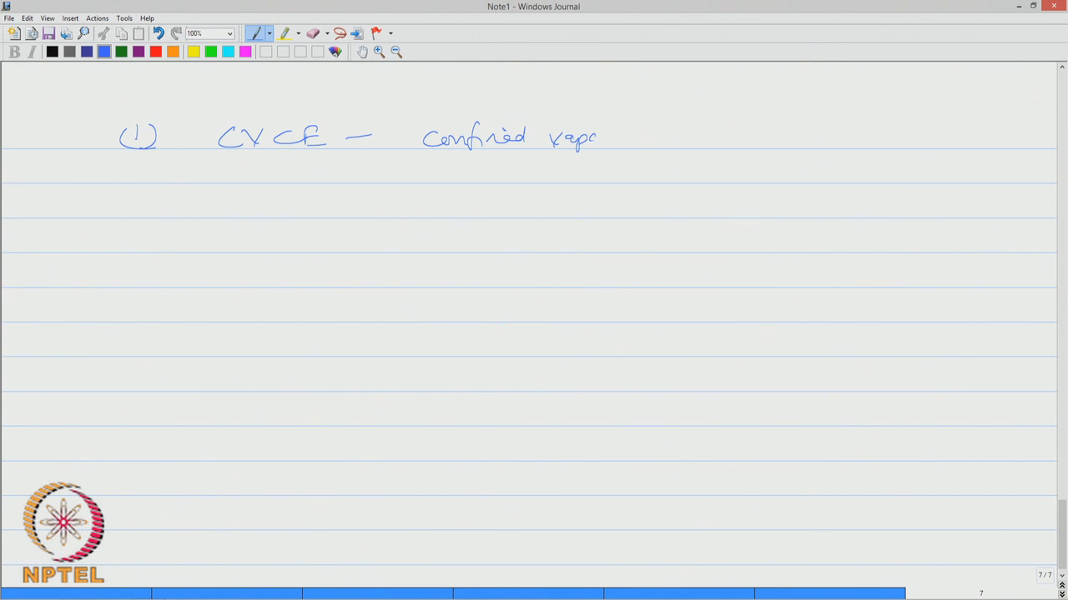
drag(598, 137, 659, 137)
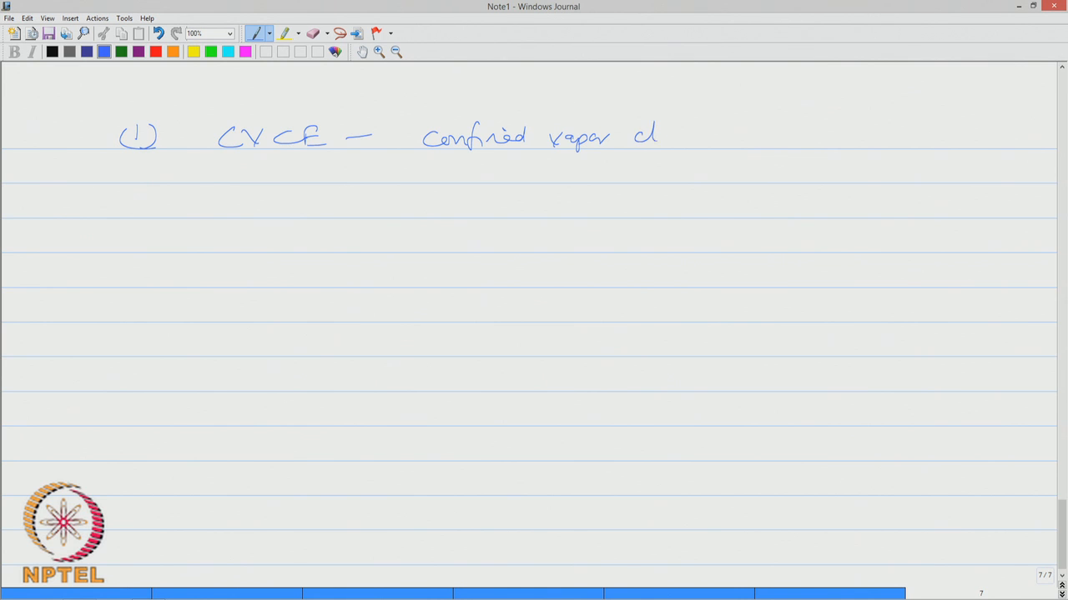
drag(659, 137, 747, 133)
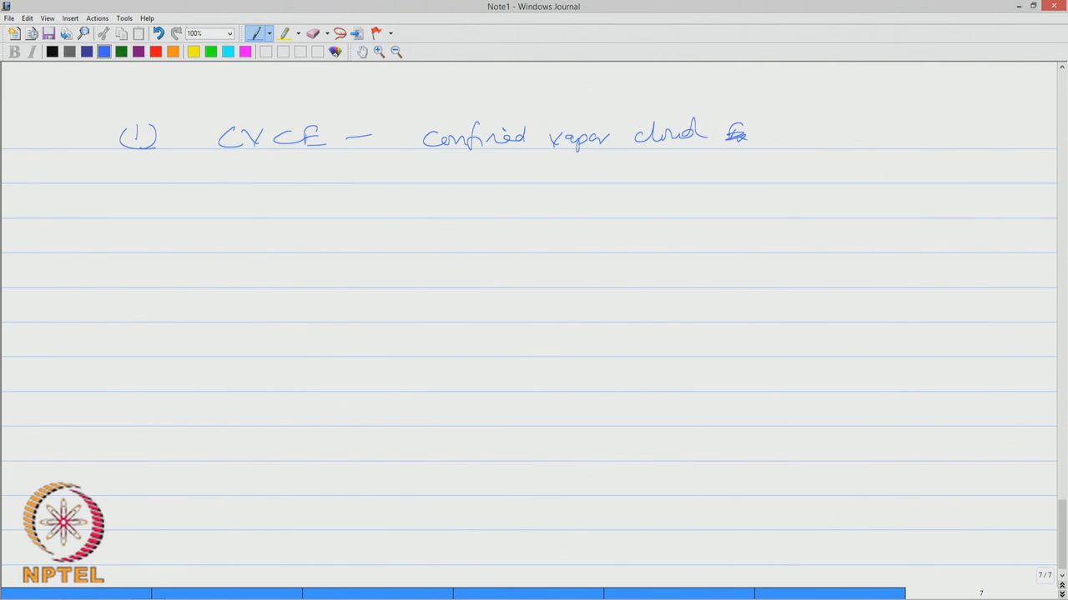
drag(725, 137, 821, 136)
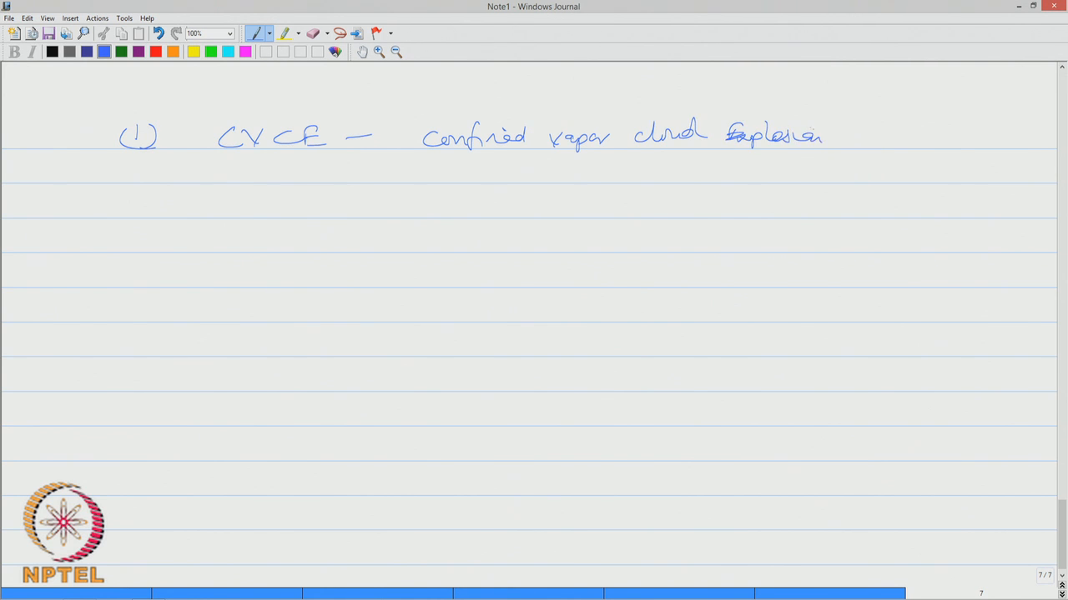
Write the note that this type of explosion occurs within a confined space (room, vessel)
drag(283, 203, 342, 203)
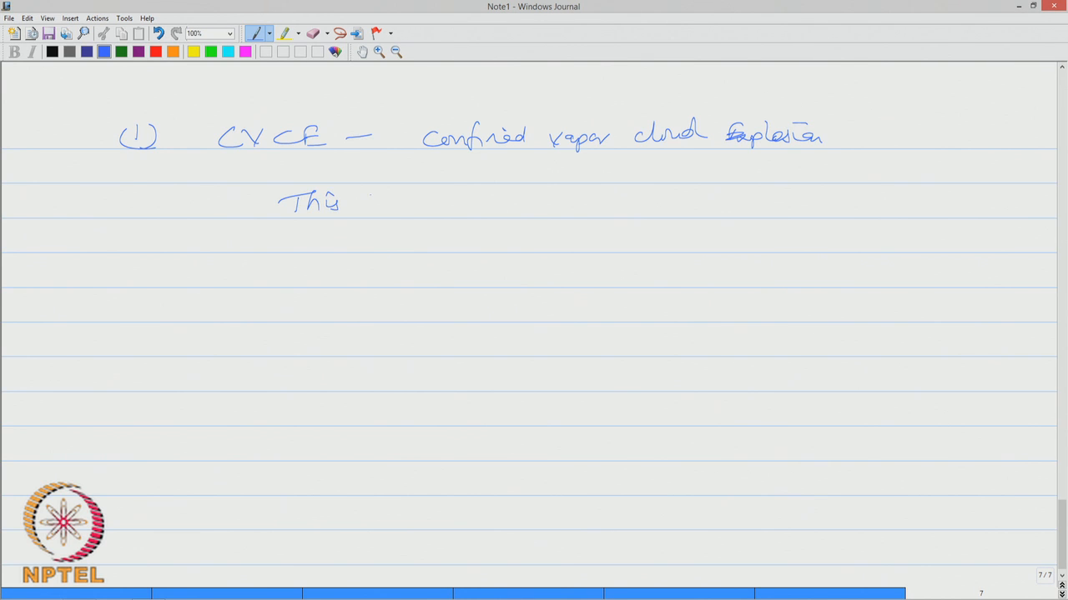
drag(366, 204, 475, 204)
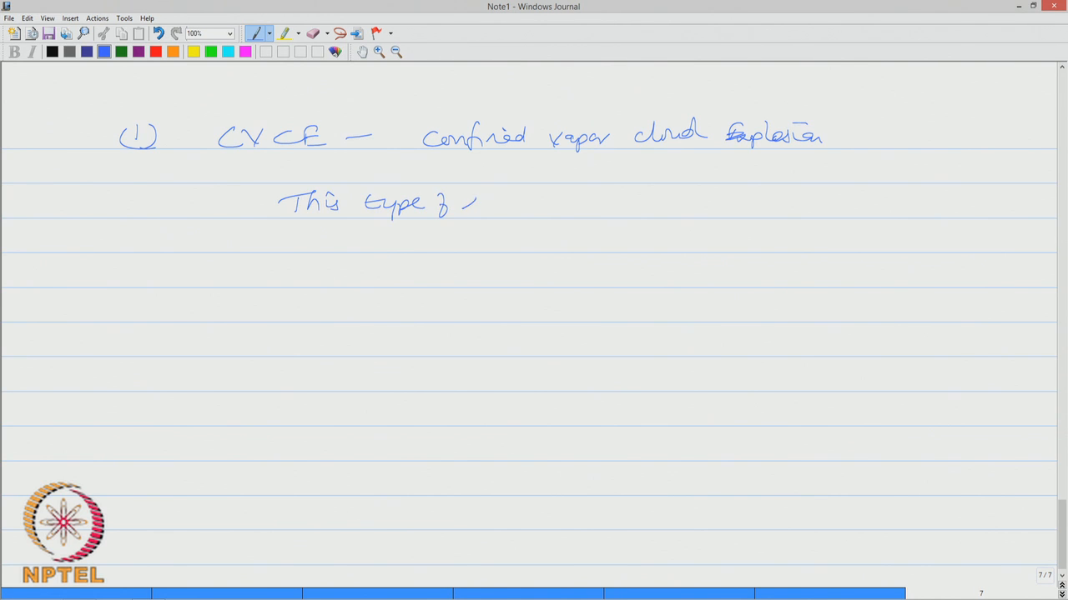
drag(480, 204, 550, 203)
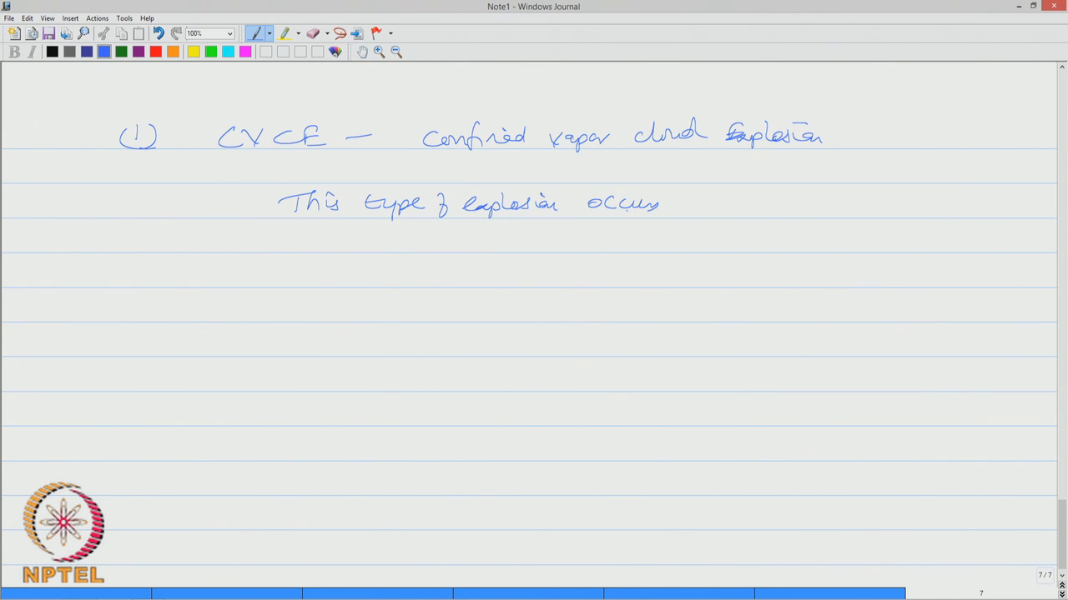
drag(681, 204, 751, 204)
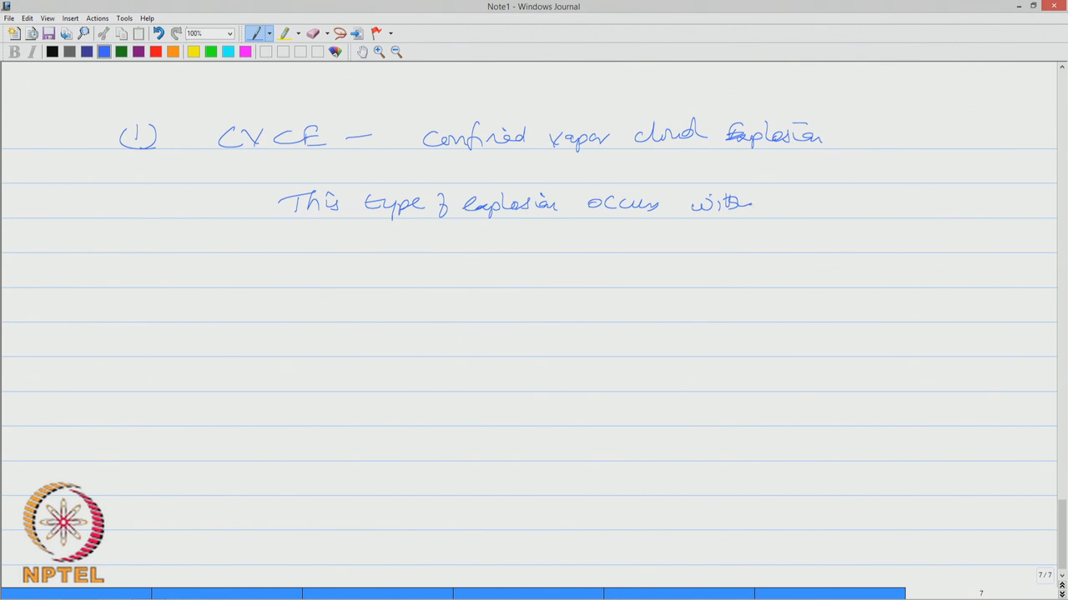
drag(759, 204, 864, 204)
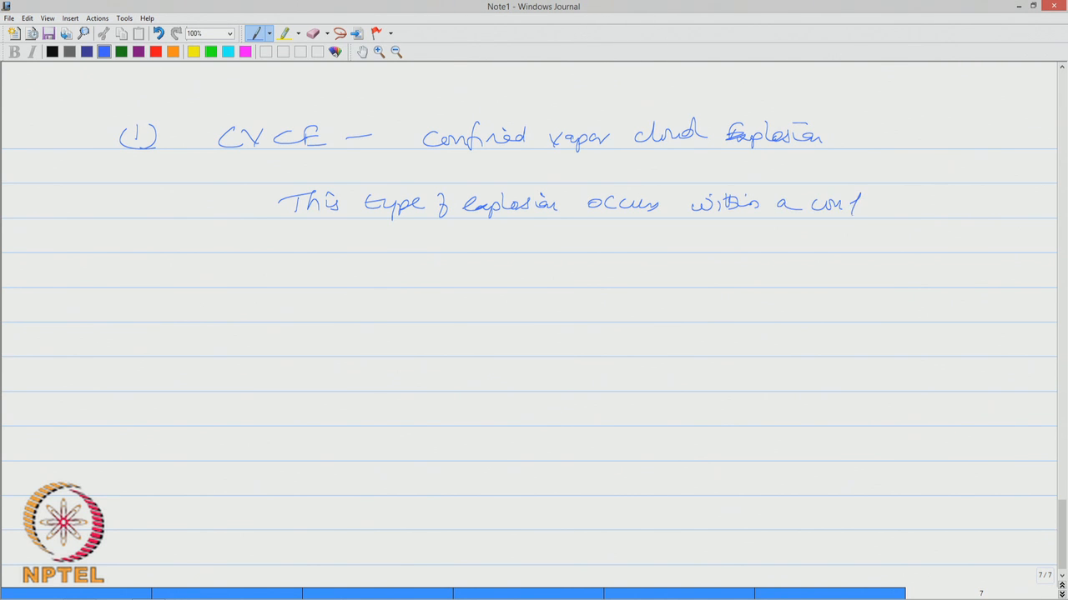
drag(864, 203, 934, 209)
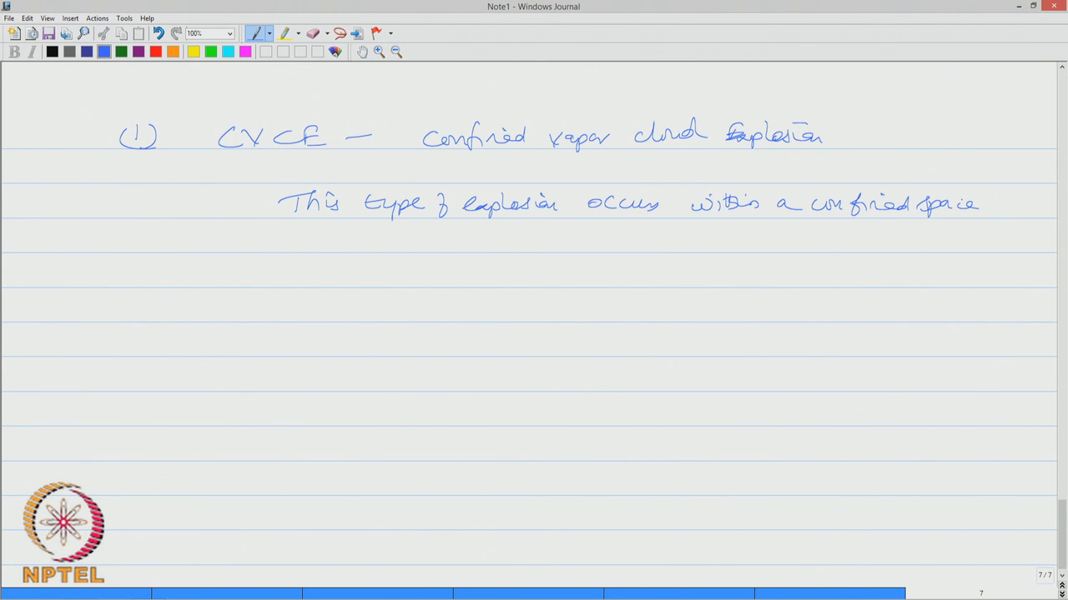
drag(497, 242, 597, 242)
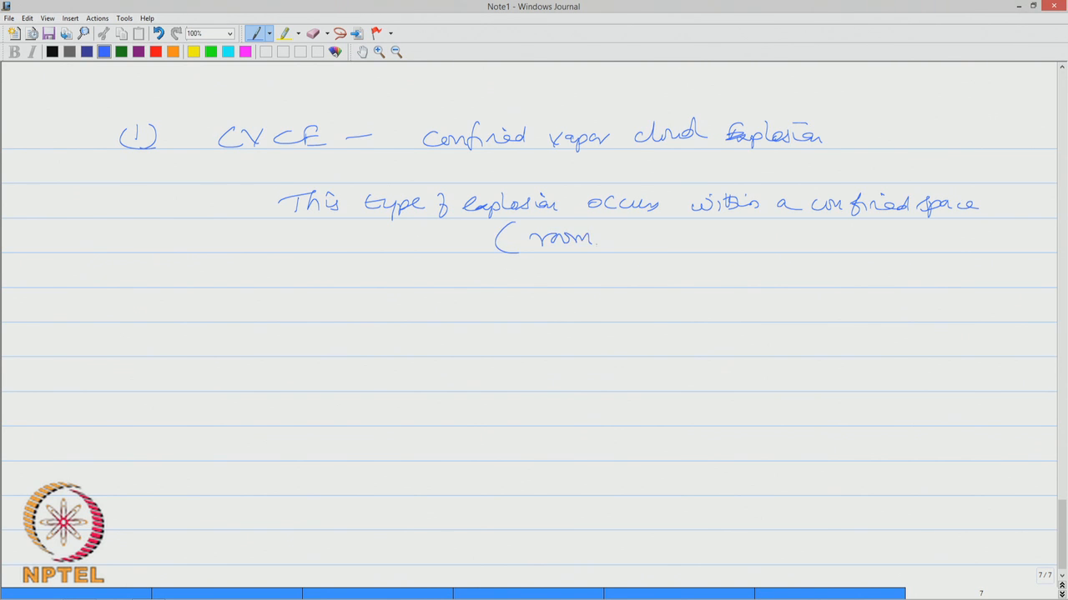
drag(608, 242, 701, 237)
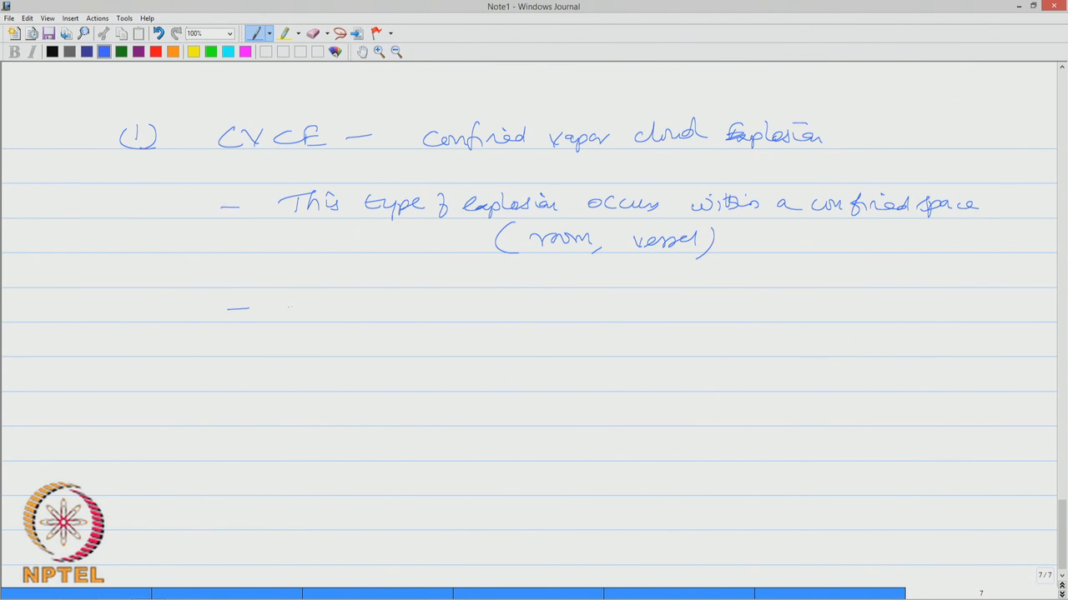
Add the second bullet: generally caused due to sudden release of..
drag(286, 314, 371, 314)
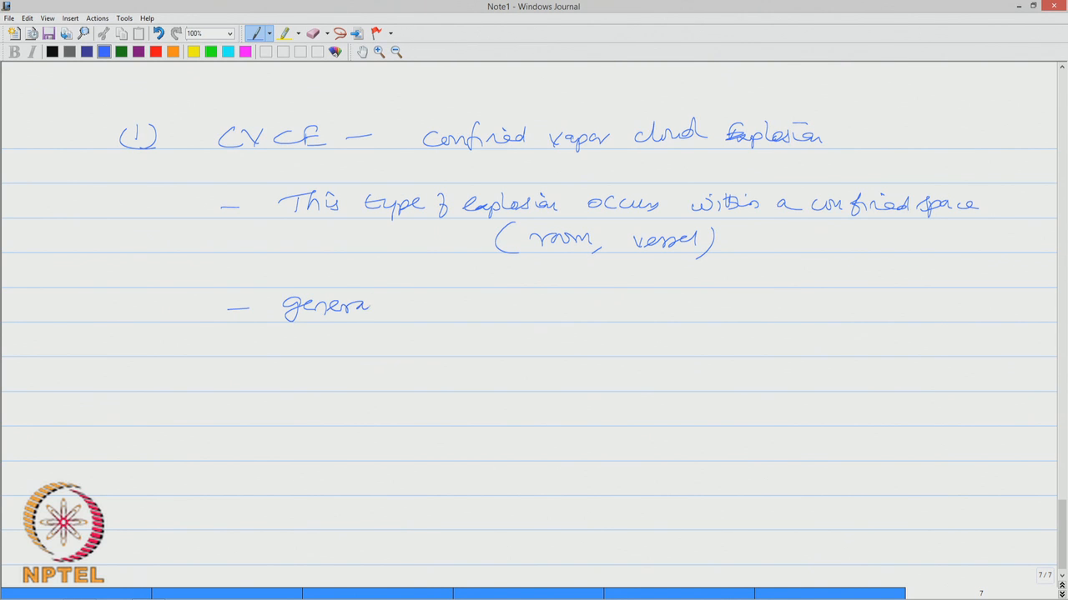
drag(375, 307, 484, 307)
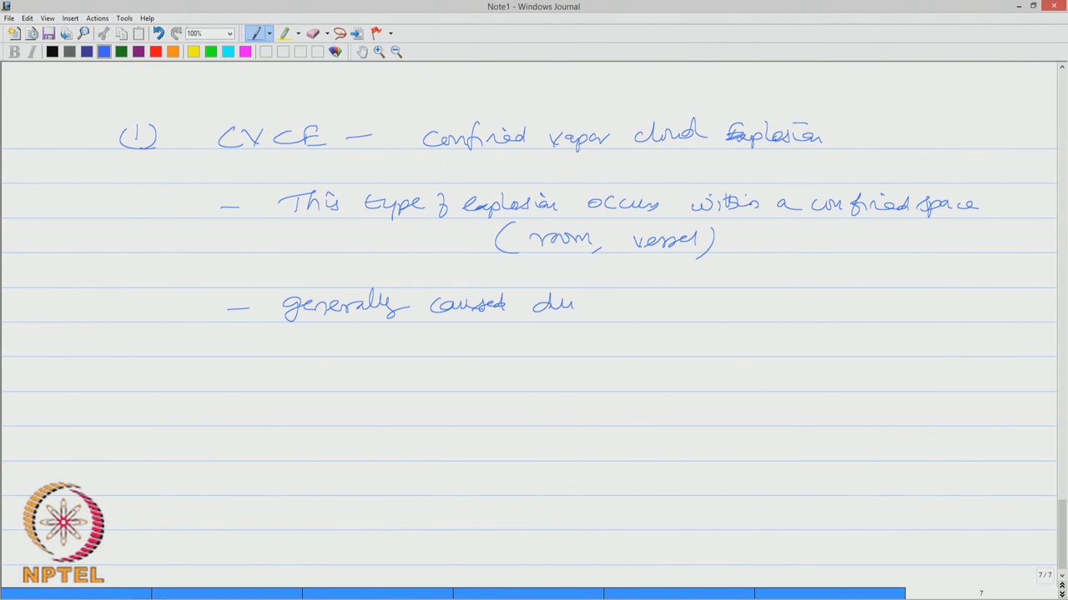
drag(601, 308, 704, 308)
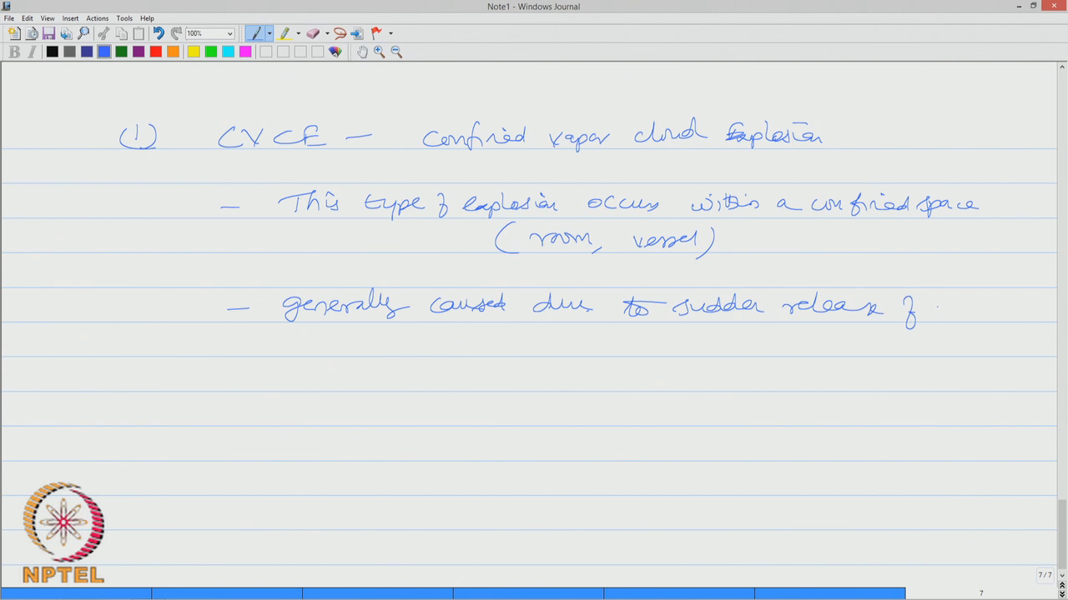
drag(934, 308, 984, 313)
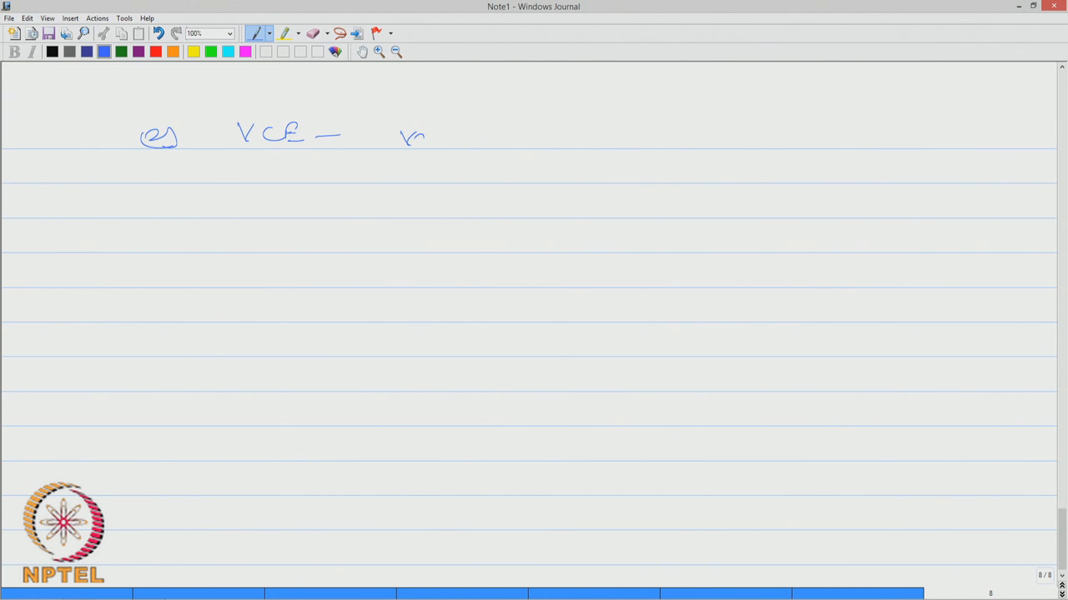
Complete 'VCE - vapor cloud explosion' and begin its bullet: type of explosion caused by instantaneous..
drag(401, 136, 534, 137)
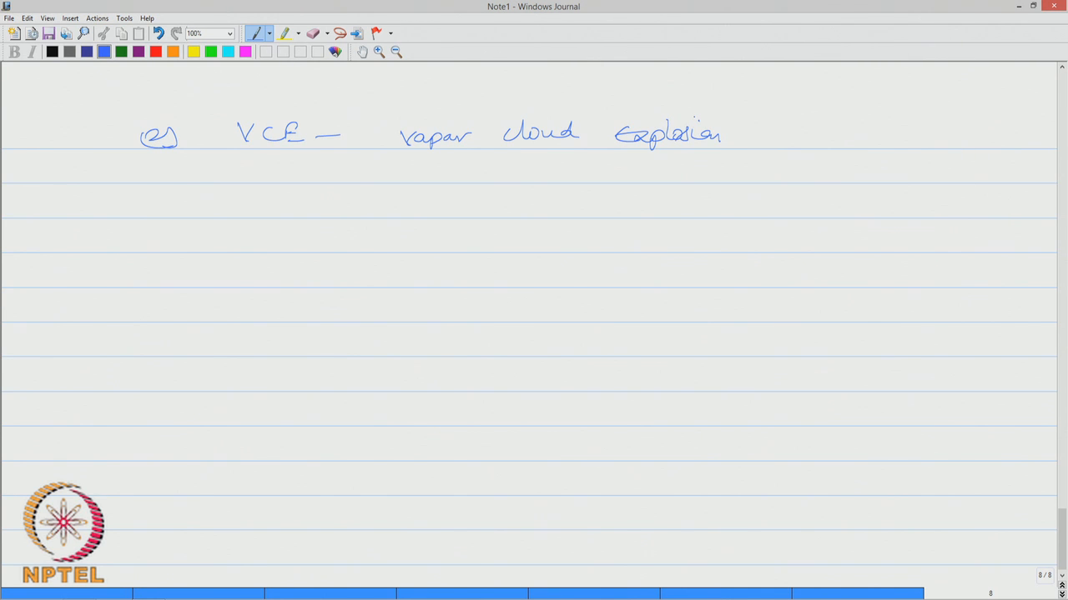
drag(267, 206, 375, 208)
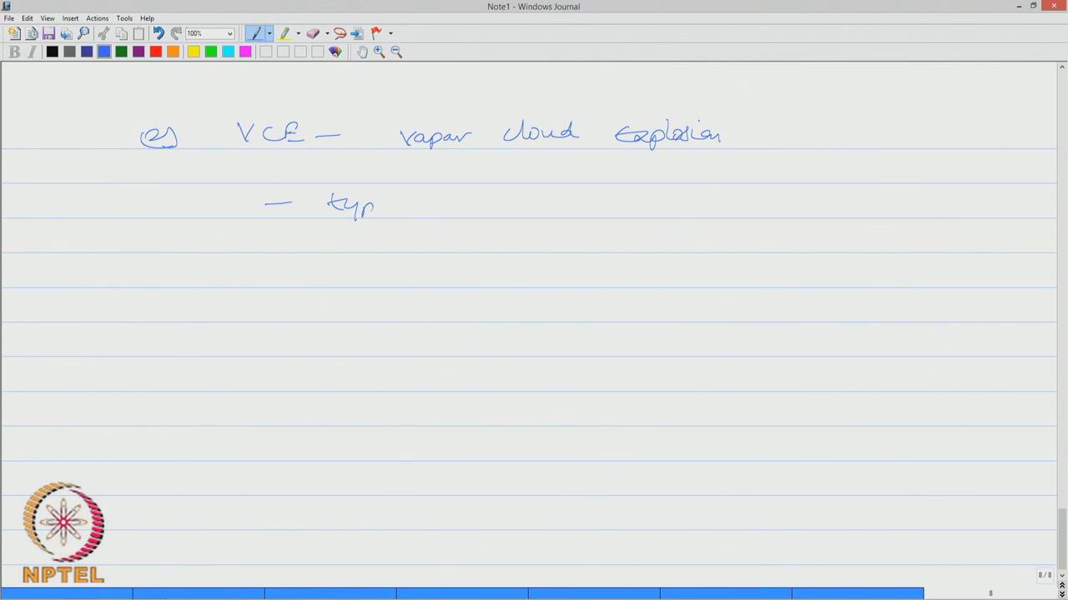
drag(376, 204, 487, 209)
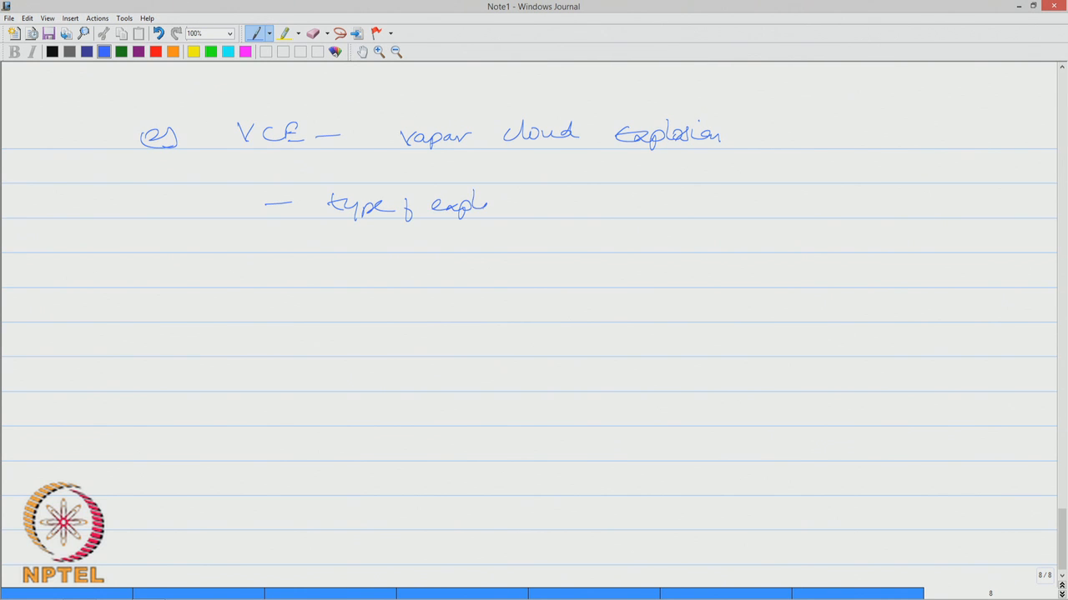
drag(487, 203, 597, 204)
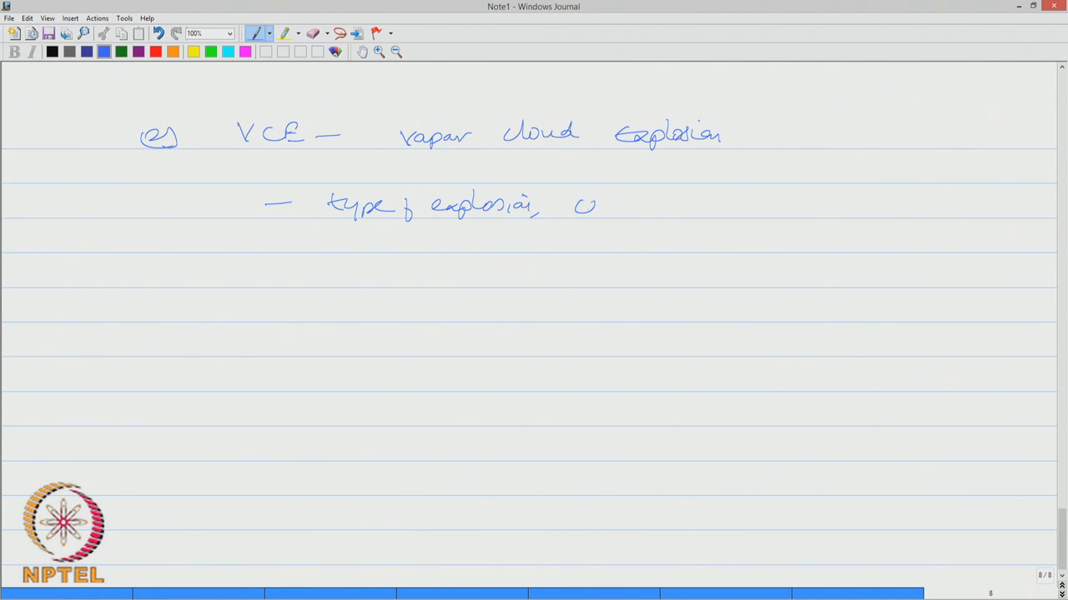
drag(575, 203, 698, 204)
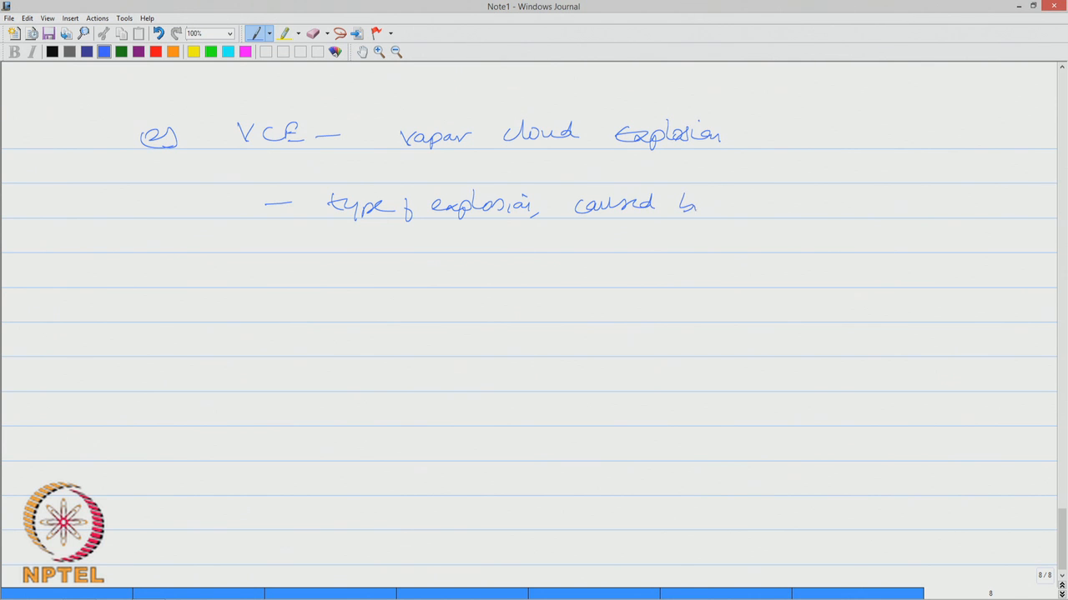
drag(684, 204, 721, 213)
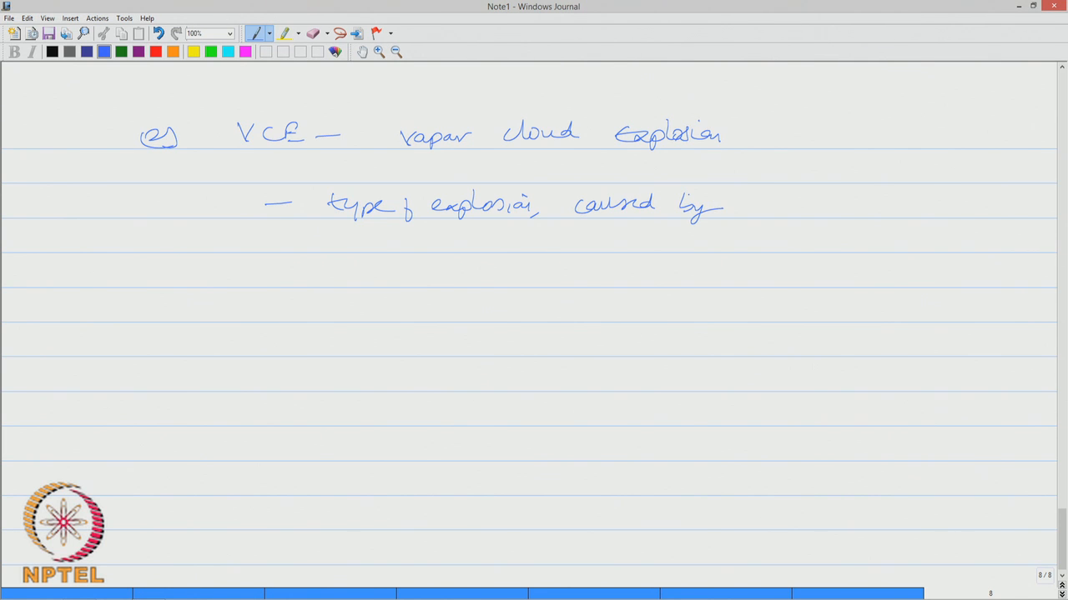
drag(742, 207, 804, 207)
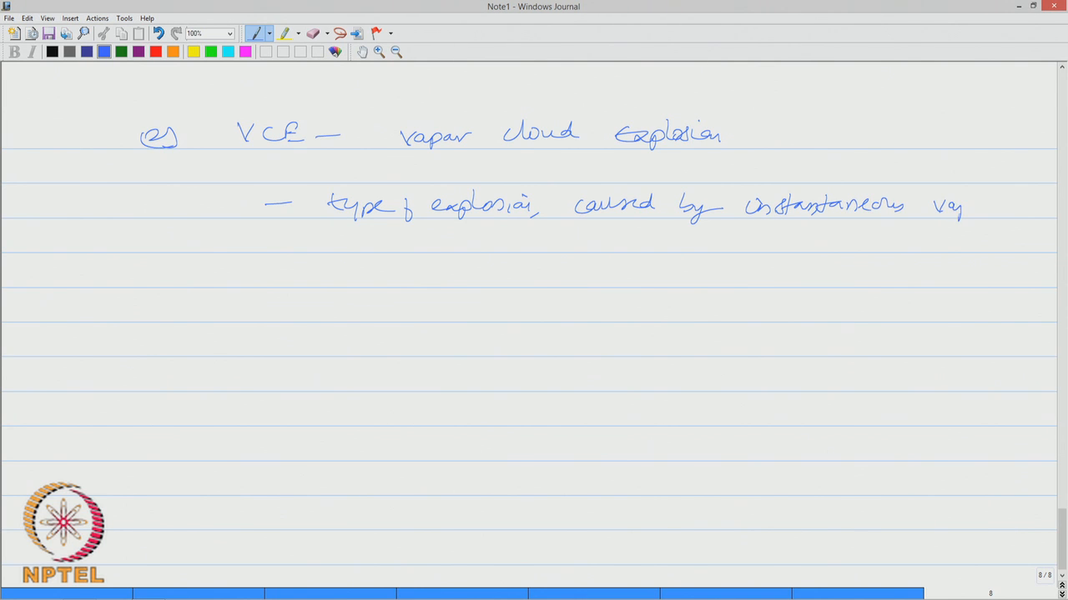
Finish the bullet: vapor cloud which is formed in air due to release of flammable chemicals into atmosphere
drag(934, 206, 359, 242)
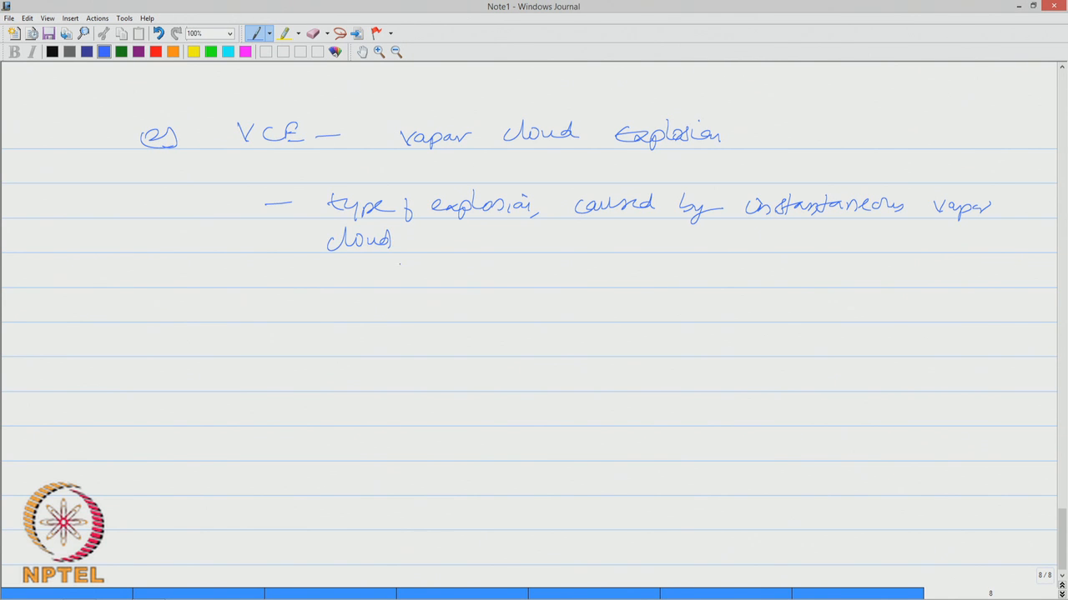
drag(447, 247, 509, 237)
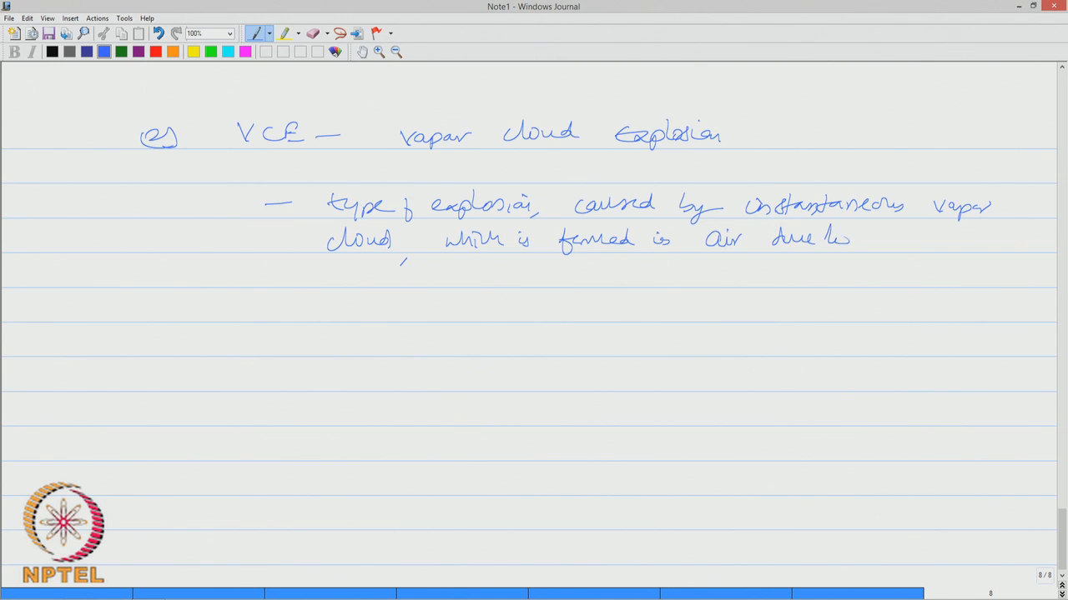
drag(851, 236, 930, 237)
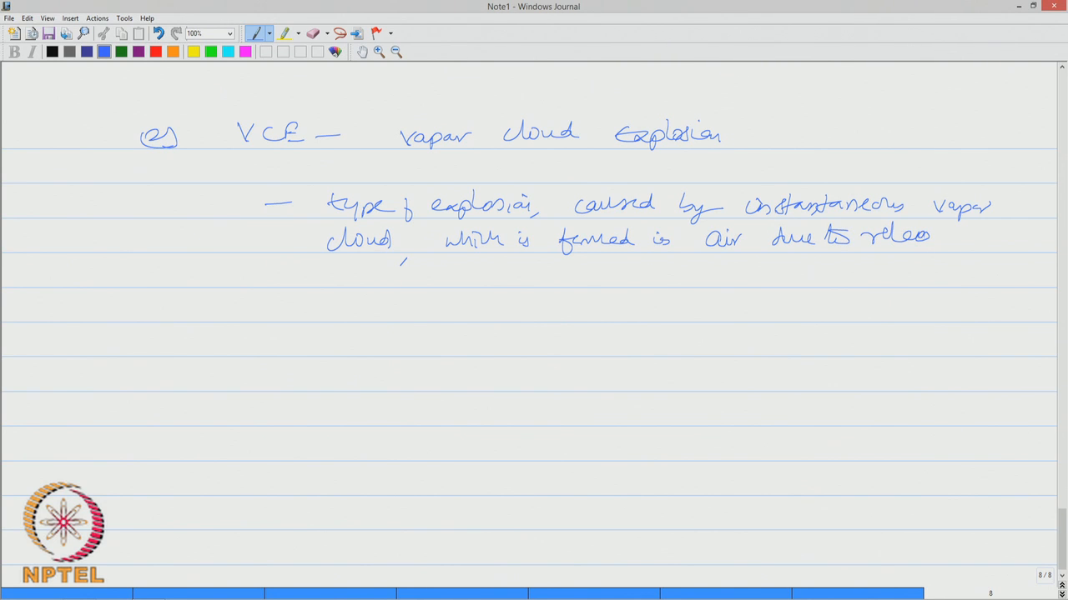
drag(925, 237, 980, 242)
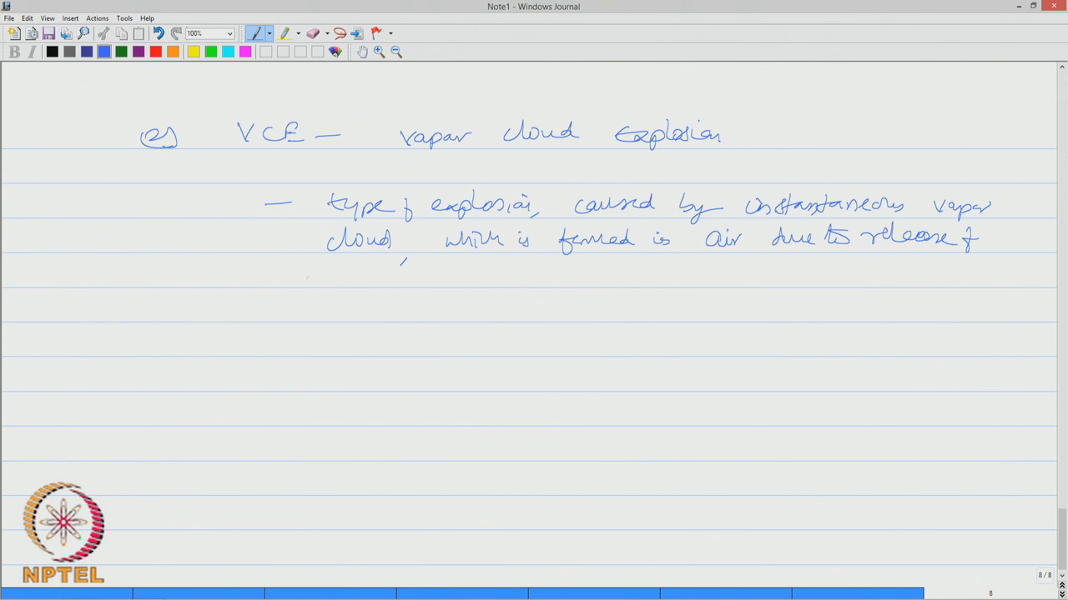
drag(317, 284, 414, 281)
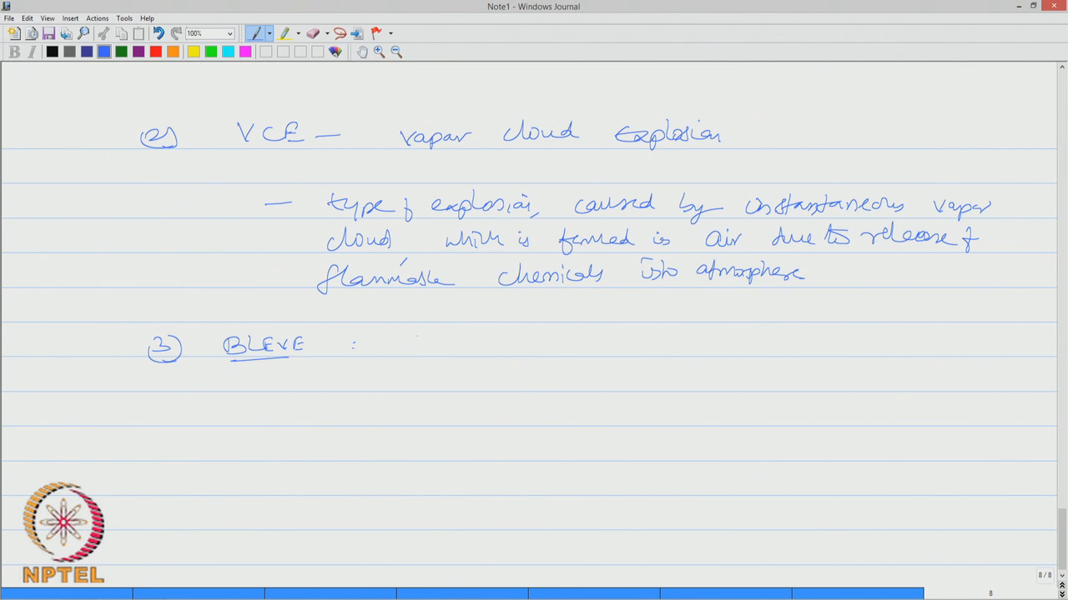
Expand BLEVE as boiling liquid expanding vapor explosion and begin its cause: sudden release of large amounts
drag(414, 345, 477, 346)
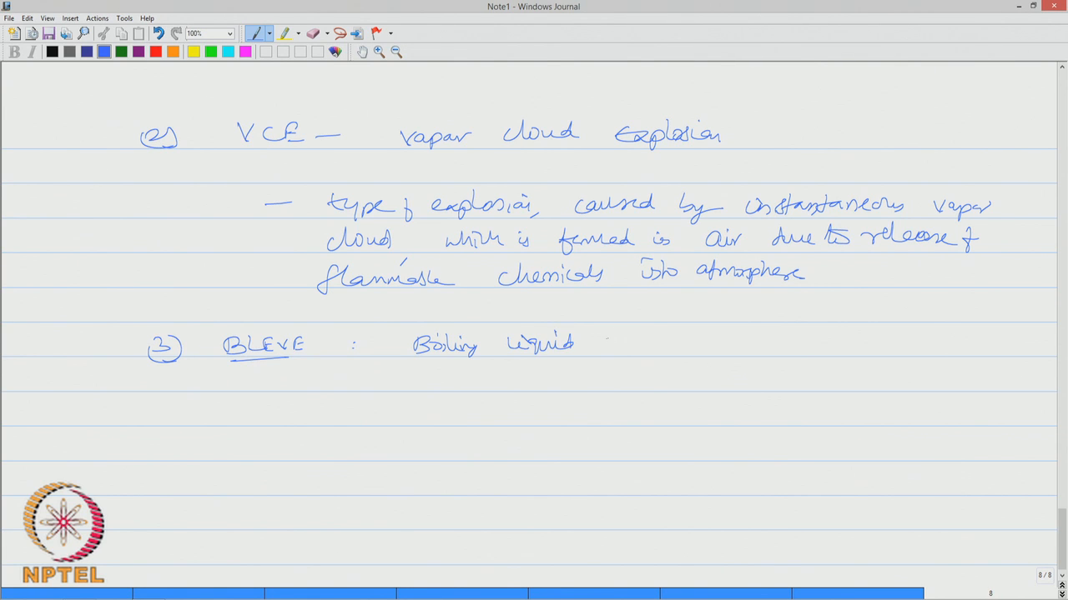
drag(597, 342, 654, 342)
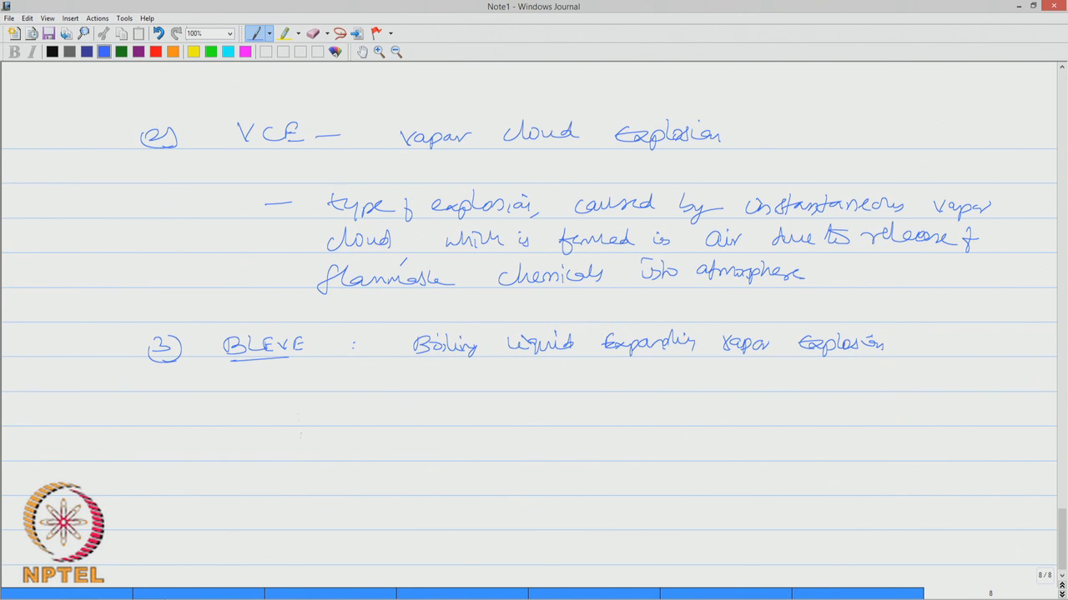
drag(281, 409, 387, 417)
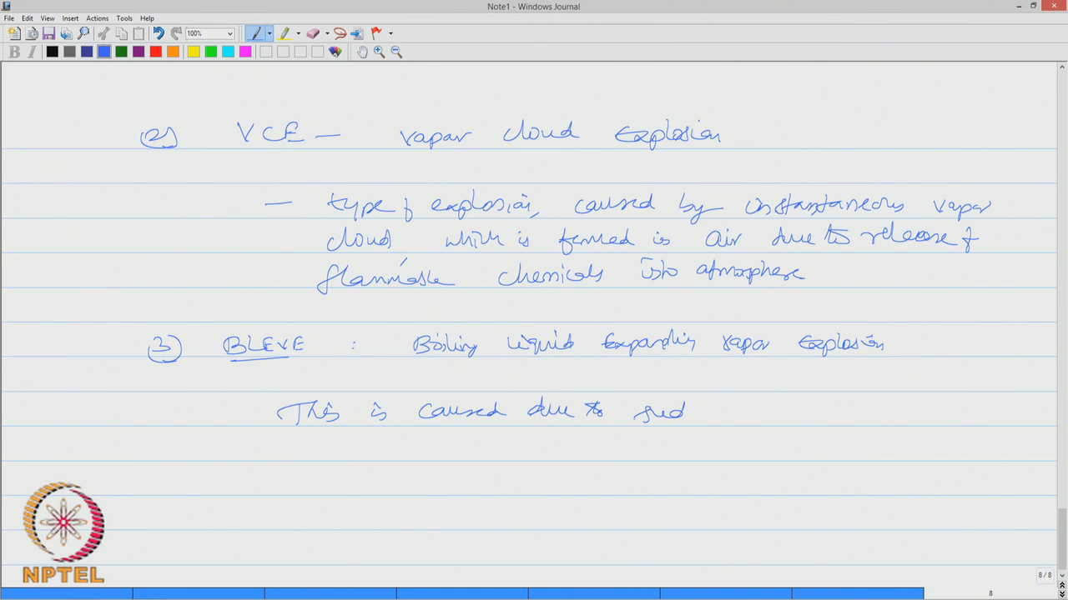
drag(650, 409, 801, 409)
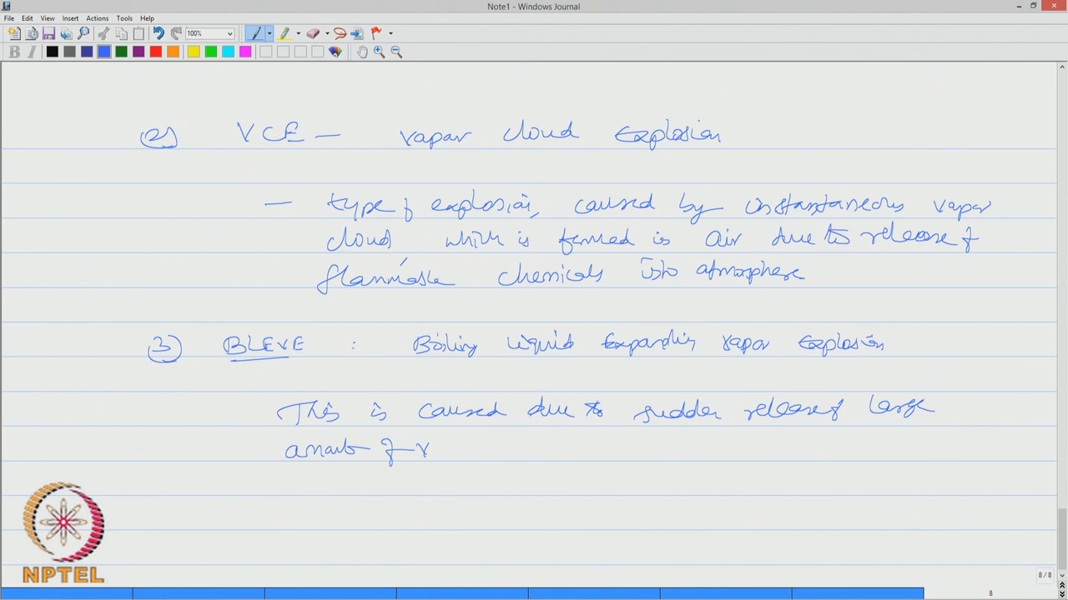
Continue the BLEVE cause: of vapor through a narrow opening under pressurized conditions
drag(417, 451, 534, 450)
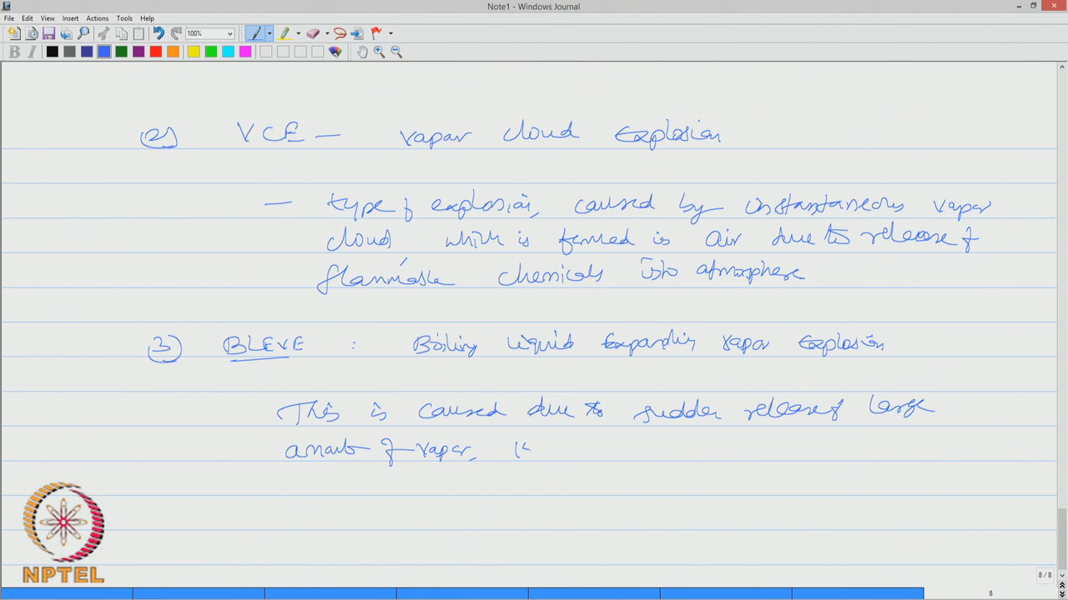
drag(517, 447, 630, 451)
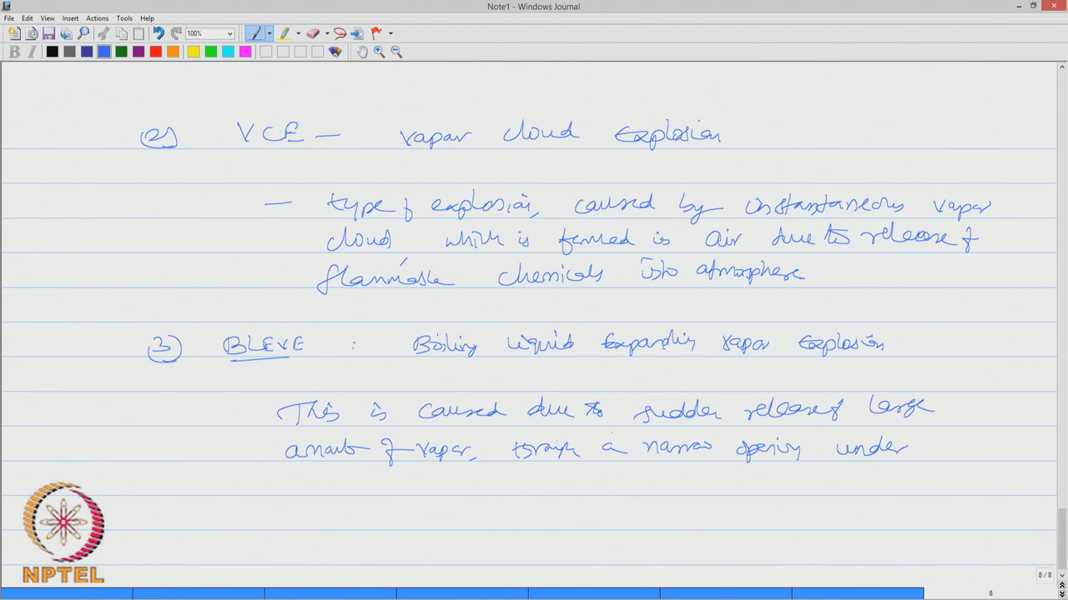
drag(342, 487, 404, 483)
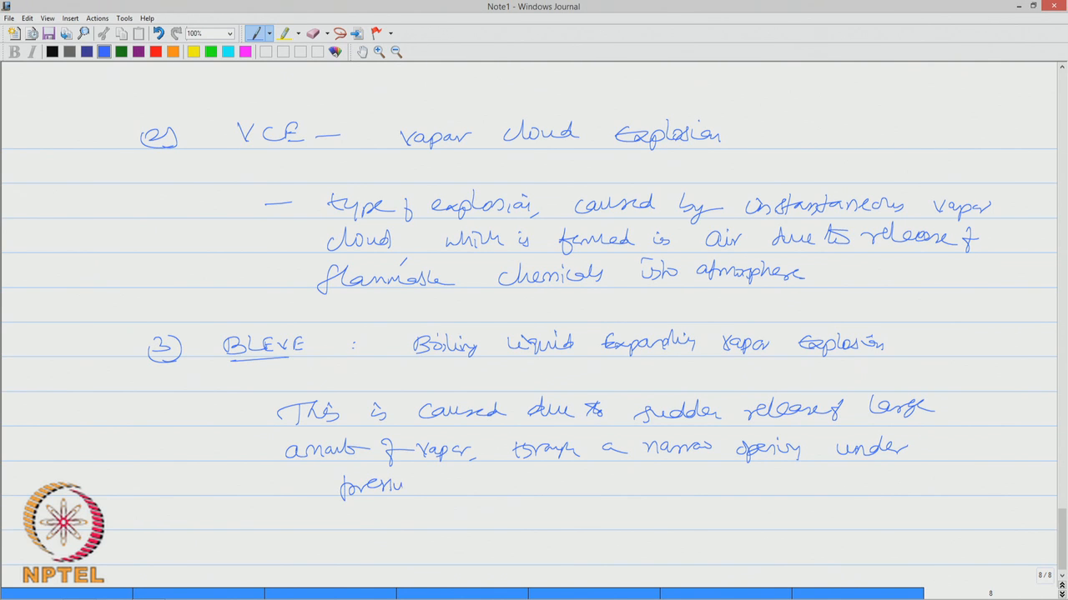
text(rized Co)
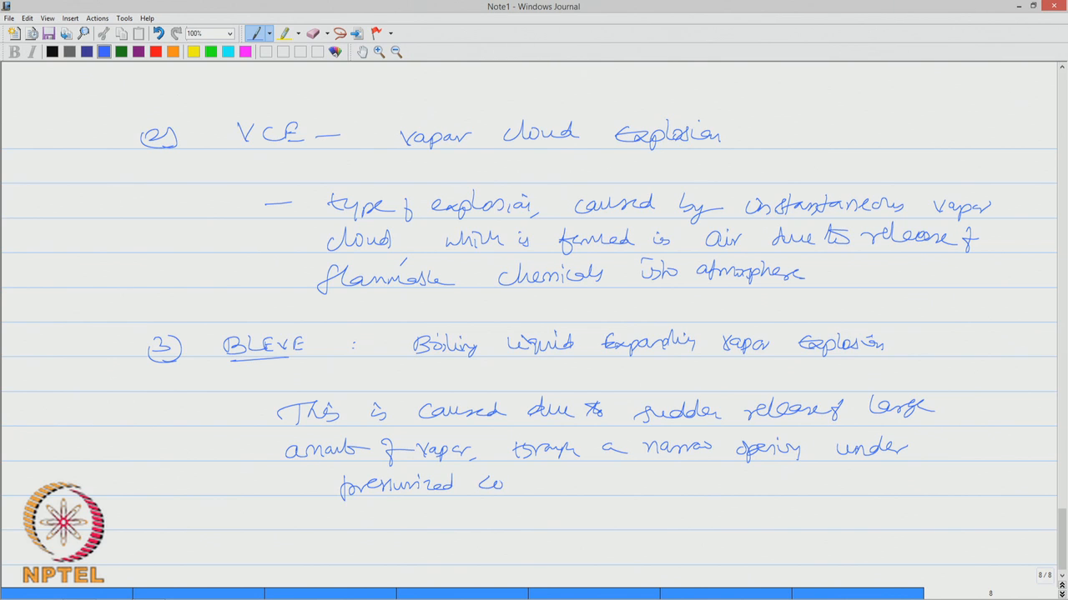
drag(504, 482, 570, 482)
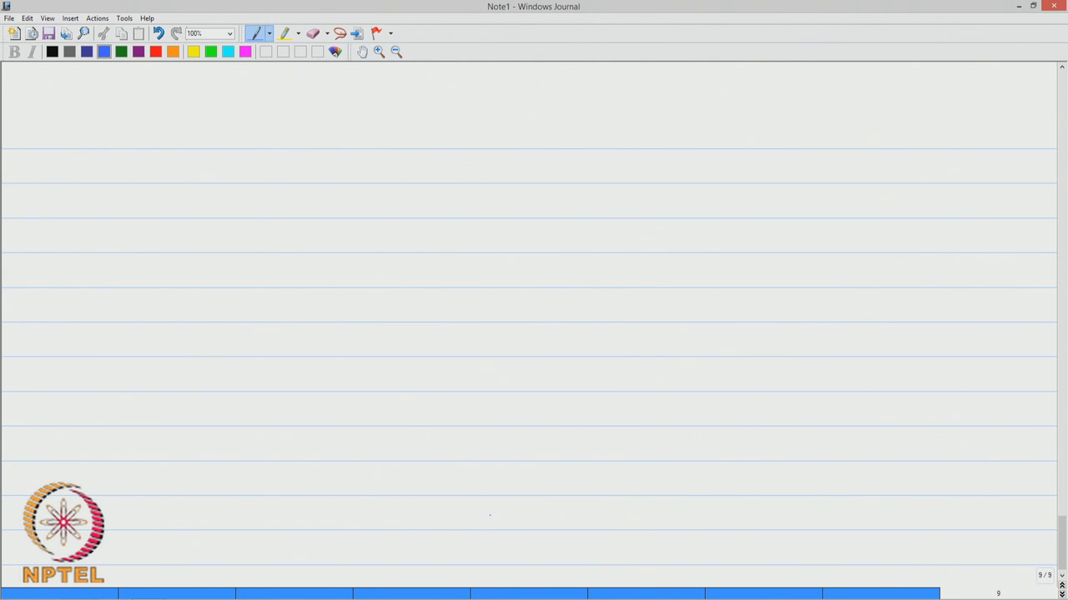
Handwrite the heading '4) Vented explosion (VE)' at the top of page nine
drag(154, 150, 247, 137)
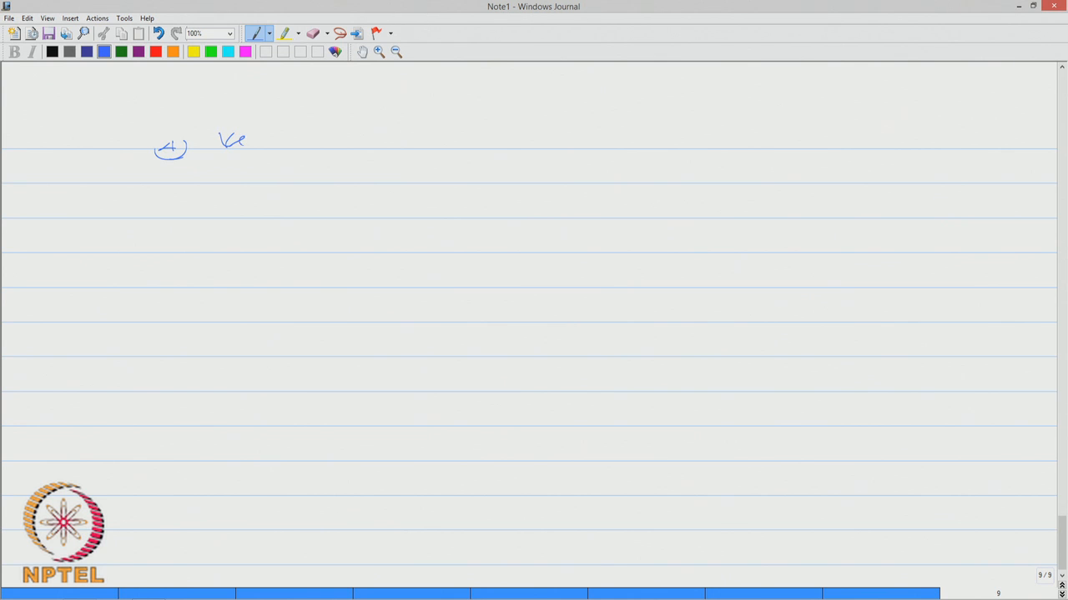
drag(242, 140, 359, 140)
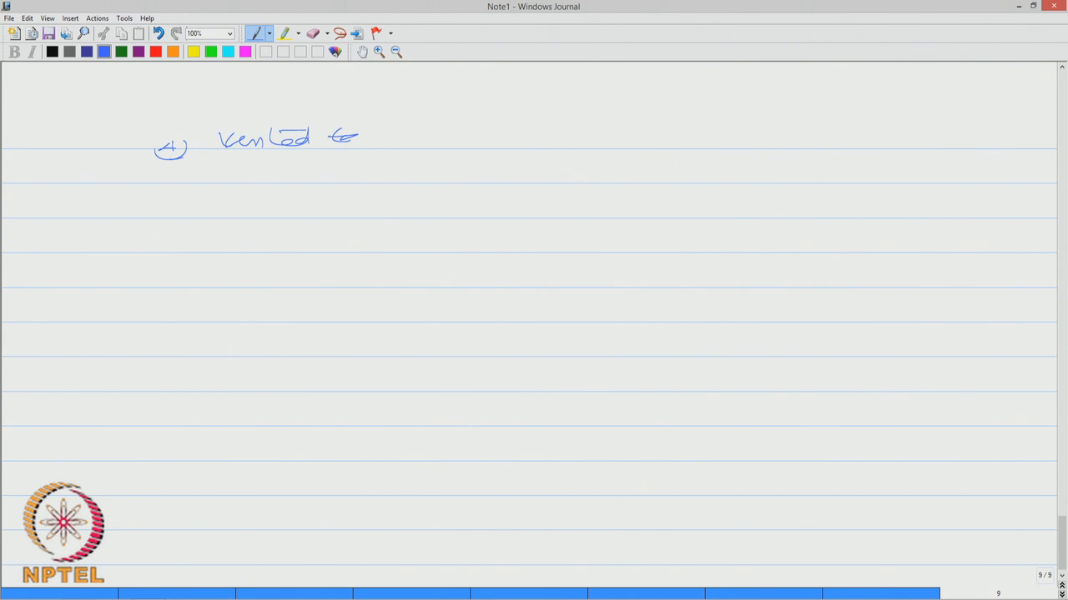
drag(342, 136, 430, 137)
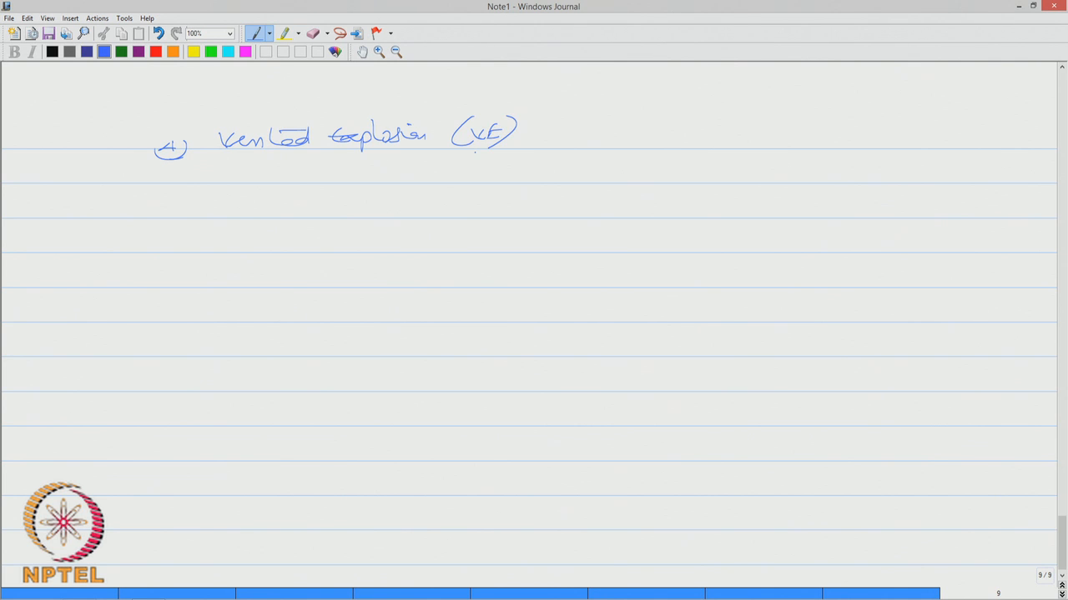
Write beneath it: caused due to release of chemical @ high velocity
drag(359, 209, 400, 197)
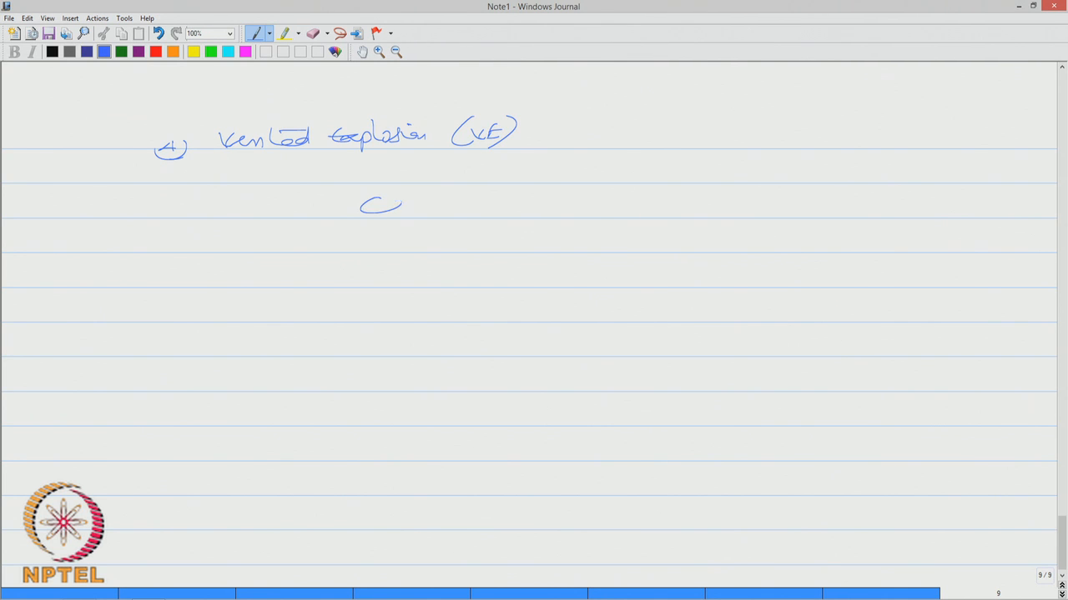
drag(360, 204, 513, 204)
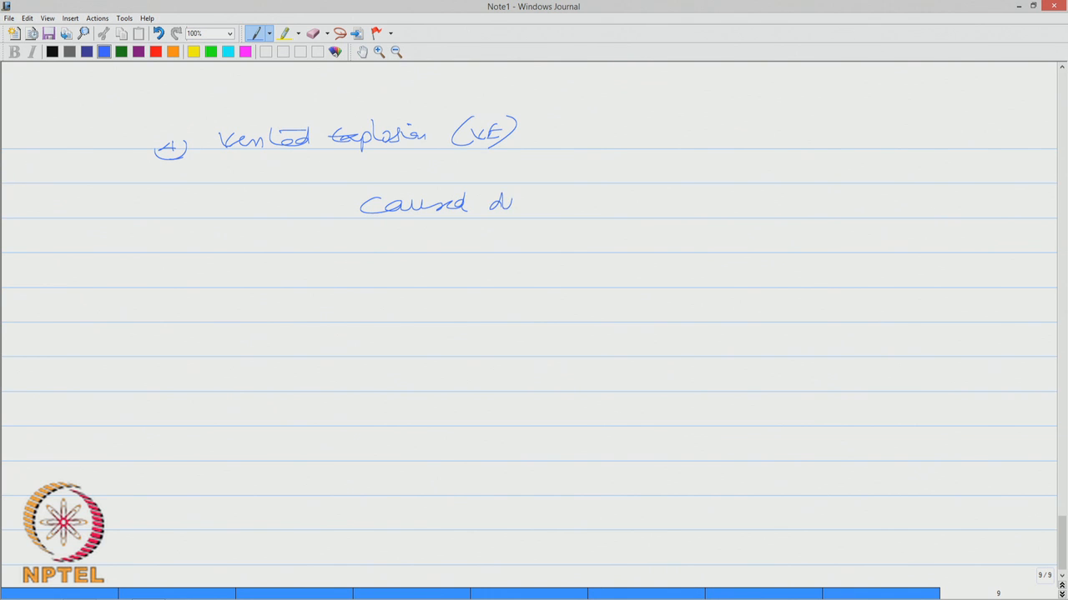
drag(500, 203, 580, 203)
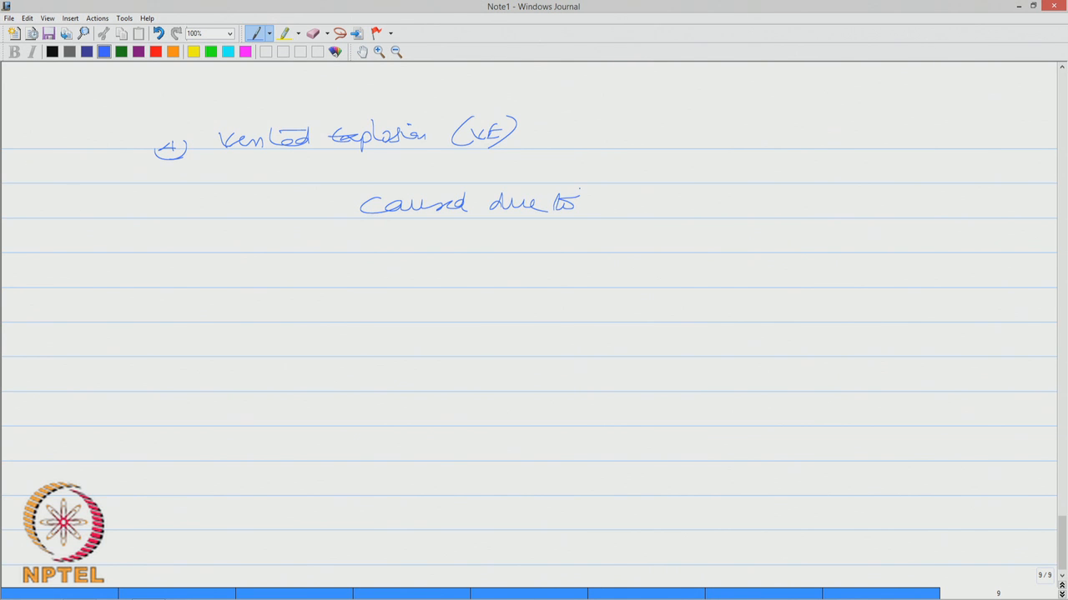
drag(592, 203, 666, 204)
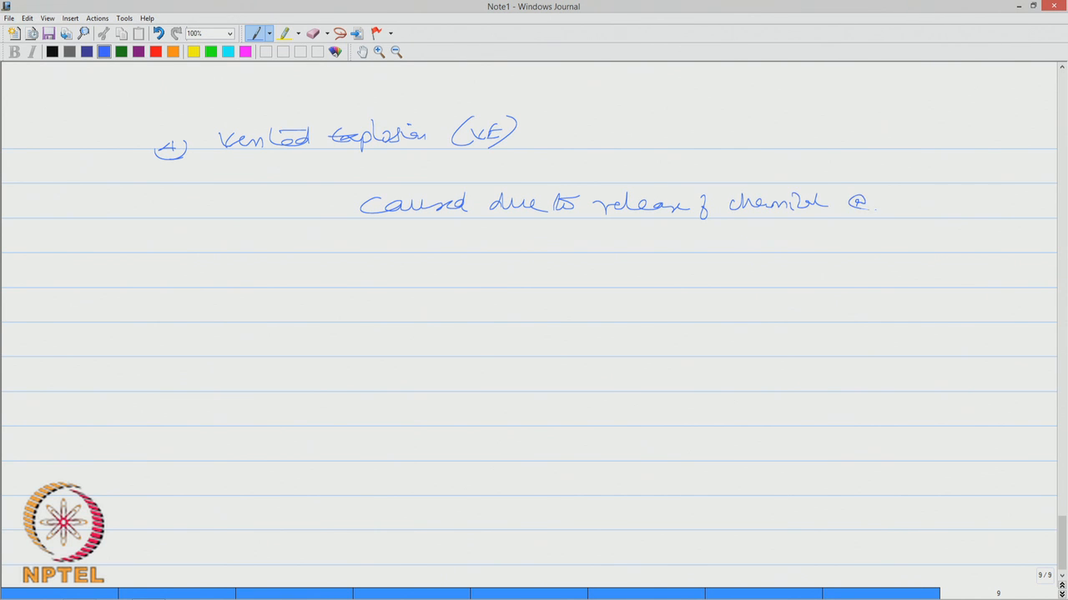
drag(881, 204, 931, 209)
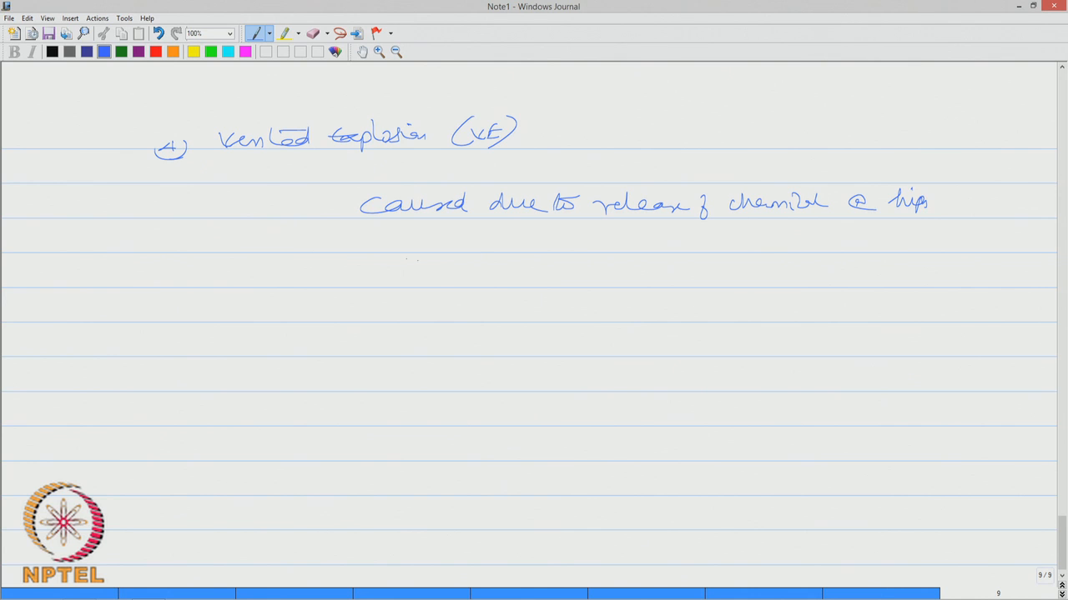
drag(403, 234, 480, 237)
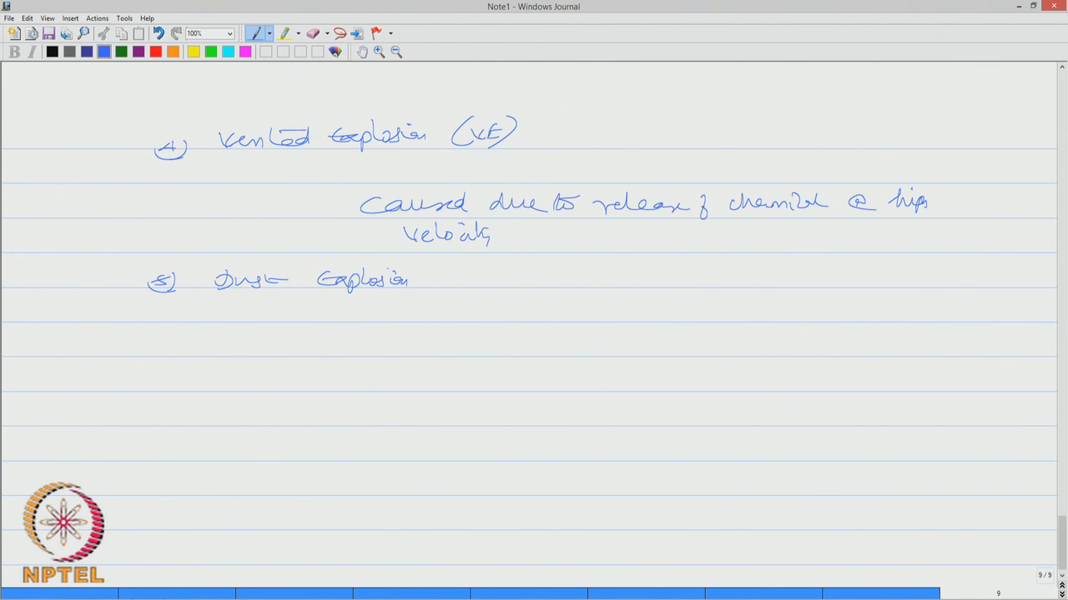
Write under Dust explosion 'caused due to rapid combustion of fine solid particles' and start page ten
drag(394, 317, 442, 314)
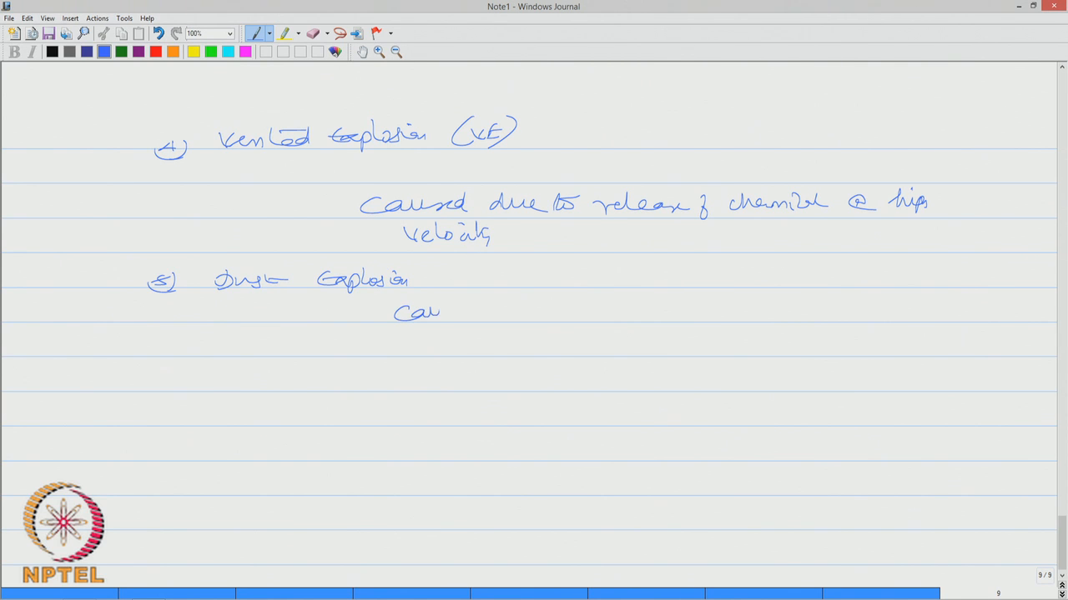
drag(417, 314, 537, 313)
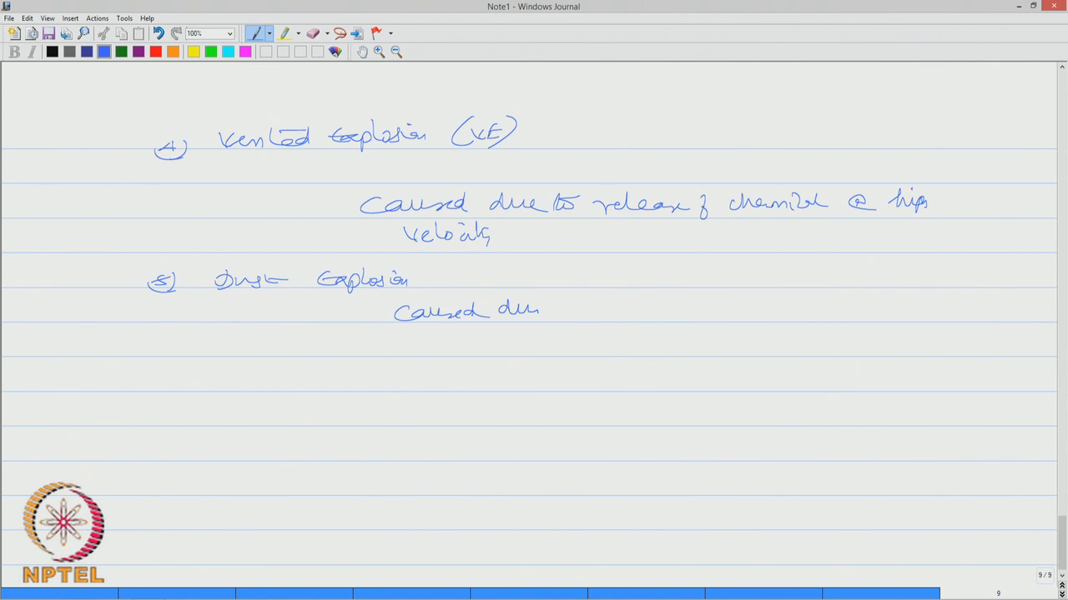
drag(517, 313, 588, 314)
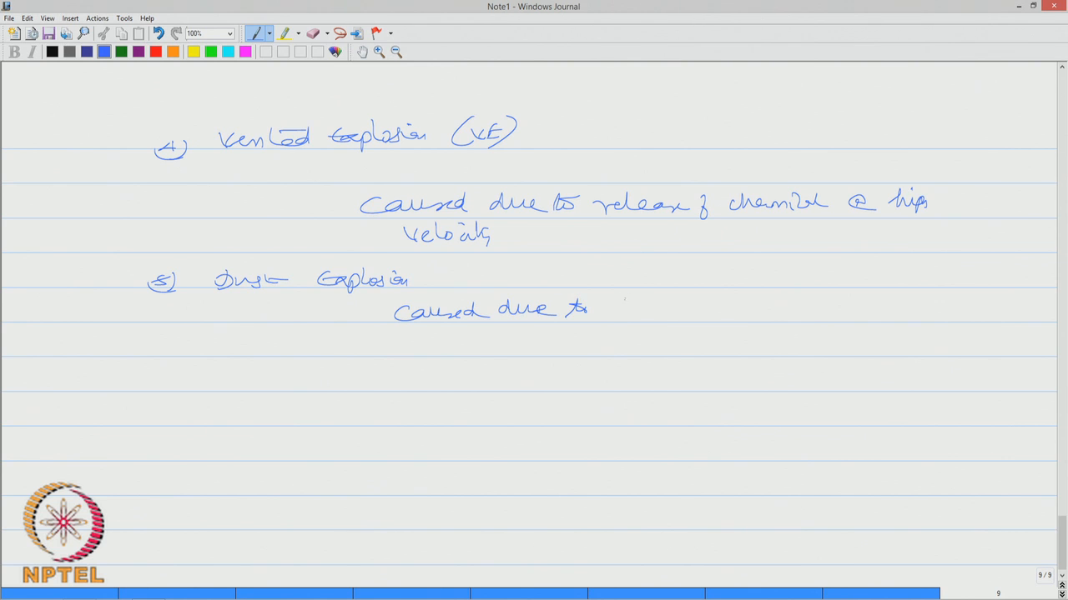
drag(614, 308, 681, 308)
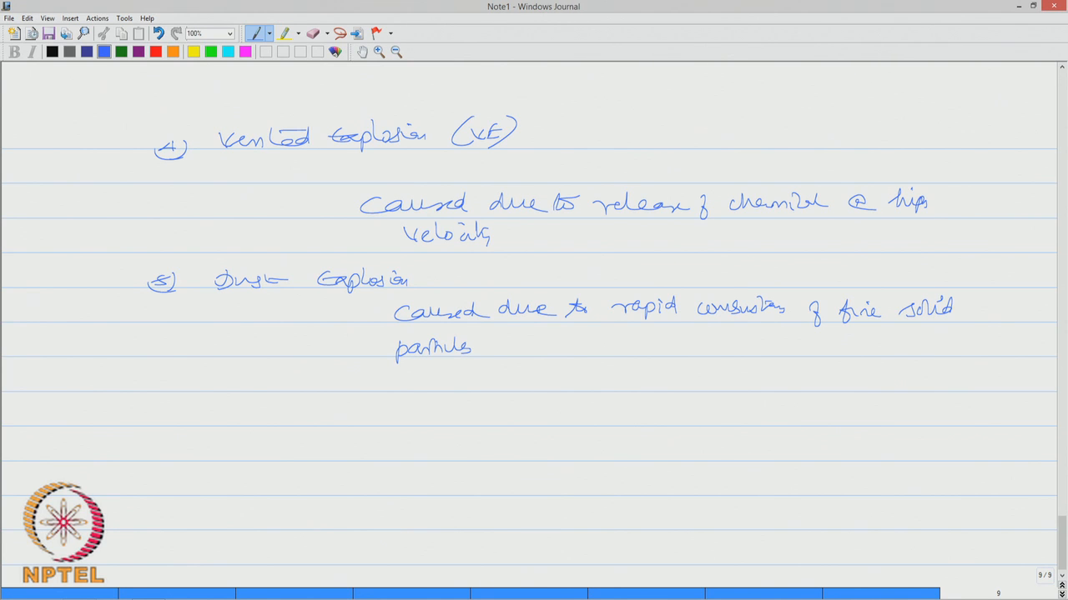
click(1061, 587)
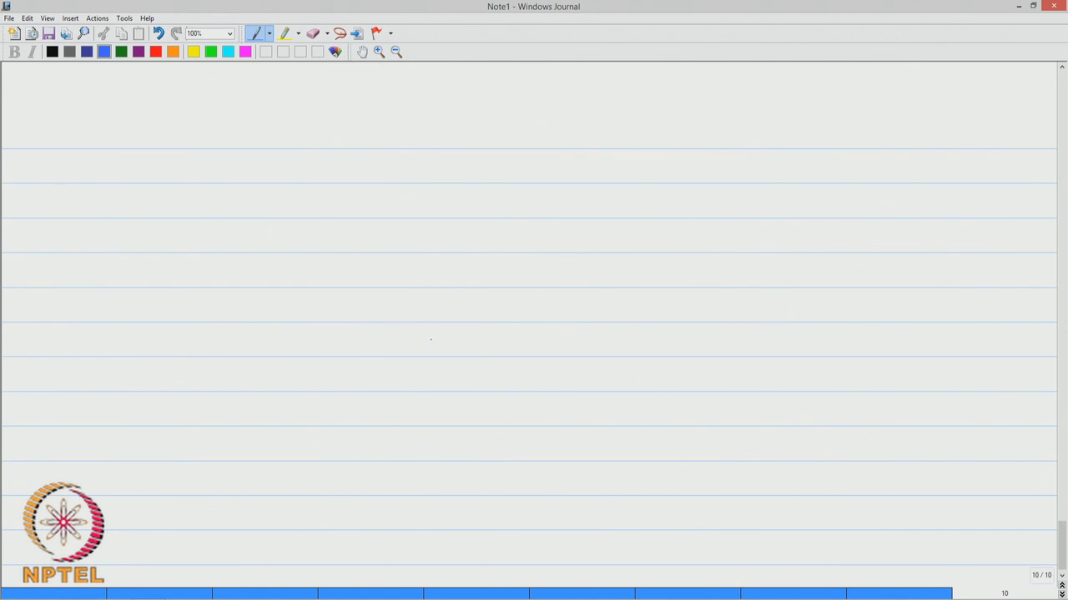
Write the underlined 'Explosion characteristics' heading and the sentence that explosion energy is dissipated in different forms
drag(158, 142, 192, 134)
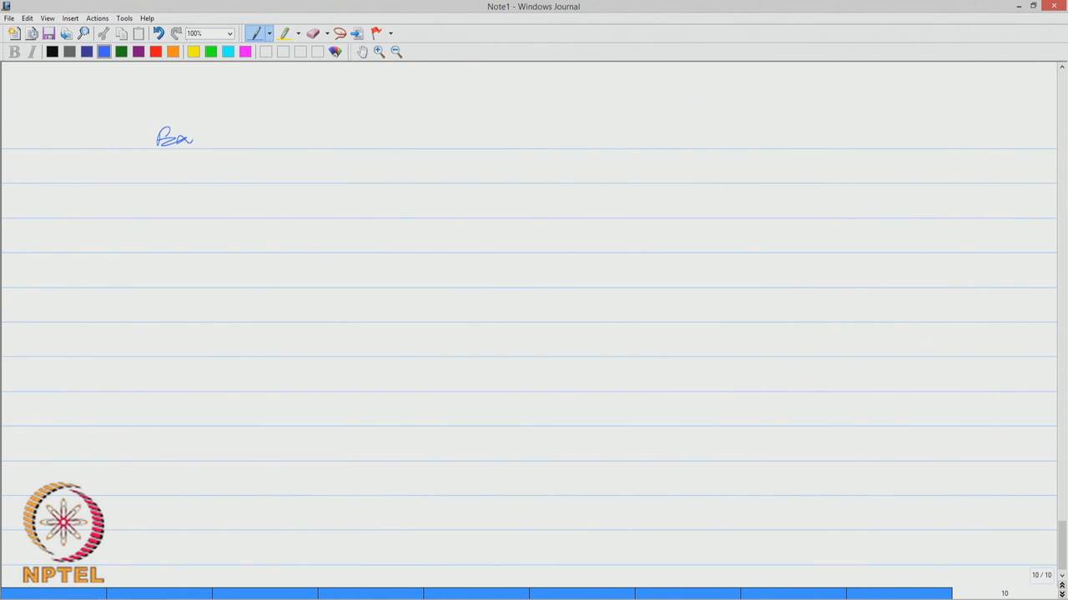
drag(192, 136, 258, 136)
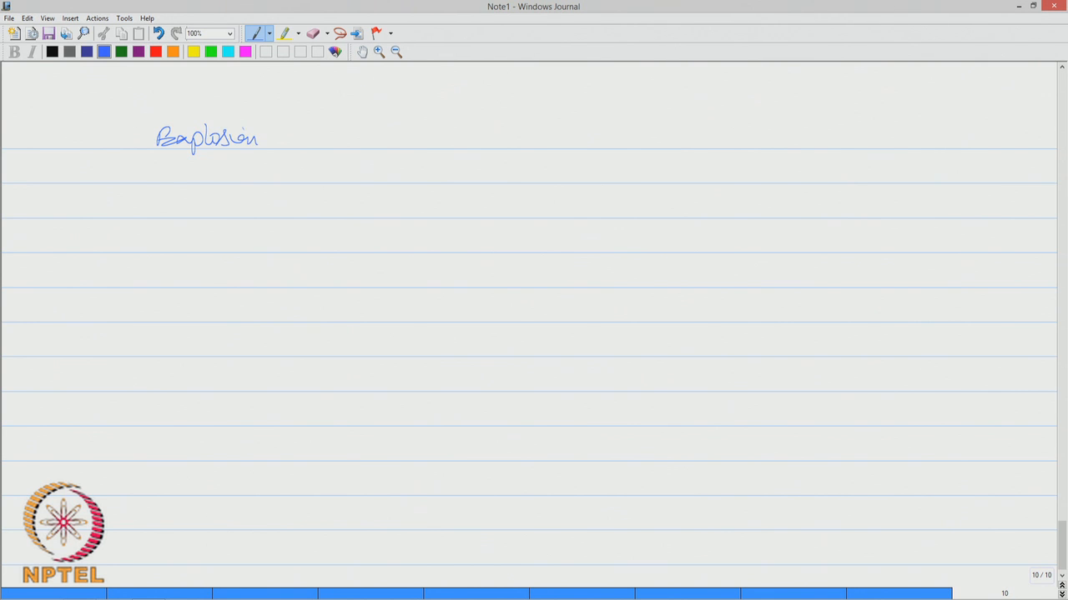
drag(303, 137, 383, 137)
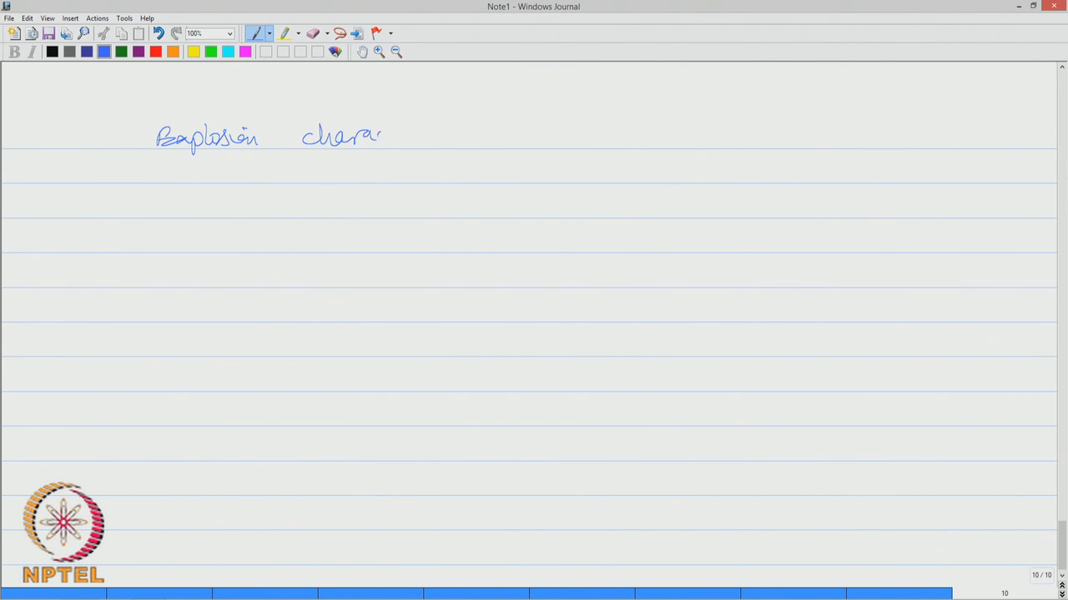
drag(384, 134, 447, 137)
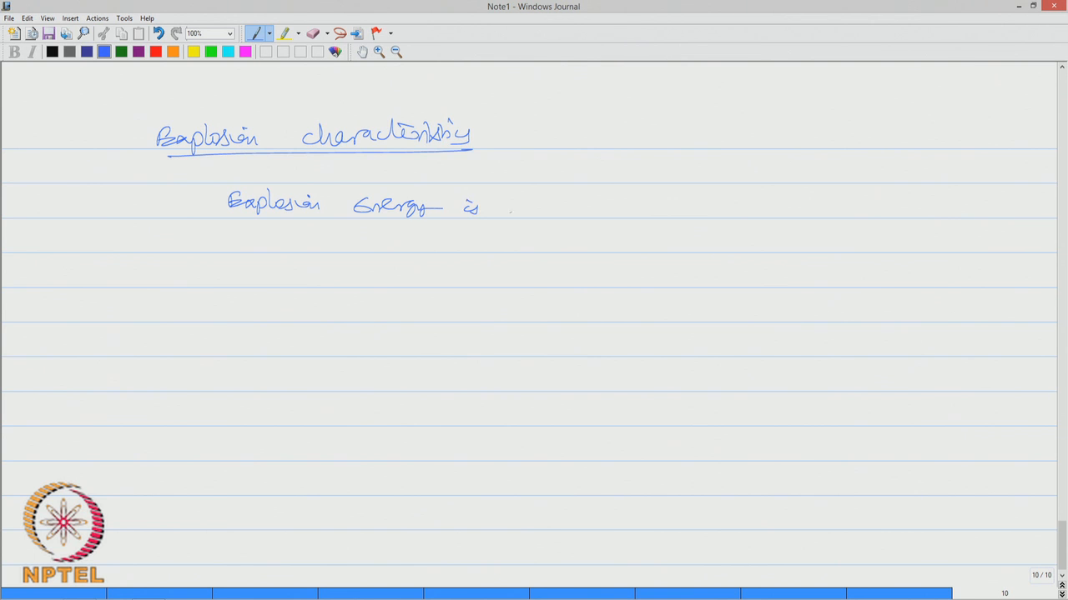
drag(500, 207, 554, 207)
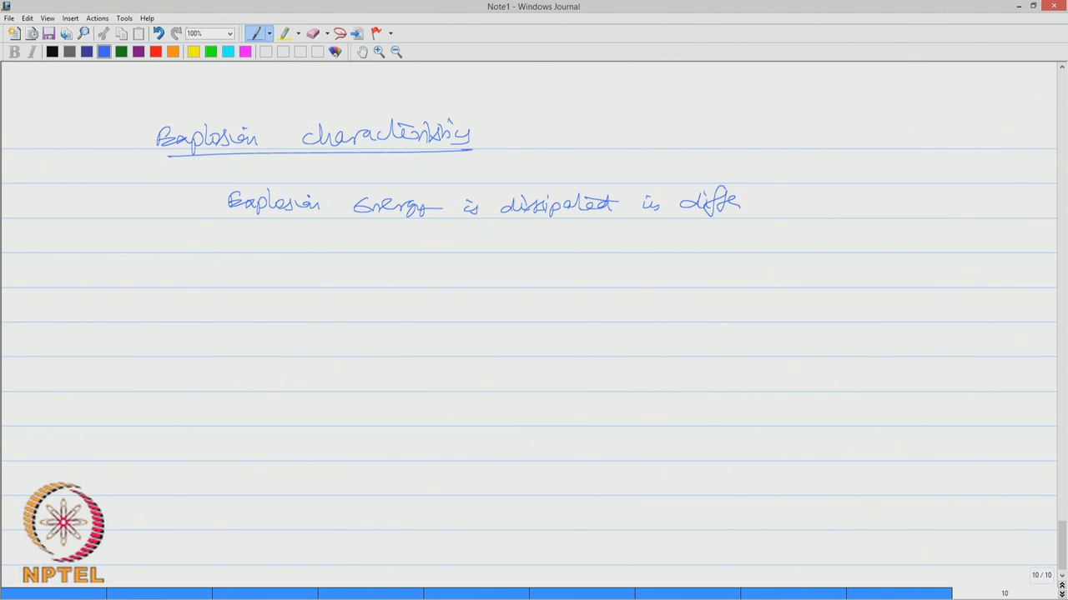
drag(751, 204, 834, 208)
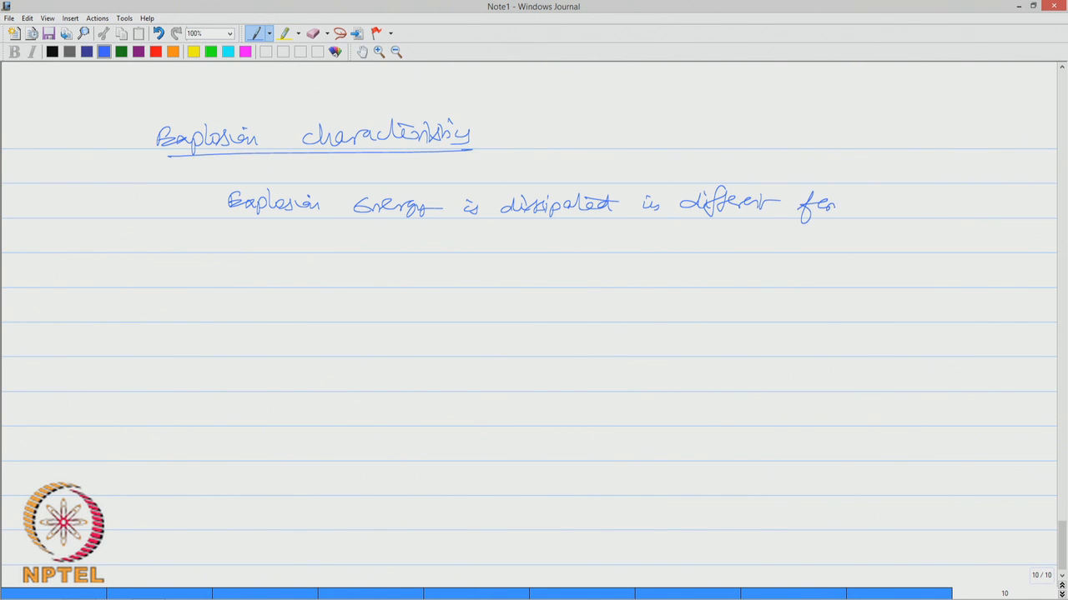
drag(834, 203, 867, 208)
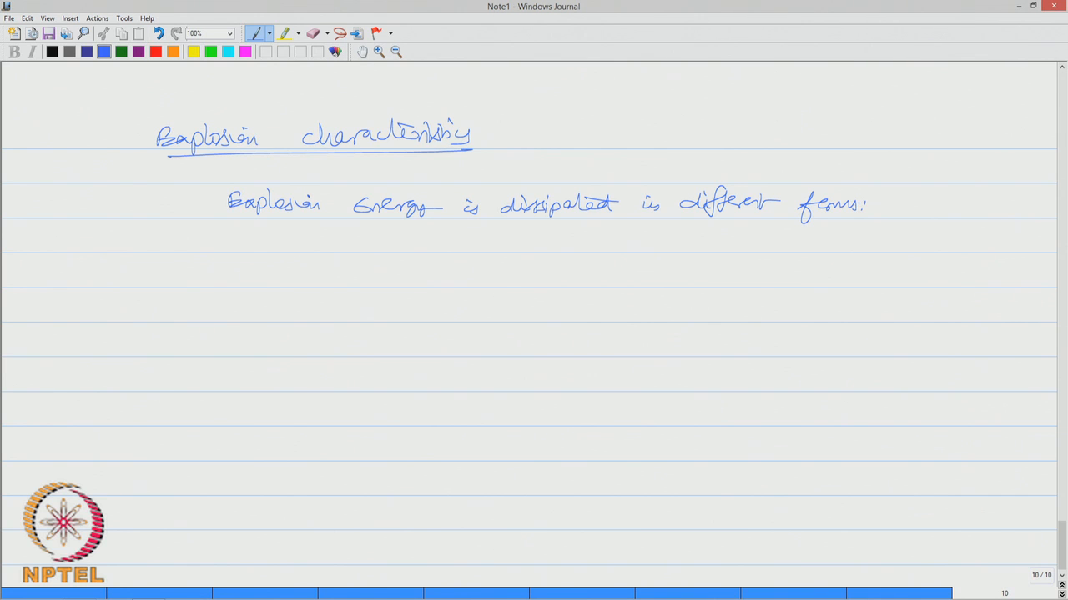
List the forms: pressure wave, projectile, thermal radiation, acoustic energy, then start page eleven
drag(297, 270, 392, 271)
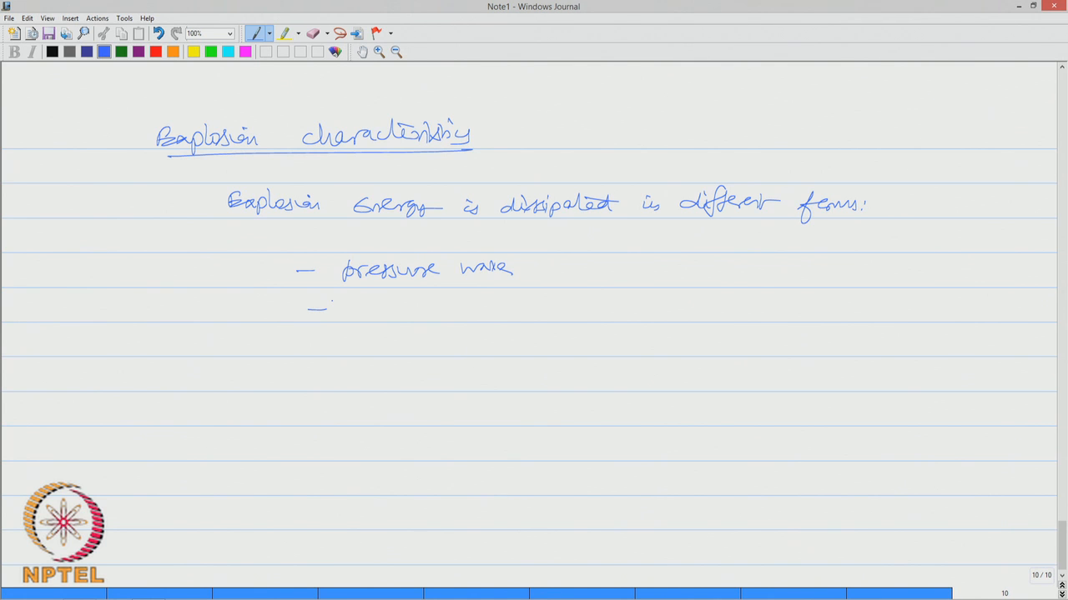
drag(367, 320, 384, 304)
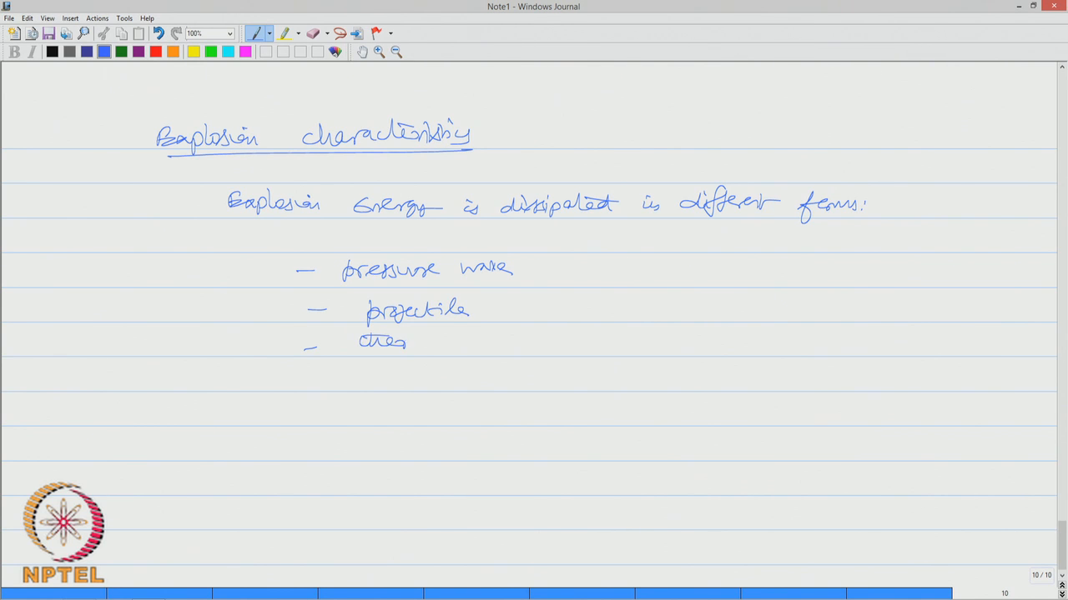
text(thermal rad)
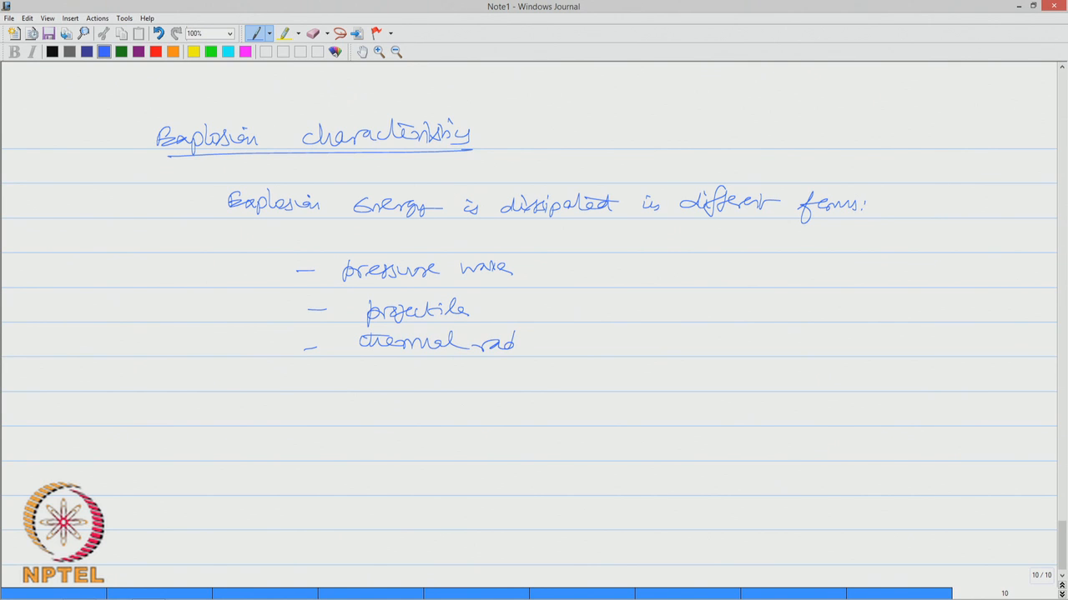
drag(517, 342, 575, 341)
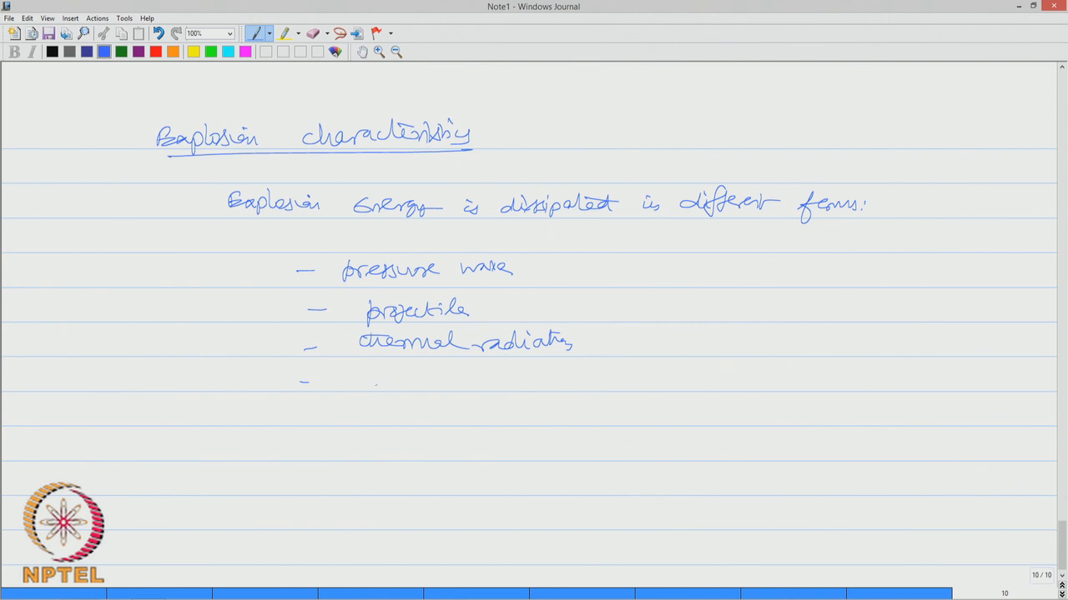
drag(371, 370, 387, 392)
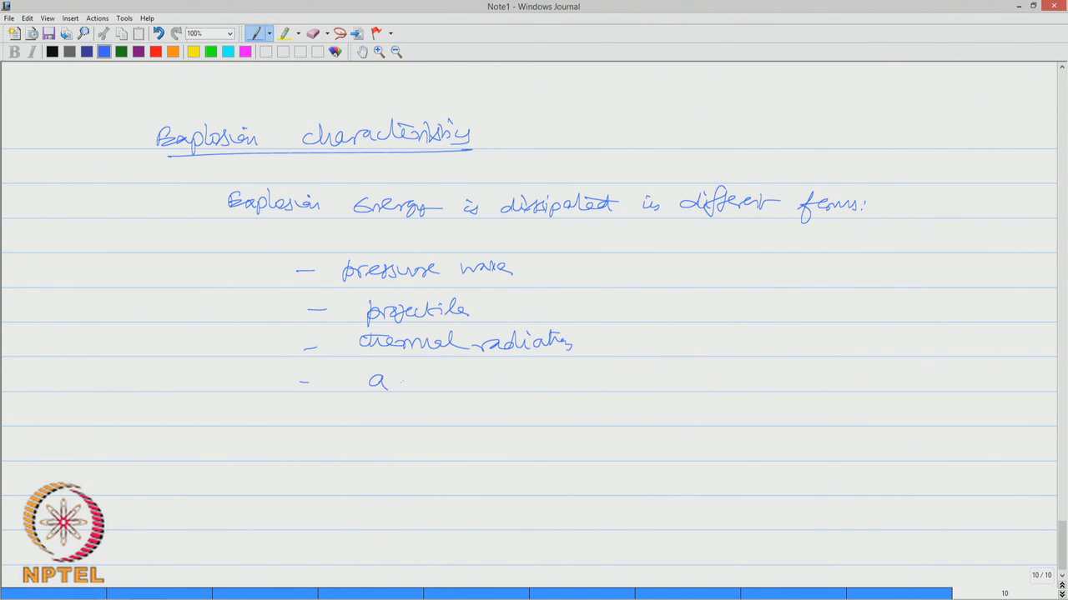
text(caustic)
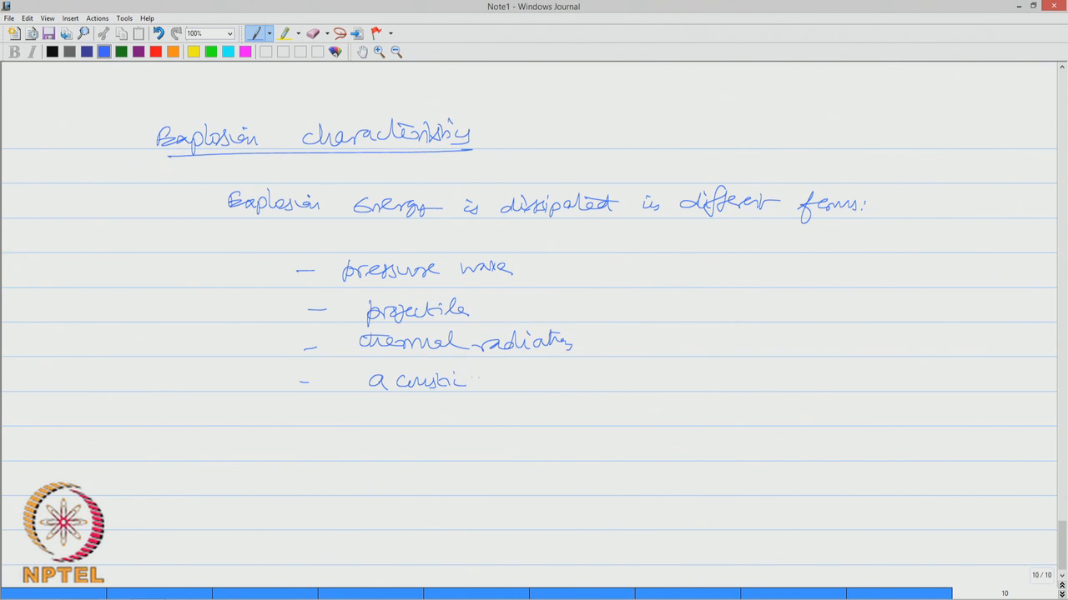
drag(487, 383, 554, 384)
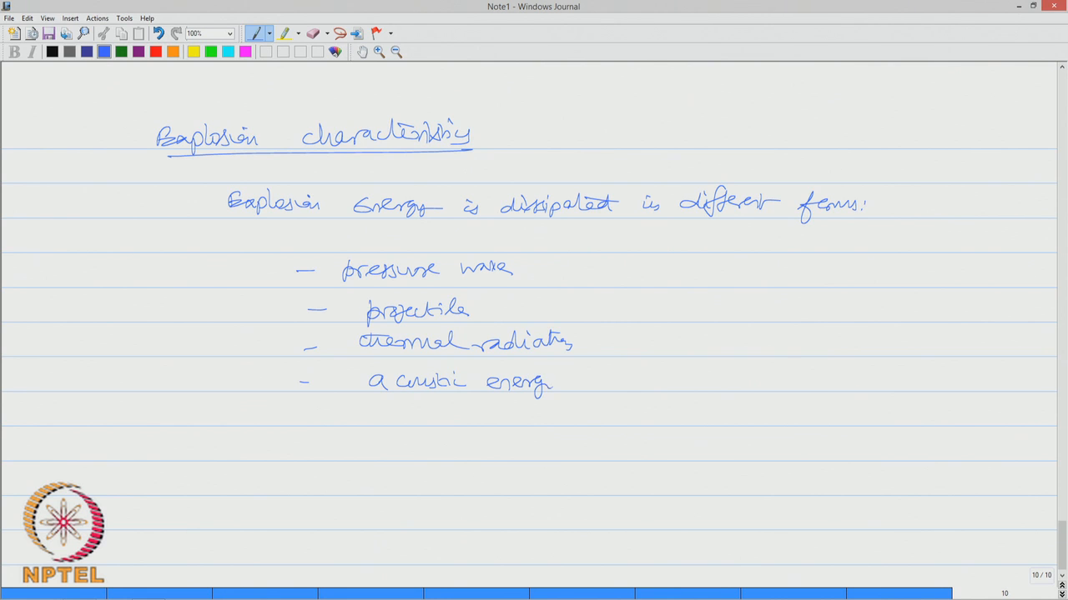
drag(543, 383, 571, 387)
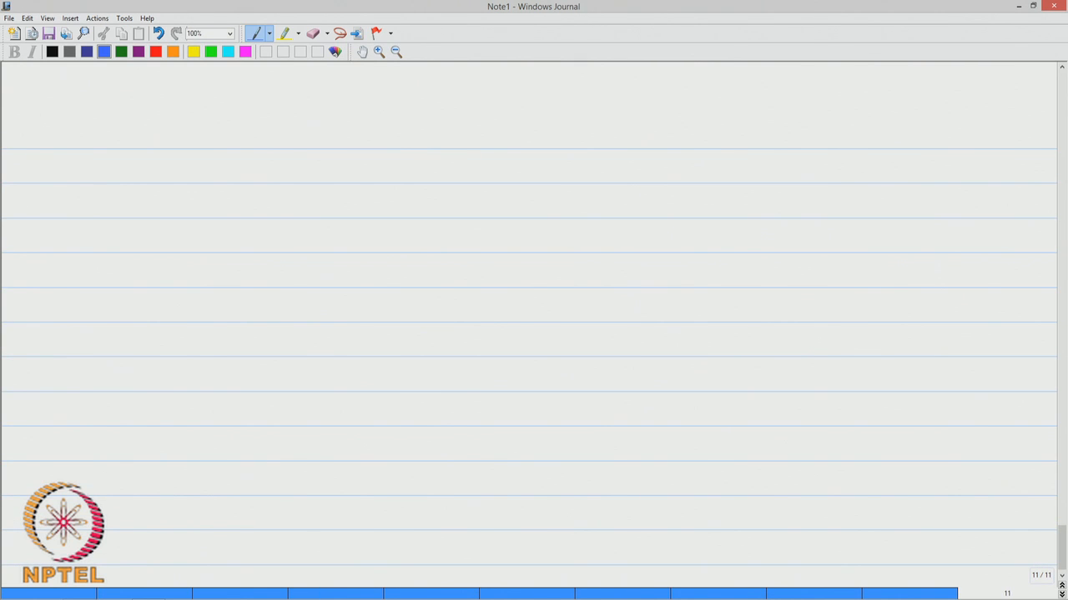
Write and underline the 'Blast wave' heading on page eleven
drag(170, 142, 187, 130)
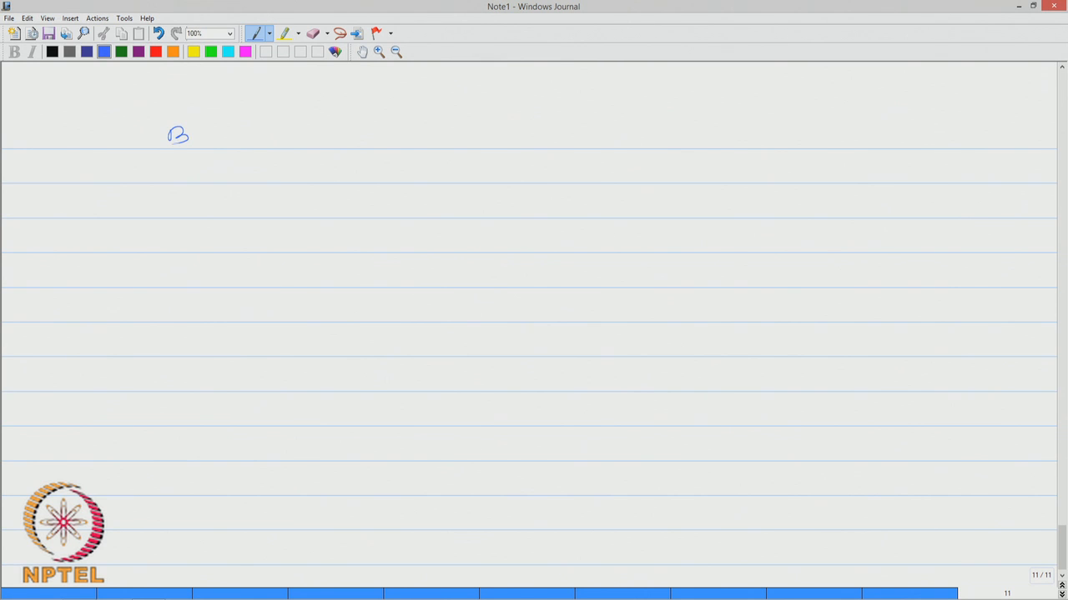
drag(191, 137, 284, 136)
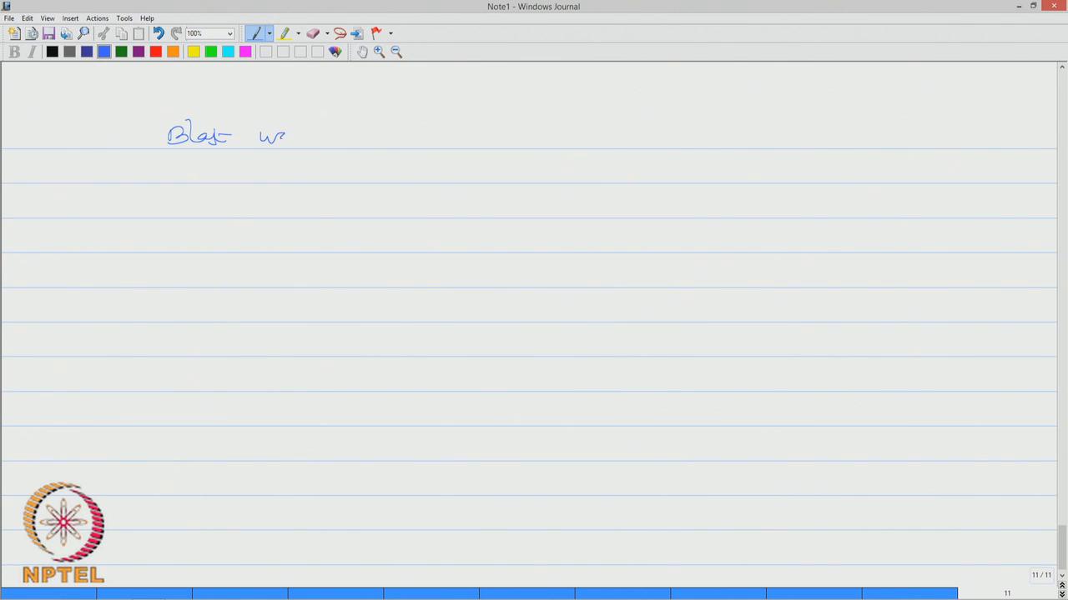
drag(267, 137, 315, 147)
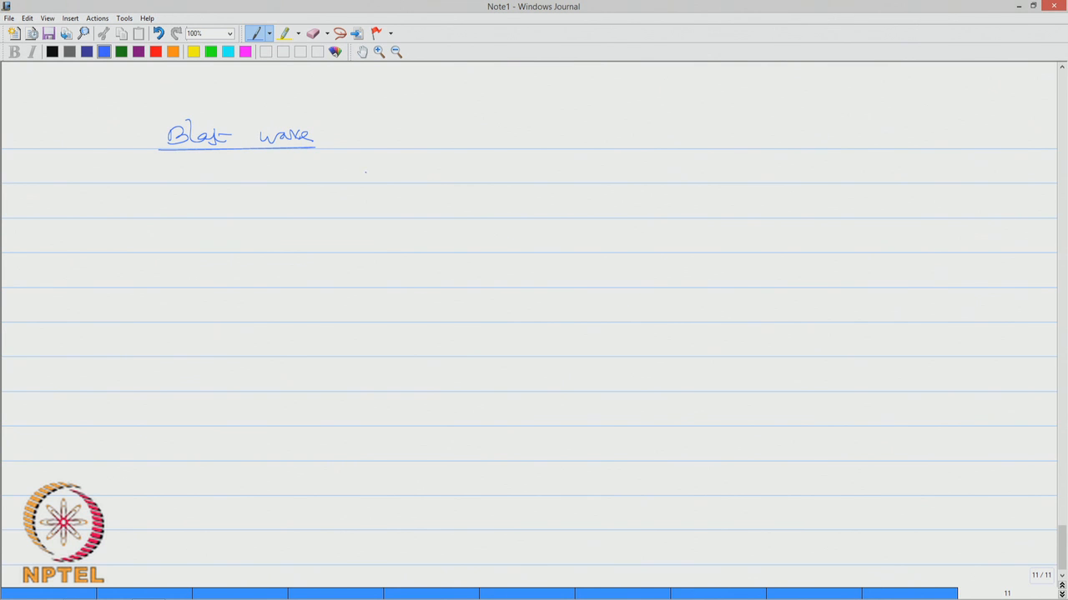
Define it as a shock wave which travels in open atmosphere, followed by strong wind
drag(364, 175, 431, 170)
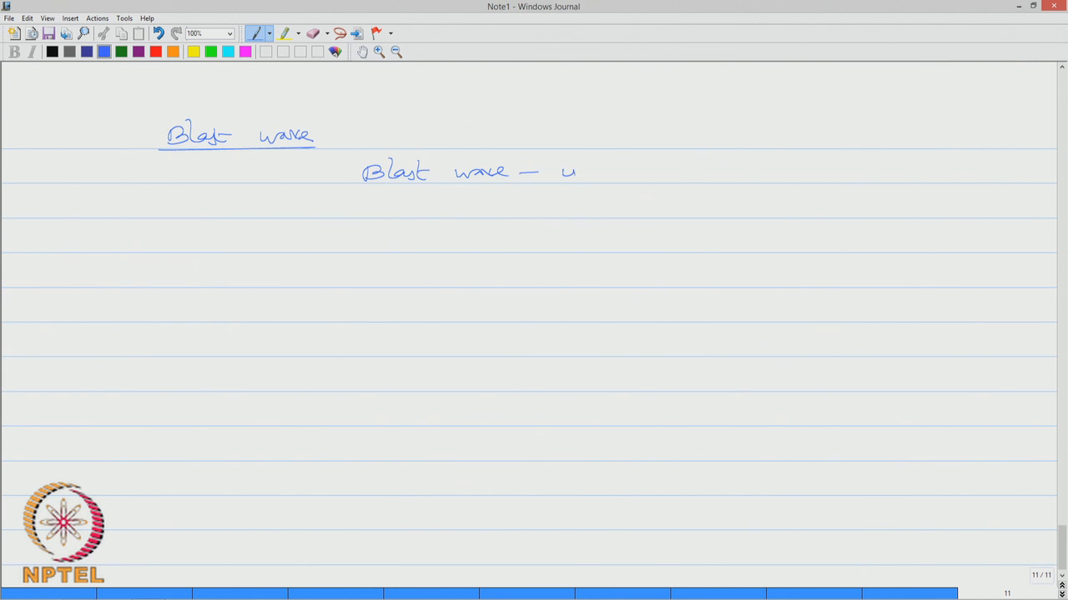
drag(558, 170, 701, 170)
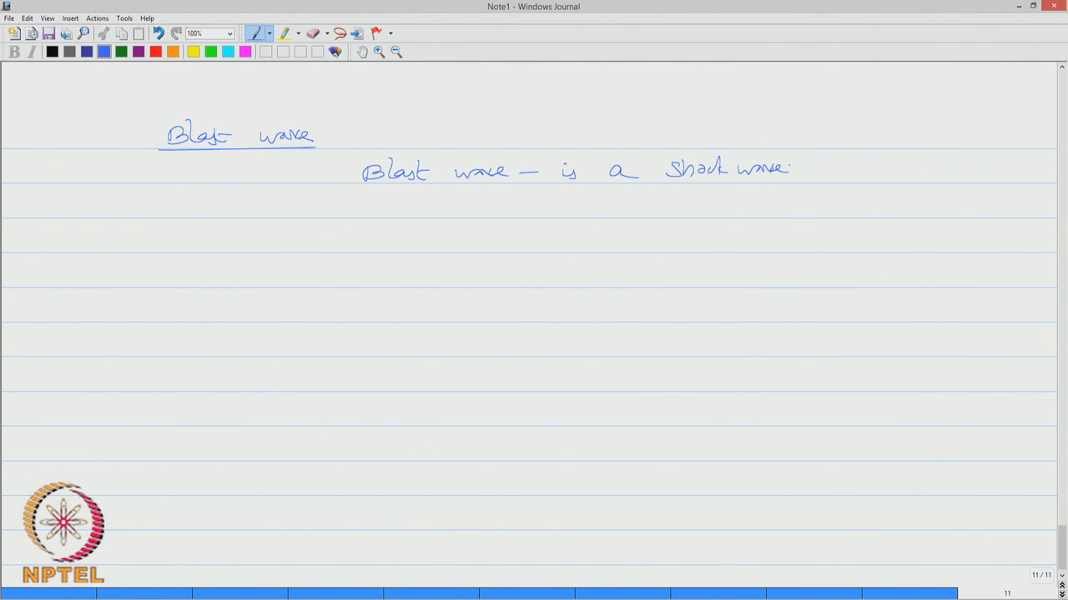
click(797, 176)
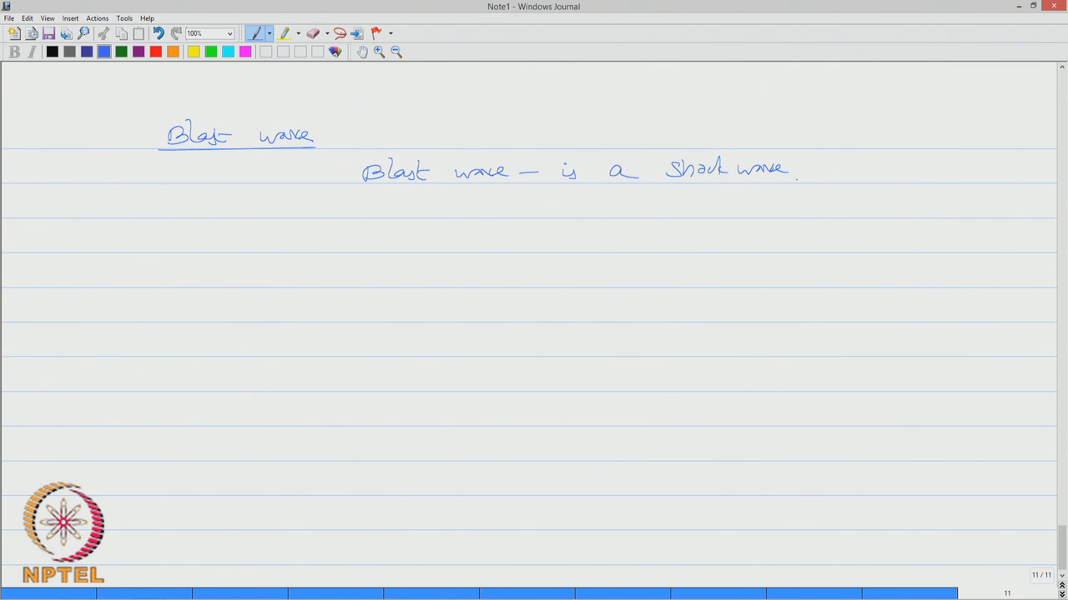
drag(797, 170, 867, 175)
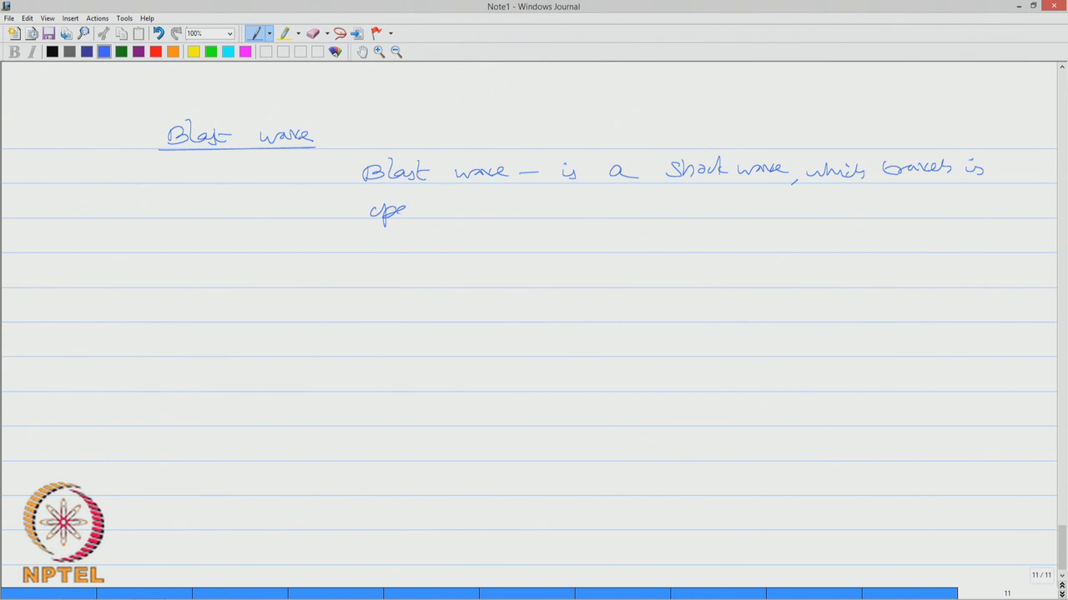
drag(408, 213, 484, 214)
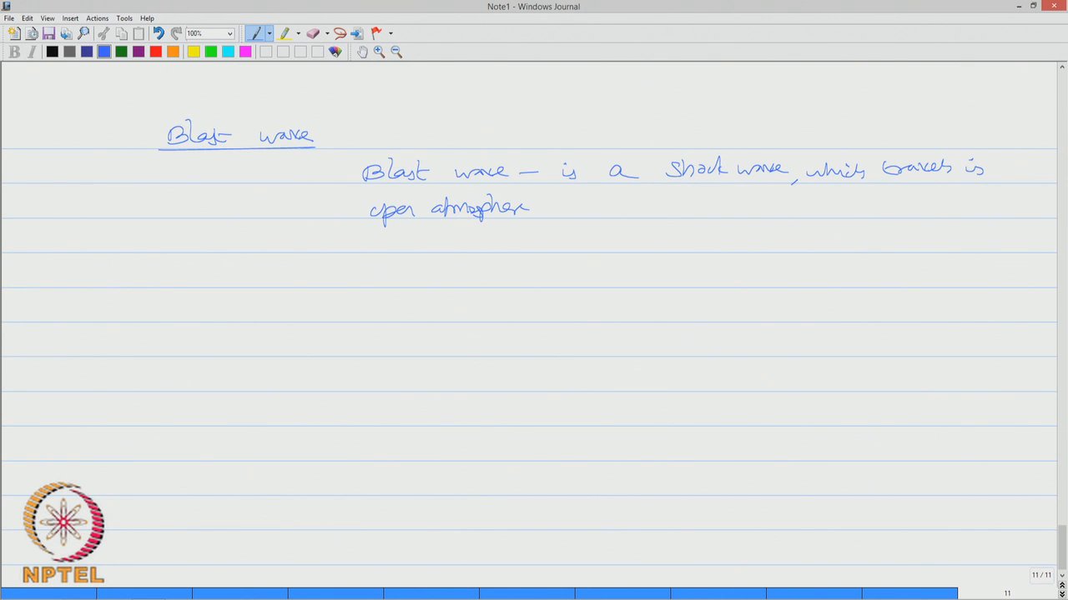
drag(550, 220, 600, 209)
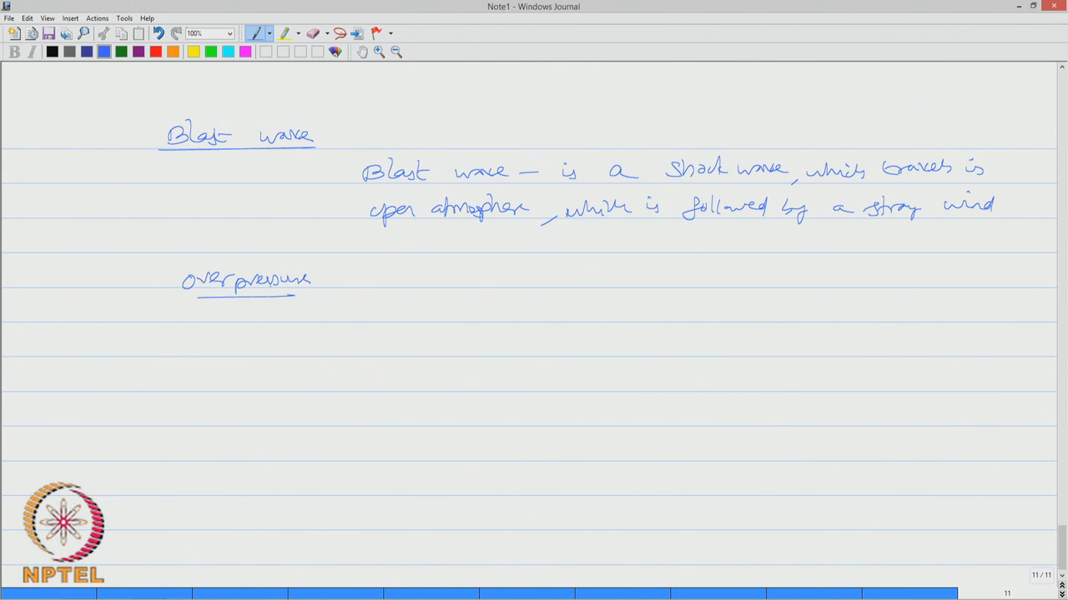
Define overpressure as the result of an impact wave on any object, tick it and highlight it yellow
drag(384, 280, 500, 280)
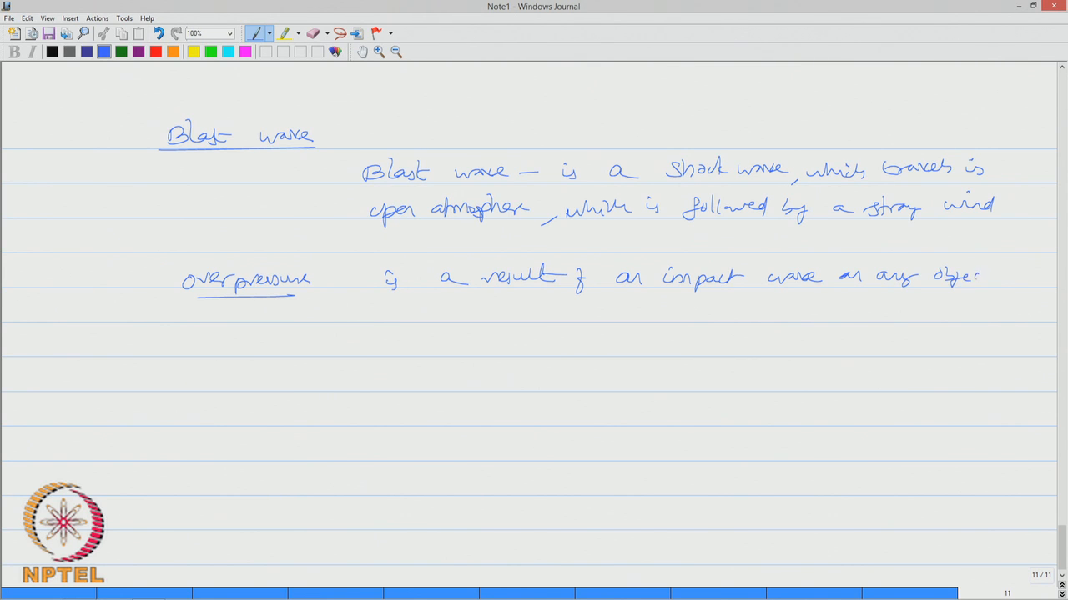
drag(167, 283, 217, 264)
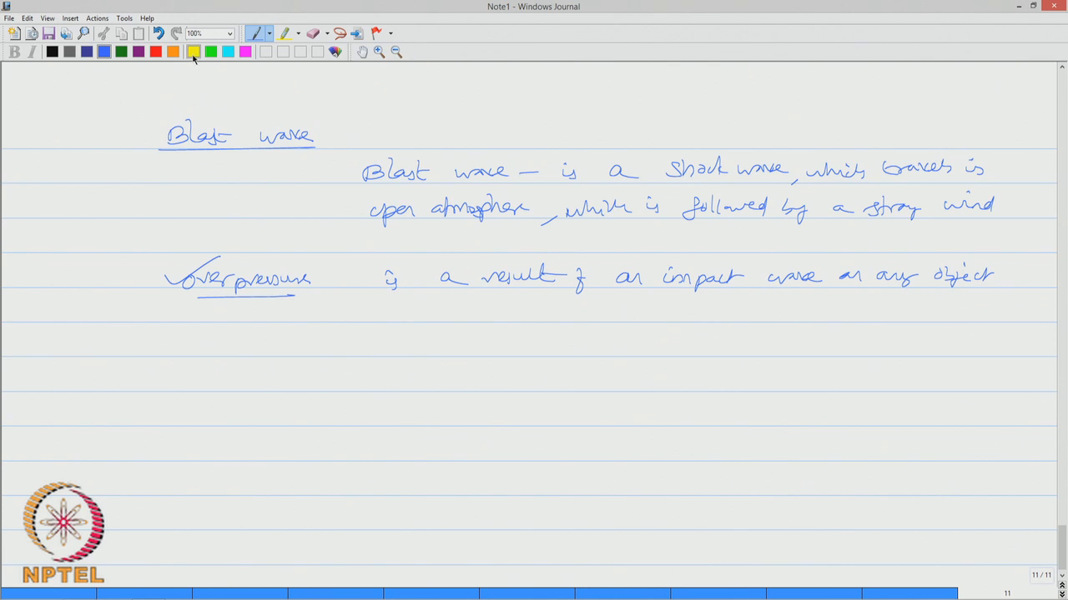
click(283, 33)
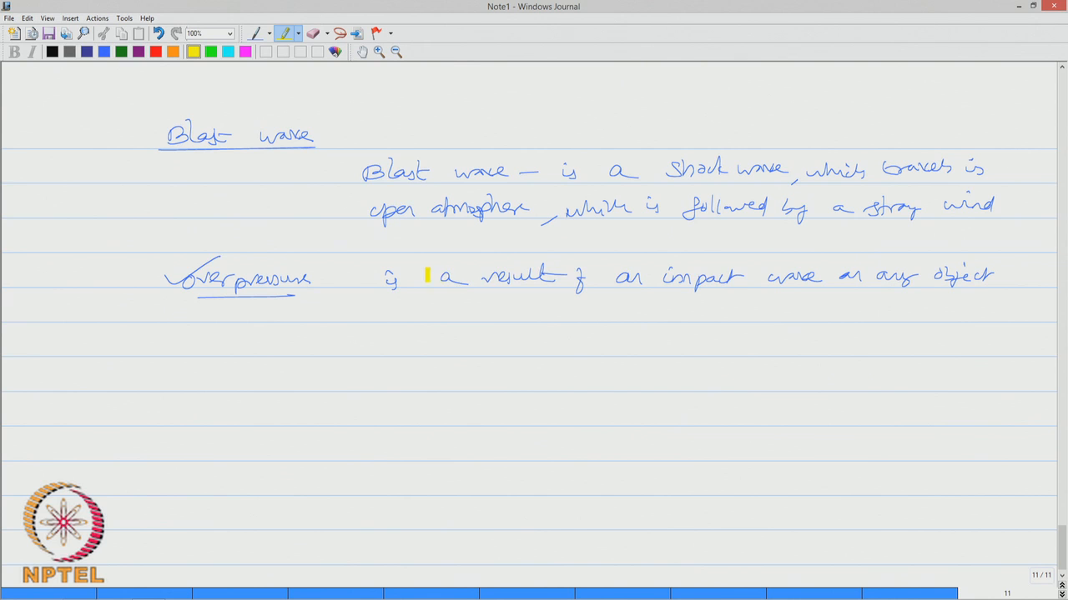
drag(430, 275, 1001, 280)
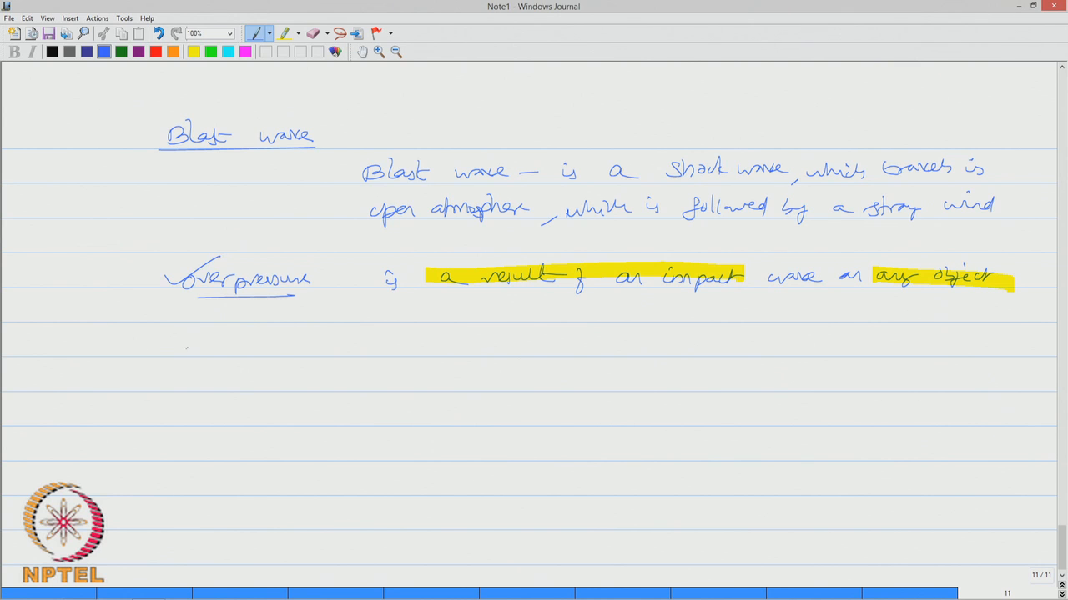
Write underlined 'Detonation': a kind of explosion where the reaction front moves ahead of sound in a given medium
drag(175, 349, 253, 349)
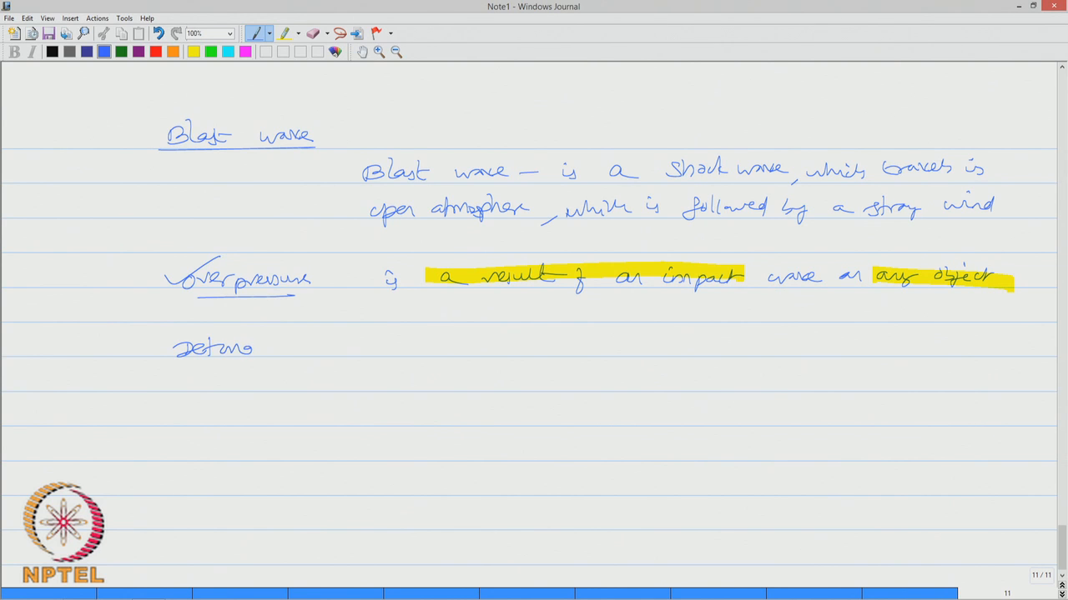
drag(251, 348, 275, 364)
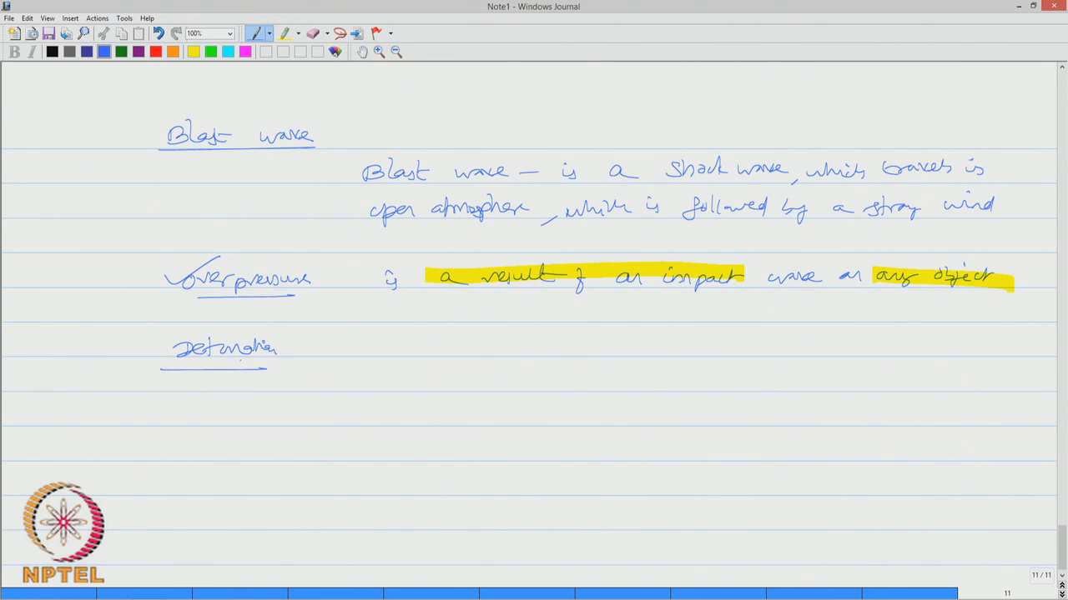
drag(342, 342, 417, 350)
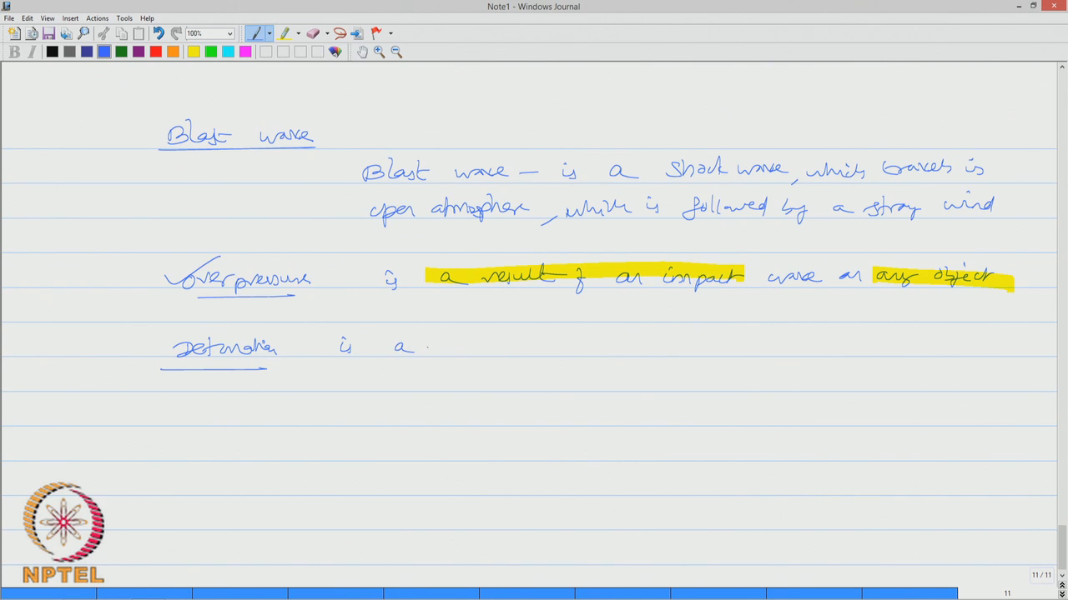
drag(433, 346, 500, 351)
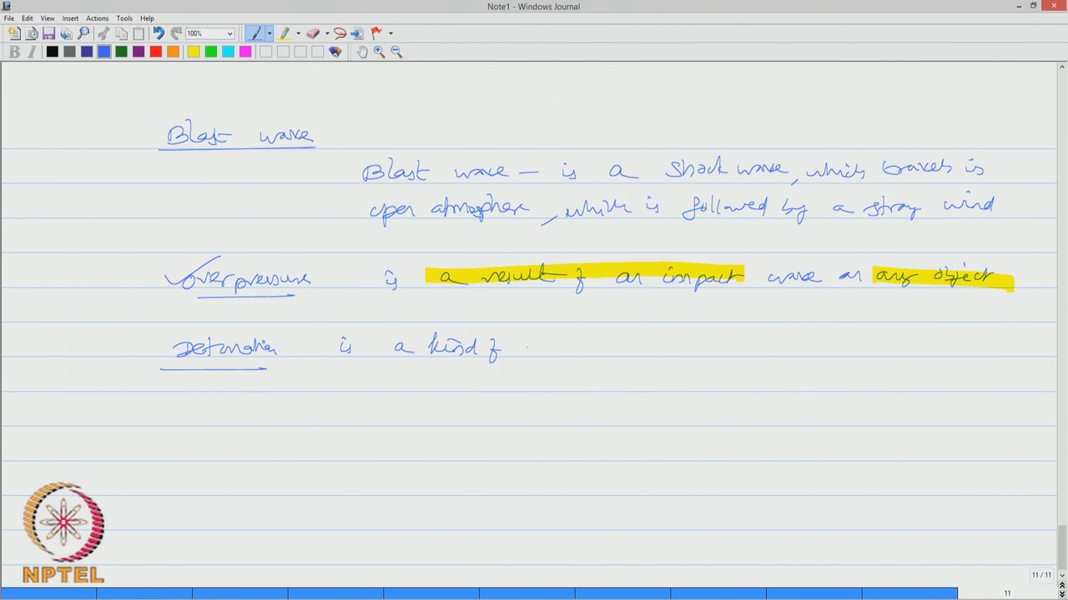
drag(517, 348, 580, 349)
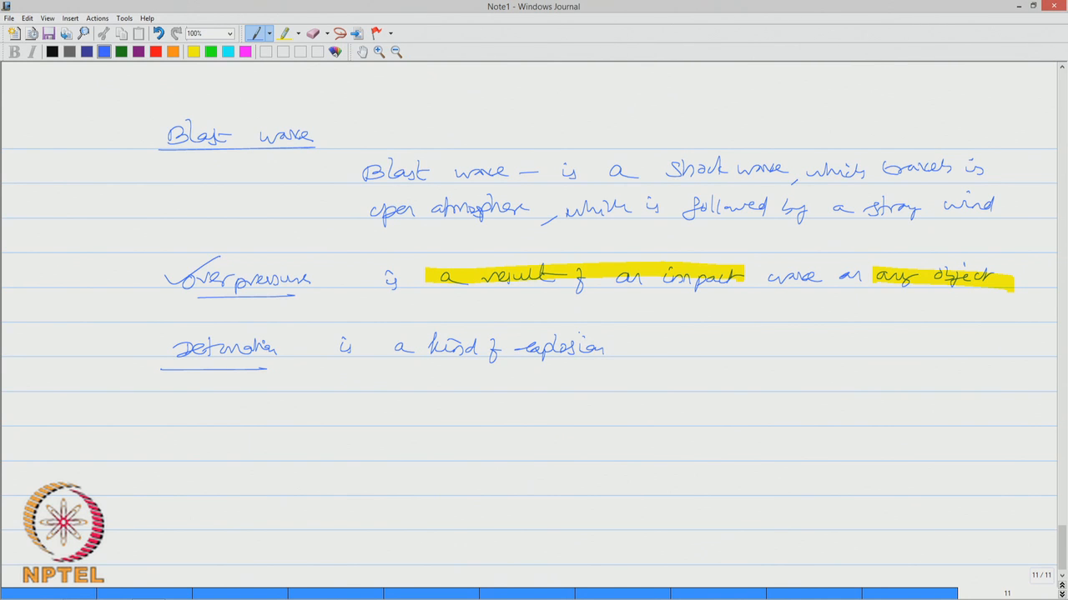
drag(637, 345, 687, 345)
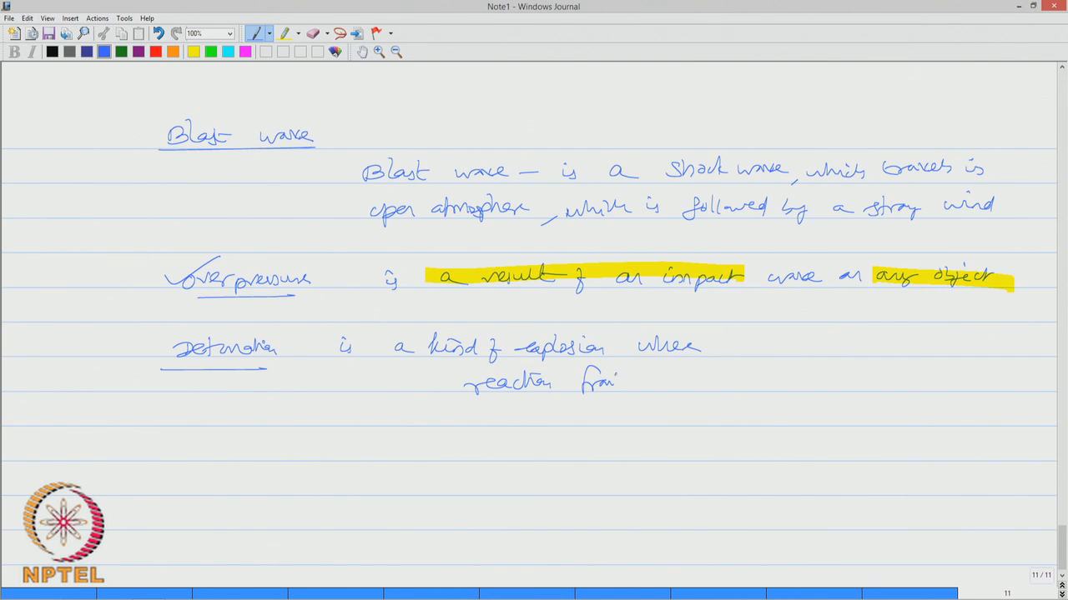
drag(643, 380, 709, 380)
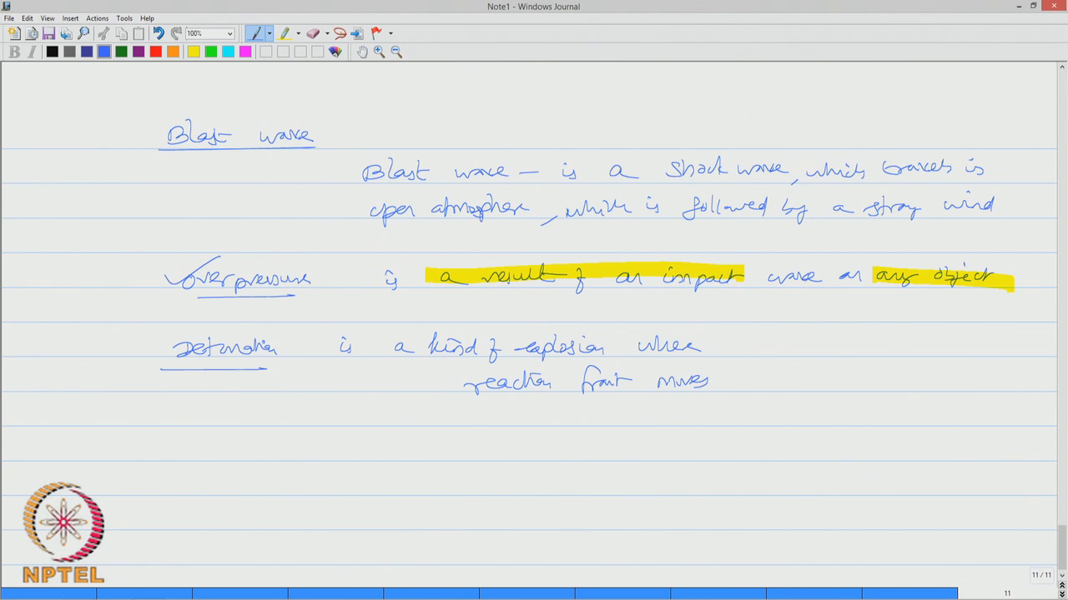
drag(726, 380, 759, 380)
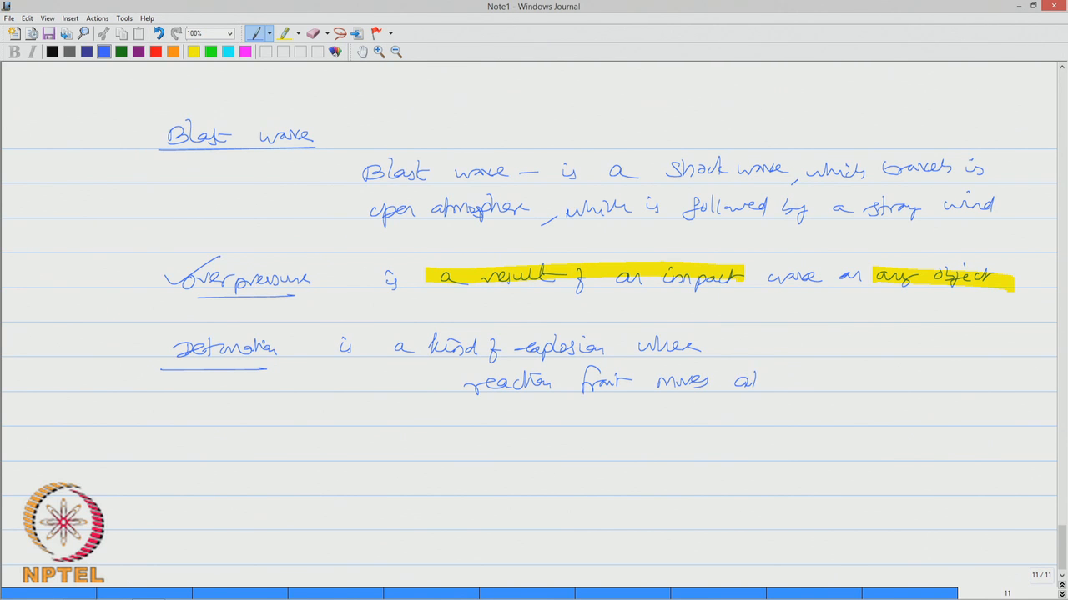
drag(734, 382, 847, 384)
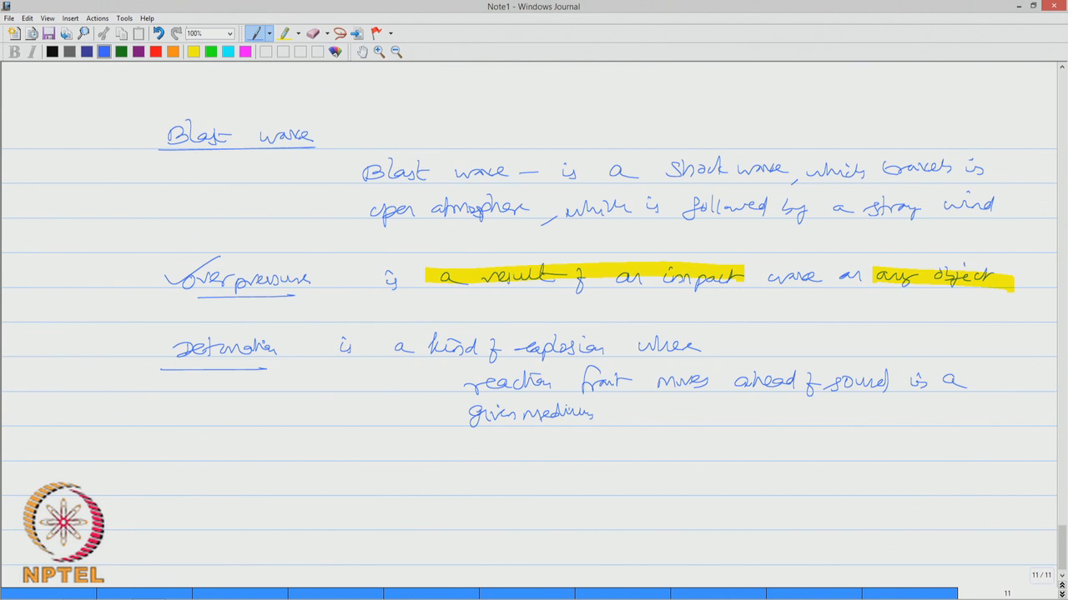
Write underlined 'Deflagration': an explosion where the reaction front follows the sound
drag(176, 468, 187, 450)
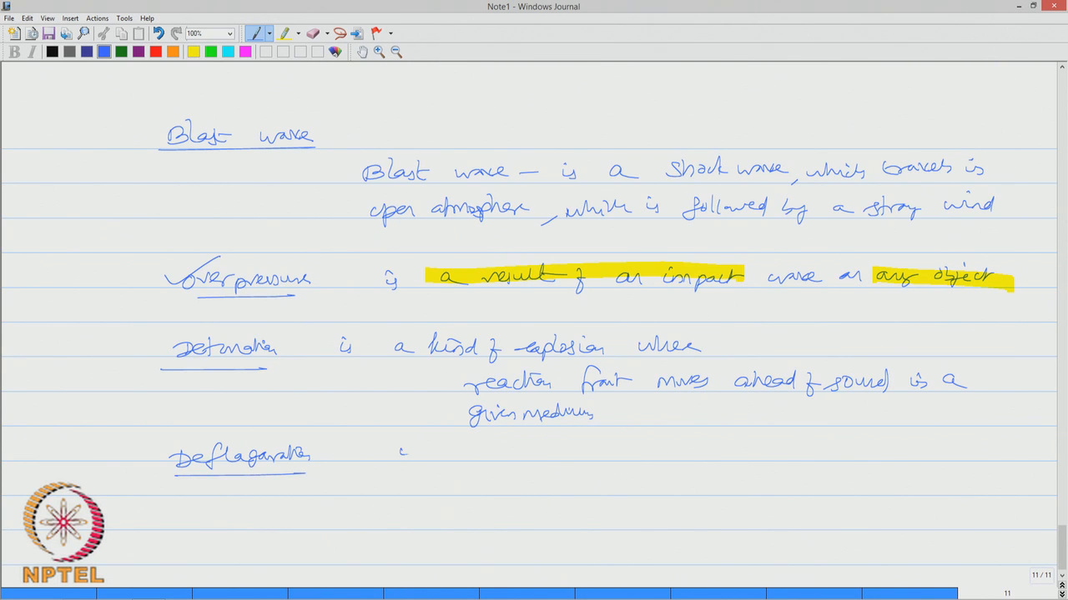
drag(400, 451, 492, 459)
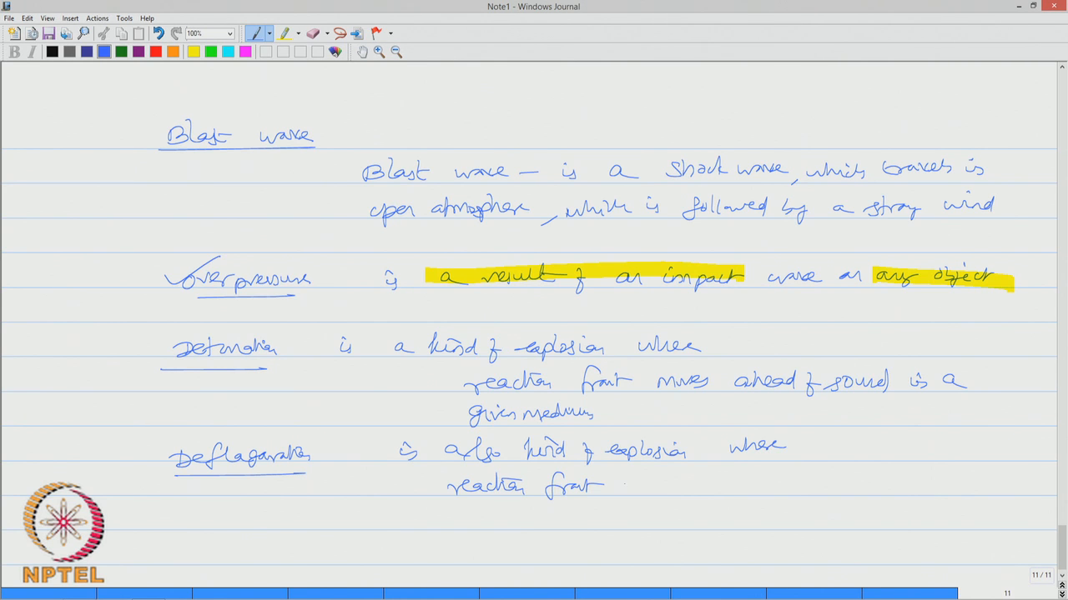
drag(620, 484, 687, 484)
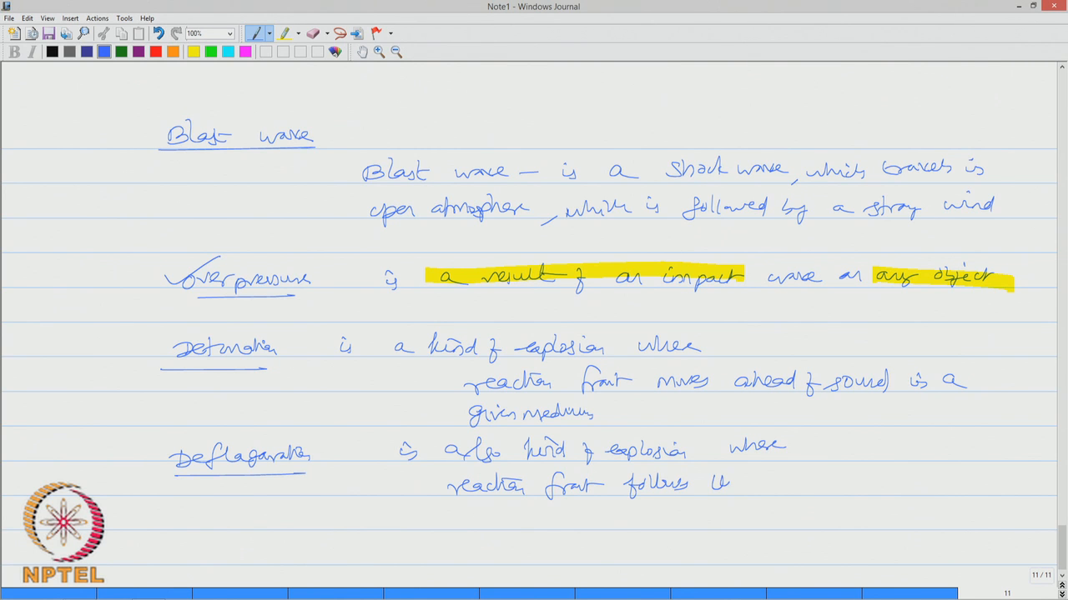
drag(726, 482, 800, 483)
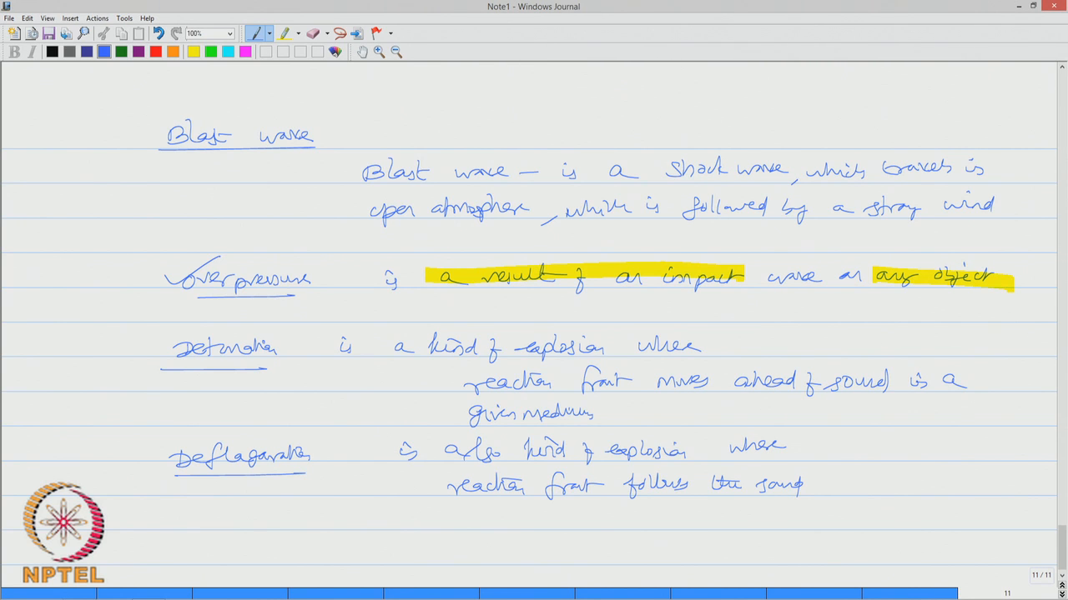
Tick both terms, bracket them together and highlight the key phrase in yellow
drag(120, 367, 170, 334)
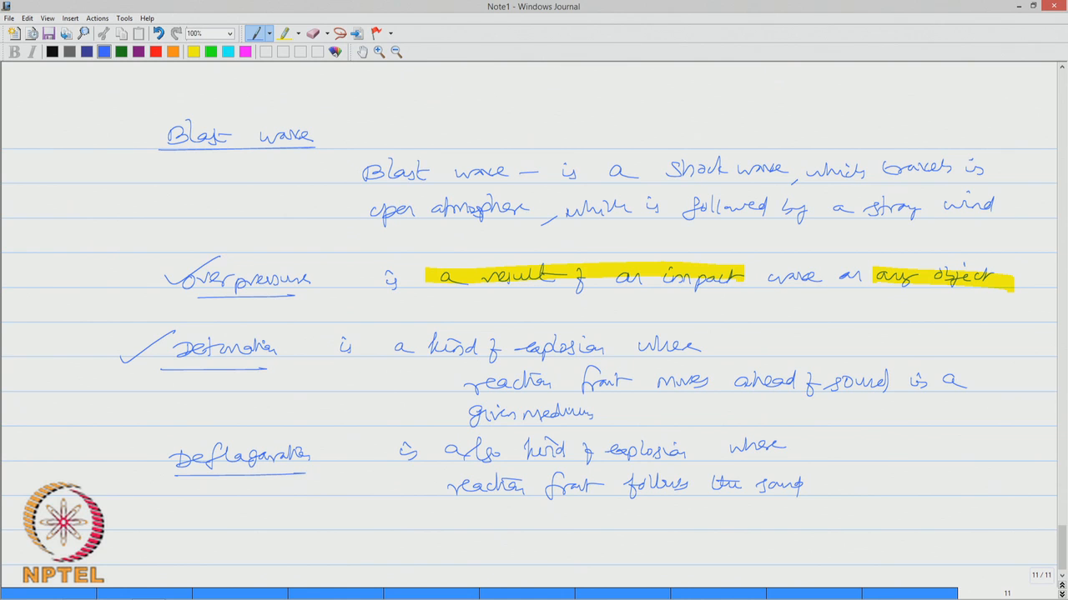
drag(142, 464, 197, 431)
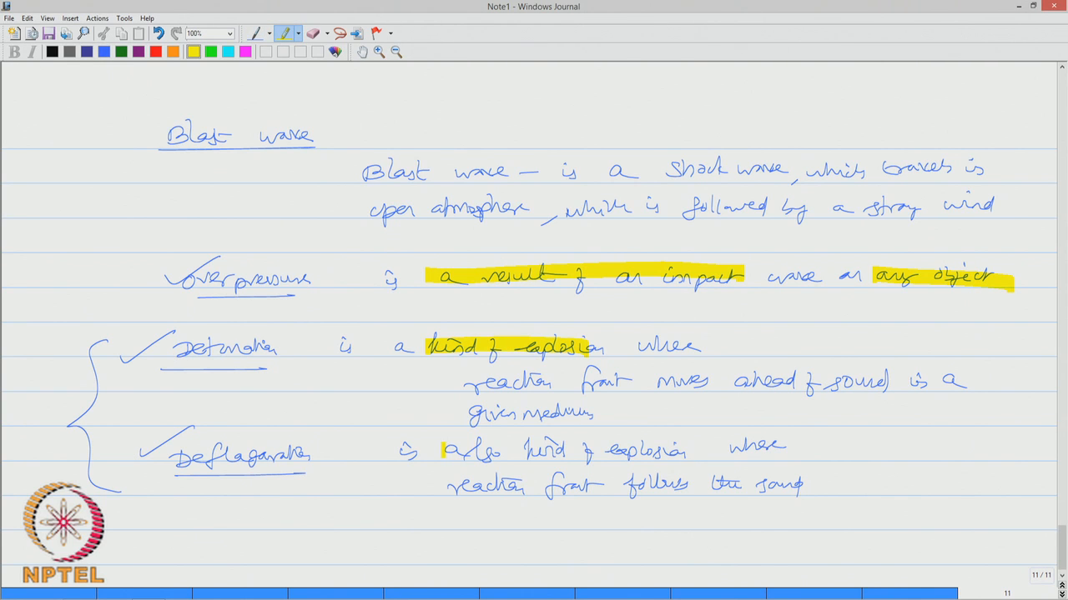
drag(447, 450, 697, 454)
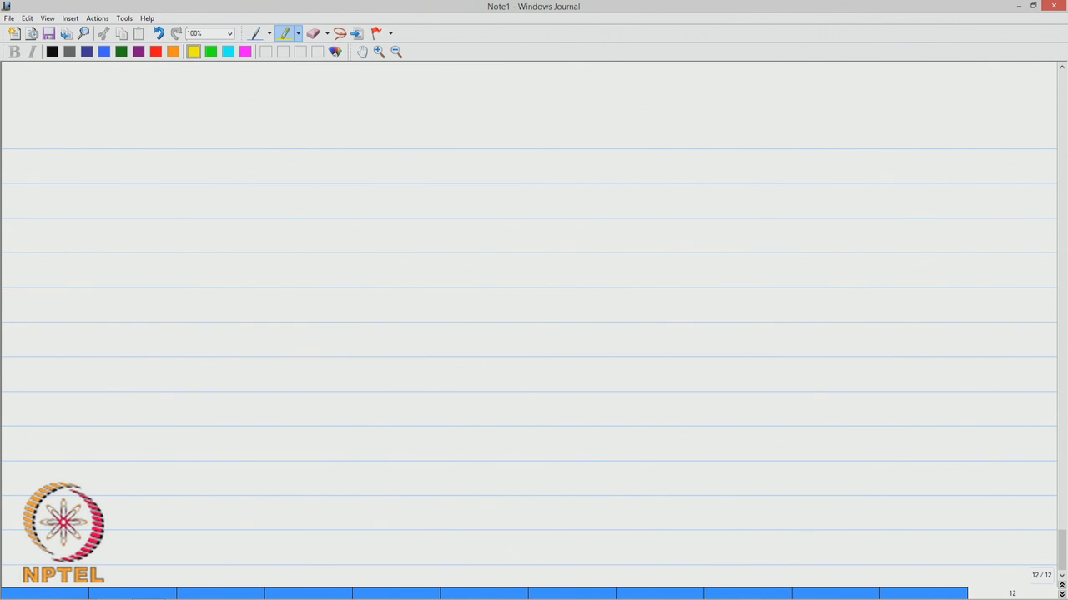
With the blue pen, write and underline 'How to measure the consequences of explosion damage?' on page twelve
click(254, 33)
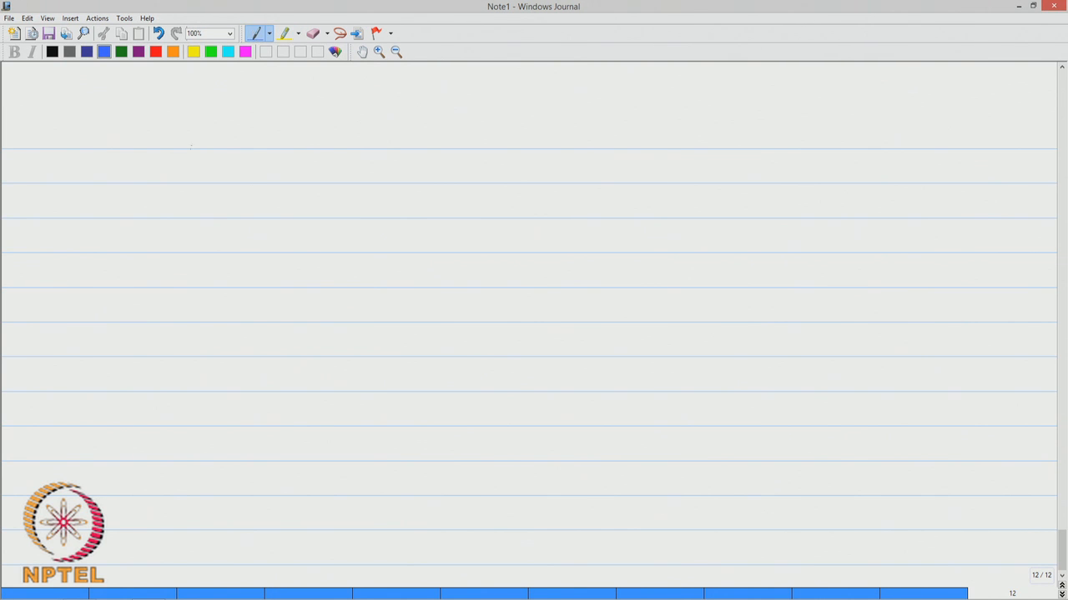
drag(186, 137, 284, 136)
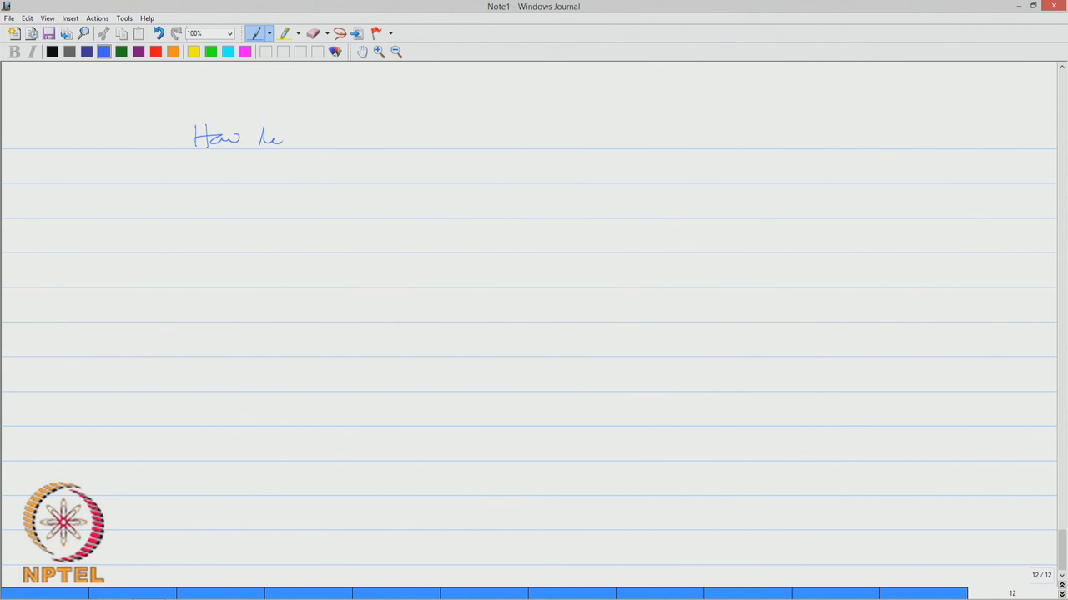
drag(267, 137, 384, 137)
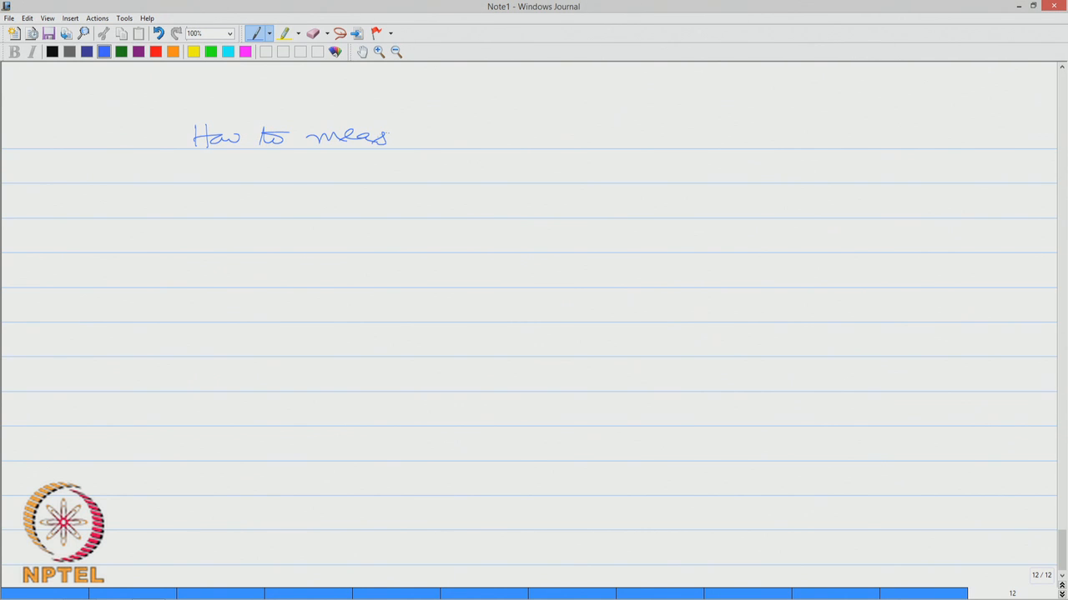
drag(392, 137, 525, 137)
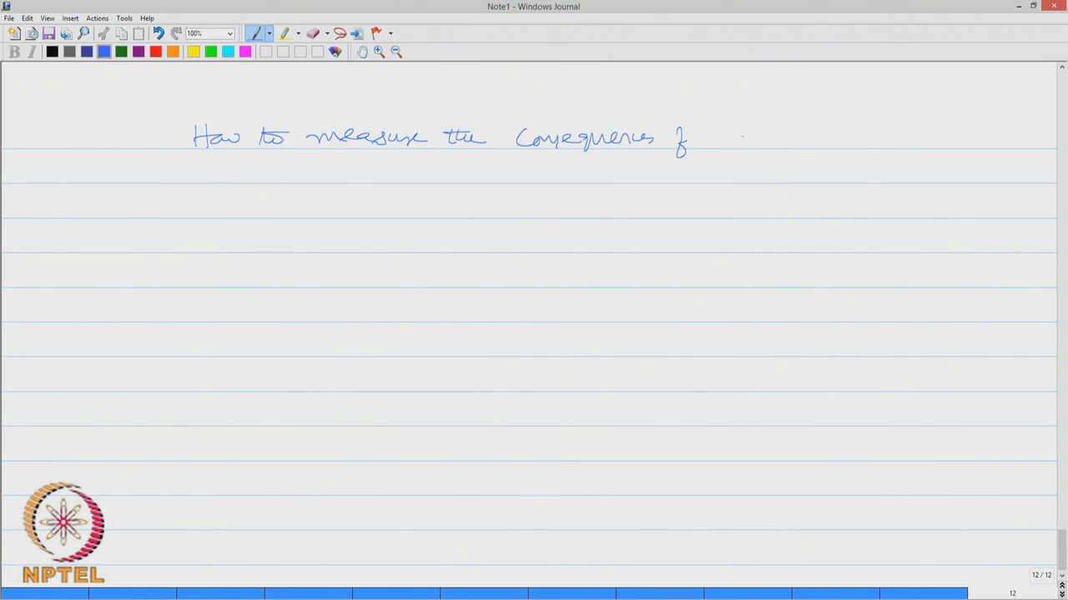
drag(717, 137, 770, 137)
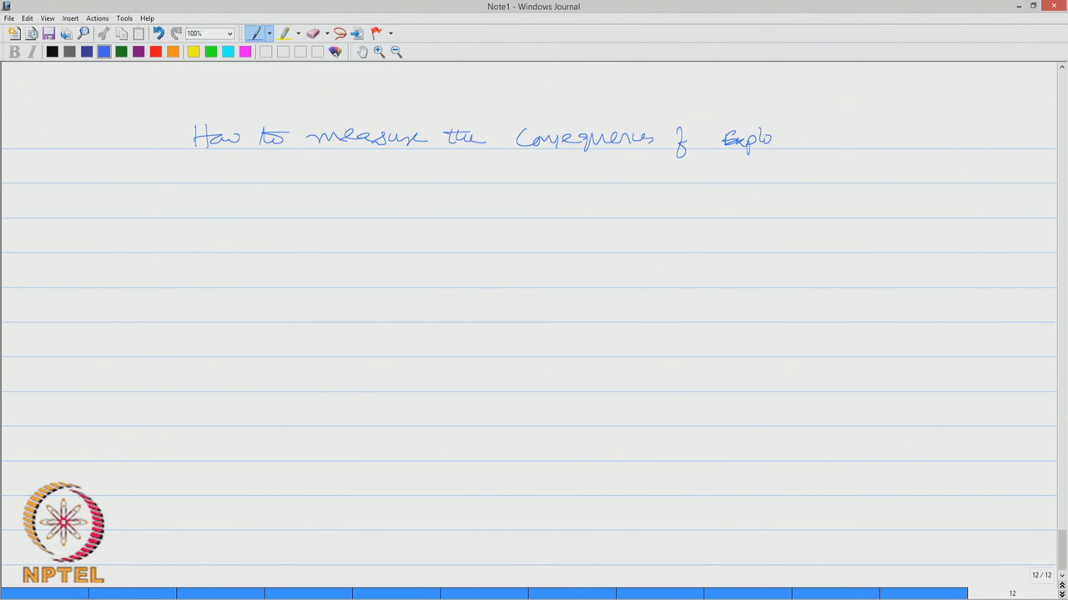
drag(771, 137, 864, 136)
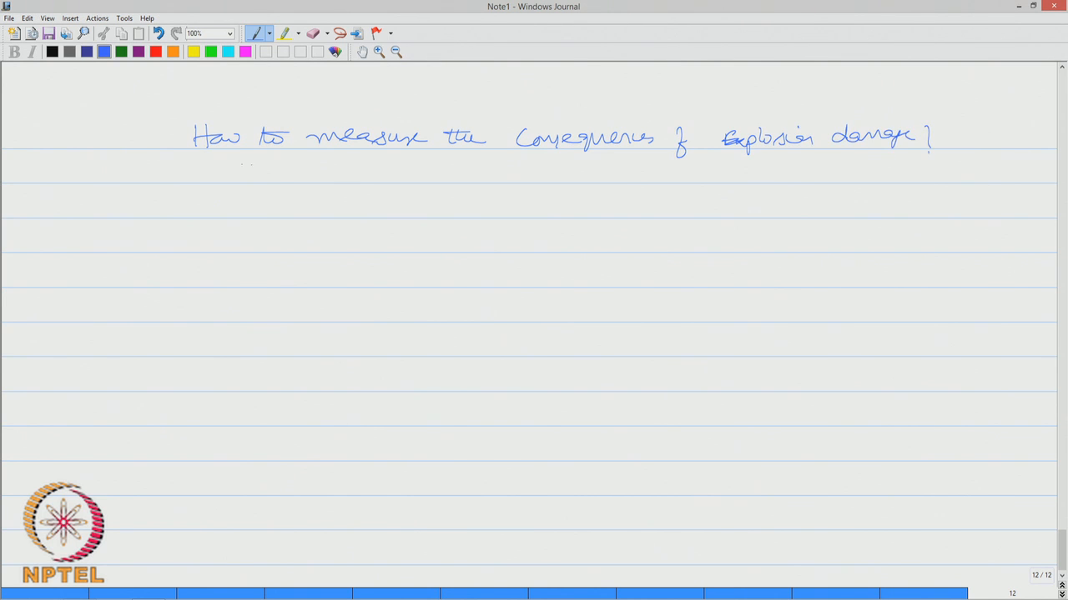
drag(185, 157, 921, 155)
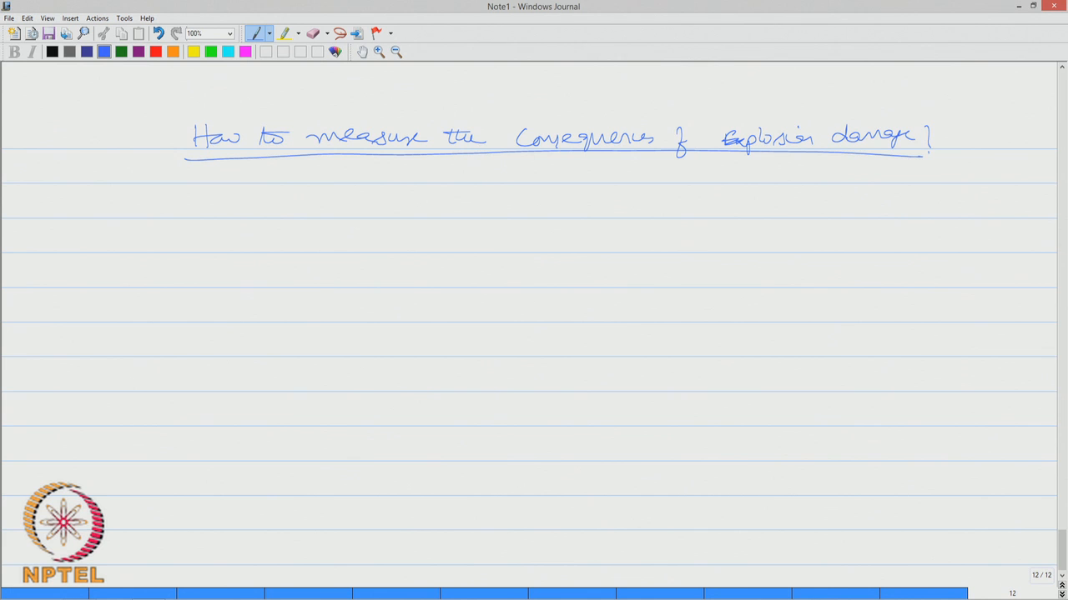
Write that one of the common methods used to measure explosion damage consequences is the TNT equivalence method
drag(136, 208, 266, 208)
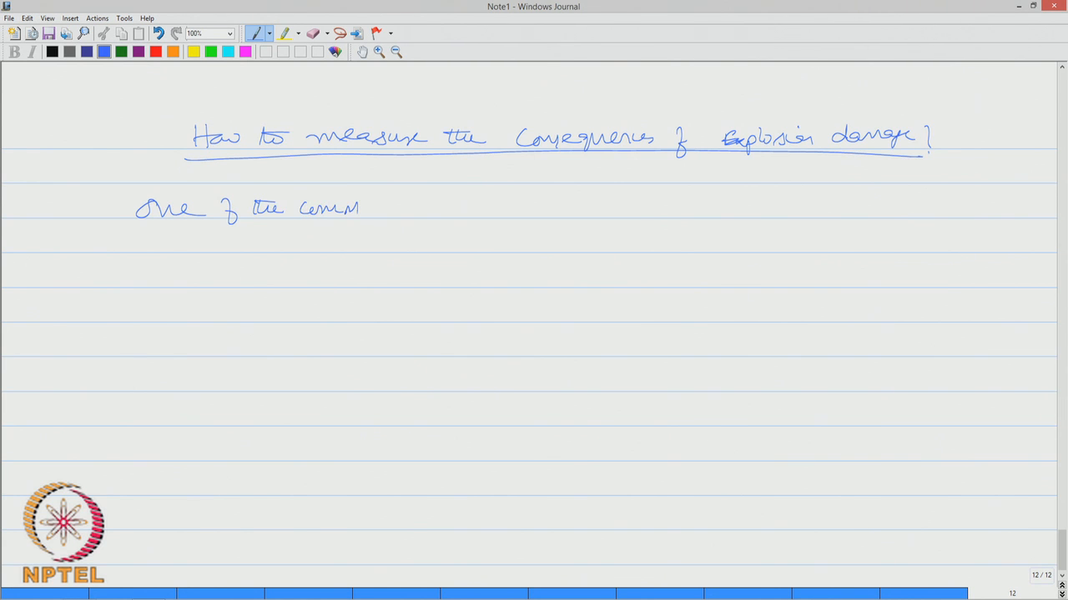
drag(367, 208, 463, 208)
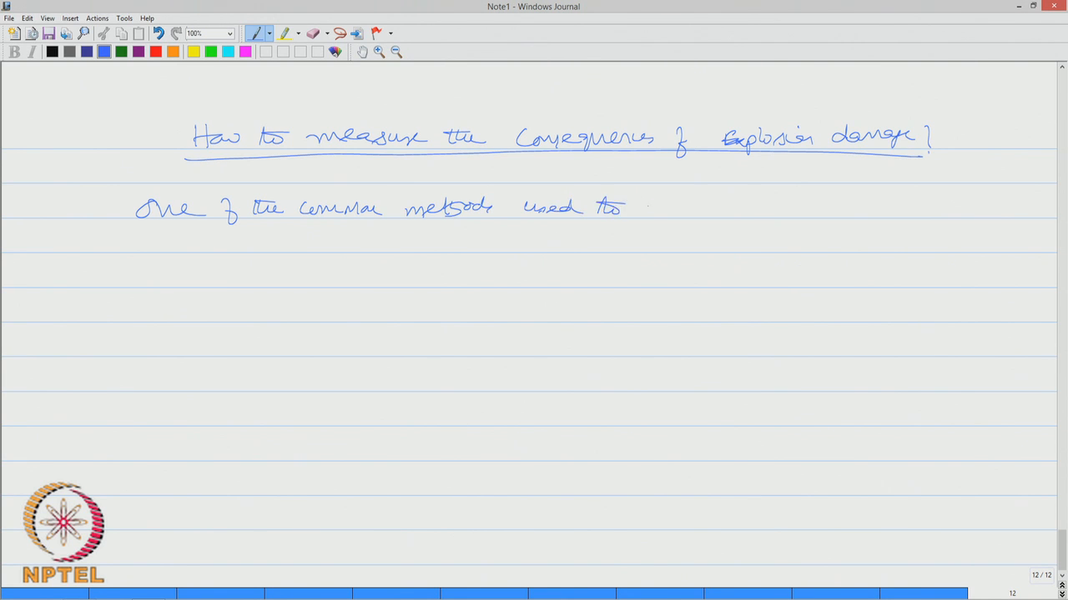
drag(642, 207, 734, 209)
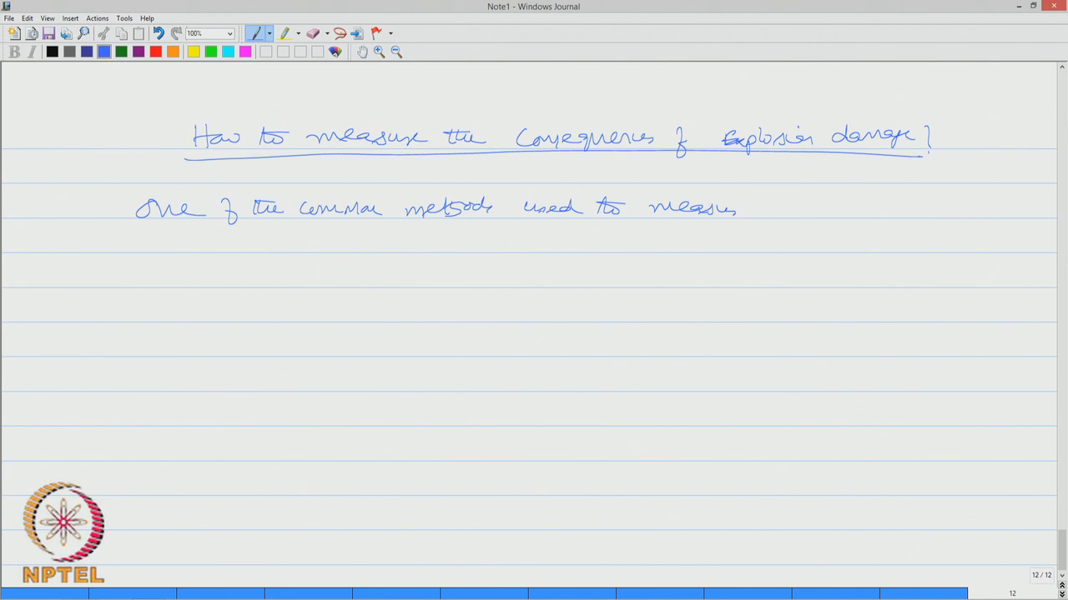
drag(751, 208, 871, 209)
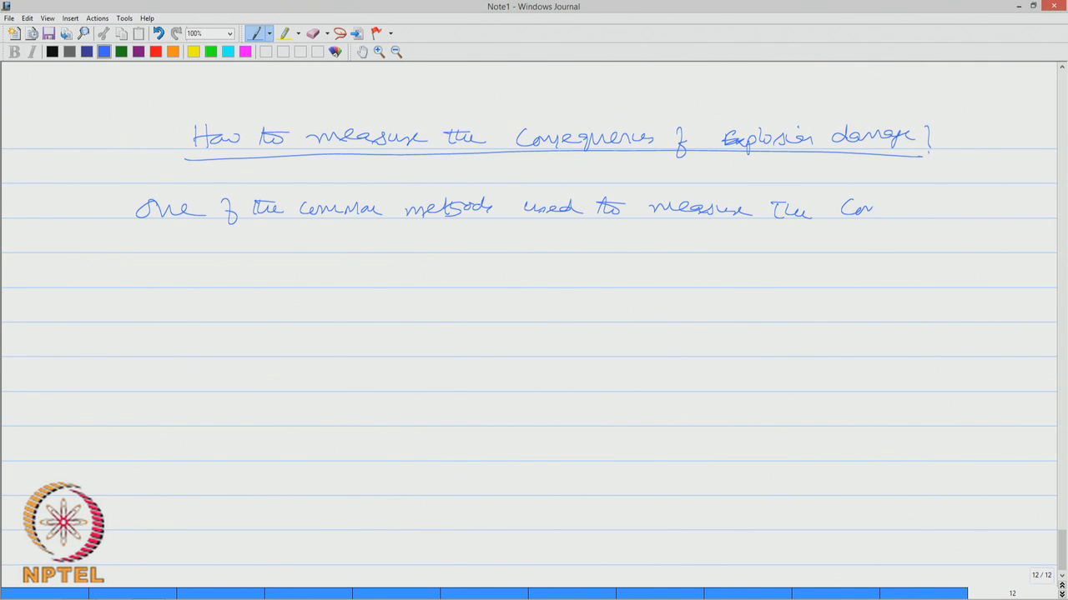
drag(843, 207, 959, 208)
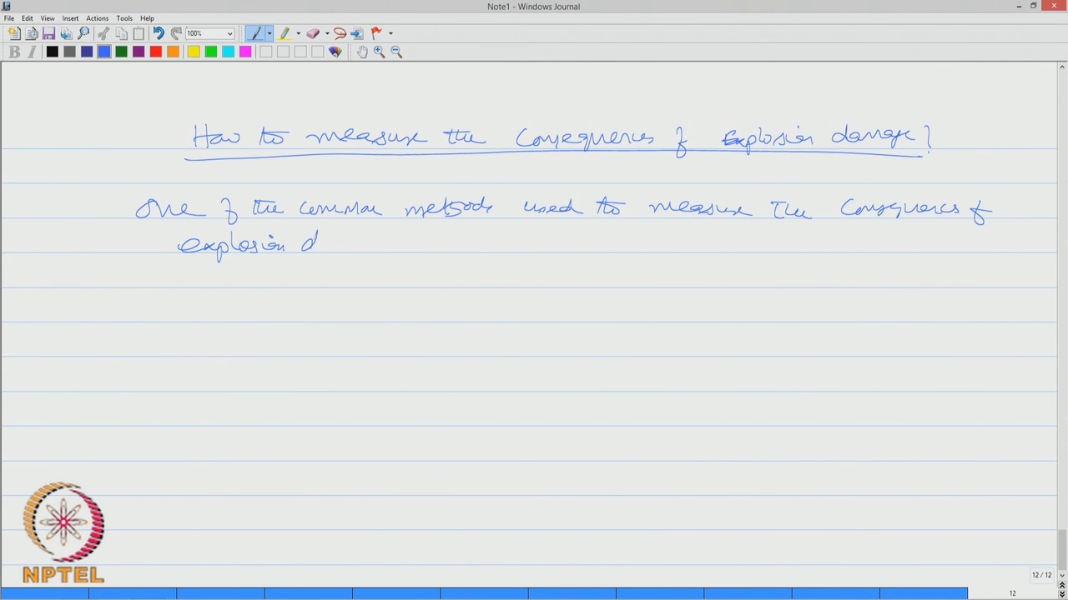
drag(317, 242, 409, 242)
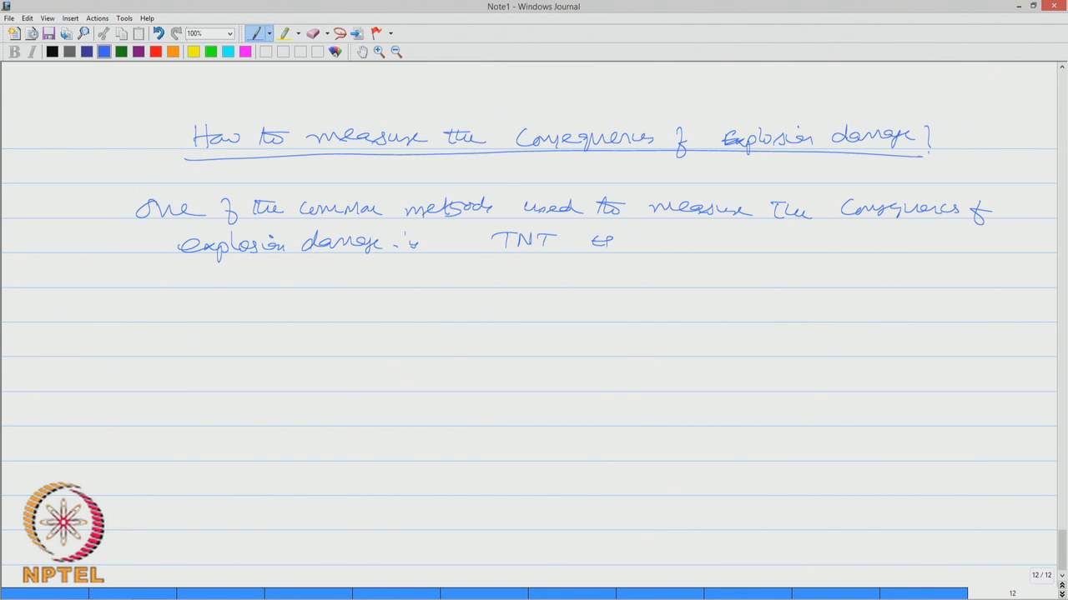
drag(592, 240, 687, 241)
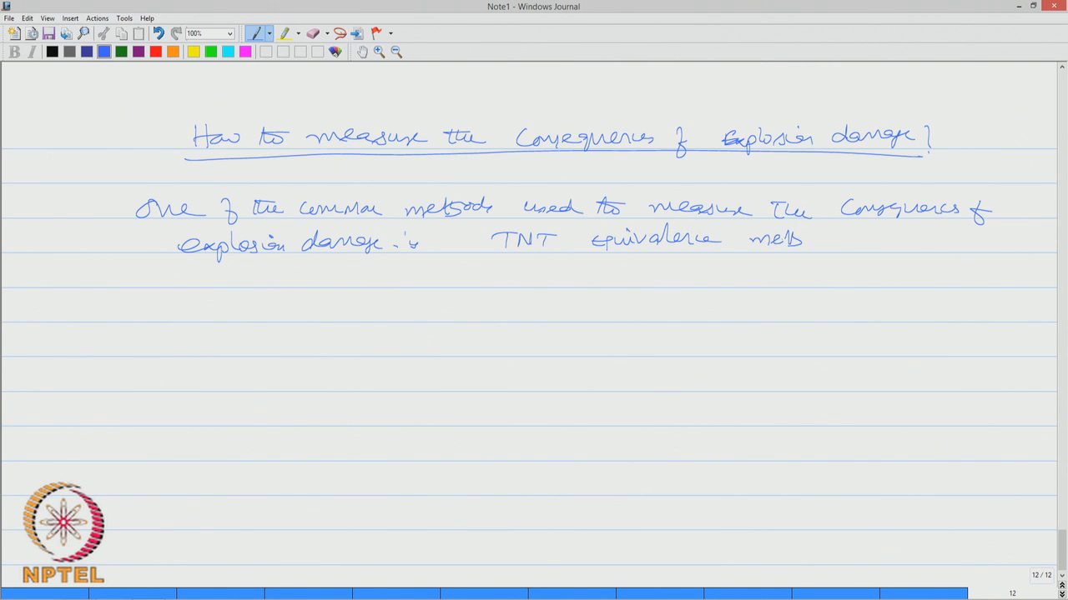
Note that TNT stands for Tri Nitro Toluene, an important explosive that rapidly changes its form (state)
drag(304, 317, 350, 314)
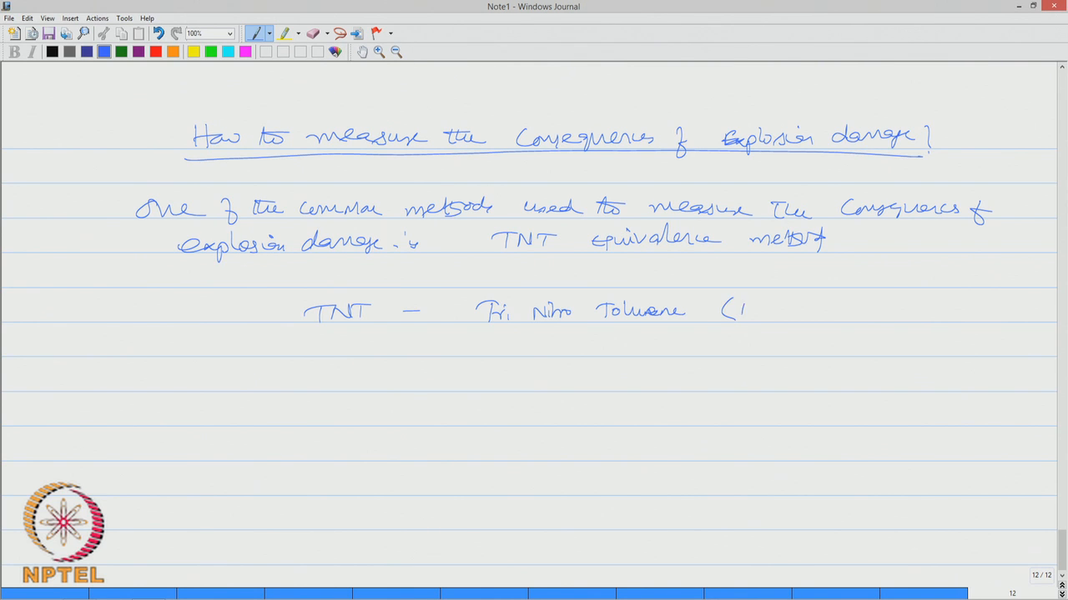
drag(731, 310, 788, 313)
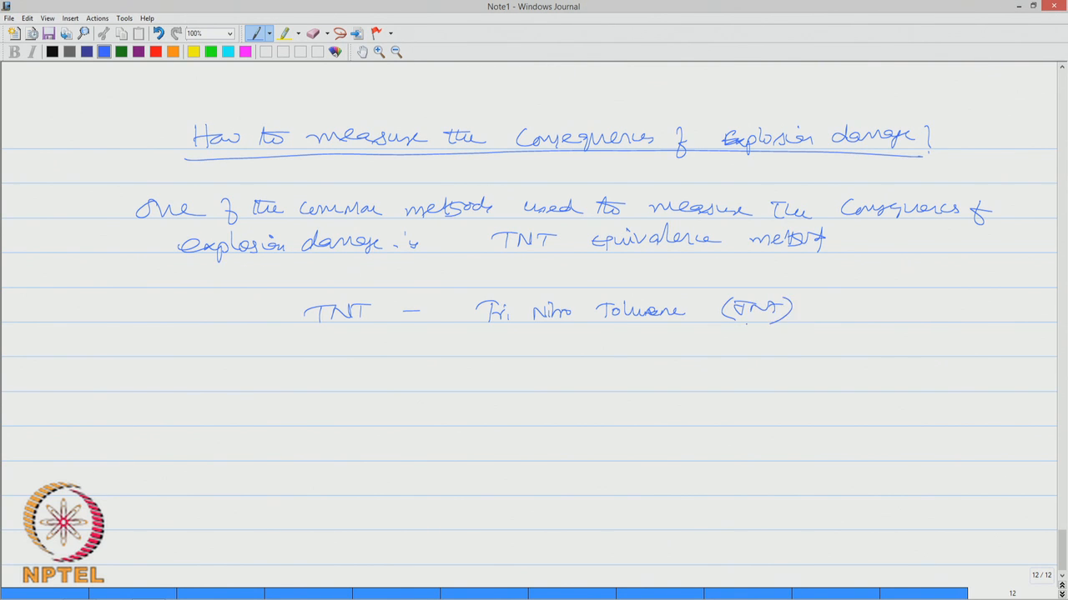
drag(114, 392, 175, 376)
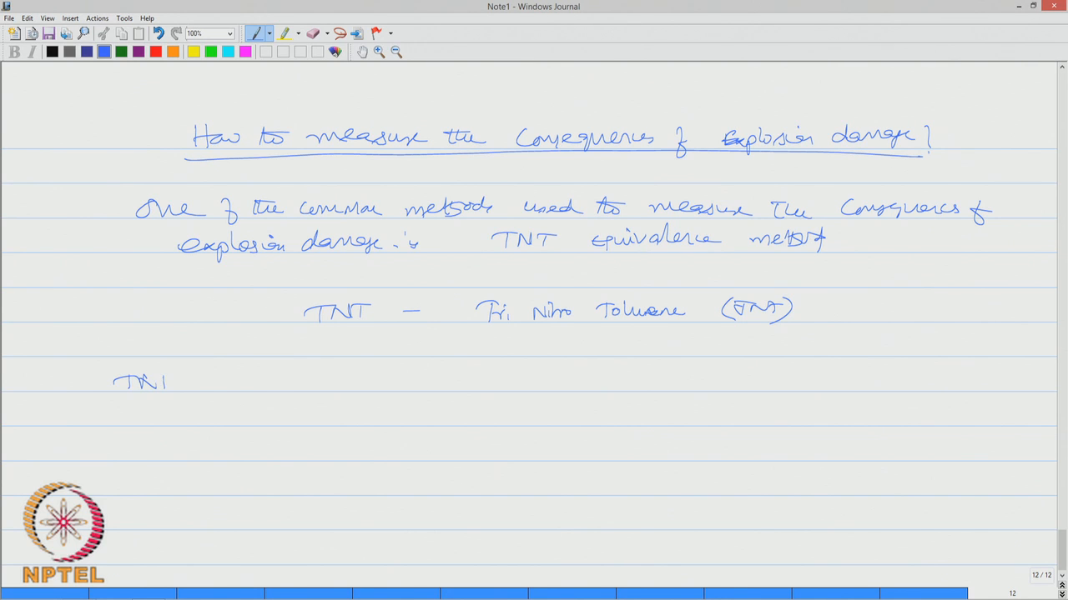
drag(167, 382, 292, 382)
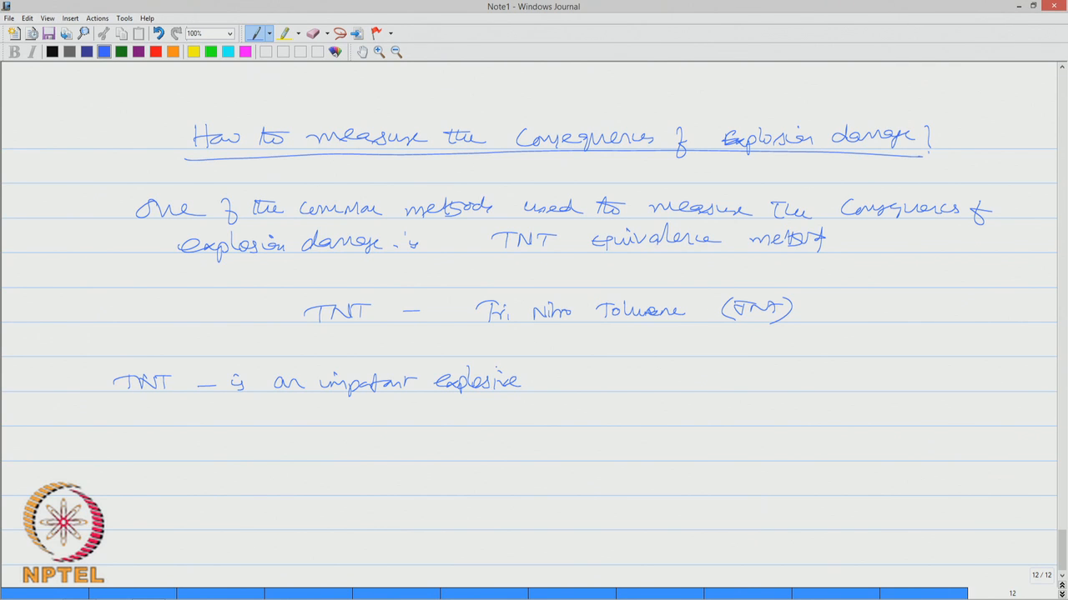
drag(370, 417, 425, 414)
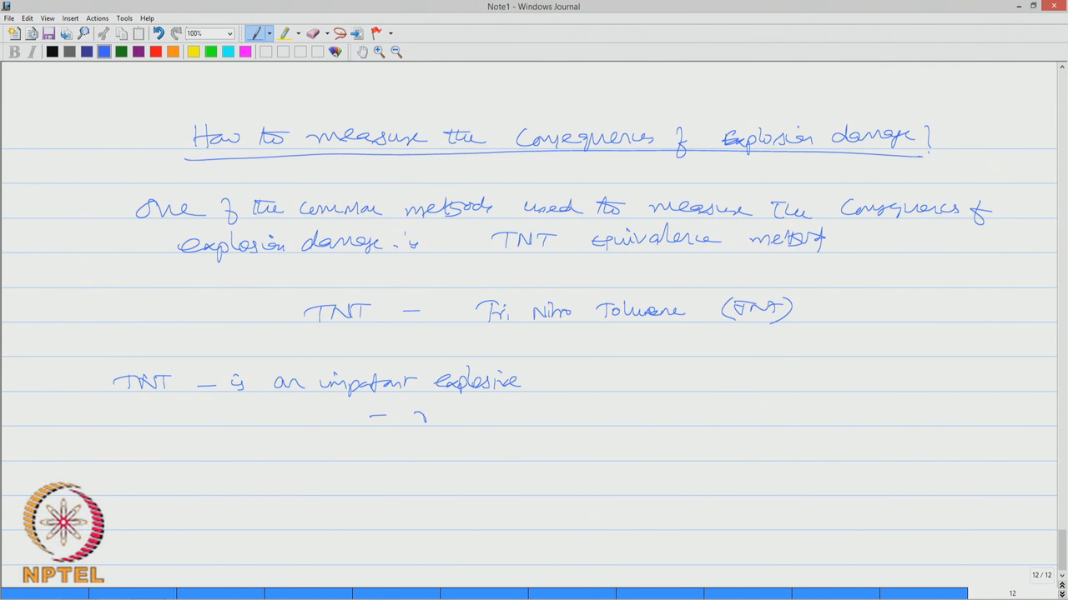
drag(413, 413, 484, 413)
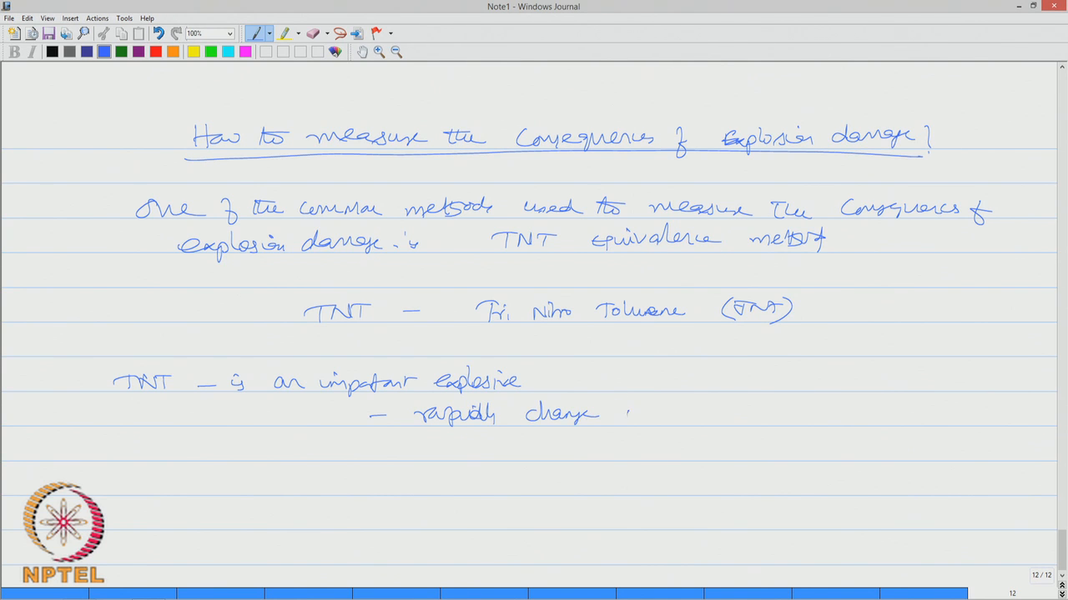
drag(609, 413, 684, 413)
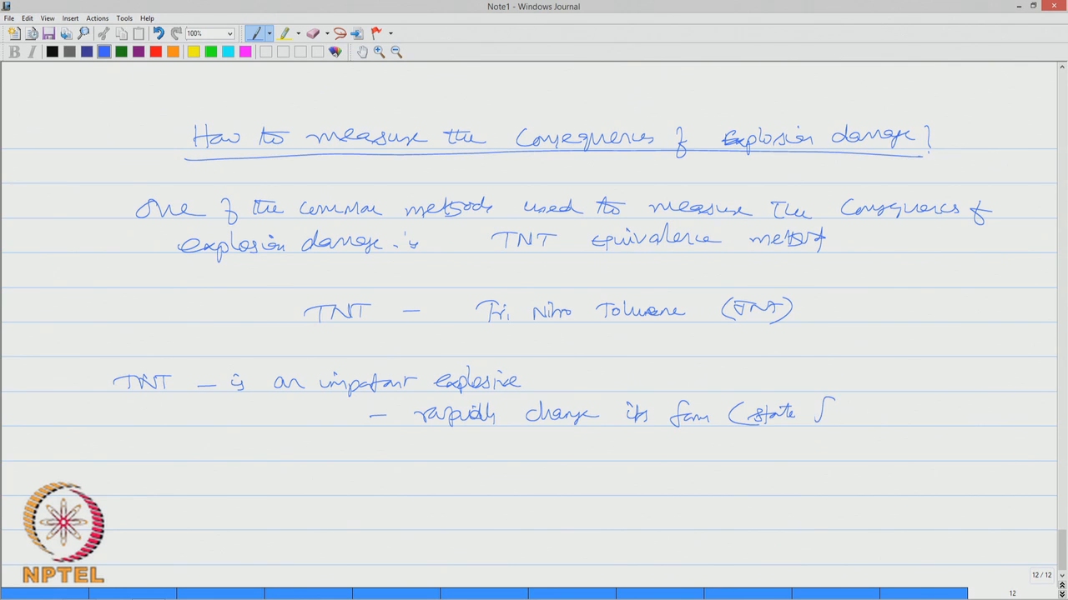
drag(804, 414, 876, 413)
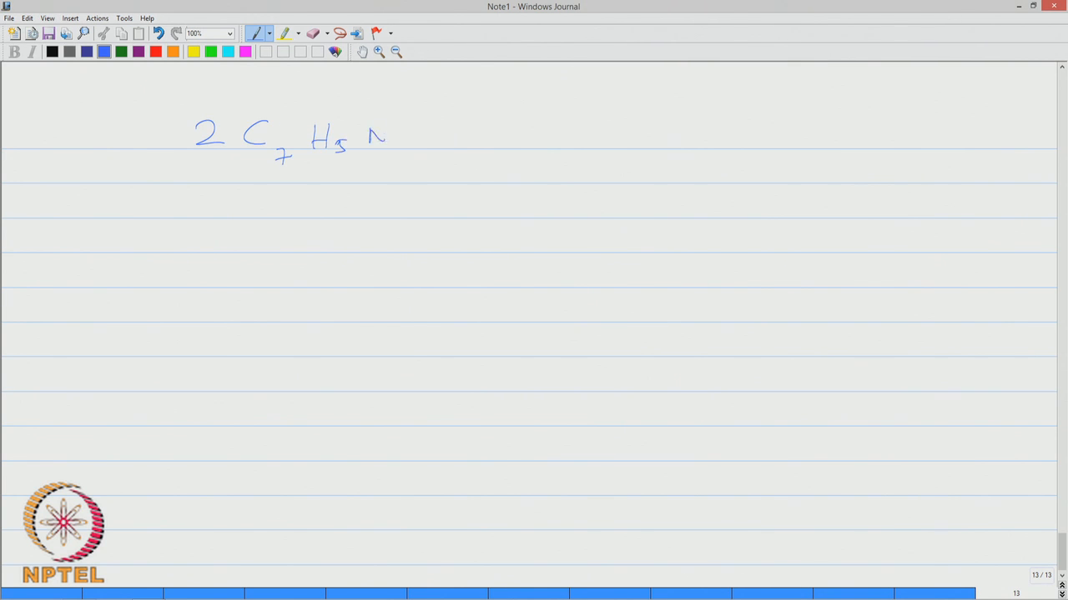
Handwrite 2C7H5N3O6(s) → 3N2 + 7CO(g) + 5H2O(g) + 7C(s)
drag(376, 125, 442, 142)
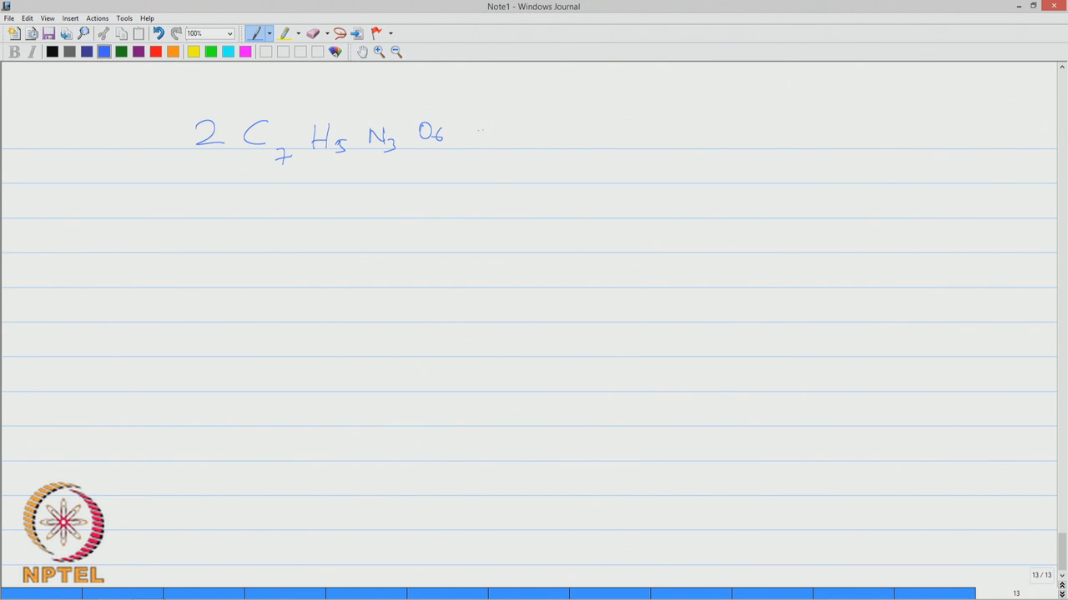
drag(467, 133, 487, 126)
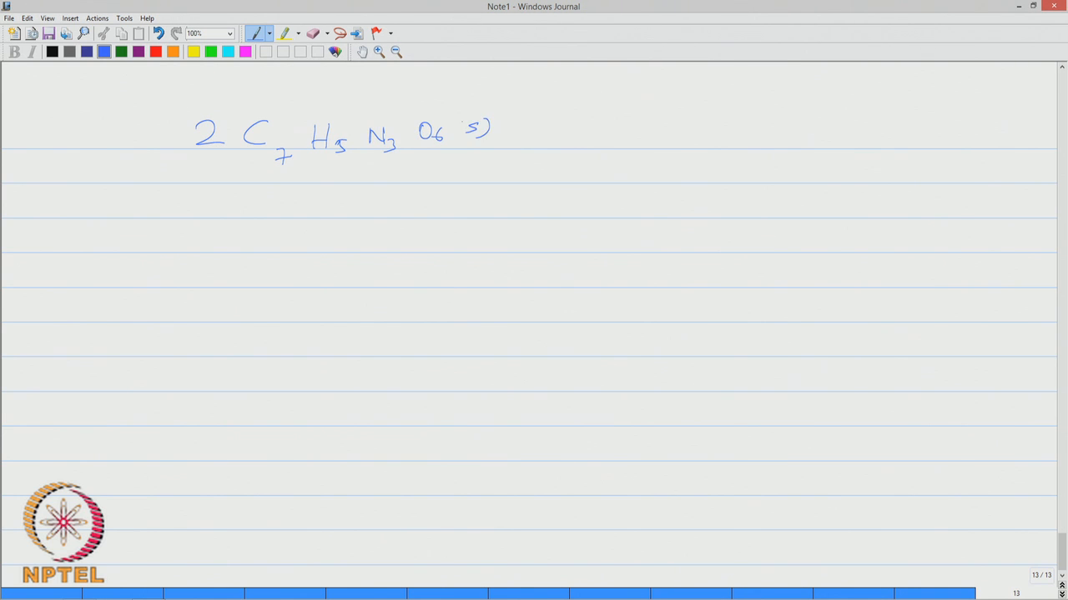
drag(432, 172, 501, 171)
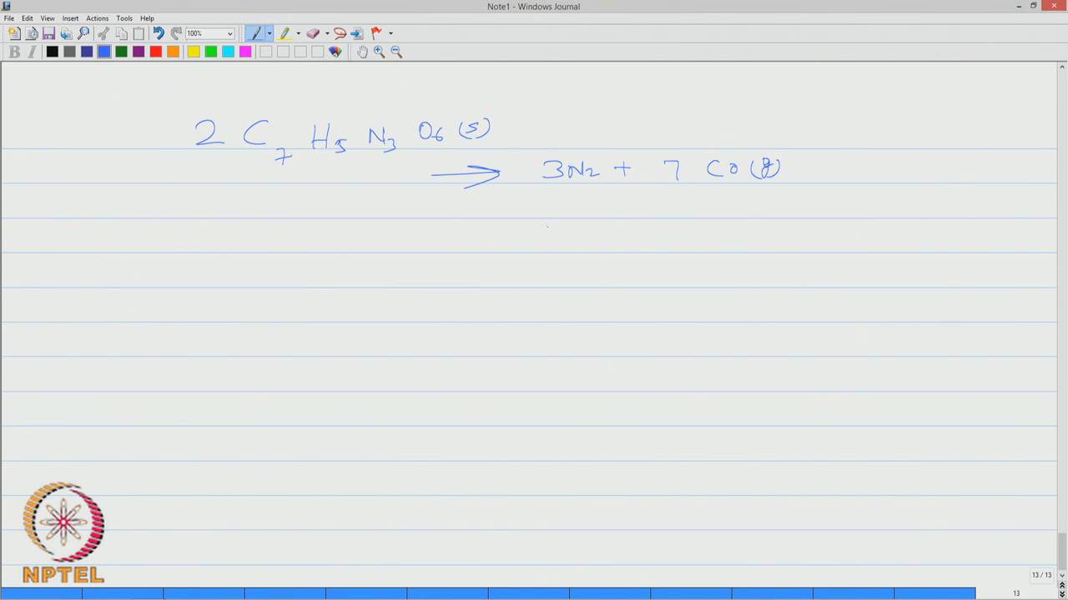
drag(534, 214, 617, 203)
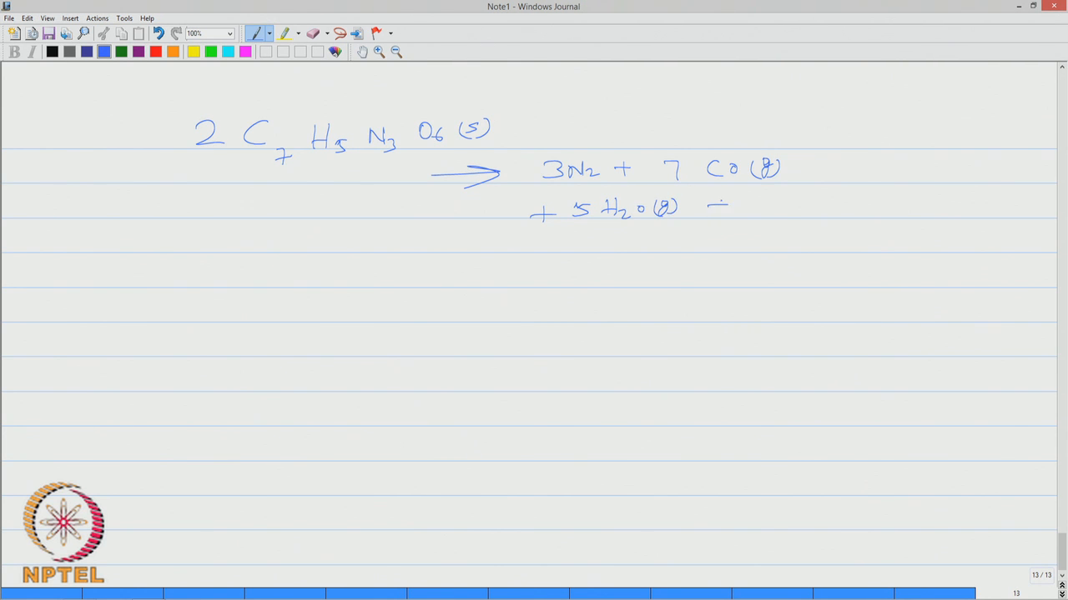
drag(709, 207, 809, 206)
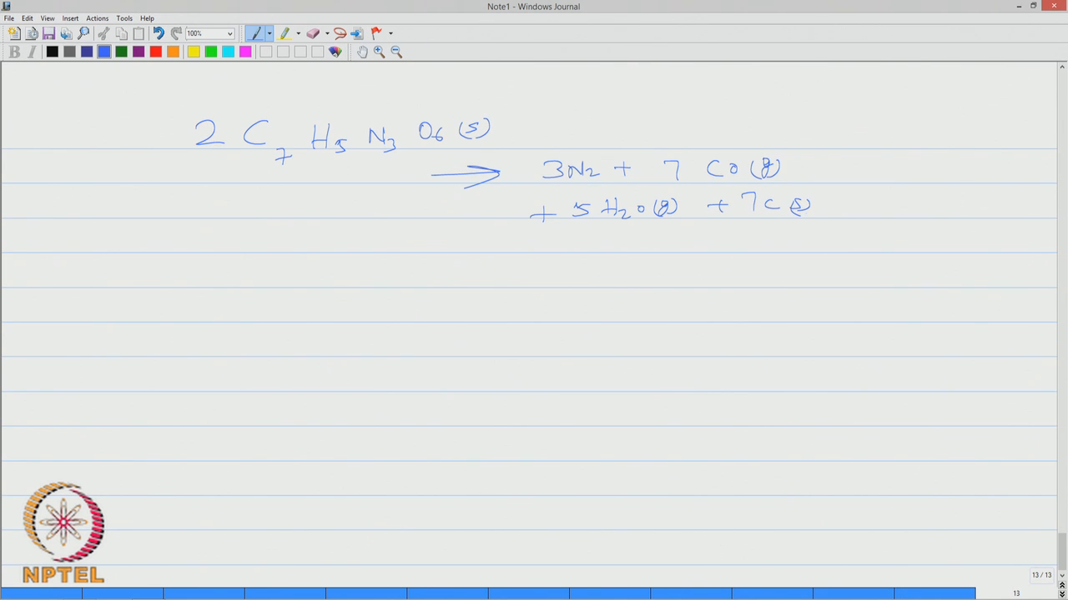
Annotate the carbon product in orange as underlined 'blackpowder soot', then begin 'Since TNT'
drag(770, 220, 765, 242)
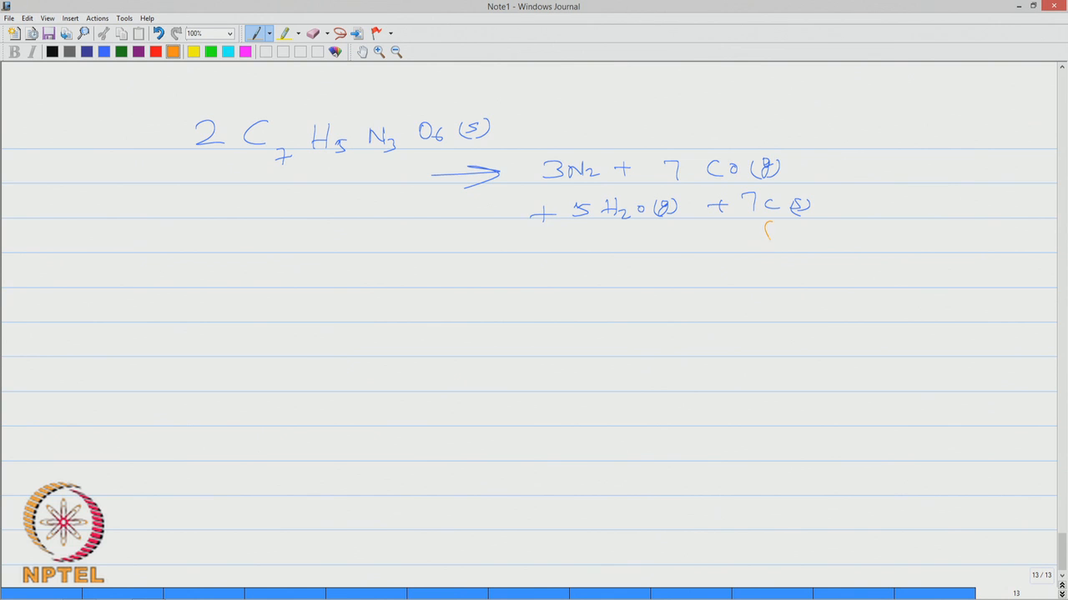
drag(766, 223, 769, 243)
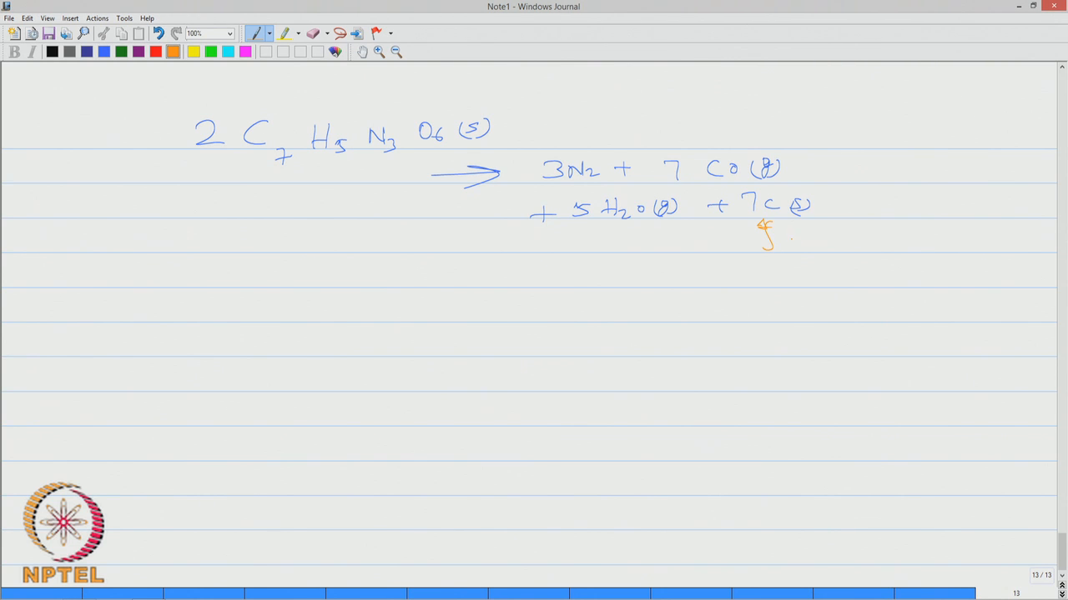
drag(787, 242, 837, 242)
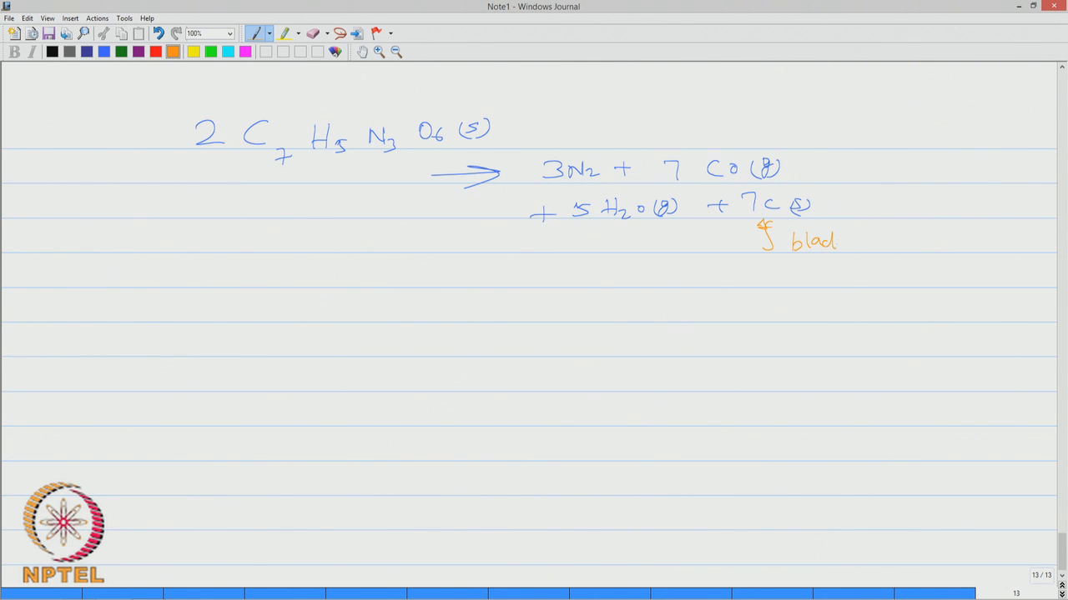
drag(838, 242, 892, 242)
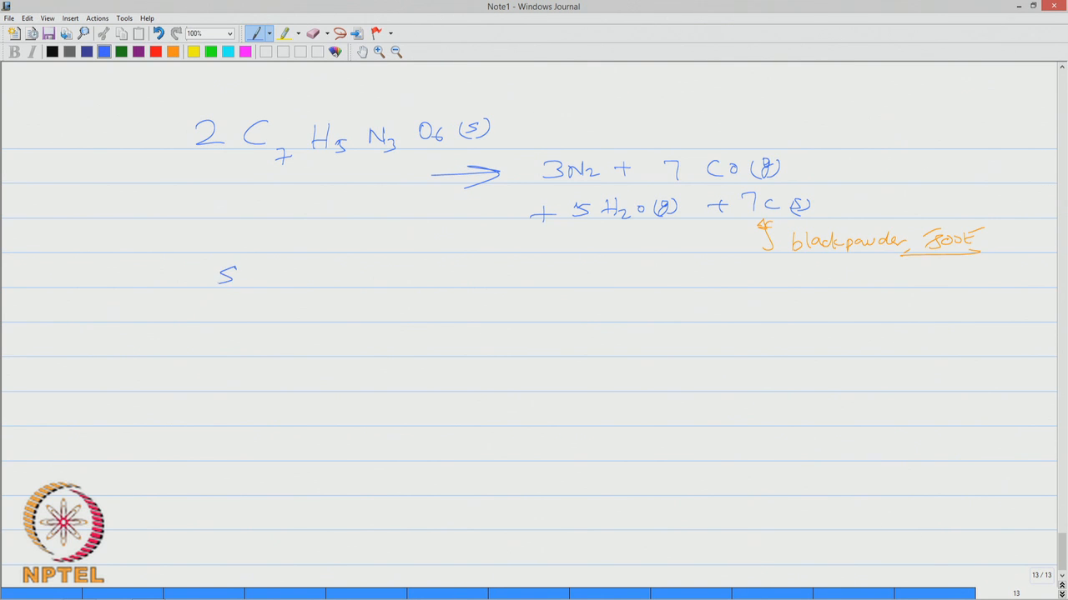
text(Since Tr)
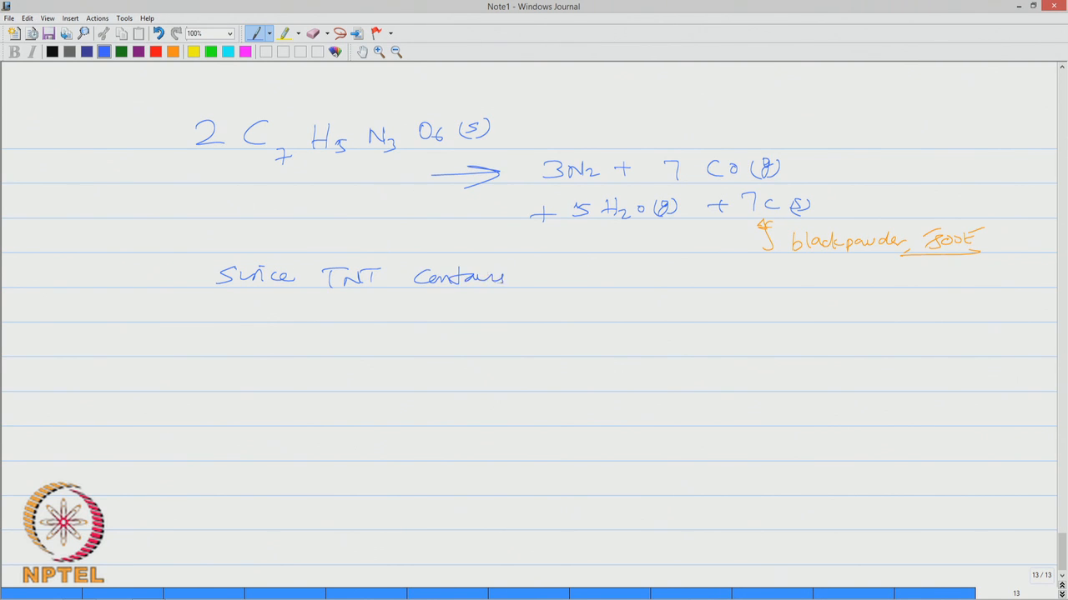
Write 'Since TNT contains C, O2, N, it produces highly' in blue
drag(551, 266, 575, 292)
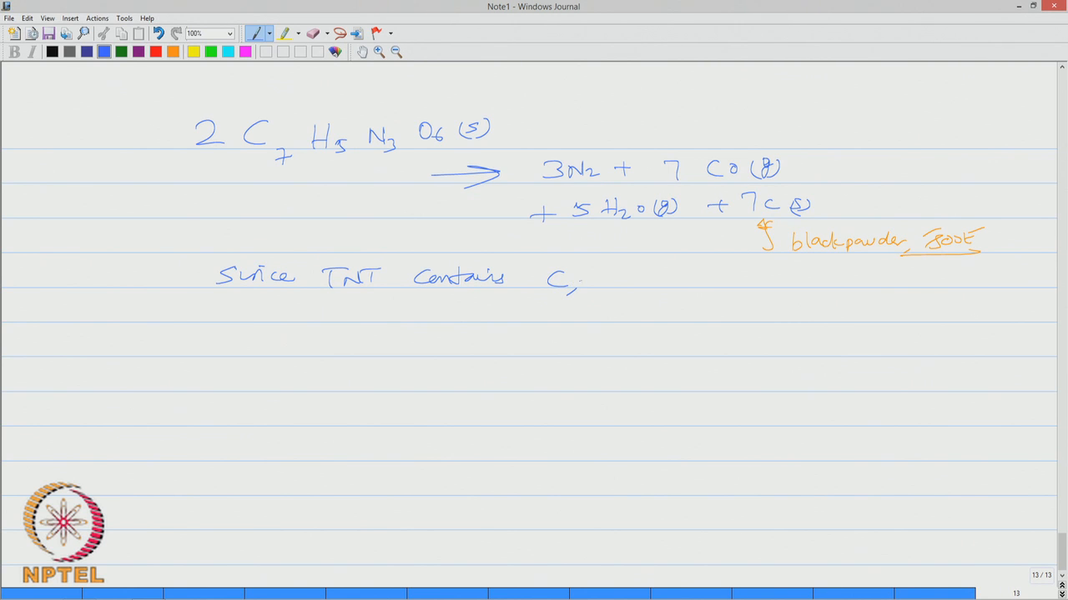
drag(600, 280, 634, 287)
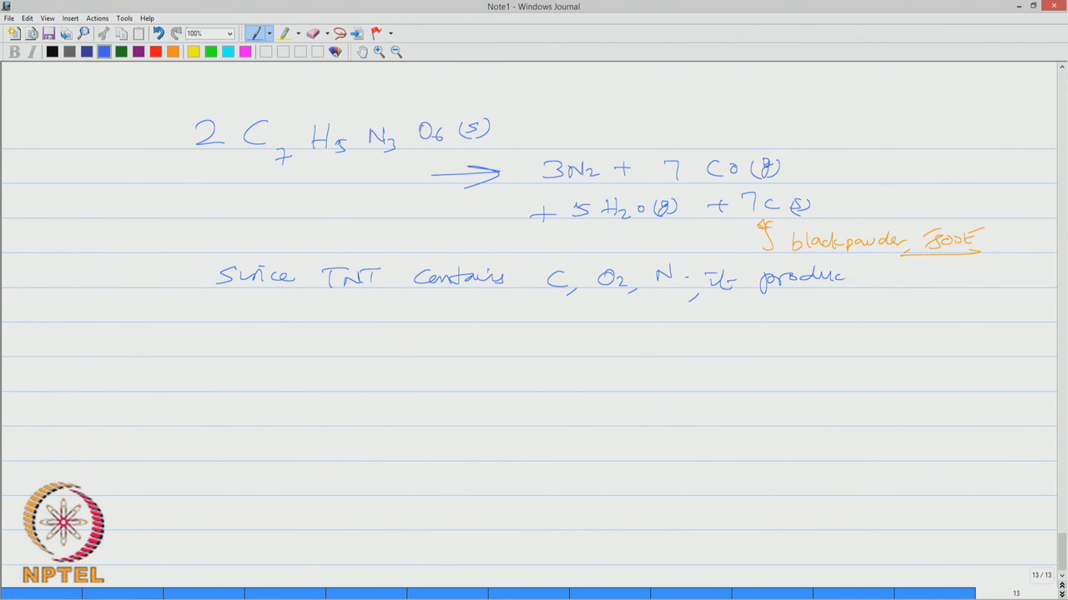
drag(876, 275, 934, 275)
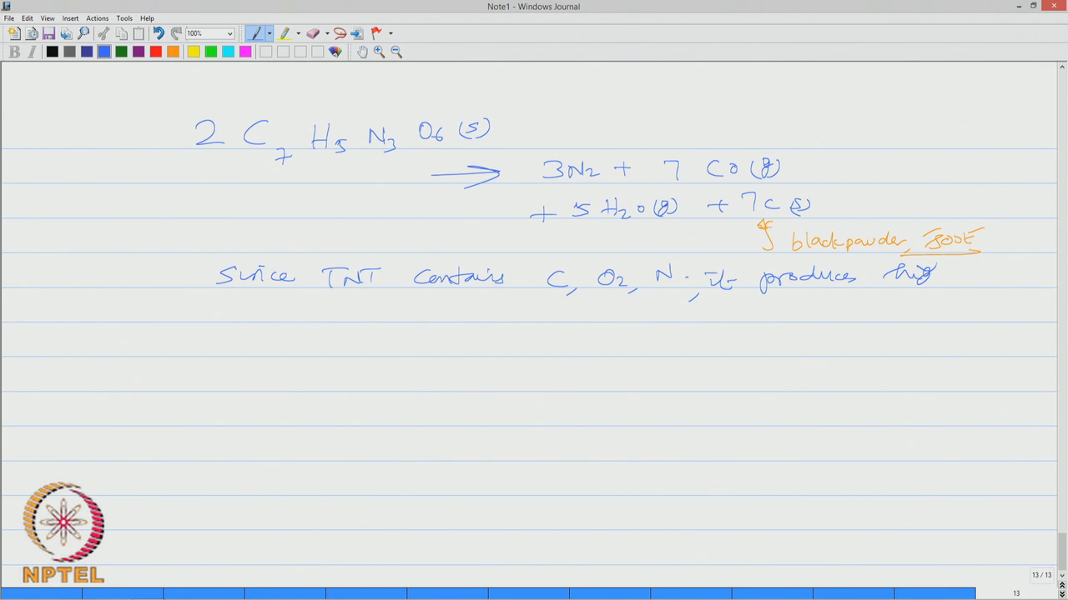
drag(904, 275, 976, 275)
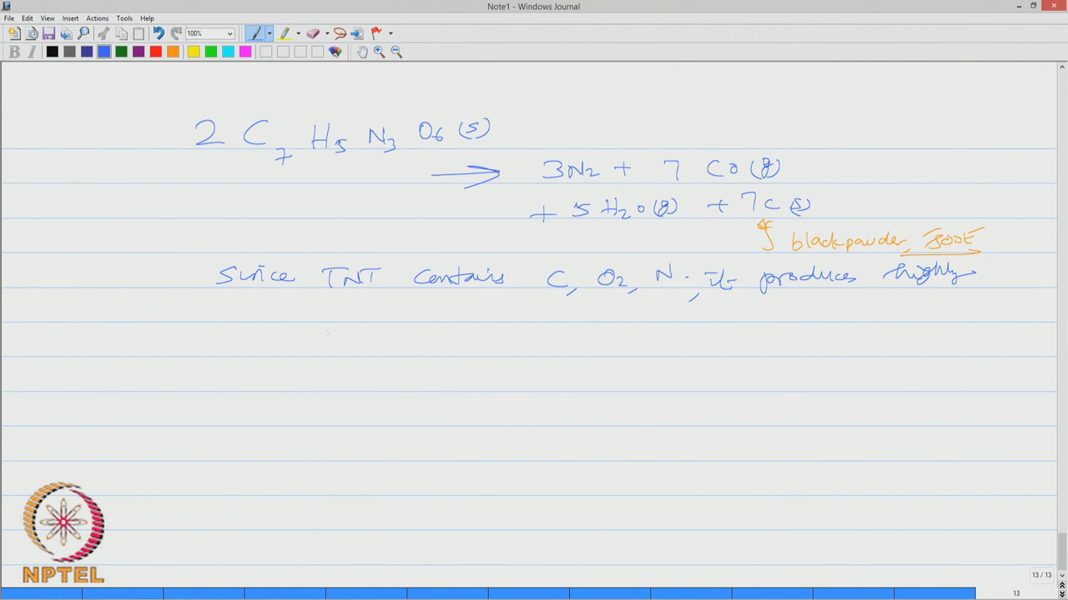
Continue 'stable substance with strong bonding b/w them when it burns.'
drag(315, 317, 426, 315)
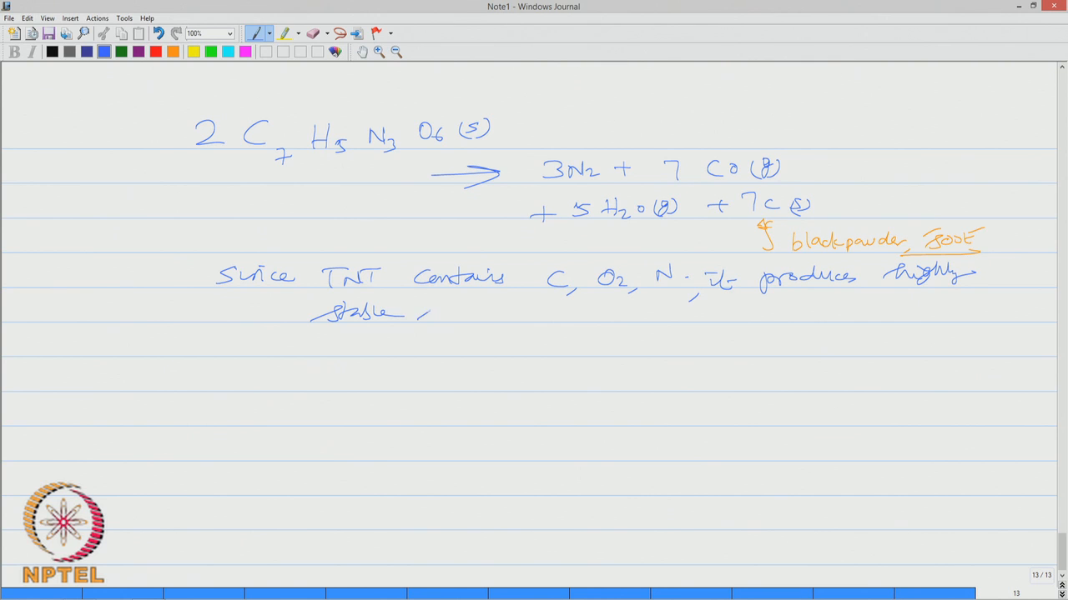
drag(417, 314, 492, 314)
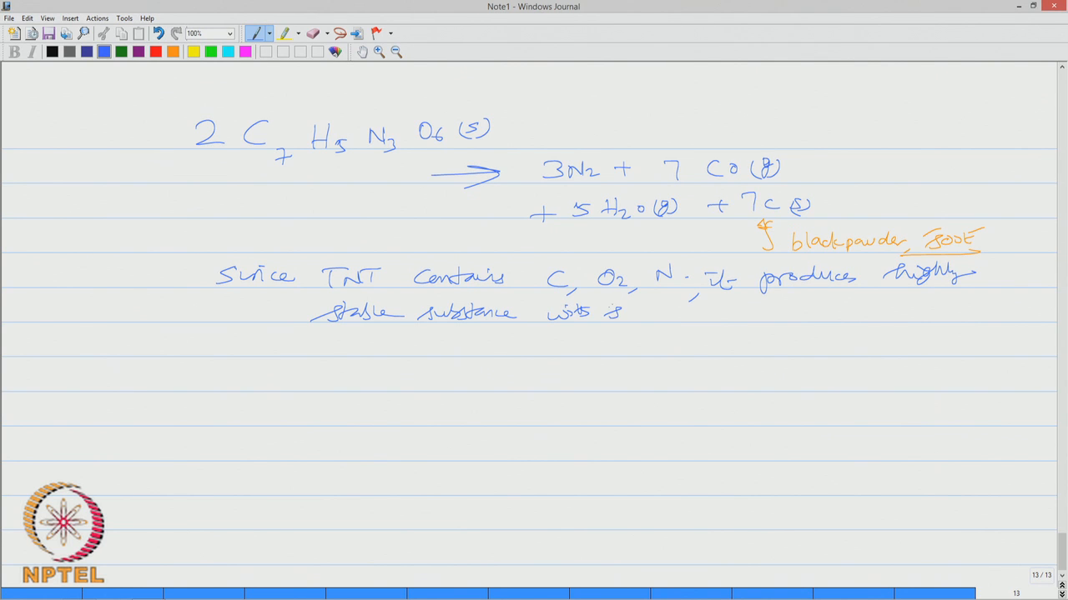
drag(609, 313, 667, 313)
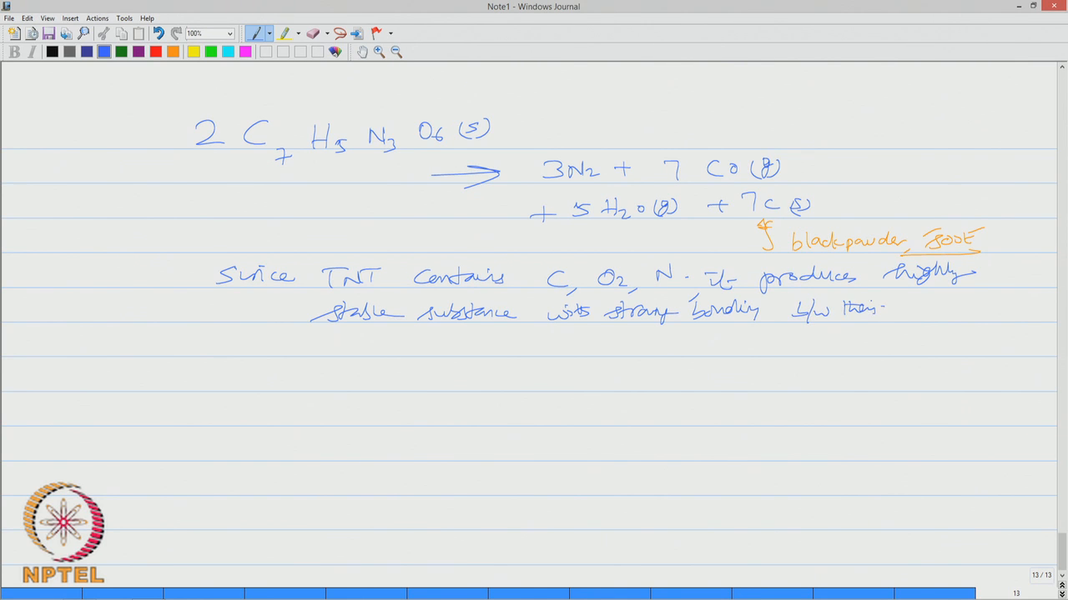
drag(900, 320, 948, 314)
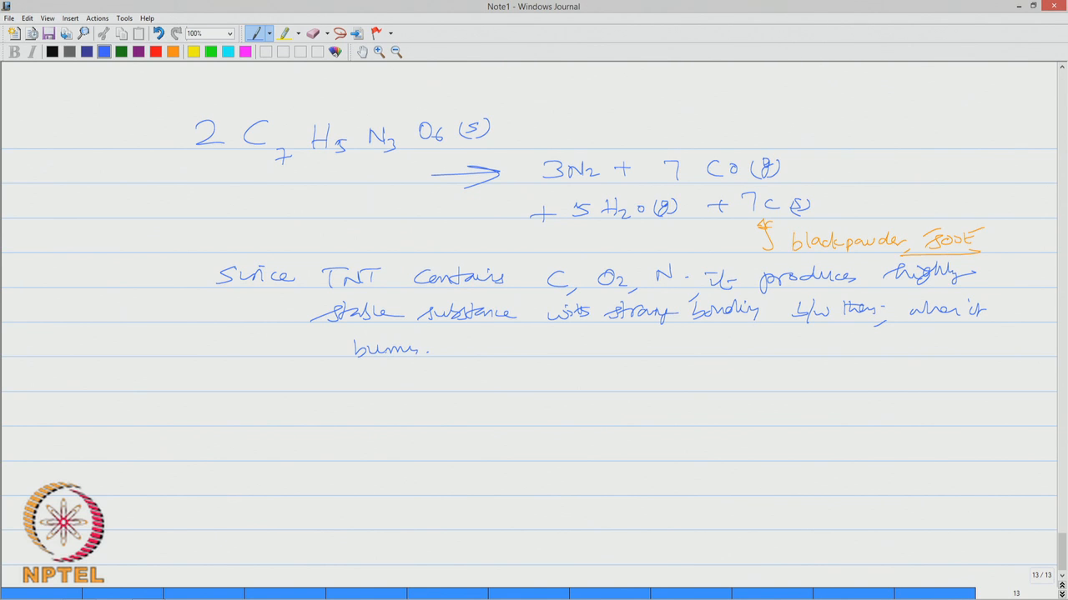
click(173, 52)
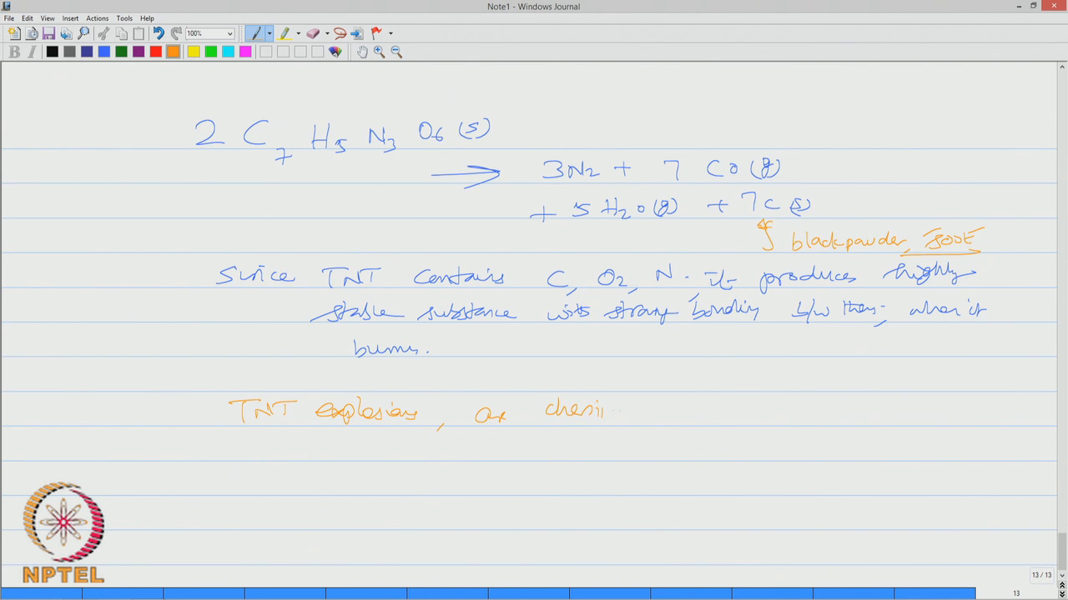
Finish and underline the orange line 'TNT explosive, or chemically unstable'
text(cally unst)
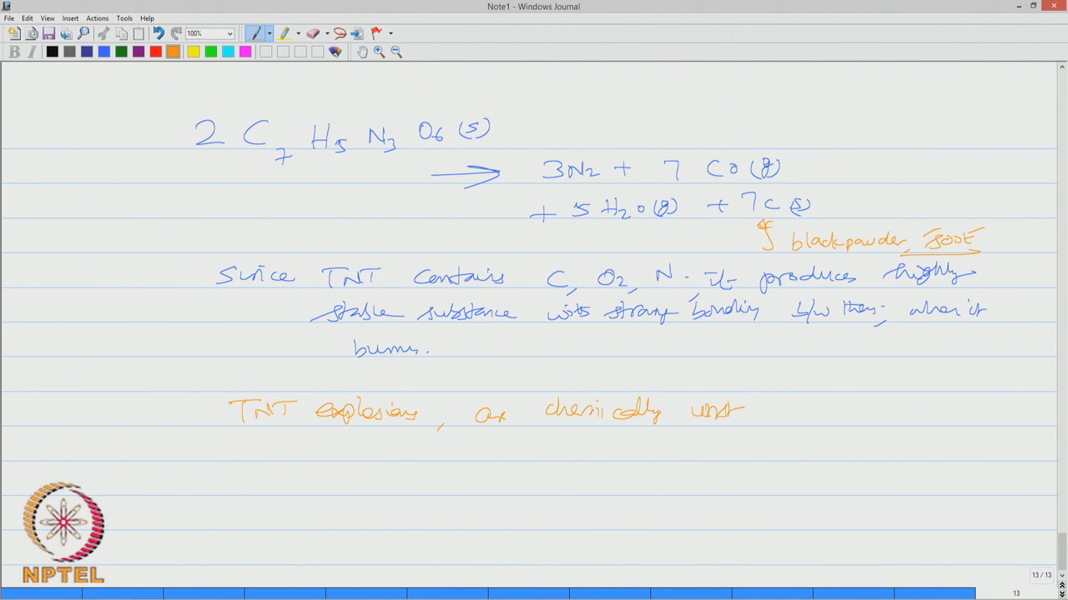
drag(370, 444, 604, 441)
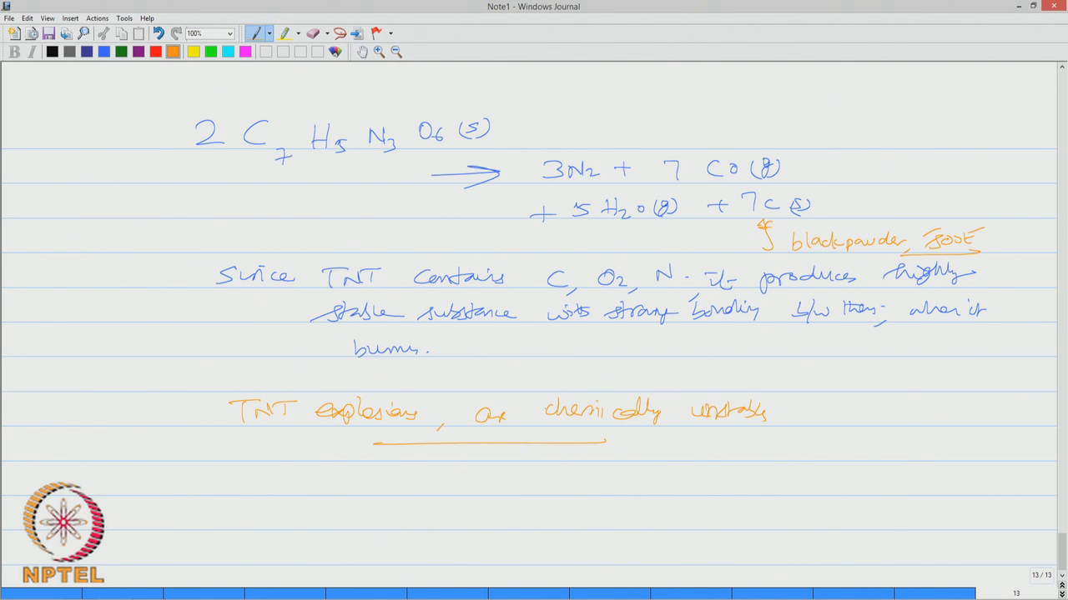
click(104, 52)
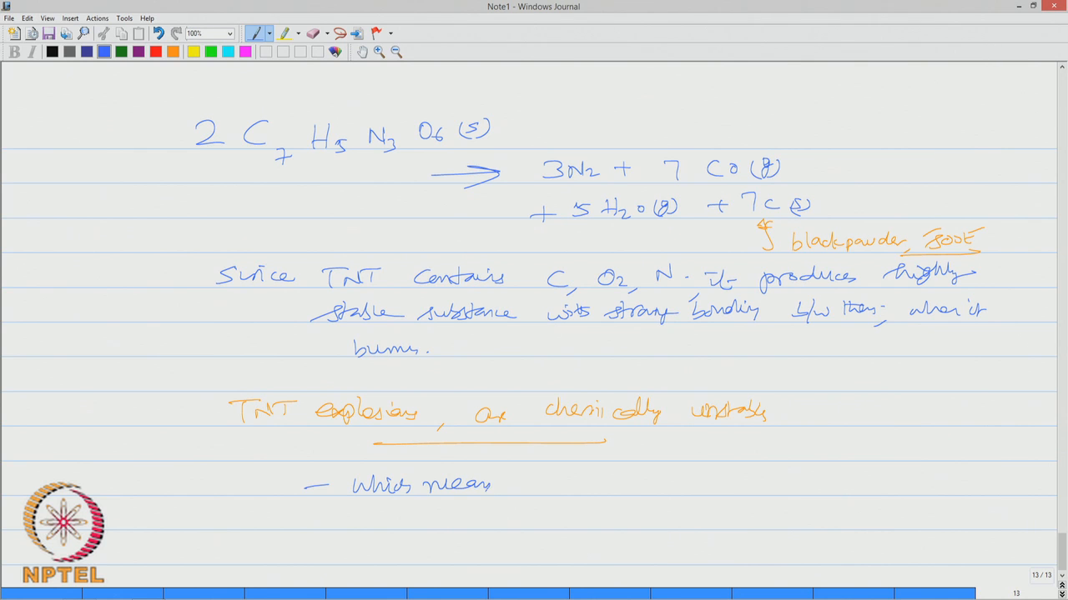
Write in blue 'which means that it doesn't require much force to break bond'
drag(509, 484, 551, 492)
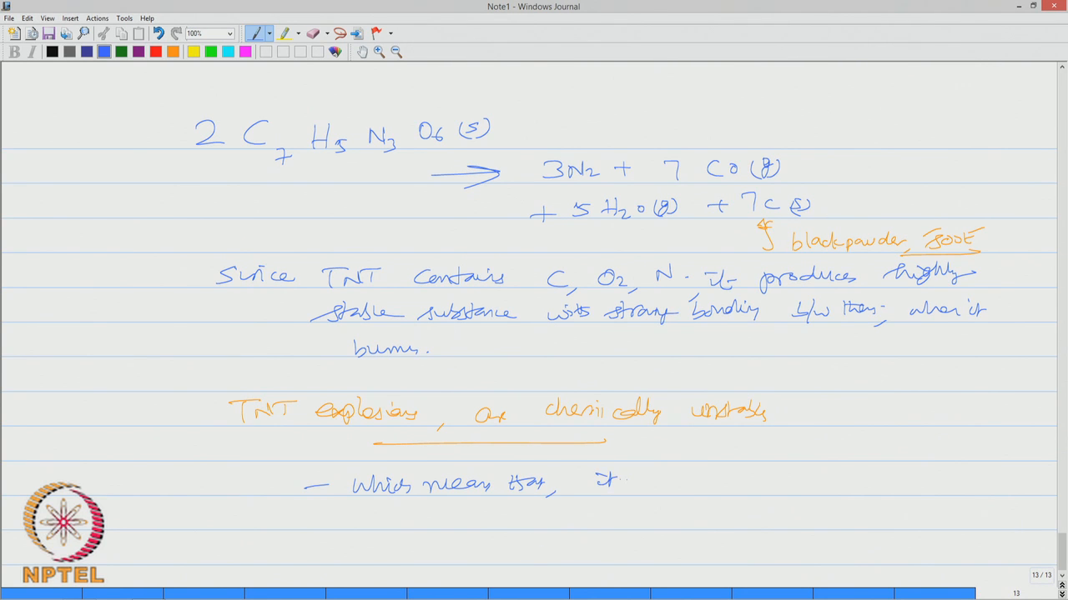
text(doesn't require mu)
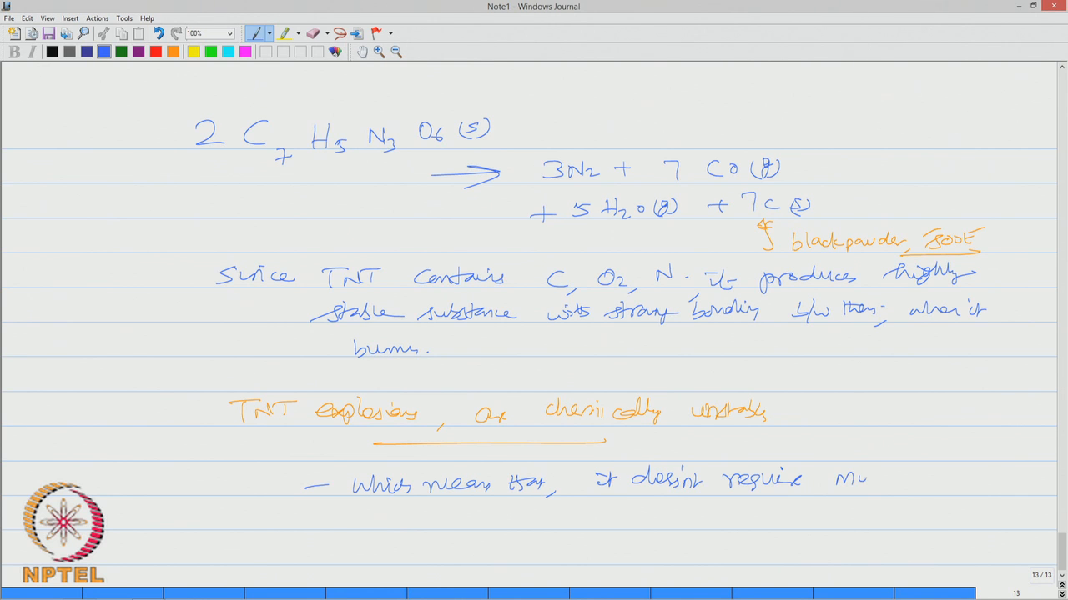
drag(842, 481, 967, 484)
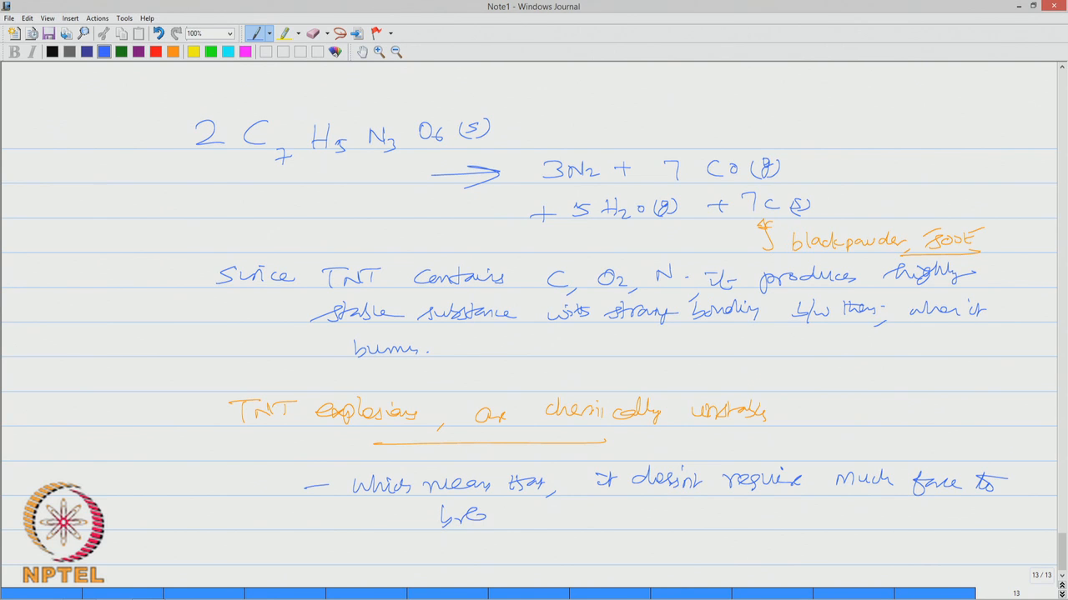
drag(463, 516, 531, 515)
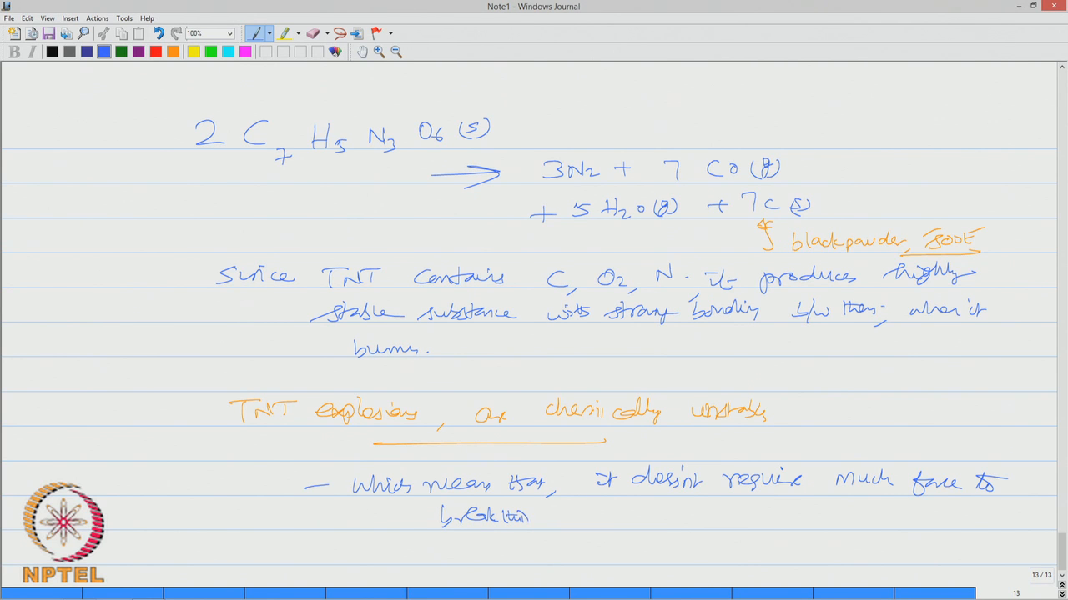
text(bond)
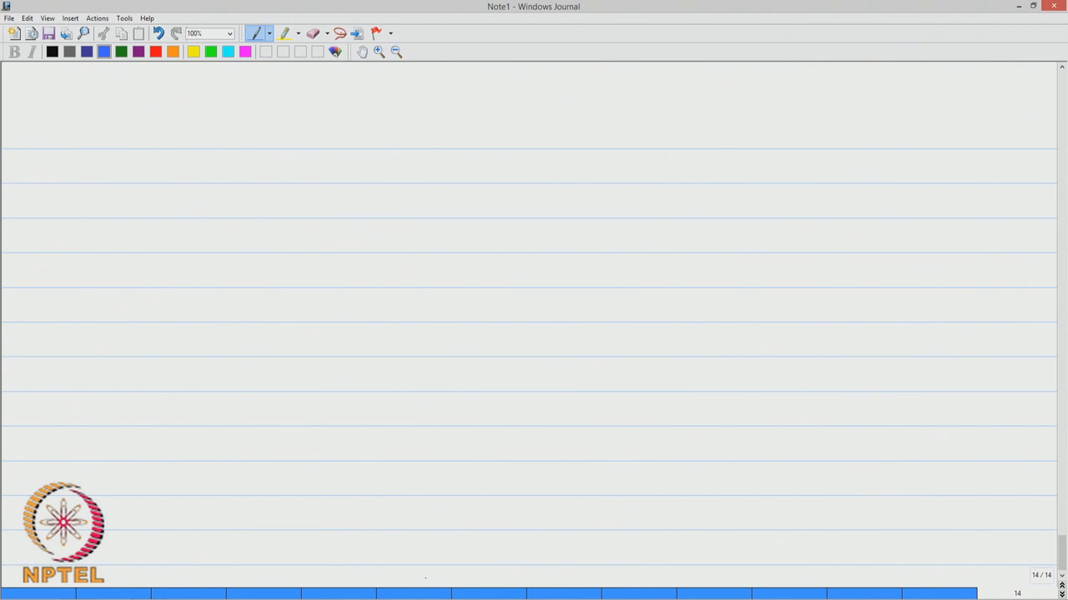
Head the new page 'Steps involved to compute/estimate Explosion damage'
drag(145, 142, 165, 134)
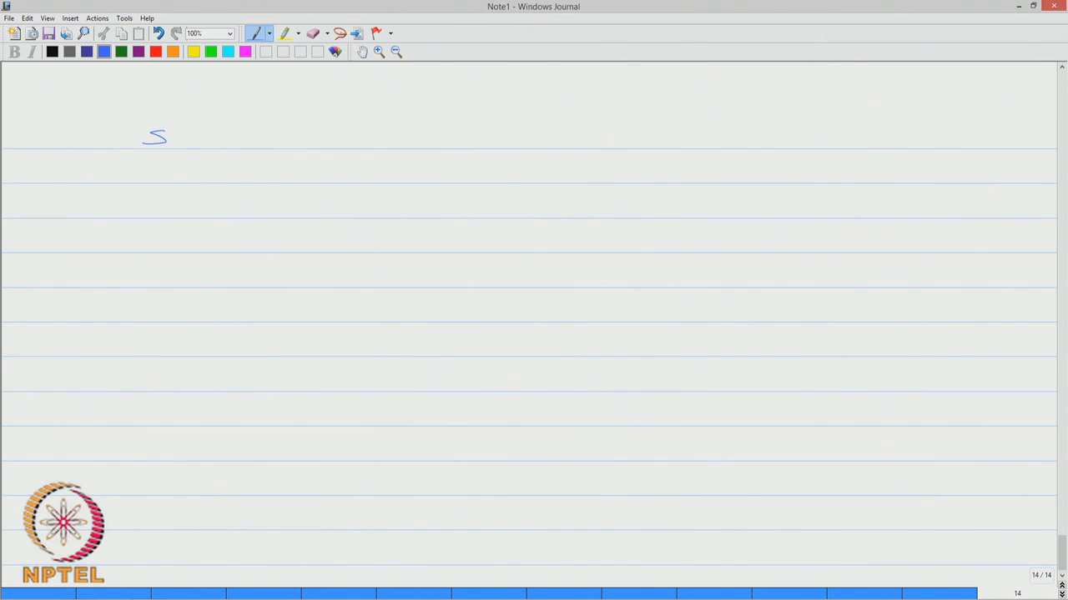
drag(142, 136, 267, 141)
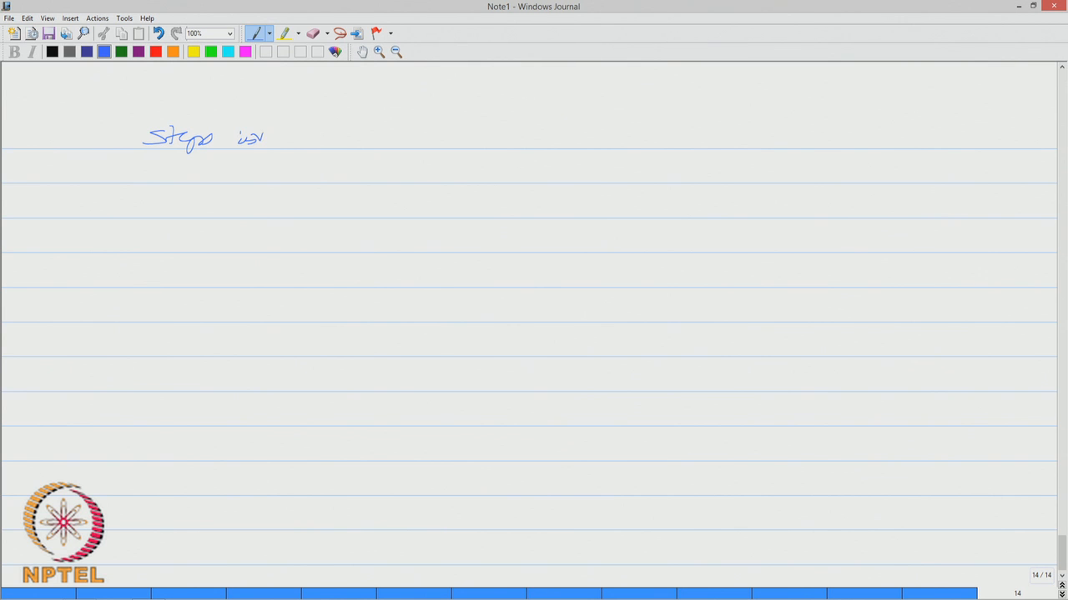
drag(250, 137, 320, 137)
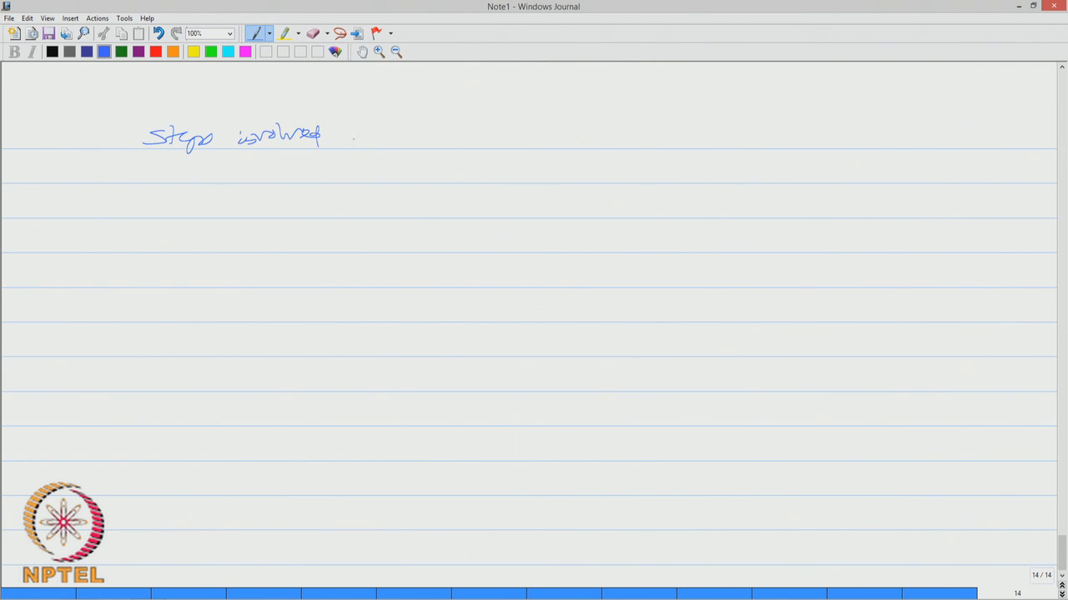
drag(351, 137, 434, 136)
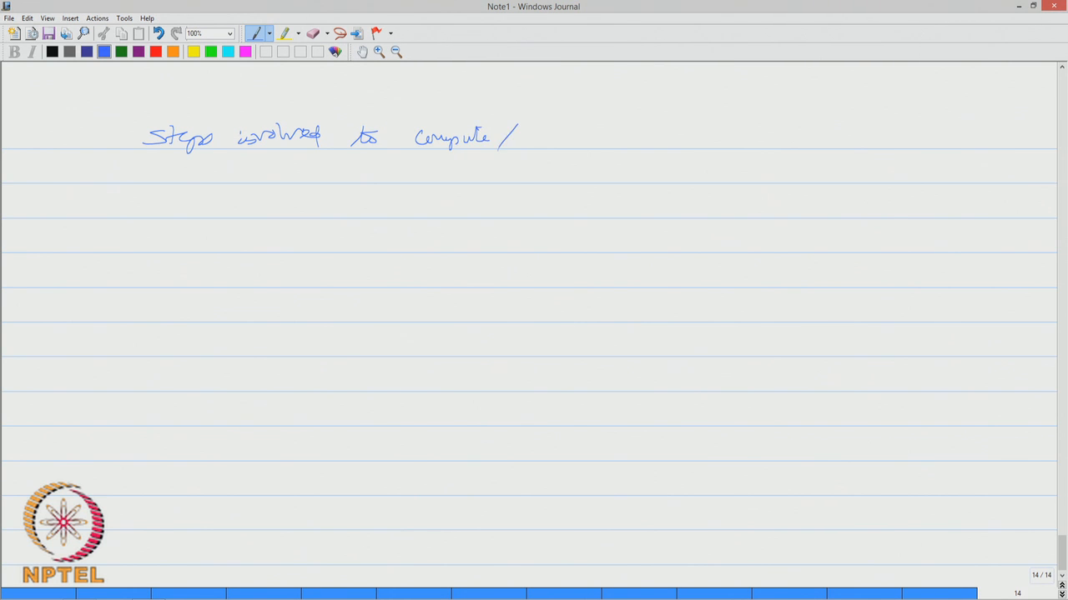
drag(508, 137, 575, 137)
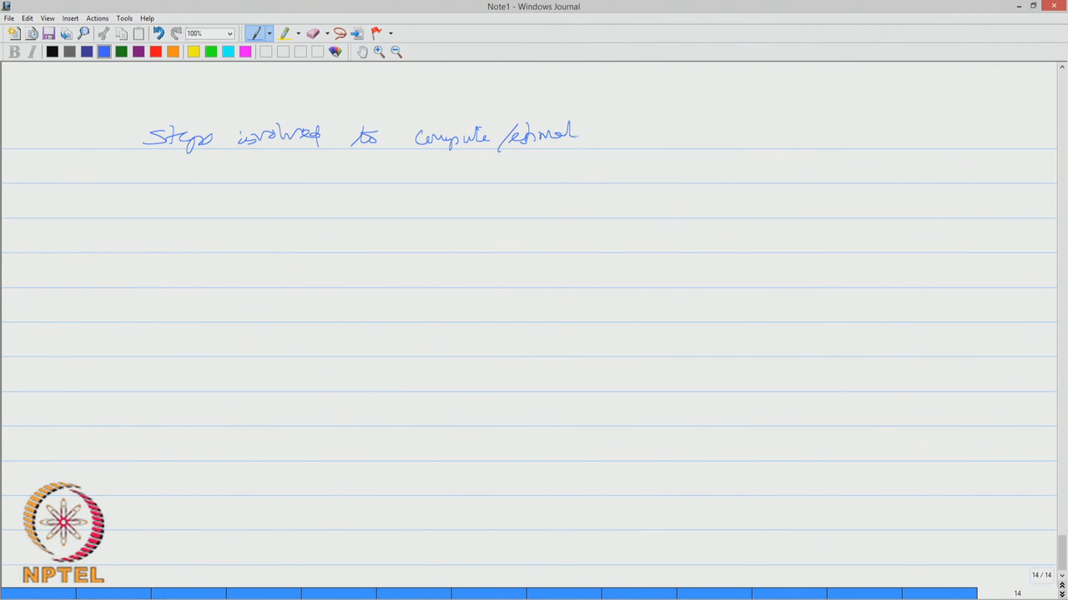
drag(621, 133, 675, 133)
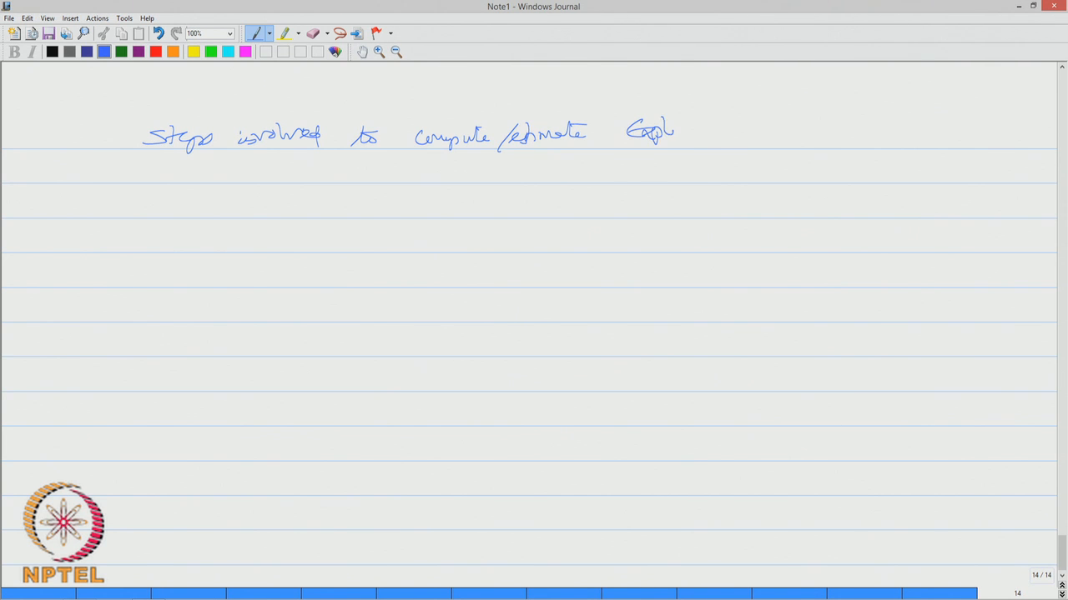
drag(667, 130, 764, 134)
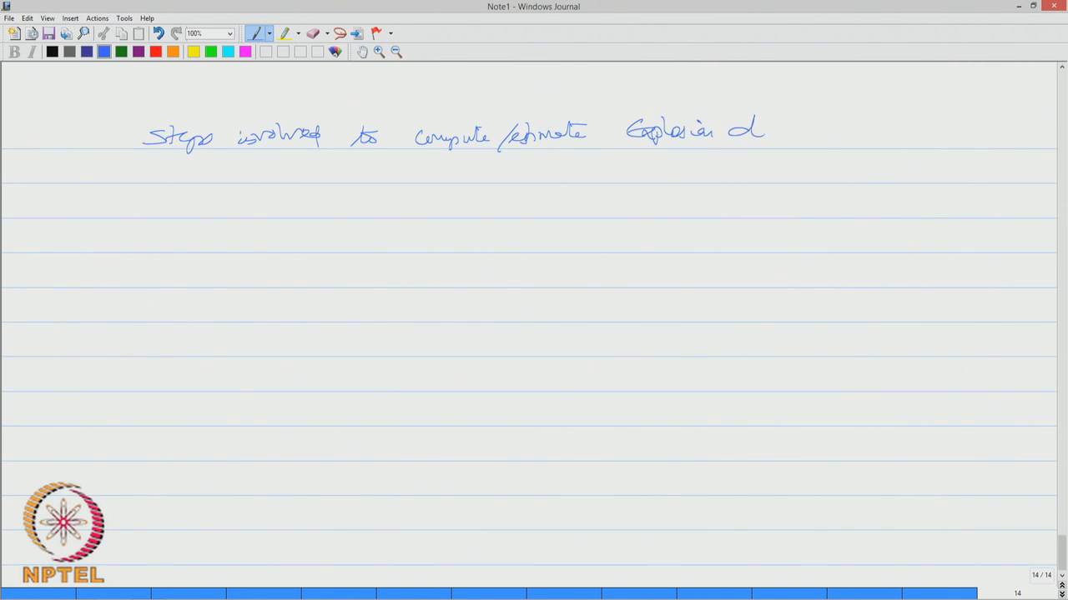
drag(734, 131, 851, 133)
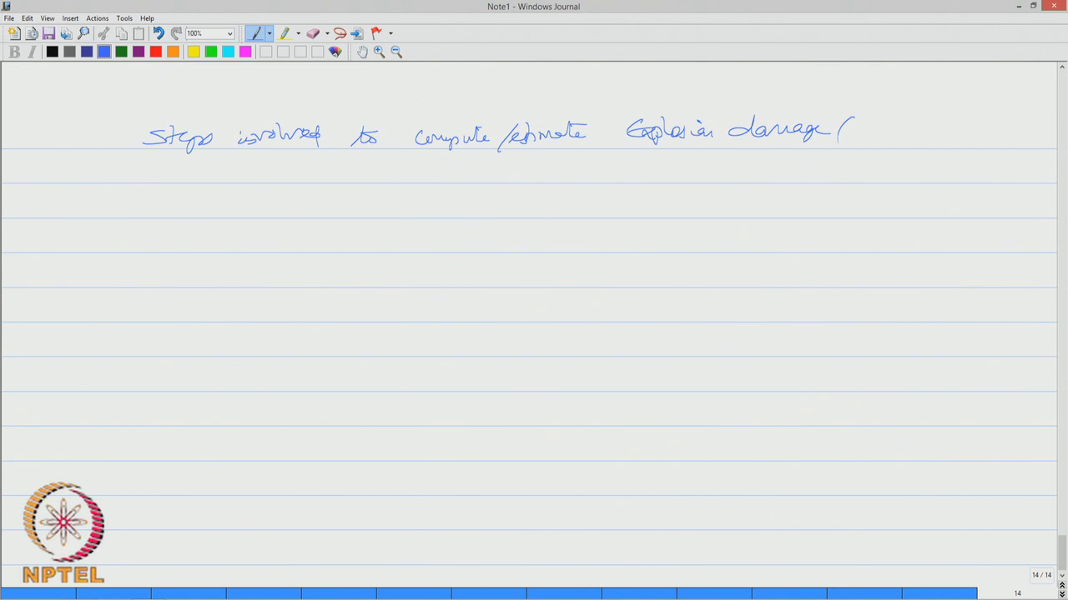
Add '(TNT-equivalence method)' to the heading
drag(842, 137, 871, 130)
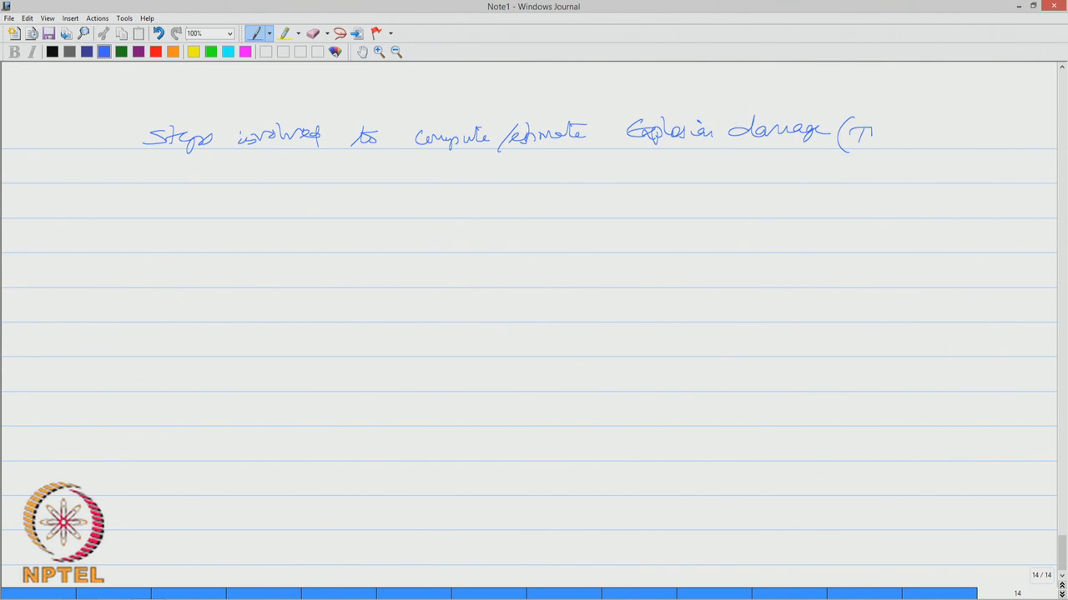
drag(867, 134, 926, 133)
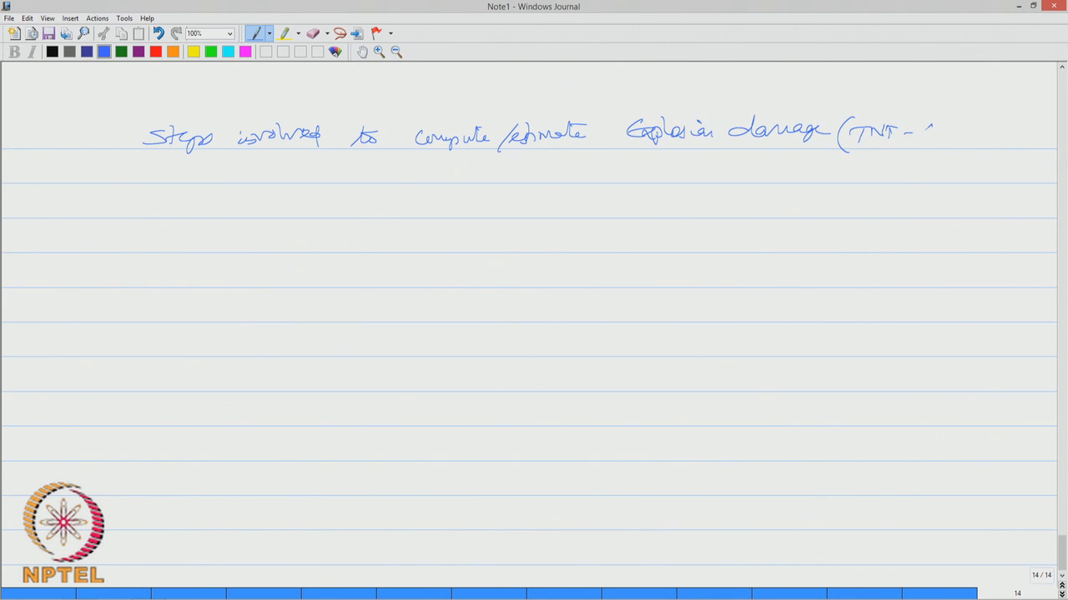
drag(917, 130, 984, 134)
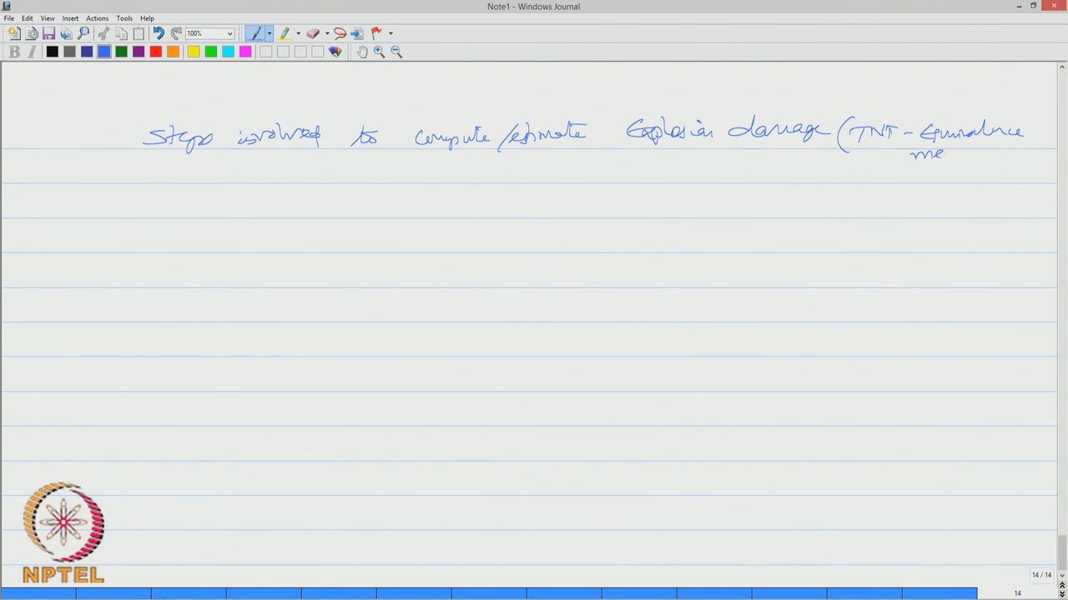
drag(934, 153, 987, 153)
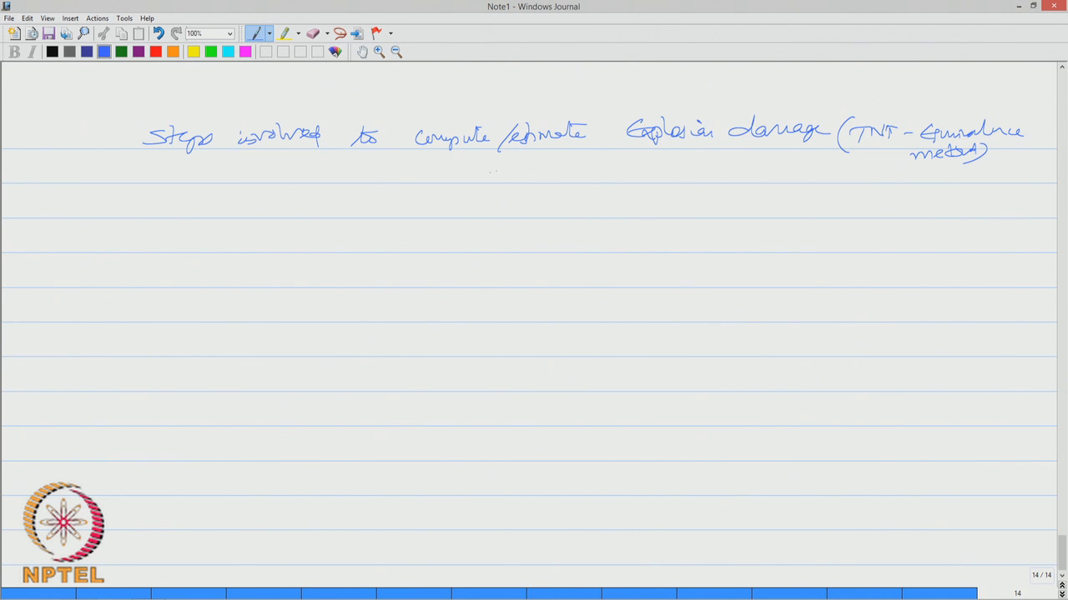
Cite '(Srinivasa Chandrasekaran, 2016, HSE, Wiley)' beneath the heading
drag(492, 173, 568, 173)
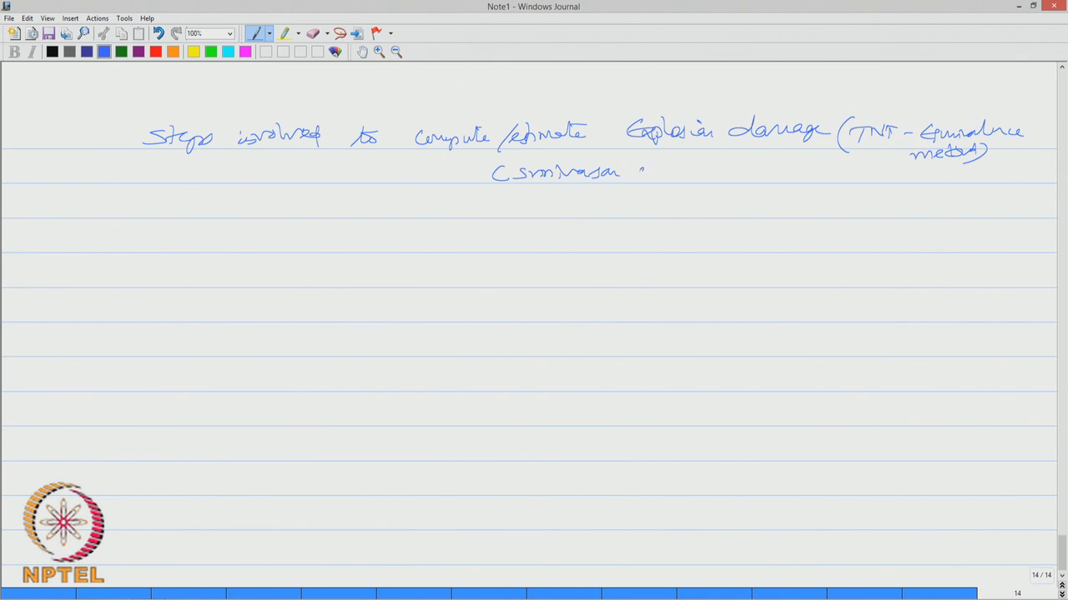
drag(637, 170, 721, 170)
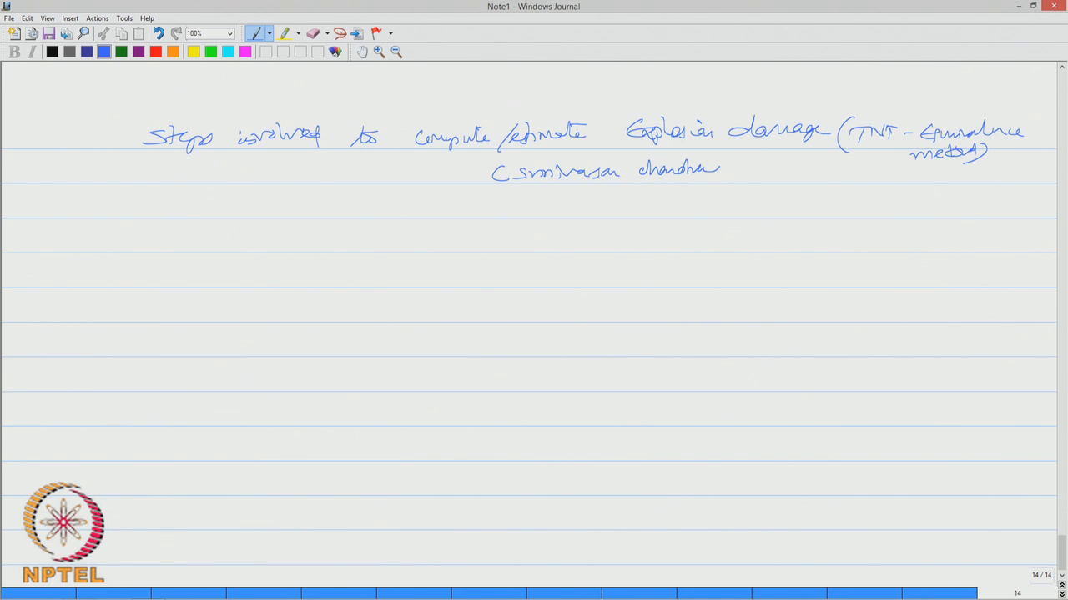
drag(725, 170, 781, 170)
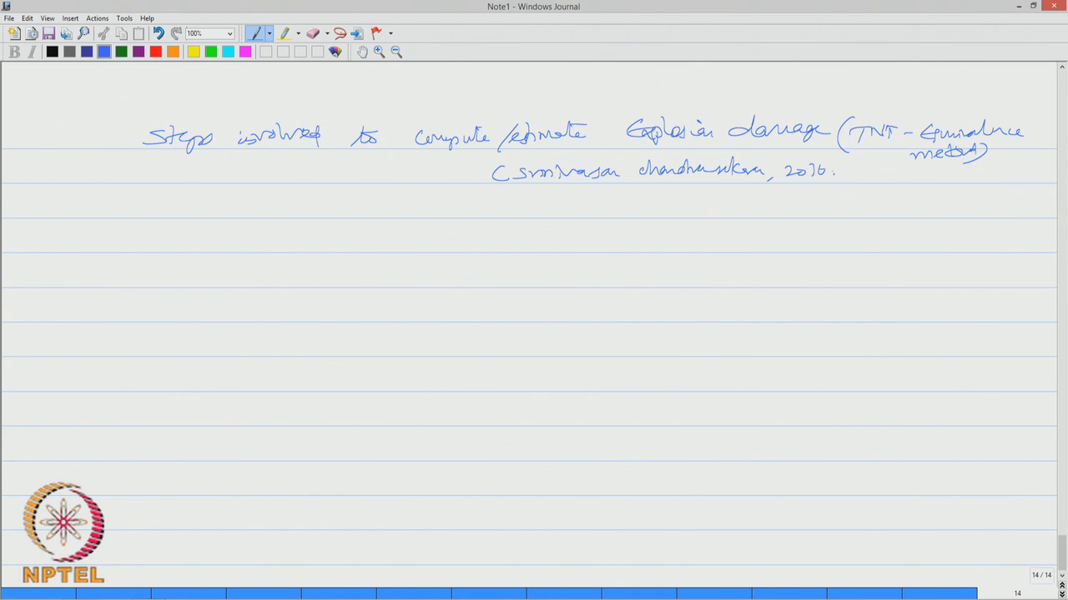
drag(867, 181, 888, 170)
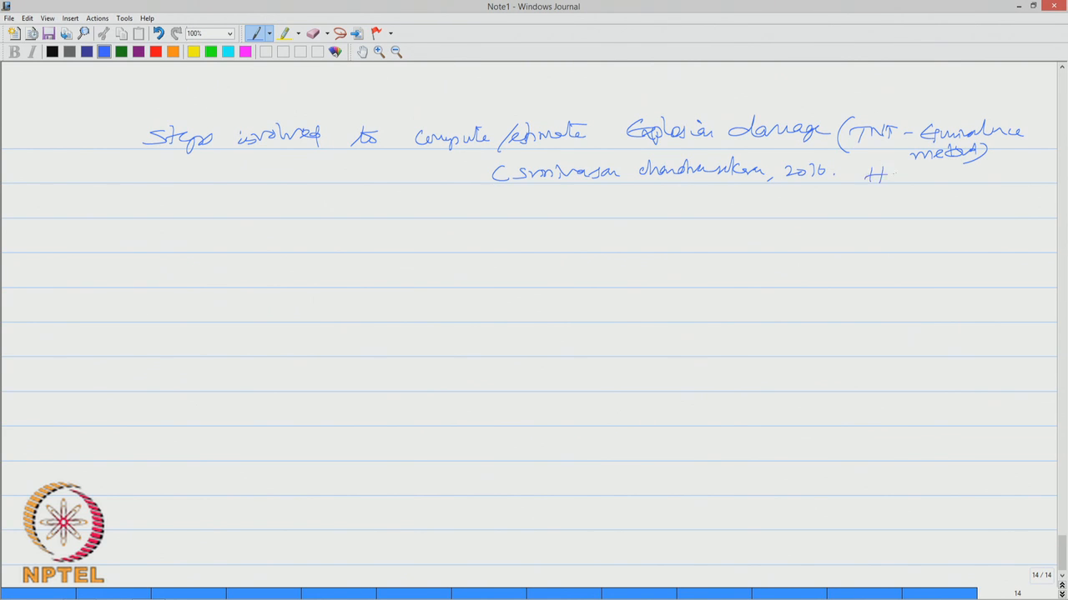
drag(892, 176, 959, 180)
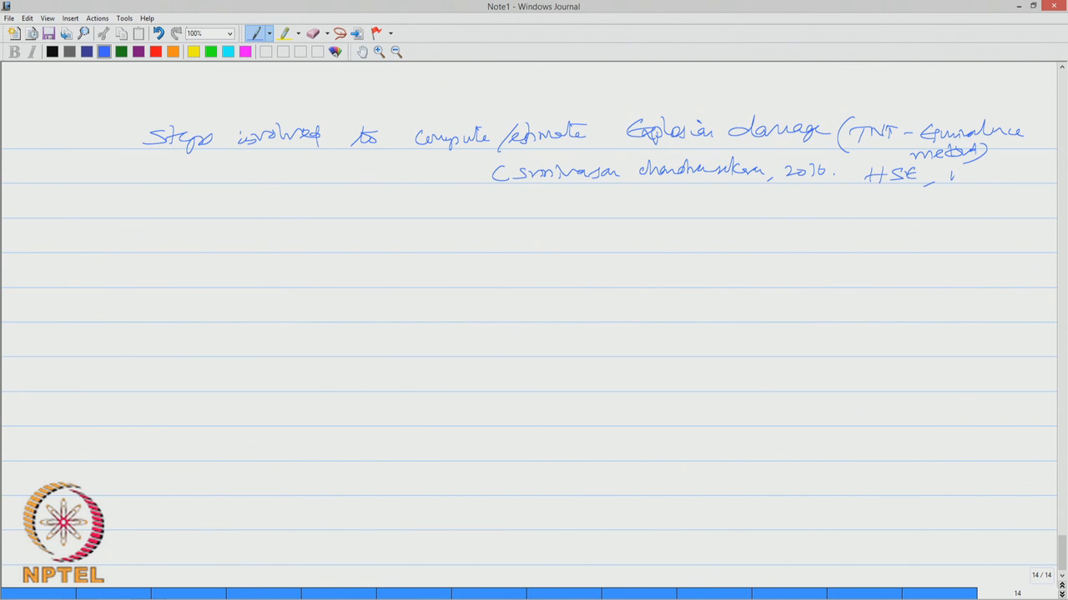
drag(942, 175, 1014, 180)
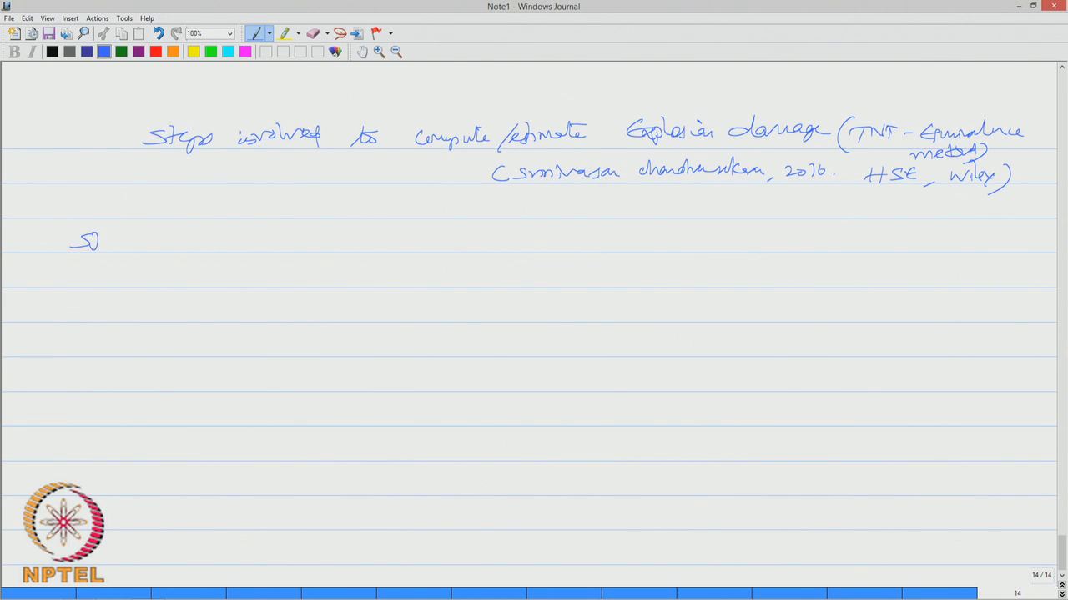
Write Step 1, find total fuel mass (M), and Step 2, find explosion energy (ΔHc)
drag(83, 242, 142, 253)
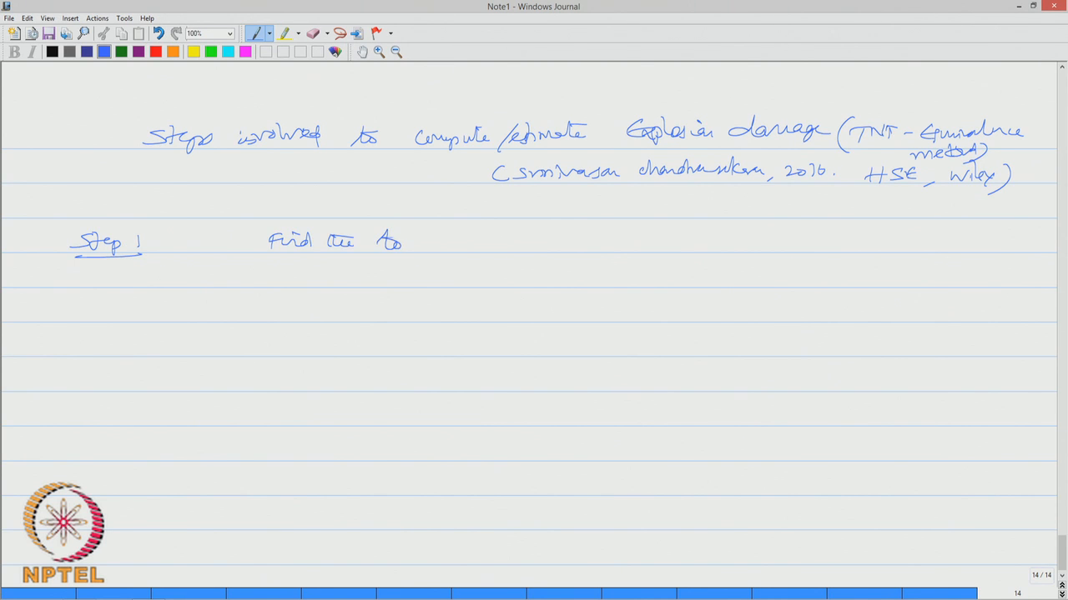
drag(380, 242, 500, 242)
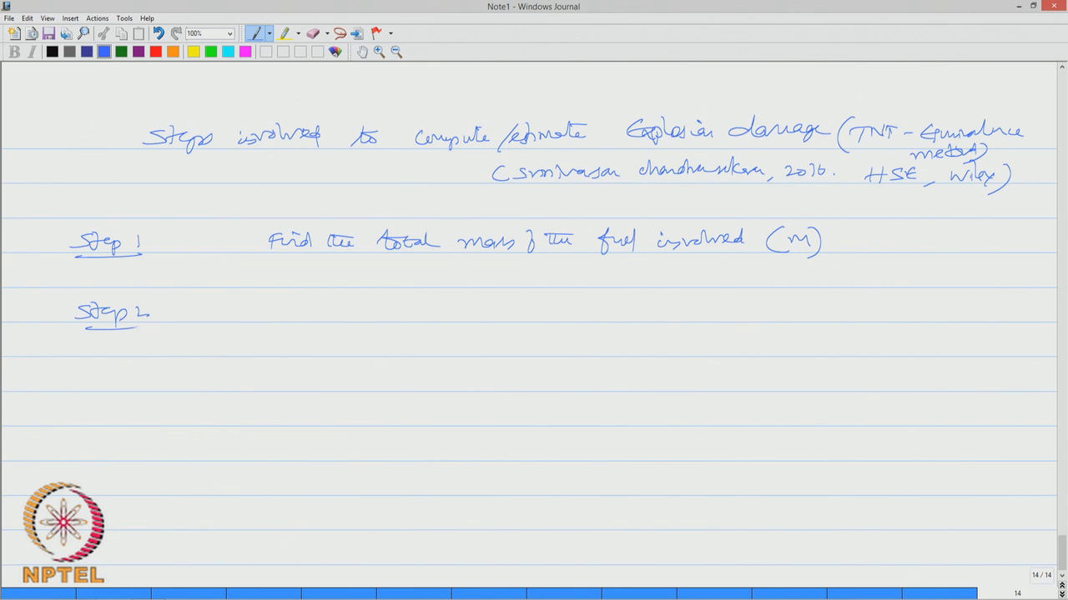
drag(275, 320, 287, 309)
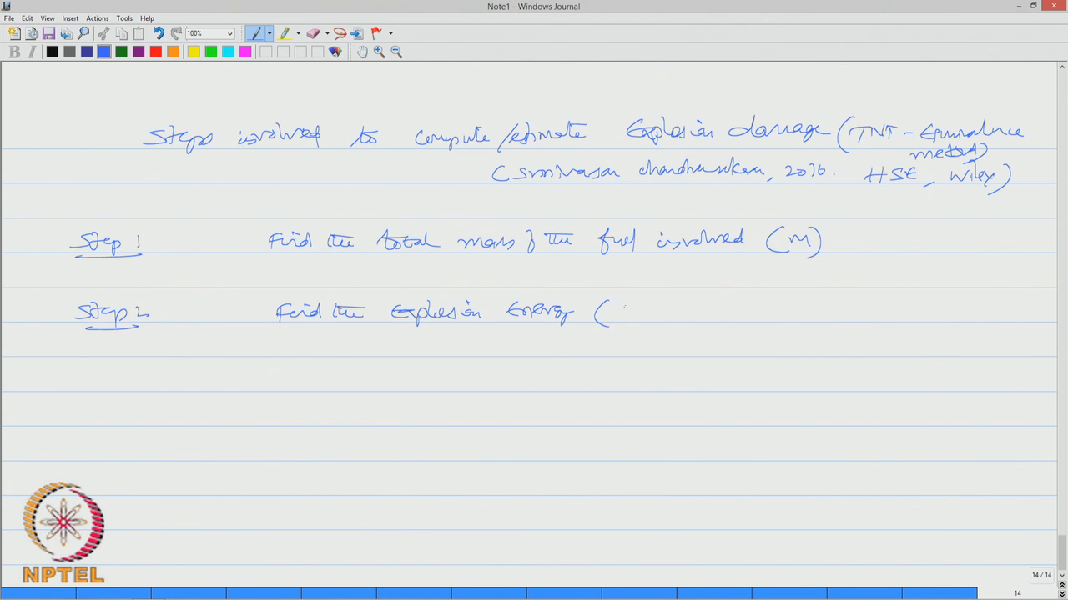
drag(617, 314, 671, 320)
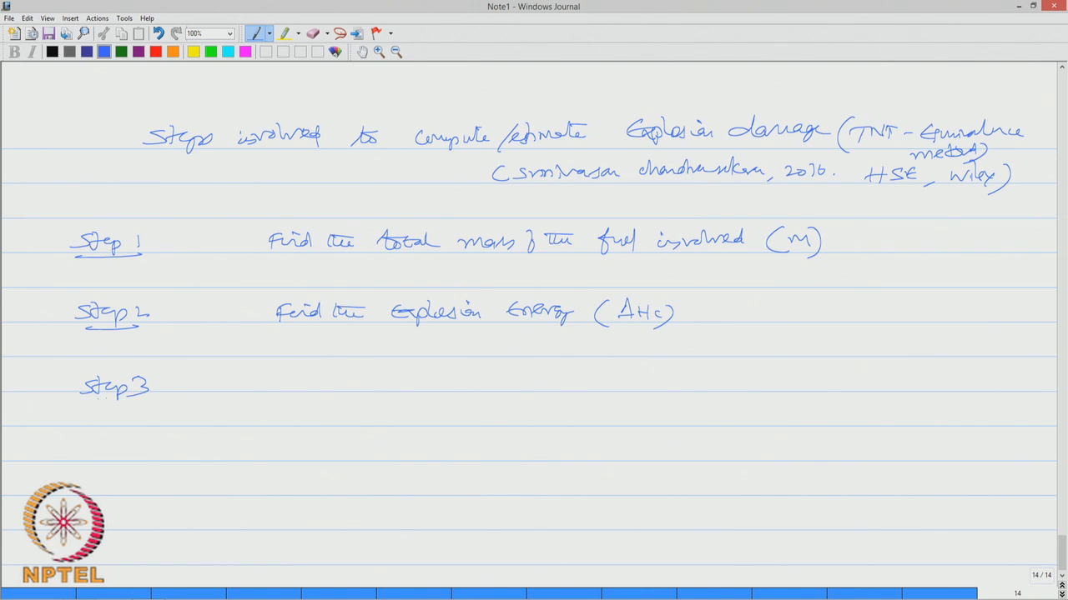
Write Step 3, fix fire-explosion efficiency η (1–15%), and begin Step 4 with 'TNT E'
drag(81, 405, 150, 402)
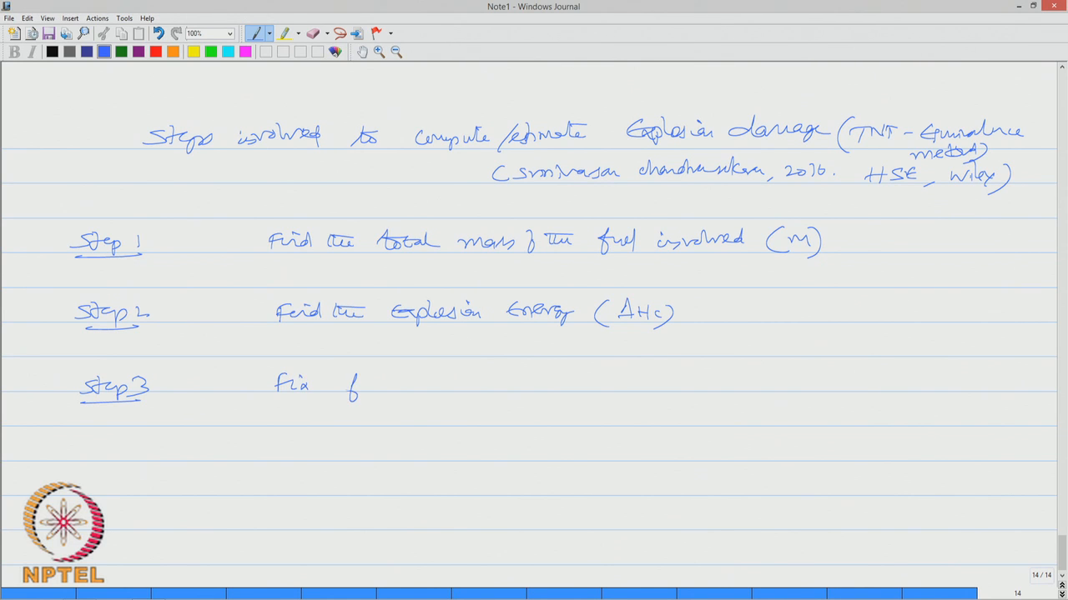
drag(342, 384, 425, 387)
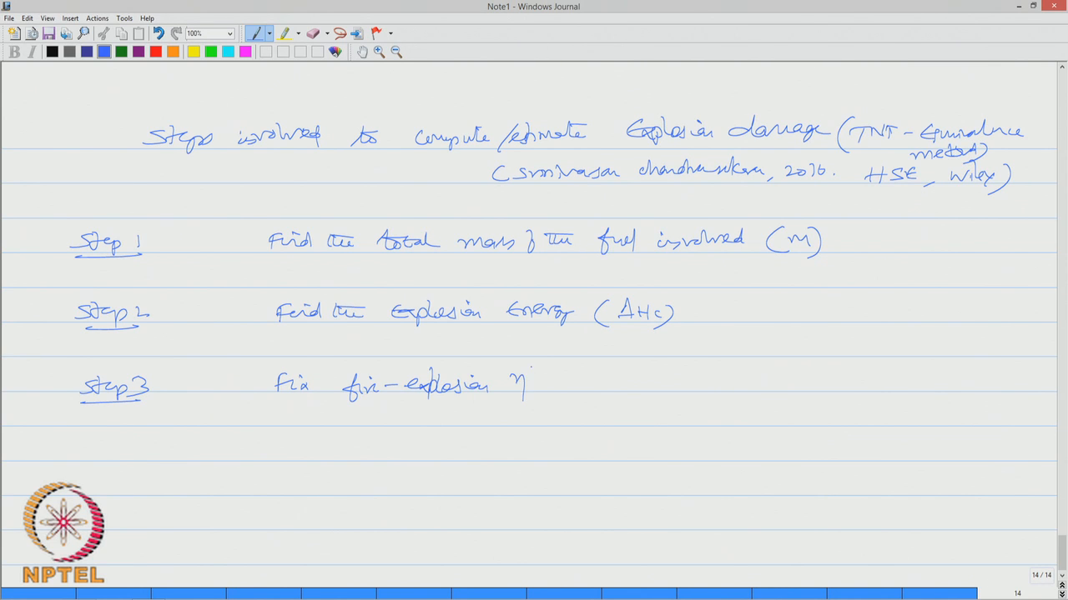
drag(634, 370, 620, 408)
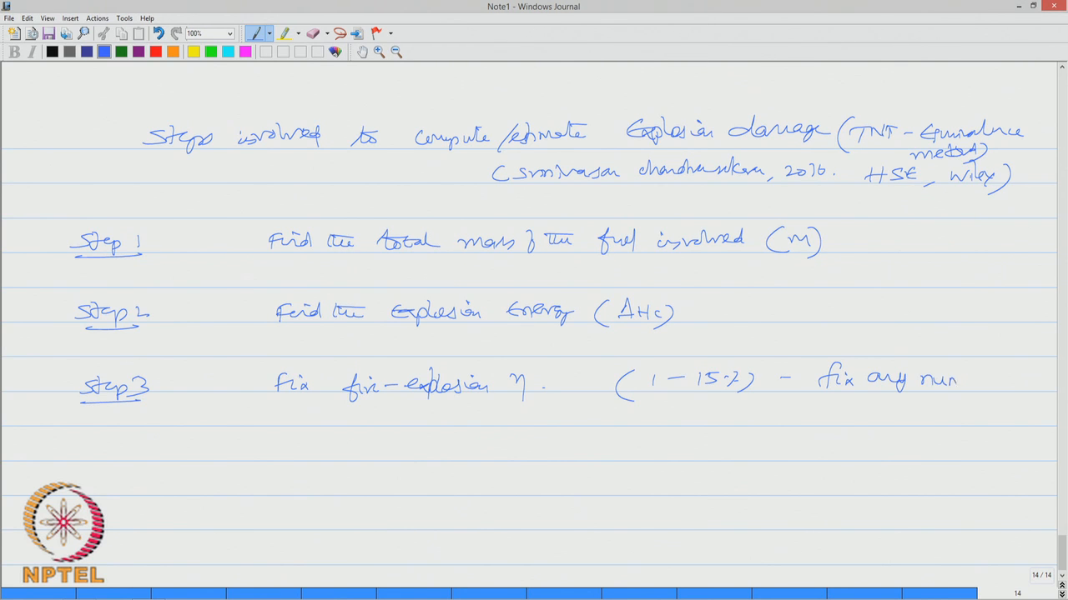
drag(959, 381, 1001, 409)
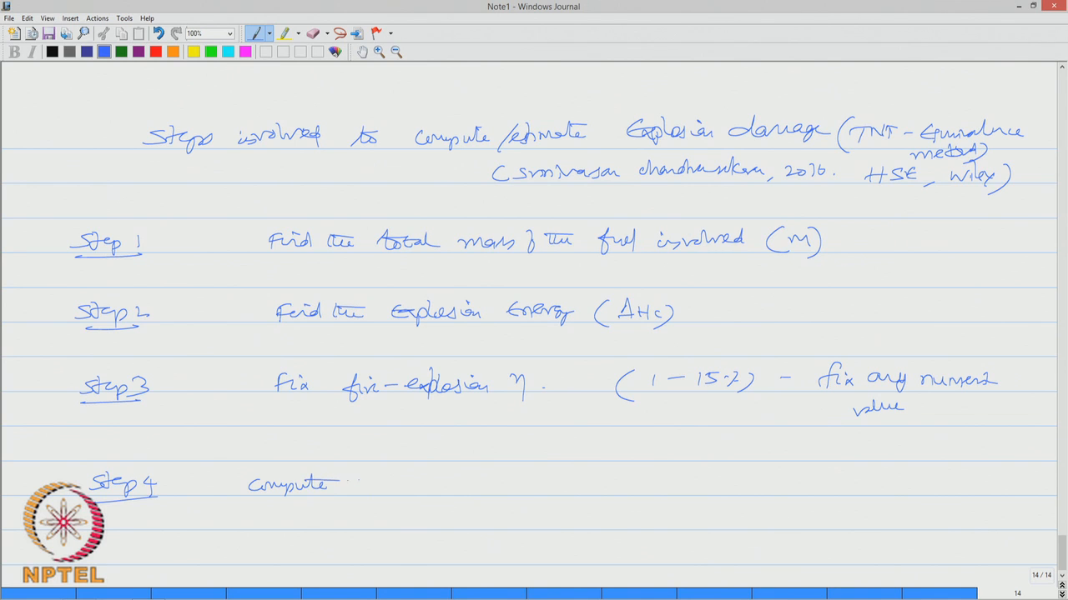
text(TNT E)
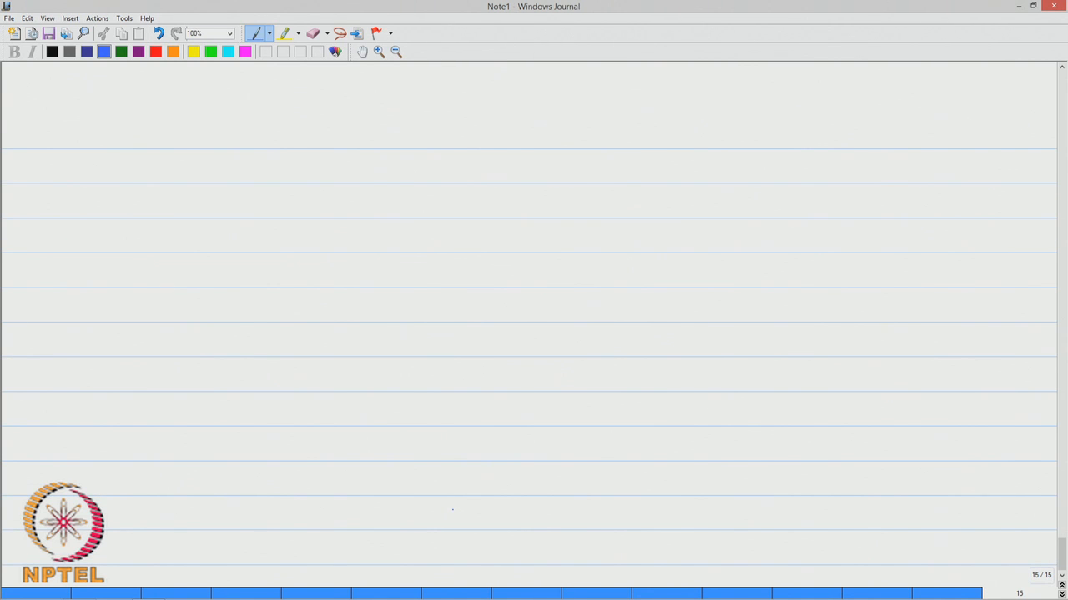
Write the formula M_TNT = ηM(ΔHc)/E_TNT
drag(247, 134, 316, 159)
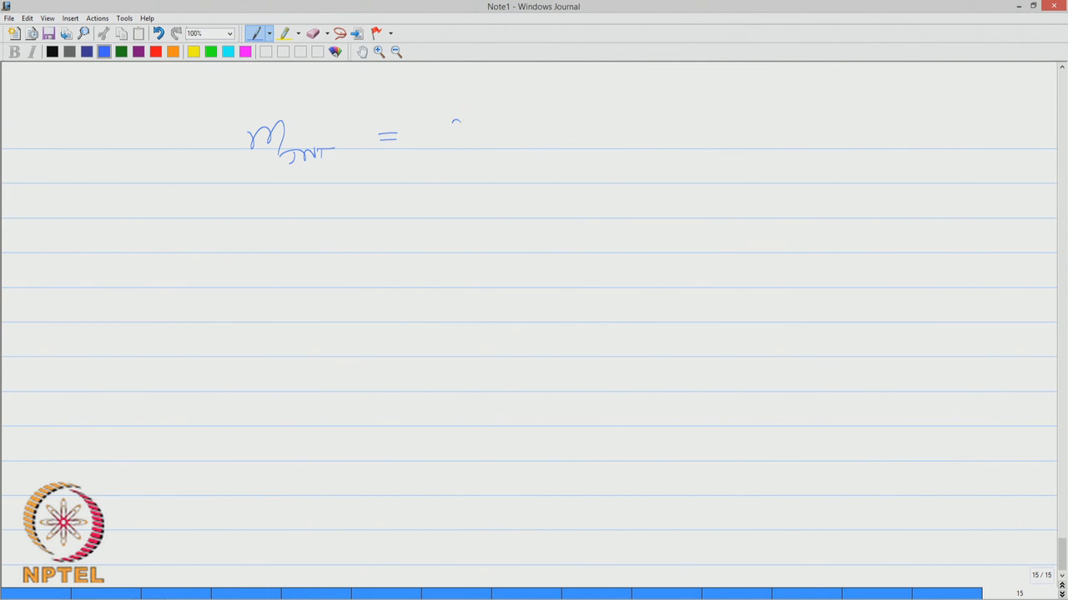
drag(454, 136, 517, 134)
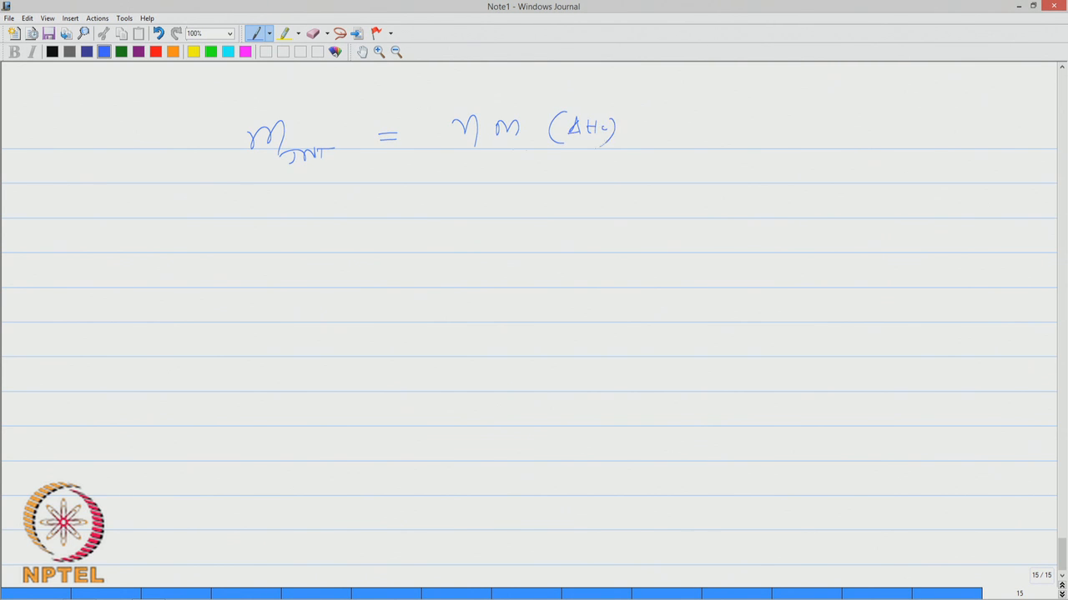
drag(443, 151, 621, 154)
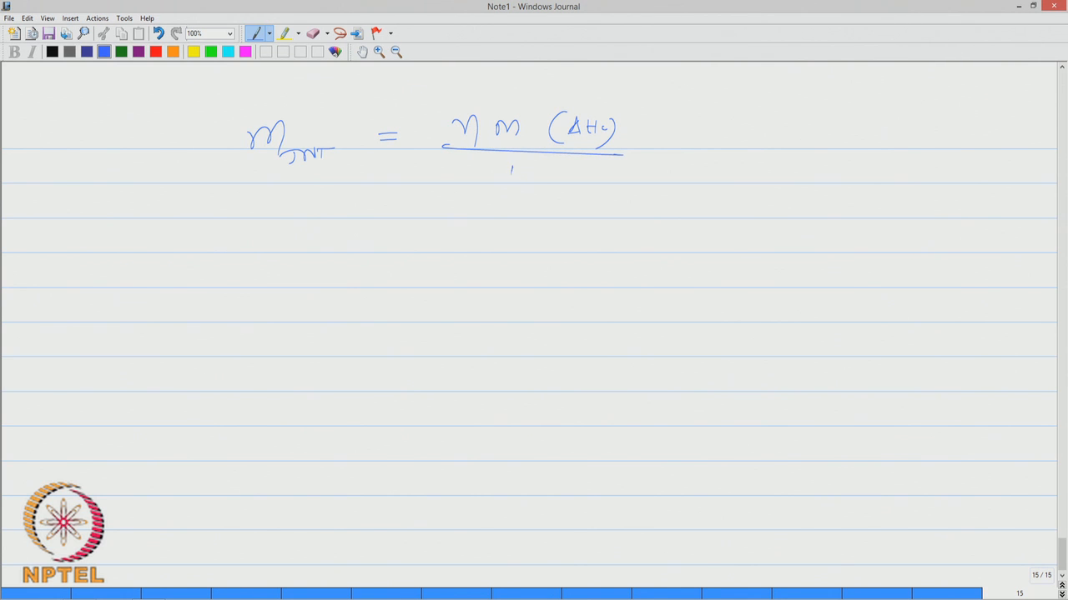
drag(507, 177, 551, 176)
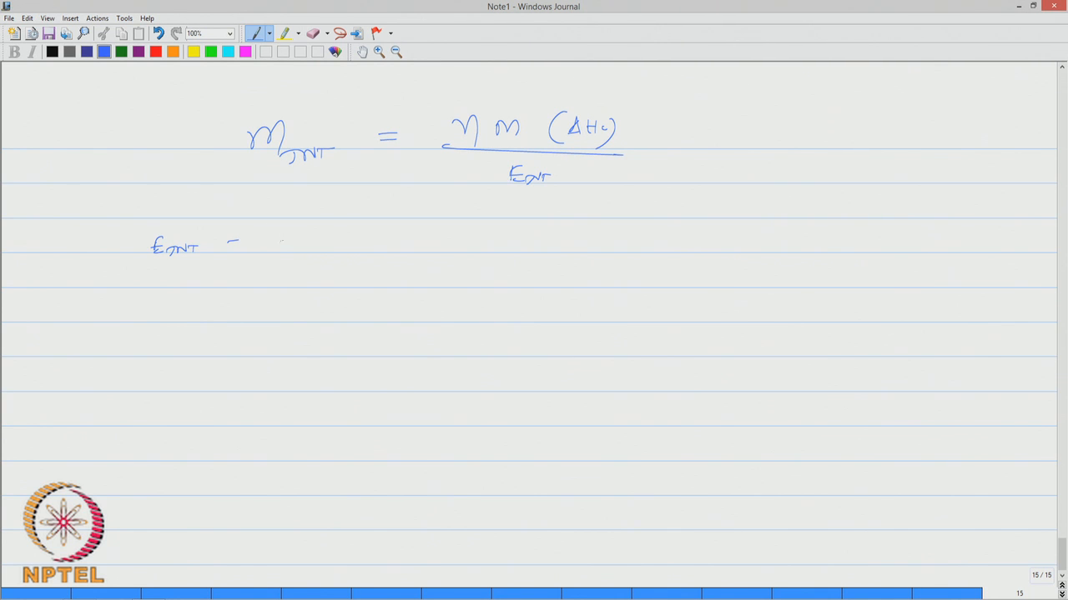
Define E_TNT as explosion energy of TNT (4680 kJ/kg) and begin 'Step 5 find the scaled distance'
drag(297, 237, 325, 246)
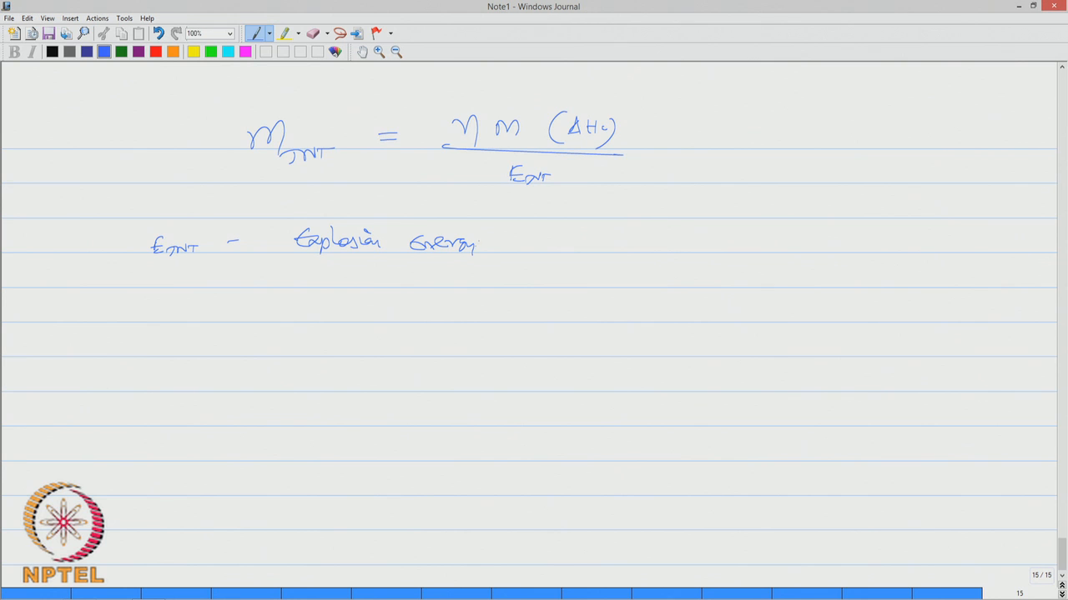
drag(500, 242, 570, 242)
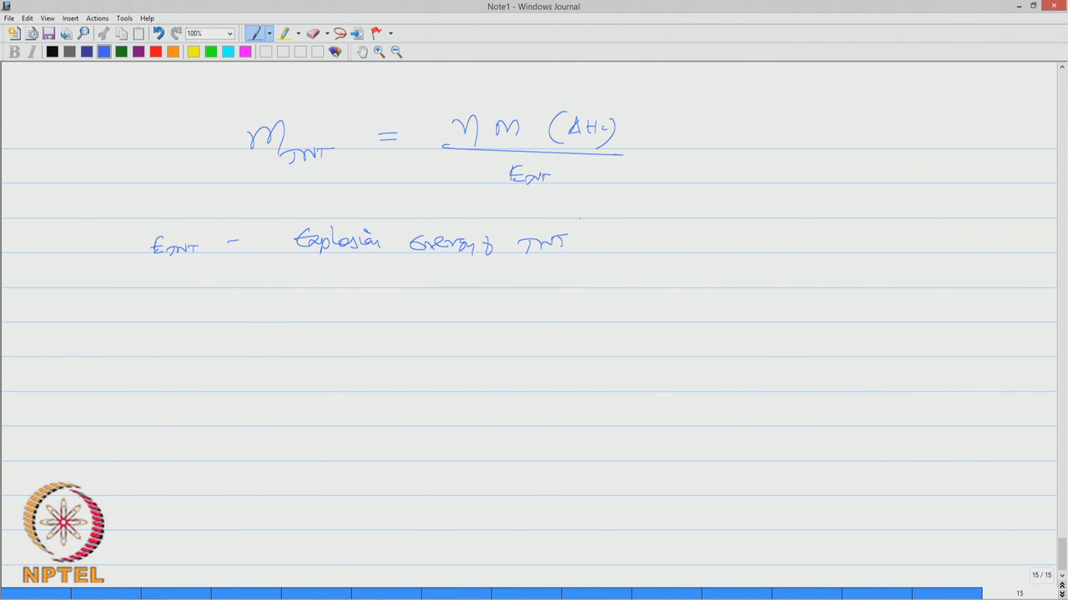
drag(383, 282, 434, 270)
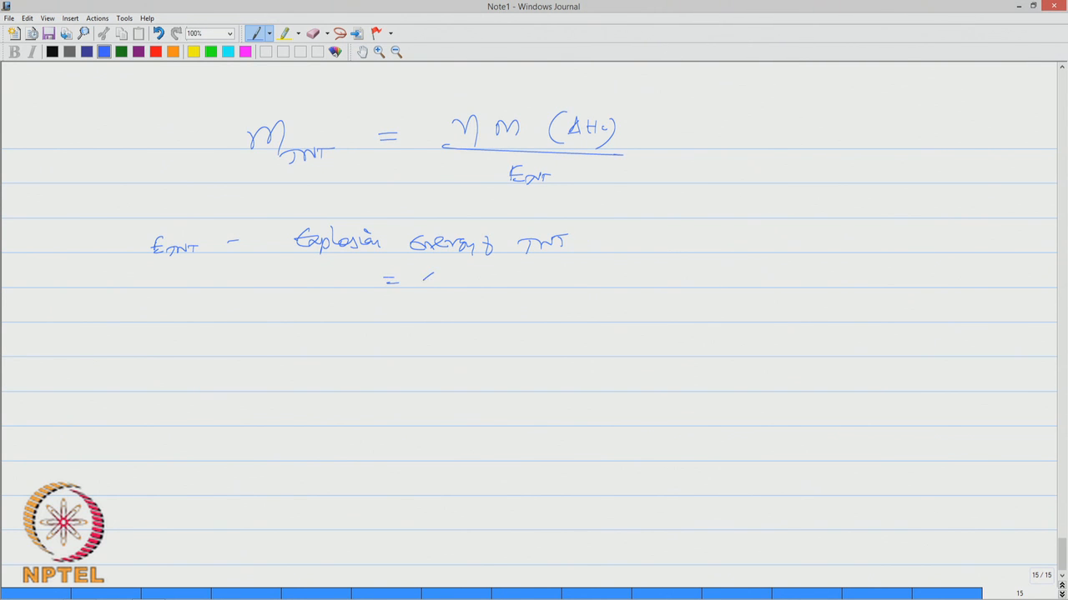
drag(426, 280, 480, 281)
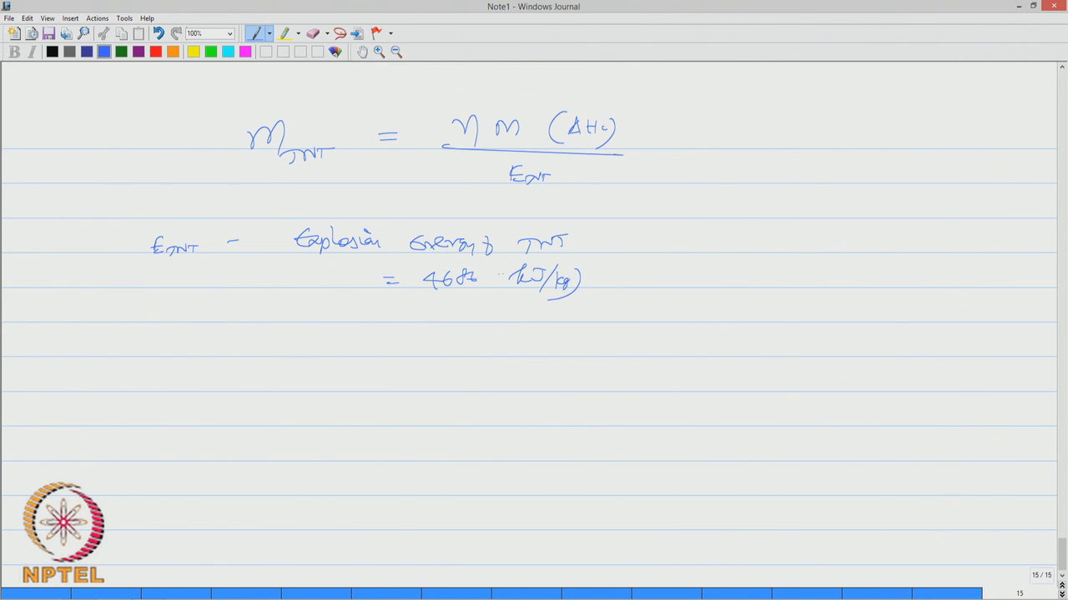
drag(420, 270, 417, 297)
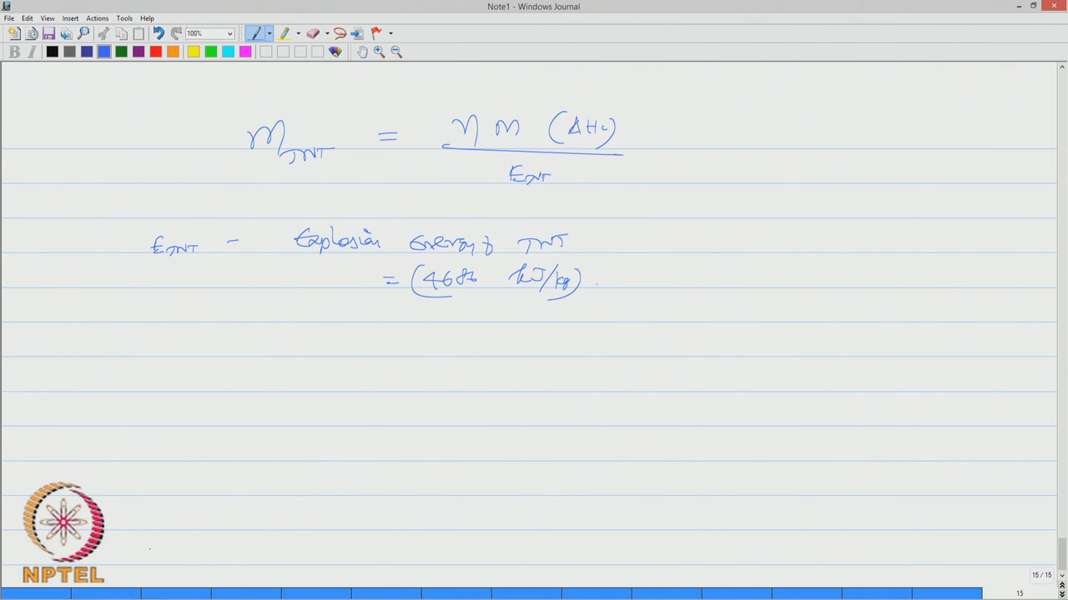
drag(92, 345, 120, 342)
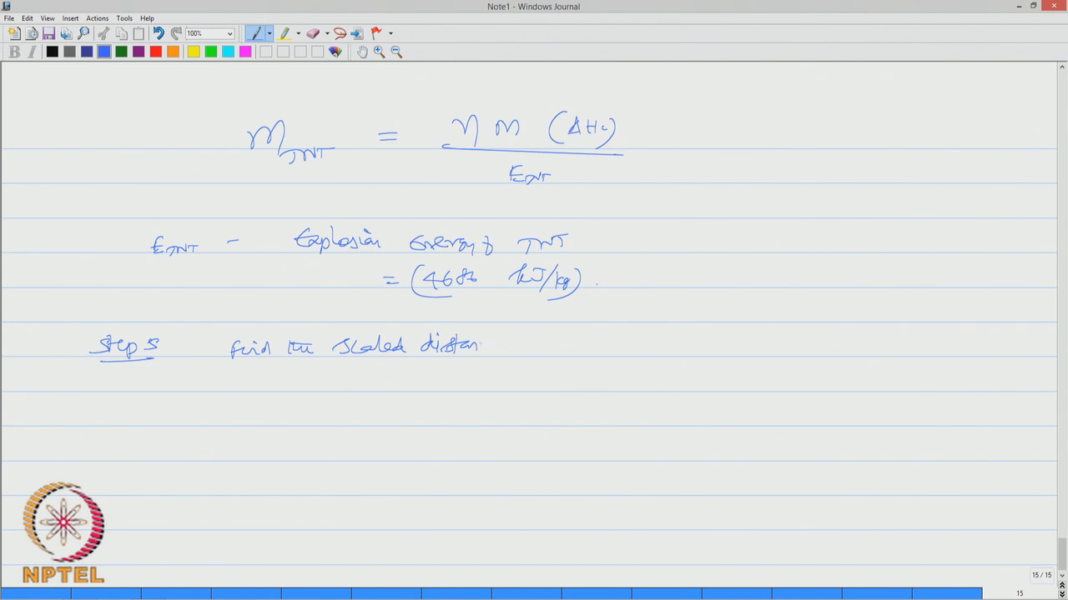
Add symbol Ze and the formula Ze = r/∛M_TNT, starting the definition of r
drag(517, 351, 543, 351)
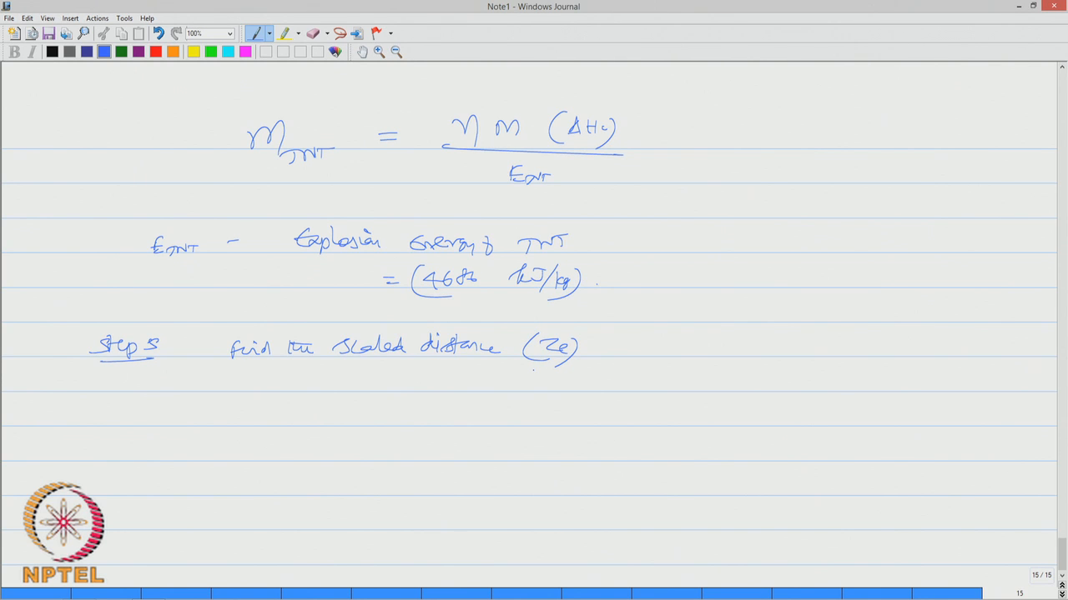
drag(308, 407, 337, 400)
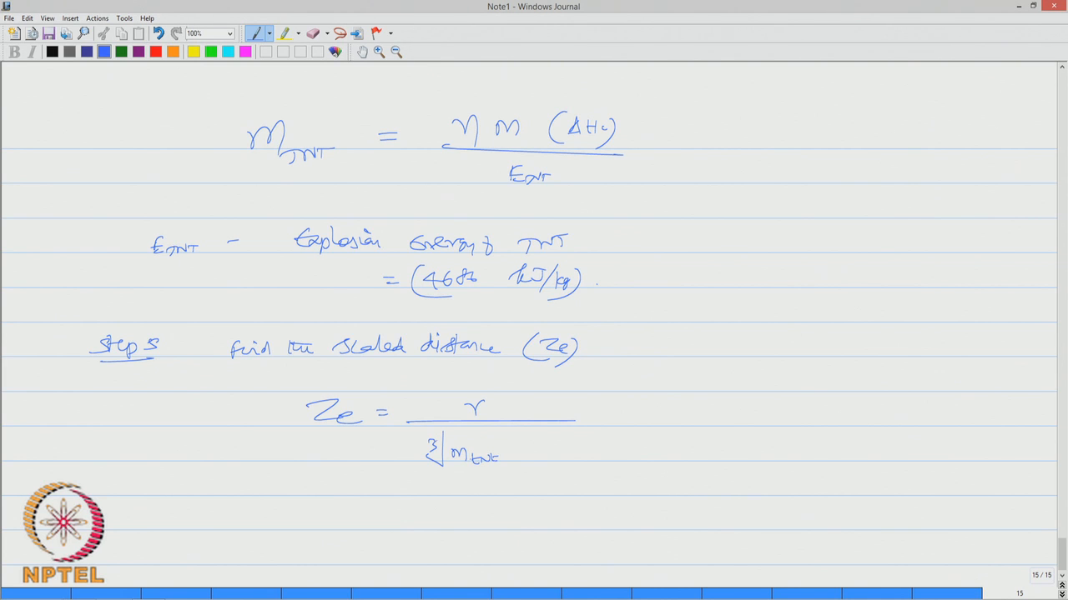
drag(437, 437, 504, 435)
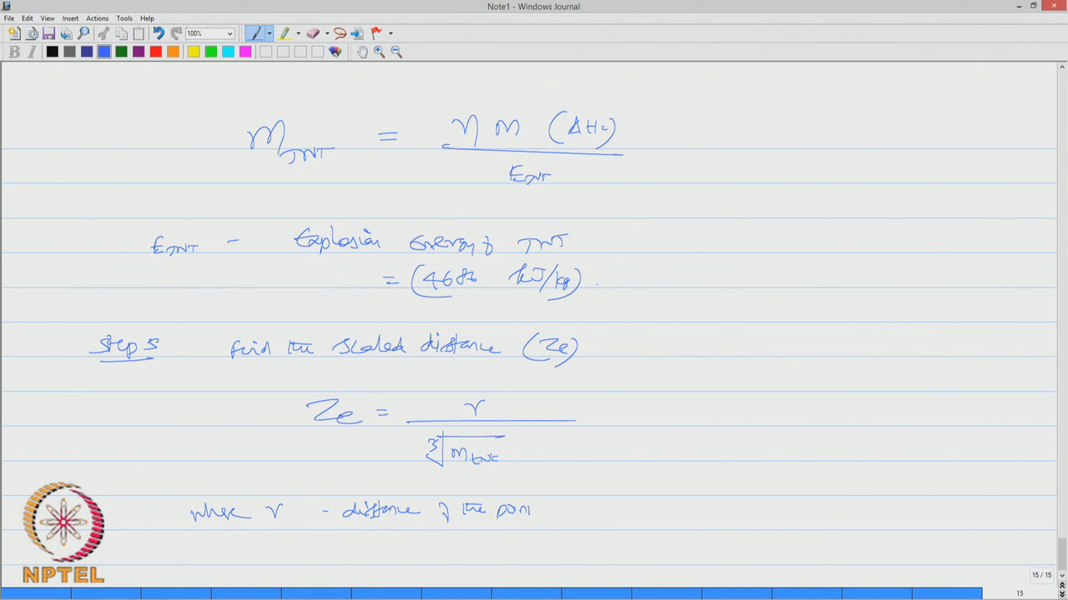
Finish defining r as the distance from the explosion site
drag(534, 509, 609, 509)
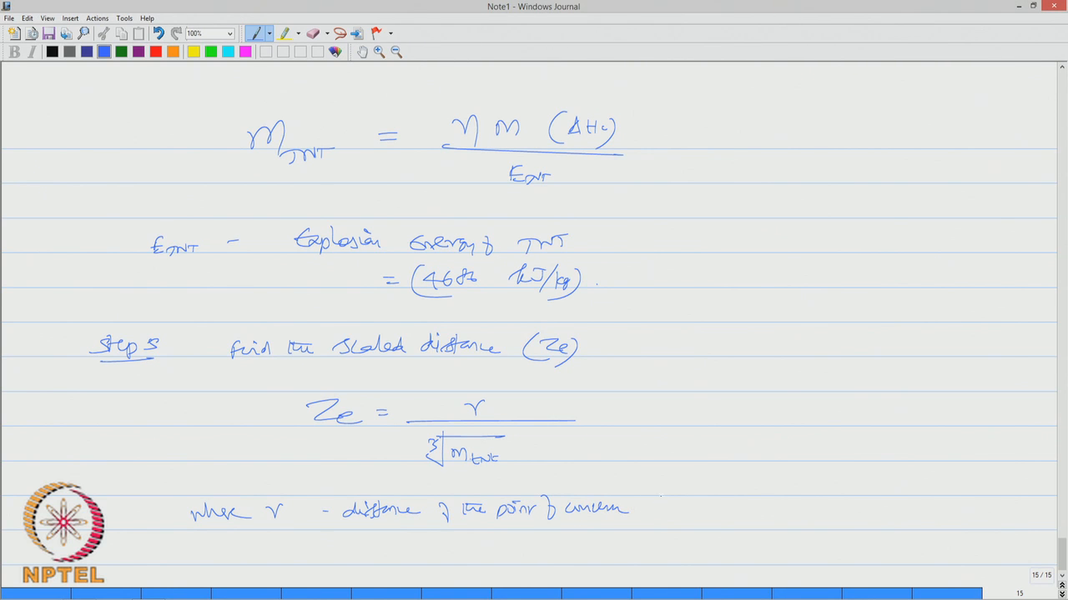
drag(642, 509, 708, 509)
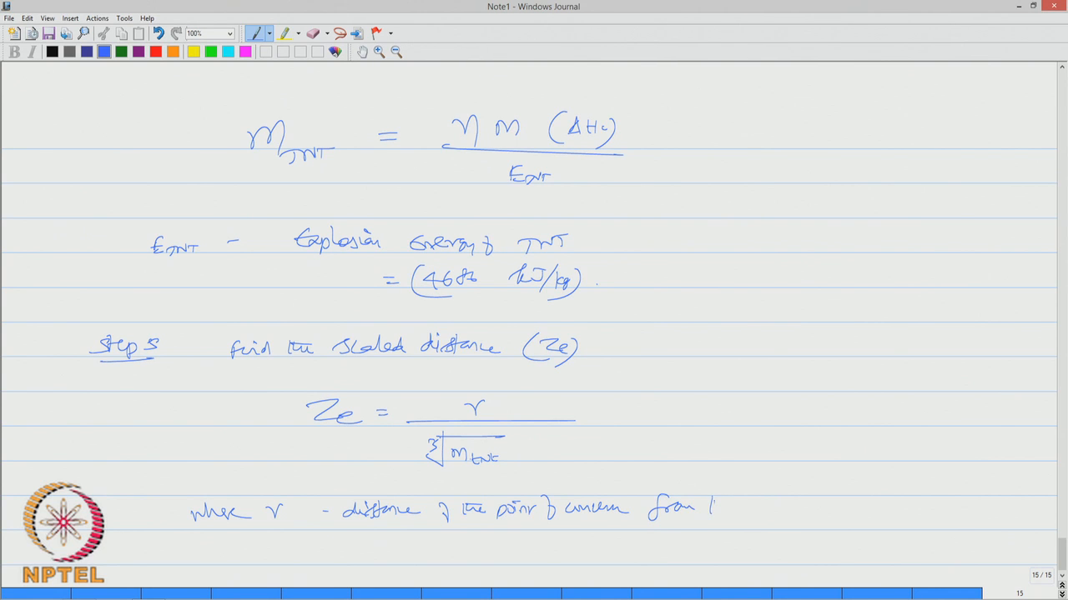
drag(717, 509, 784, 509)
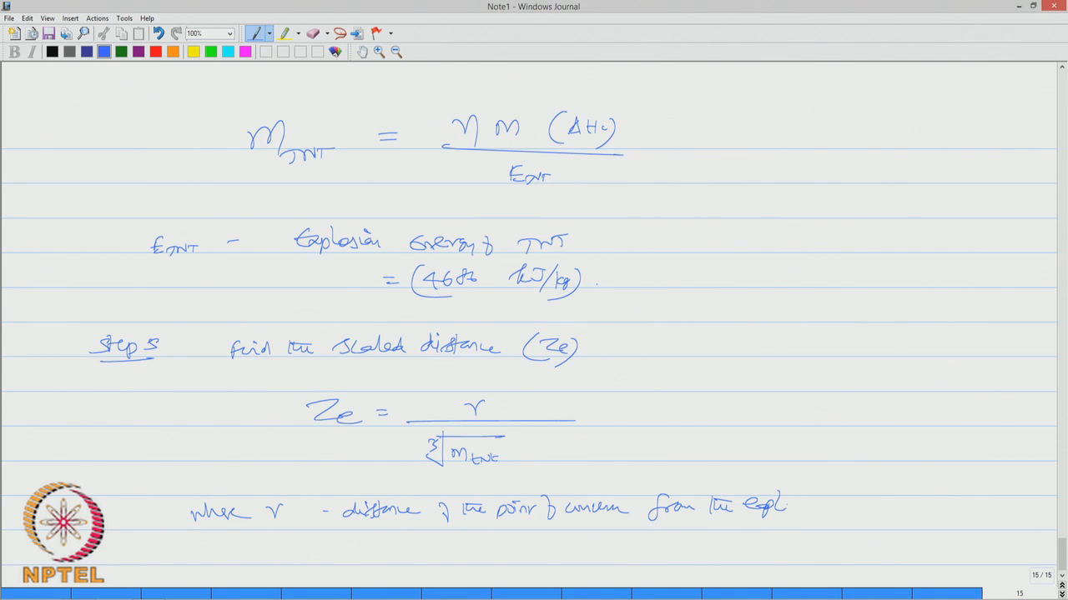
drag(801, 504, 859, 504)
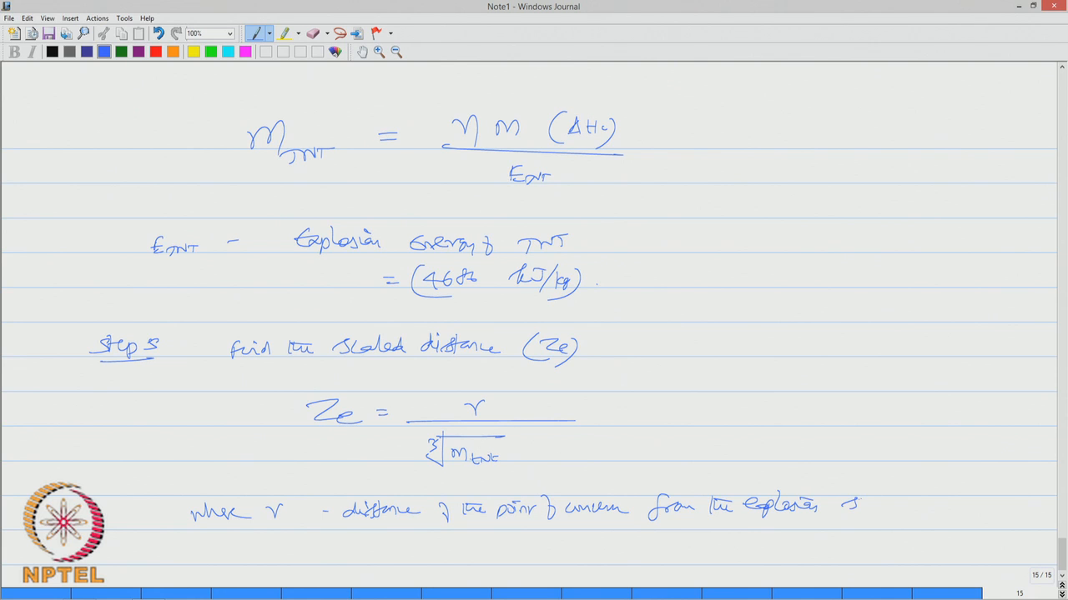
text(site)
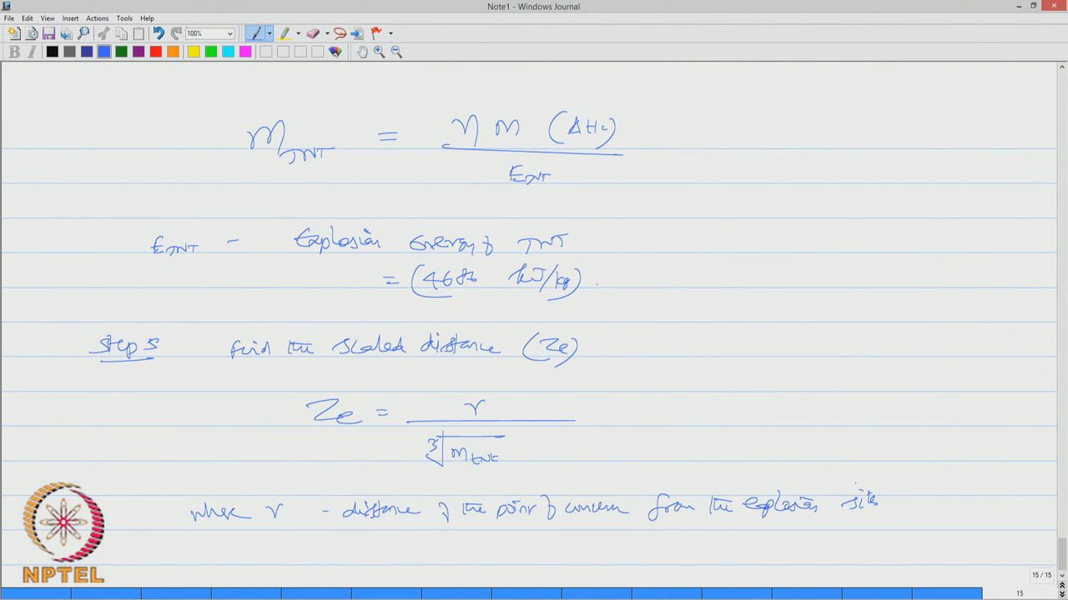
drag(900, 504, 947, 504)
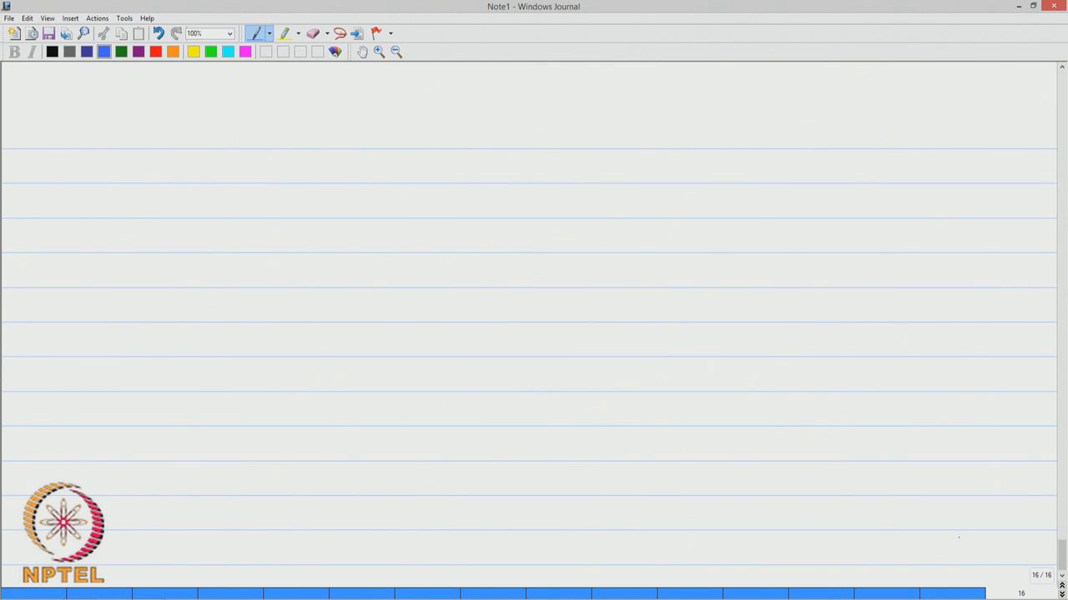
Write the underlined heading 'Step 6 Compute peak over pressure (p0)'
drag(130, 142, 174, 147)
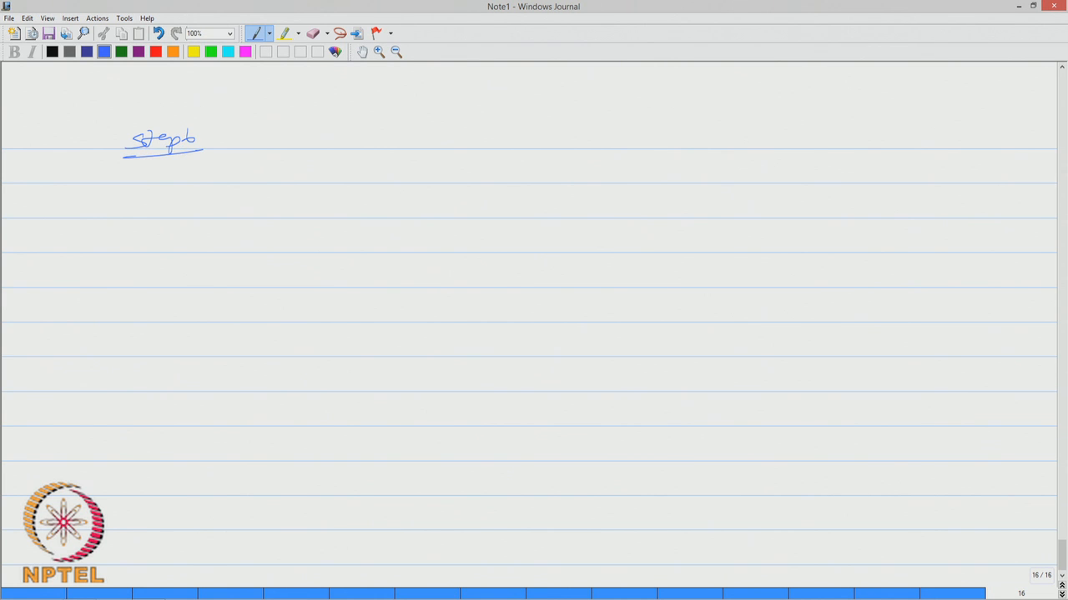
drag(292, 142, 342, 147)
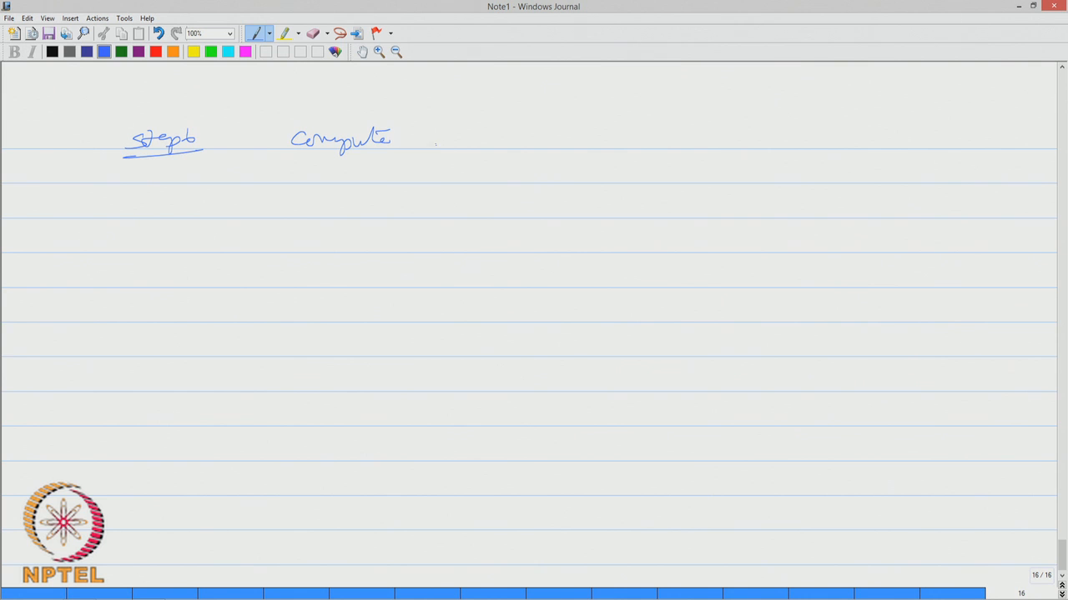
drag(434, 142, 530, 140)
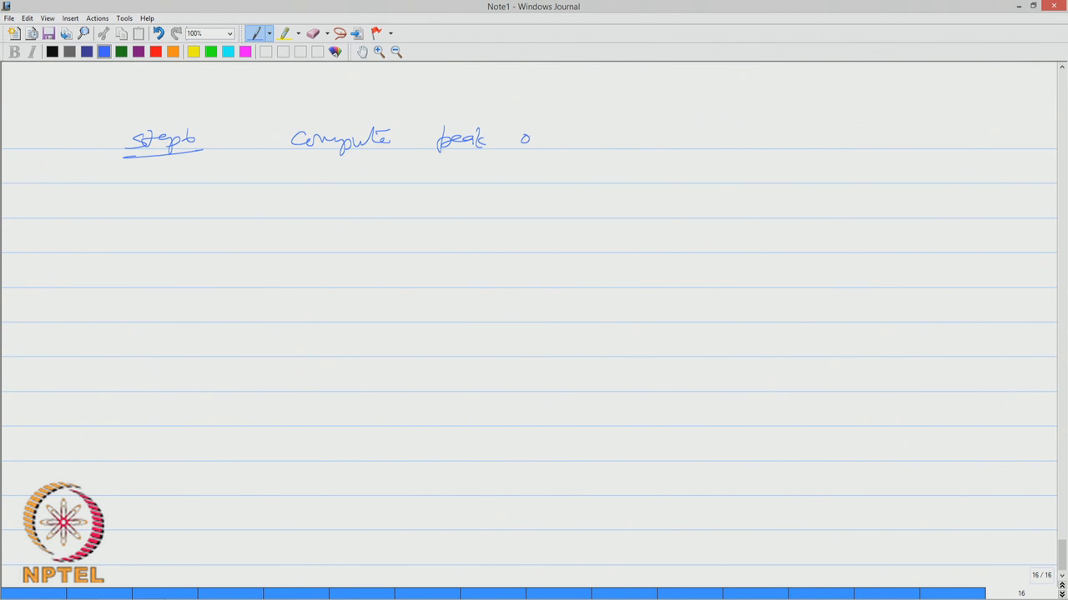
drag(521, 137, 584, 141)
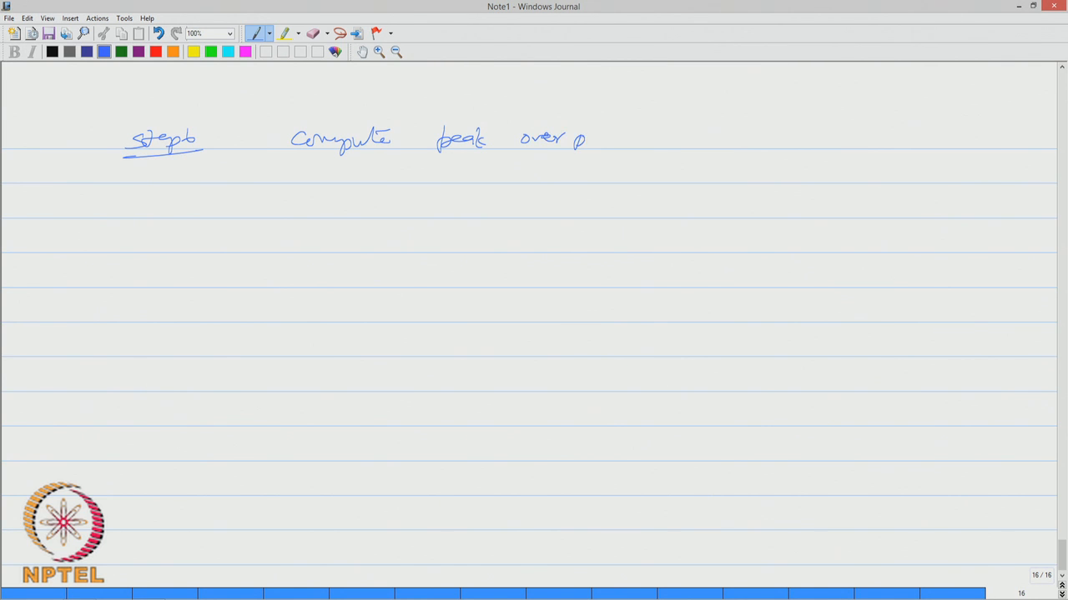
drag(584, 137, 653, 141)
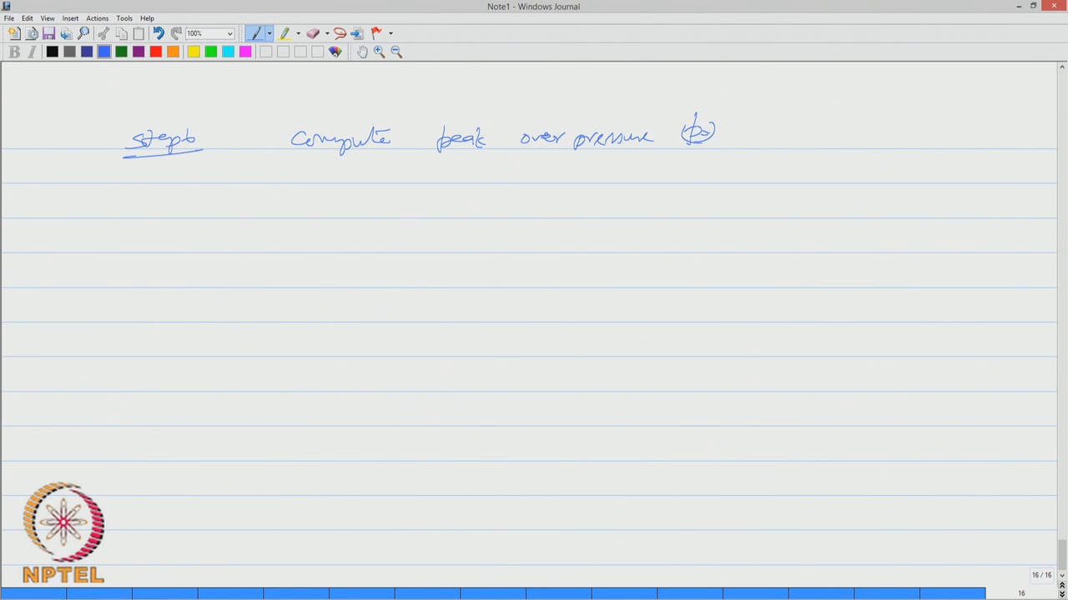
Write p0 = Patmos × {1616[1+(Ze/4.5)²] over a fraction bar
drag(183, 220, 175, 284)
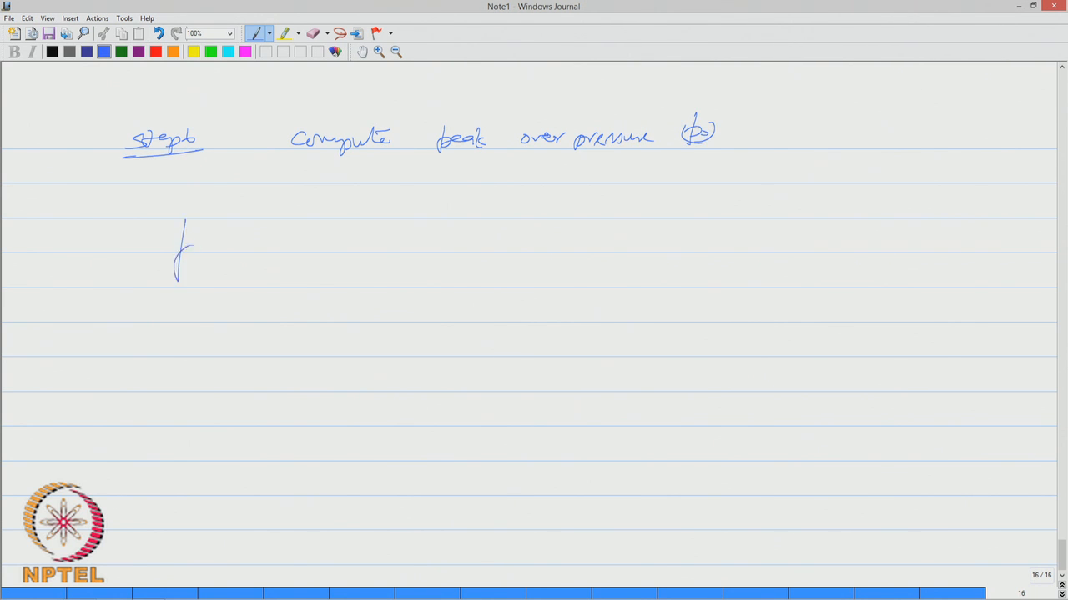
drag(184, 250, 233, 254)
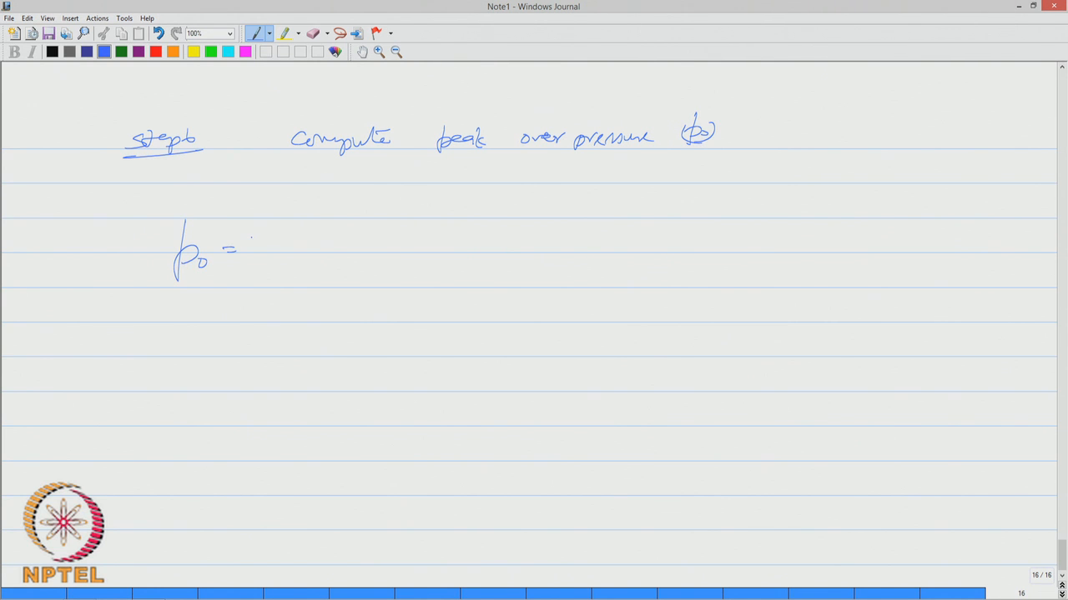
drag(287, 242, 317, 264)
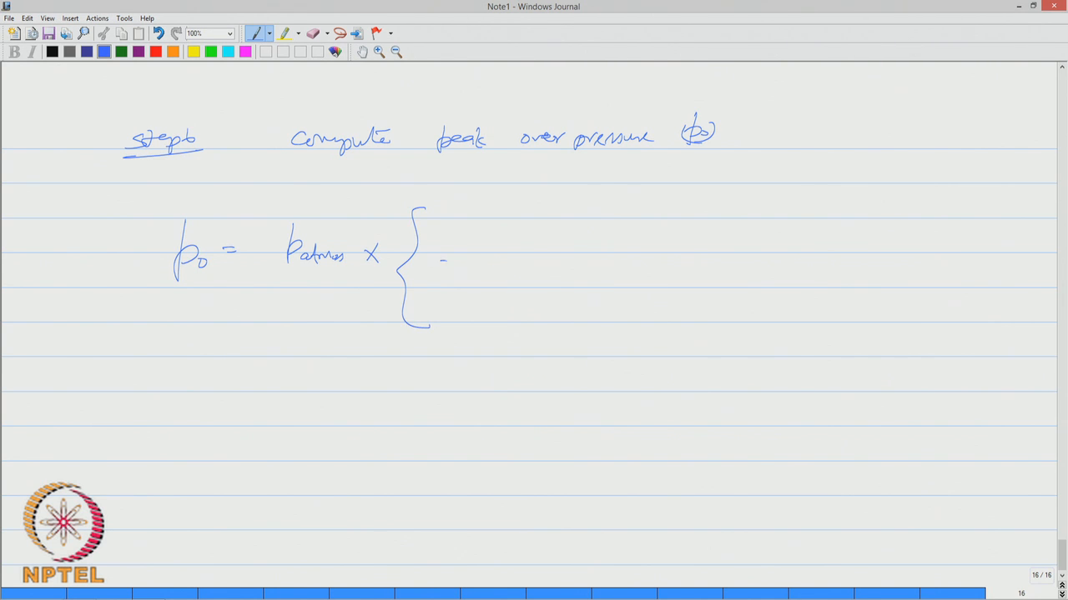
drag(447, 265, 848, 268)
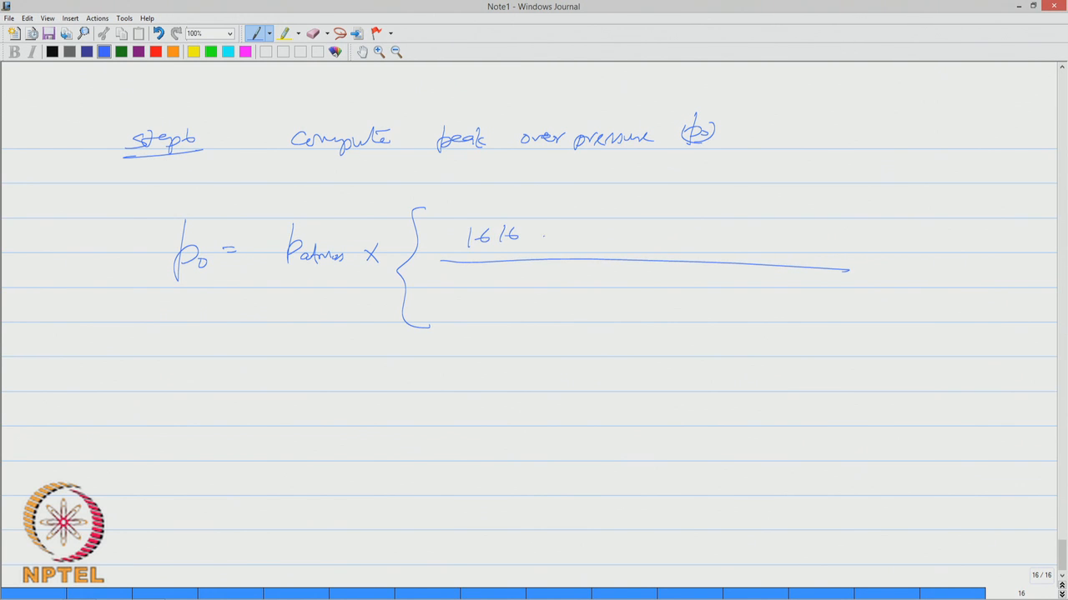
drag(547, 217, 554, 250)
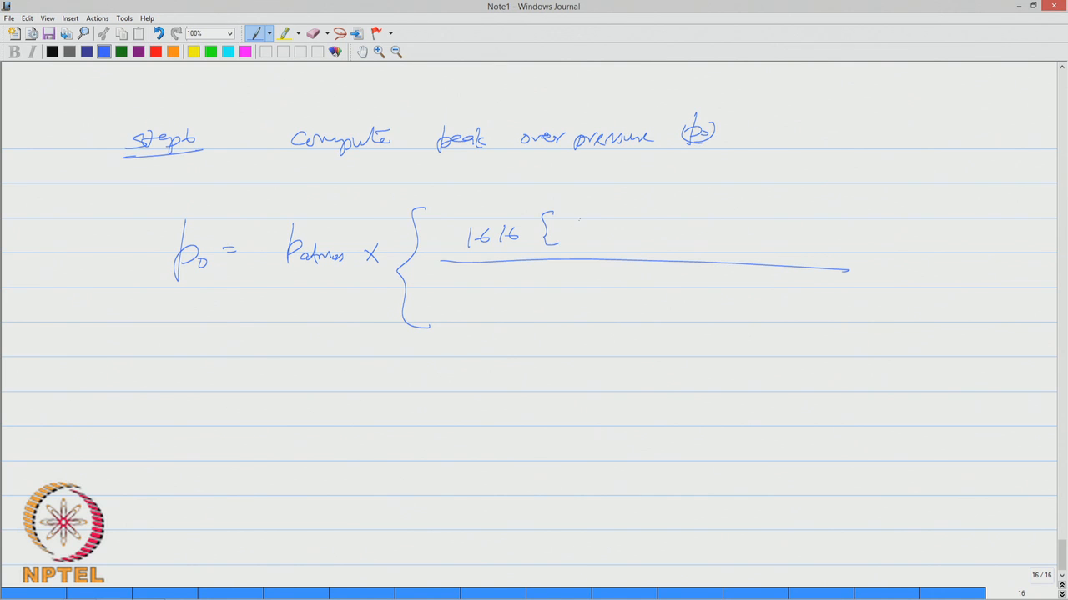
drag(584, 225, 608, 225)
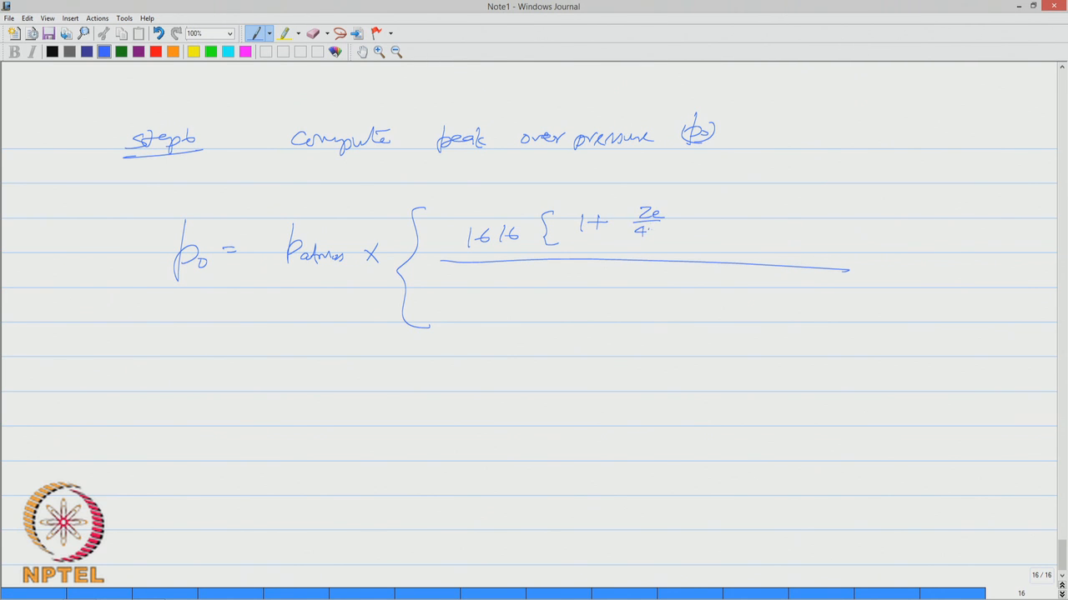
text(.5)
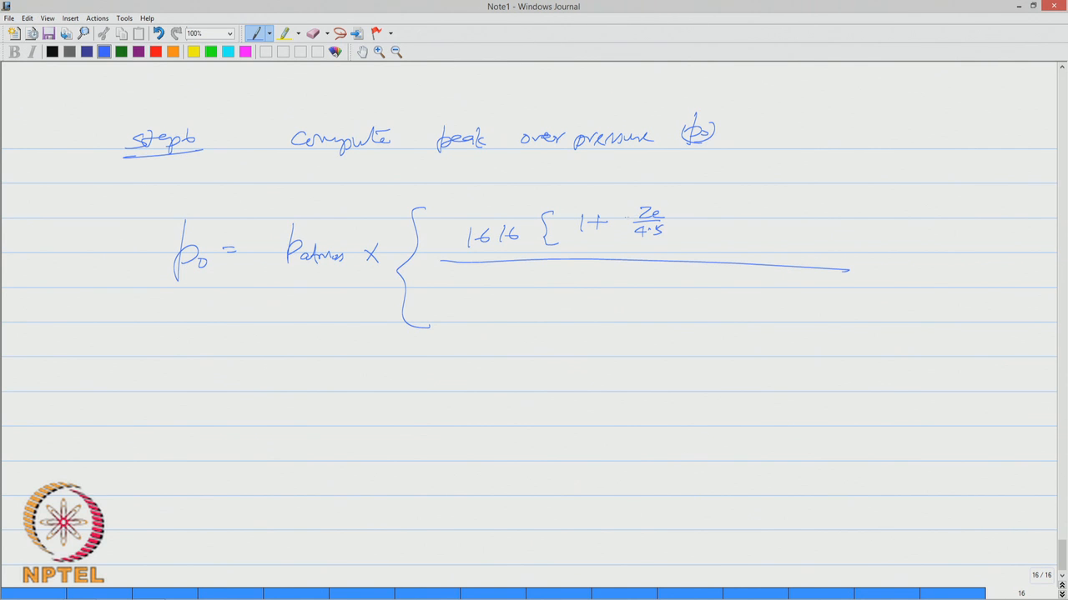
drag(634, 204, 683, 237)
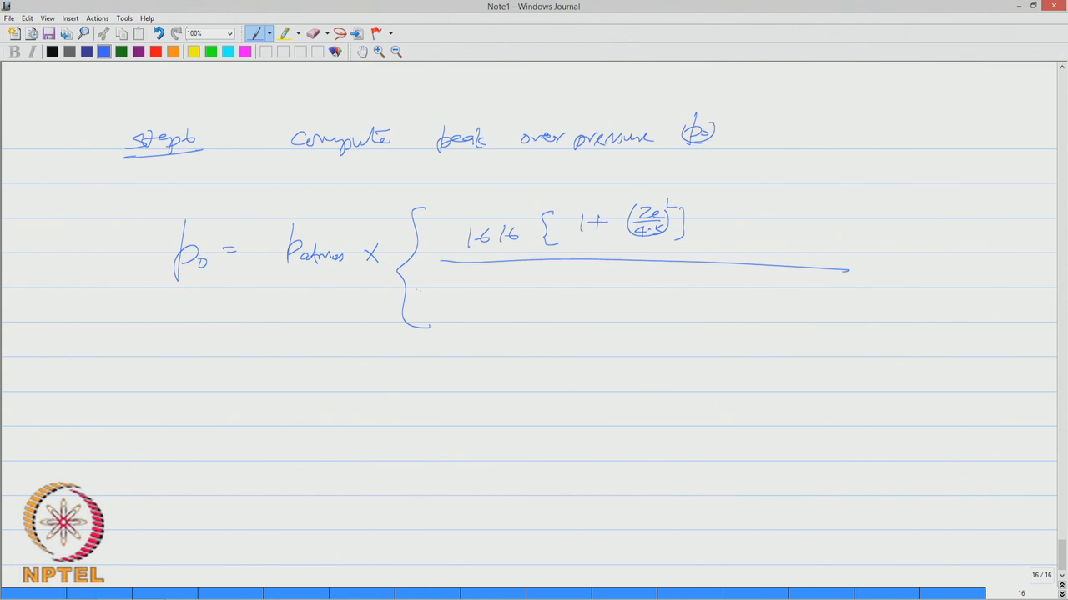
Write the three squared square-root denominator terms (Ze/0.048 … Ze/1.35), close the brace, and begin 'Once p0'
drag(442, 287, 451, 321)
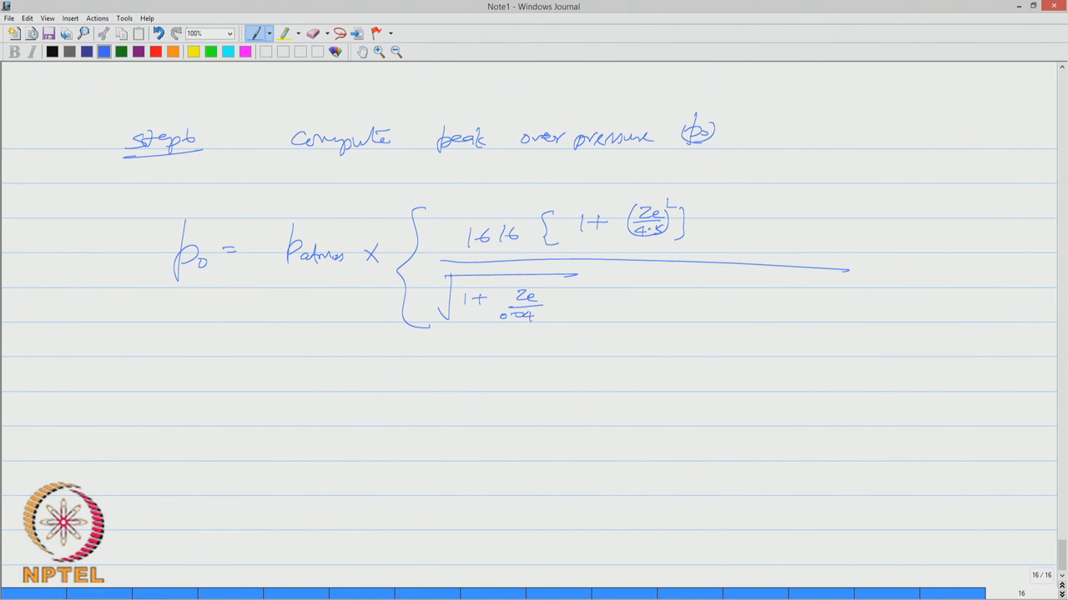
drag(492, 292, 550, 321)
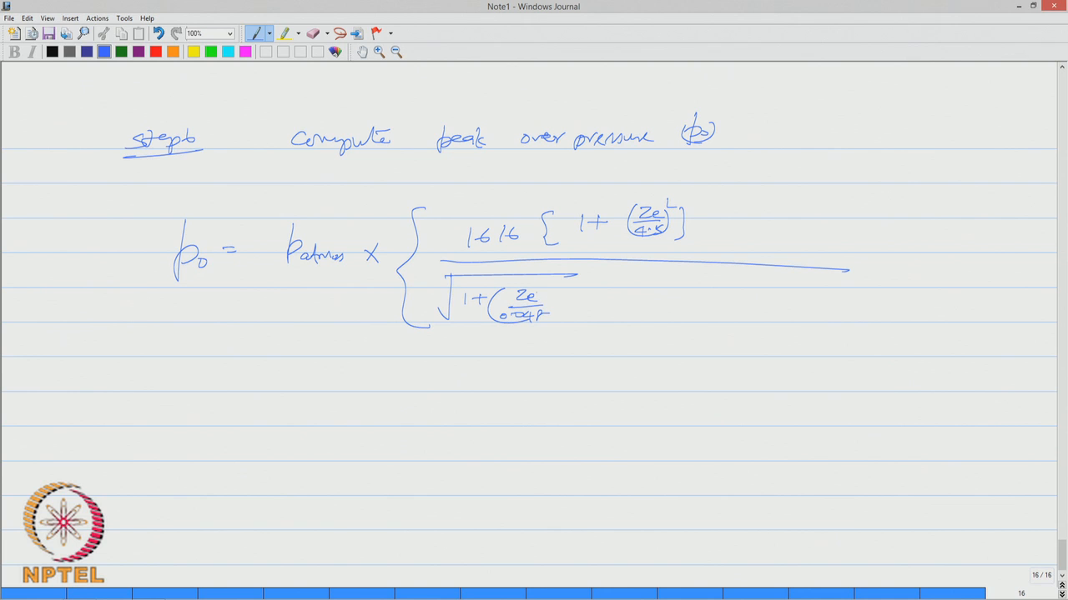
drag(551, 300, 634, 292)
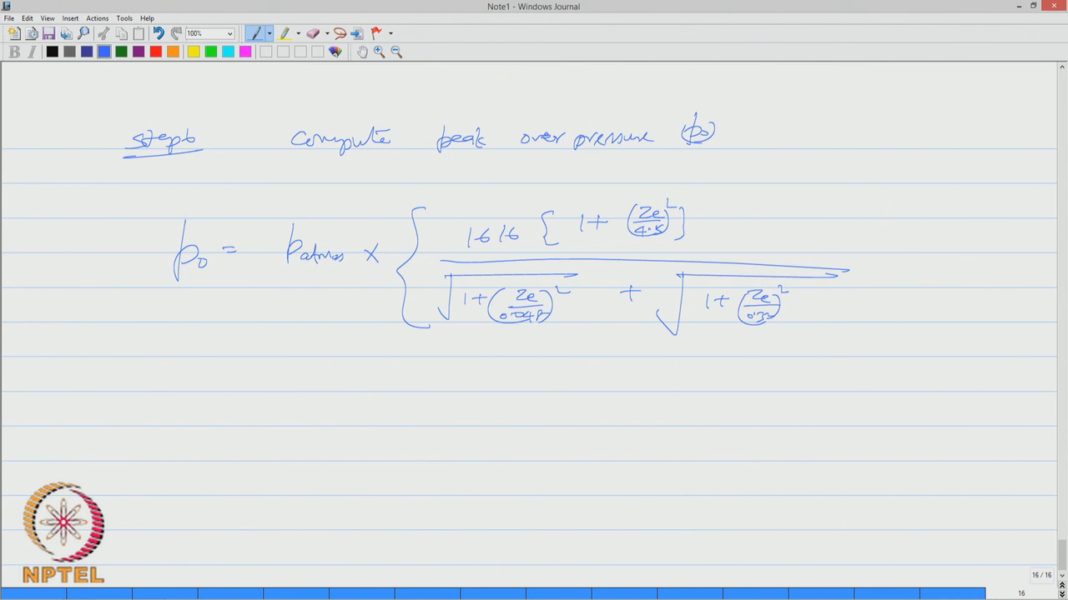
click(804, 309)
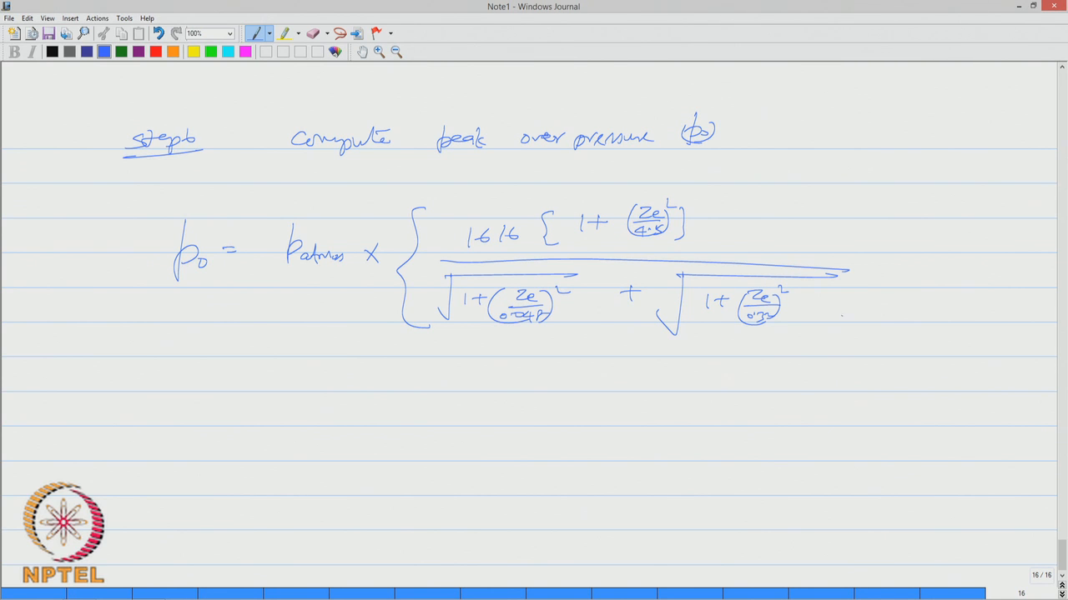
drag(834, 313, 871, 342)
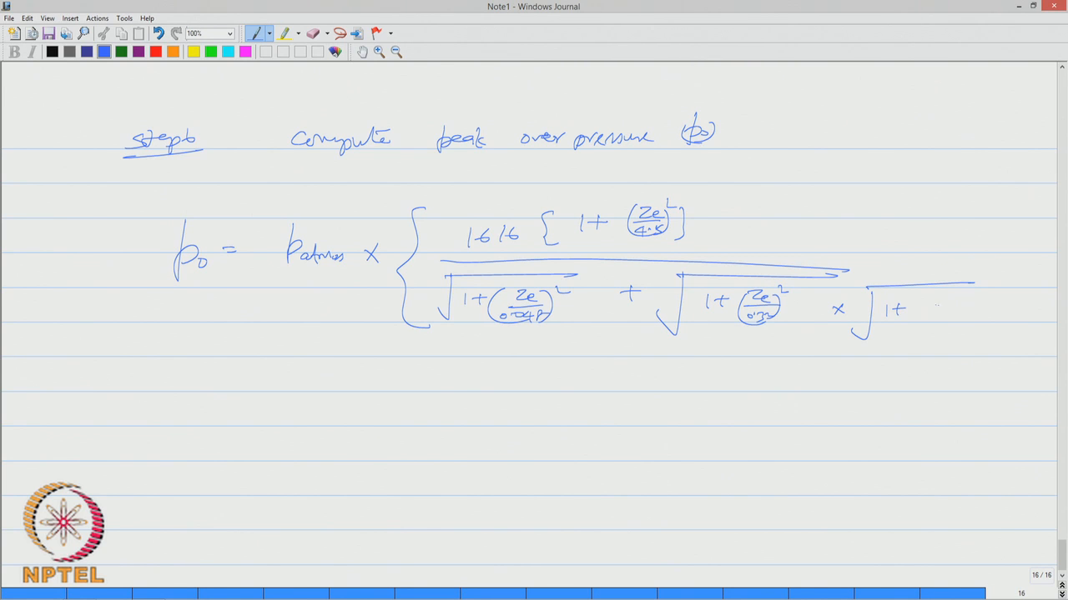
drag(934, 308, 971, 330)
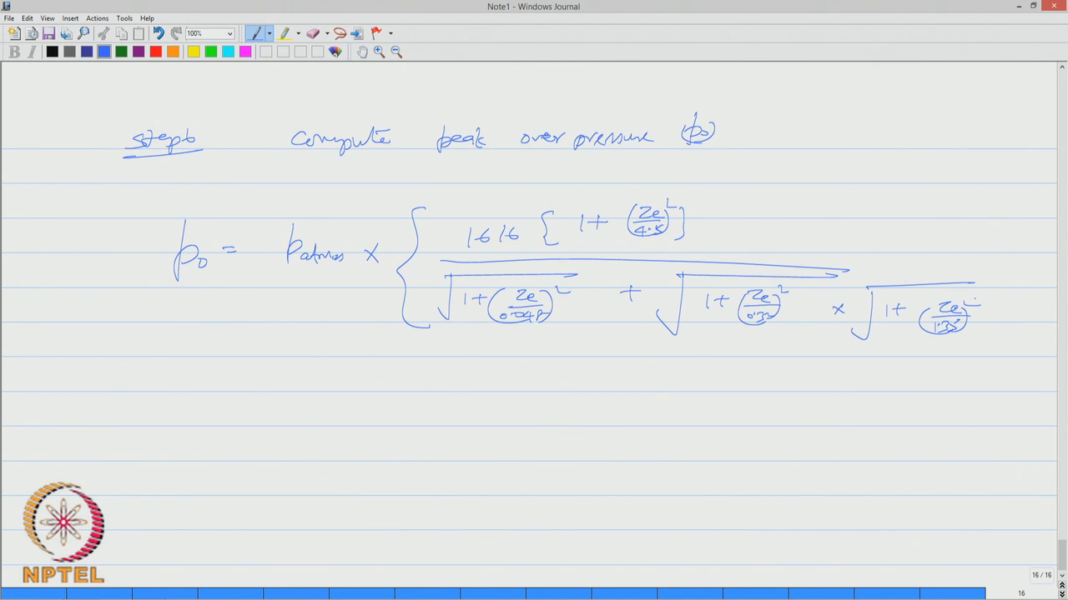
drag(976, 225, 975, 350)
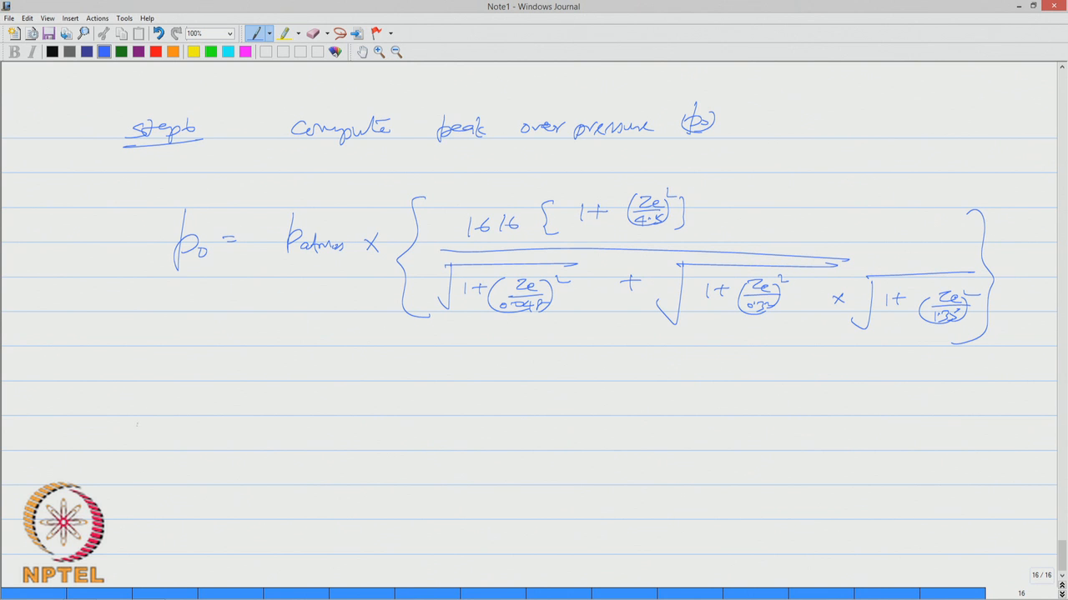
drag(137, 400, 234, 406)
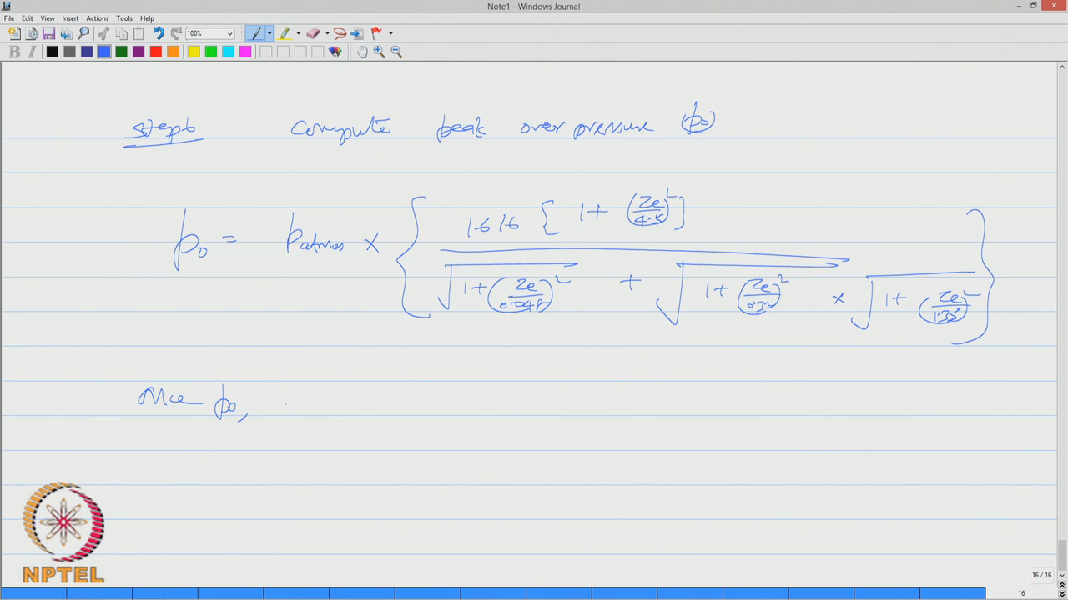
Note that once p0 is computed, a standard table estimates the explosion damage
drag(276, 406, 383, 409)
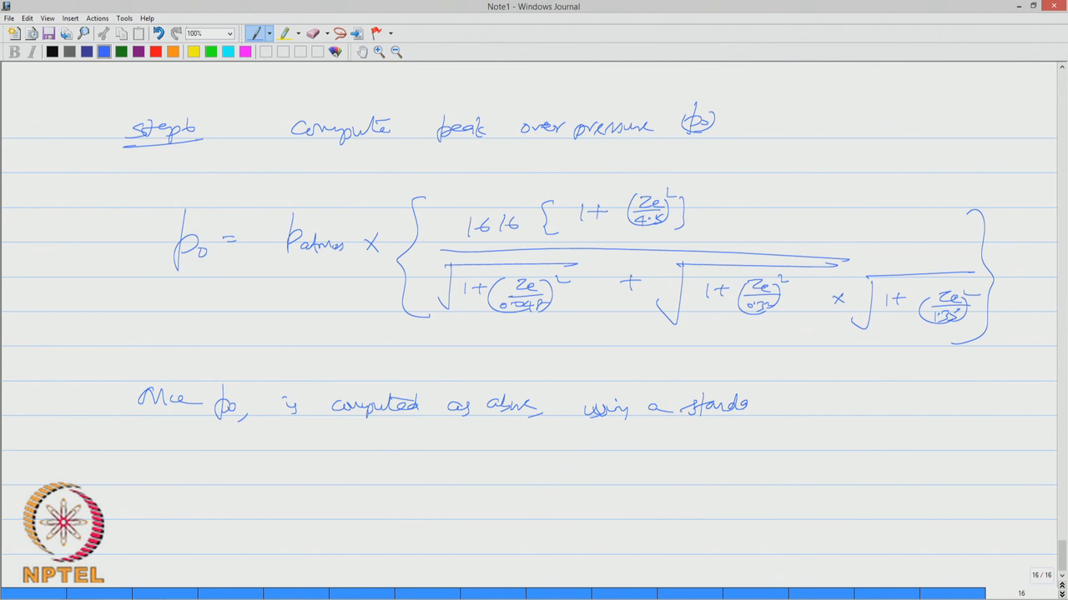
text(Table one can)
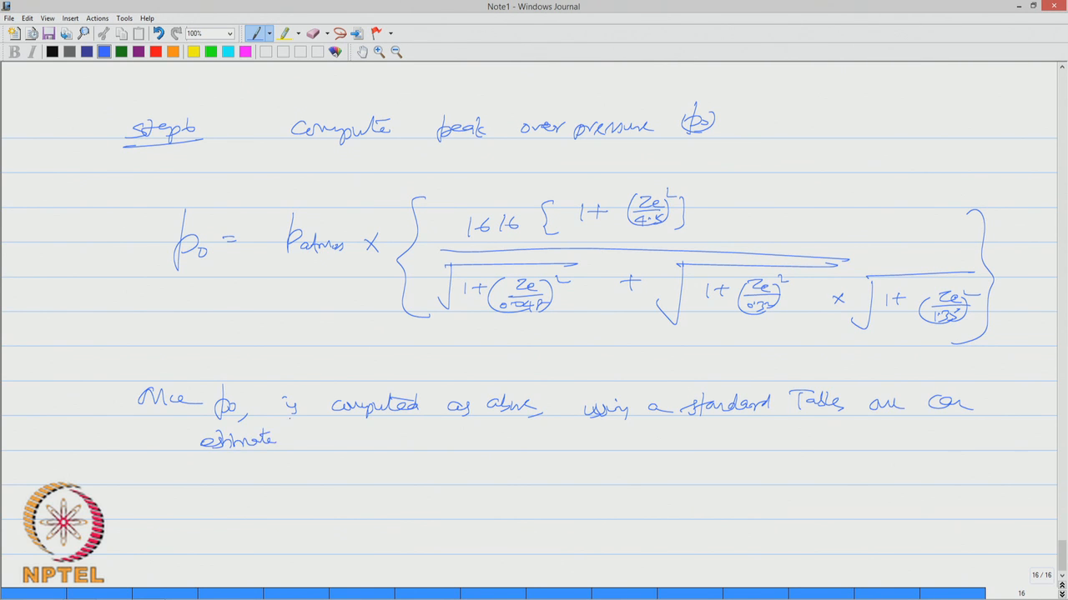
drag(300, 437, 359, 447)
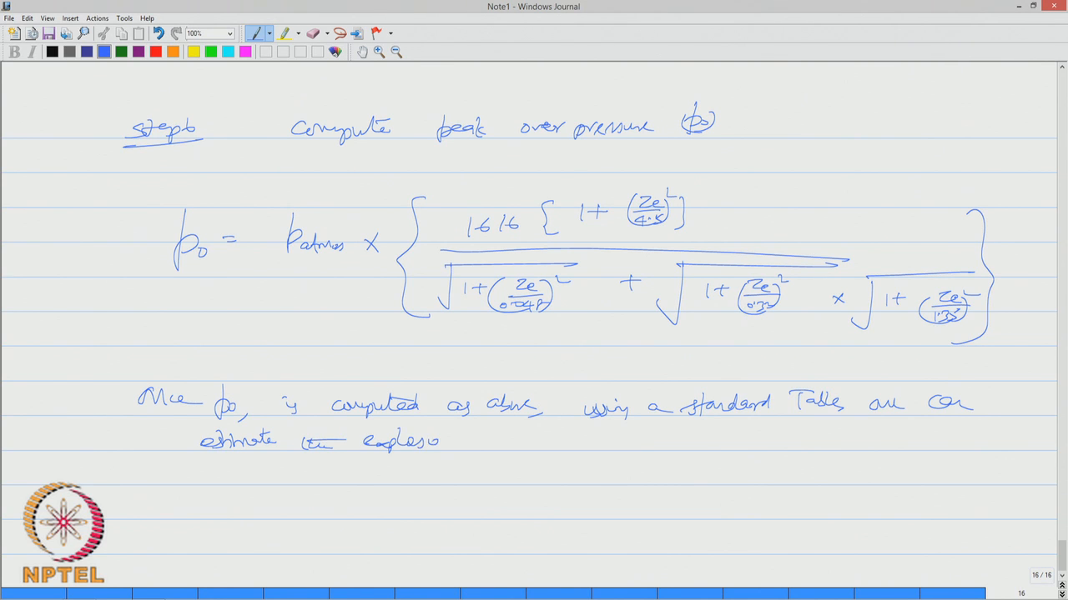
drag(454, 440, 521, 441)
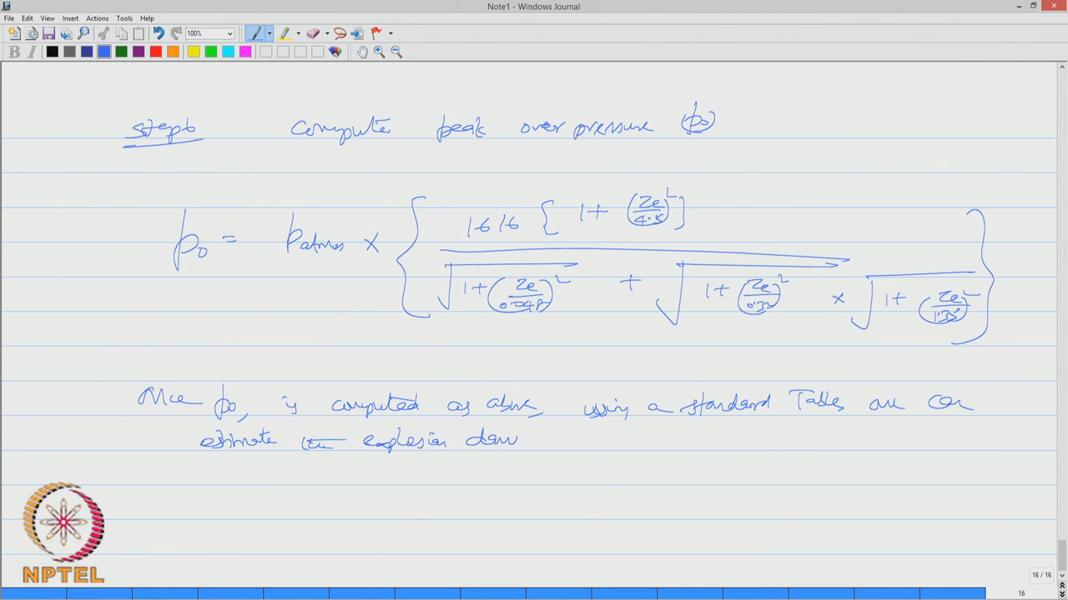
drag(517, 440, 551, 442)
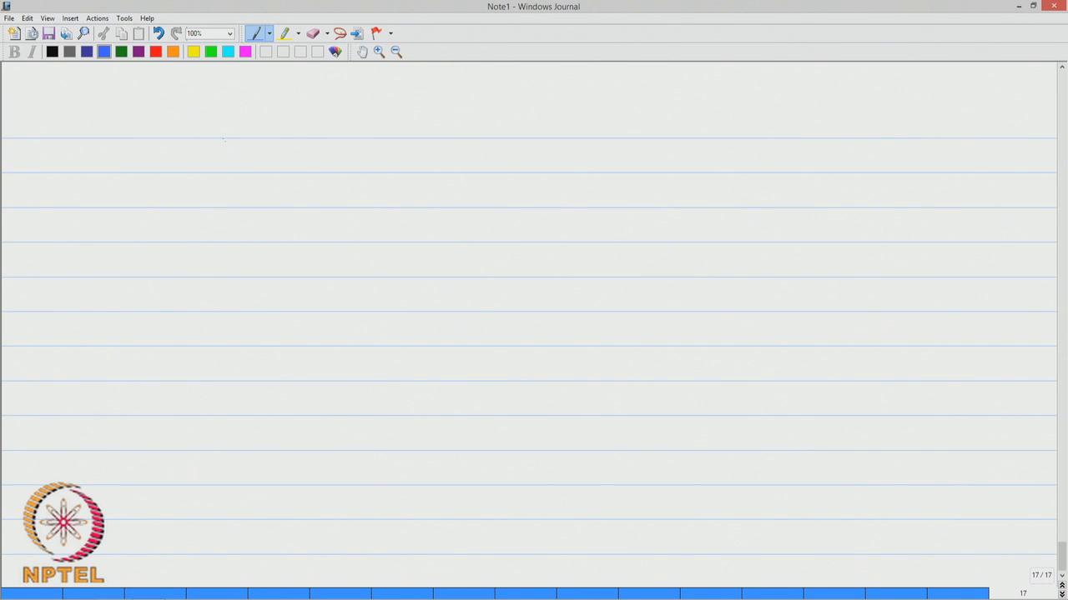
Head a two-column table 'Over-pressure (p0) (kPa)' and 'Damage' with a vertical divider
drag(340, 130, 374, 130)
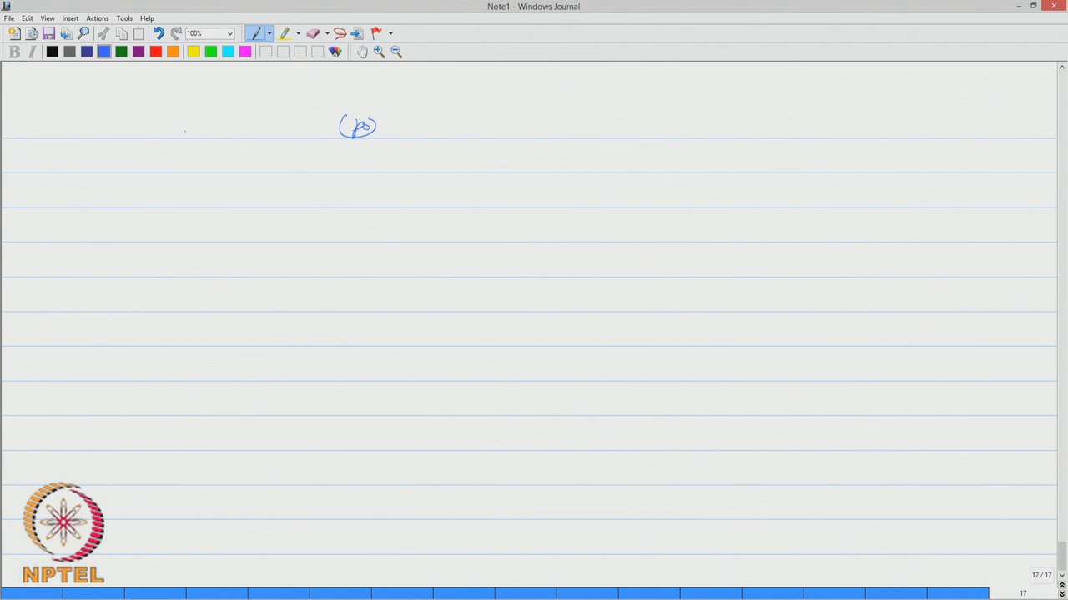
drag(187, 127, 250, 127)
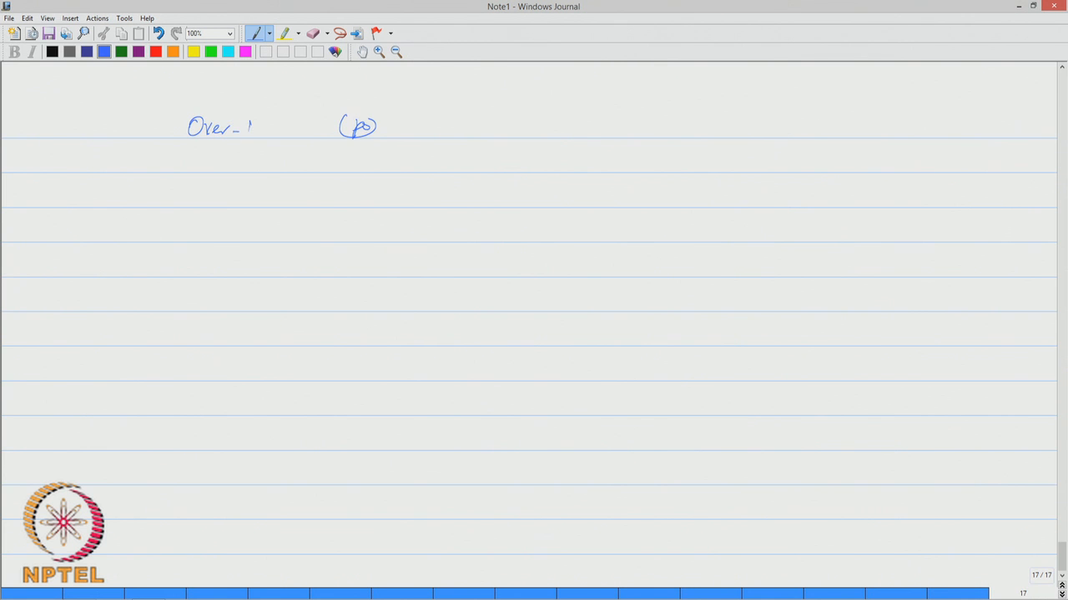
drag(254, 127, 309, 133)
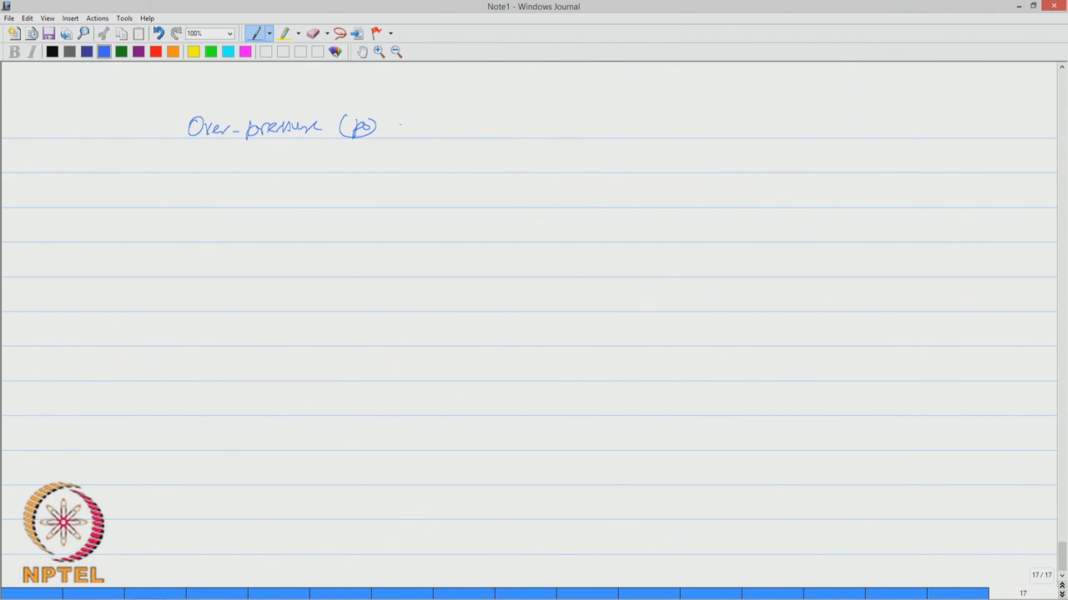
drag(404, 125, 453, 133)
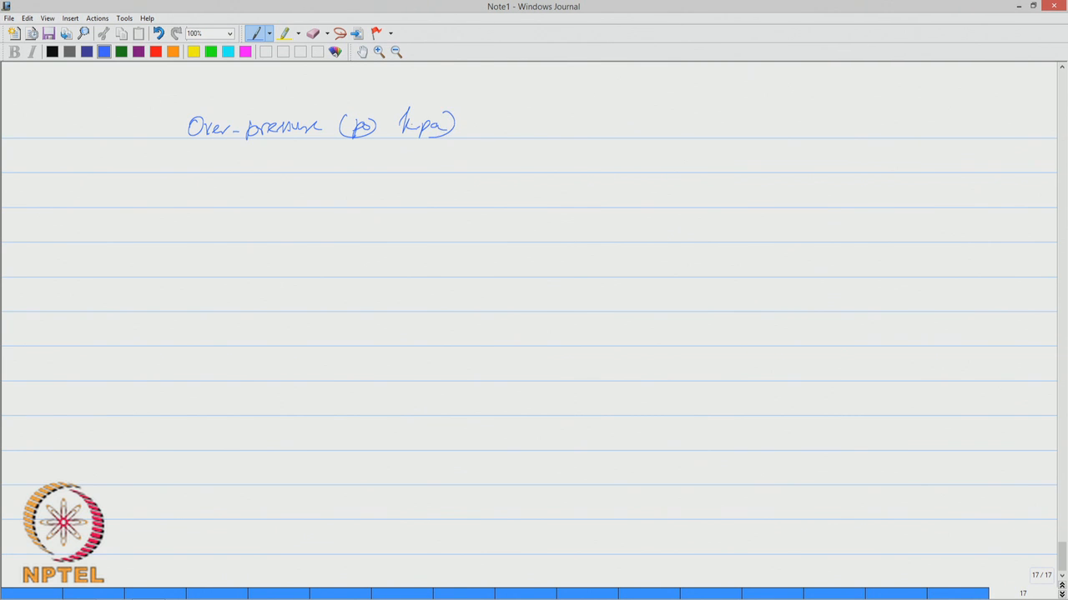
drag(476, 83, 433, 397)
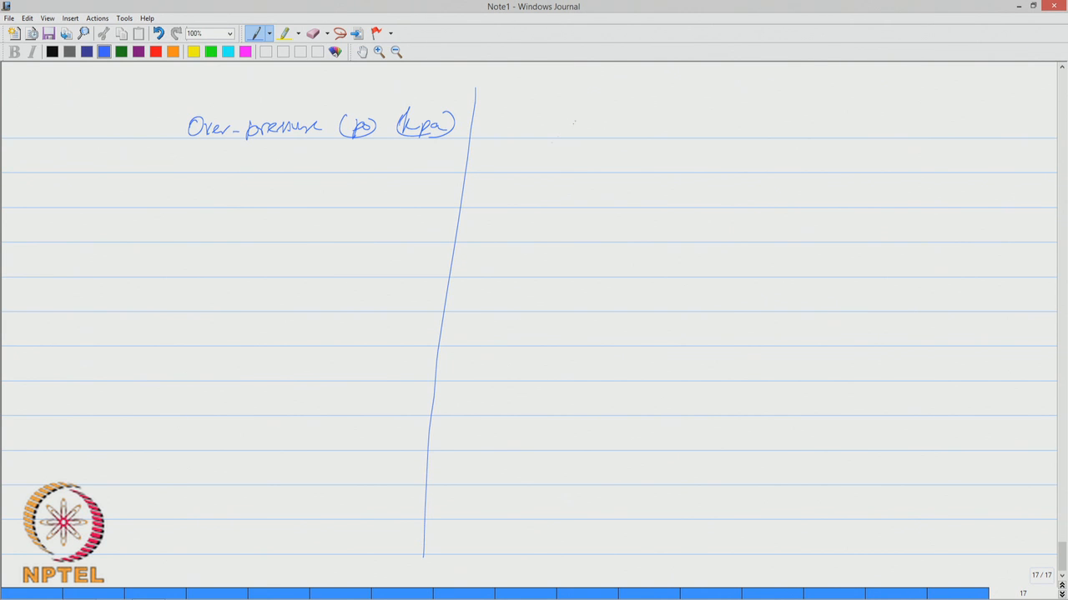
drag(554, 125, 626, 125)
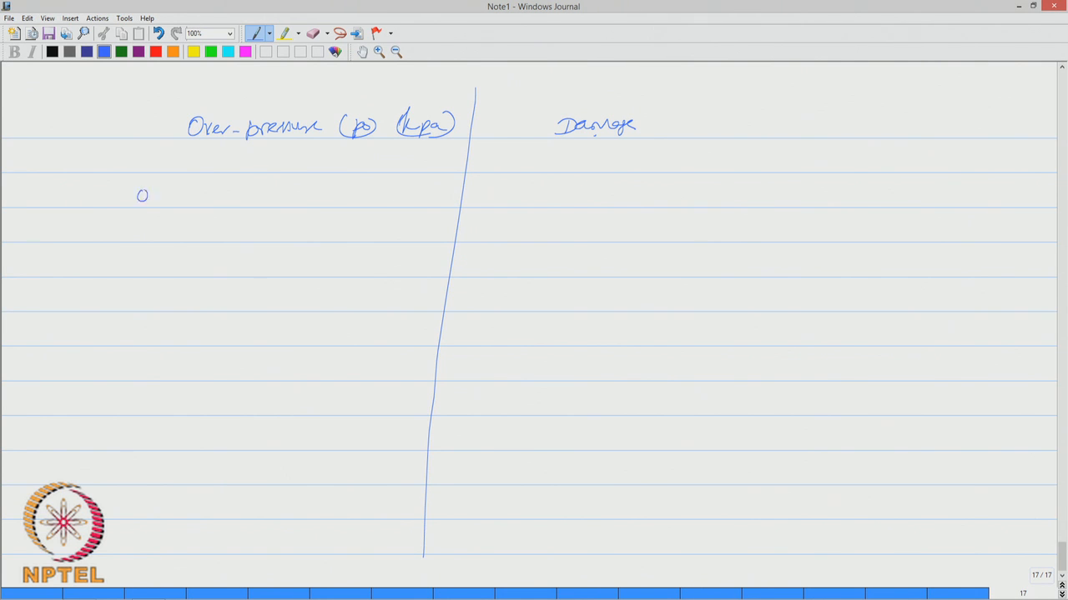
Handwrite rows 0.28 kPa loud noise, glass failure and 0.69 kPa breaking small windows
drag(153, 197, 196, 200)
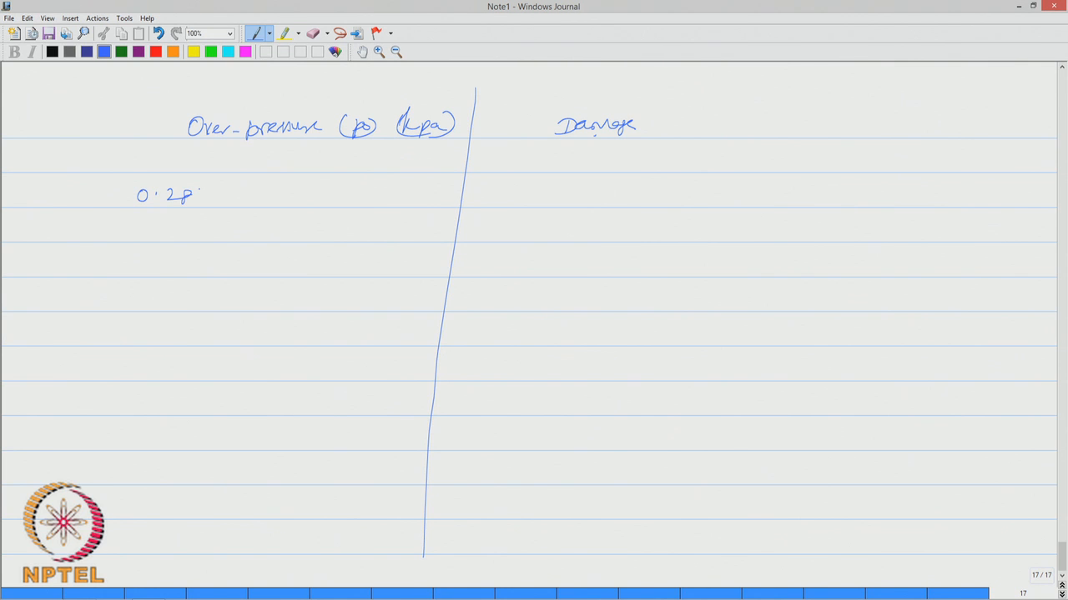
drag(482, 200, 515, 197)
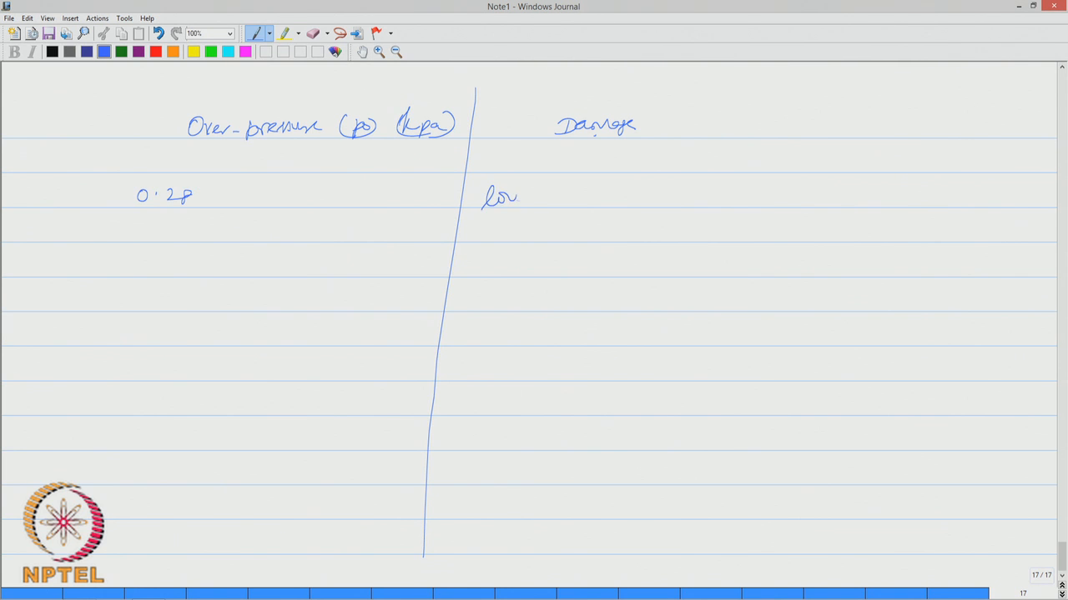
drag(500, 201, 584, 200)
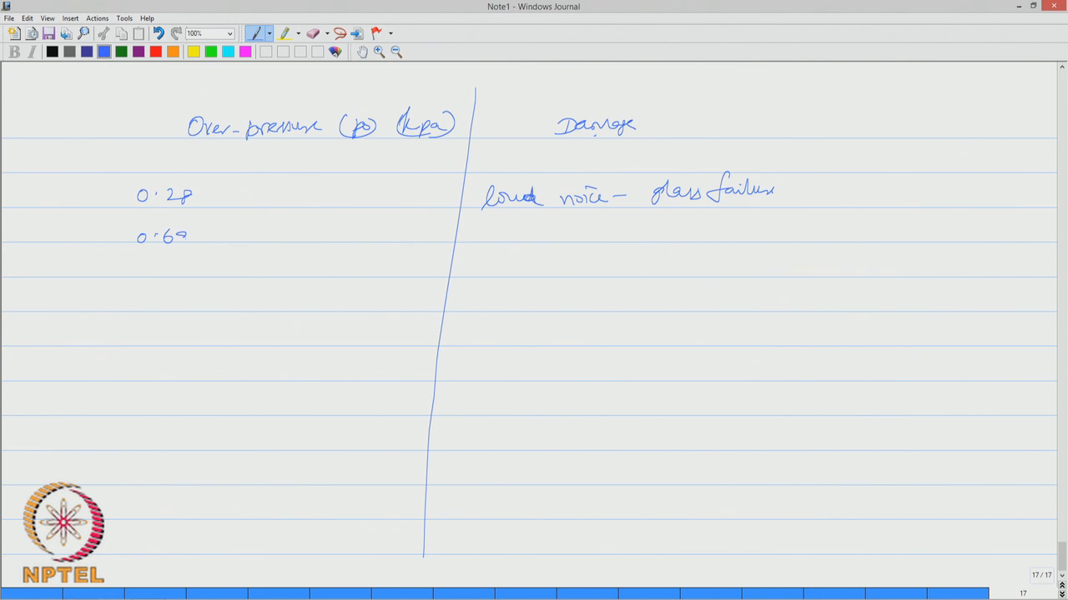
click(175, 237)
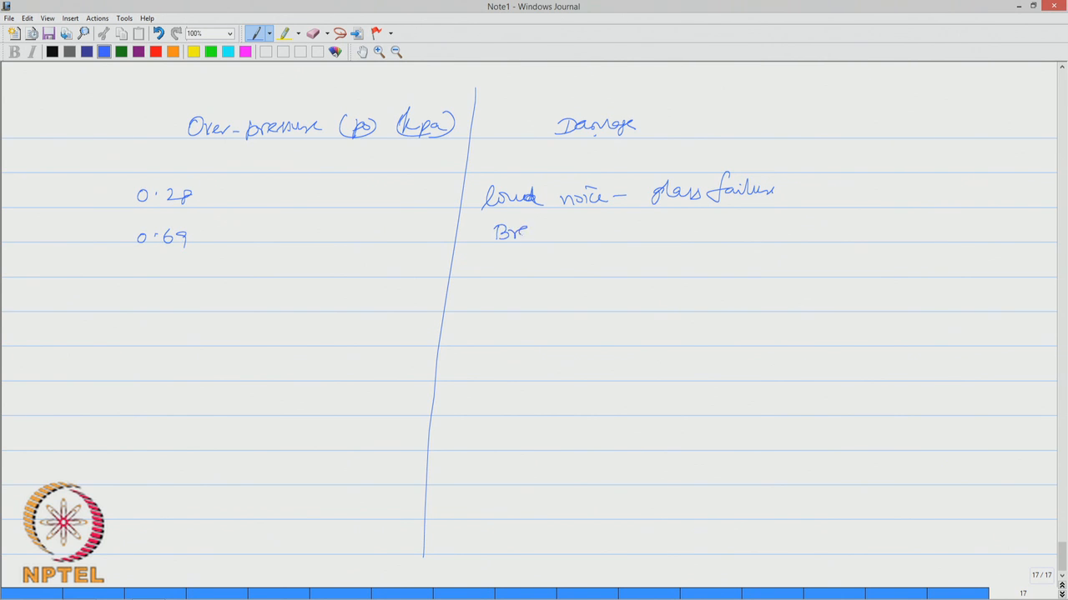
text(Breaking)
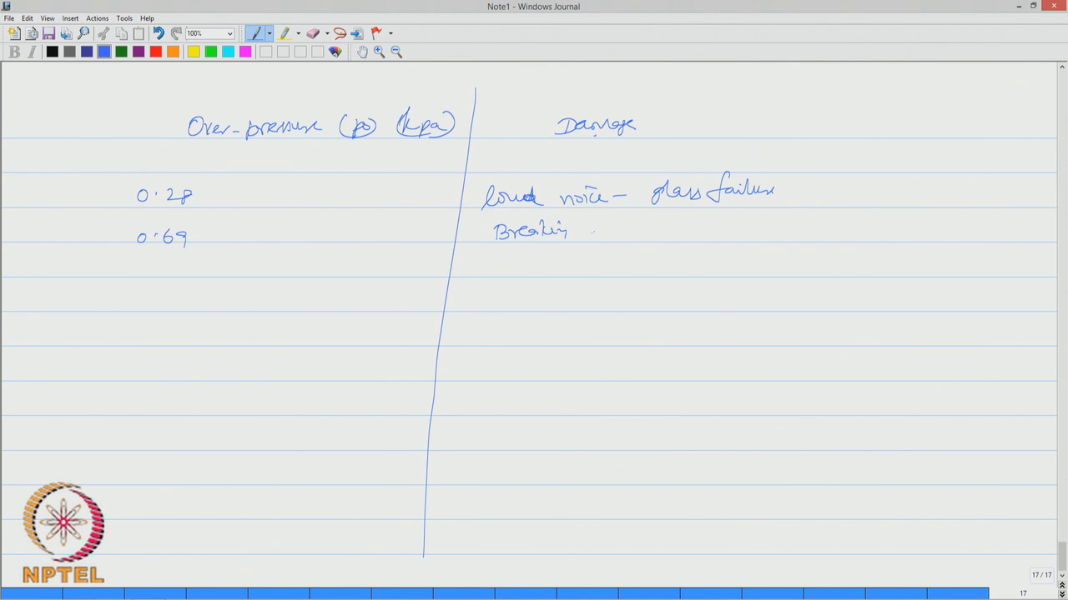
drag(592, 230, 667, 231)
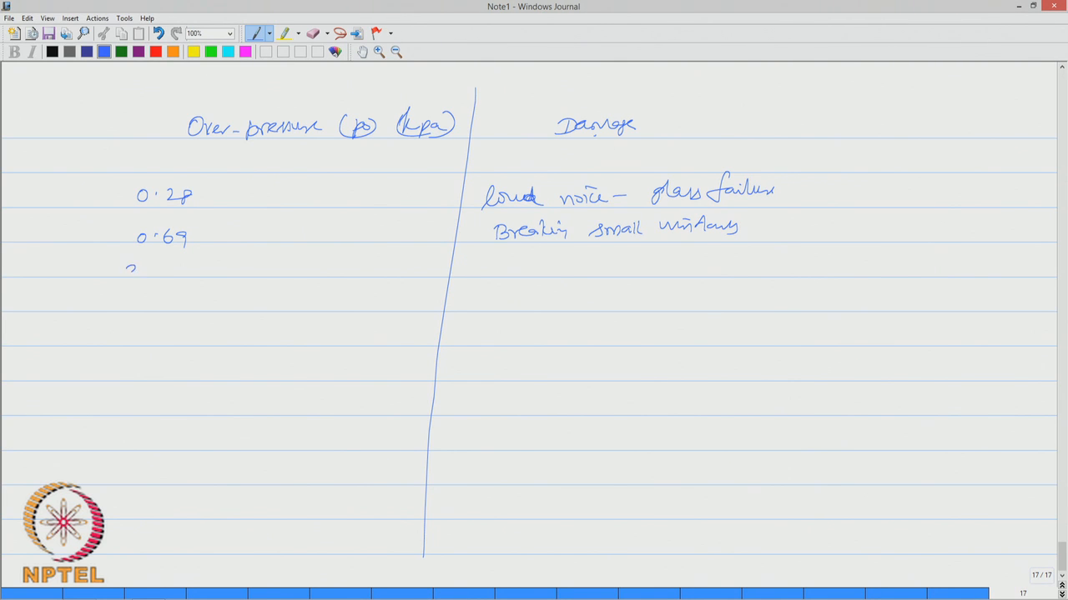
Add the 3.4–3.6 row: windows shatter, structural damage only at minor level
drag(125, 271, 237, 267)
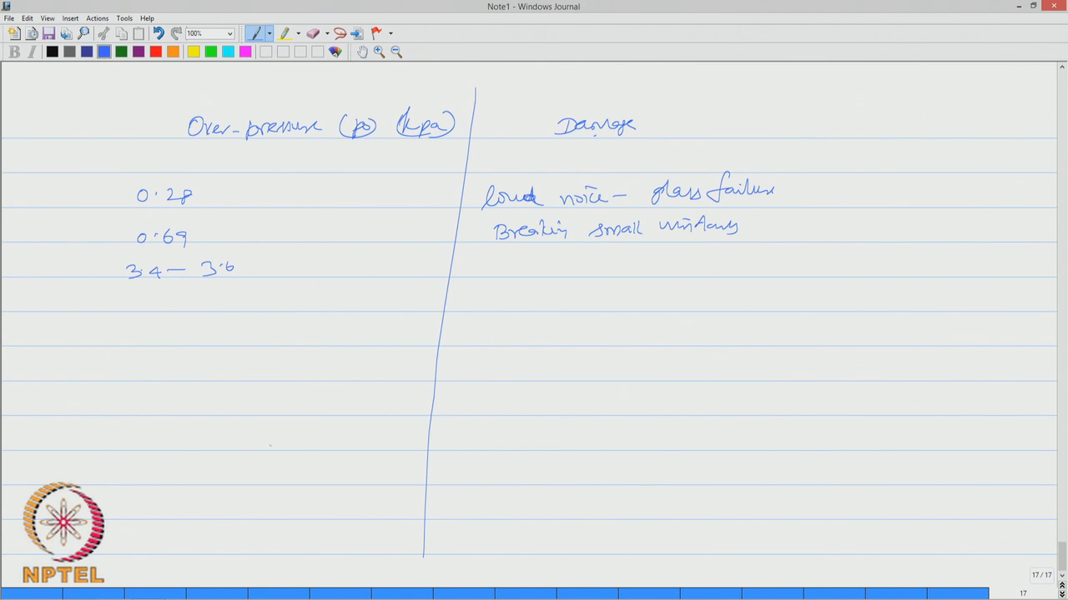
drag(484, 270, 500, 267)
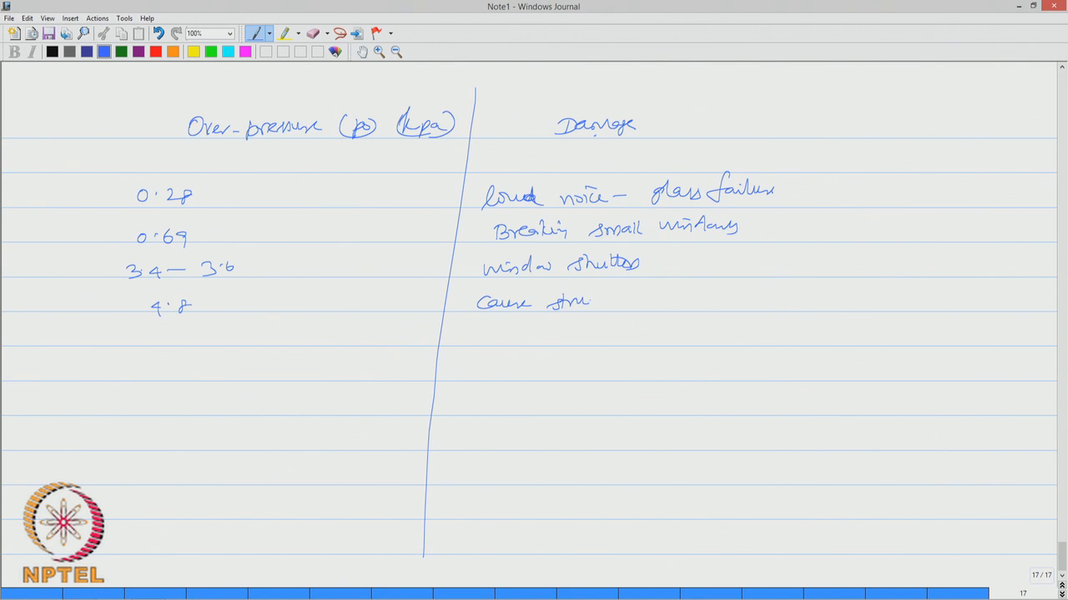
drag(593, 302, 664, 302)
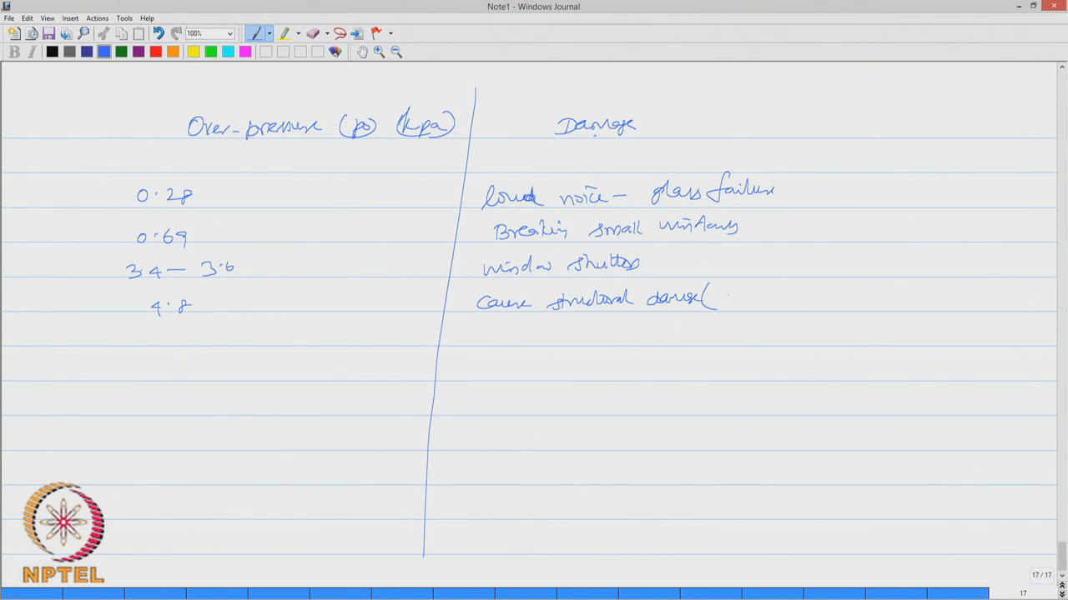
drag(721, 298, 818, 298)
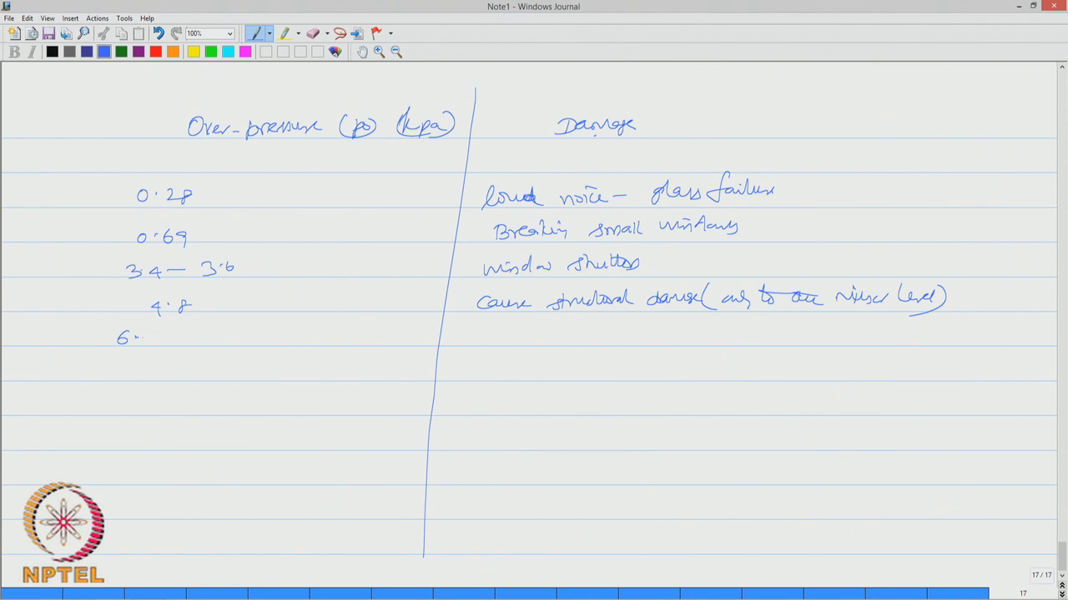
Add the 6.9–13.8 row: significant damage to wooden members, lower limit of serious damage
drag(130, 337, 208, 334)
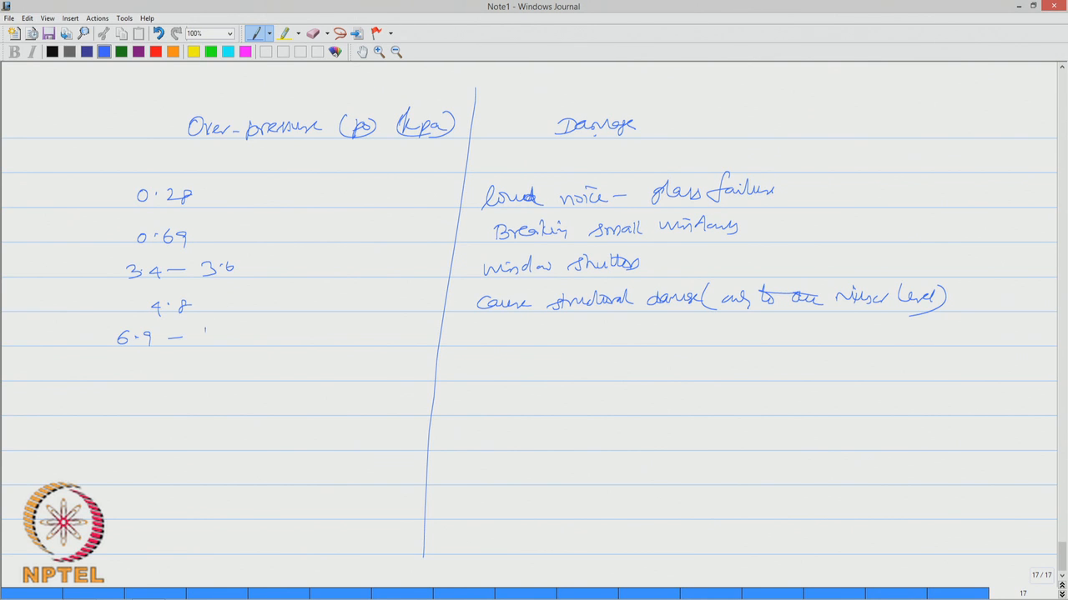
drag(203, 333, 247, 342)
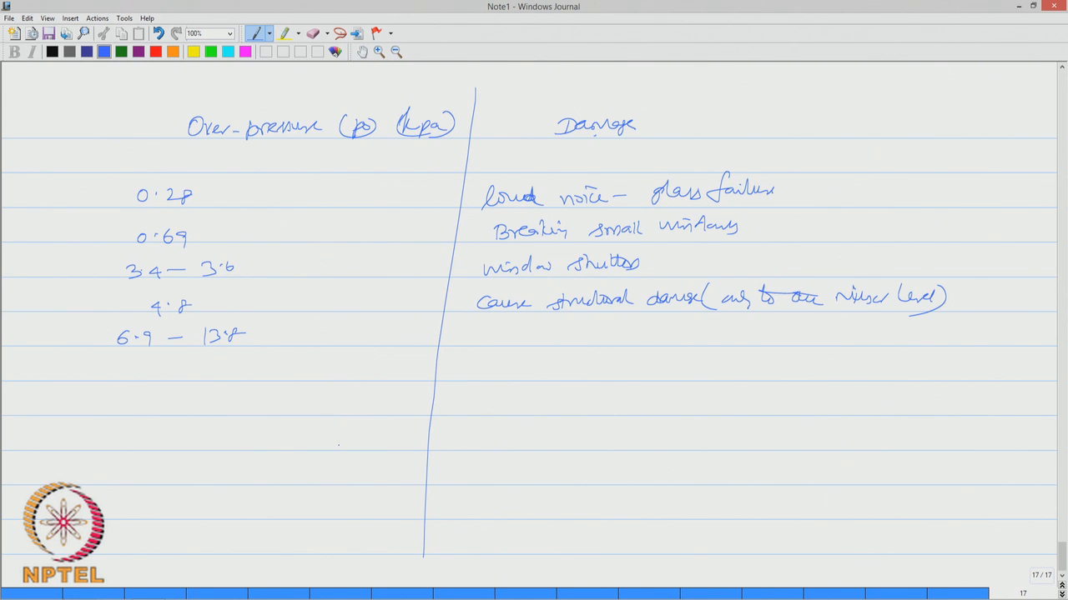
drag(464, 346, 504, 337)
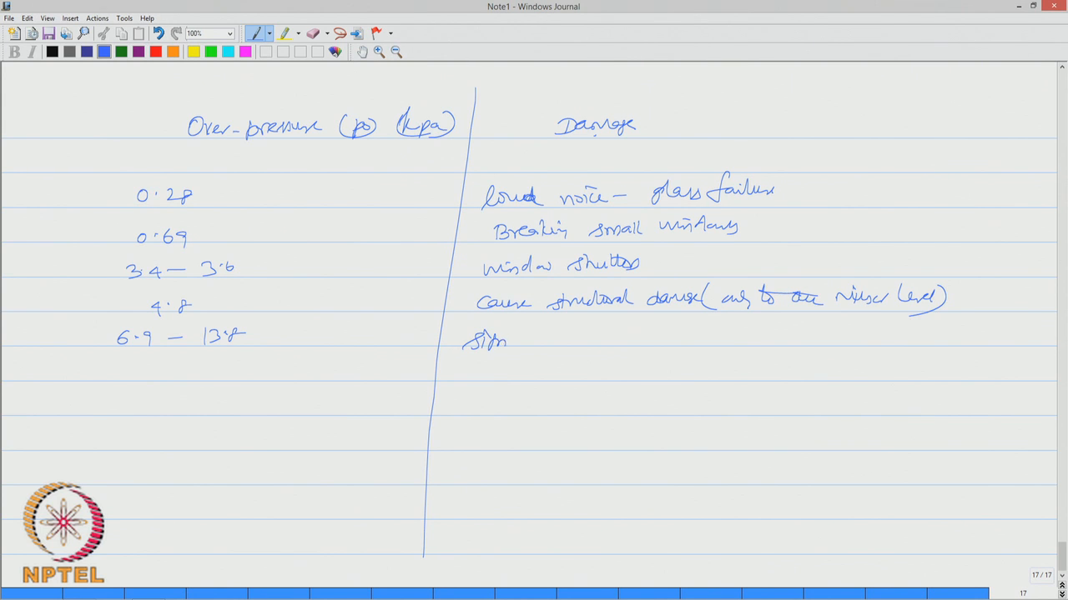
drag(501, 340, 592, 340)
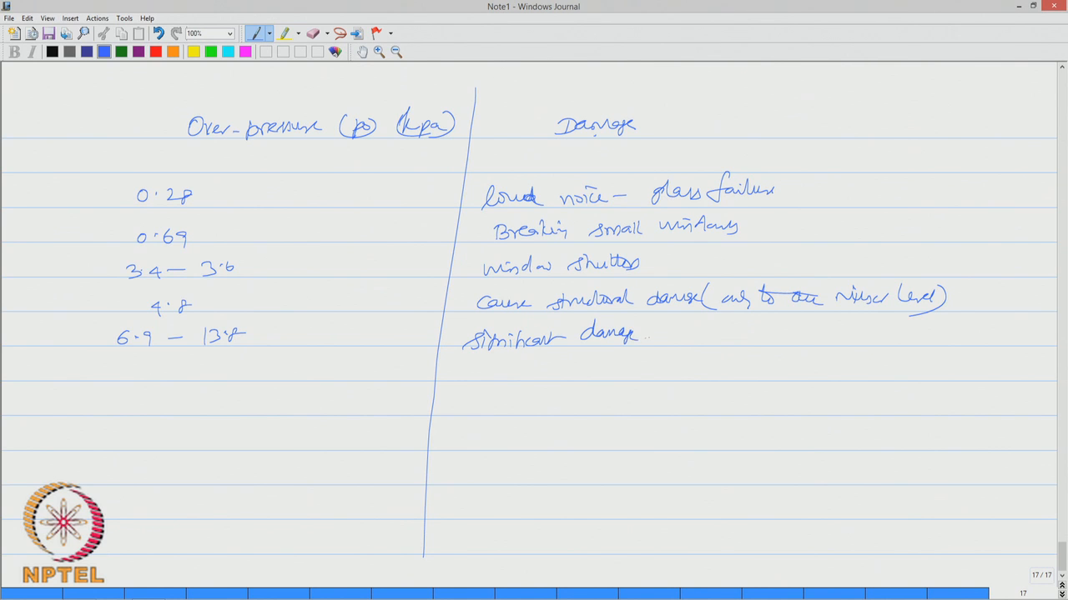
drag(650, 333, 697, 337)
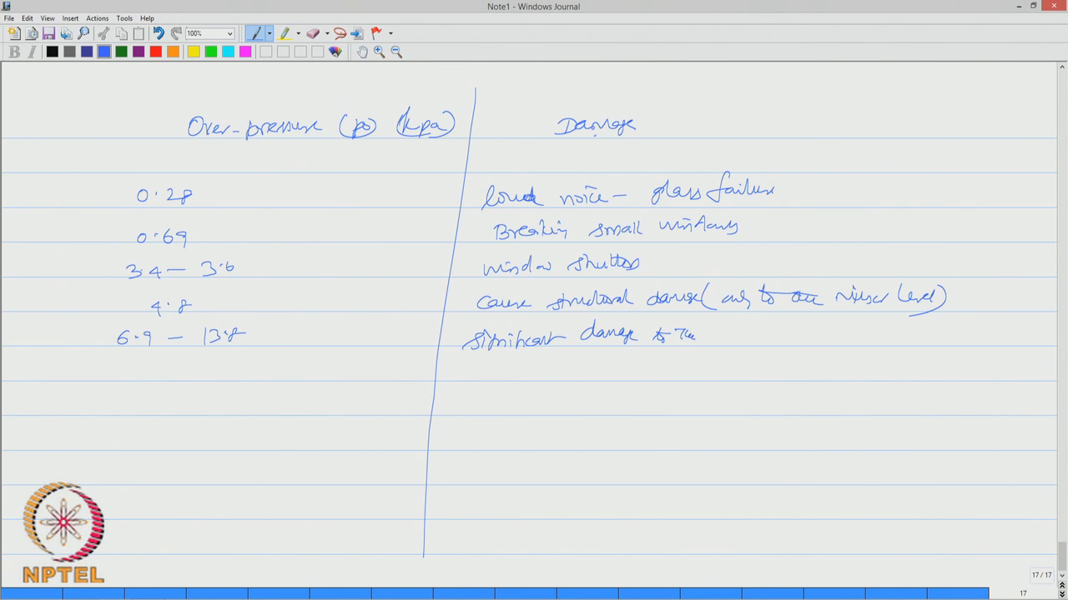
drag(717, 334, 754, 337)
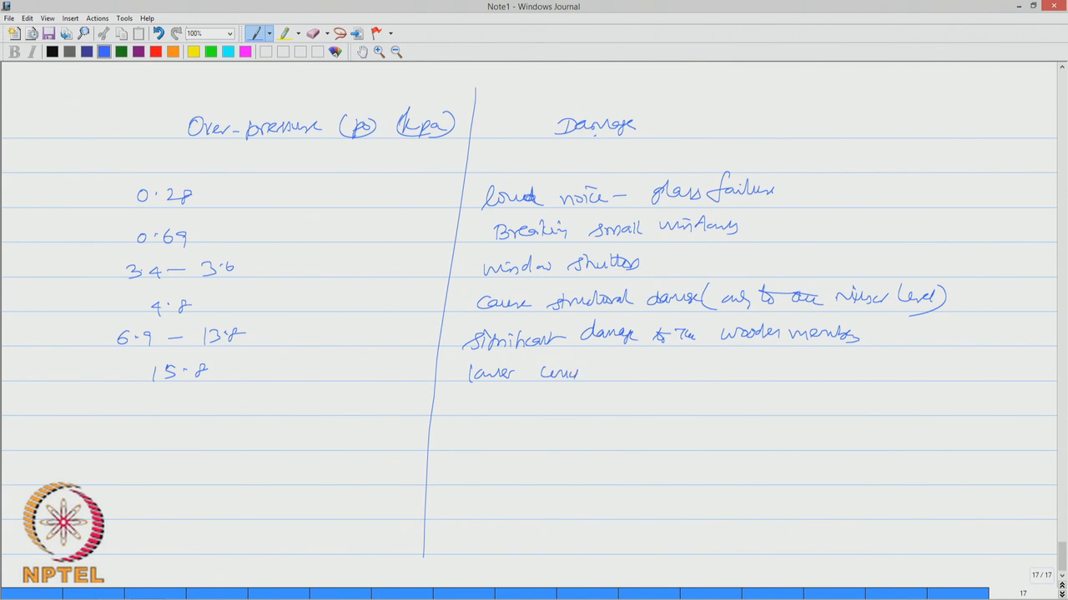
drag(584, 367, 654, 376)
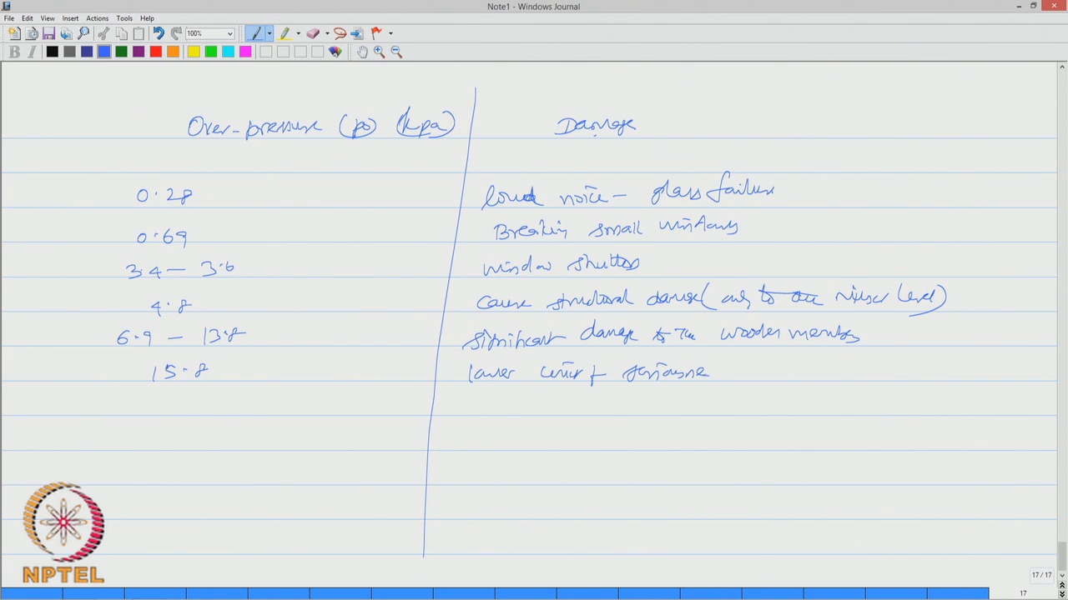
drag(725, 371, 764, 375)
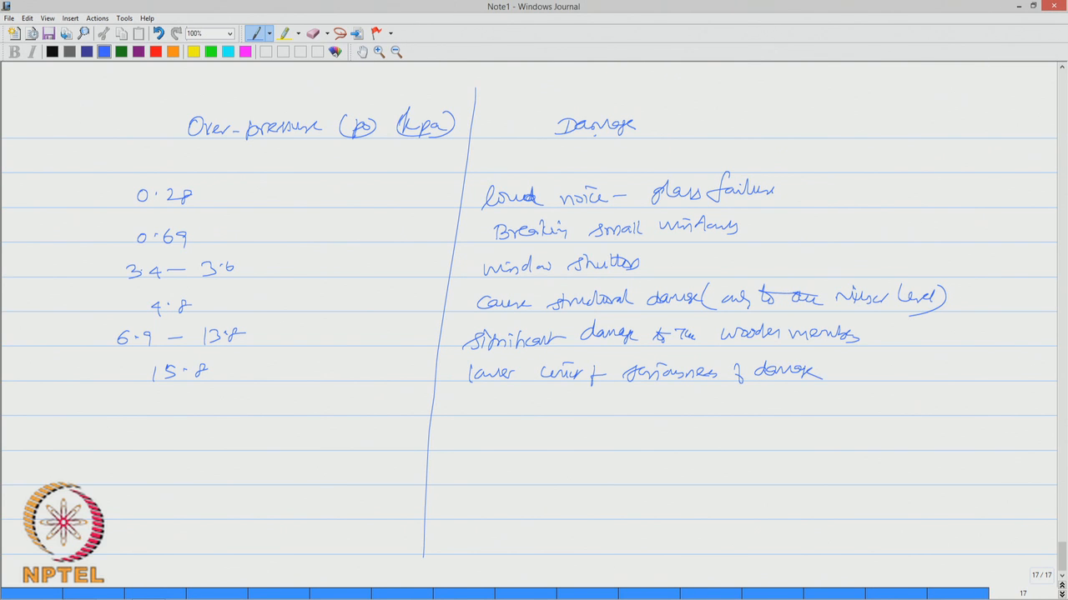
Add the 17.2 and 27.6 rows noting brick structures will collapse
drag(142, 408, 153, 400)
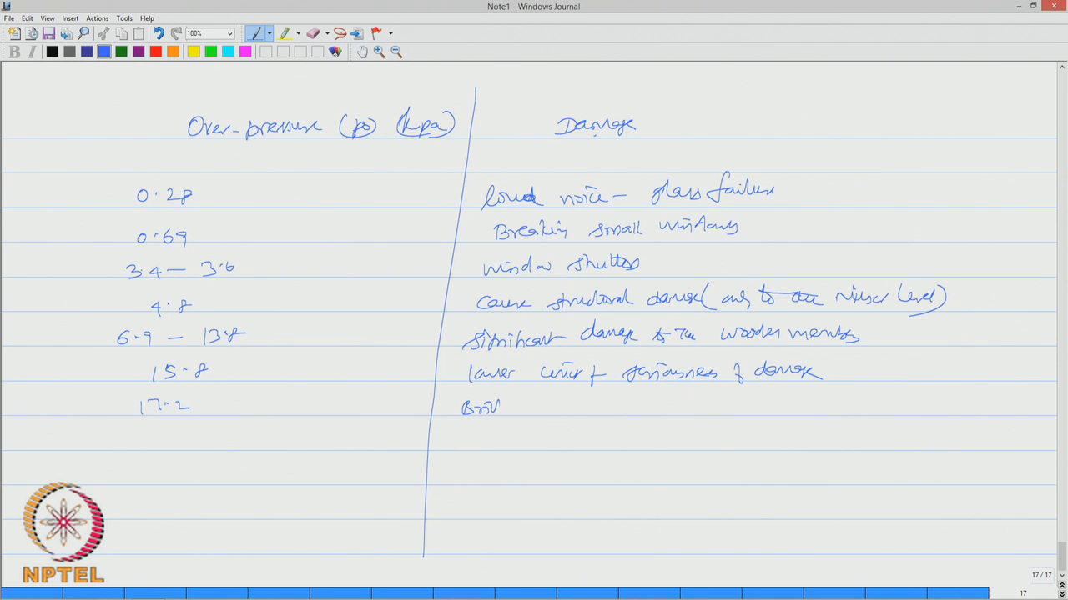
drag(480, 407, 583, 407)
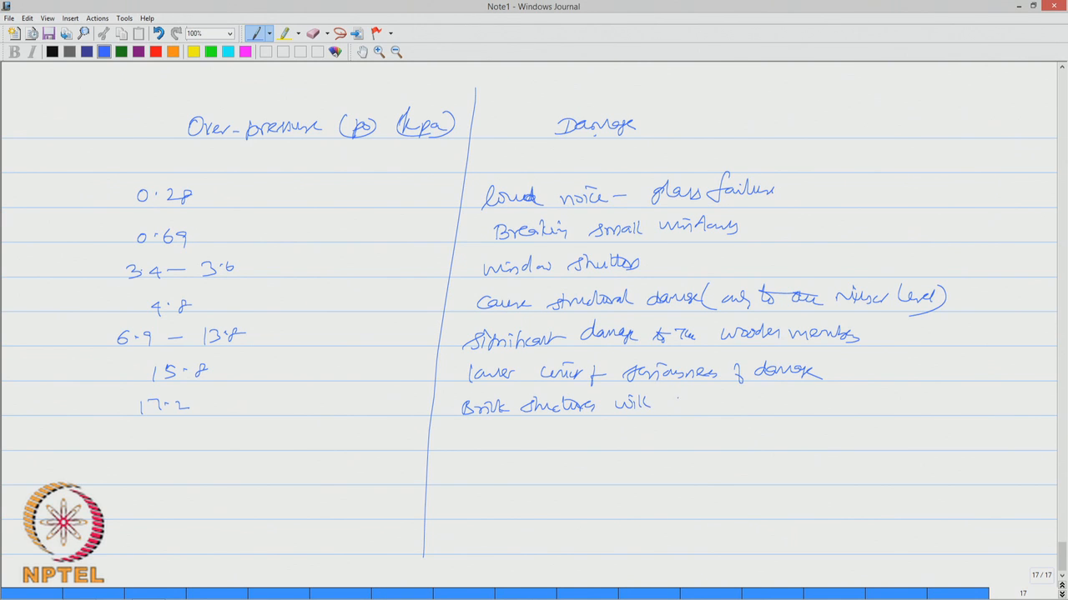
drag(667, 405, 725, 406)
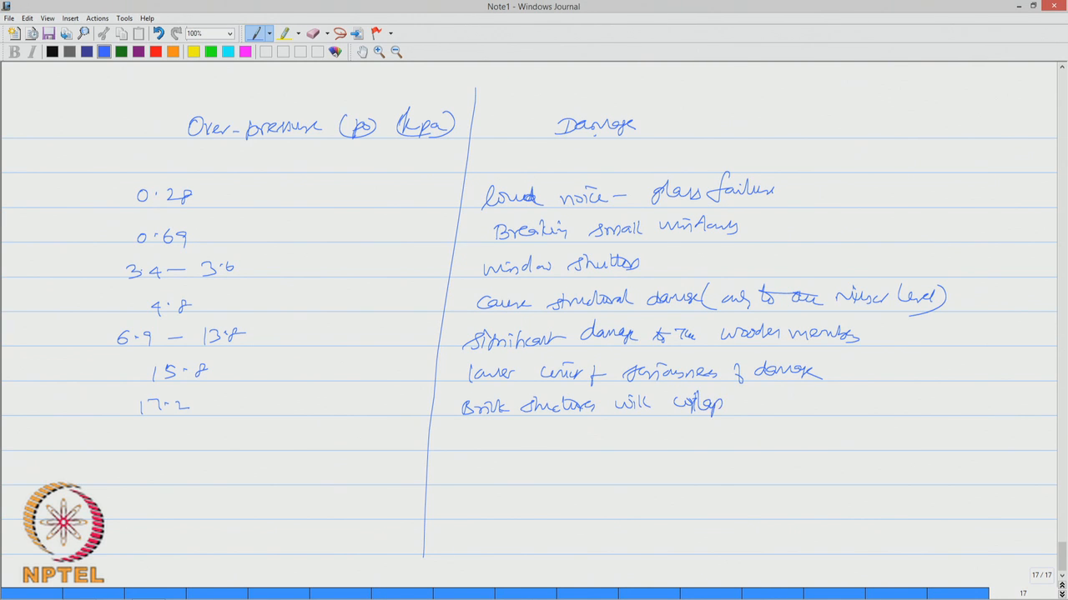
drag(700, 409, 734, 400)
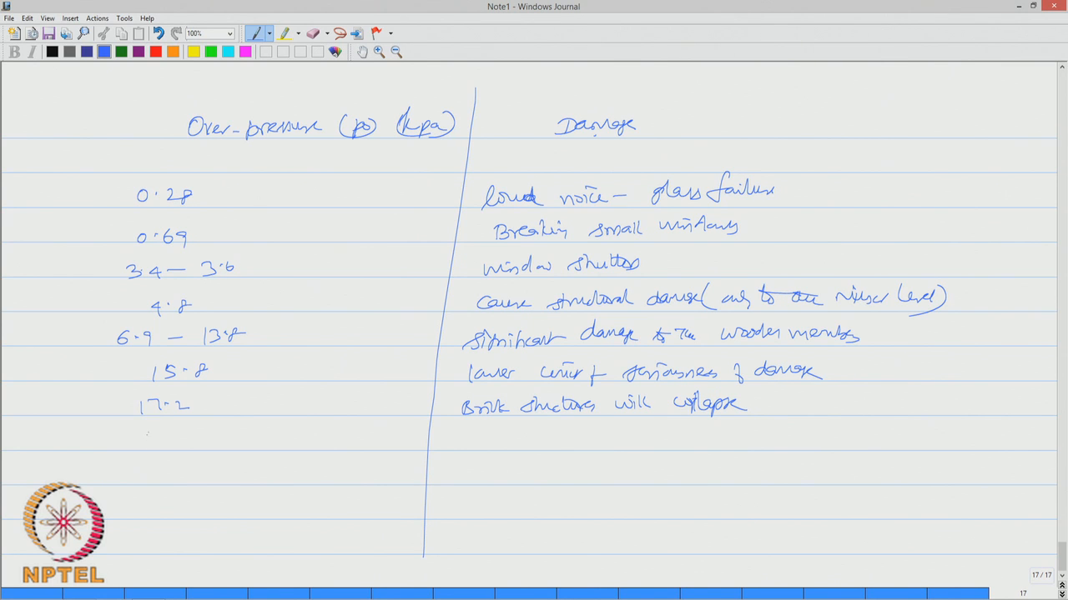
Add rows for oil tanker rupture with 50% fatality, heavy machinery collapse, and 75 kPa 90% fatality
drag(142, 437, 197, 437)
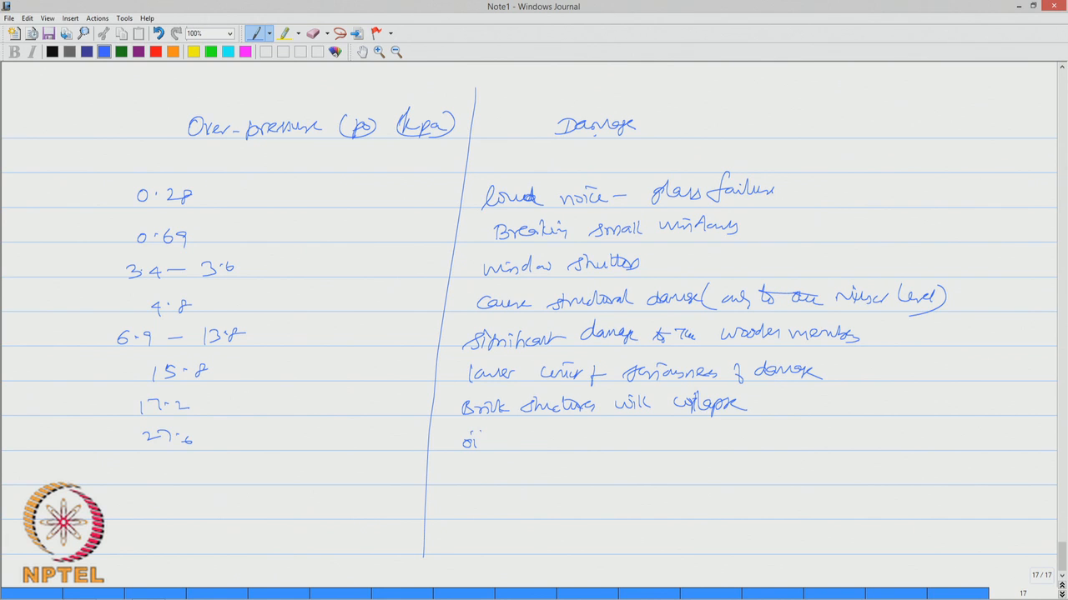
drag(476, 440, 550, 440)
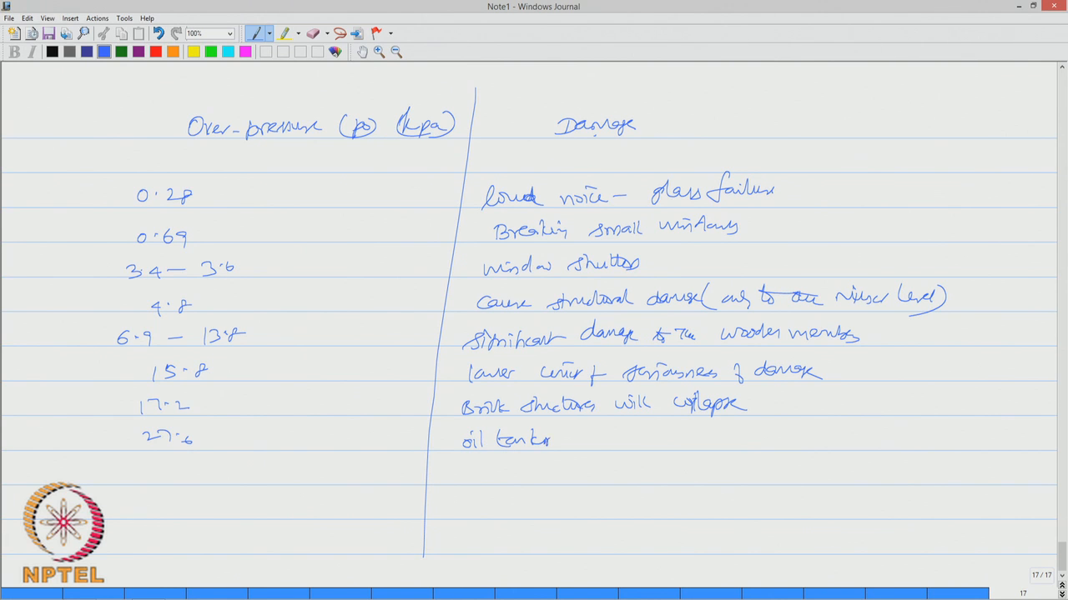
drag(559, 441, 659, 442)
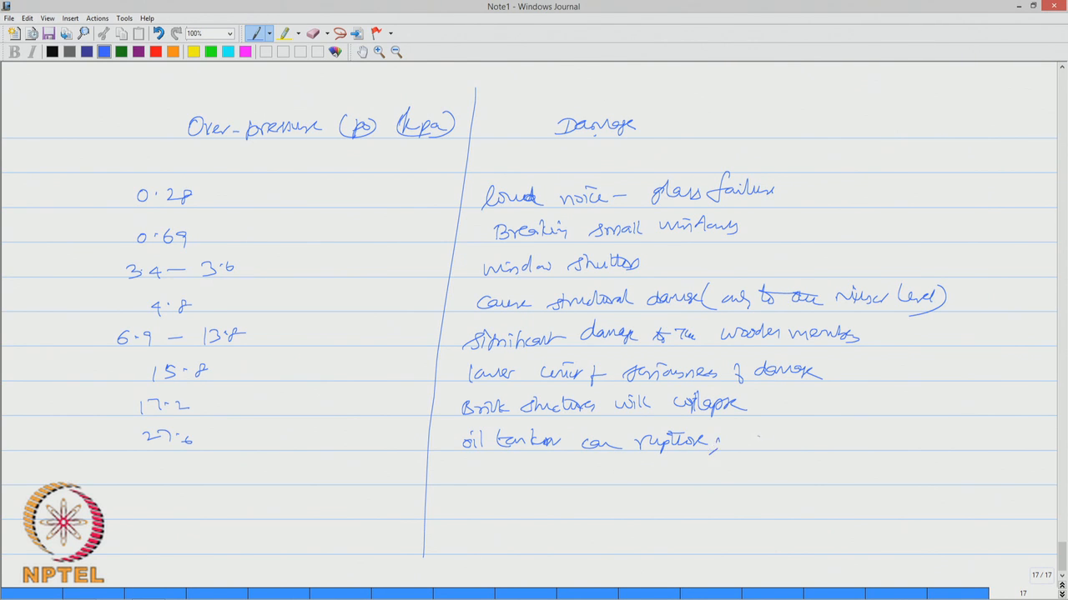
drag(747, 437, 842, 437)
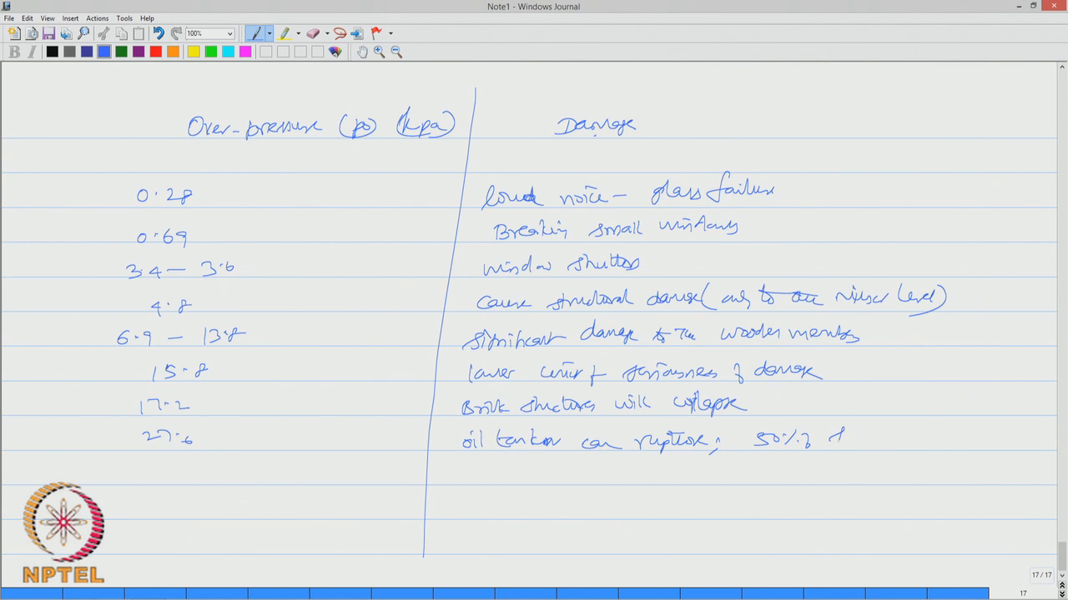
drag(843, 437, 897, 437)
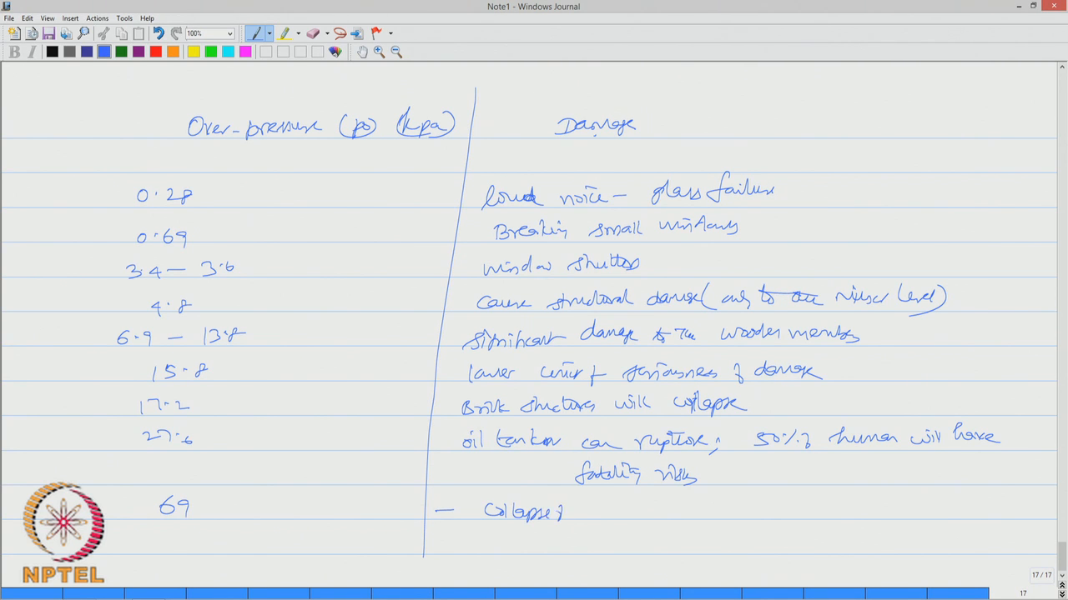
click(580, 512)
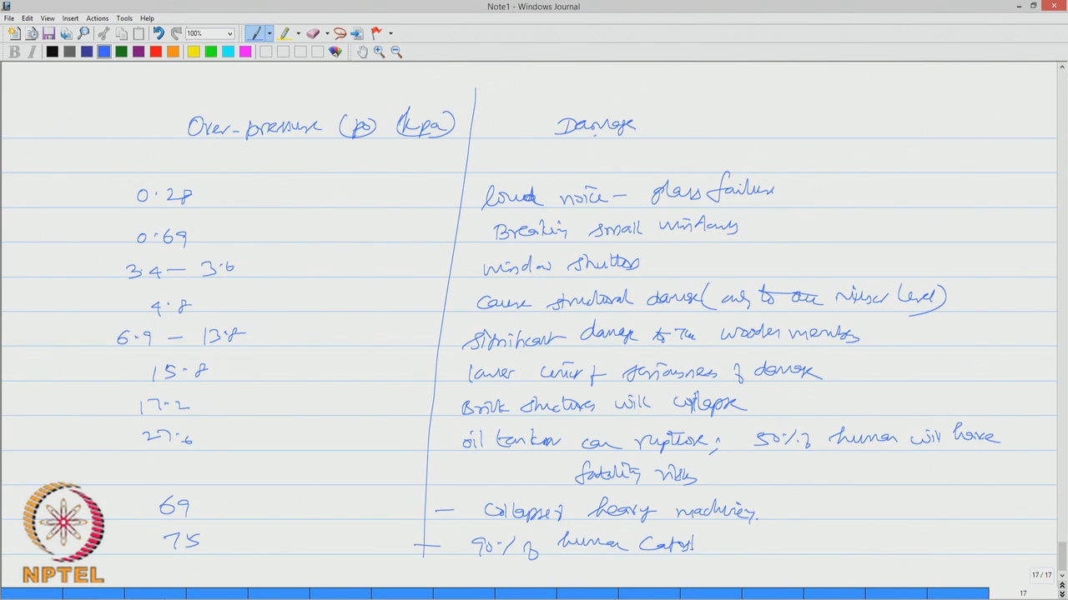
drag(676, 547, 734, 554)
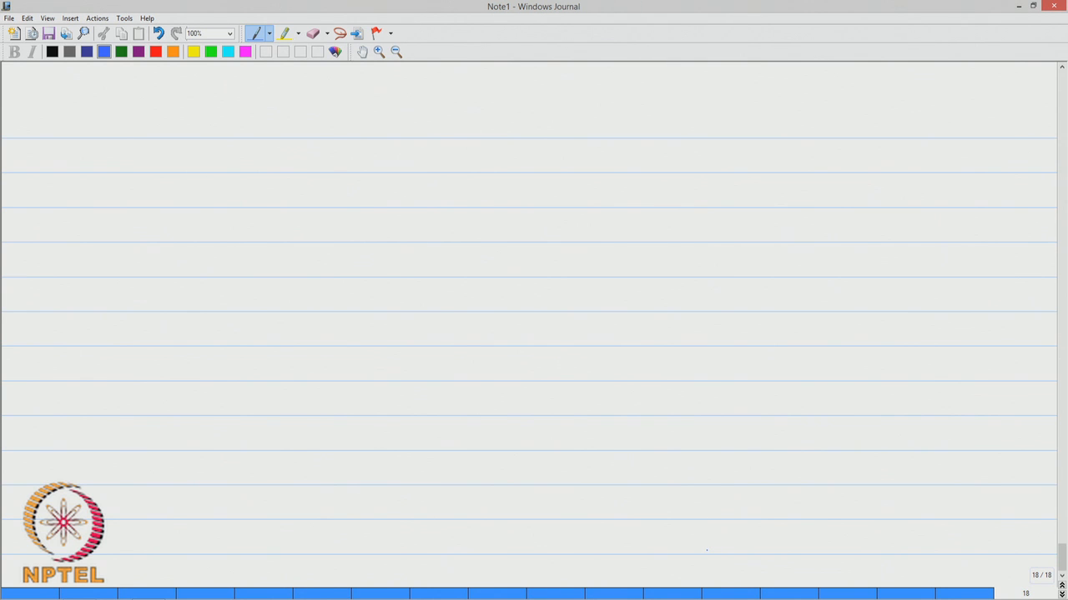
Handwrite and underline the heading 'Safety of pressure vessels'
drag(257, 132, 307, 130)
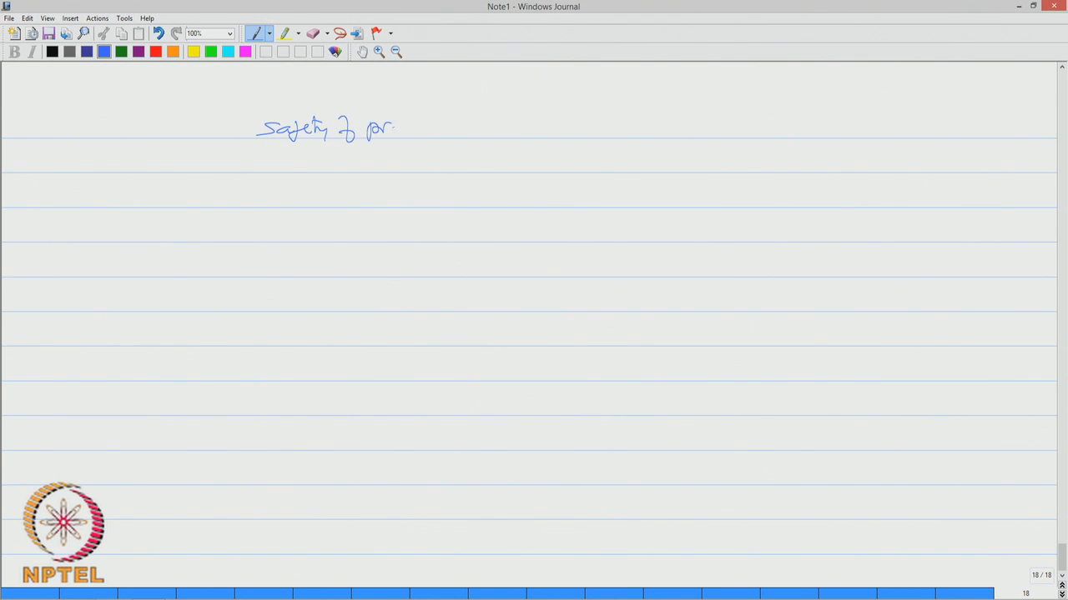
drag(397, 125, 476, 125)
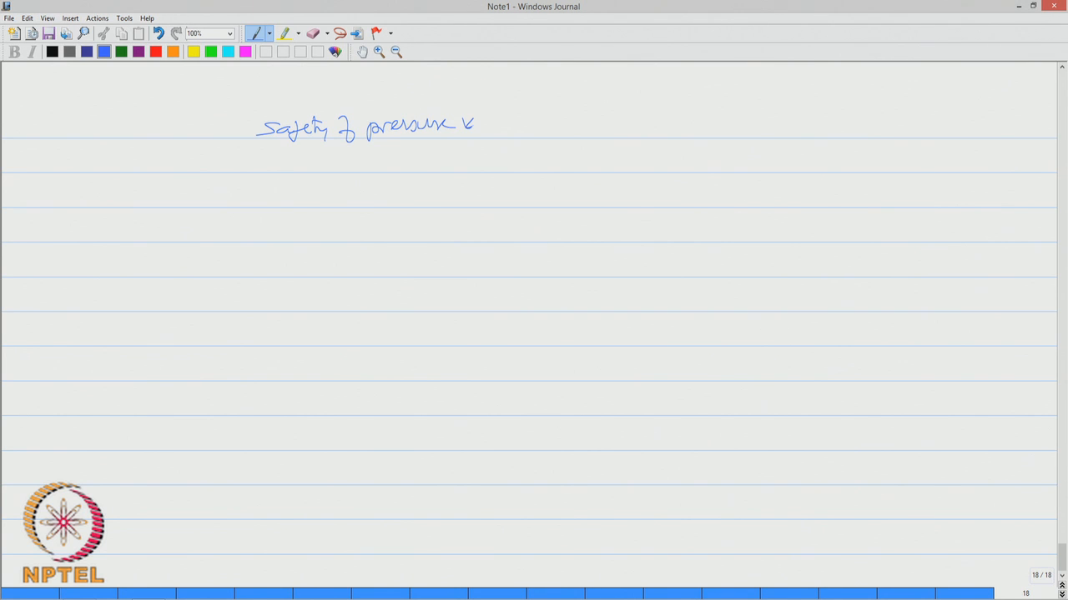
drag(476, 116, 521, 142)
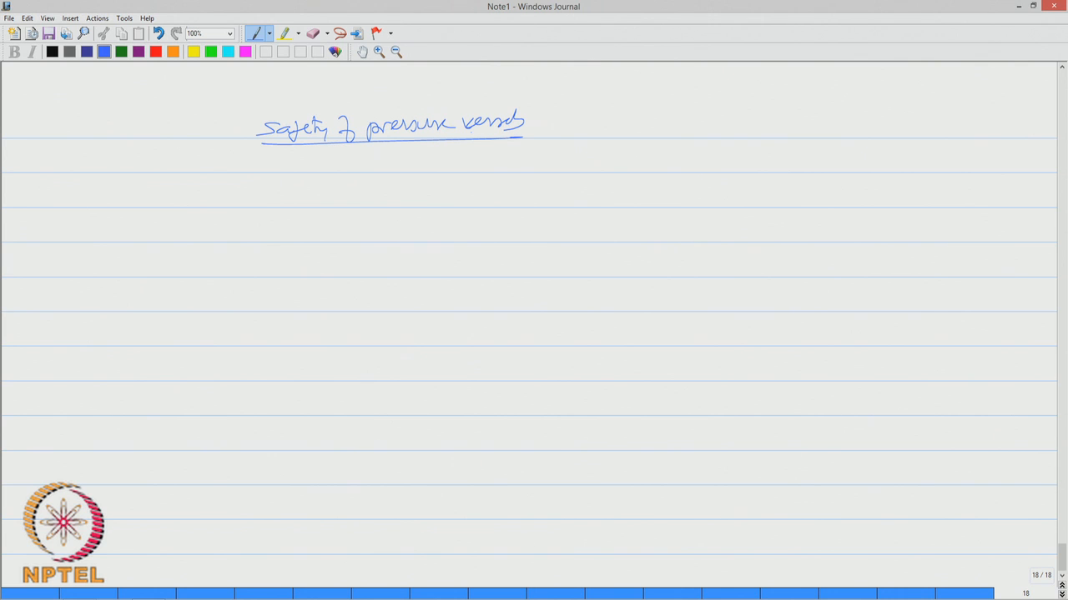
drag(154, 201, 217, 200)
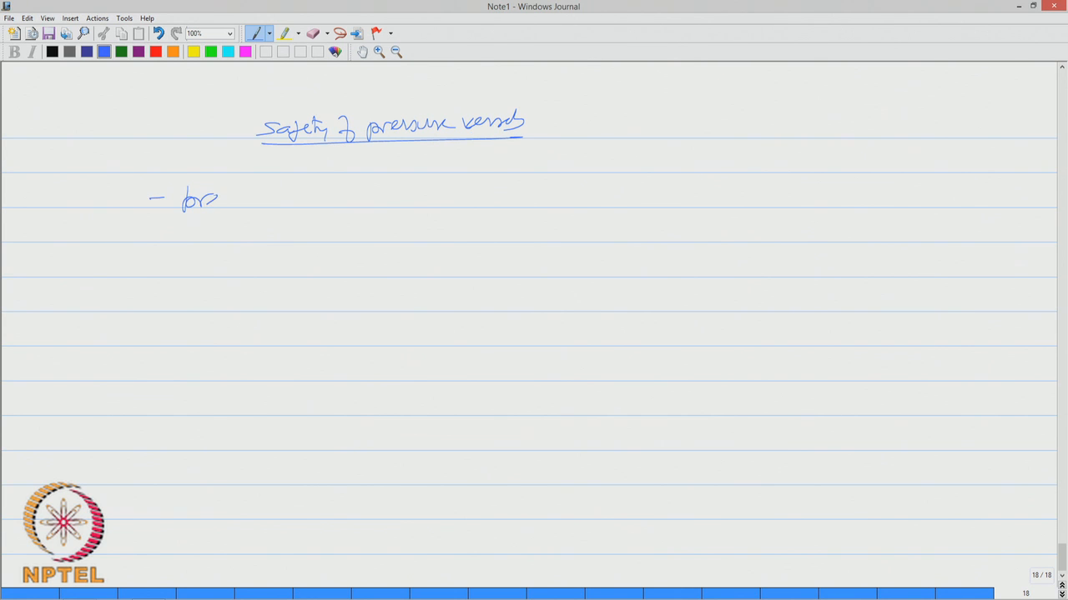
Write the first bullet: pressure vessels are commonly seen in topsides of offshore platforms
drag(200, 198, 309, 199)
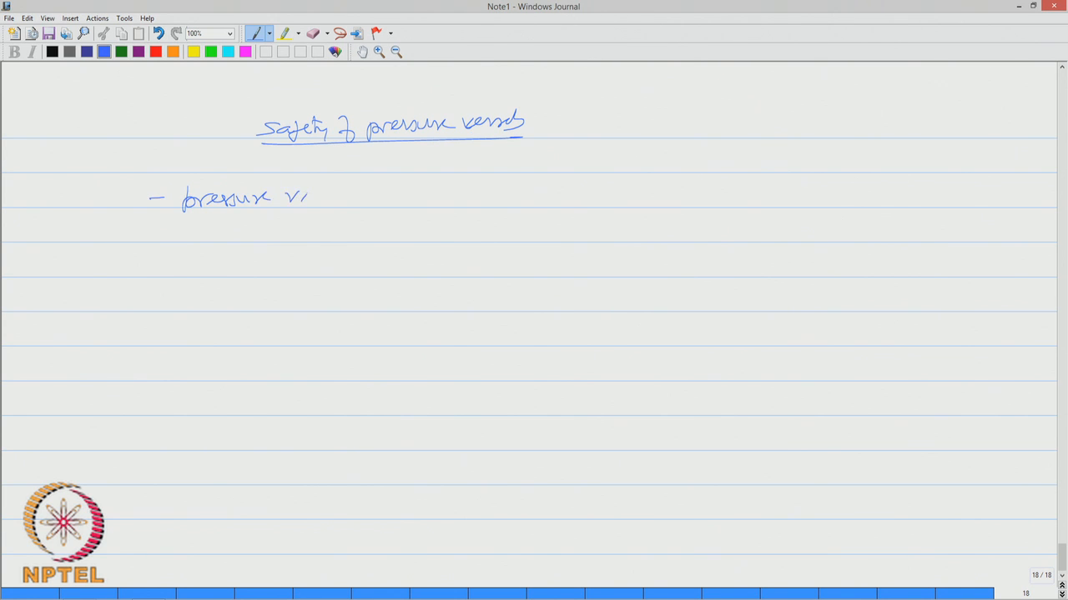
drag(308, 197, 400, 197)
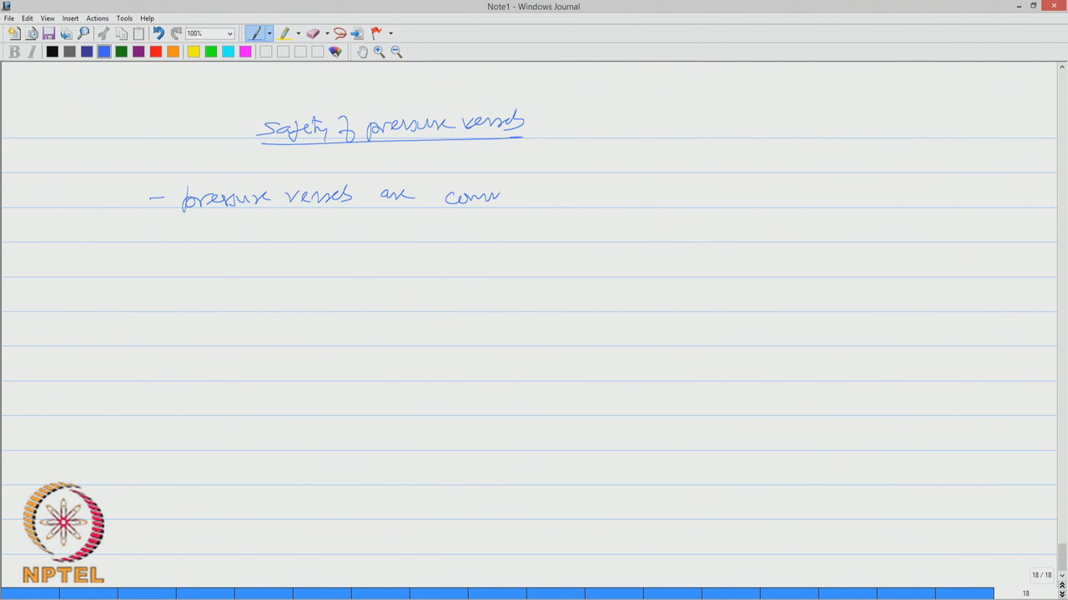
drag(501, 197, 587, 196)
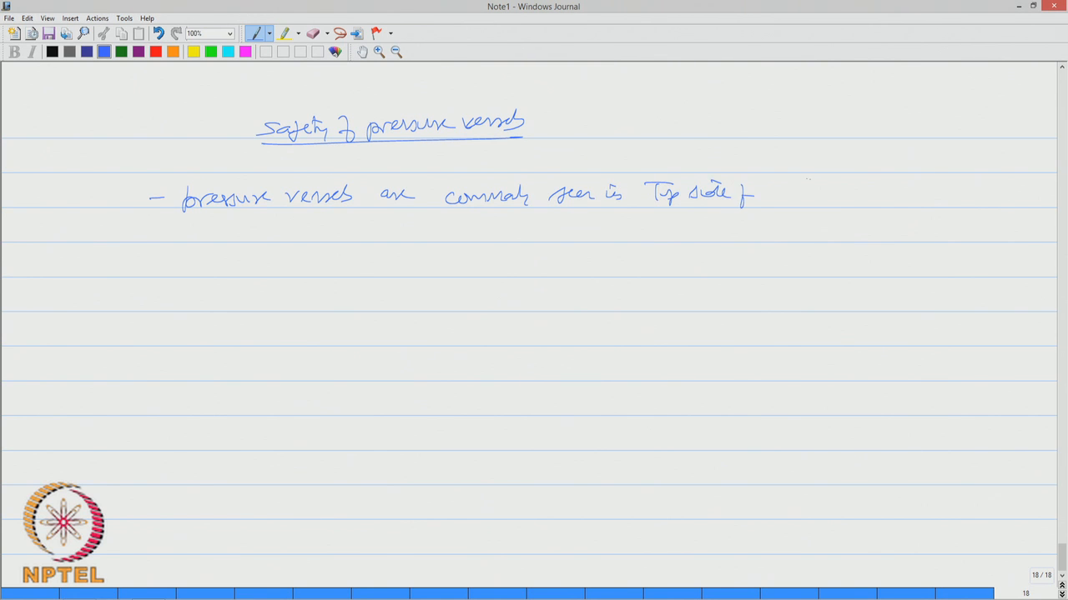
drag(775, 197, 826, 197)
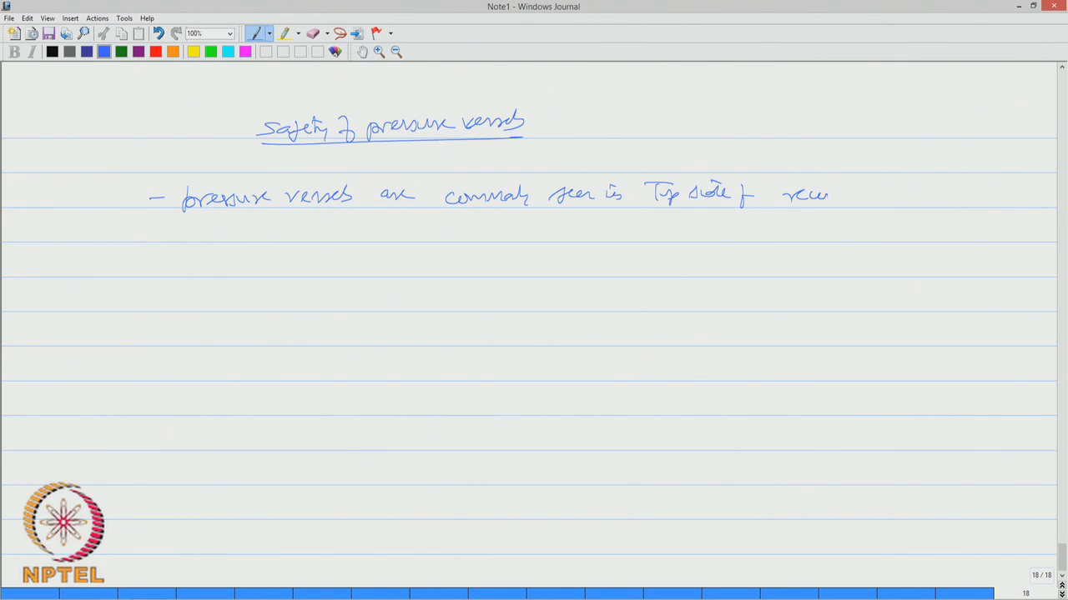
drag(859, 192, 909, 201)
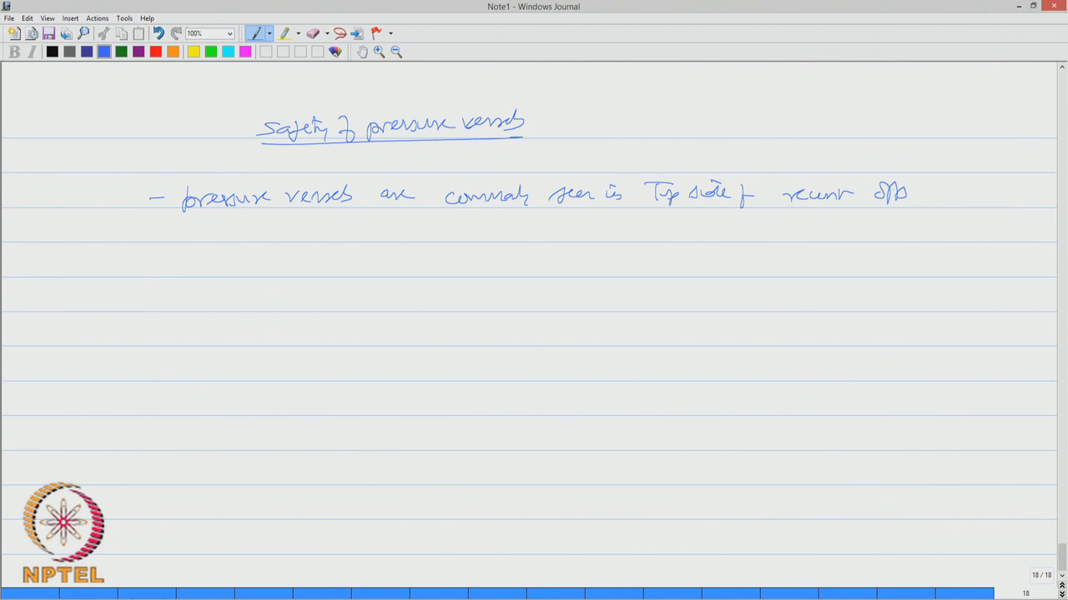
drag(914, 192, 943, 191)
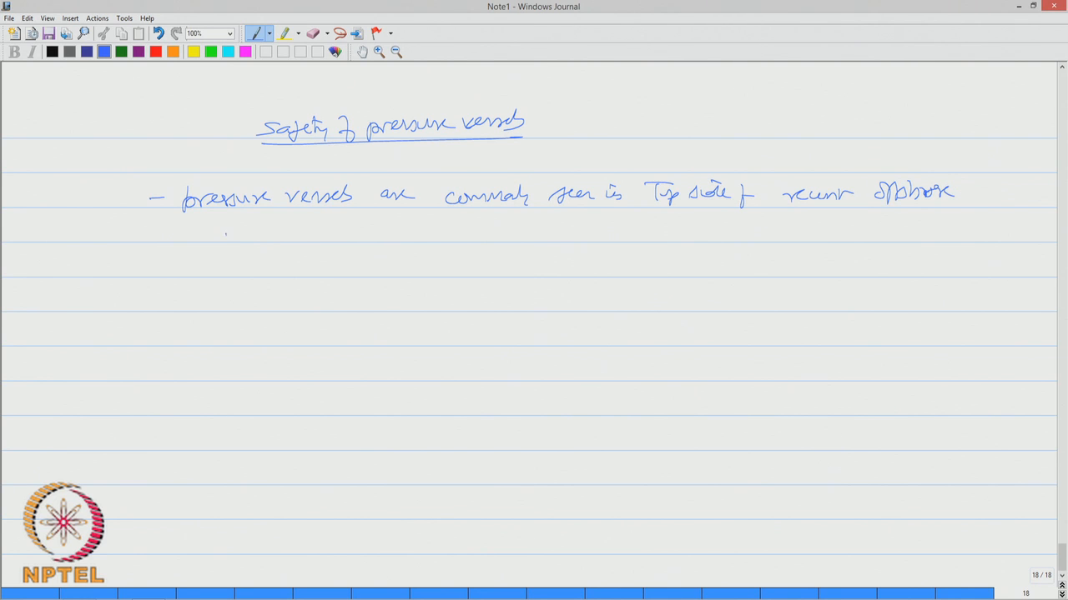
drag(220, 234, 309, 230)
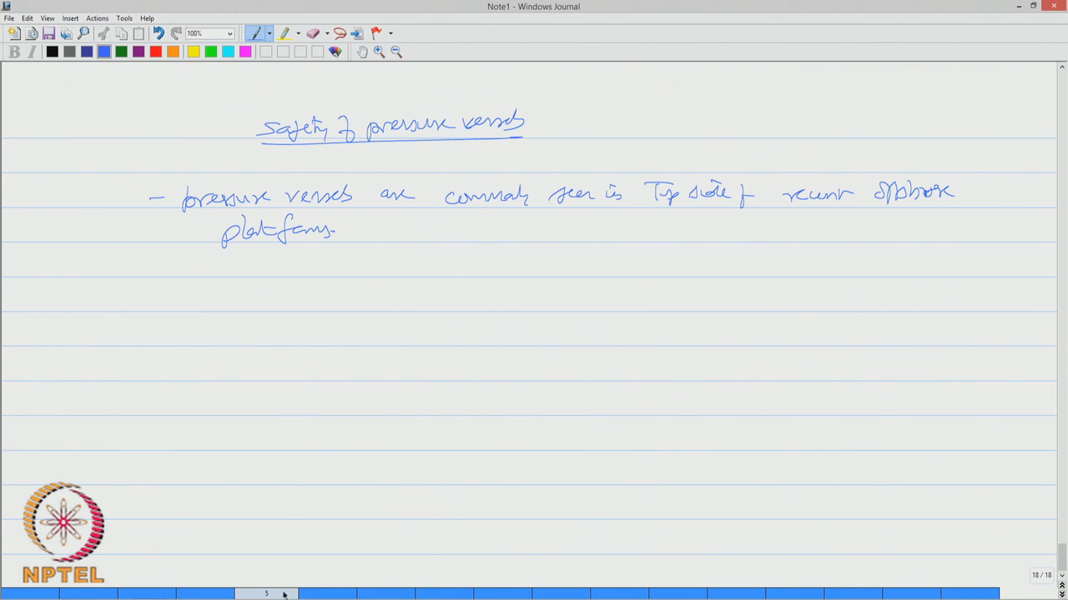
drag(150, 287, 146, 309)
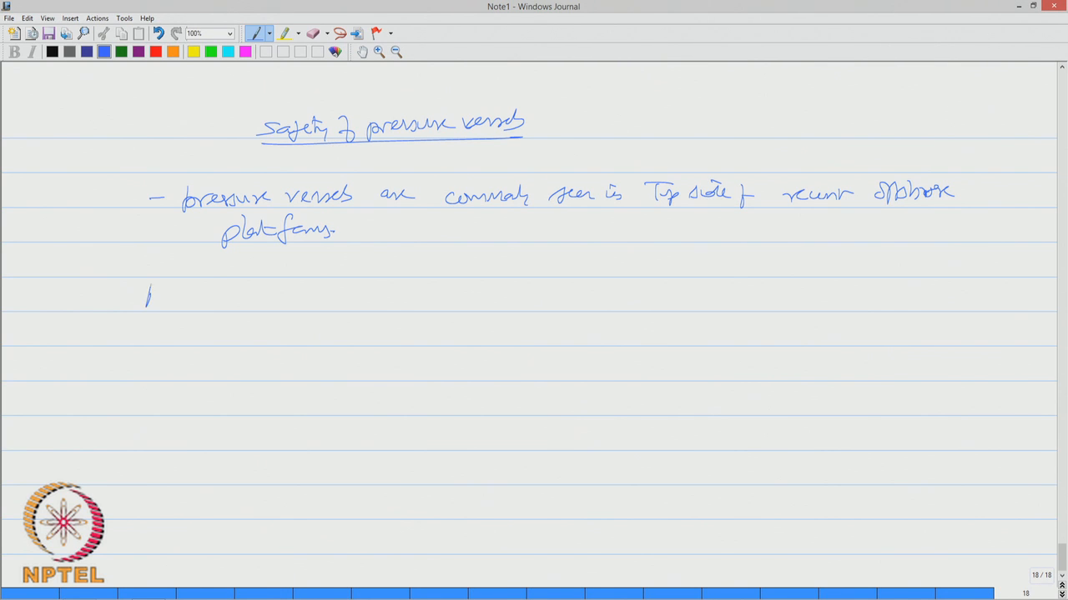
Write the bullet defining a pressure vessel as a storage tank designed to operate above 15 lb pressure
drag(150, 297, 250, 301)
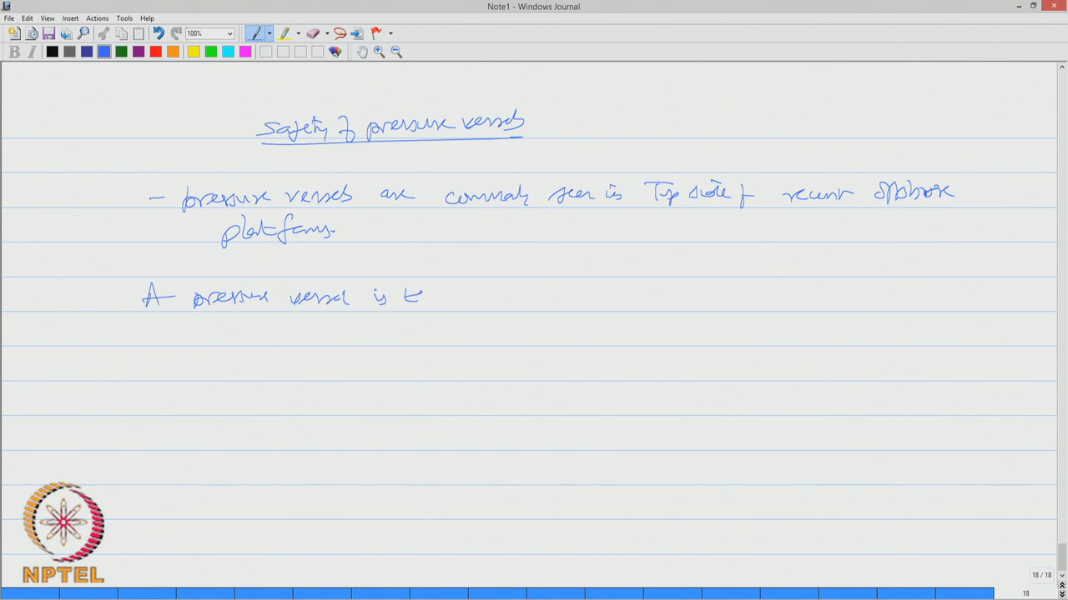
drag(409, 297, 480, 300)
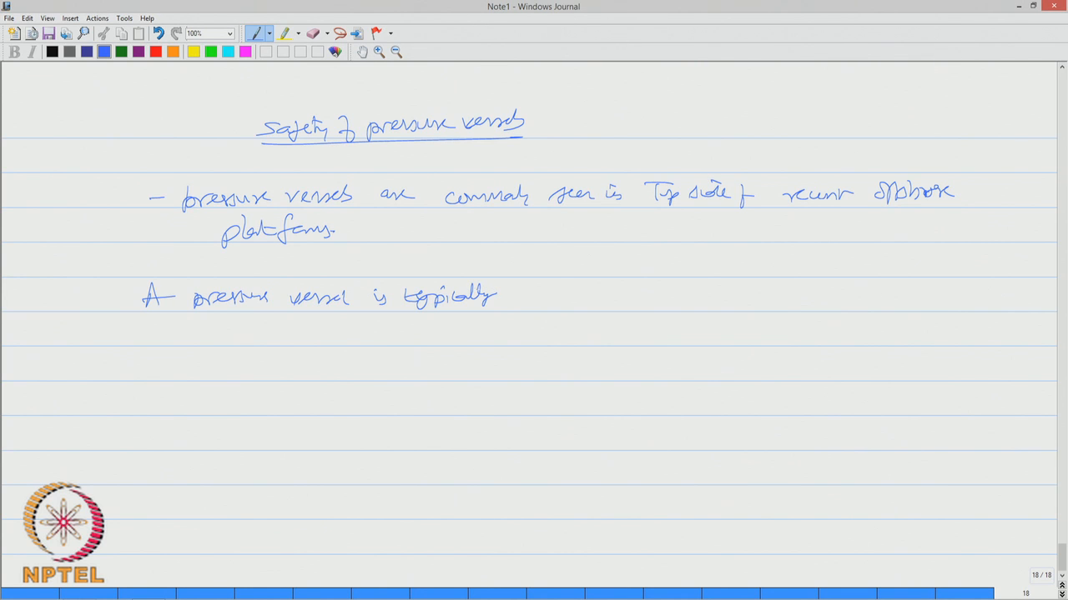
drag(520, 300, 587, 300)
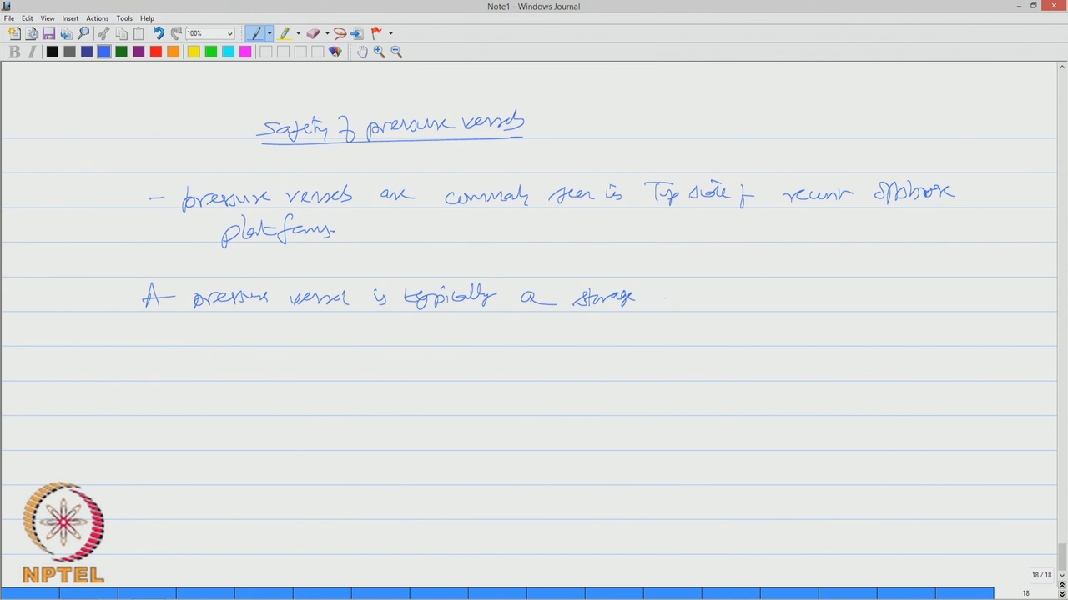
drag(658, 300, 709, 309)
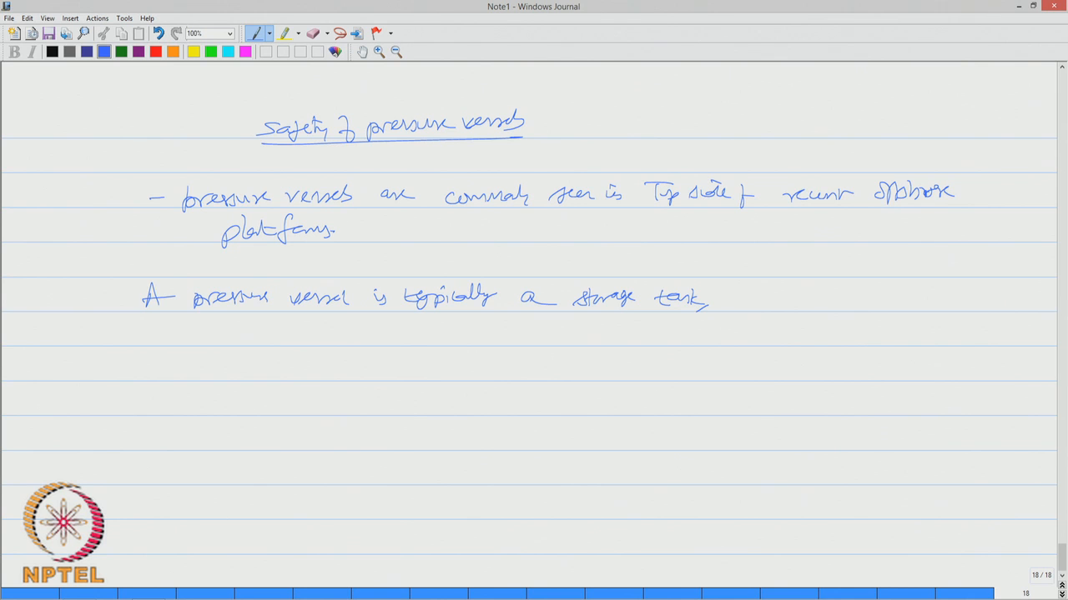
drag(730, 300, 764, 301)
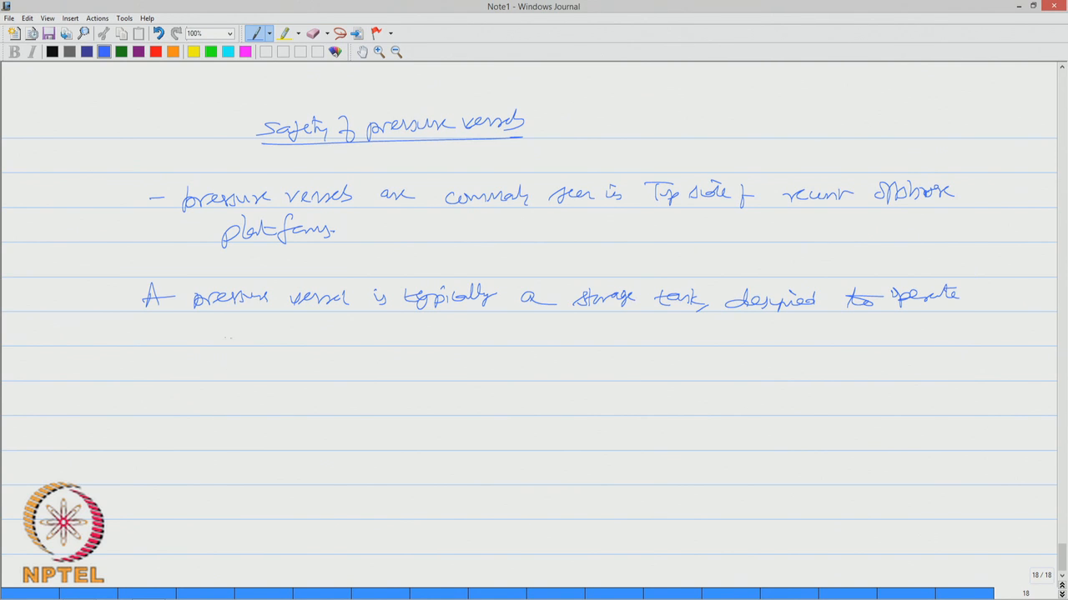
drag(209, 337, 333, 342)
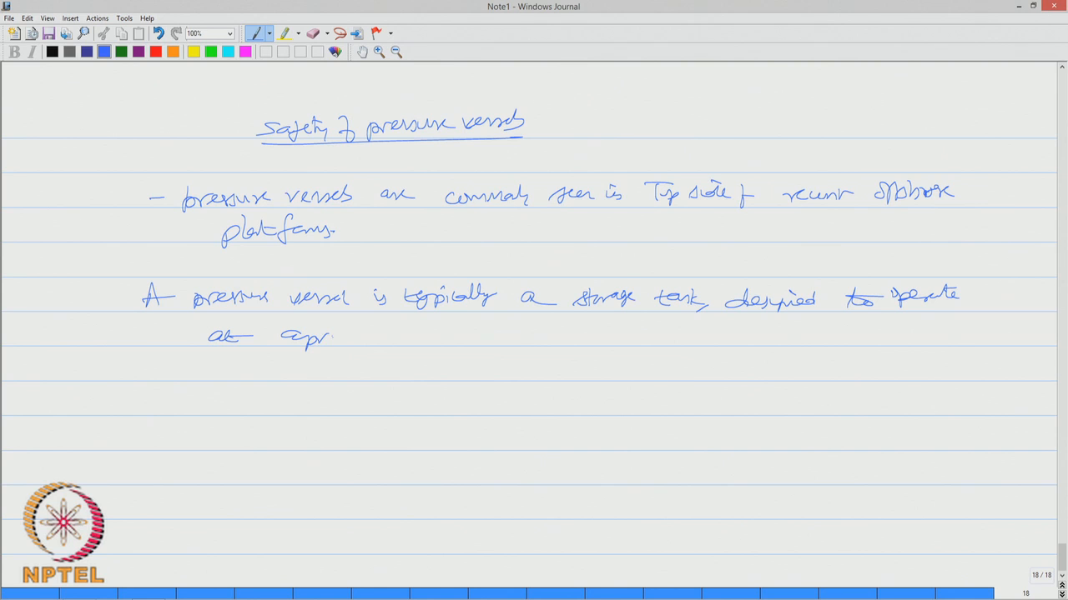
drag(334, 337, 383, 337)
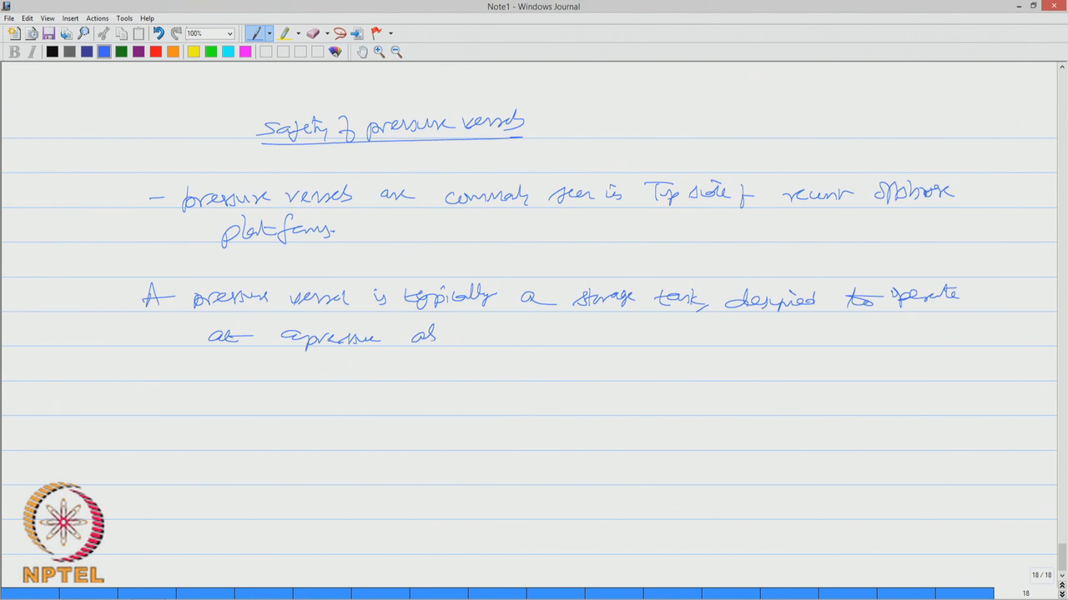
drag(425, 337, 550, 337)
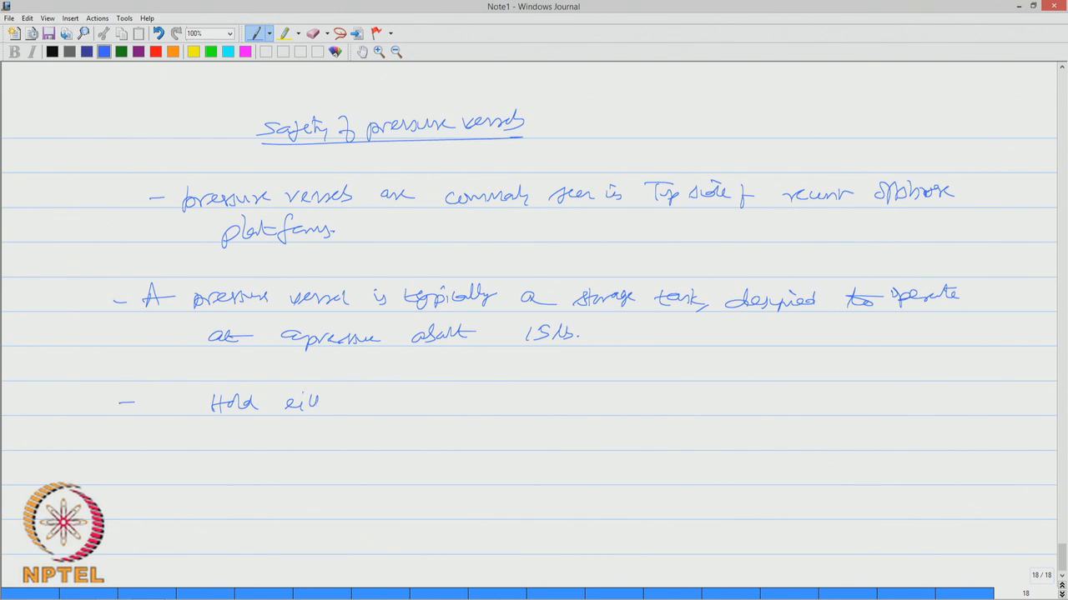
Write the bullet that vessels hold liquid or gas at high pressure
drag(317, 400, 387, 406)
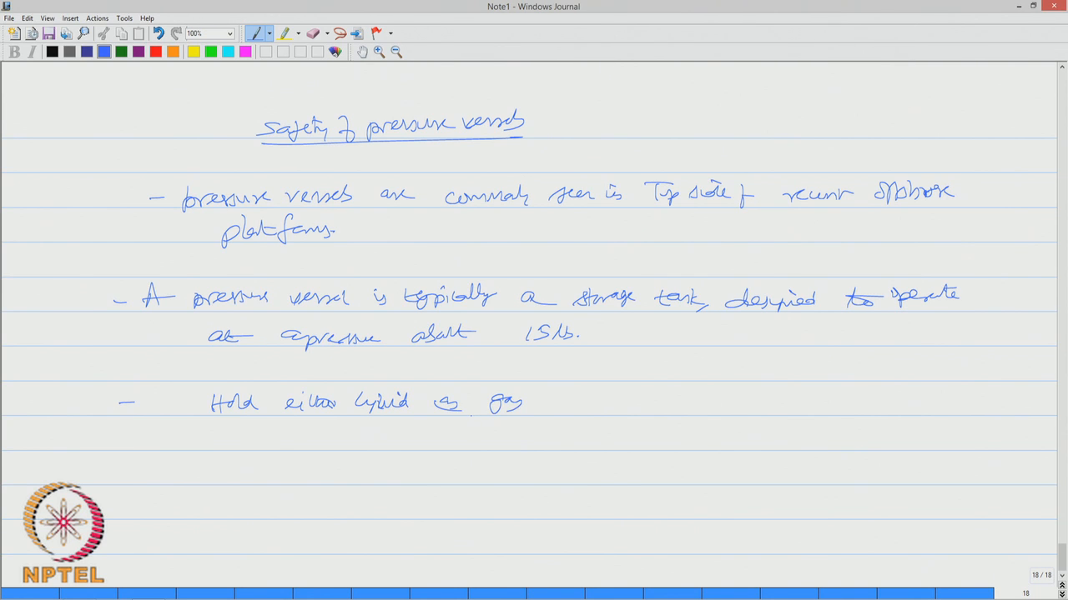
drag(558, 409, 583, 400)
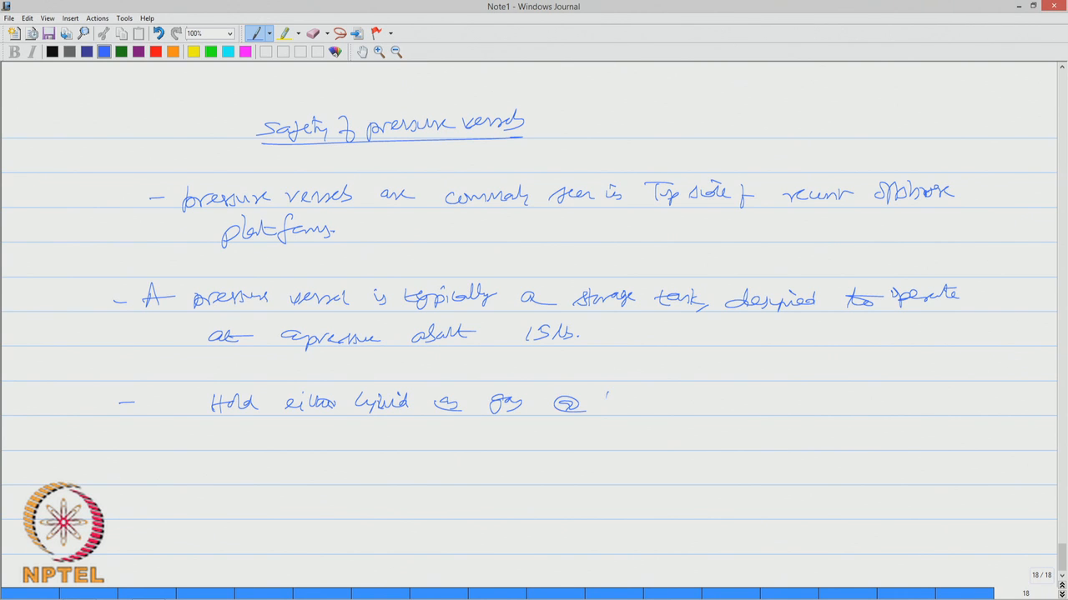
drag(601, 405, 684, 405)
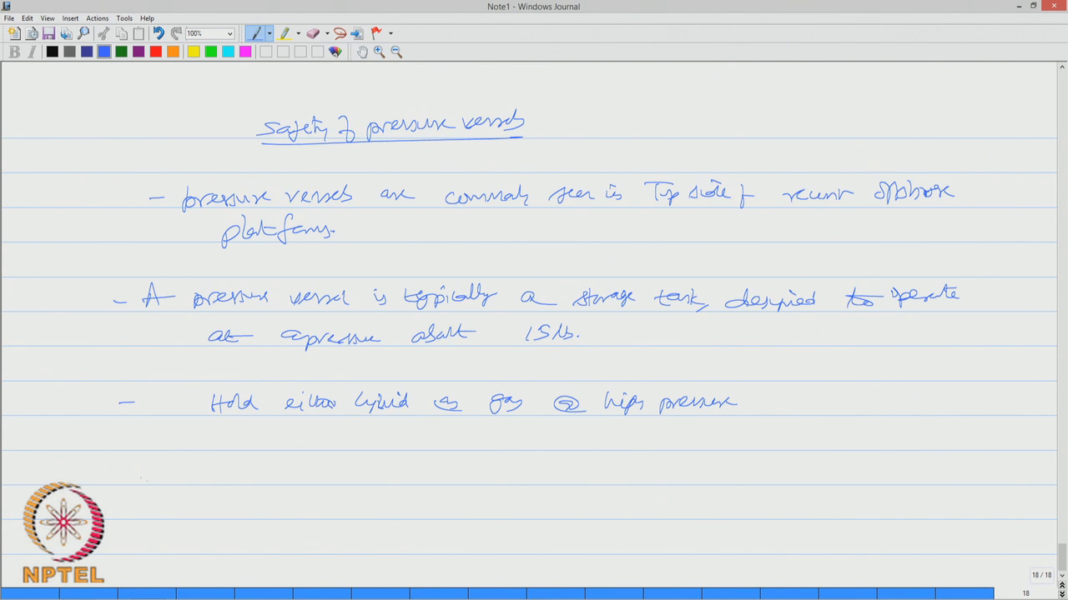
Write the bullet: if the vessel is cracked or damaged, it can leak or completely rupture
drag(116, 469, 137, 469)
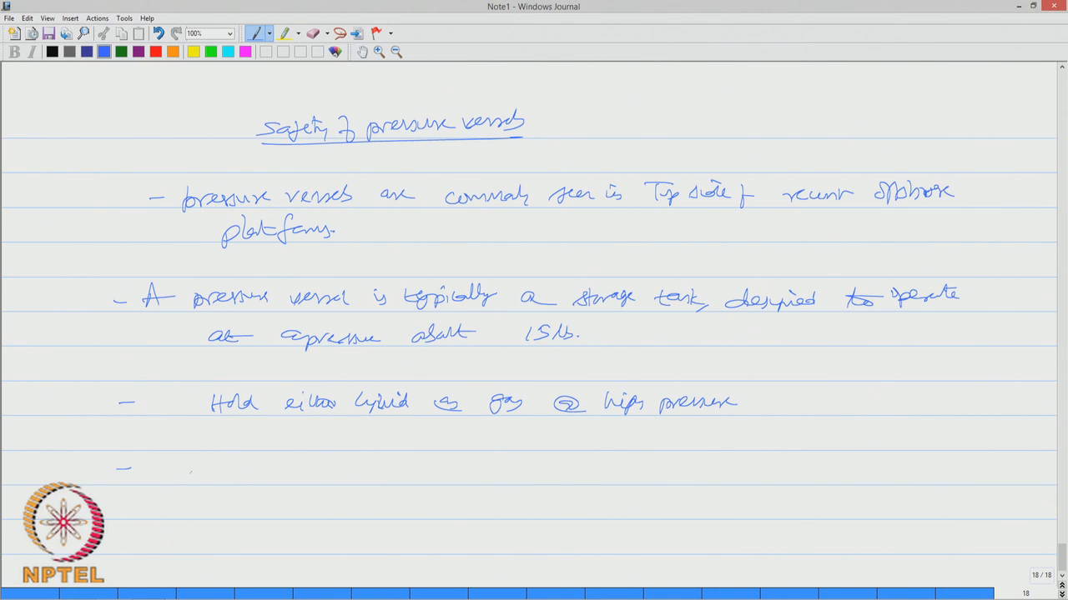
drag(180, 469, 265, 470)
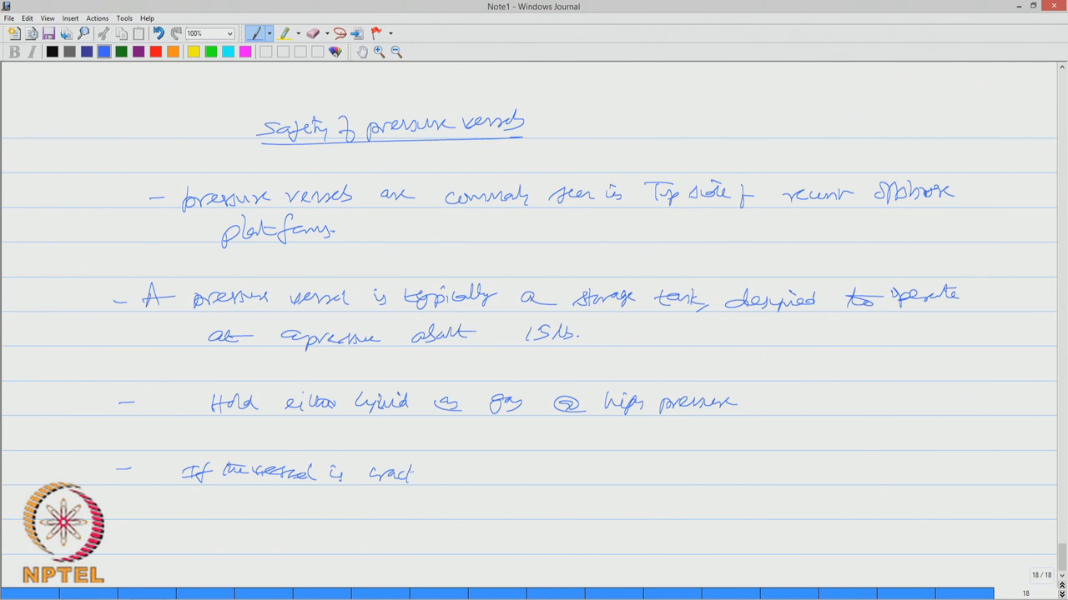
drag(409, 474, 497, 476)
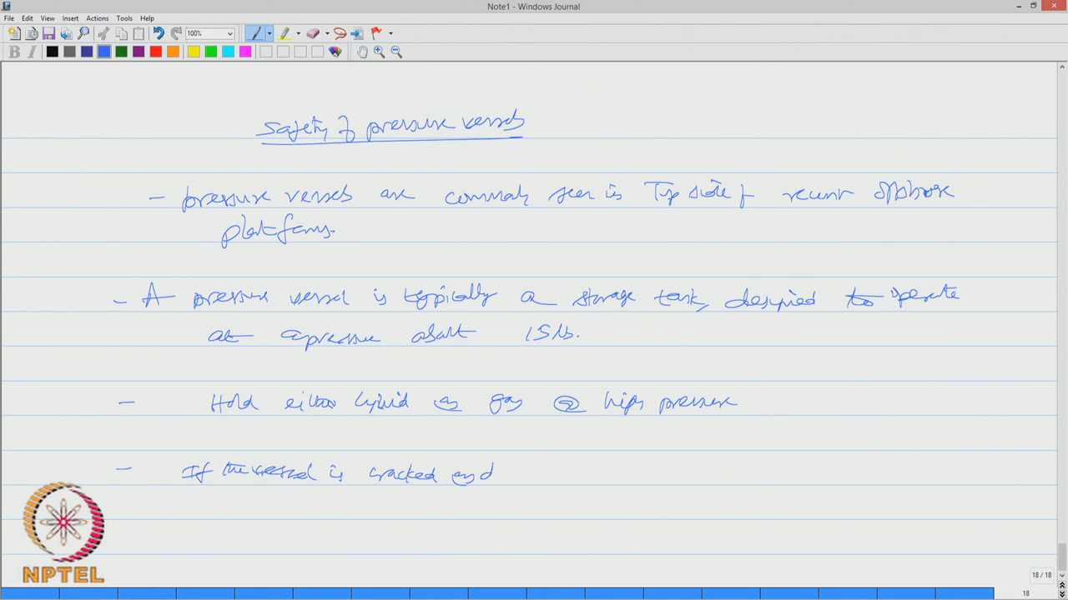
text(damaged, it can result in)
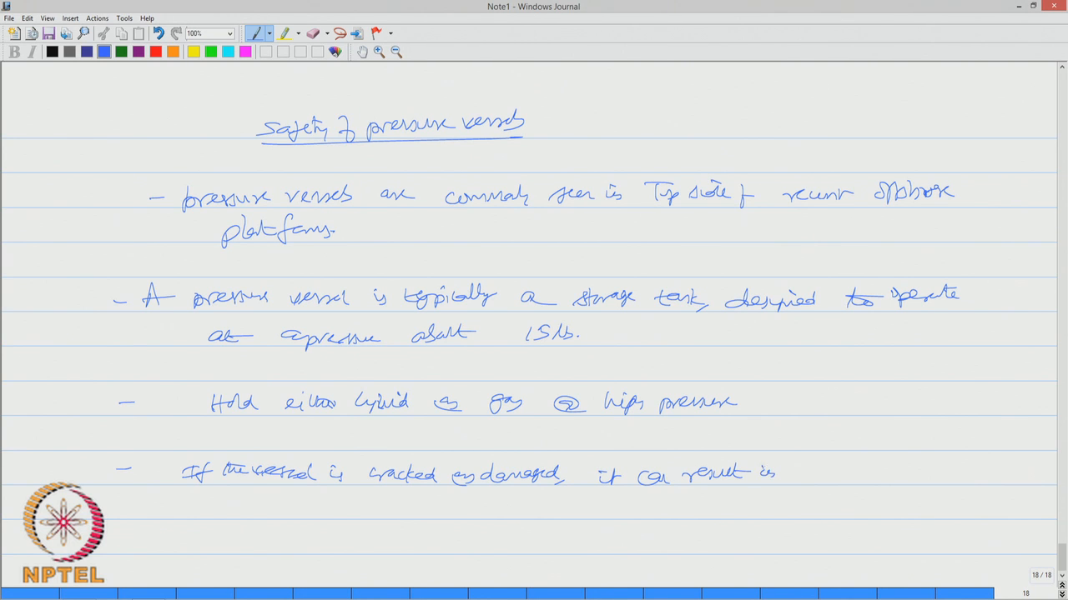
drag(804, 467, 864, 471)
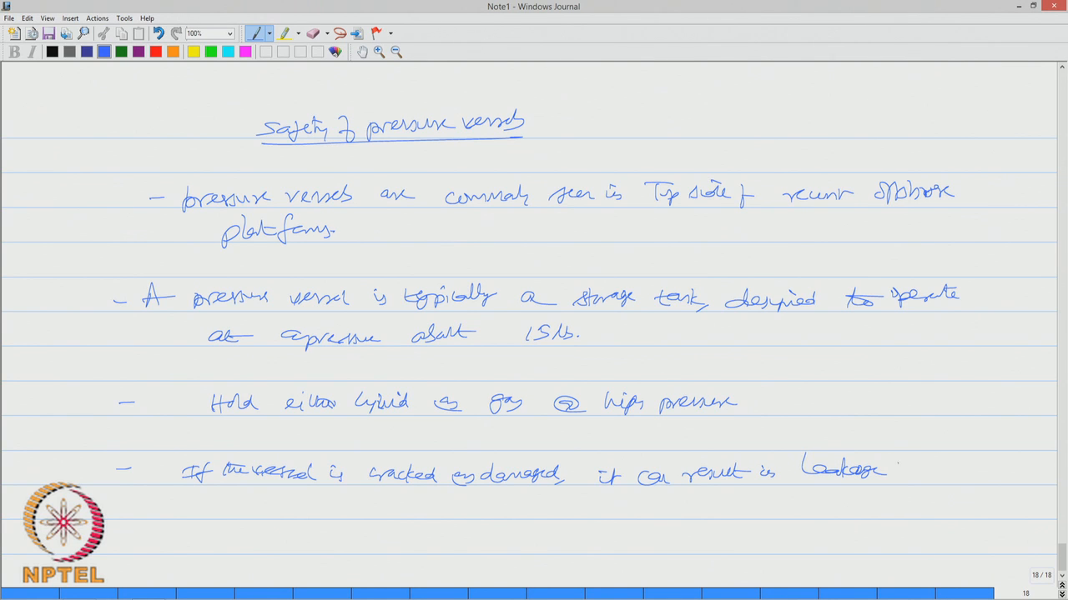
drag(898, 471, 925, 480)
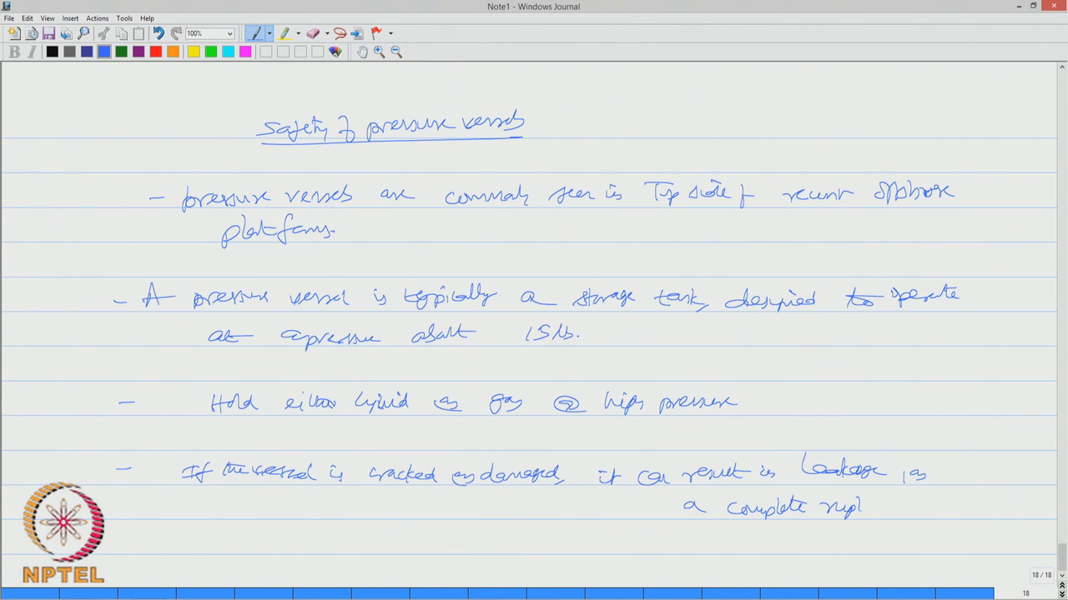
drag(867, 507, 897, 507)
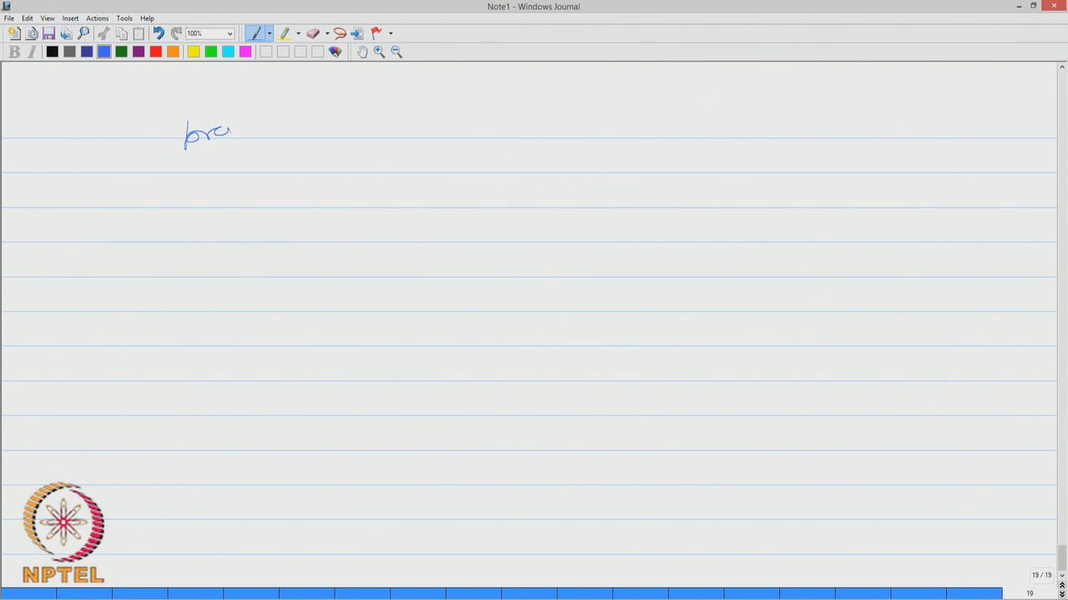
Handwrite 'pressure vessels, potential health safety hazards' at the top of page nineteen
drag(234, 134, 317, 130)
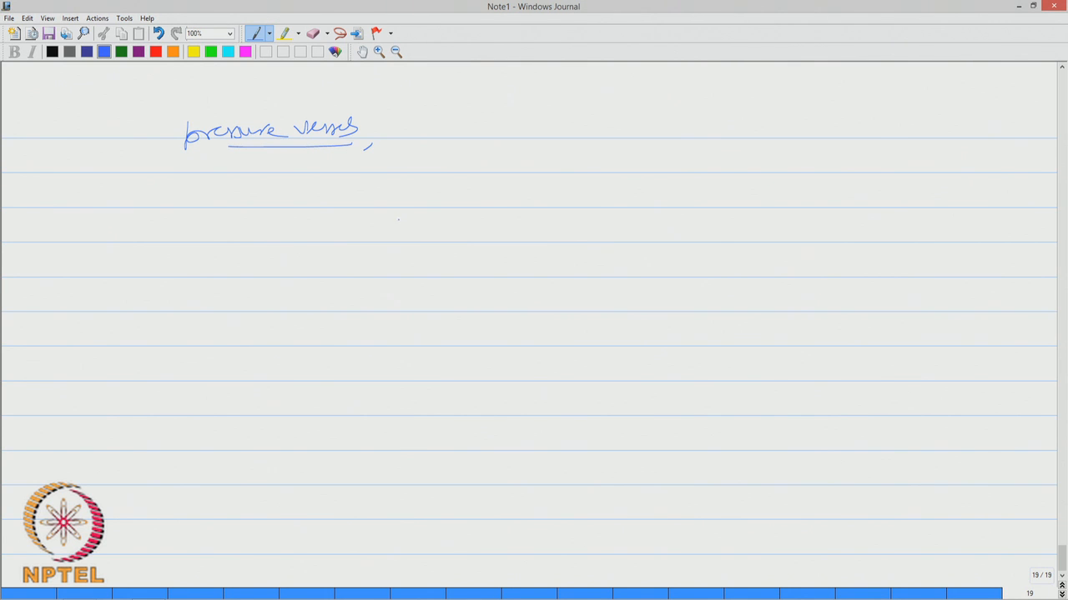
drag(421, 137, 437, 132)
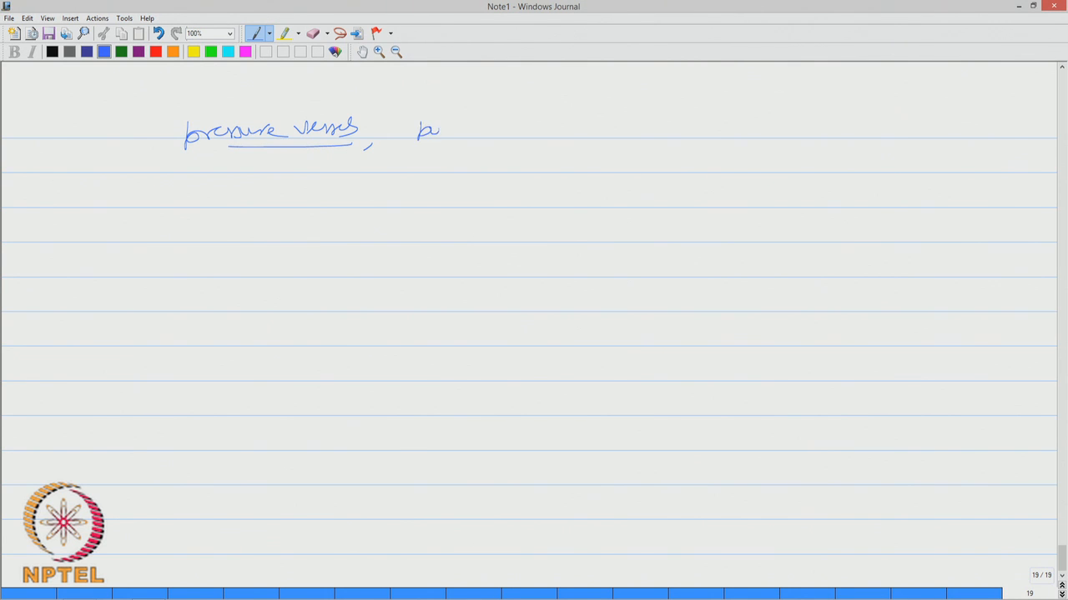
drag(434, 130, 501, 130)
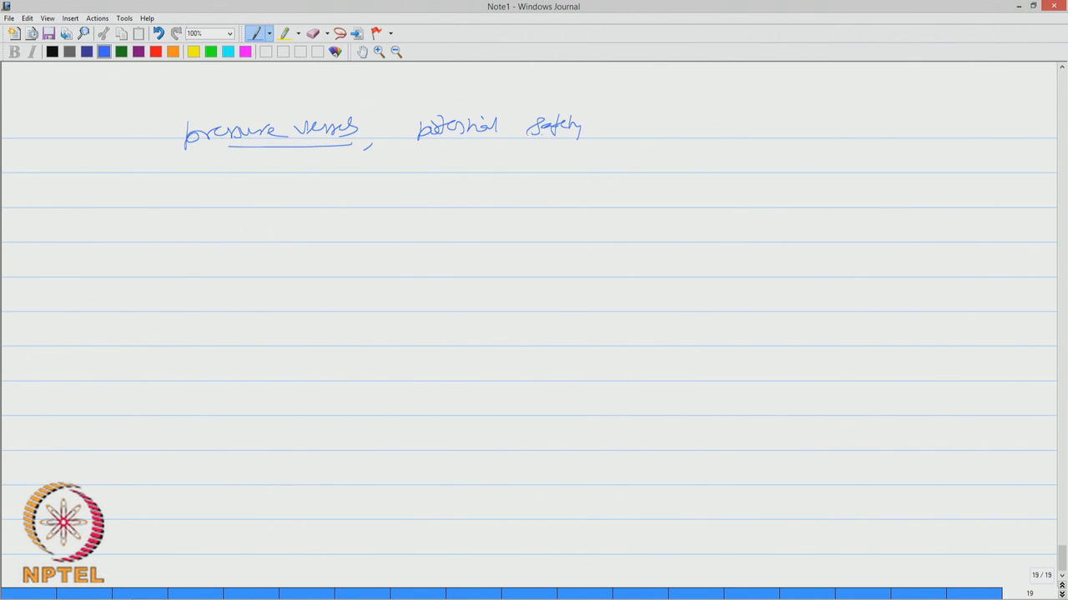
drag(517, 109, 567, 96)
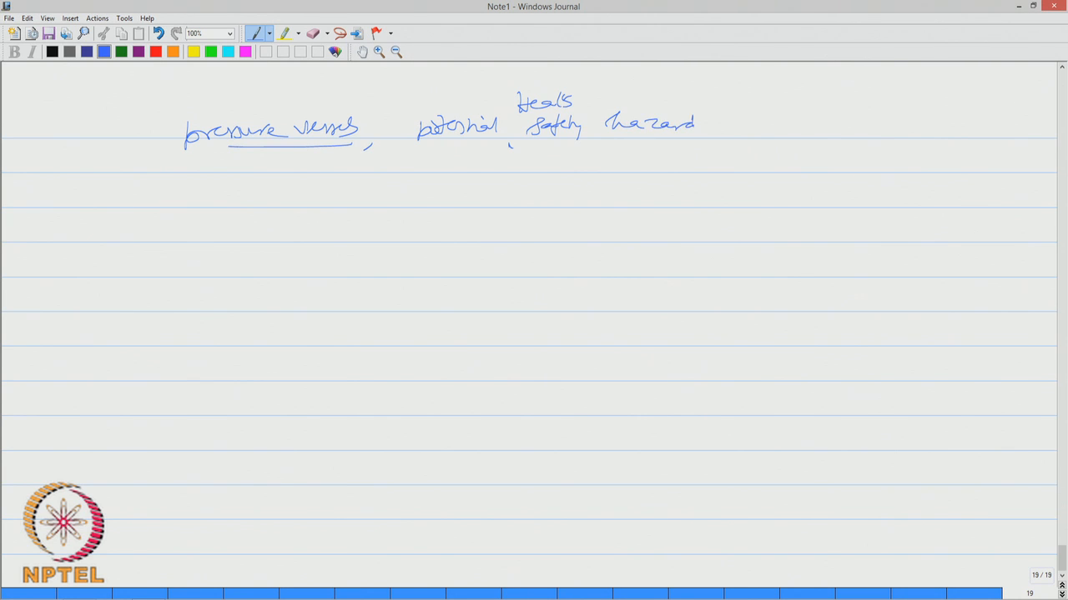
drag(697, 125, 714, 130)
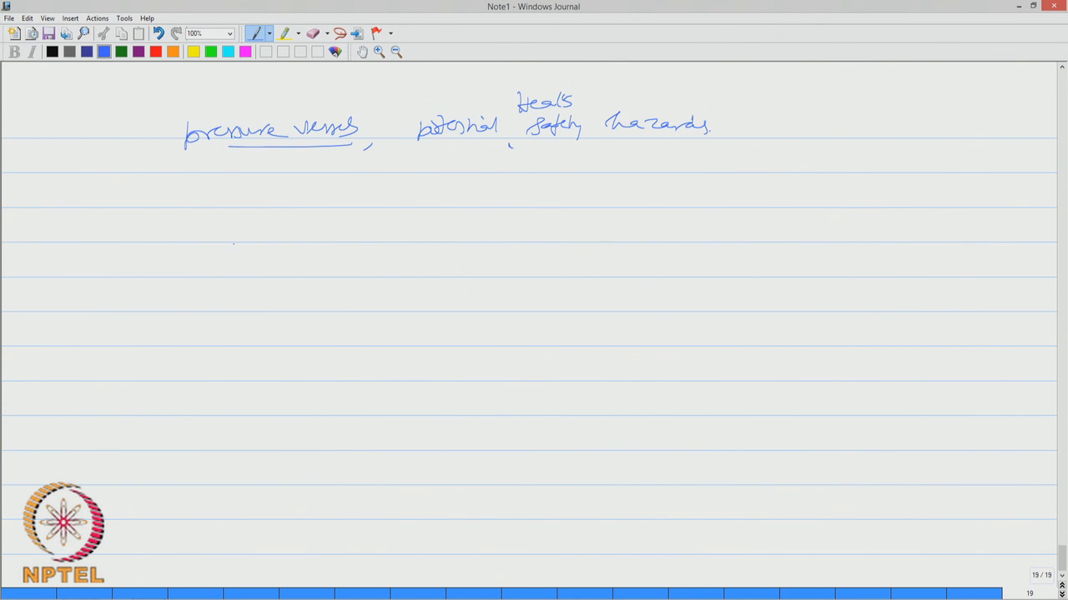
Write the numbered list: poisoning, suffocation, fire, and start the fourth item
drag(284, 184, 267, 217)
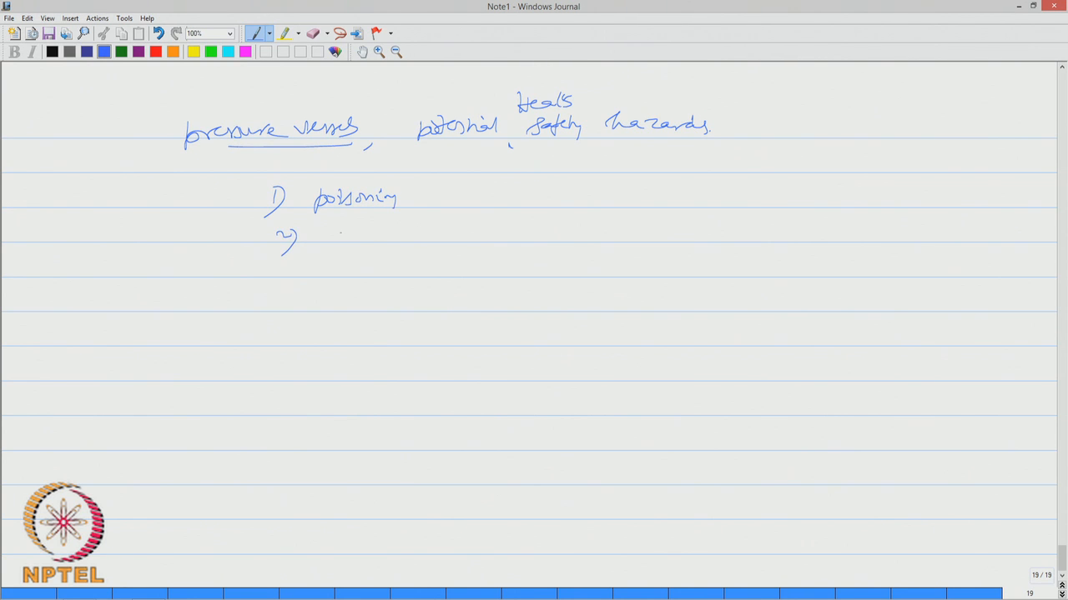
text(Suff)
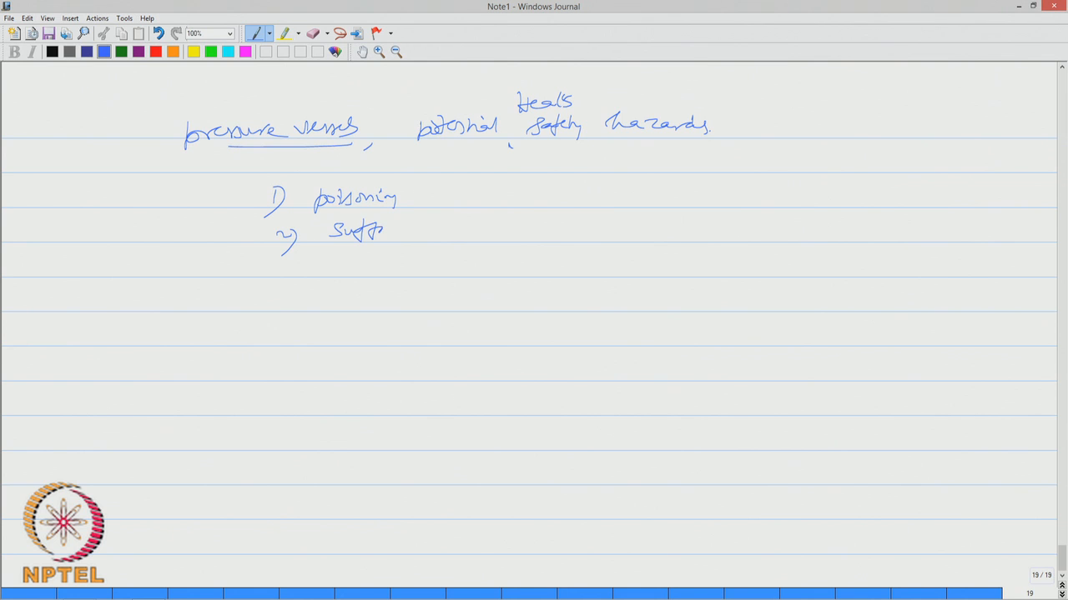
drag(384, 230, 430, 231)
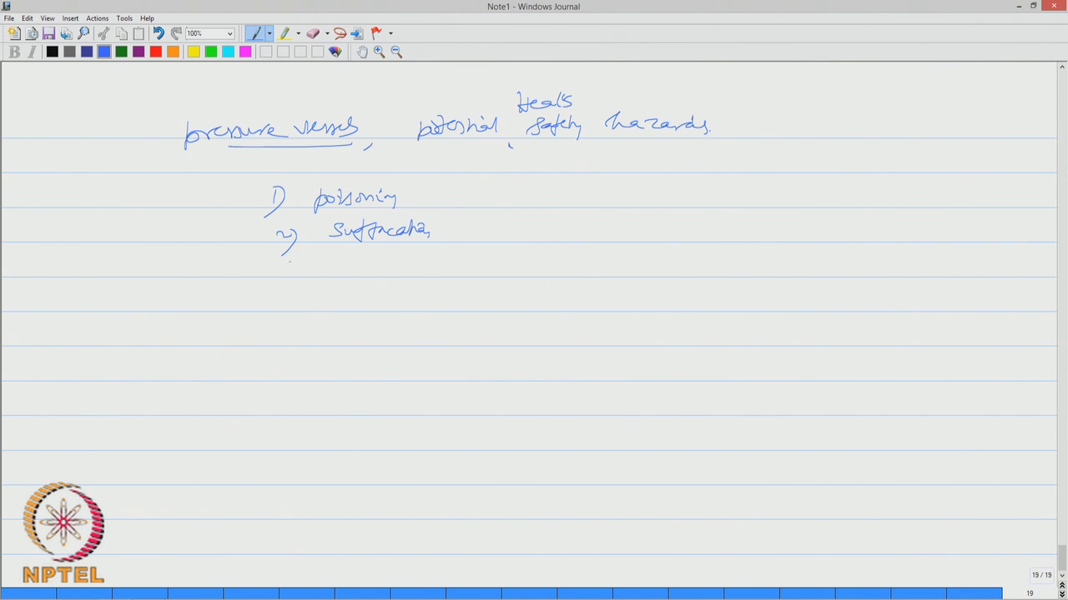
drag(283, 253, 307, 280)
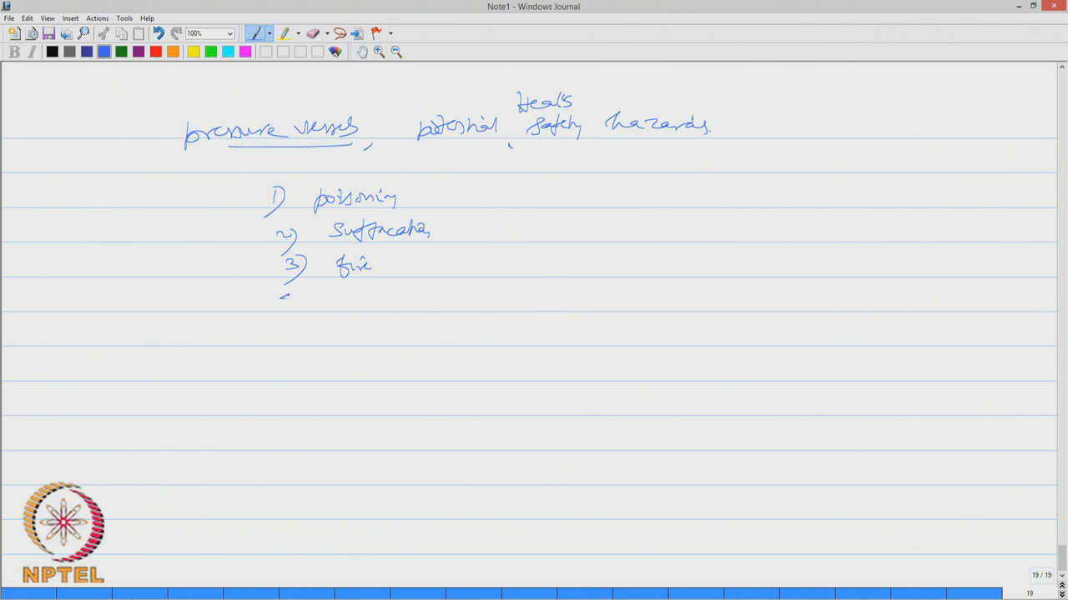
drag(284, 297, 375, 297)
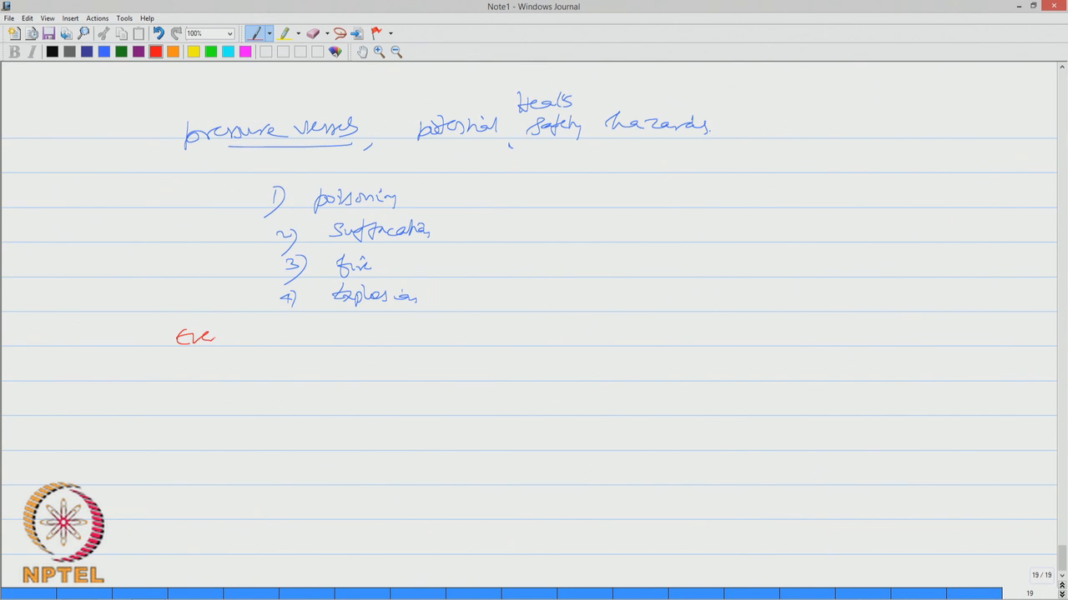
Write in red that rupture of a vessel is catastrophic
drag(247, 342, 304, 337)
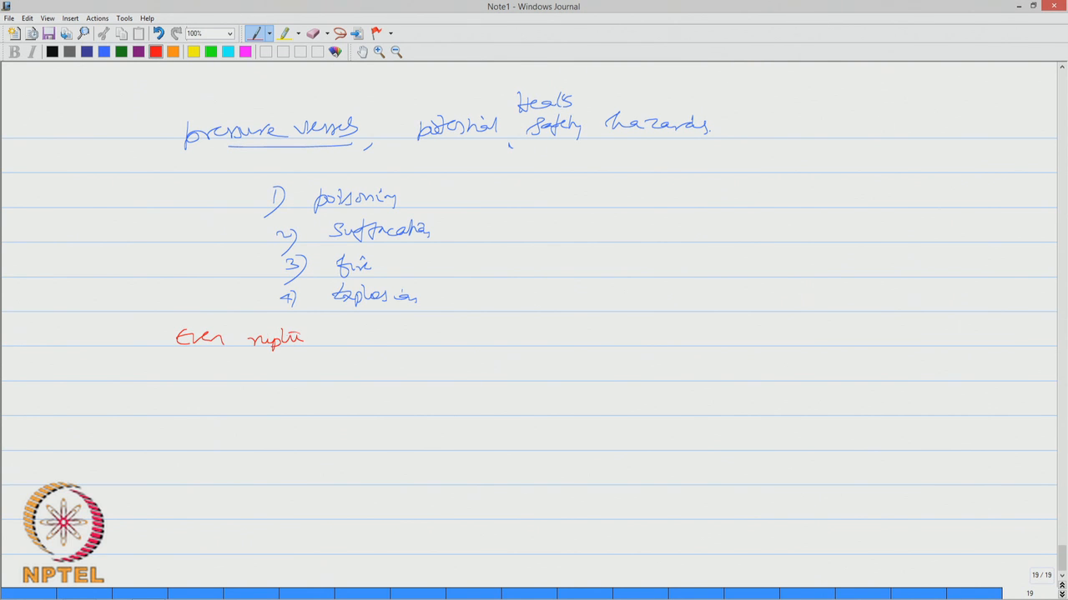
drag(304, 337, 409, 342)
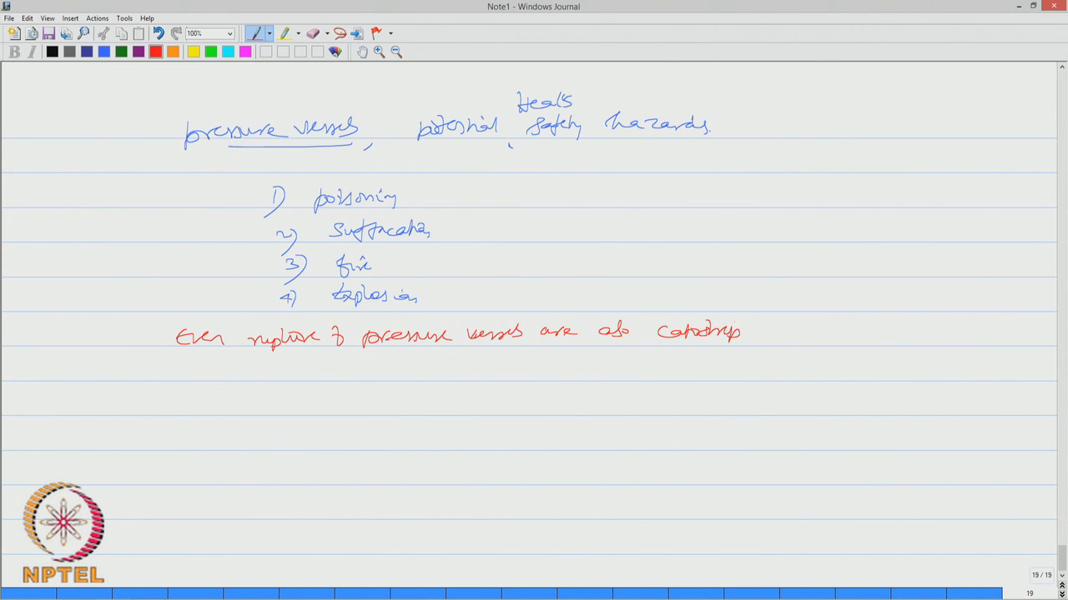
text(hic)
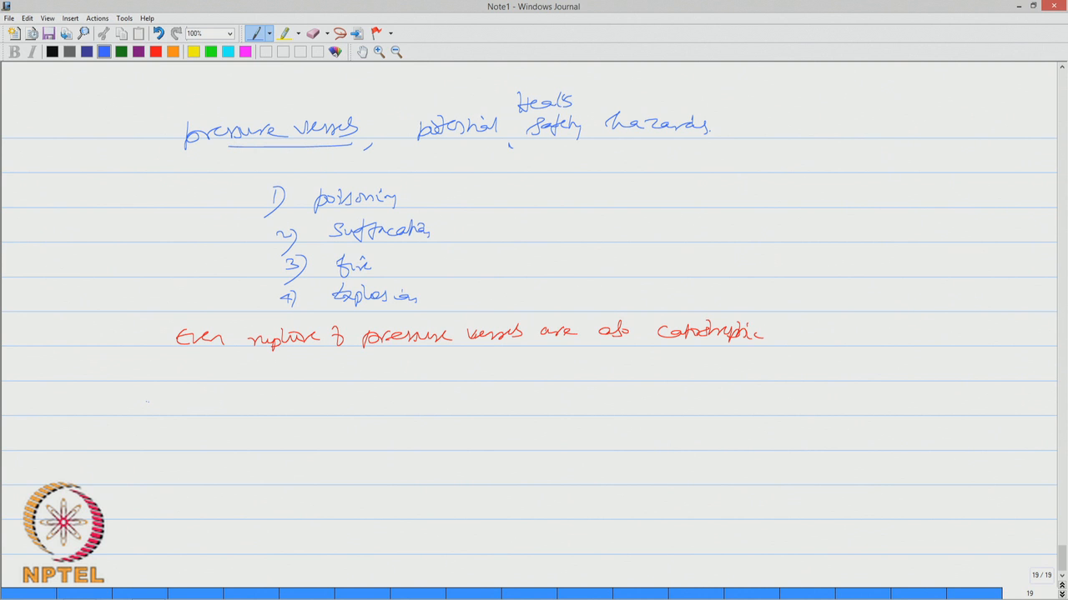
Write in blue that safe design procedures are mandatory, confirming with codes
drag(147, 402, 191, 402)
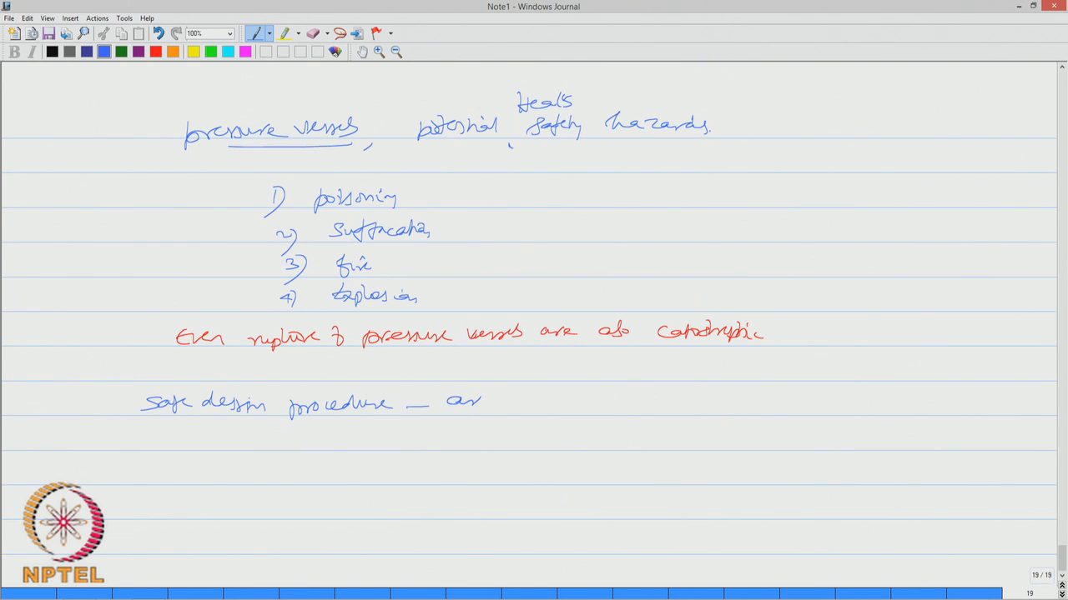
drag(509, 406, 571, 405)
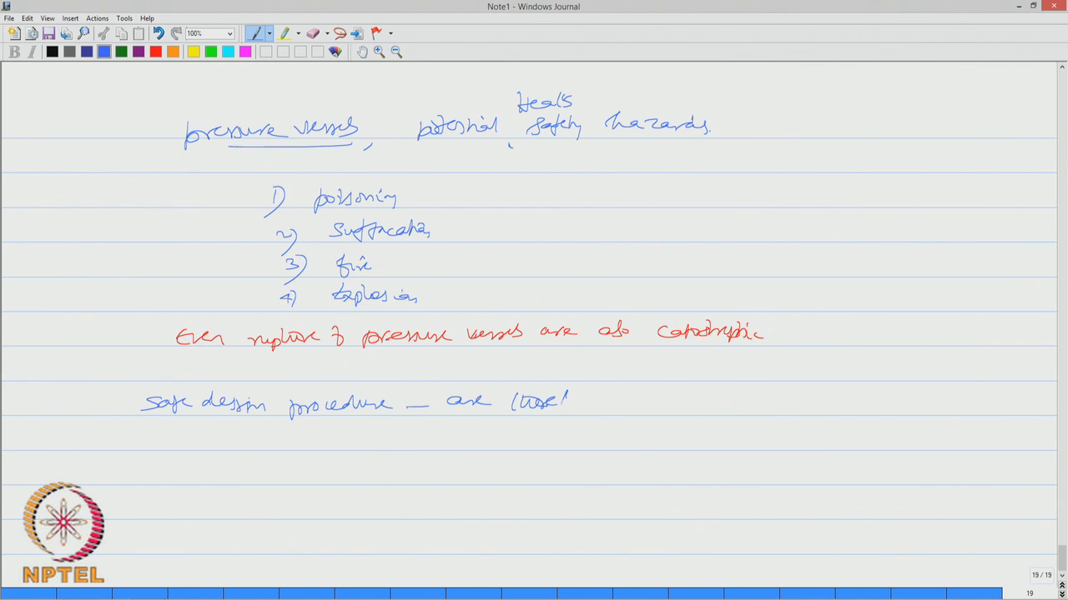
drag(567, 402, 651, 402)
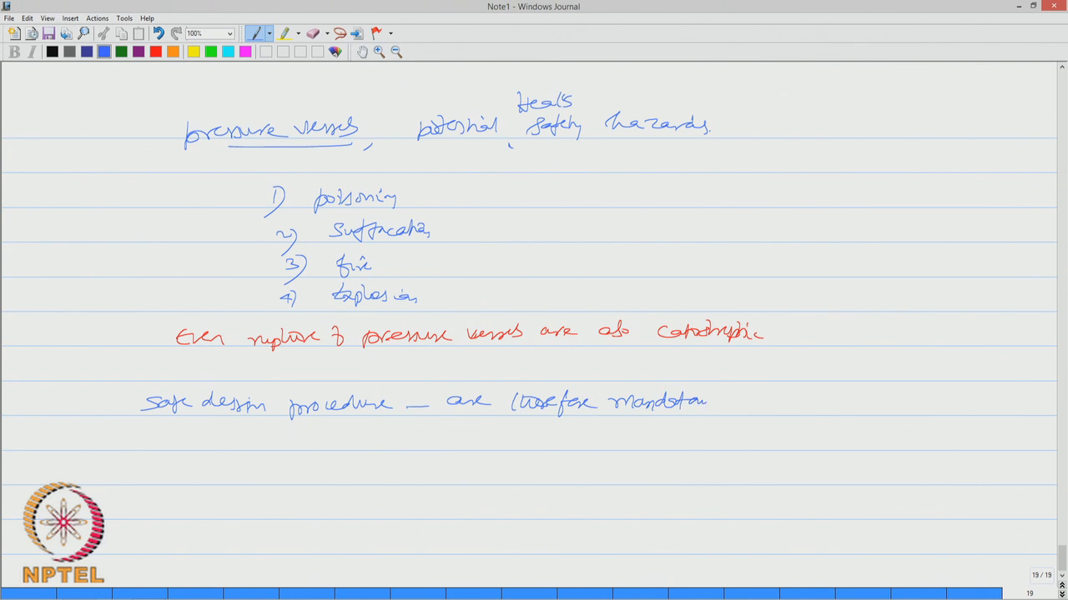
drag(683, 408, 721, 405)
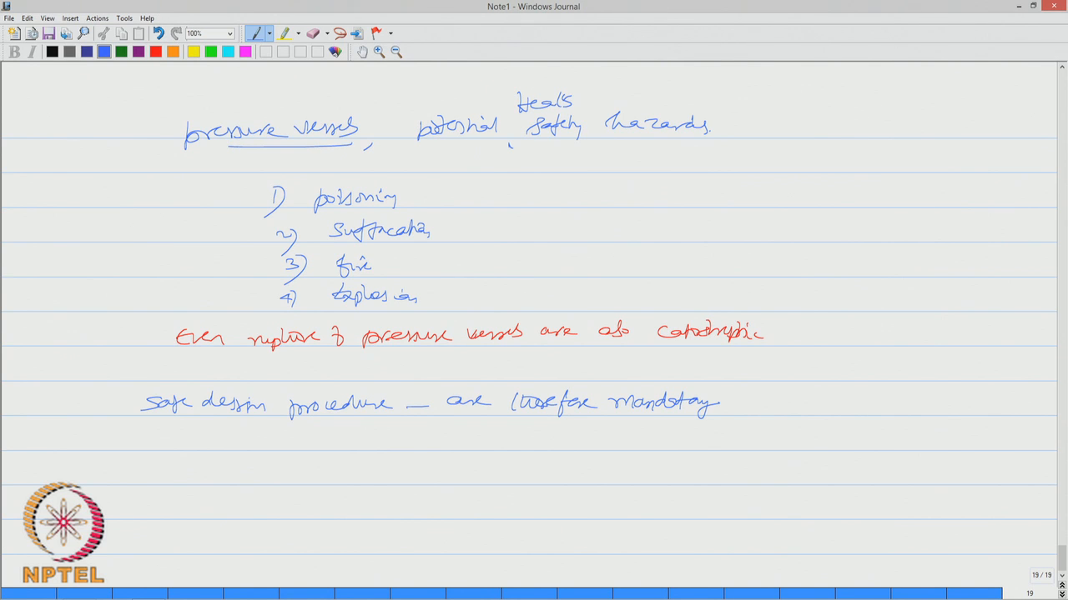
click(719, 425)
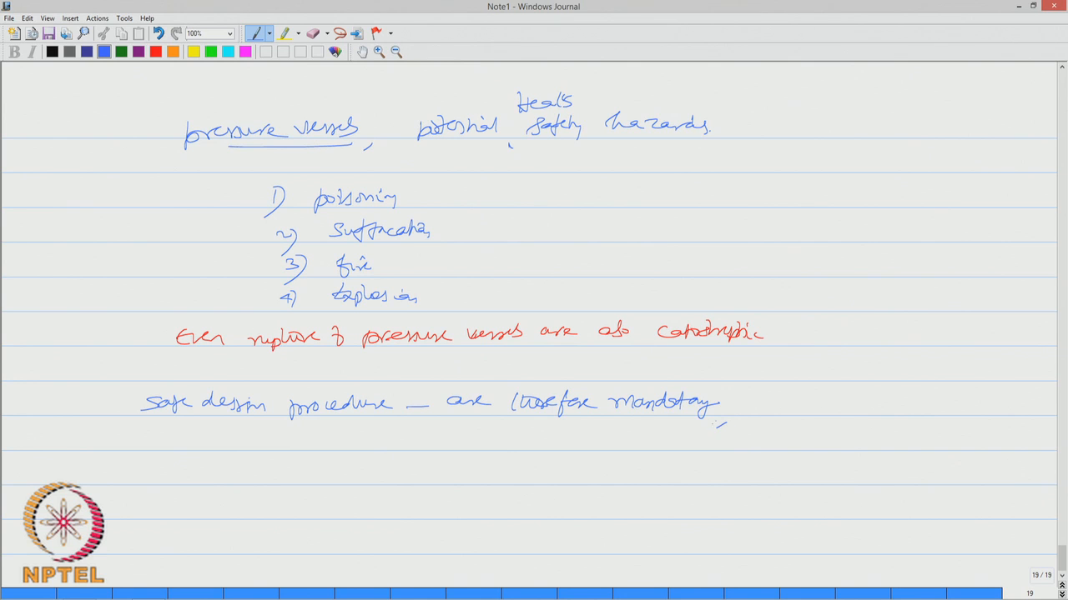
drag(764, 406, 864, 406)
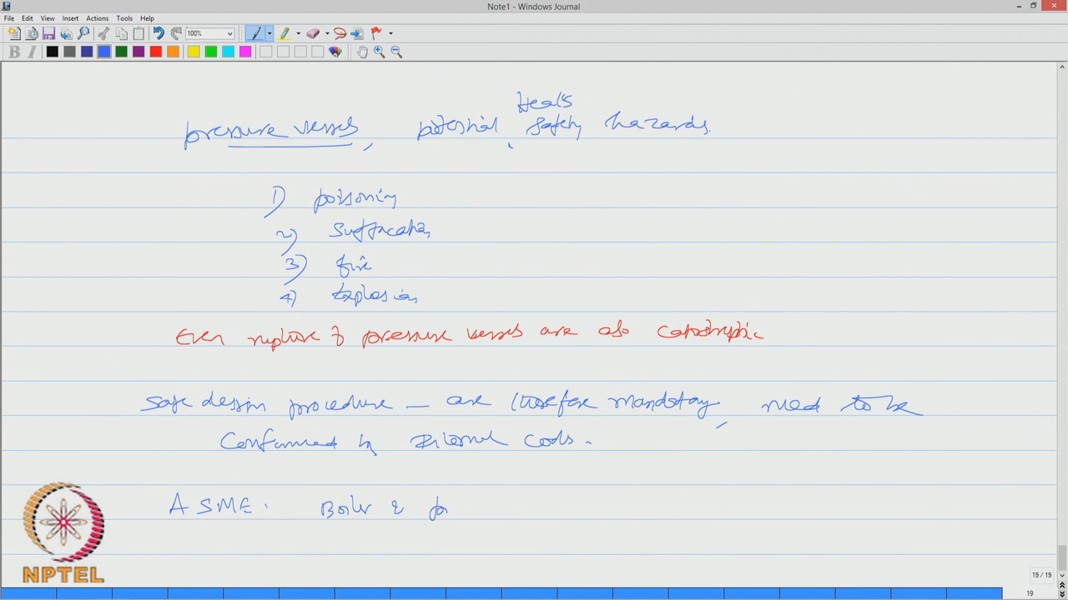
Add the ASME Boiler & Pressure Vessel codes note
drag(430, 507, 530, 509)
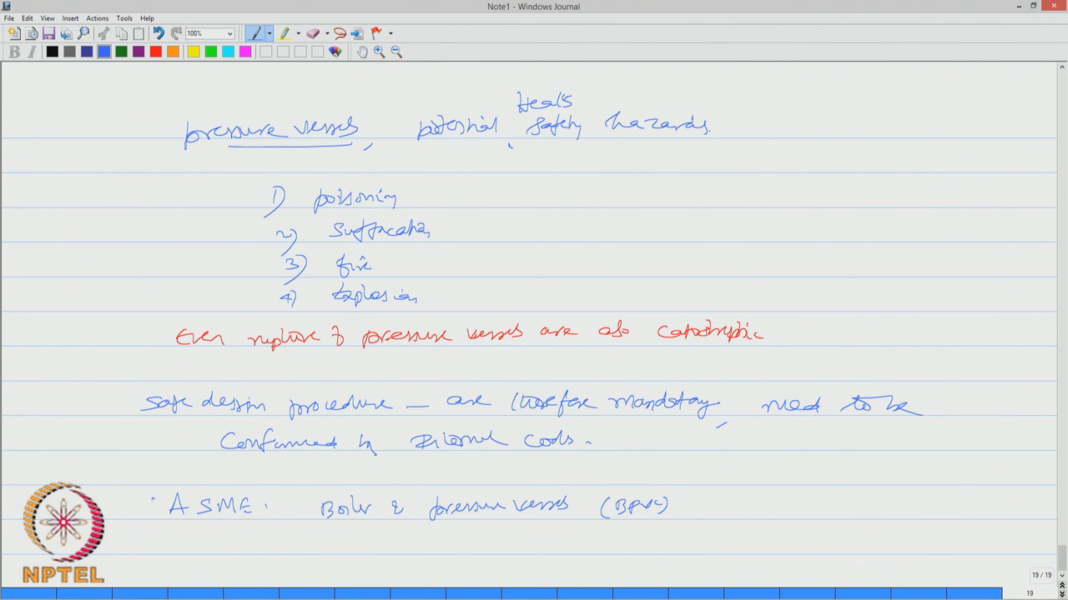
drag(154, 507, 180, 484)
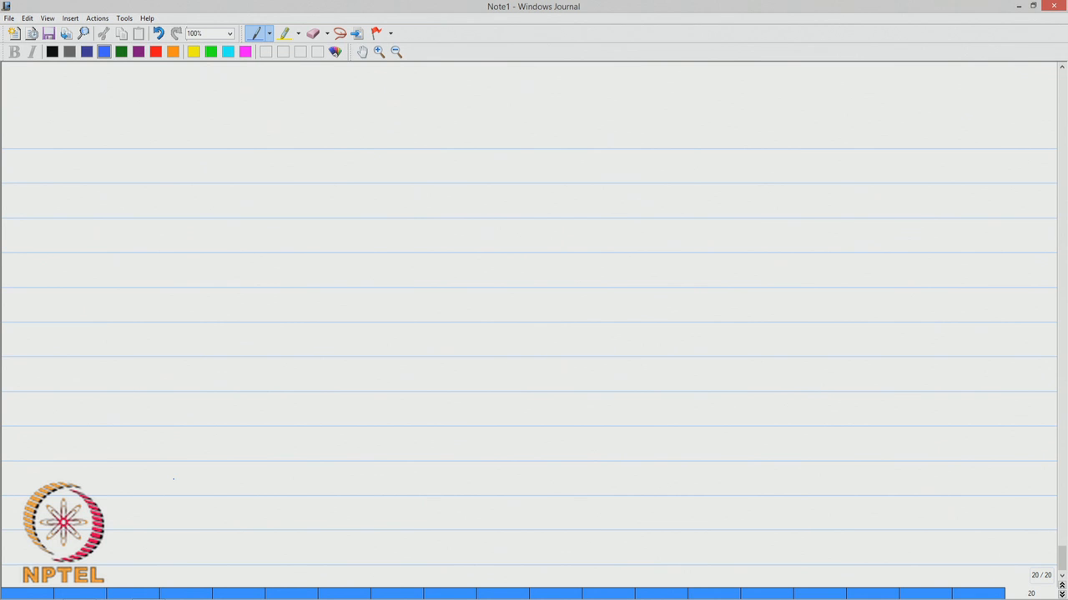
Handwrite and underline 'Possible hazards in a pressure vessel' on page twenty
drag(204, 125, 200, 158)
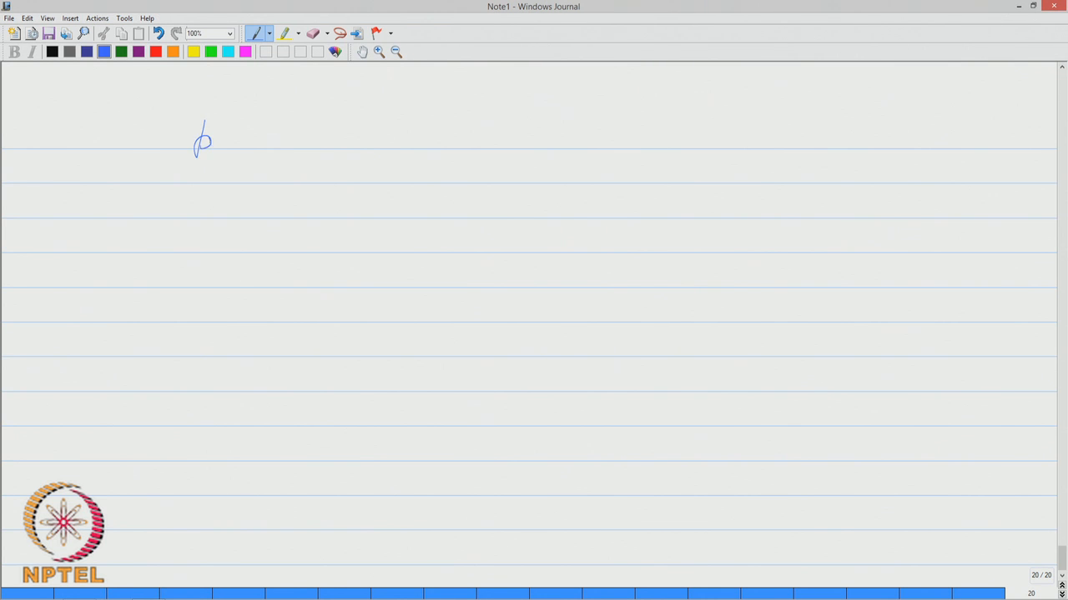
drag(213, 136, 287, 137)
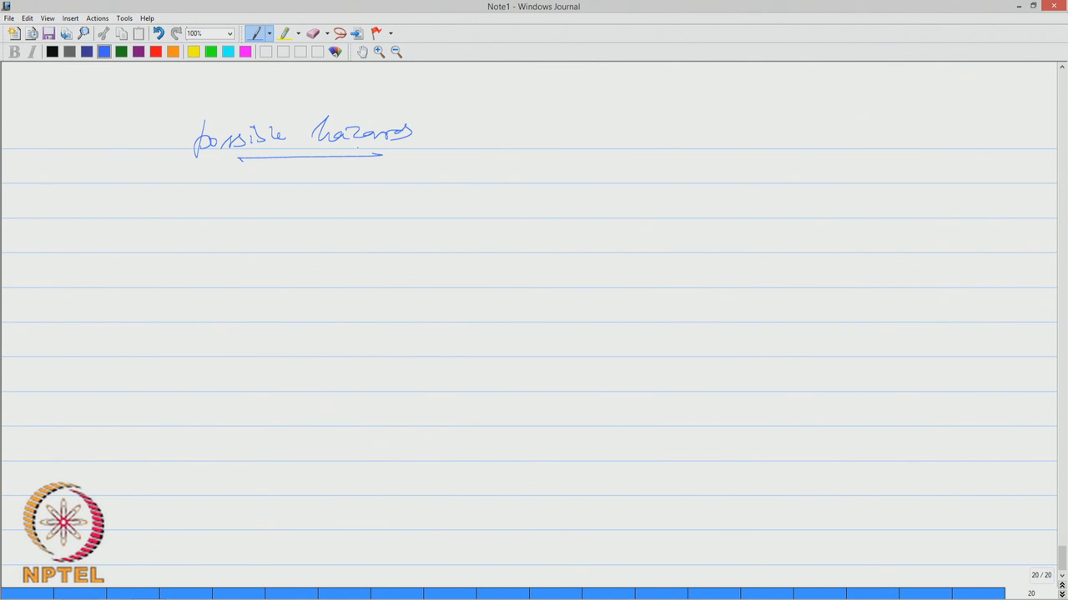
drag(464, 137, 559, 136)
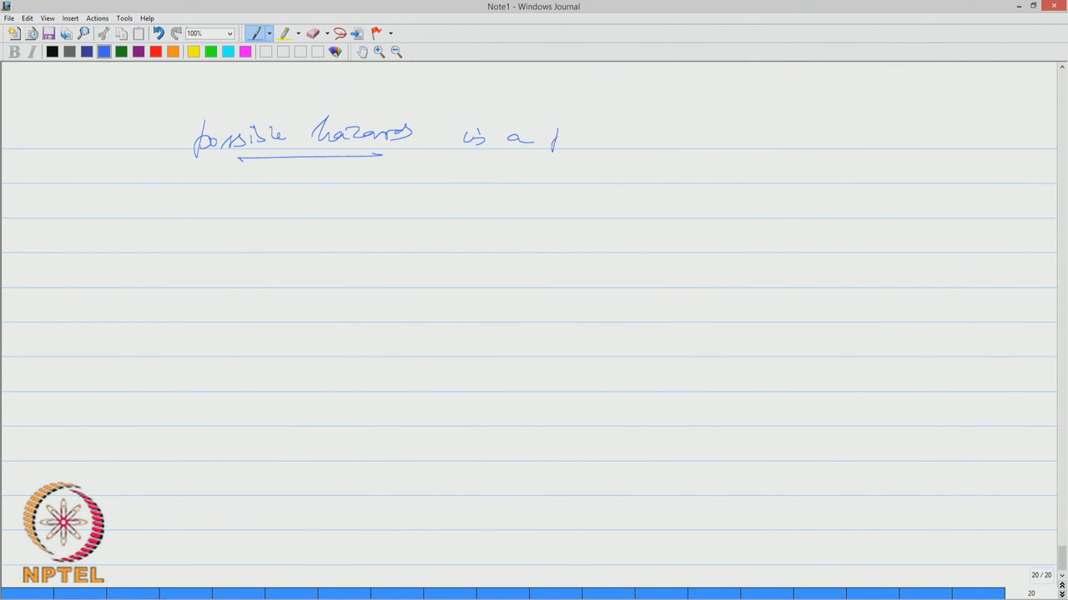
drag(554, 136, 650, 136)
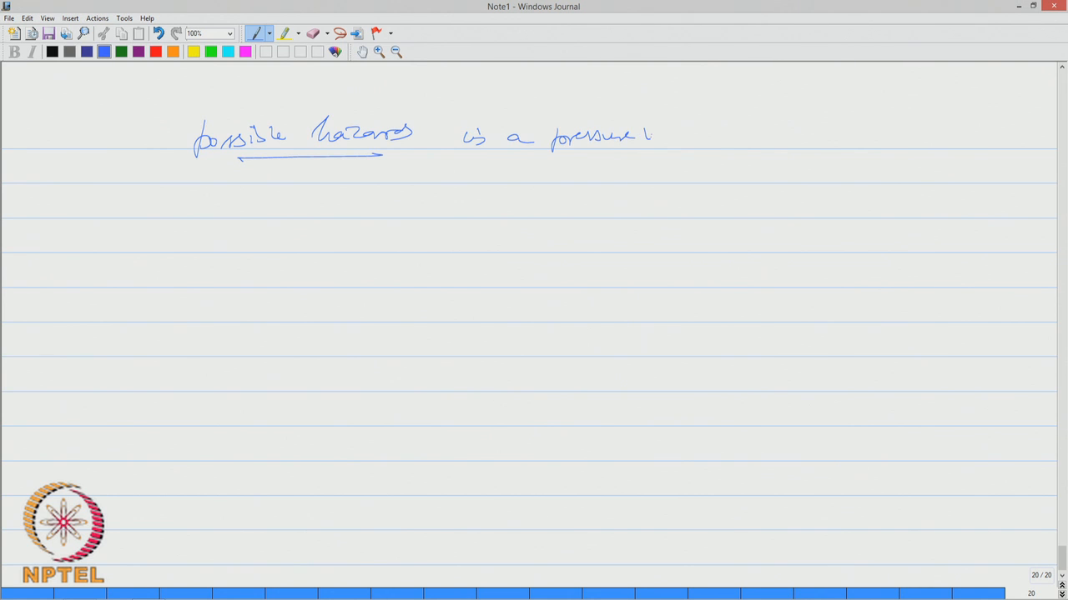
drag(658, 134, 709, 136)
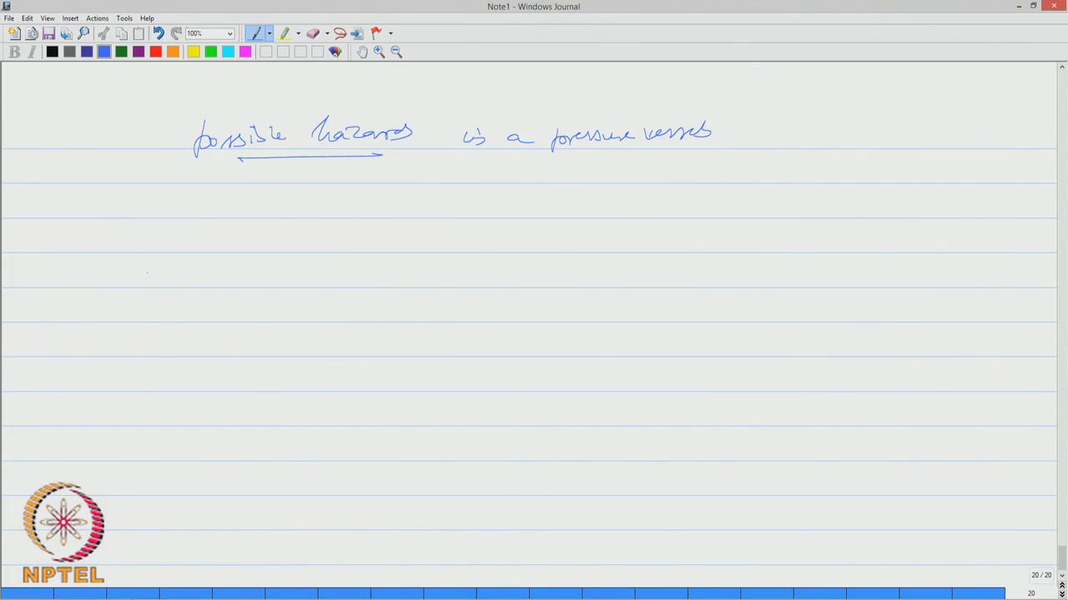
Sketch braces grouping Explosion (BLEVE, CVCE) and Fire (flash fire, fire ball)
drag(146, 275, 204, 275)
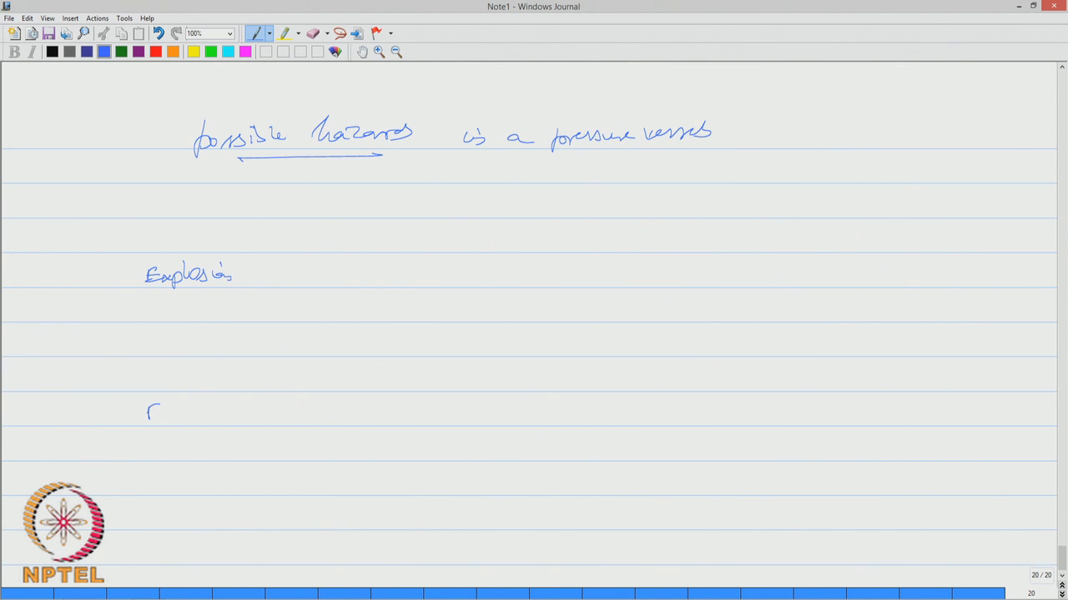
drag(149, 409, 192, 417)
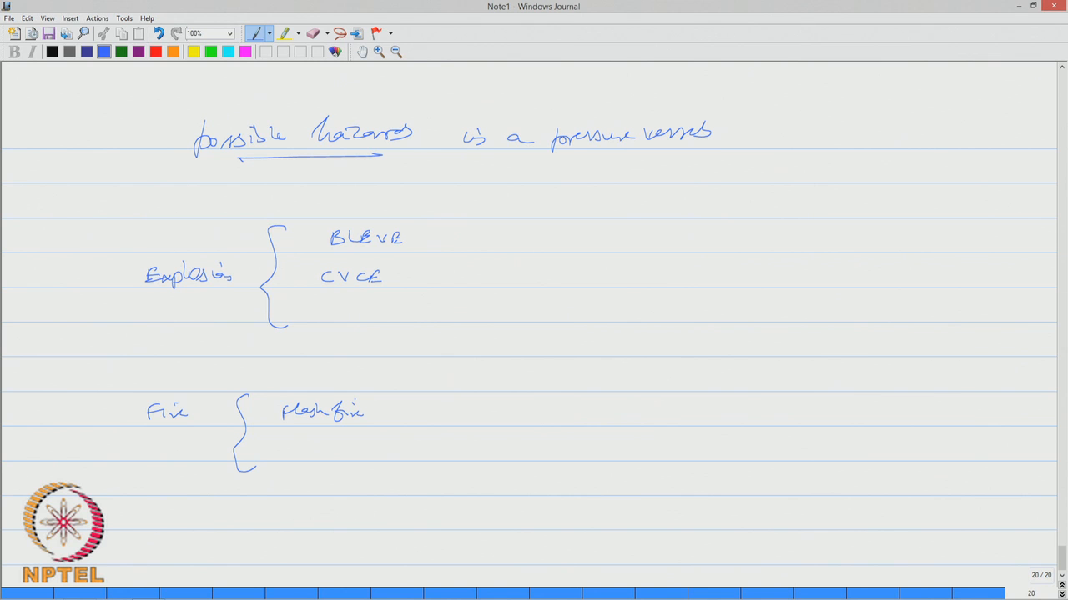
drag(284, 437, 292, 453)
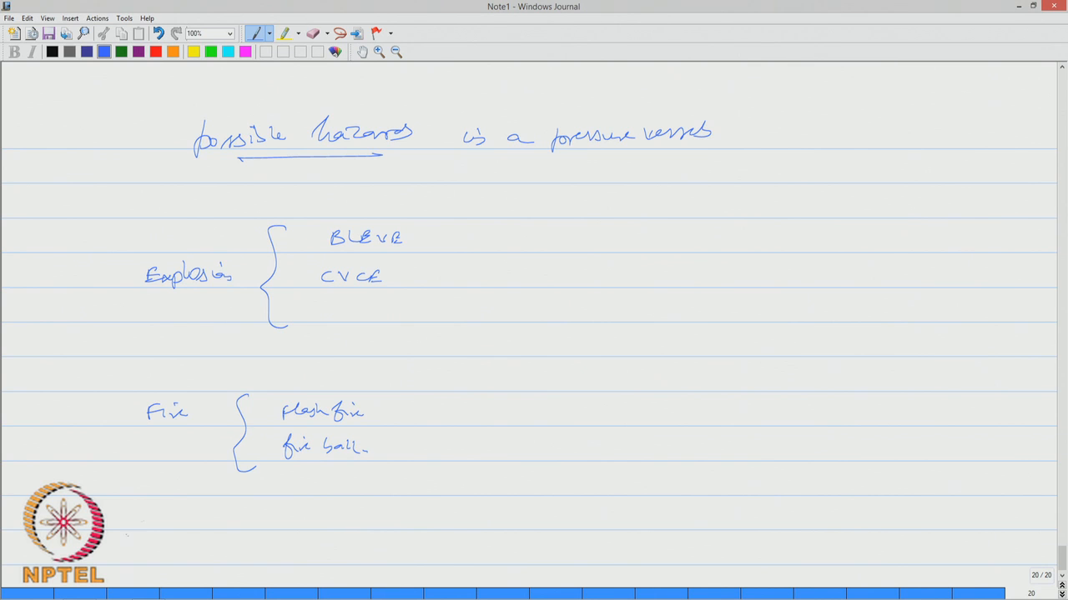
drag(125, 520, 208, 523)
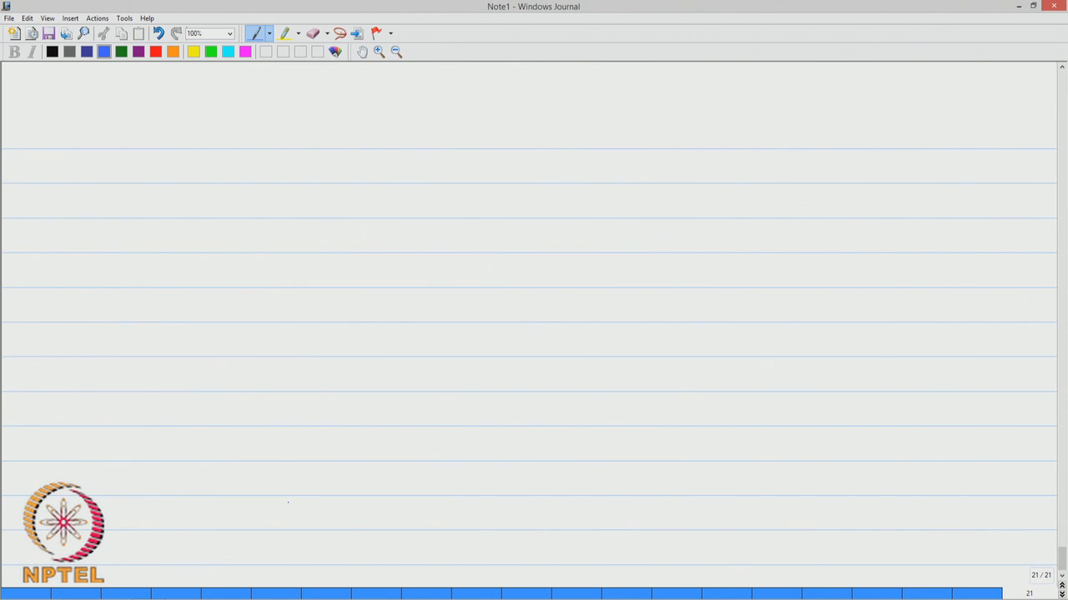
Head the page 'Explosions' and write that a vessel containing pressurized gas or liquid ruptures
drag(150, 137, 200, 142)
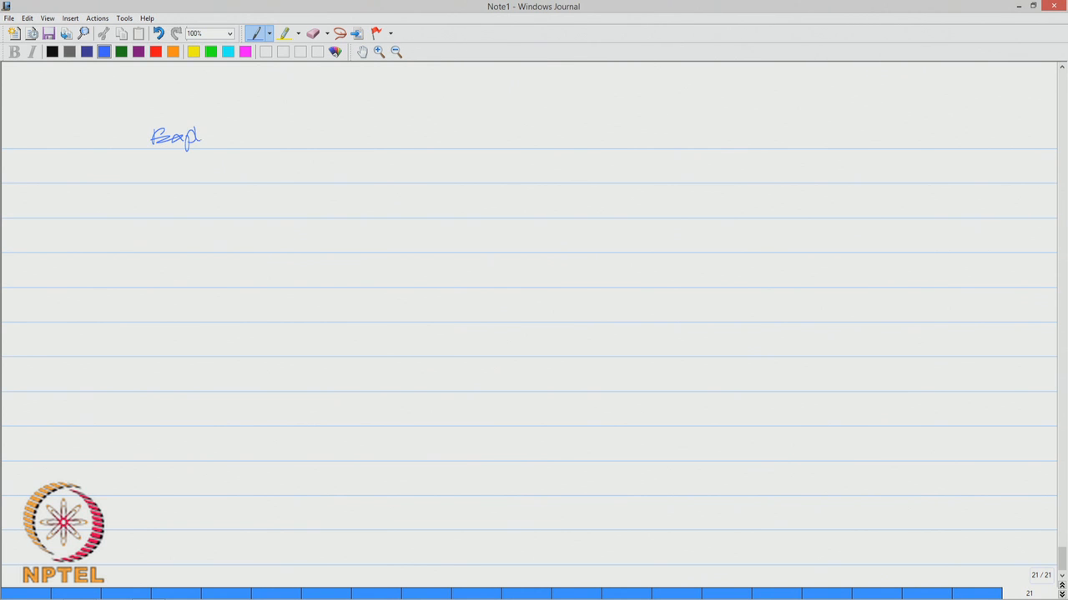
drag(200, 137, 250, 137)
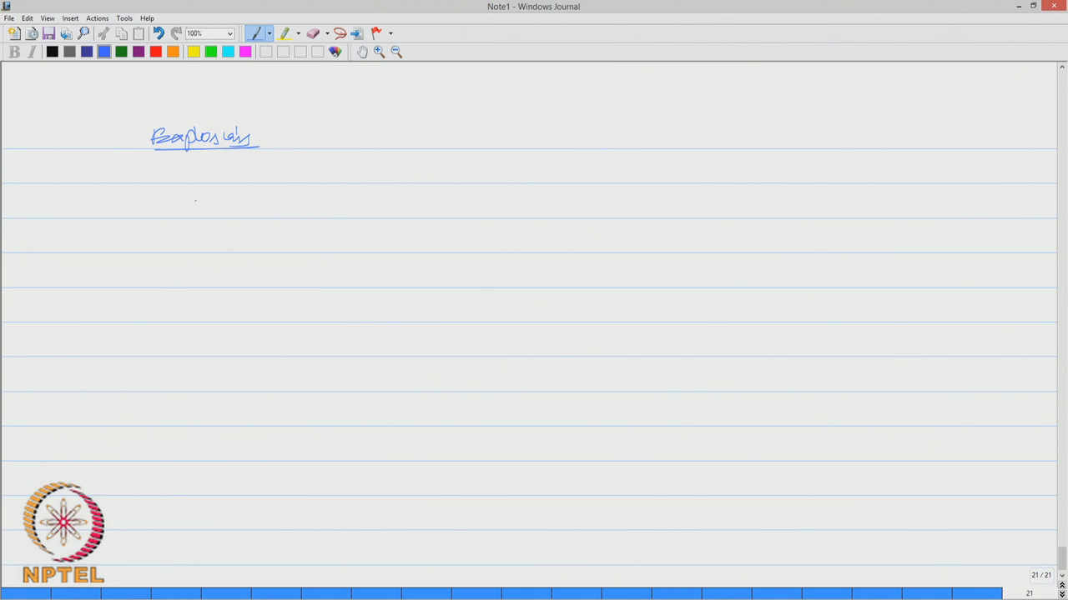
drag(192, 200, 347, 204)
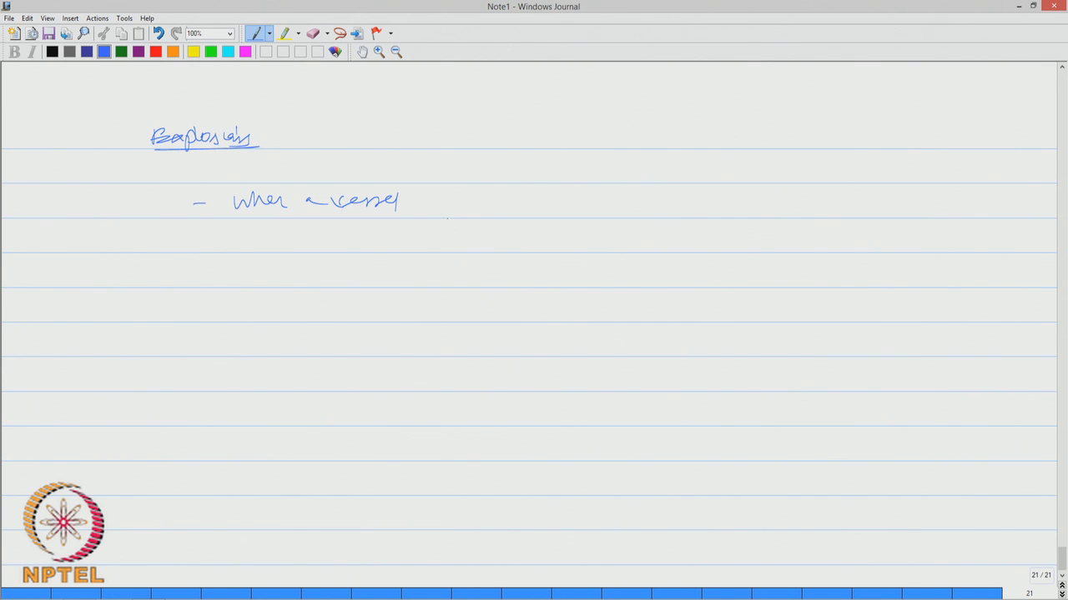
drag(426, 203, 487, 209)
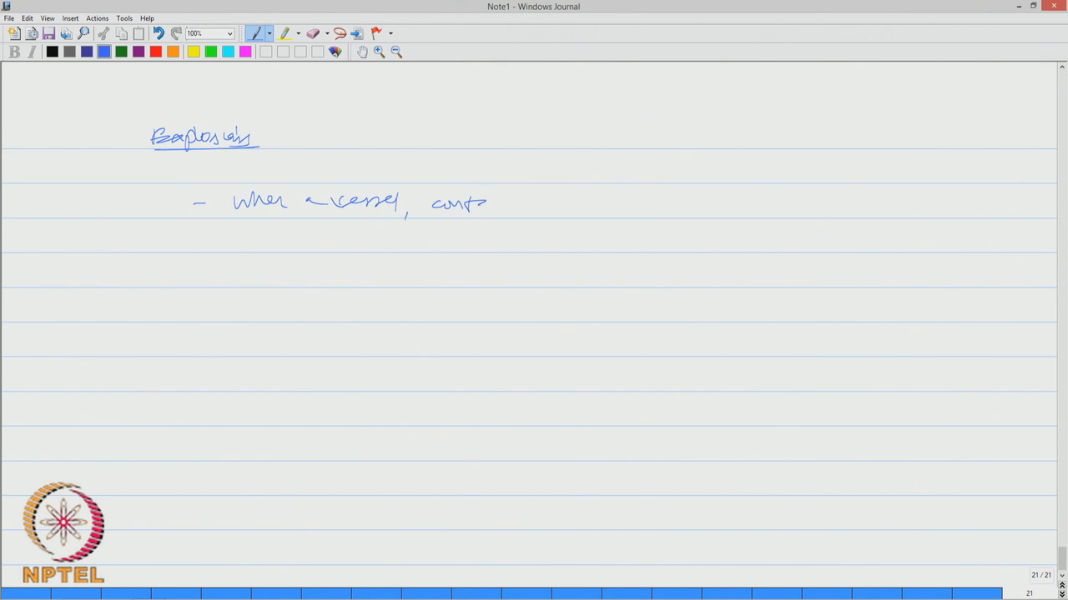
drag(487, 203, 564, 203)
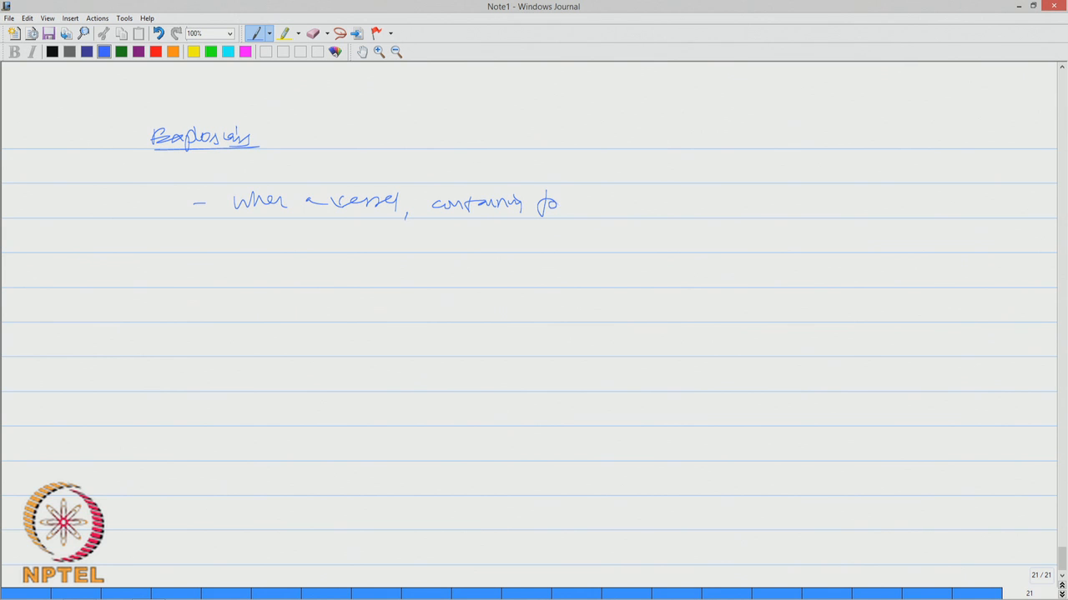
drag(542, 203, 617, 204)
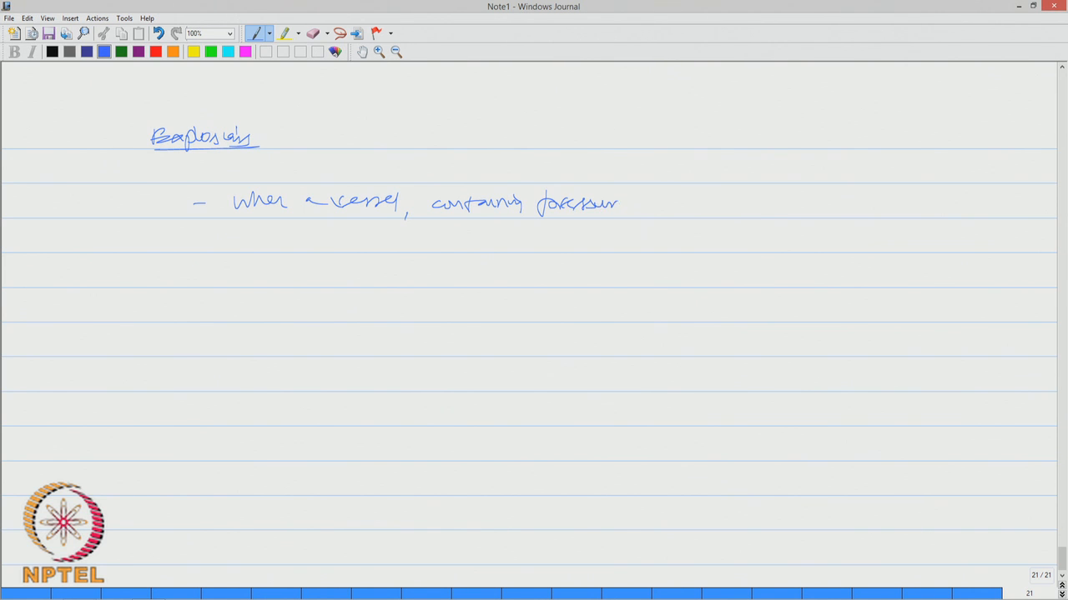
drag(597, 204, 701, 204)
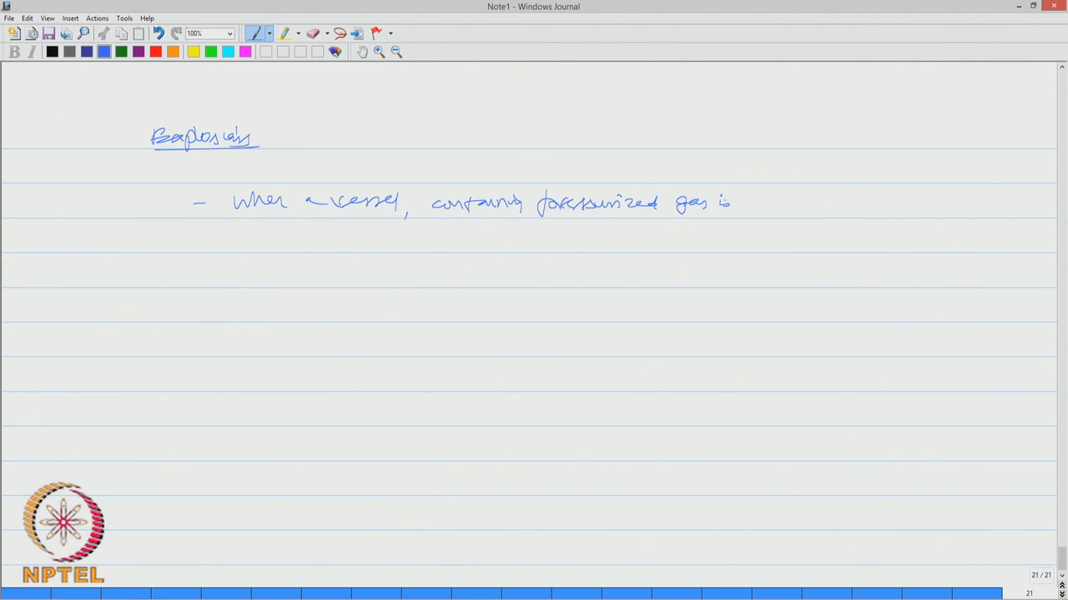
drag(717, 204, 784, 201)
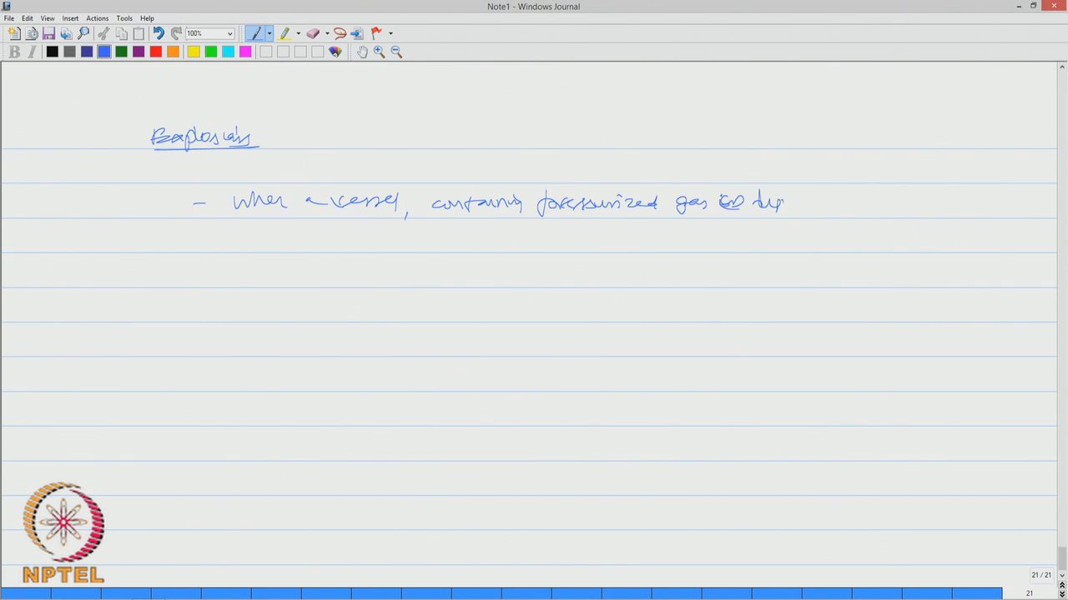
drag(754, 202, 809, 201)
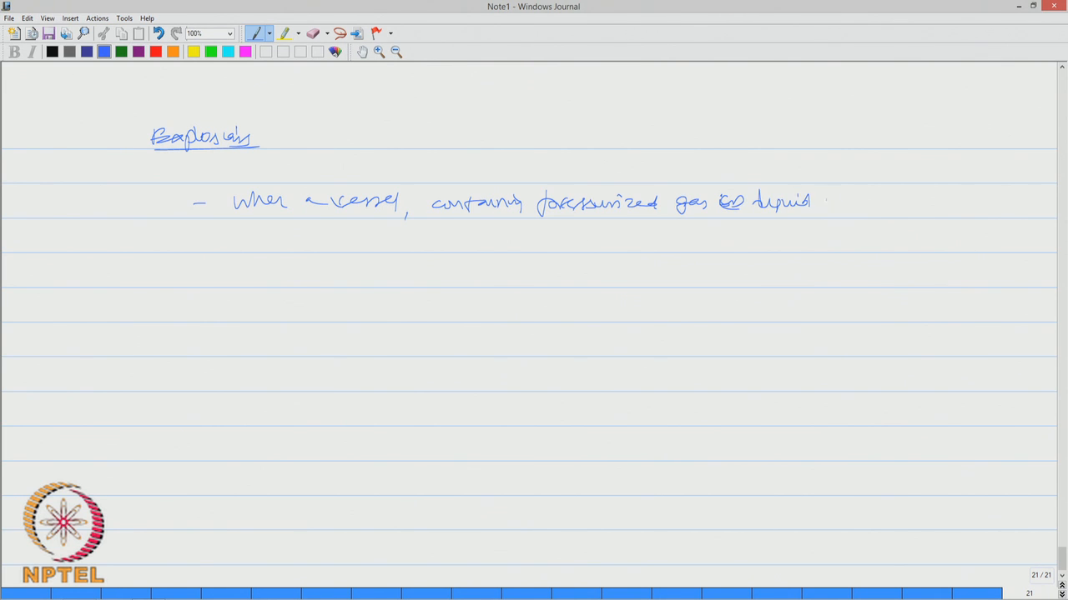
drag(826, 204, 914, 197)
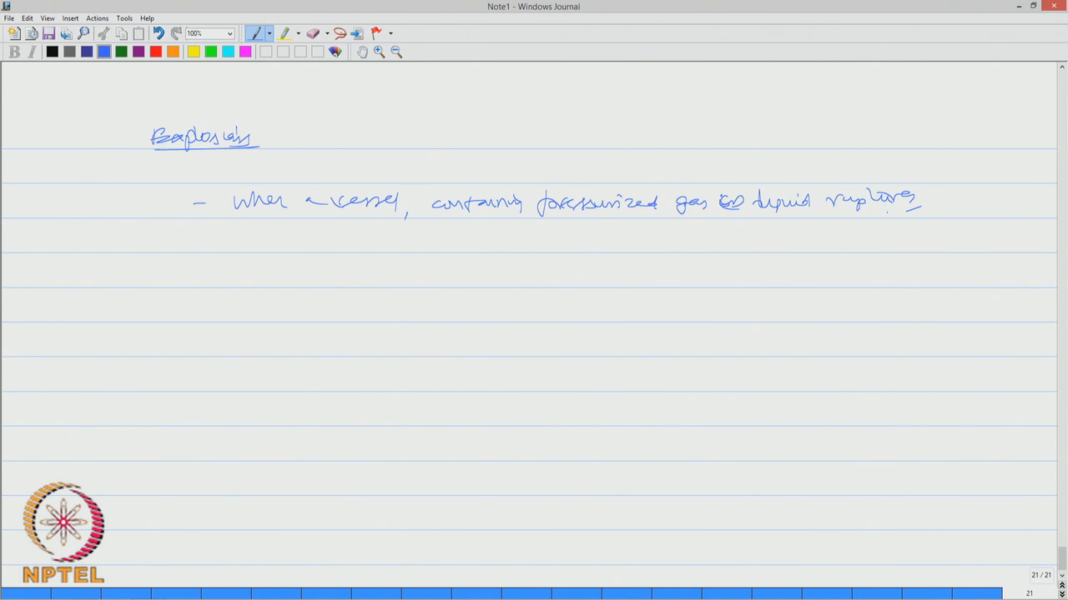
Write that stored energy is released suddenly, listing the two factors: quantity of energy and sudden release
drag(250, 242, 292, 247)
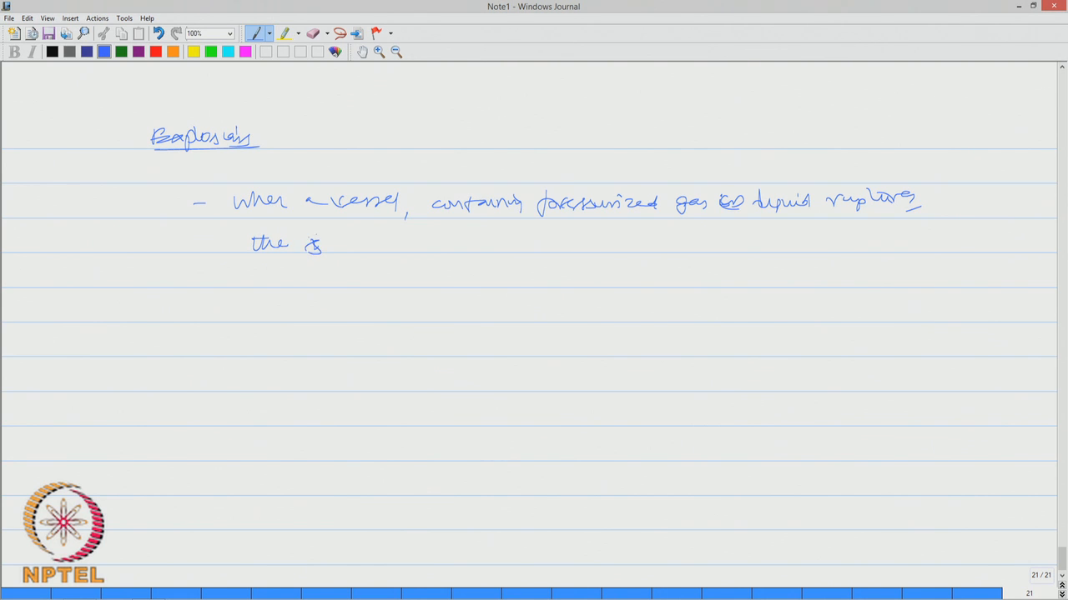
drag(313, 242, 408, 242)
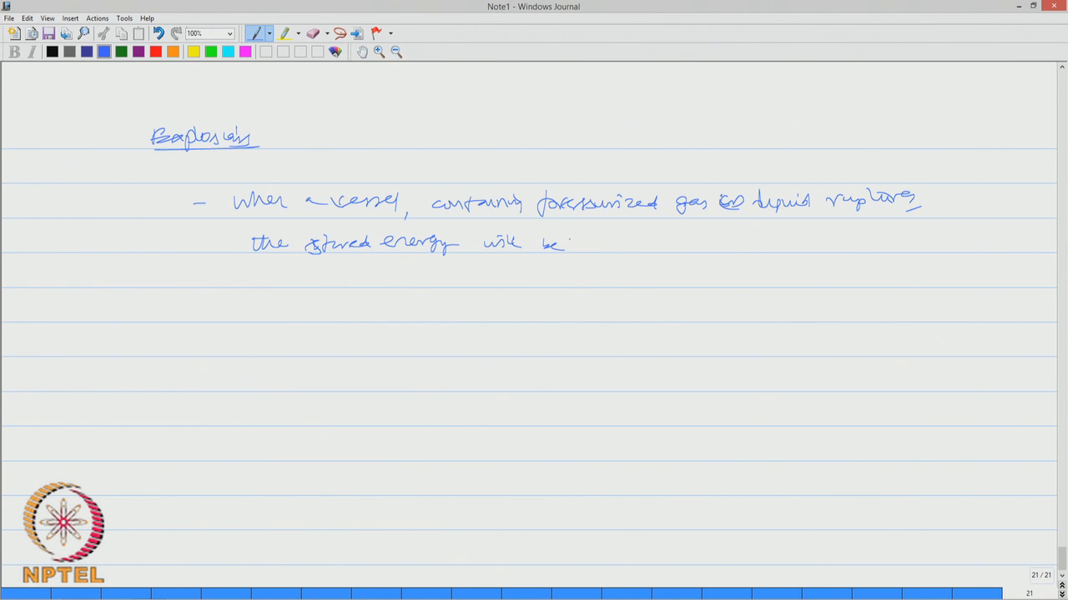
drag(597, 250, 614, 237)
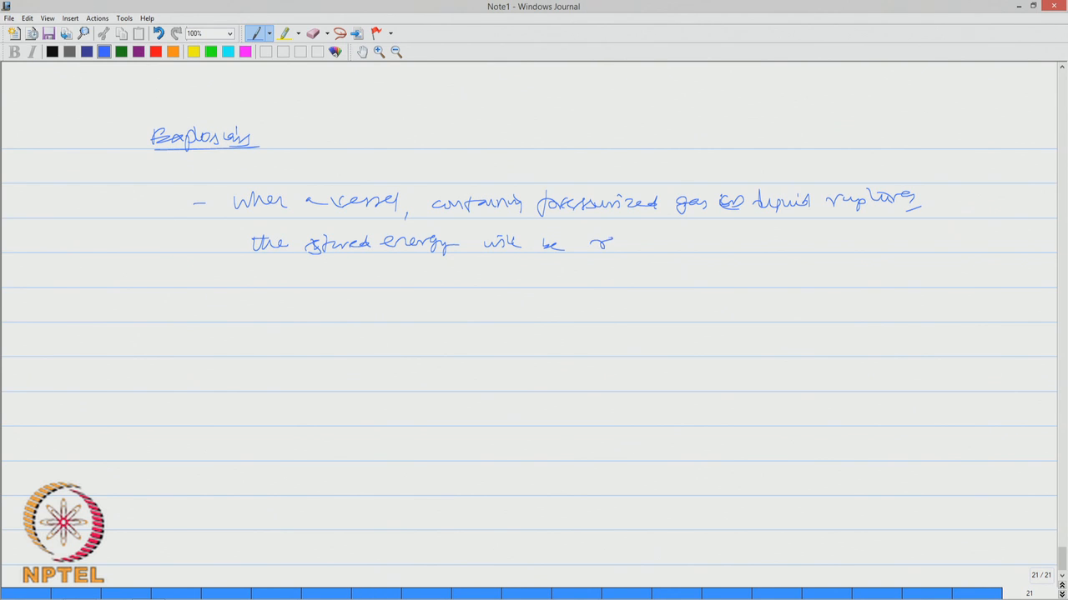
drag(592, 242, 733, 242)
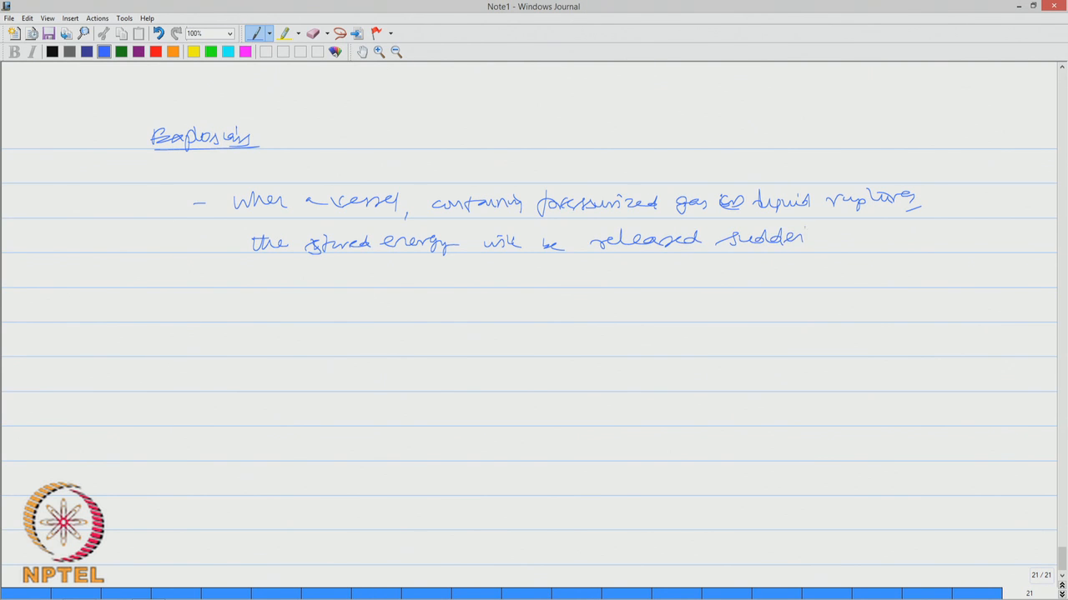
drag(804, 237, 834, 247)
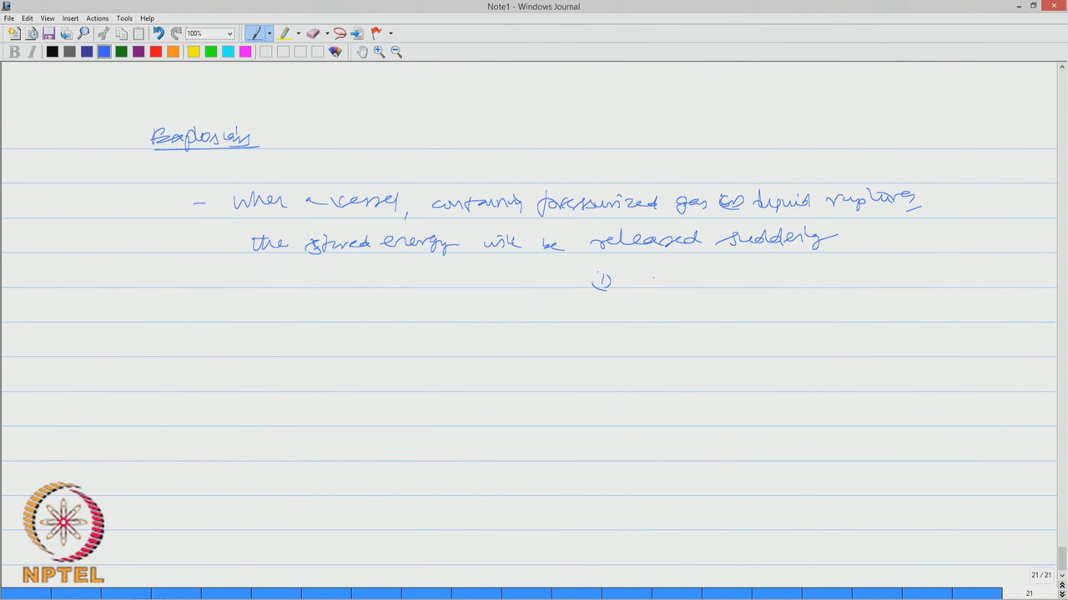
drag(664, 281, 688, 281)
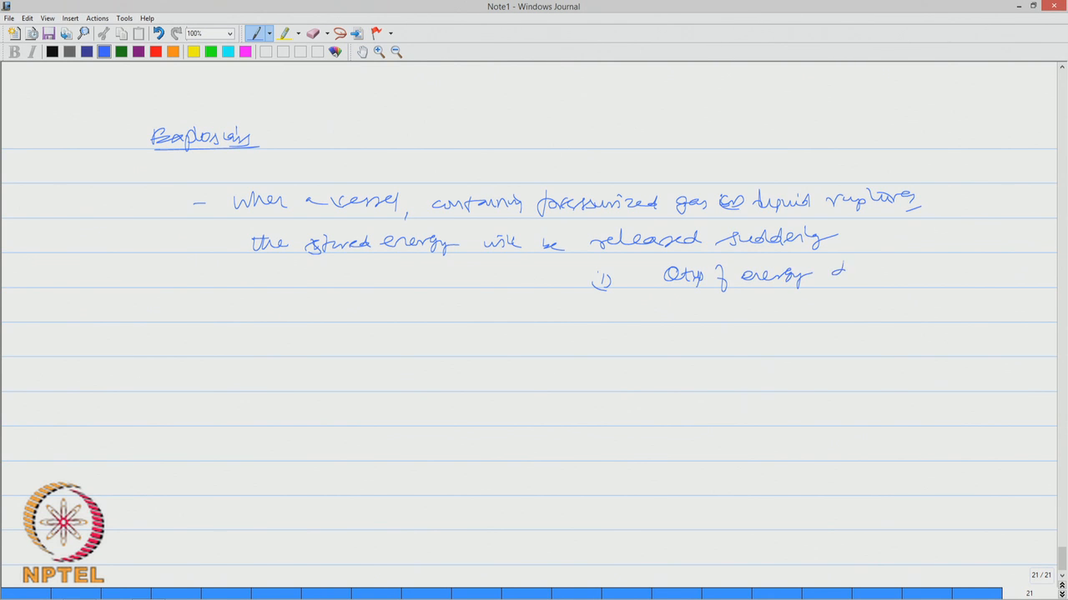
drag(830, 270, 948, 271)
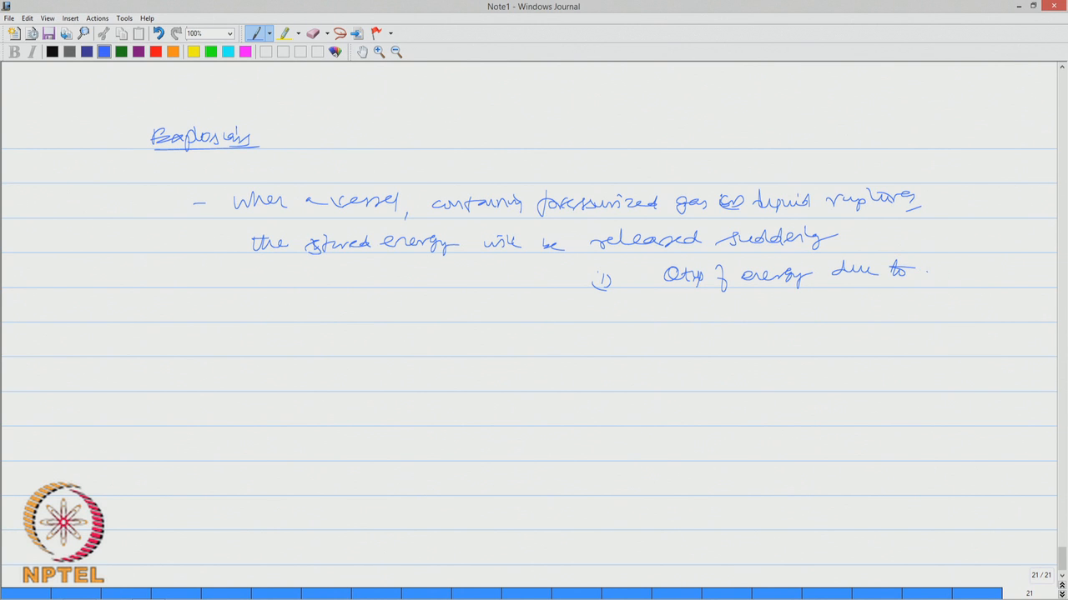
drag(917, 270, 985, 271)
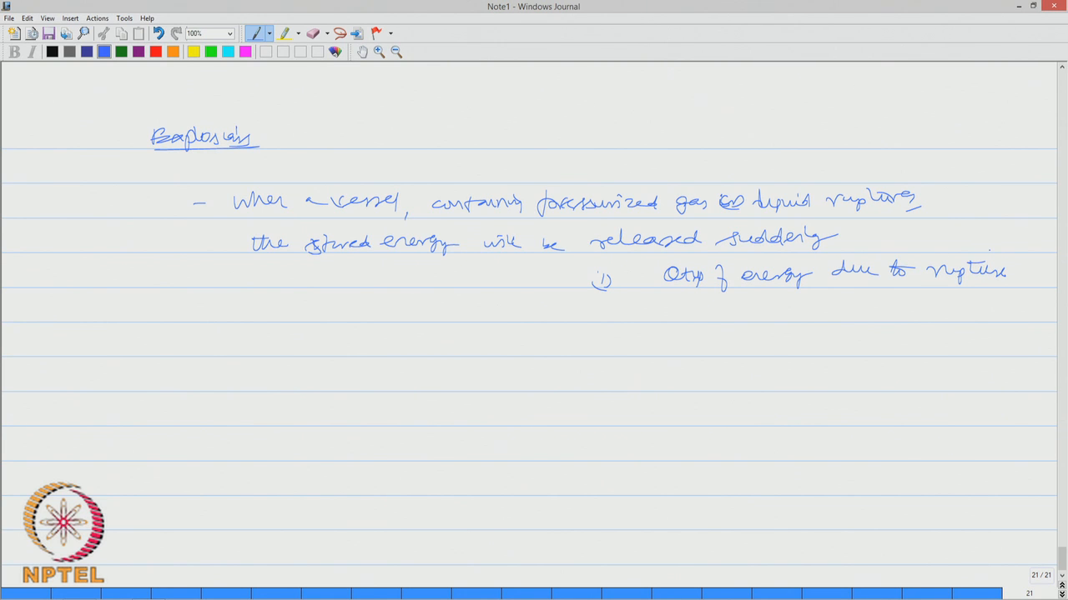
drag(584, 317, 667, 314)
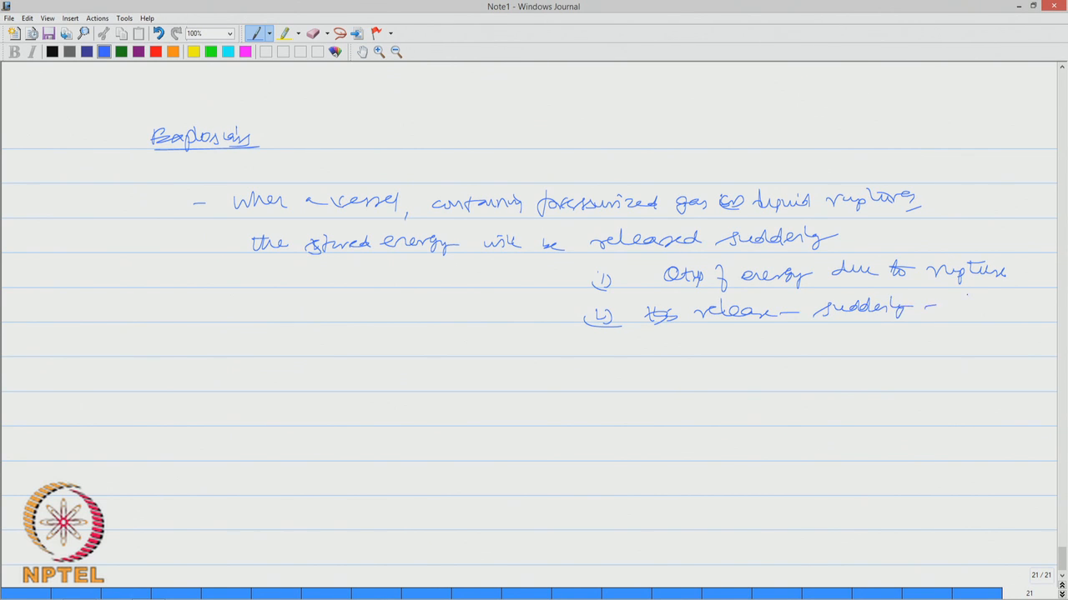
drag(959, 303, 997, 333)
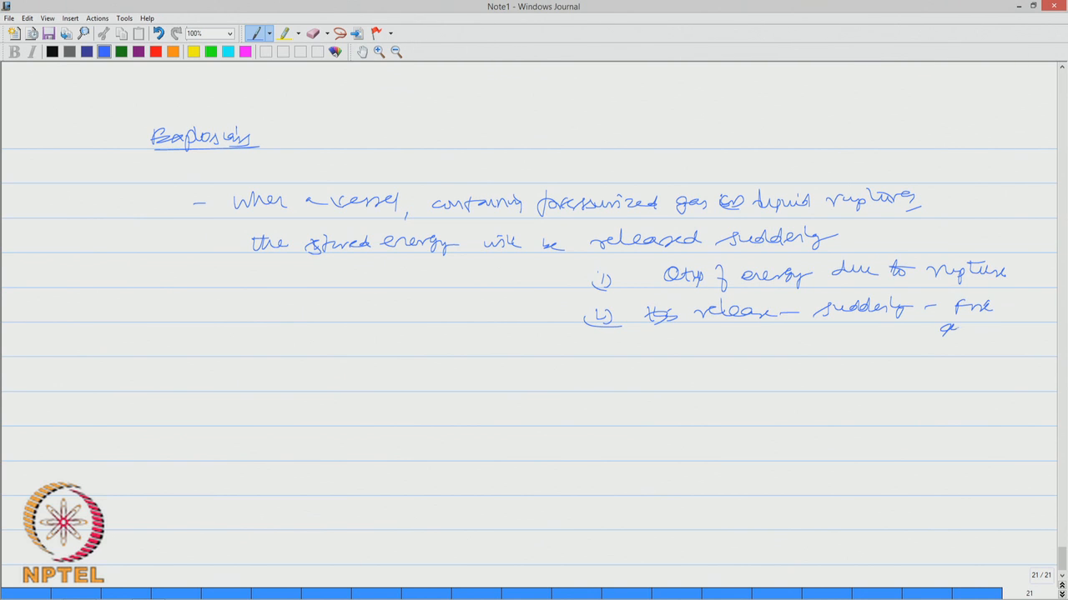
drag(942, 330, 1018, 331)
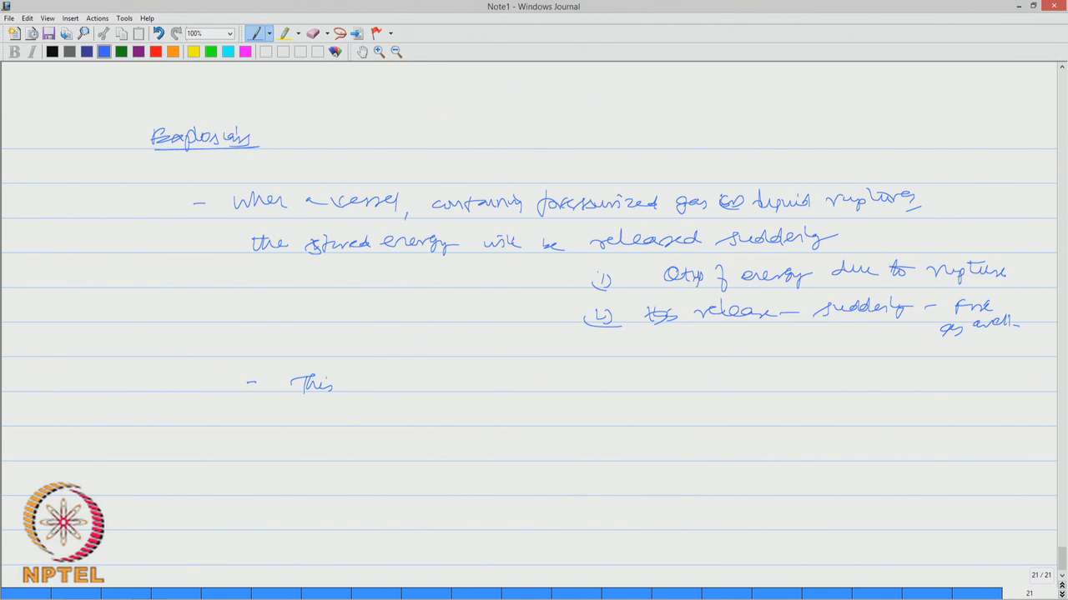
Write that this energy produces shock waves and accelerates further fracture of the vessel
drag(359, 384, 414, 383)
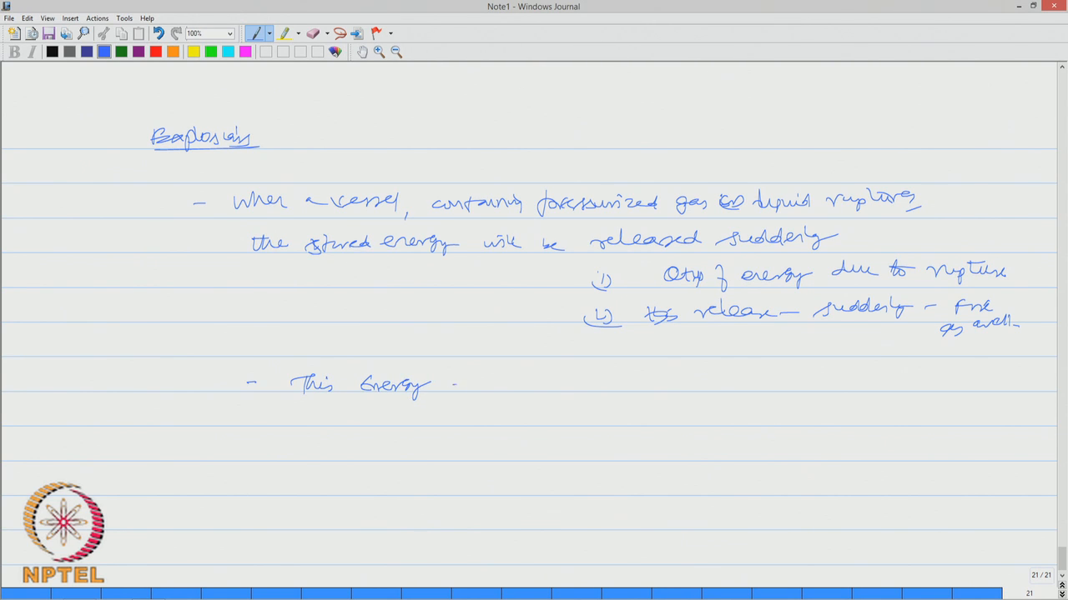
drag(447, 383, 542, 384)
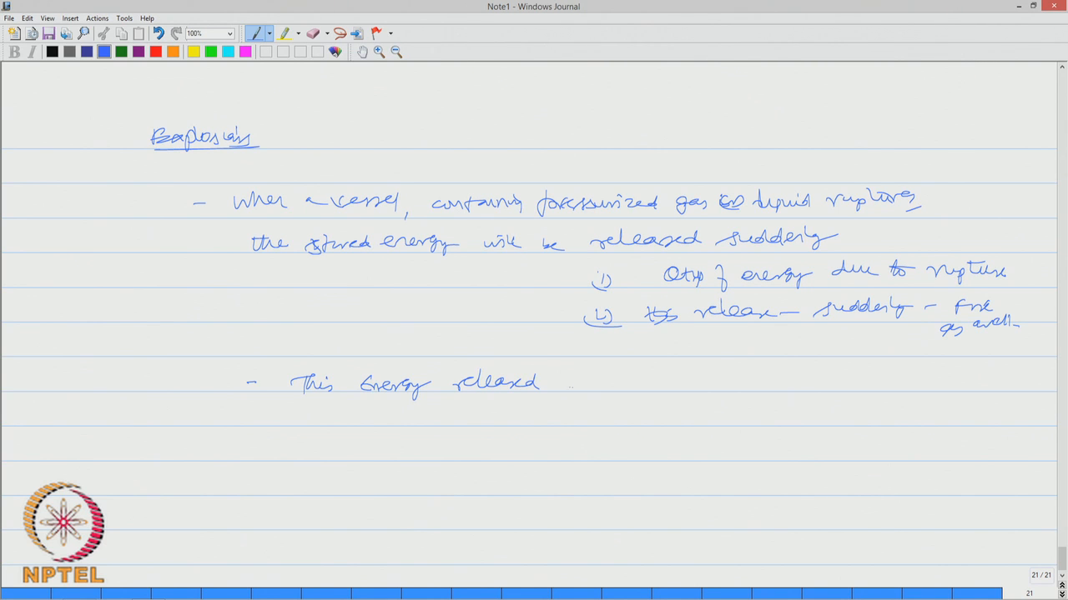
drag(567, 382, 659, 382)
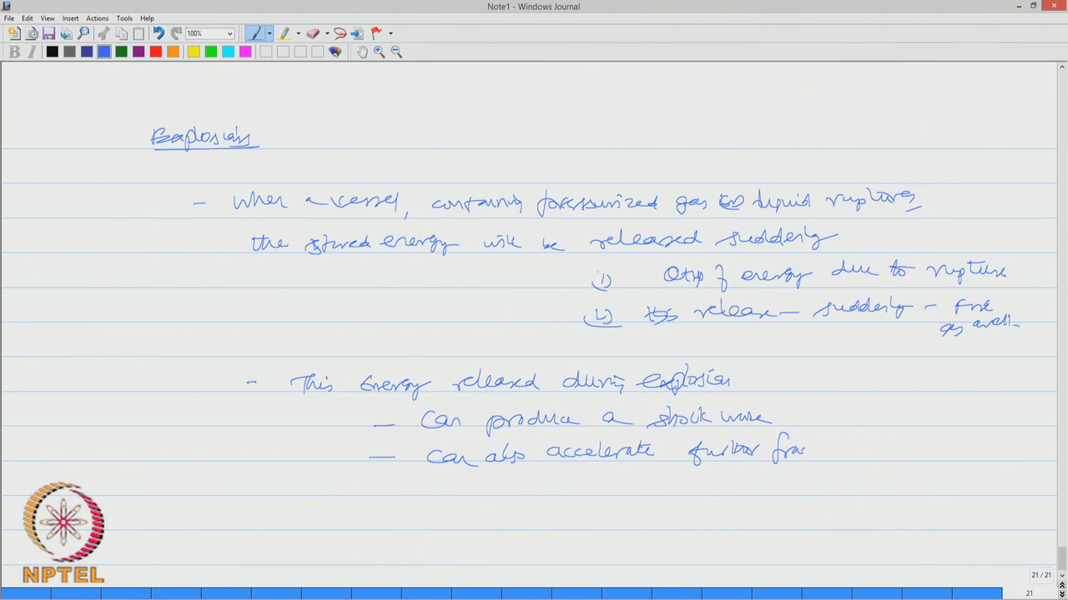
drag(814, 451, 881, 454)
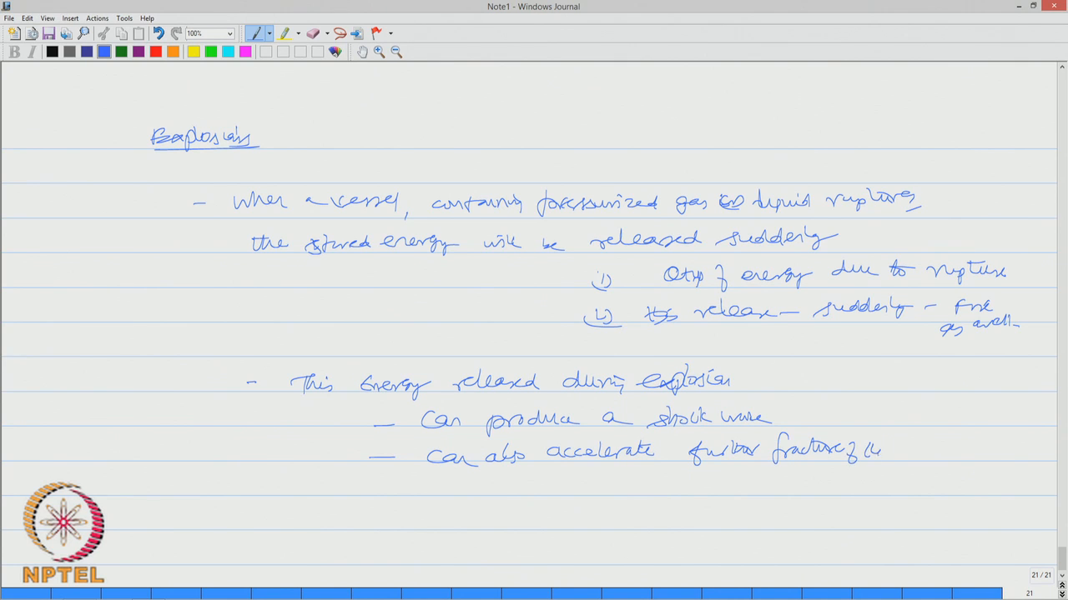
drag(909, 442, 926, 453)
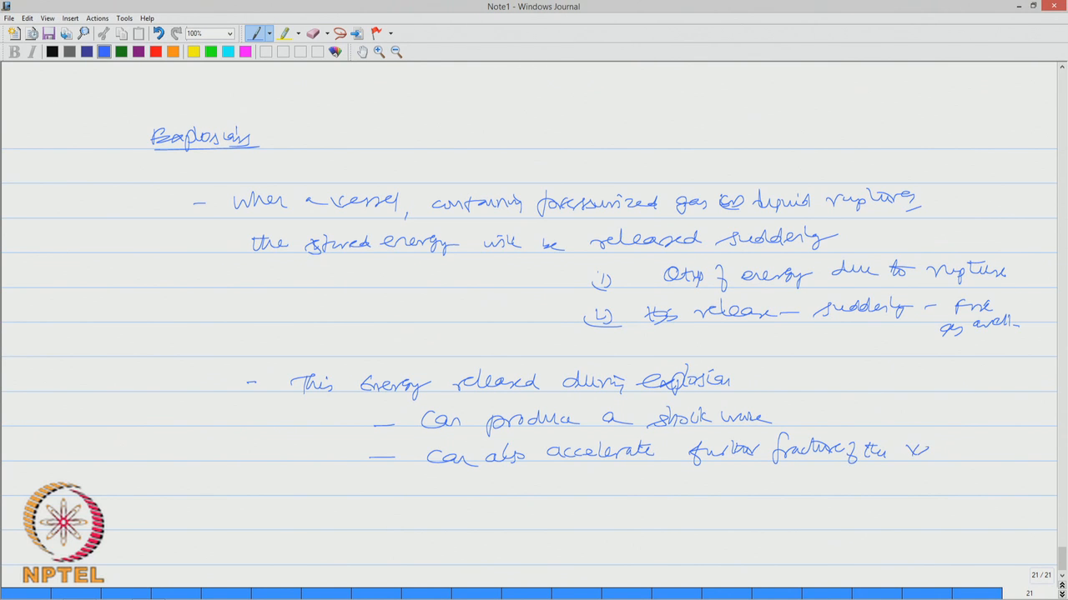
text(vessel)
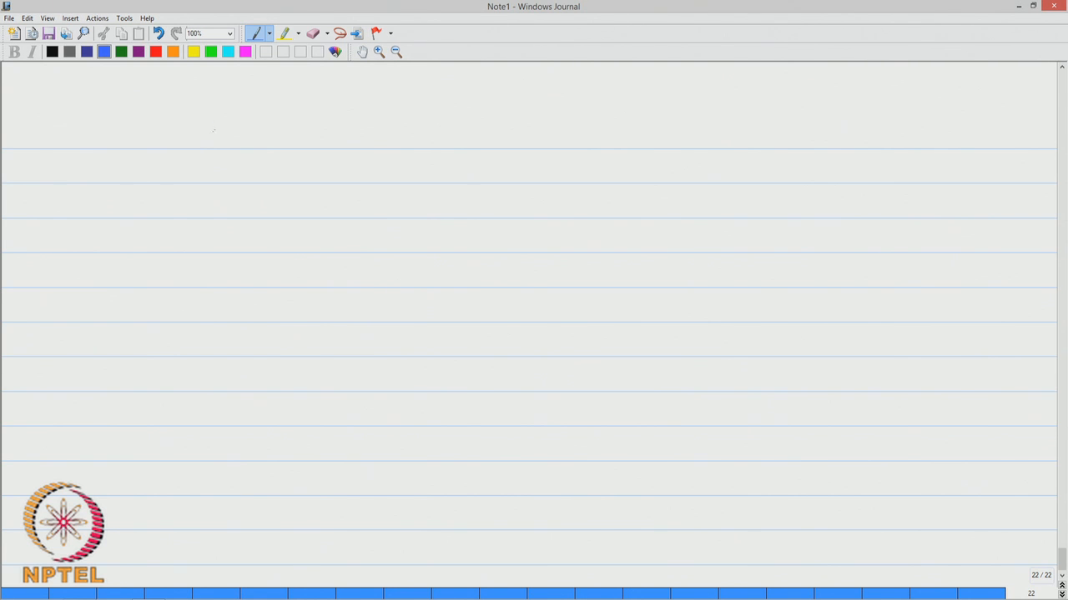
Handwrite and underline the heading 'Possible reasons for rupture of a vessel'
drag(214, 142, 290, 137)
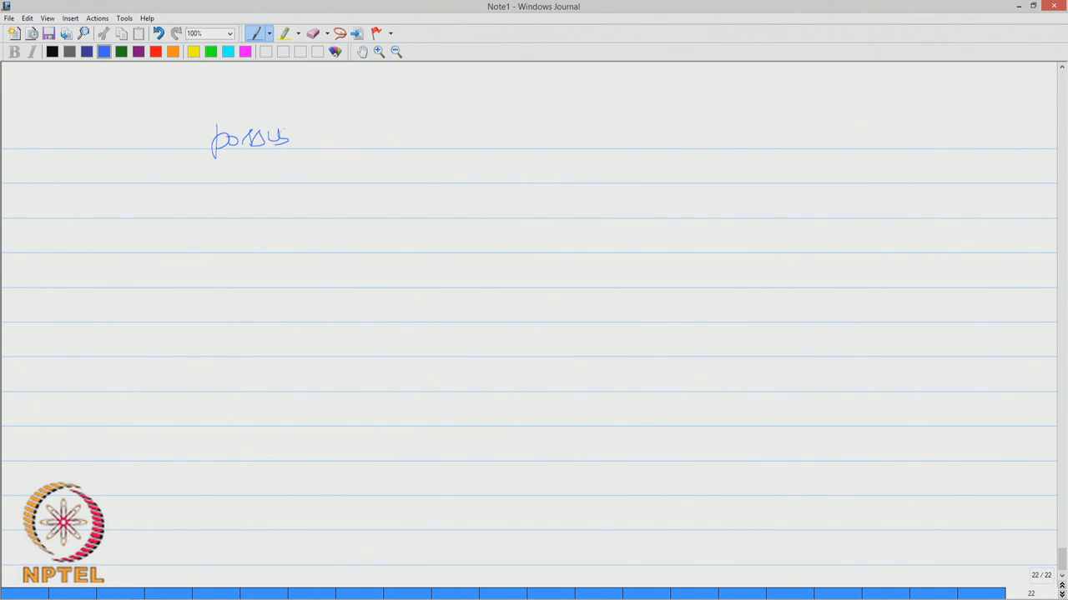
drag(292, 137, 383, 137)
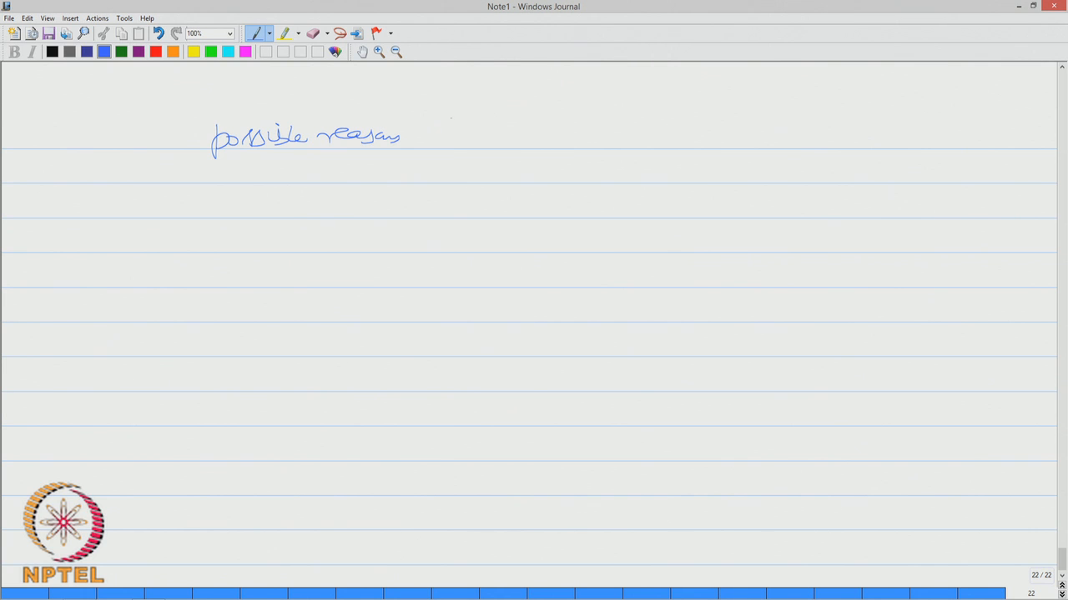
drag(425, 133, 534, 137)
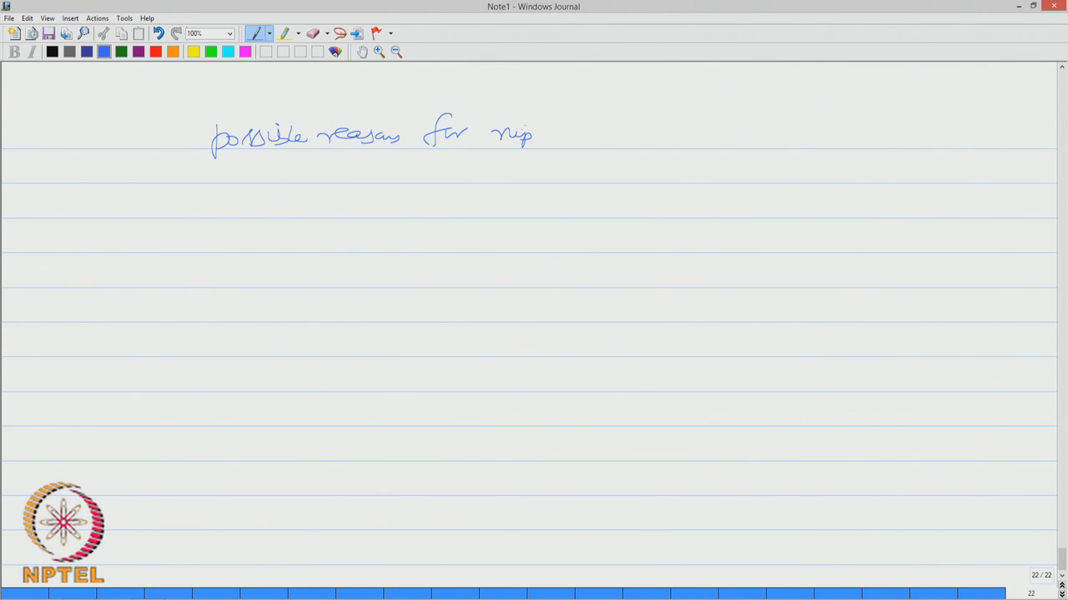
drag(534, 137, 642, 137)
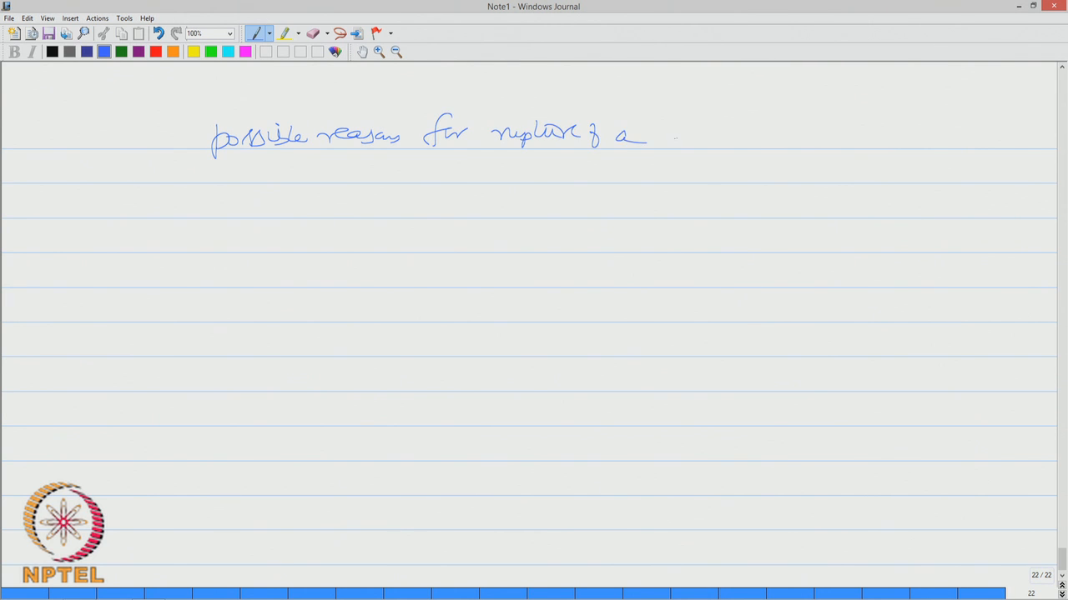
drag(668, 134, 734, 137)
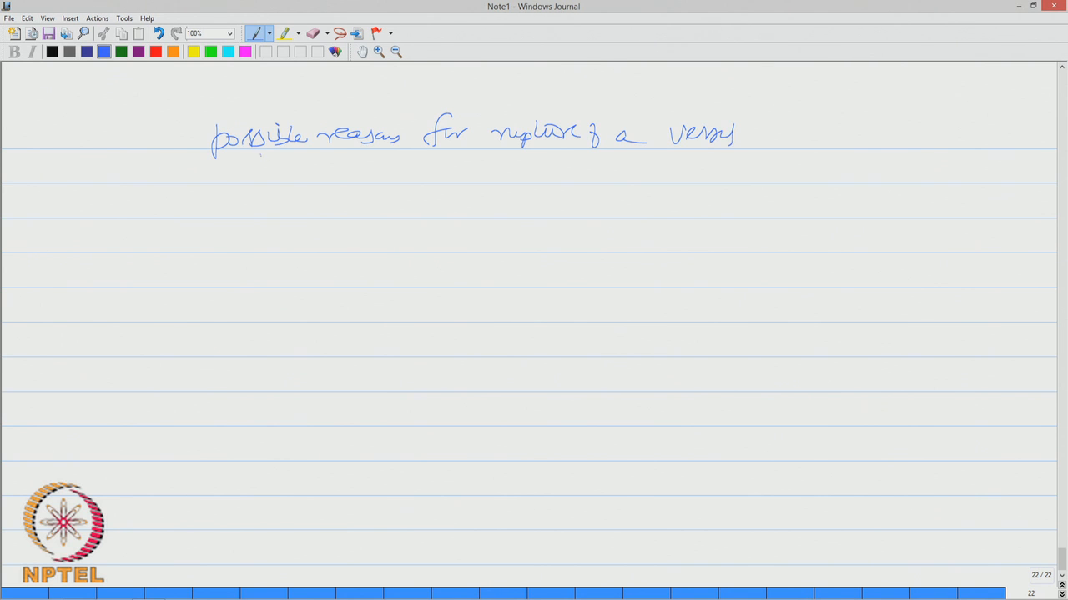
drag(263, 156, 631, 157)
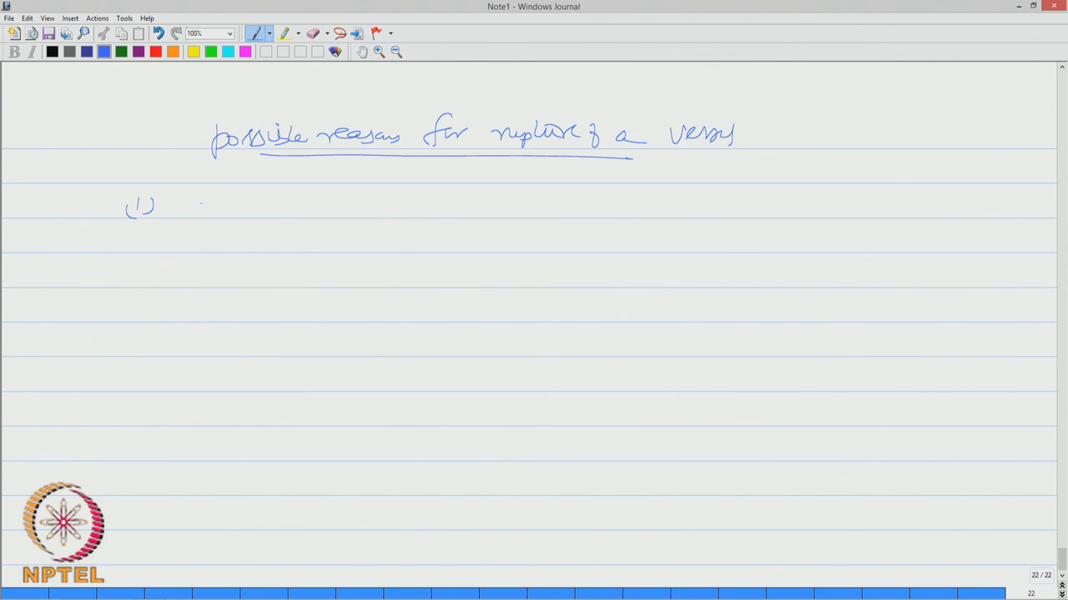
Write reason (1): failure of pressure regulator or pressure relief valve (PRV)
drag(192, 208, 237, 196)
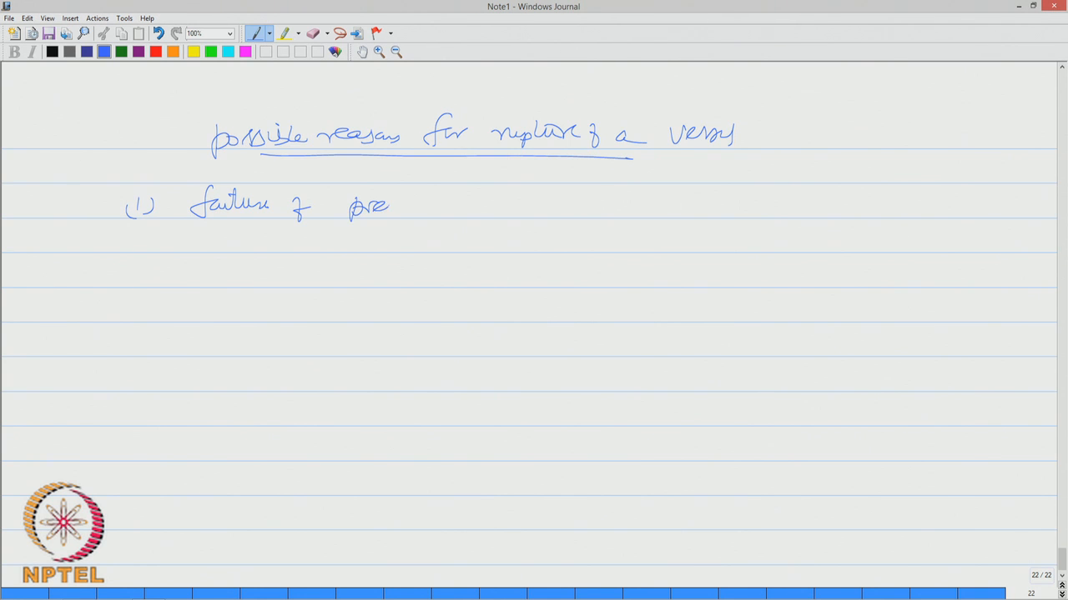
drag(375, 203, 487, 204)
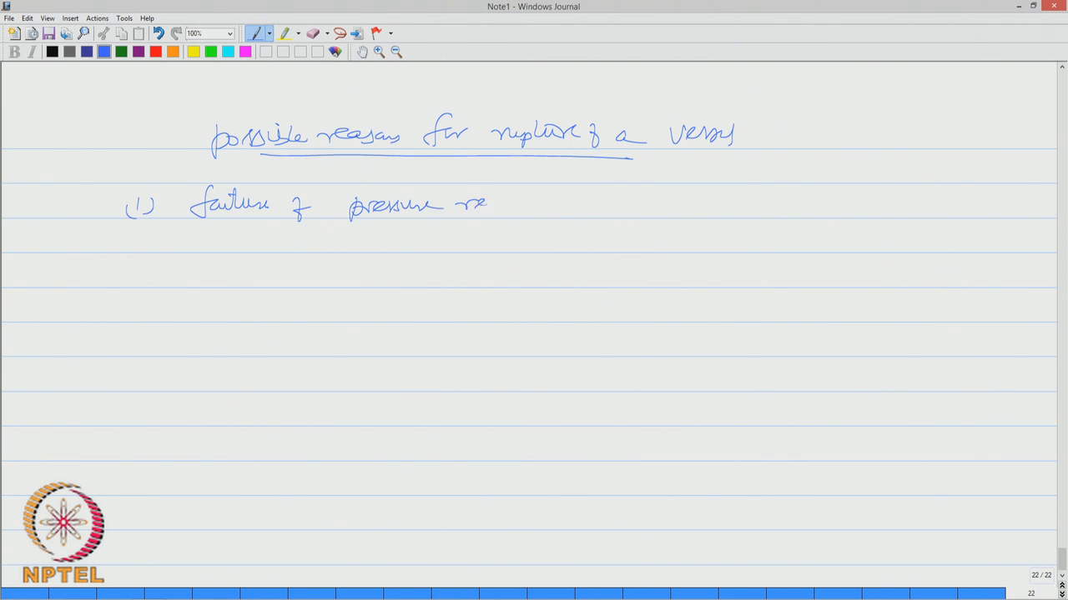
drag(487, 204, 547, 203)
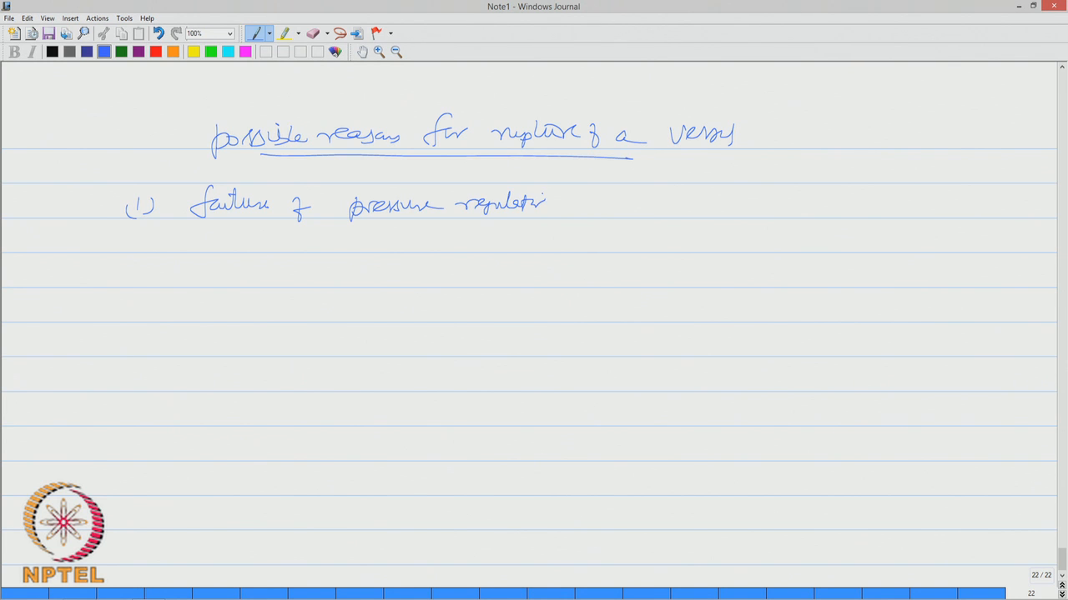
click(559, 204)
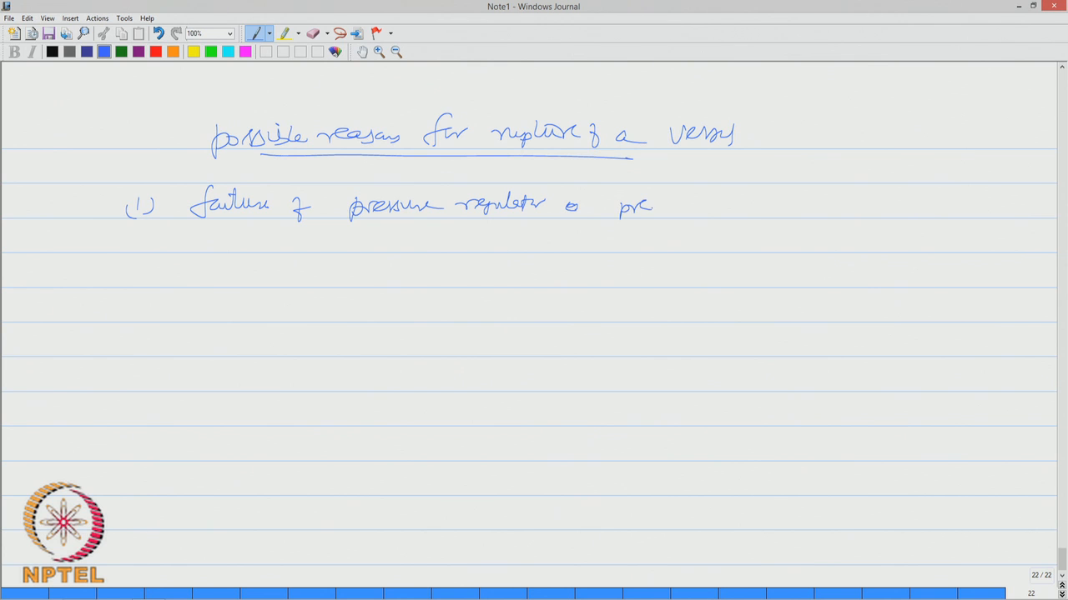
drag(620, 206, 701, 206)
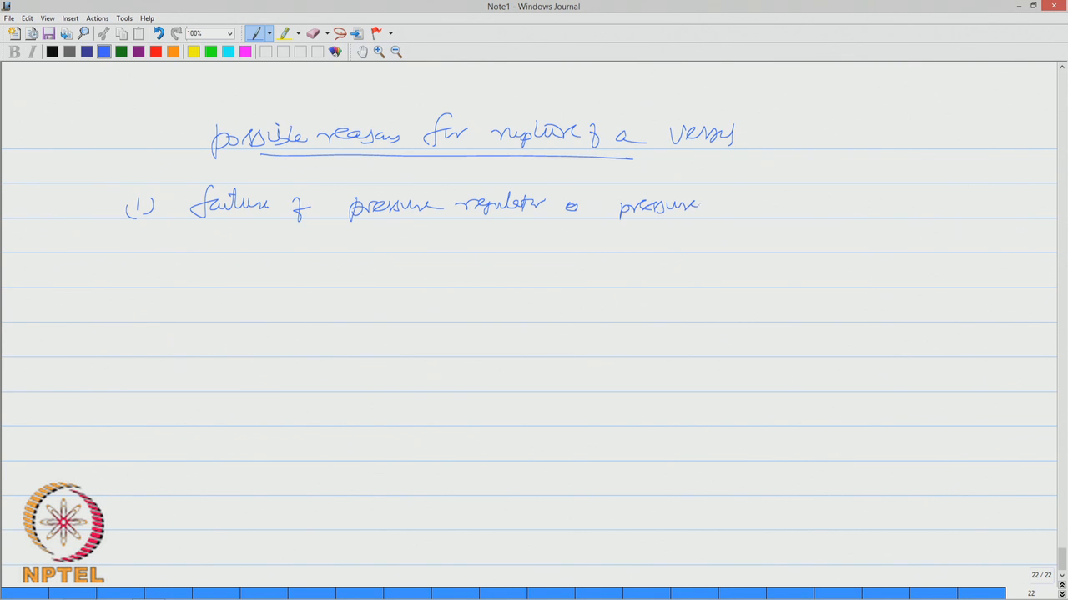
drag(717, 200, 792, 203)
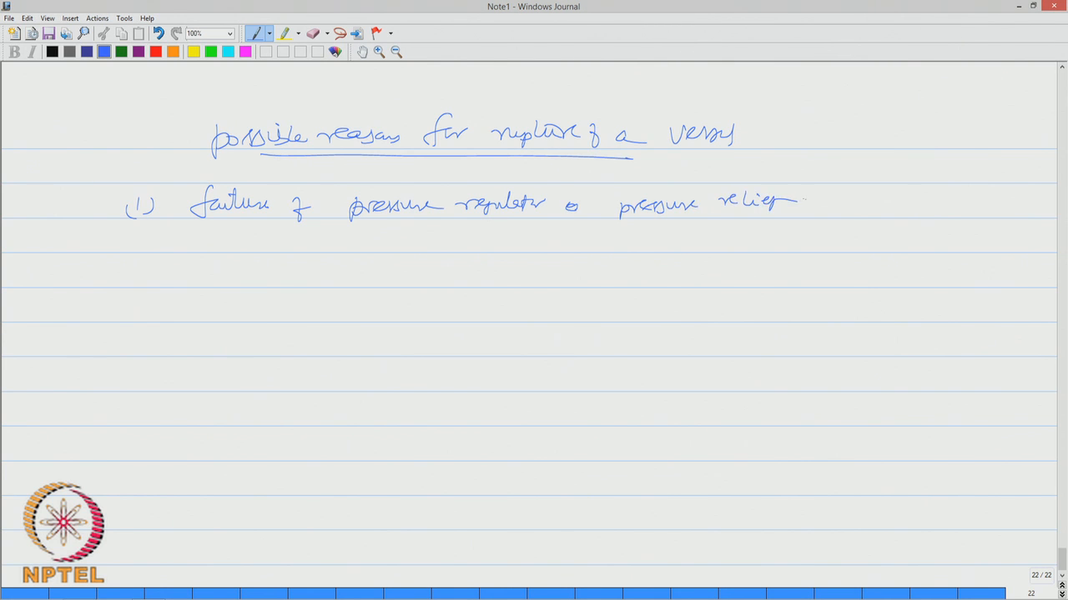
drag(800, 204, 892, 203)
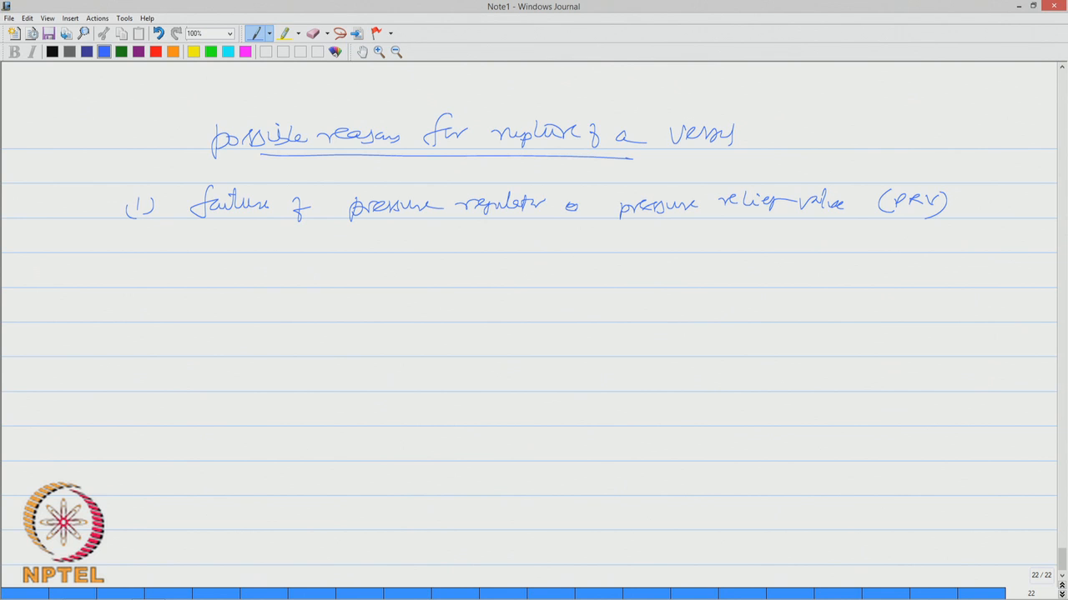
Write point (2), reduction of vessel thickness, with dashed sub-points corrosion, erosion and chemical attack
drag(133, 283, 217, 280)
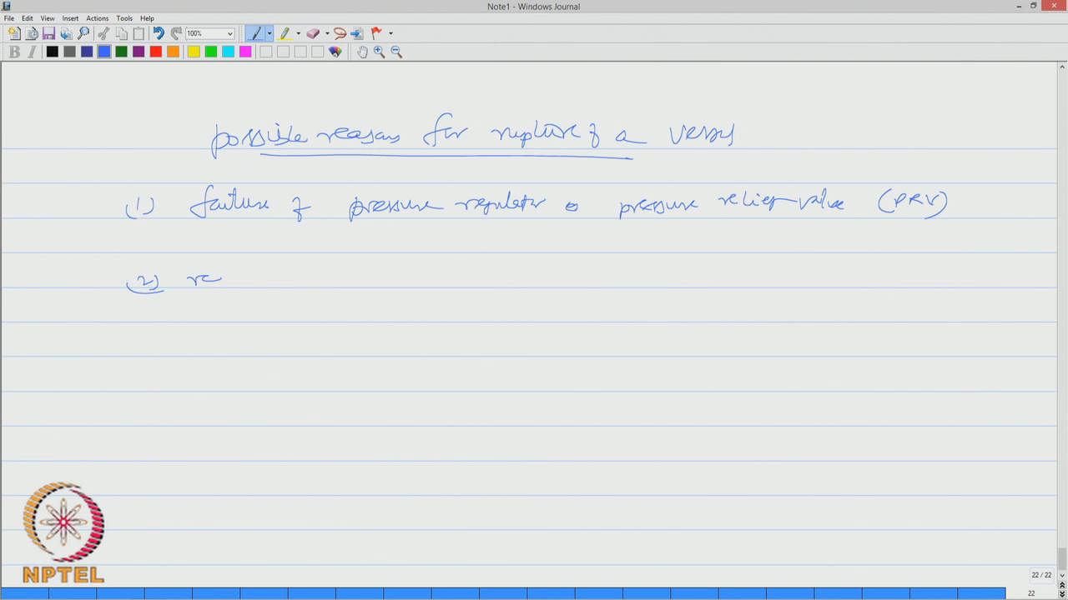
drag(220, 280, 284, 280)
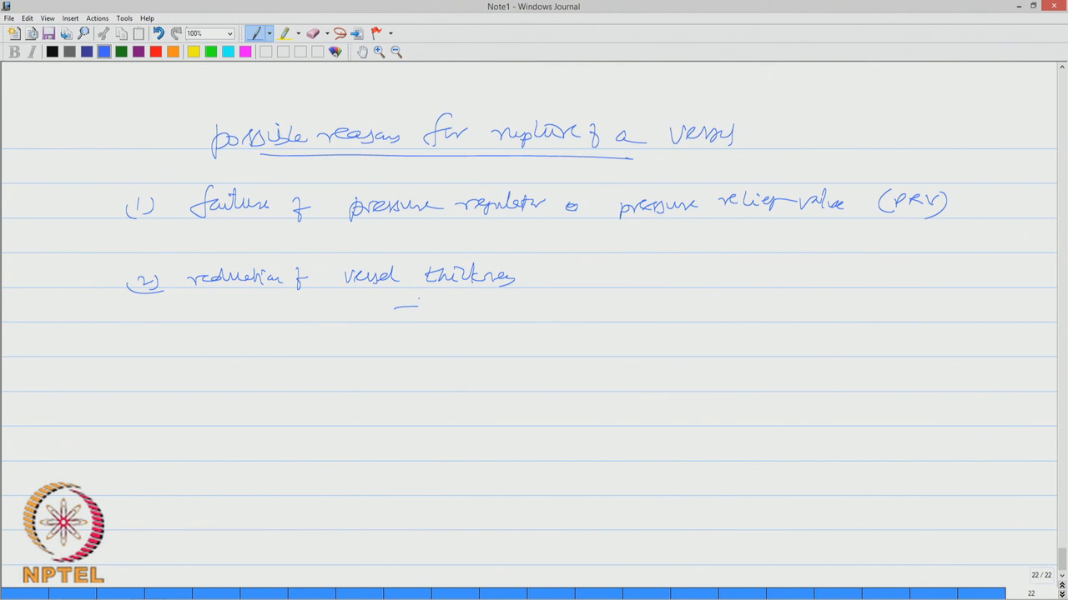
drag(437, 317, 454, 314)
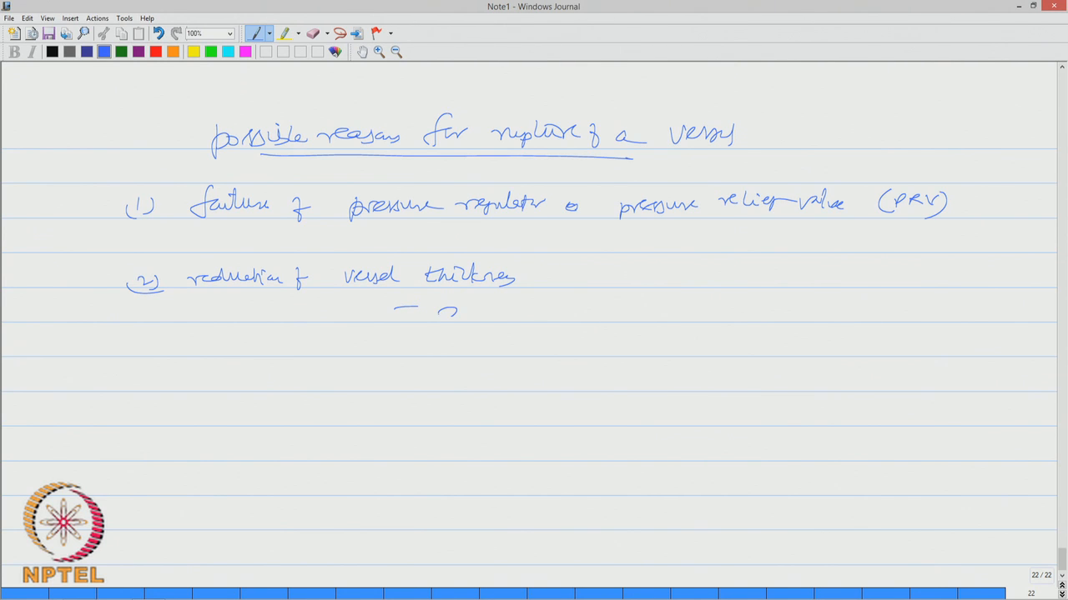
drag(437, 309, 570, 309)
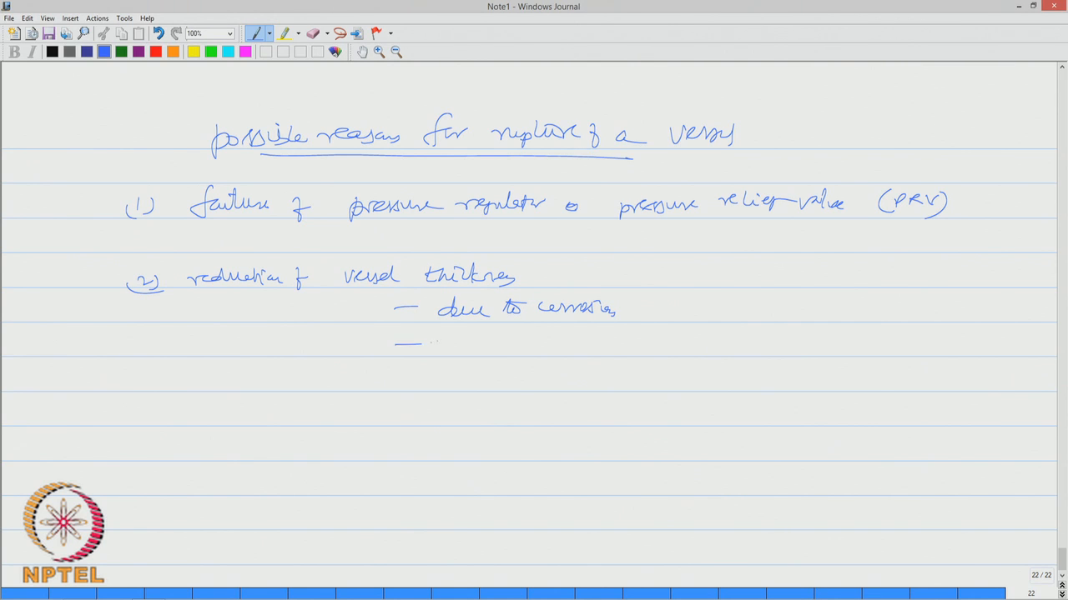
drag(397, 340, 564, 341)
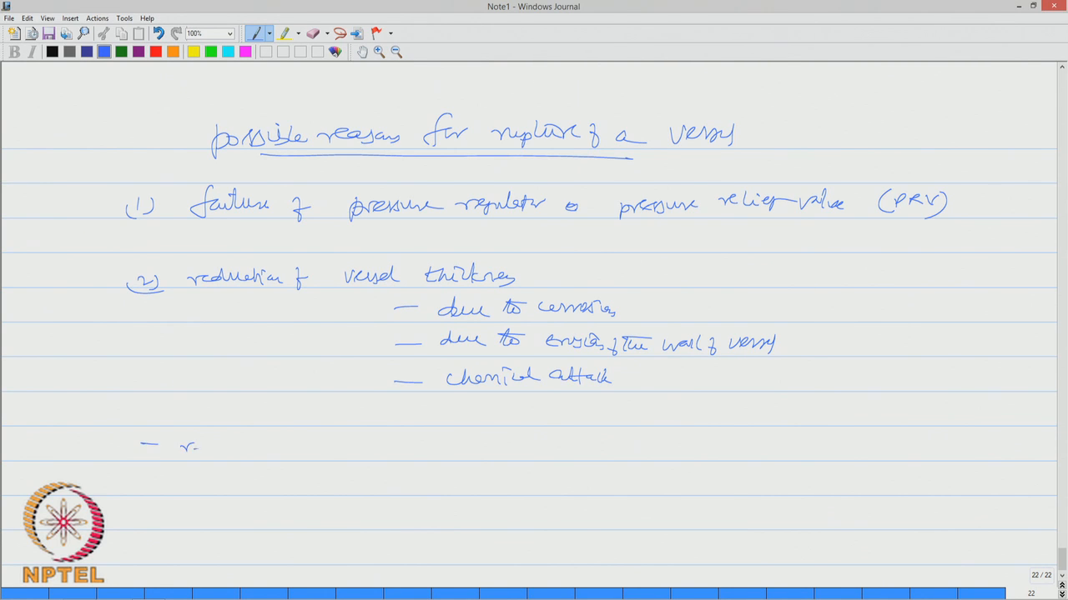
Add the reduced-strength note listing overheating, chemical attack and fatigue as causes
drag(180, 447, 266, 447)
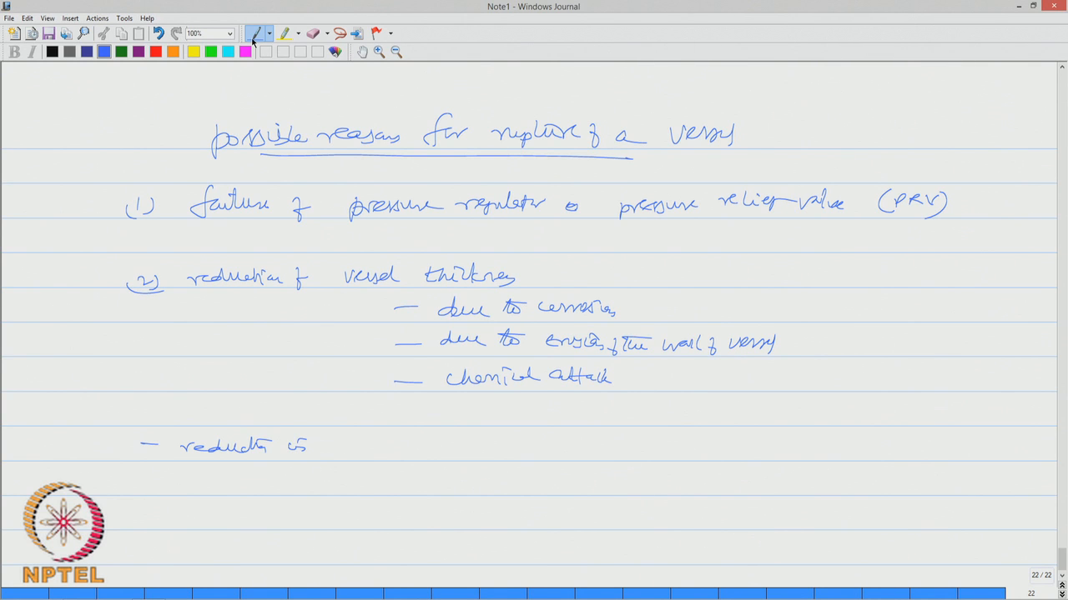
drag(333, 447, 383, 450)
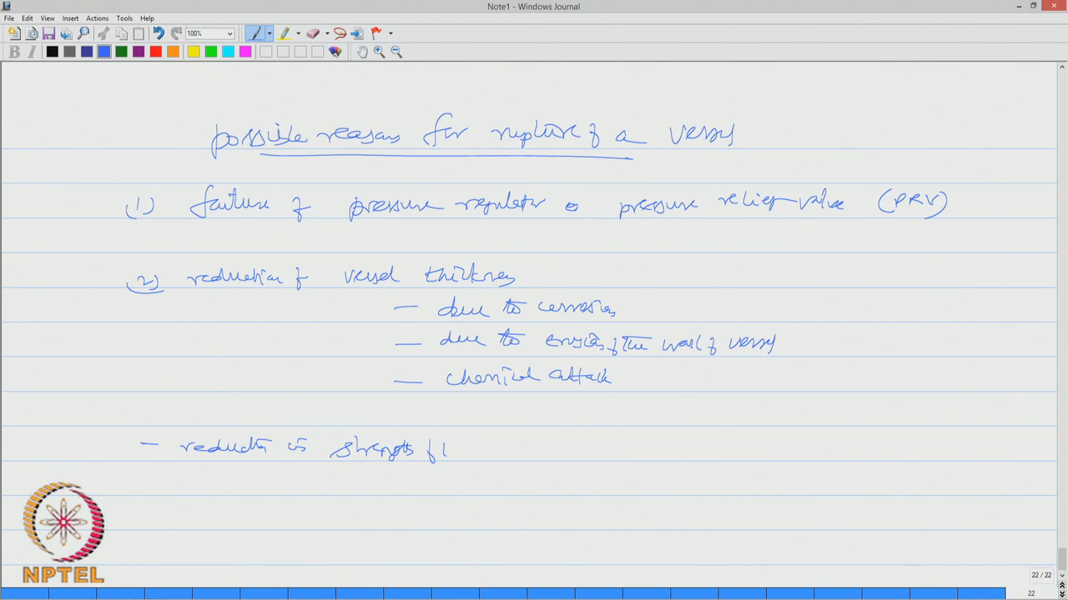
drag(434, 448, 542, 449)
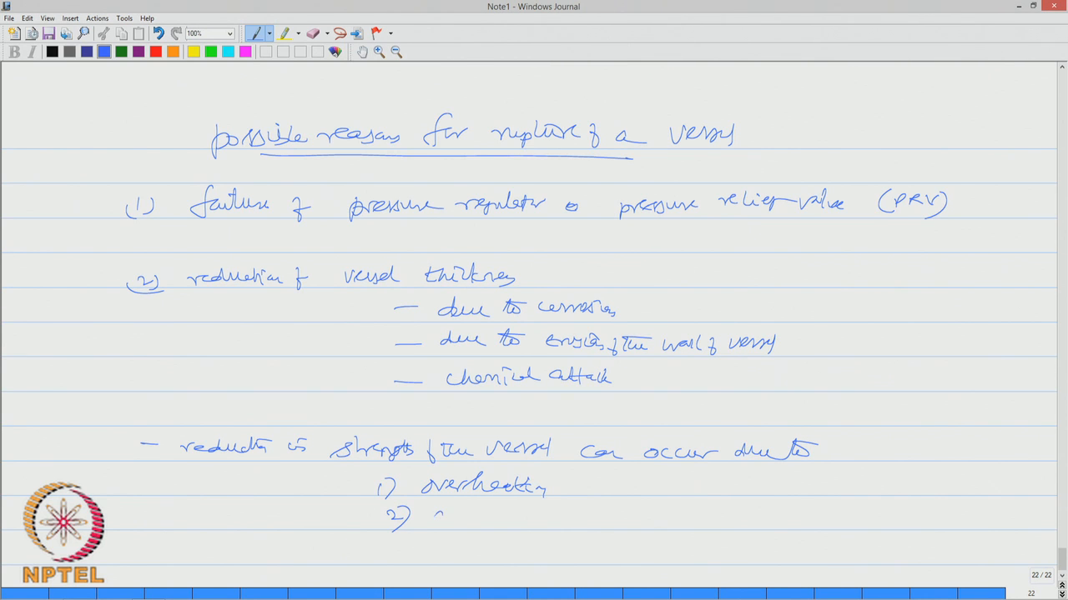
drag(434, 515, 517, 516)
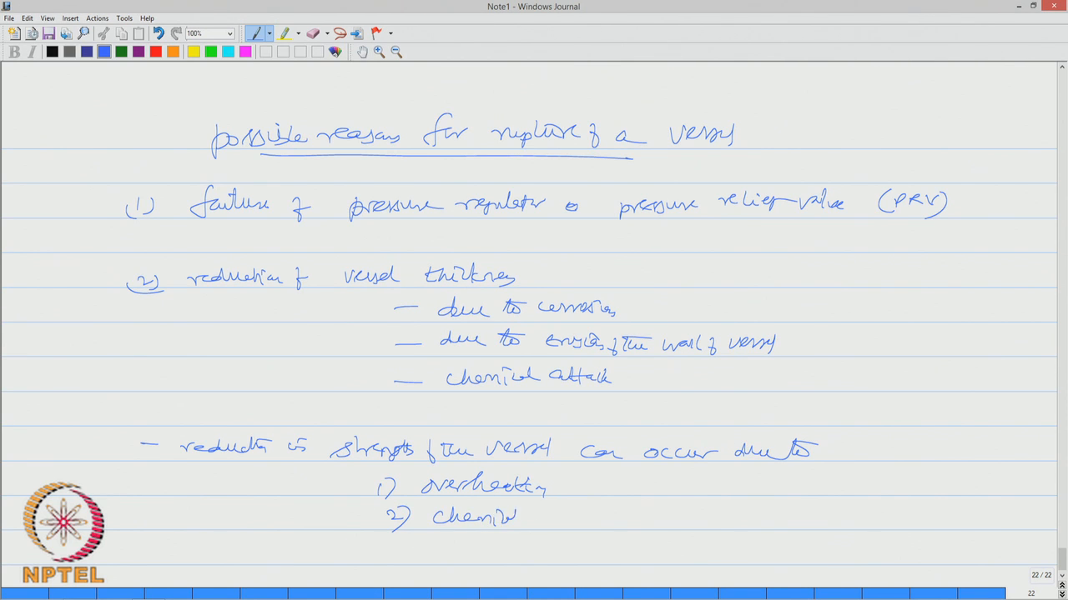
drag(521, 515, 587, 516)
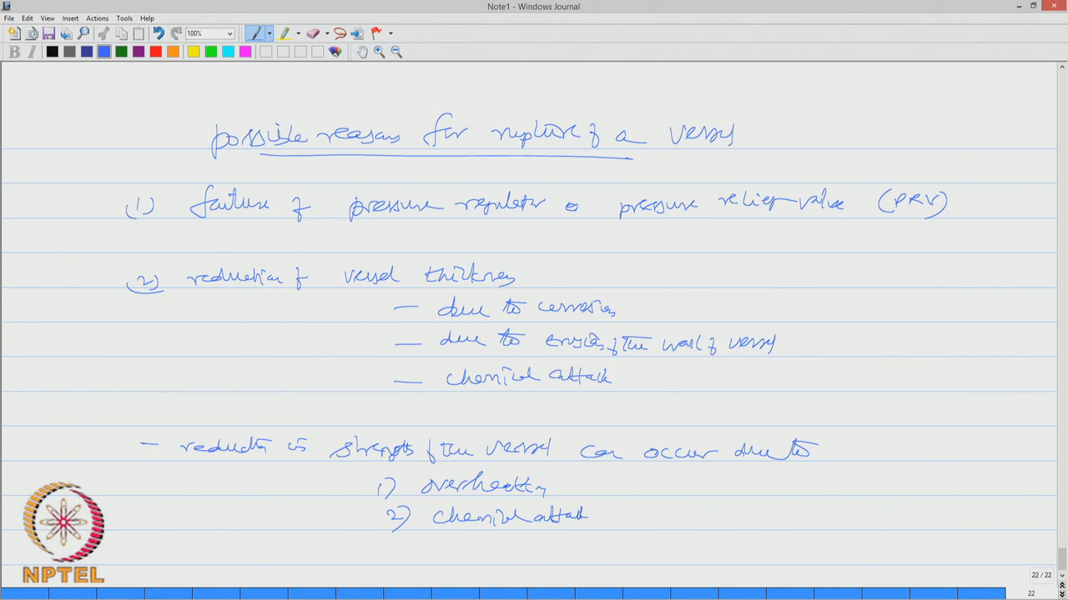
drag(387, 550, 464, 554)
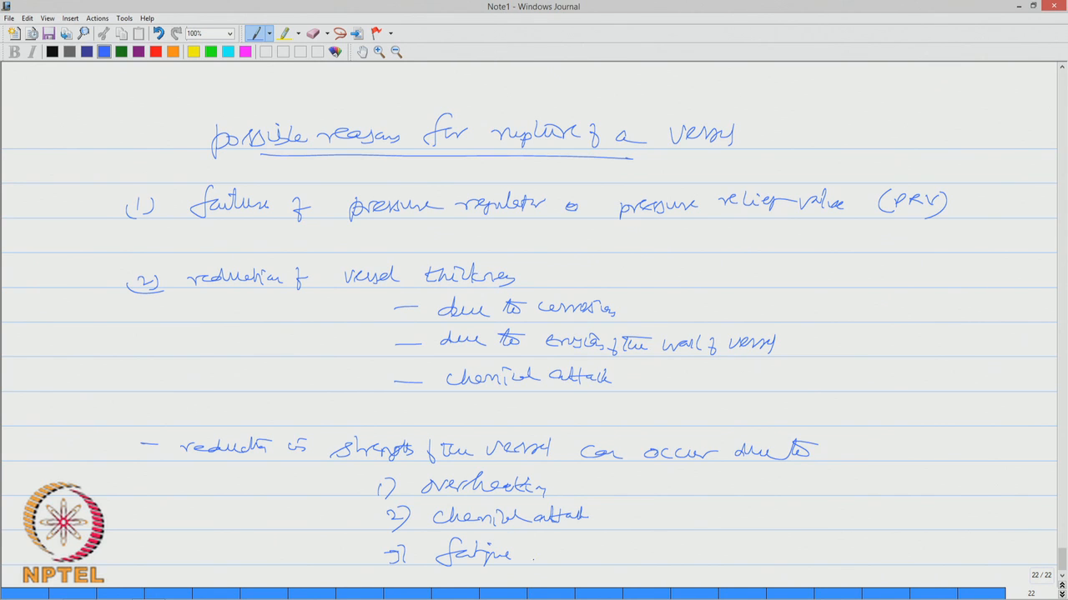
drag(525, 554, 583, 553)
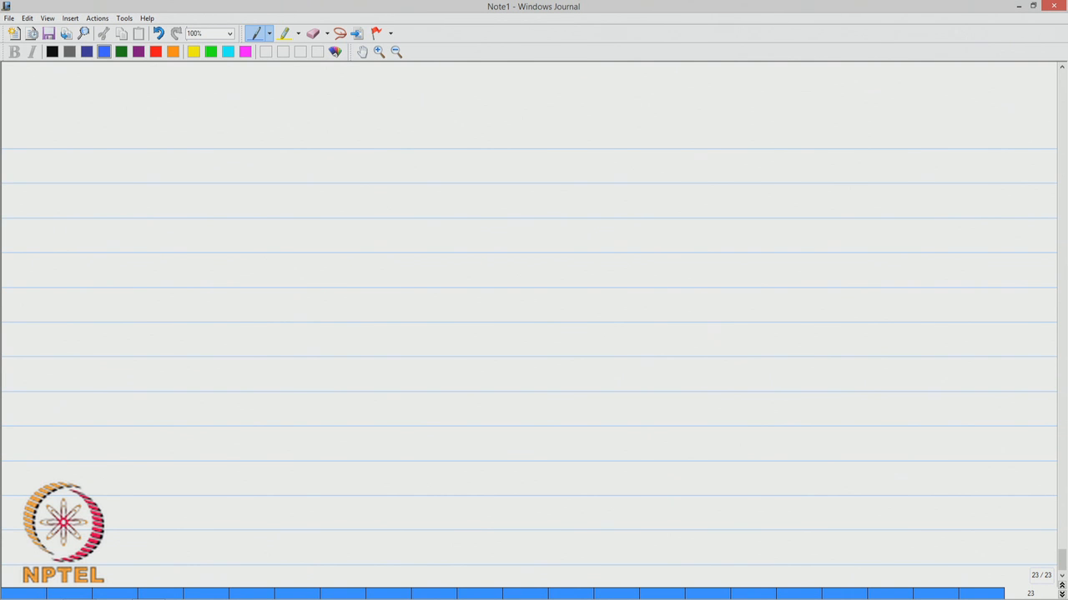
Write an underlined BLEVE heading and the sentence that its primary cause is presence/encounter of external flame
drag(187, 147, 233, 131)
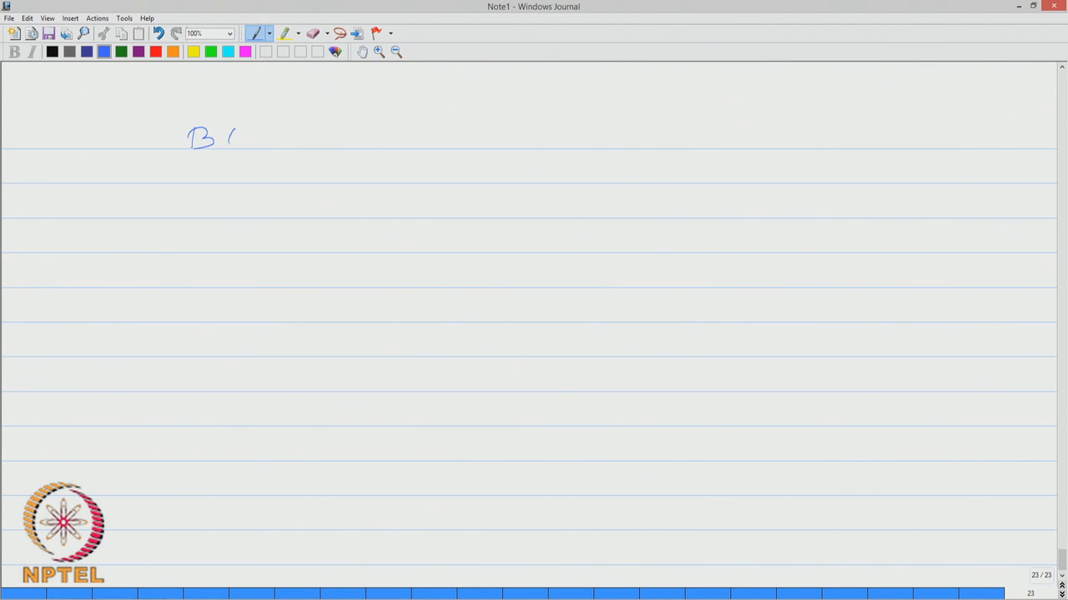
drag(237, 142, 300, 137)
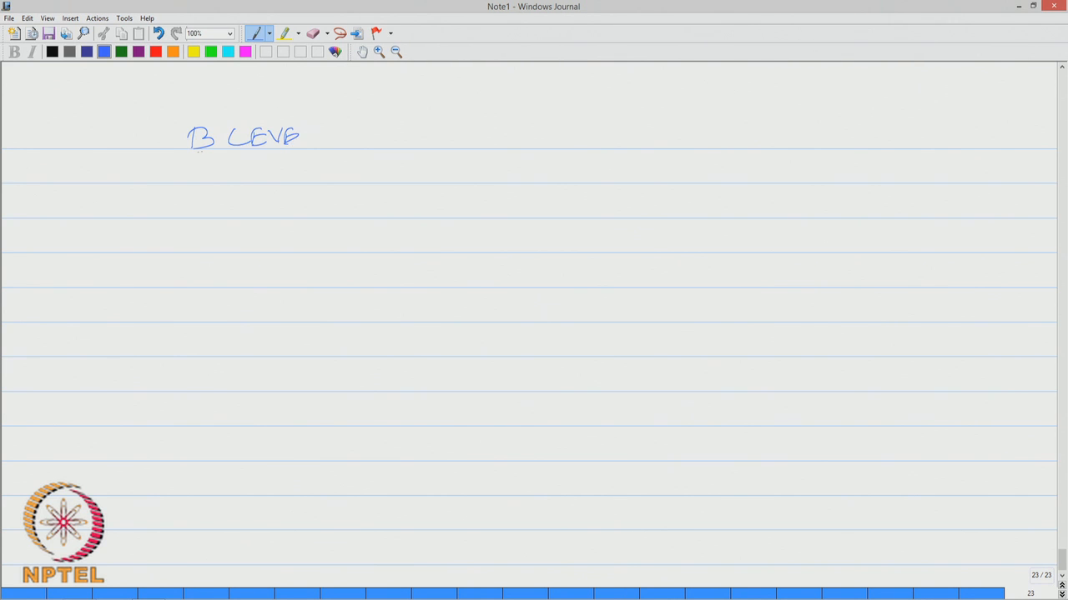
drag(193, 151, 307, 151)
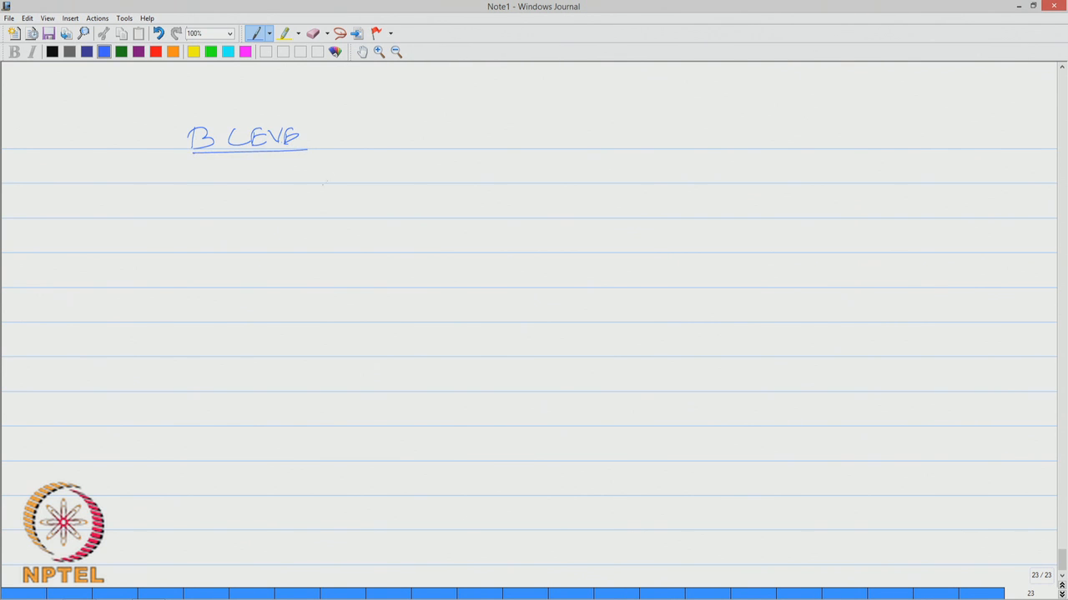
drag(325, 175, 392, 175)
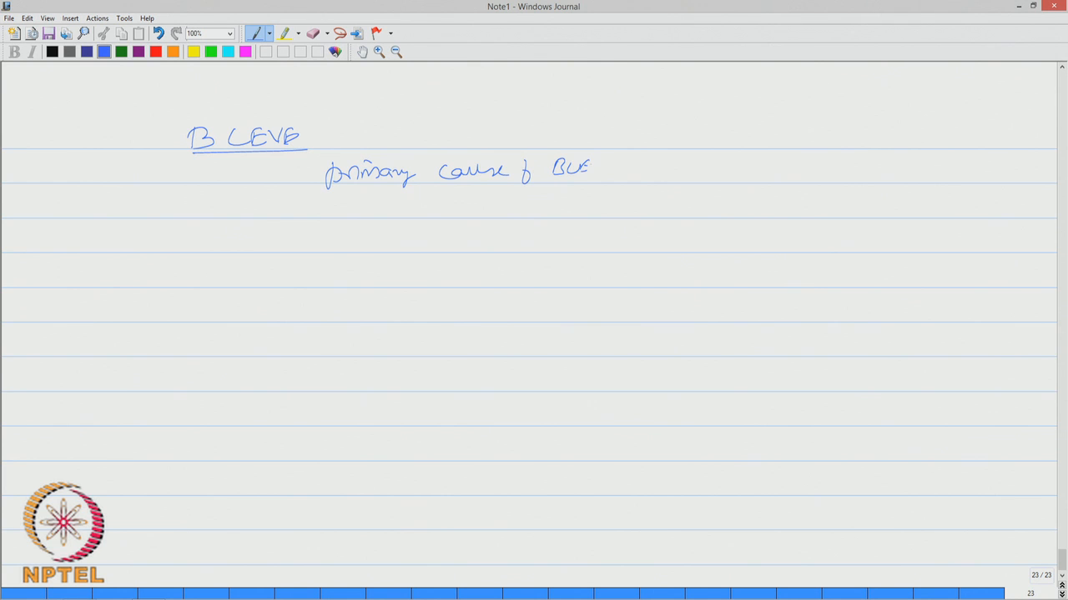
drag(584, 170, 618, 167)
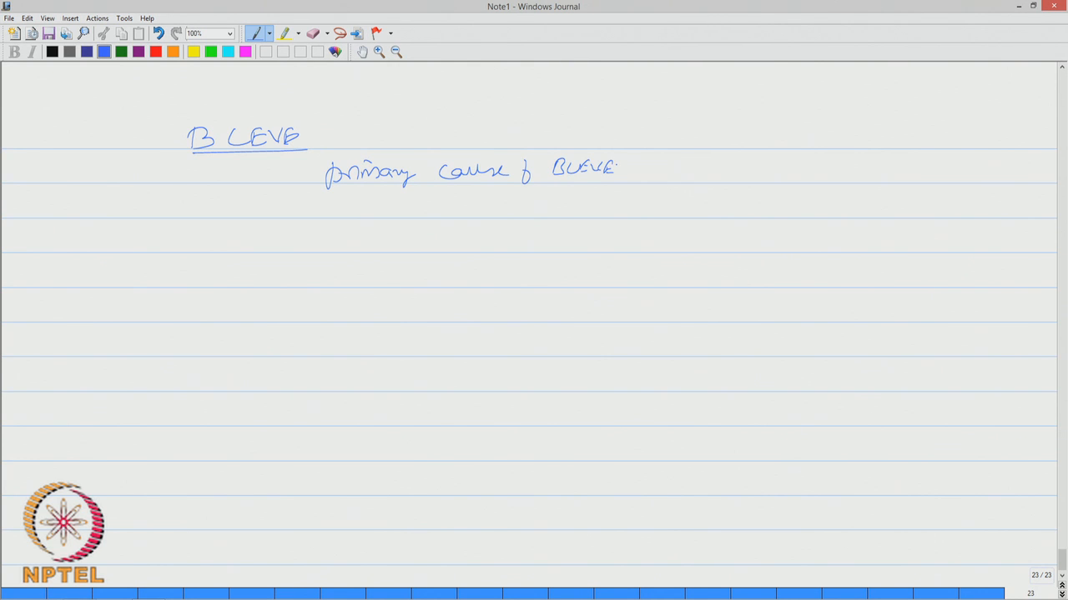
drag(648, 158, 654, 170)
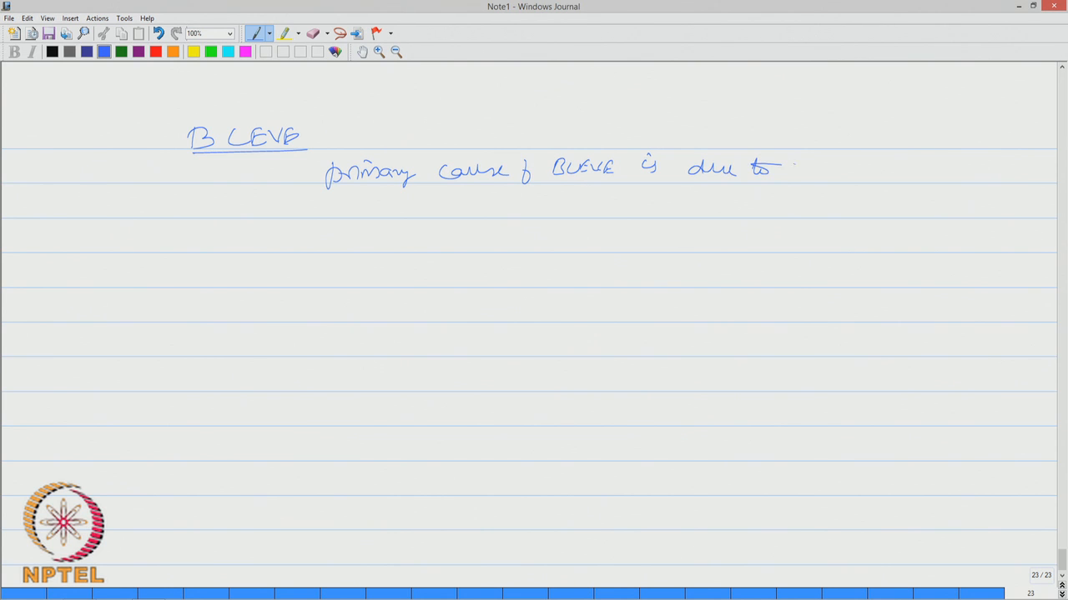
drag(787, 170, 864, 171)
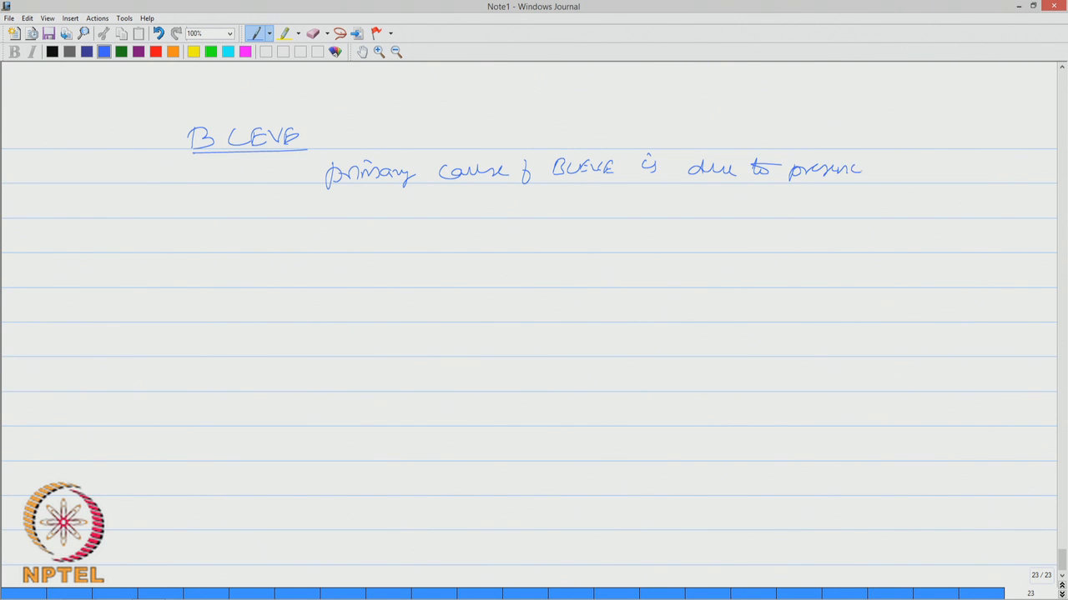
drag(867, 170, 931, 170)
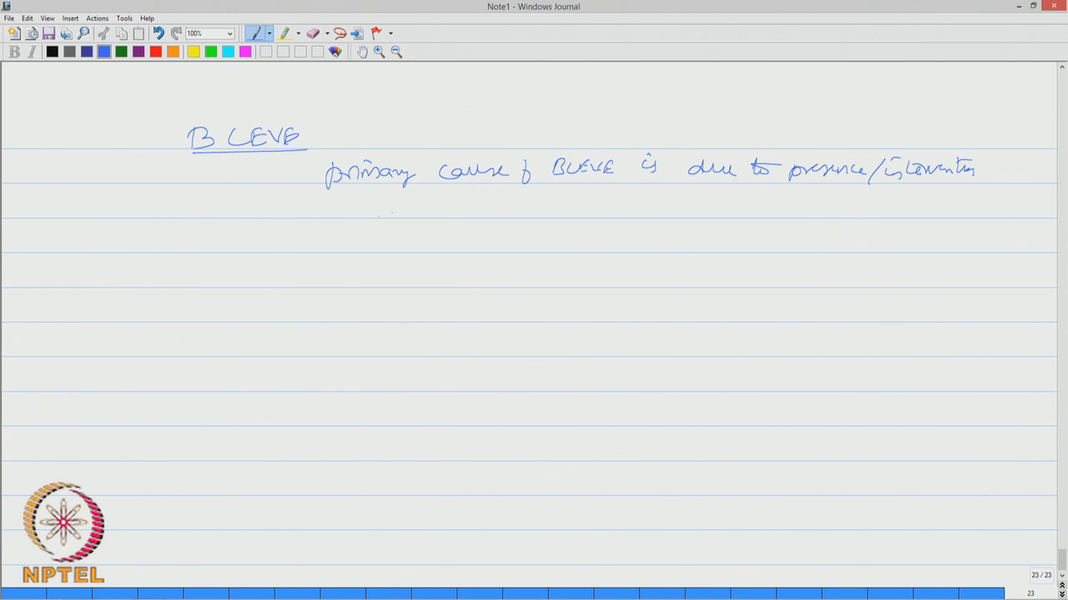
drag(350, 213, 434, 208)
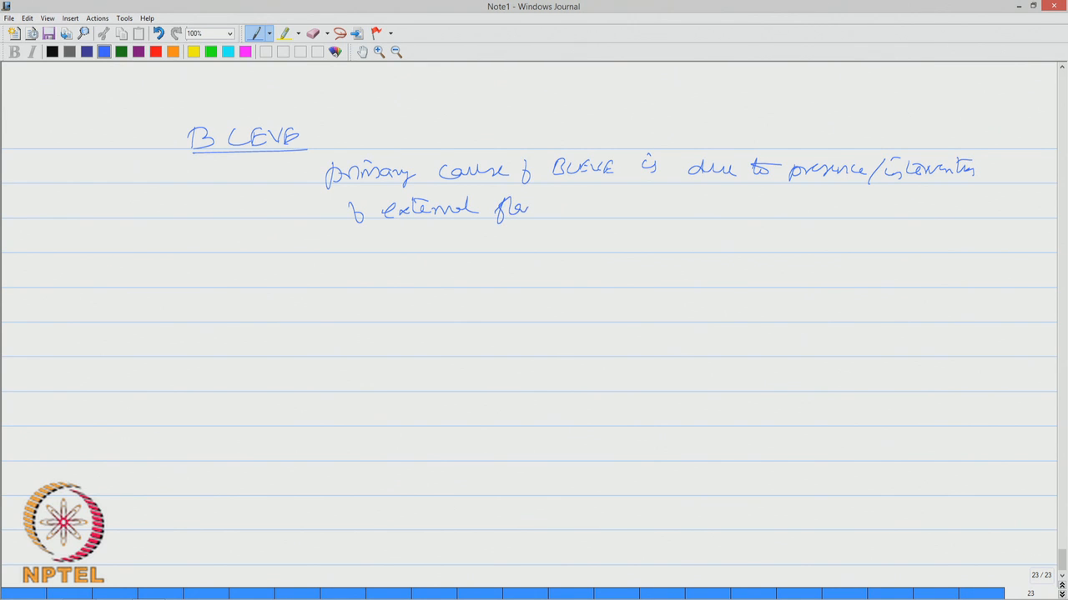
drag(508, 208, 570, 208)
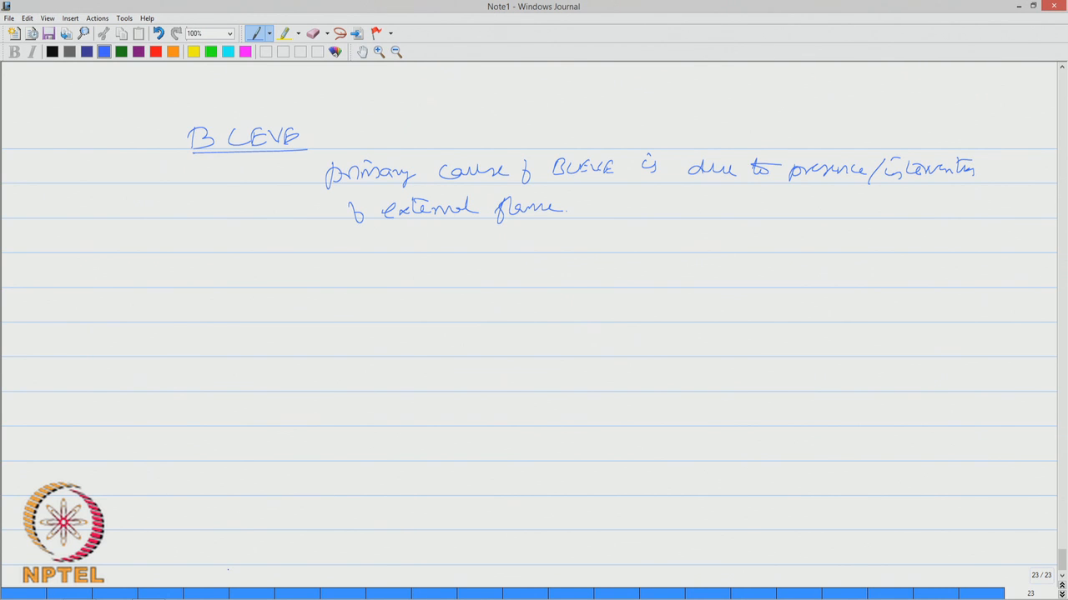
drag(492, 242, 597, 243)
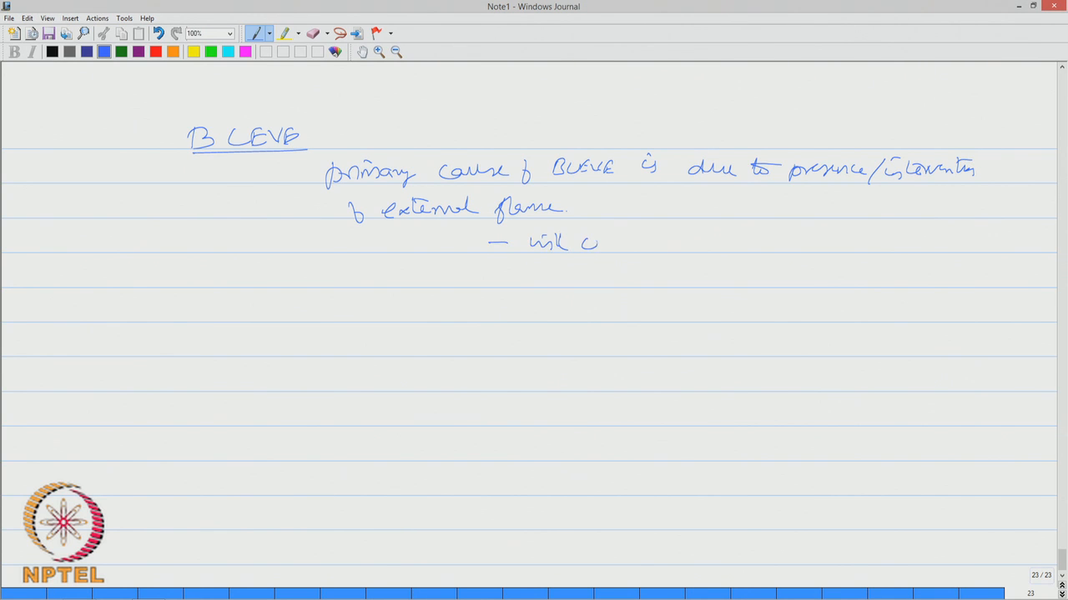
Add the dashed note that the flame is in contact with the shell of the vessel
drag(575, 242, 684, 242)
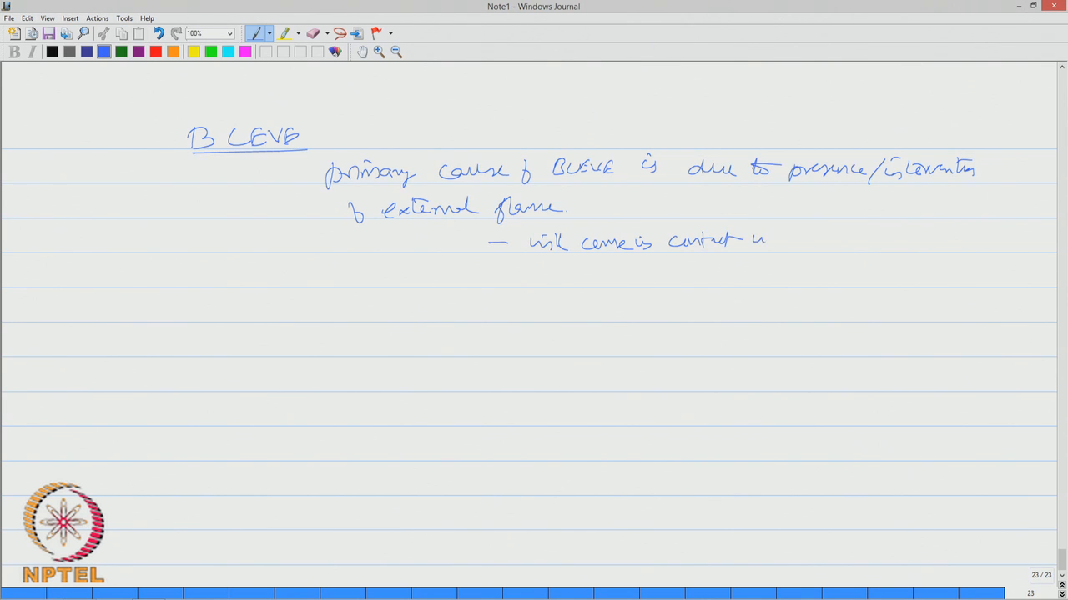
drag(764, 240, 821, 237)
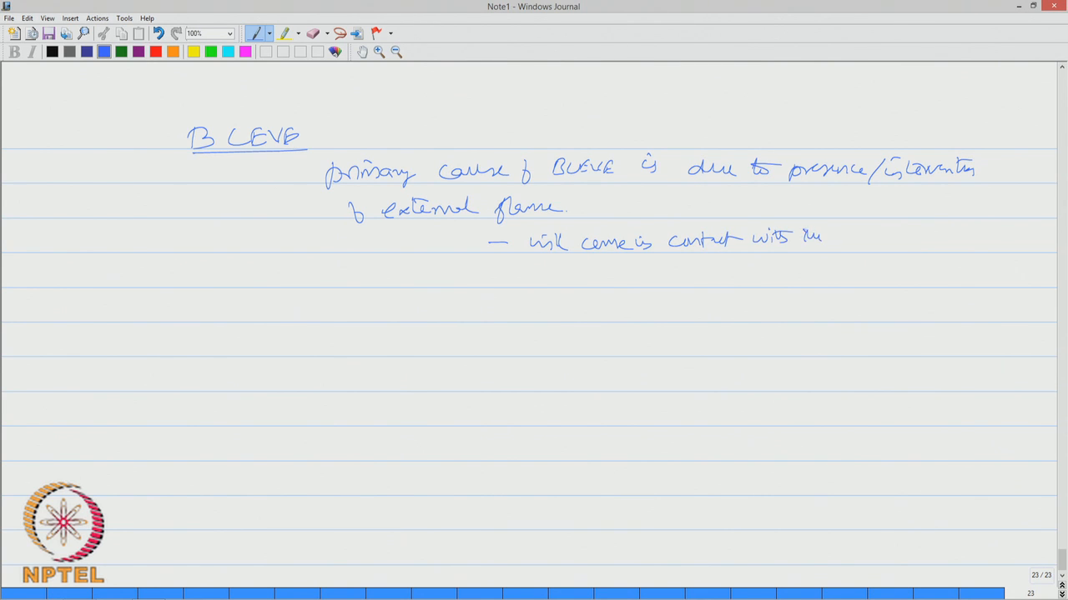
drag(843, 242, 867, 247)
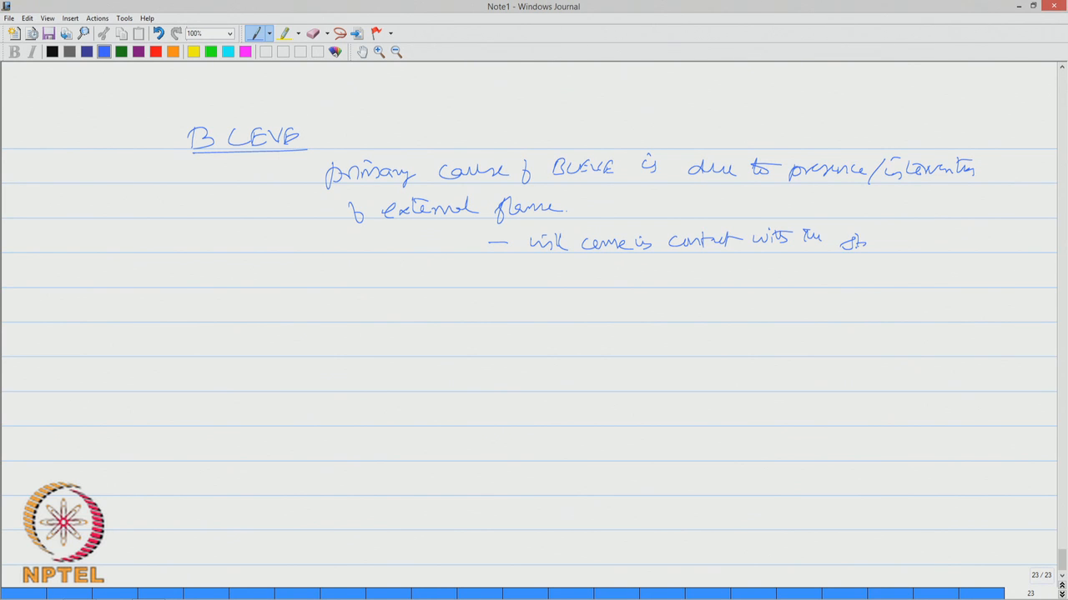
drag(842, 242, 934, 247)
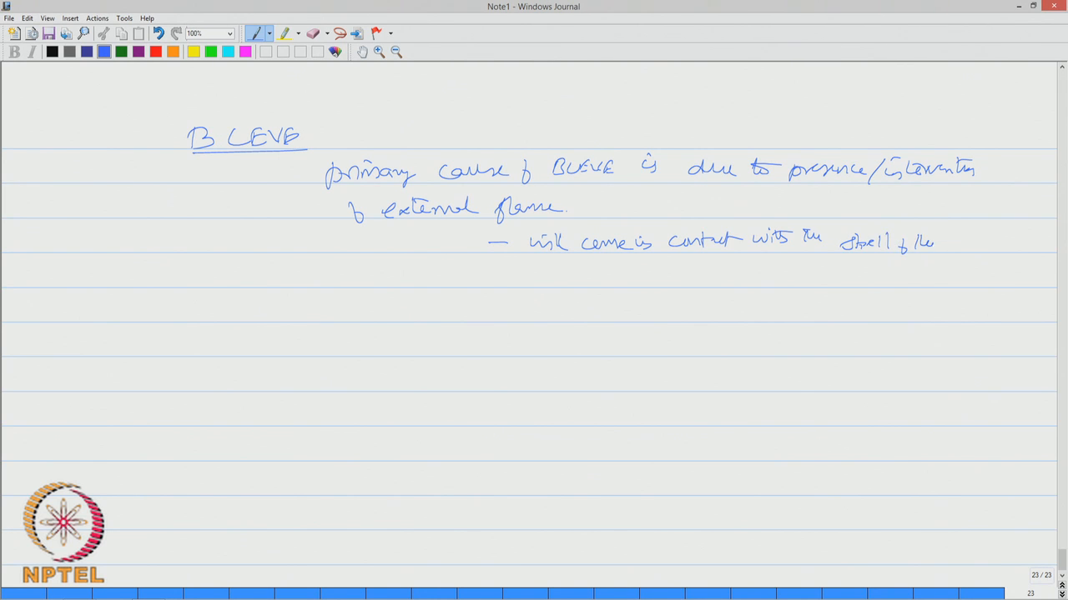
drag(934, 241, 1000, 242)
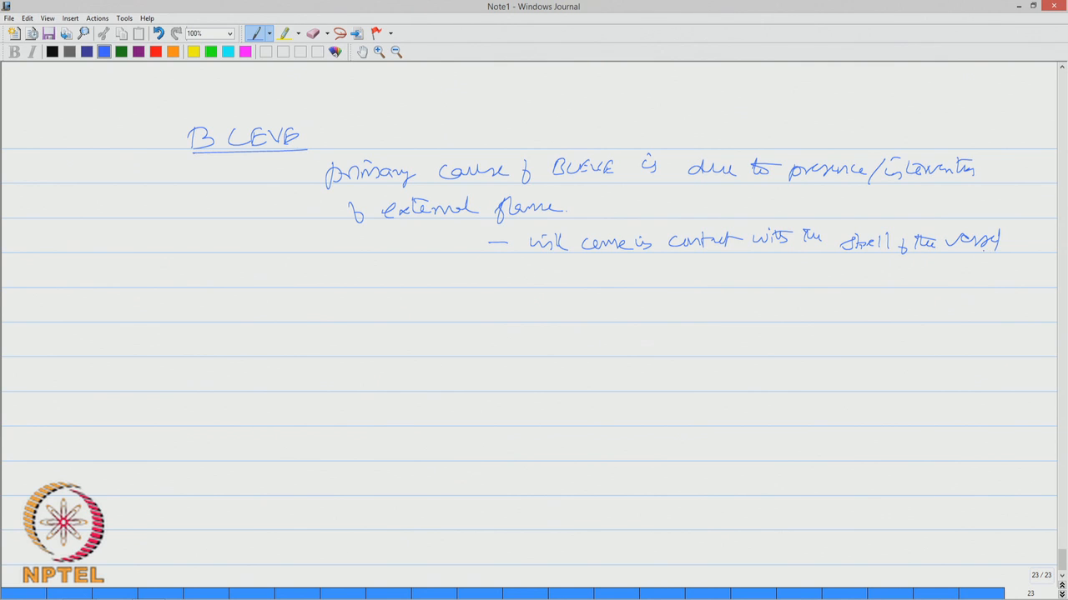
mouse_move(180, 540)
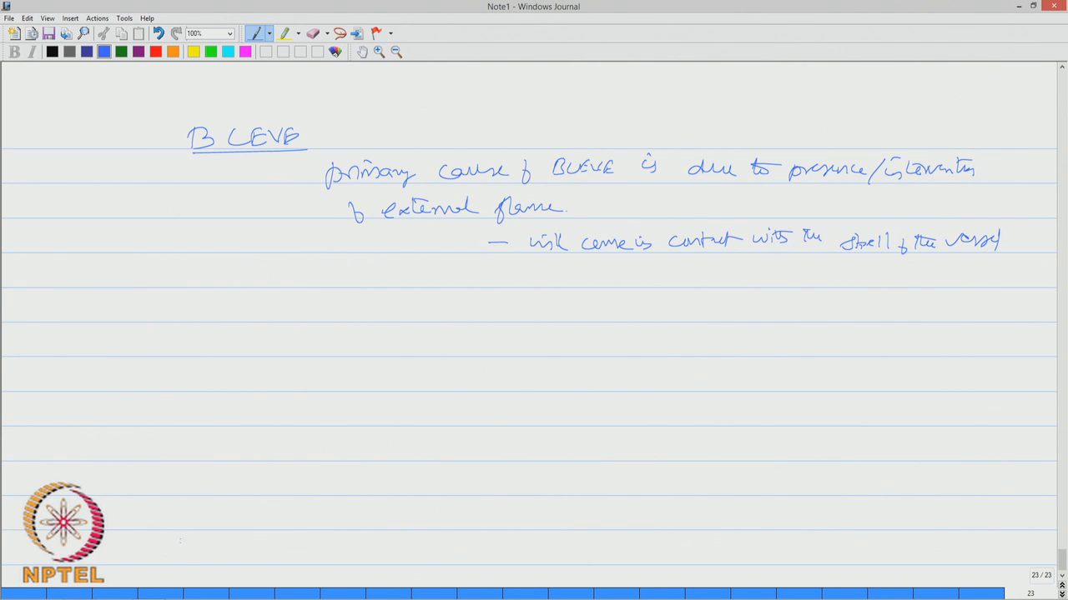
Write the bullet 'external flame will weaken the vessel' with weaken underlined
drag(487, 275, 564, 276)
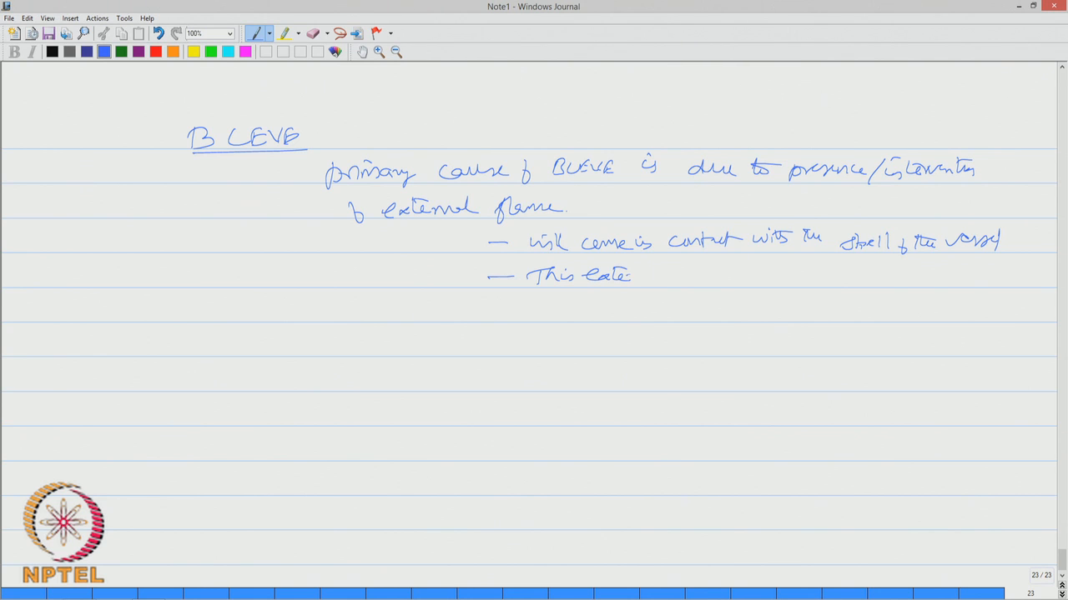
drag(631, 275, 714, 275)
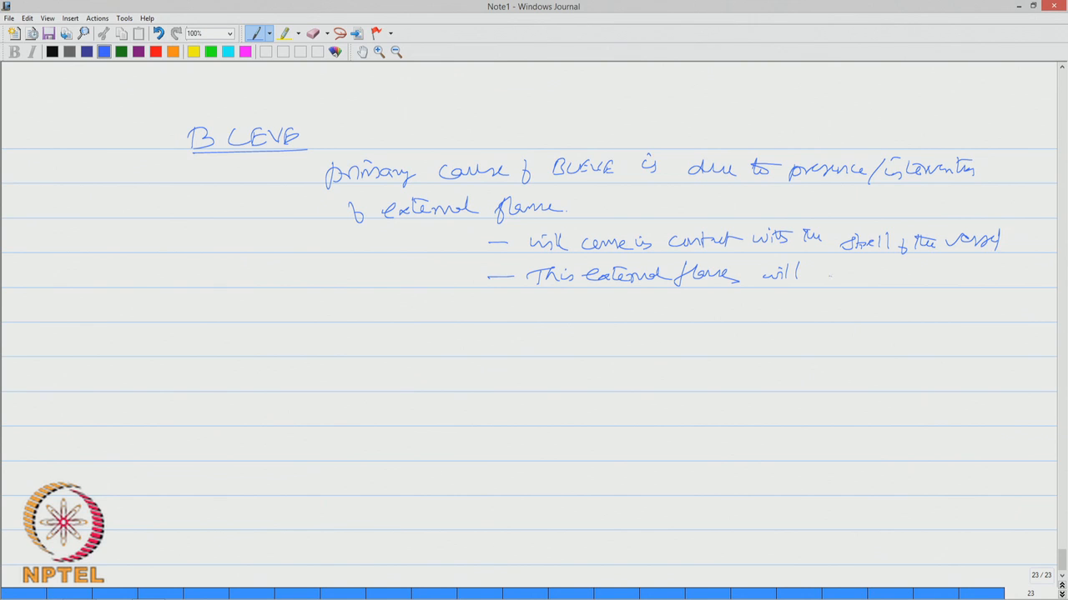
drag(826, 276, 901, 276)
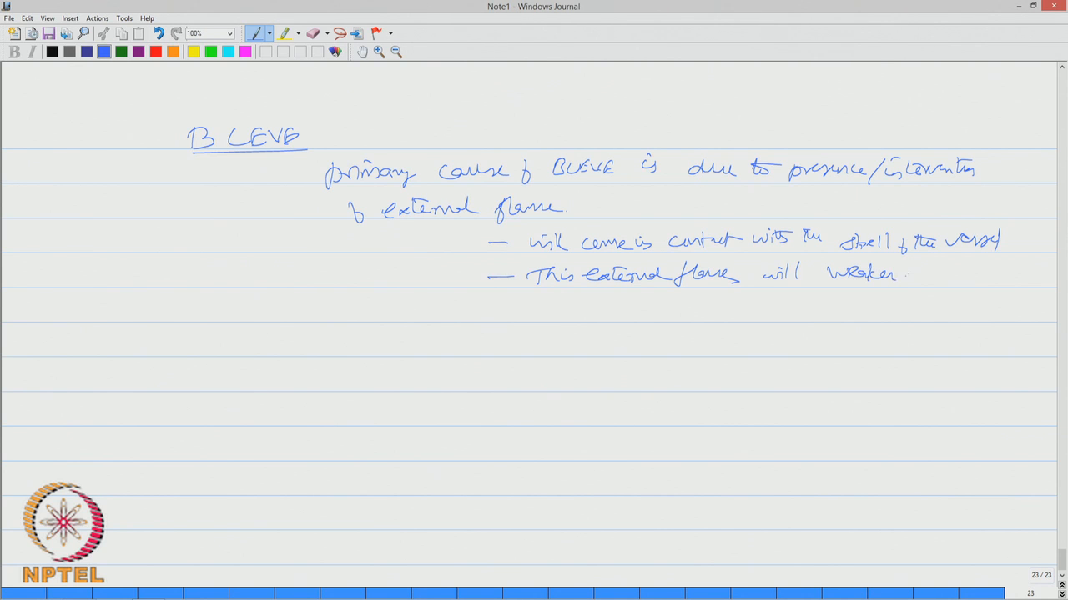
drag(909, 274, 1001, 275)
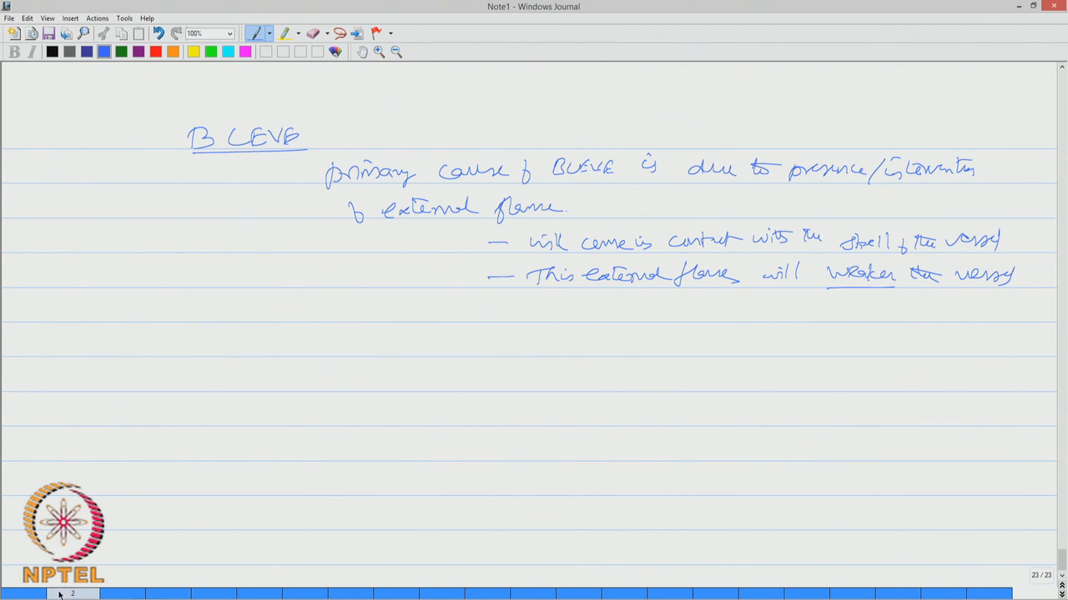
Write the bullet 'It reduces vessel strength to hold liquid/gas' below the weakening note
drag(504, 311, 609, 307)
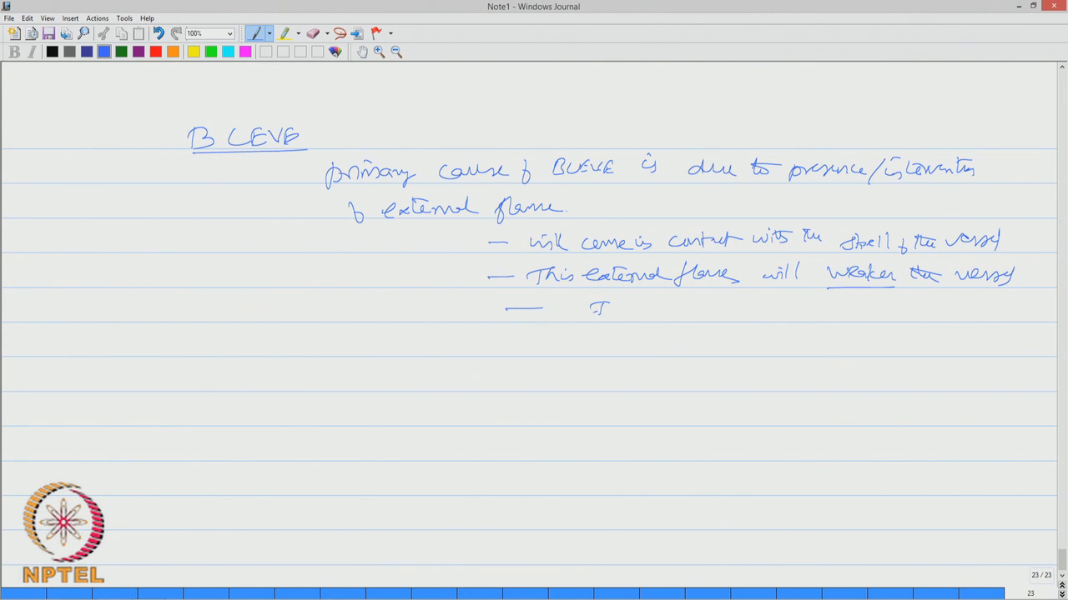
drag(609, 308, 701, 314)
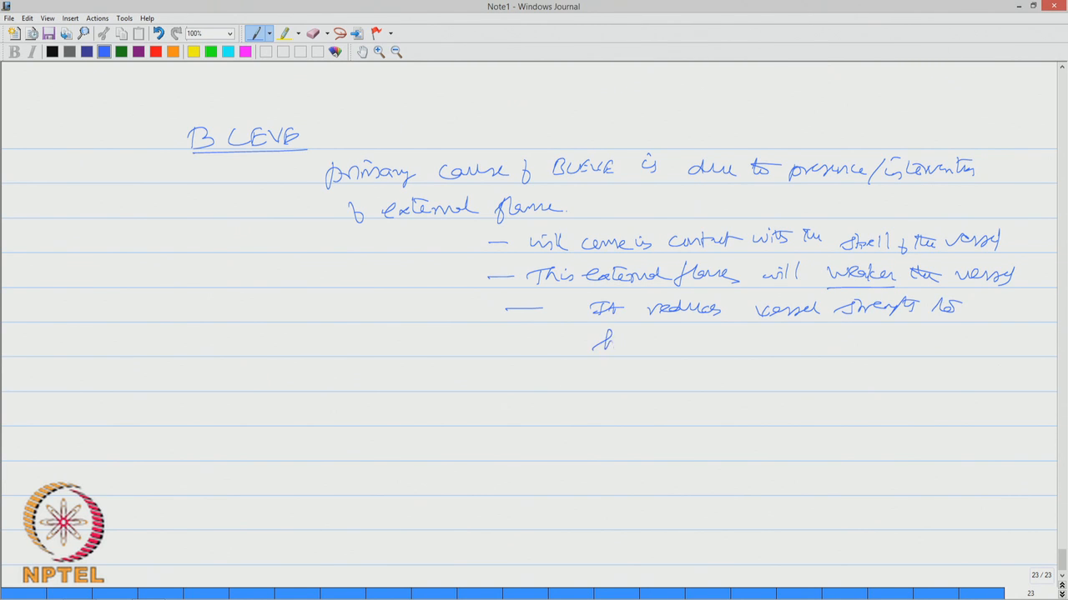
drag(592, 342, 680, 345)
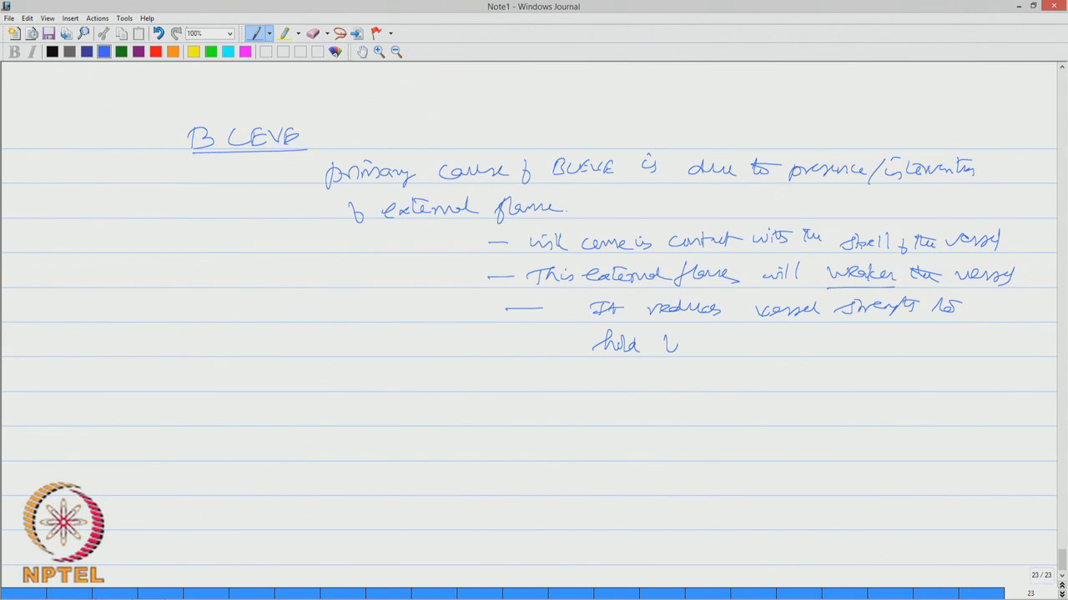
drag(659, 345, 751, 345)
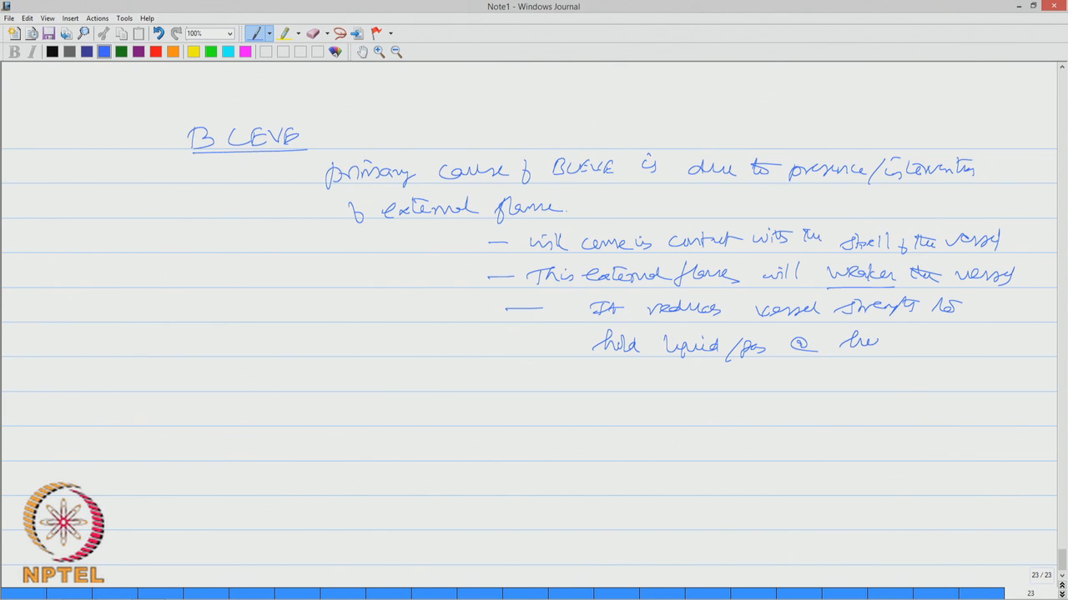
drag(843, 340, 948, 340)
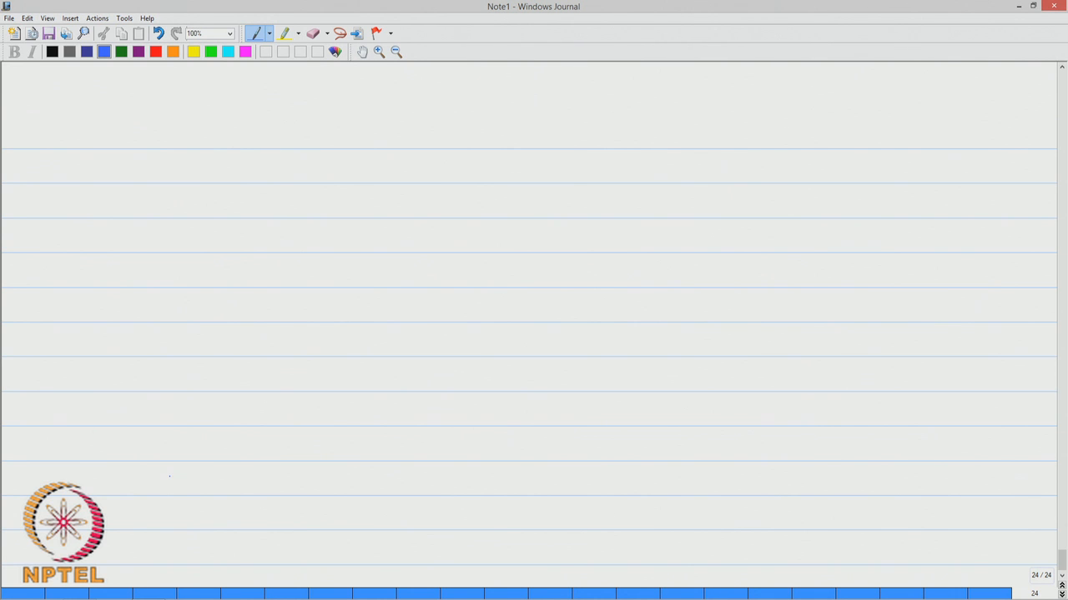
Write the heading 'steps (in terms of consequence)' at the top of the new page
drag(237, 141, 304, 137)
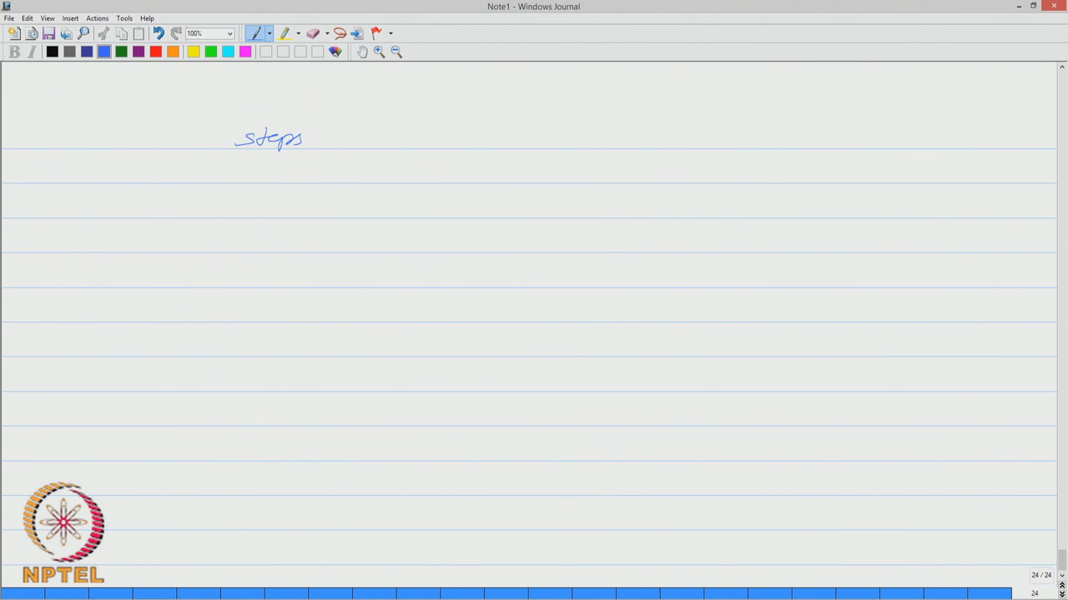
drag(317, 142, 358, 137)
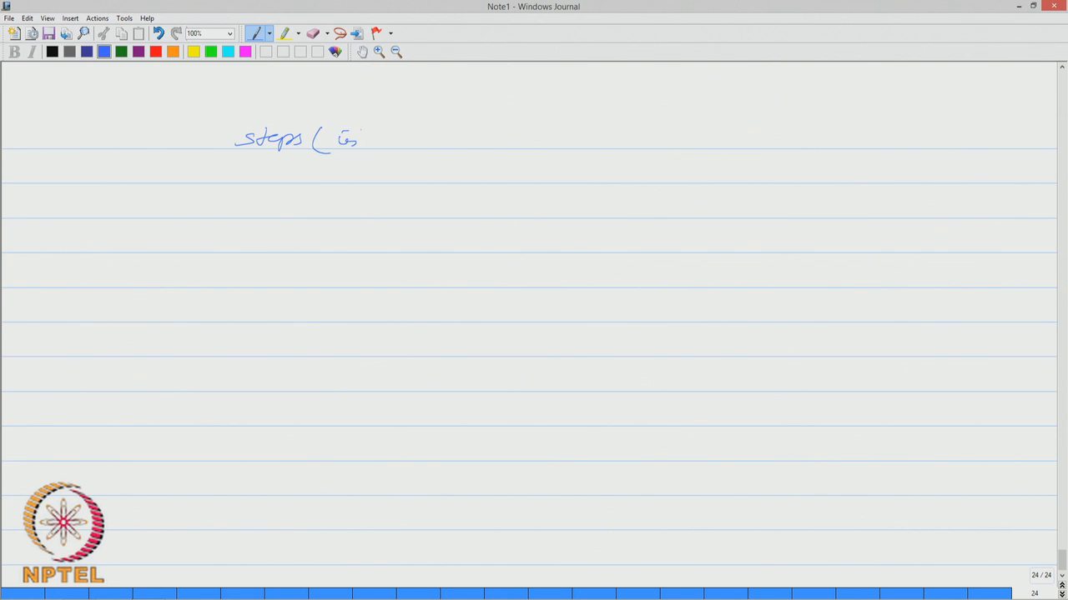
drag(342, 137, 442, 141)
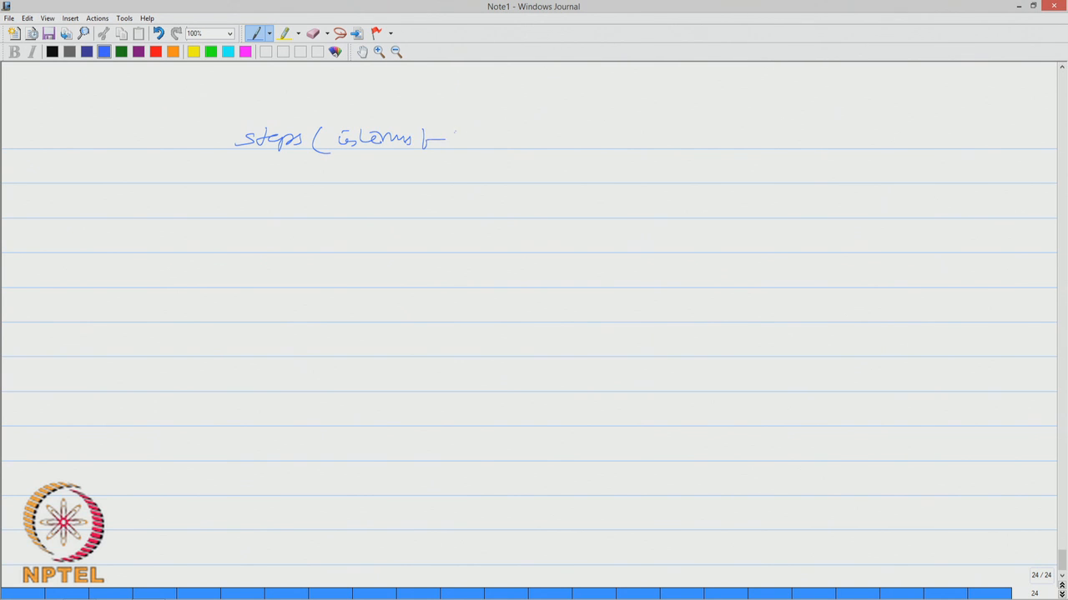
drag(442, 140, 517, 140)
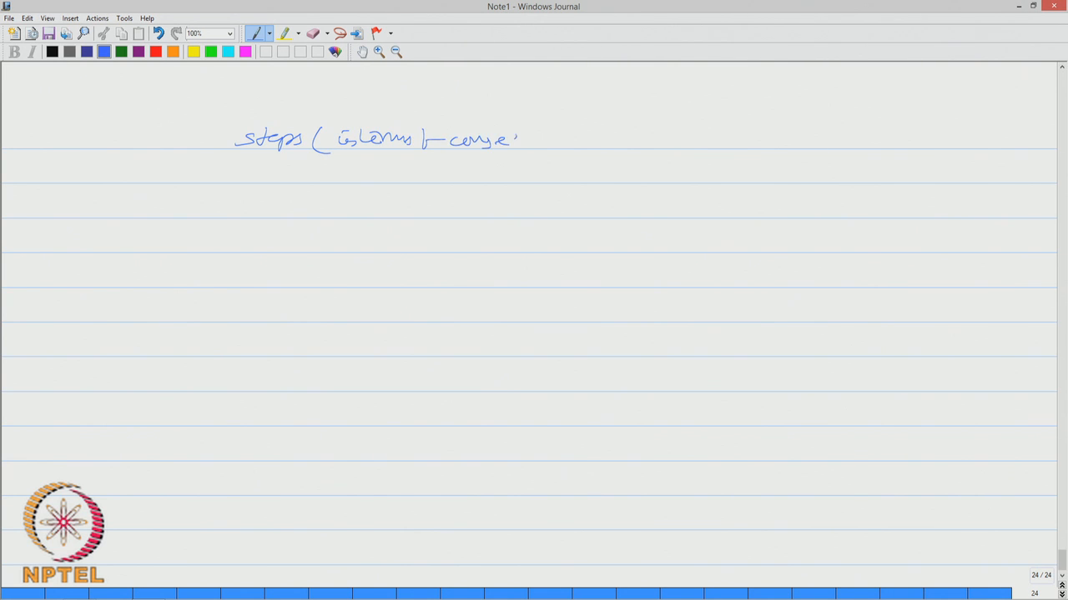
drag(517, 140, 580, 141)
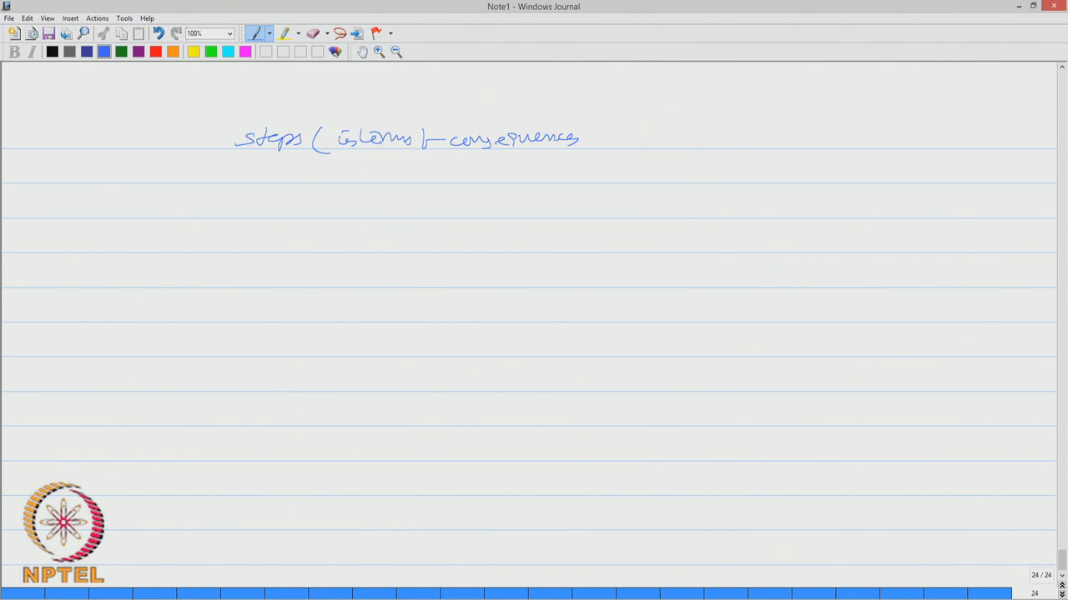
drag(584, 130, 587, 150)
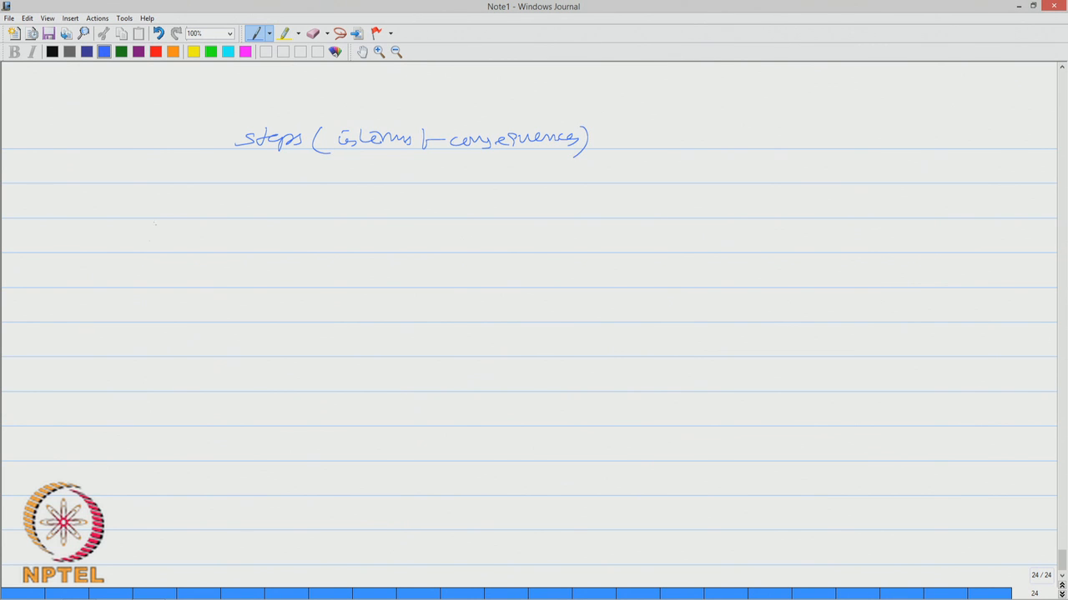
Write the first bullet: containment of the sealed vessel is exposed suddenly (accidents)
drag(107, 203, 127, 203)
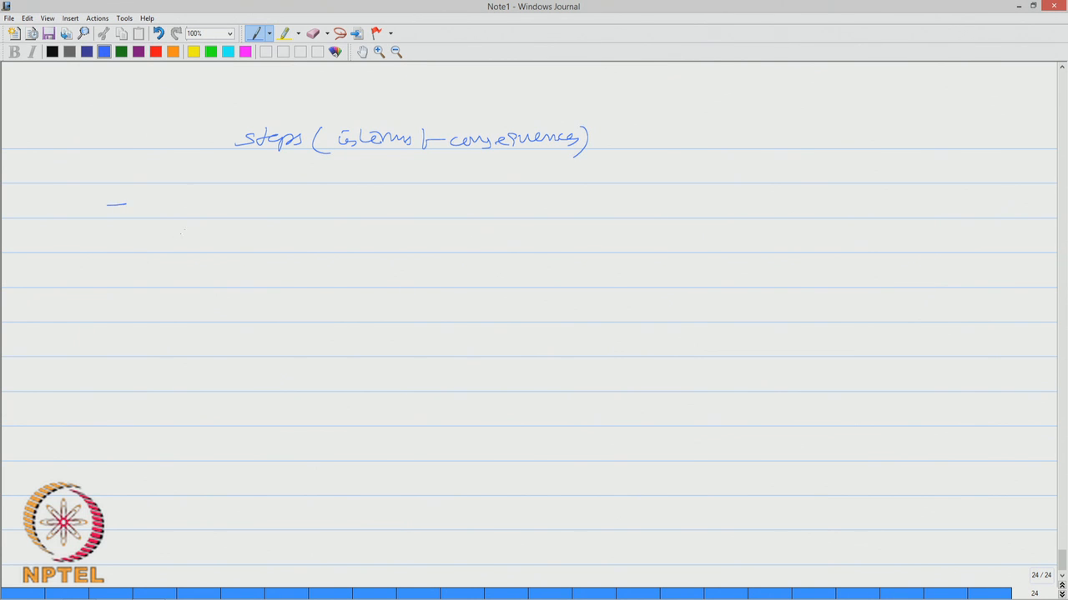
drag(175, 207, 230, 207)
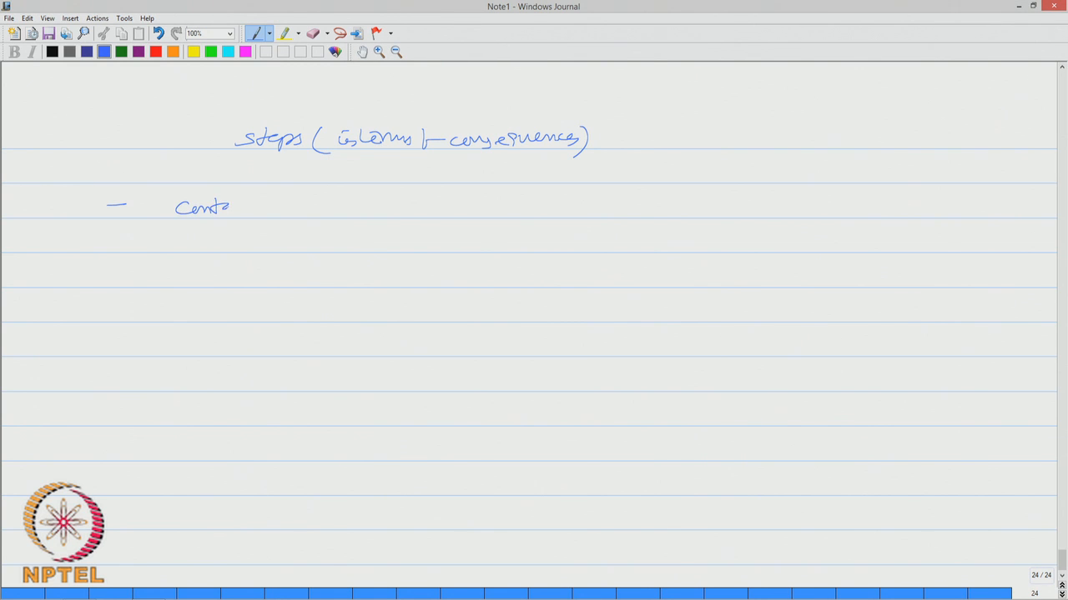
drag(225, 207, 283, 207)
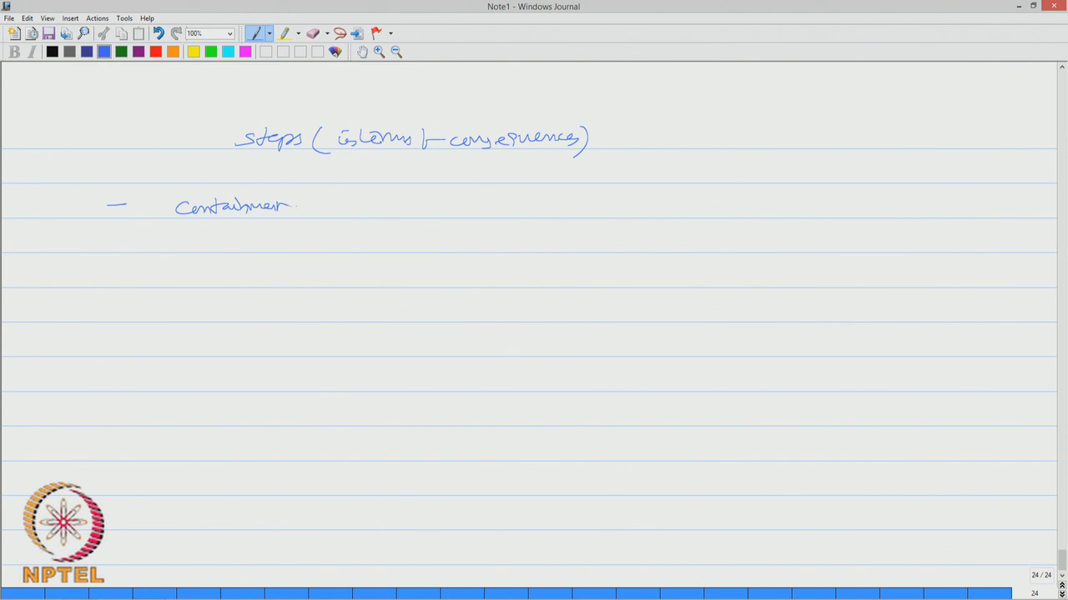
drag(304, 197, 314, 217)
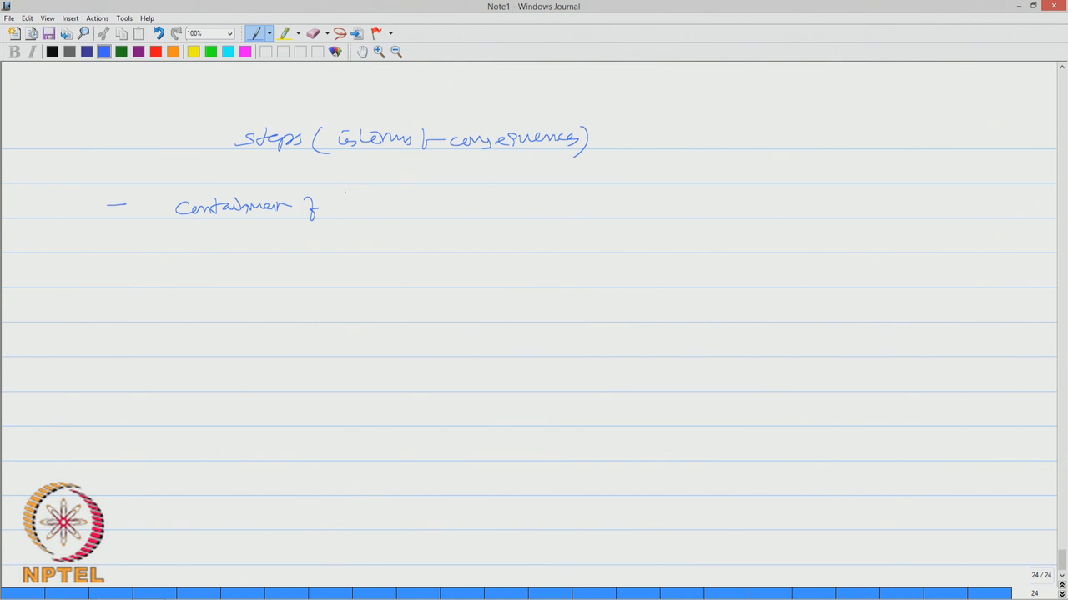
drag(359, 203, 417, 208)
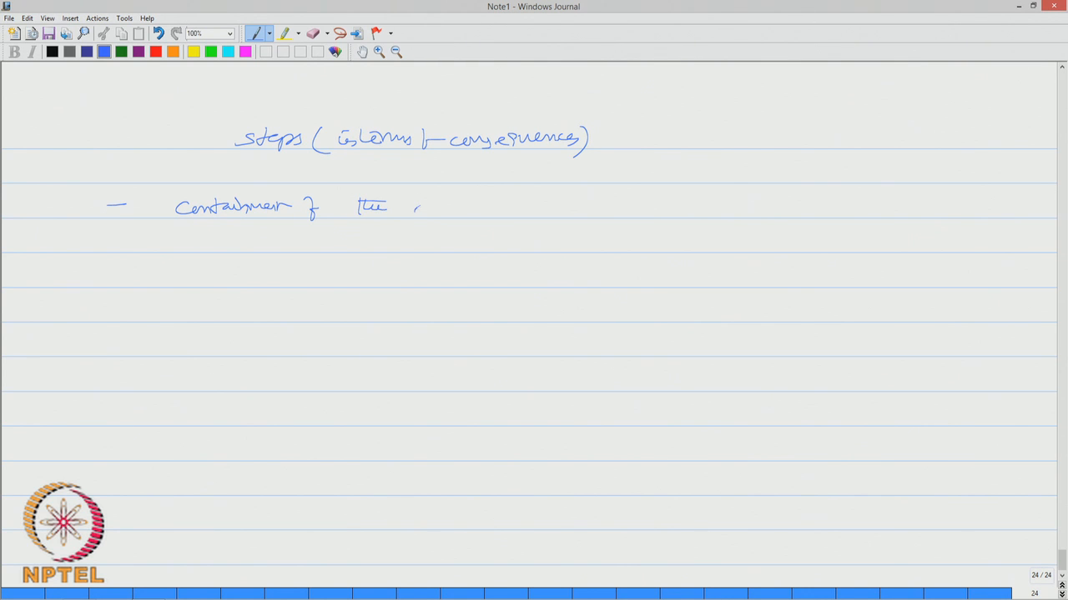
drag(417, 207, 517, 206)
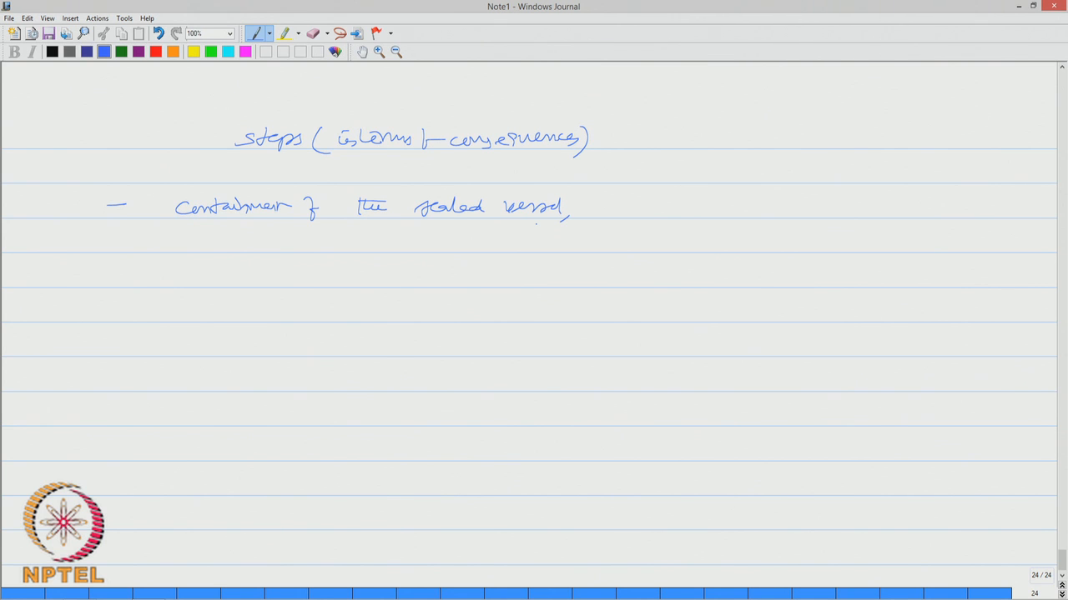
drag(587, 214, 601, 203)
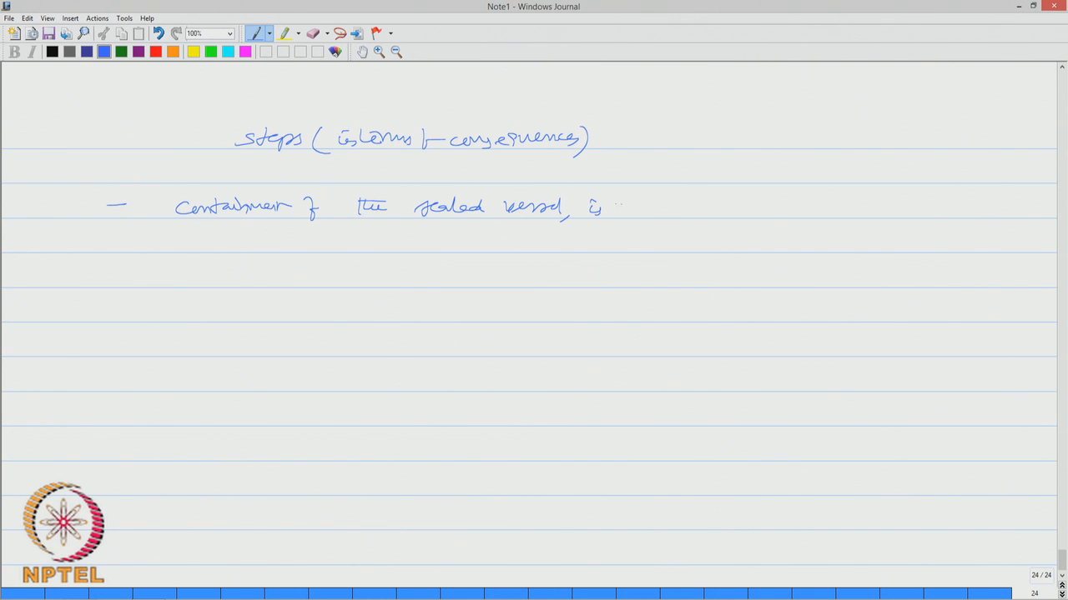
drag(620, 209, 700, 209)
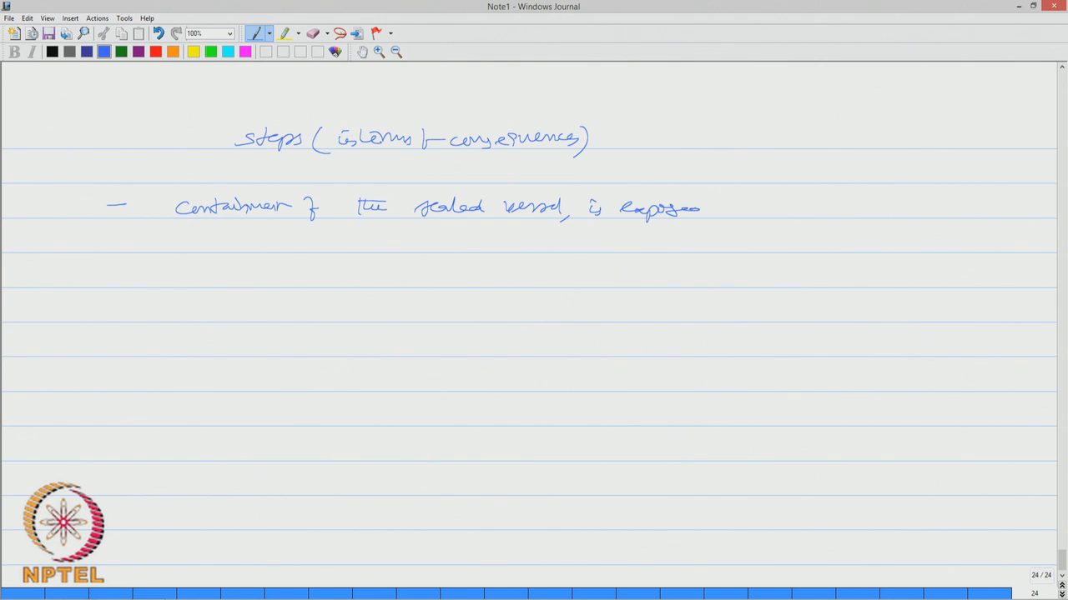
drag(720, 207, 797, 207)
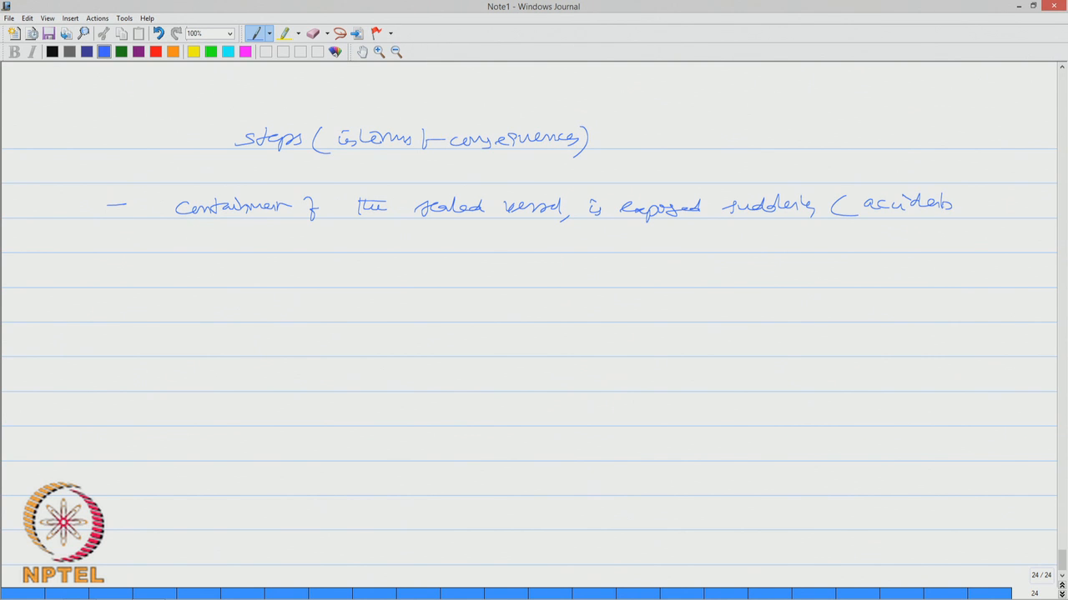
drag(954, 197, 967, 220)
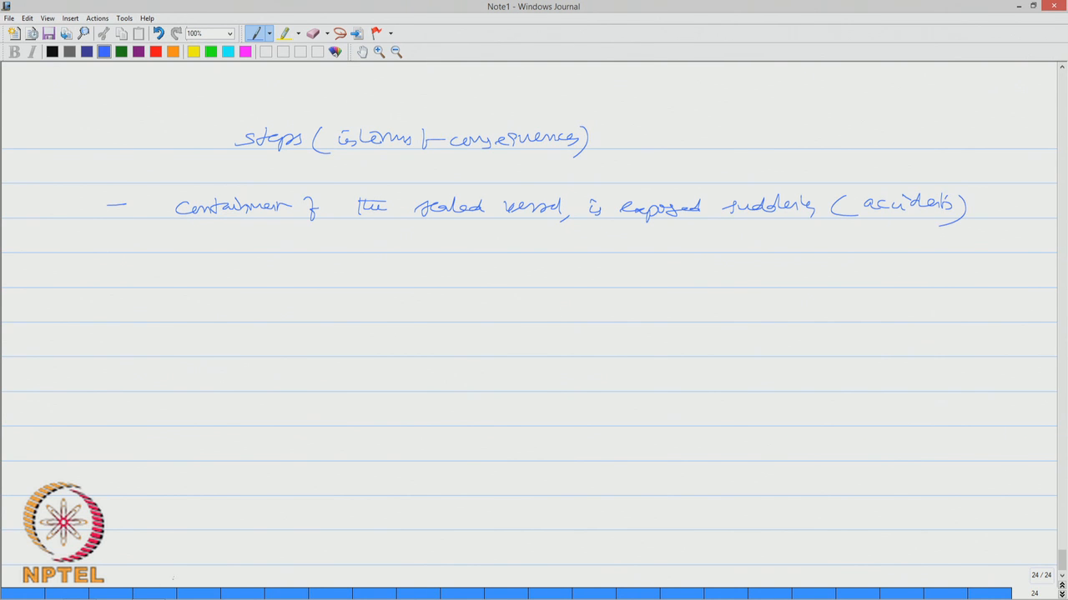
Write that external pressure raises rapidly and vapour is generated
drag(133, 242, 221, 247)
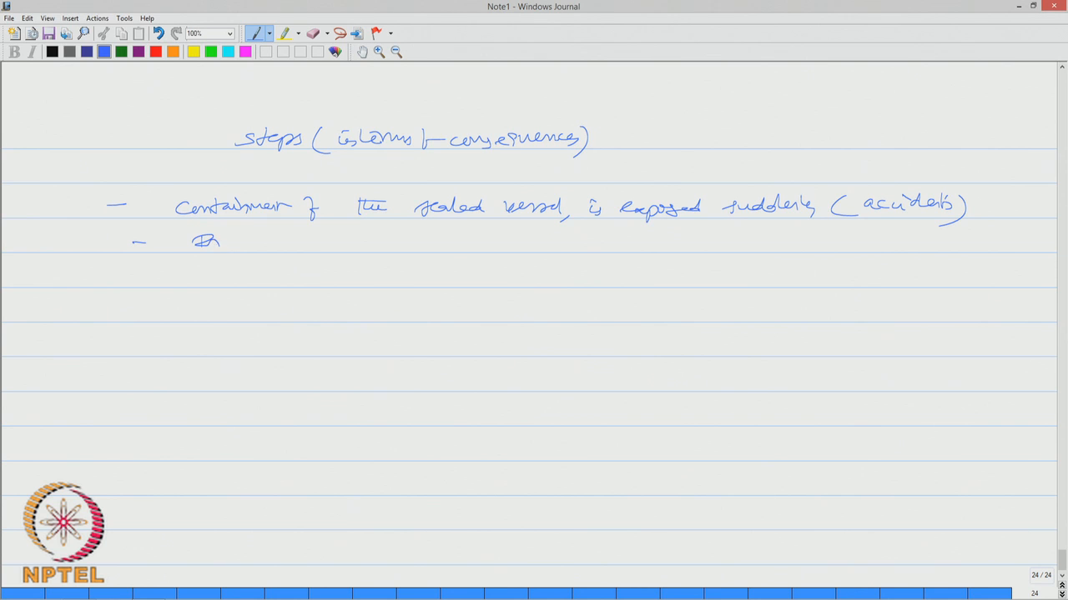
drag(192, 242, 300, 247)
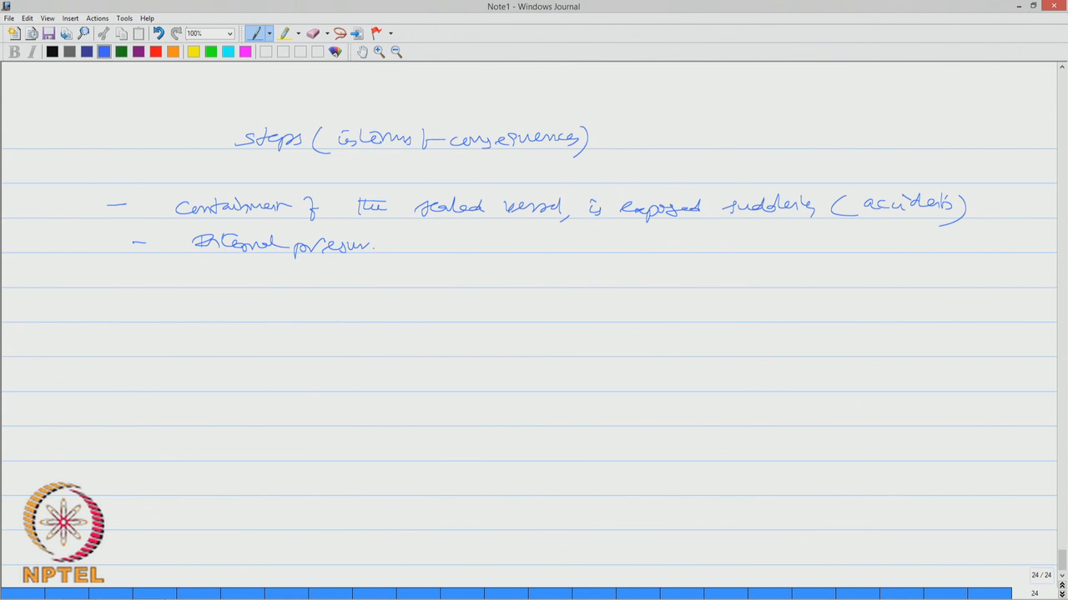
drag(397, 244, 451, 243)
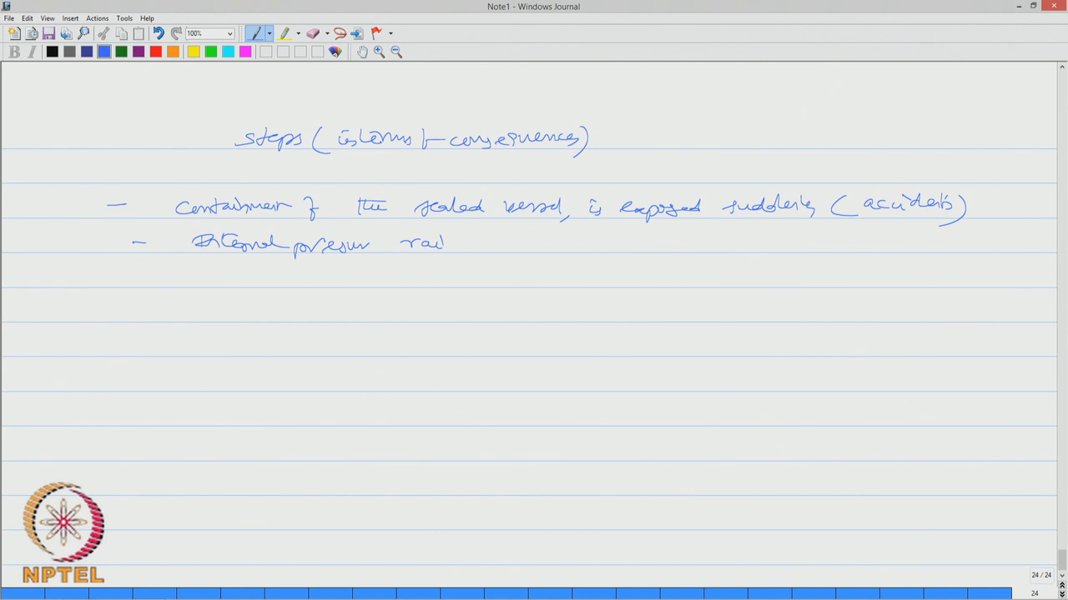
drag(442, 242, 559, 247)
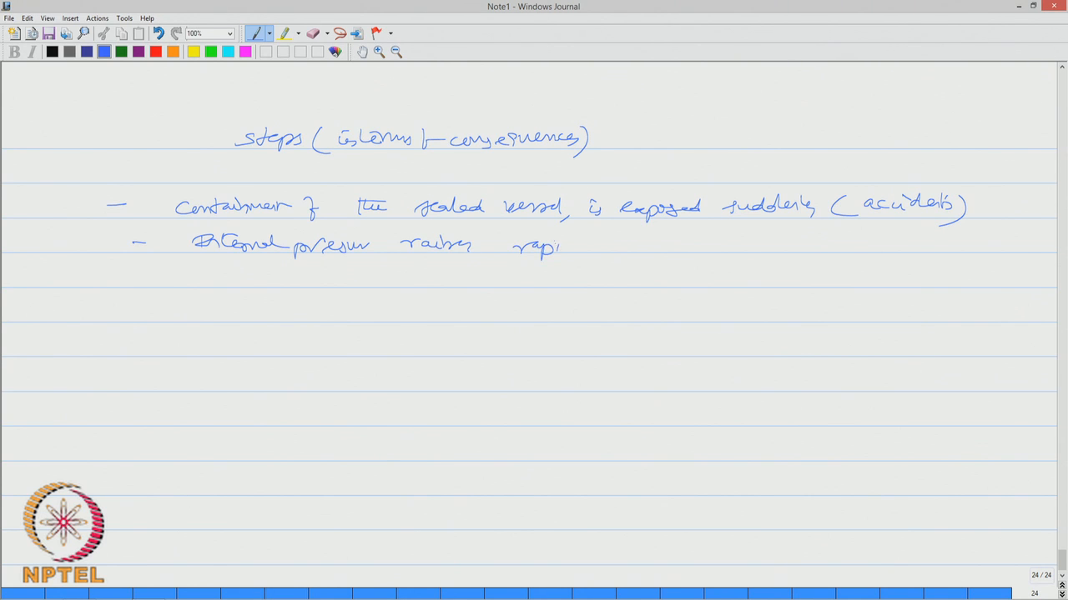
drag(560, 247, 617, 242)
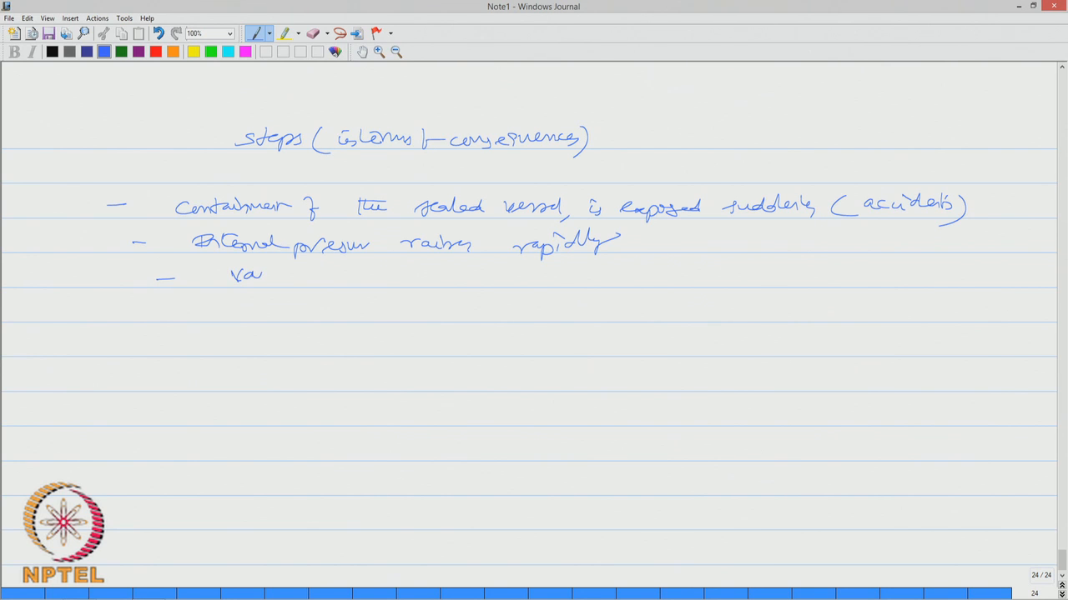
drag(251, 276, 351, 275)
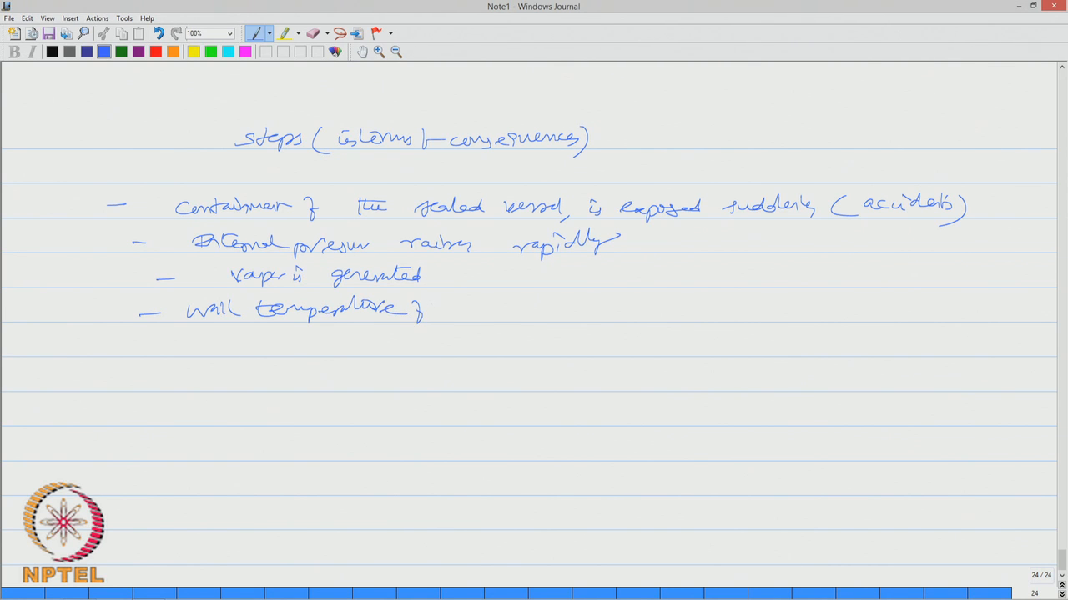
Note vessel wall temperature rising and wall strength dropping rapidly
drag(425, 309, 525, 314)
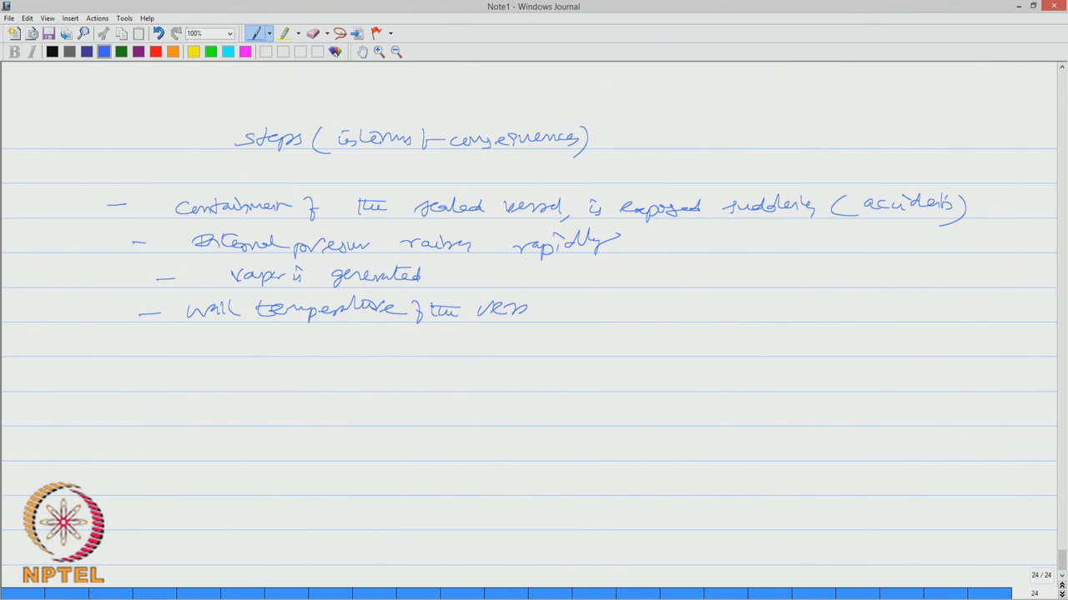
drag(509, 309, 551, 314)
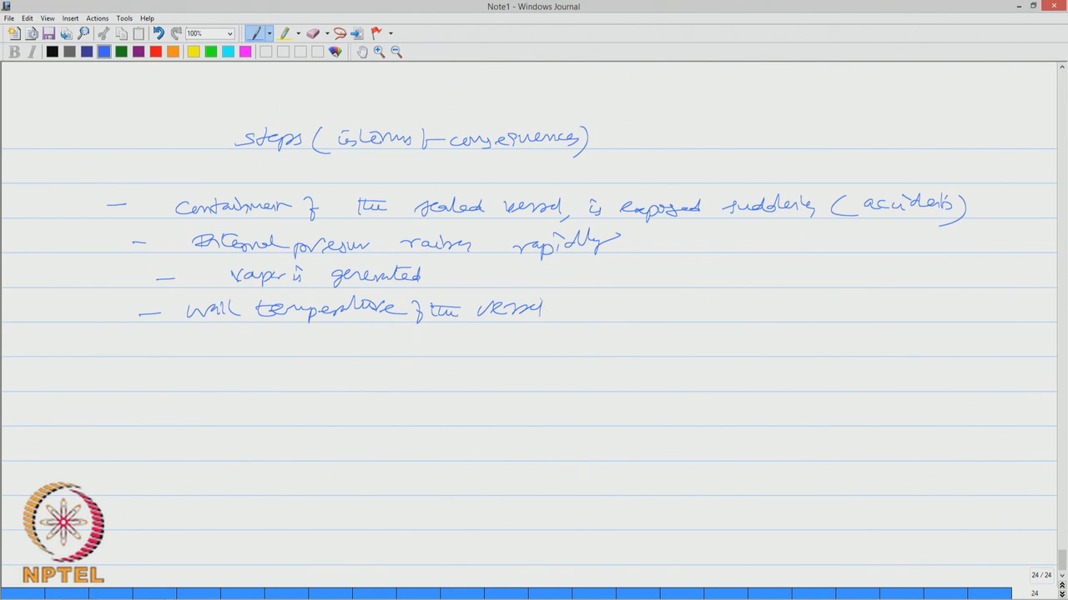
drag(567, 317, 575, 300)
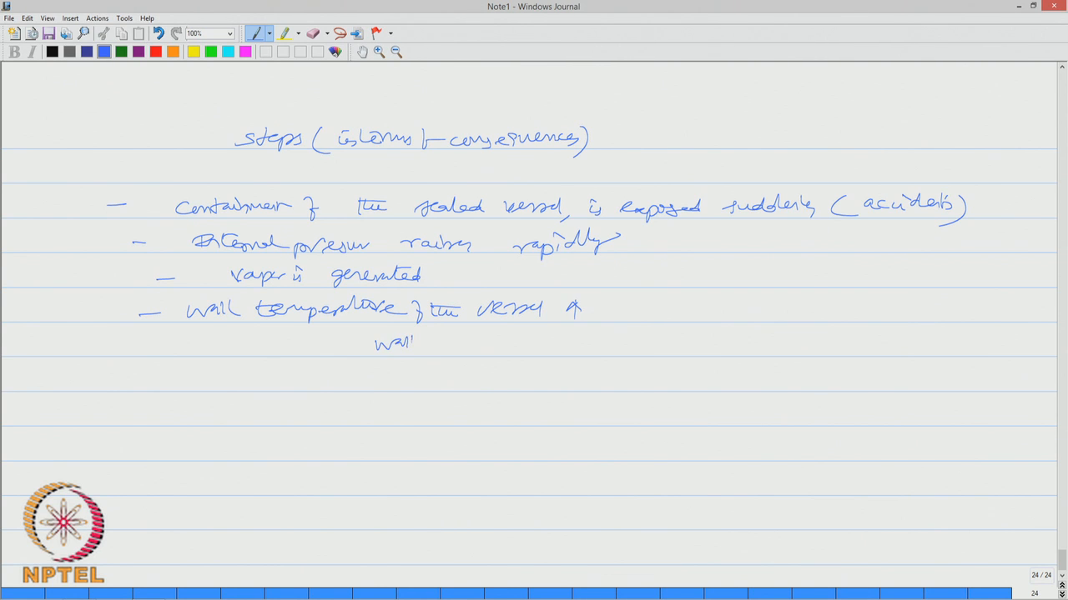
drag(417, 342, 484, 344)
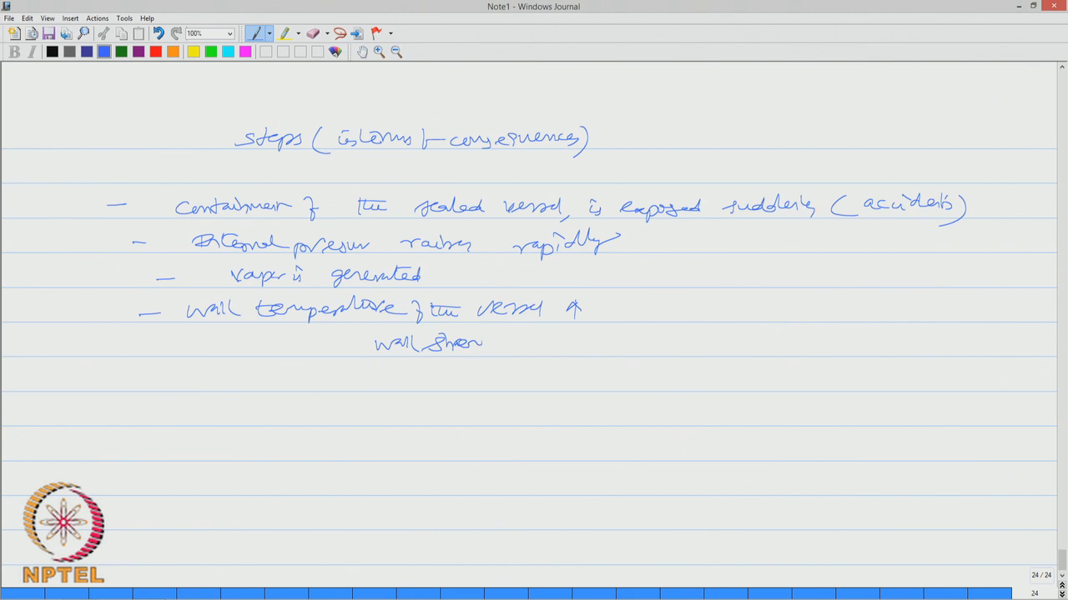
drag(483, 342, 542, 350)
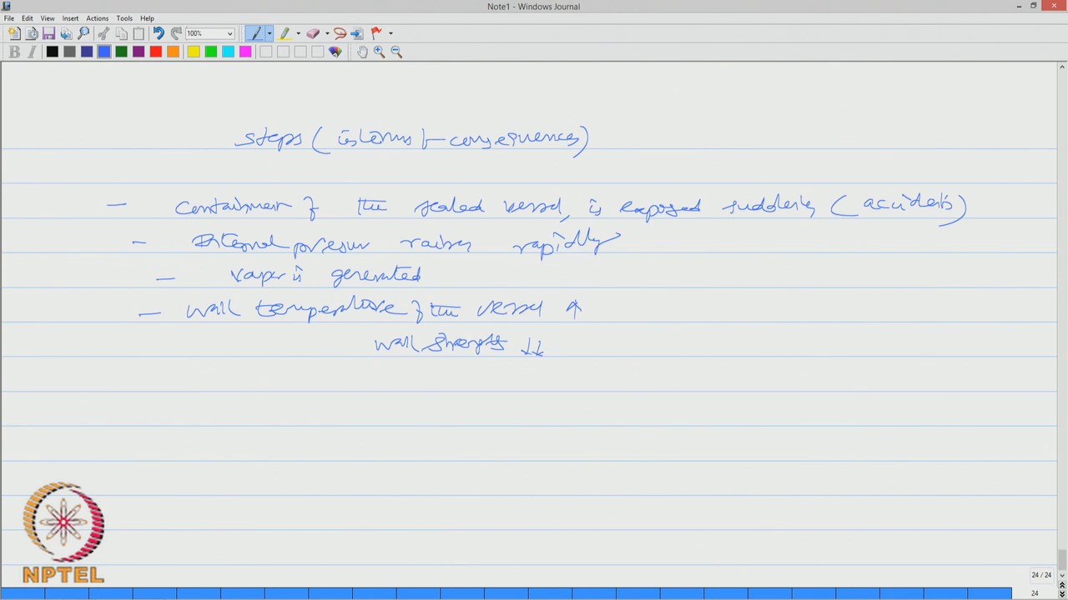
drag(584, 345, 637, 345)
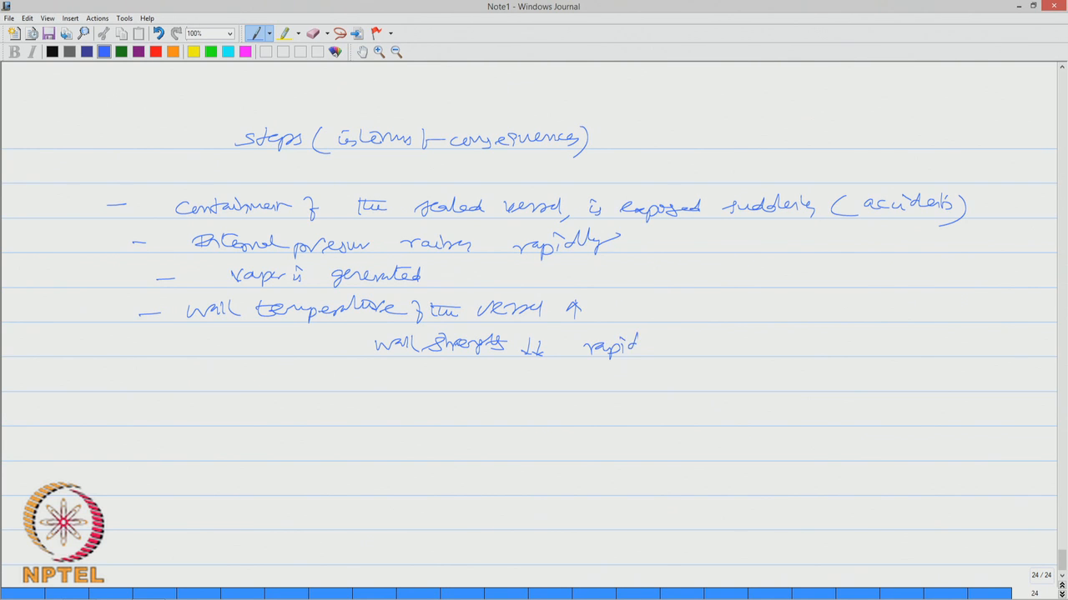
Write that the PRV failed to operate and the container ruptures, with a follow-on sub-bullet
drag(640, 345, 675, 342)
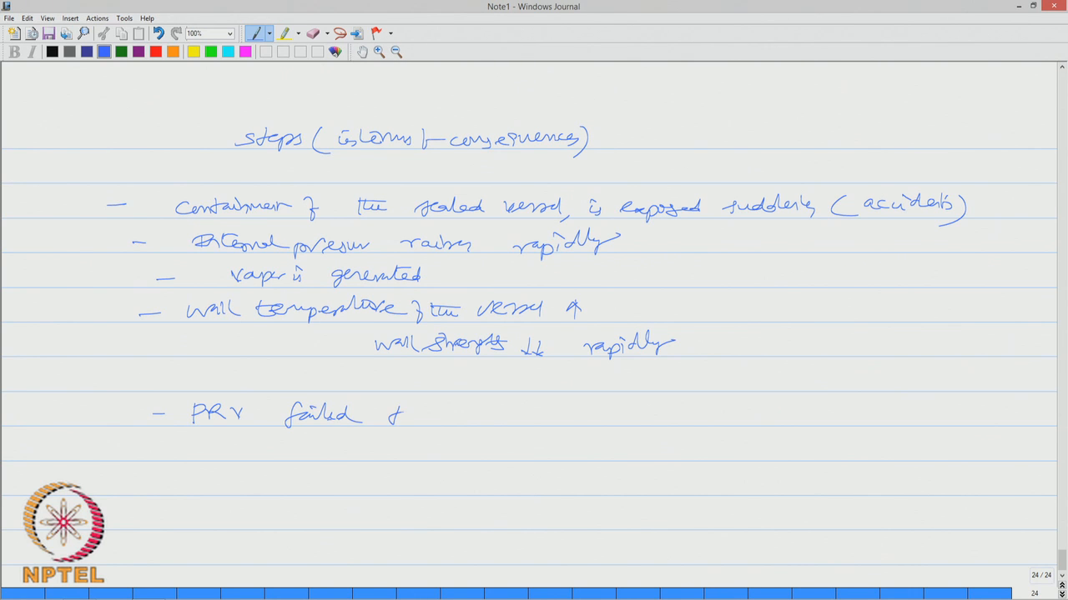
drag(384, 414, 493, 414)
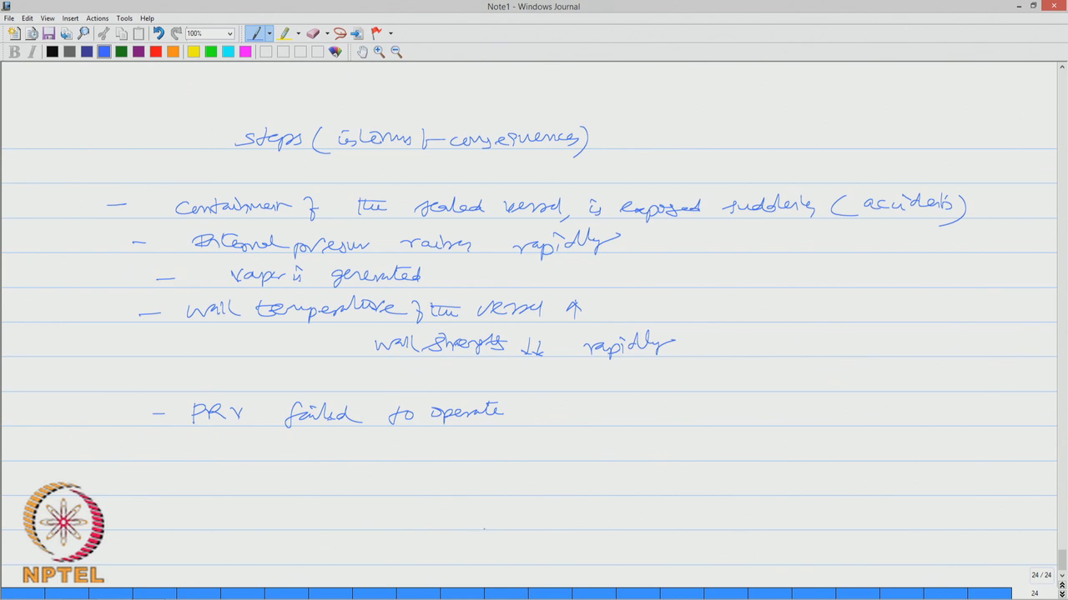
drag(242, 450, 292, 451)
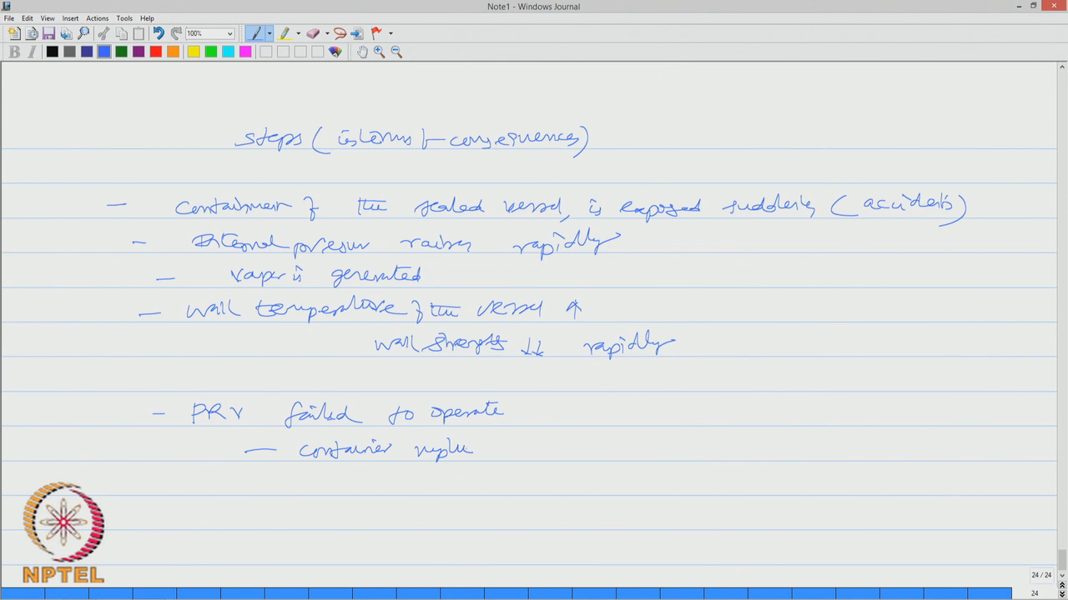
drag(476, 447, 492, 454)
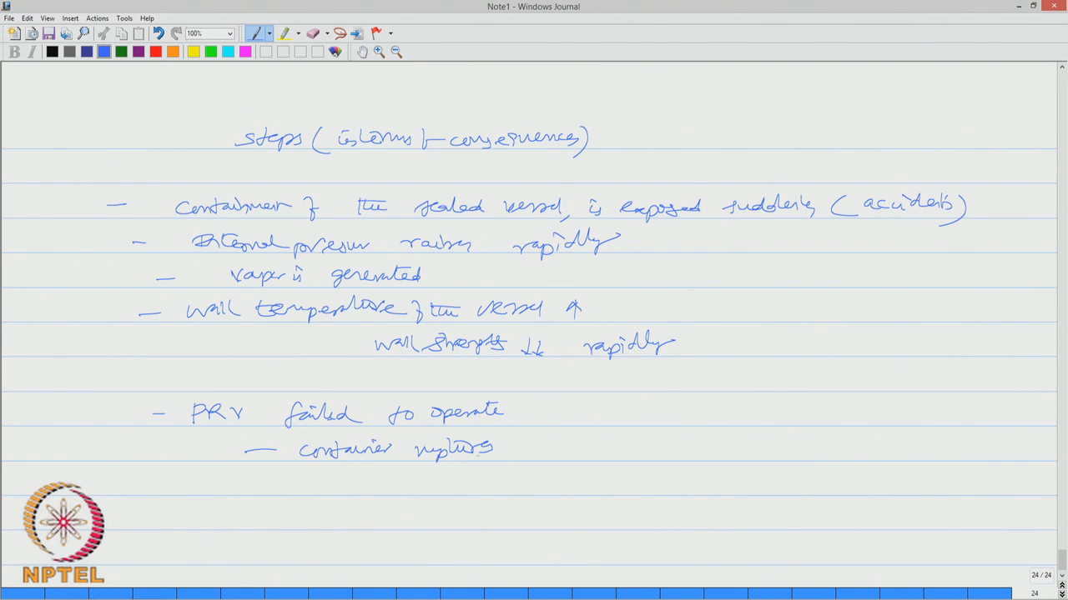
drag(426, 482, 451, 482)
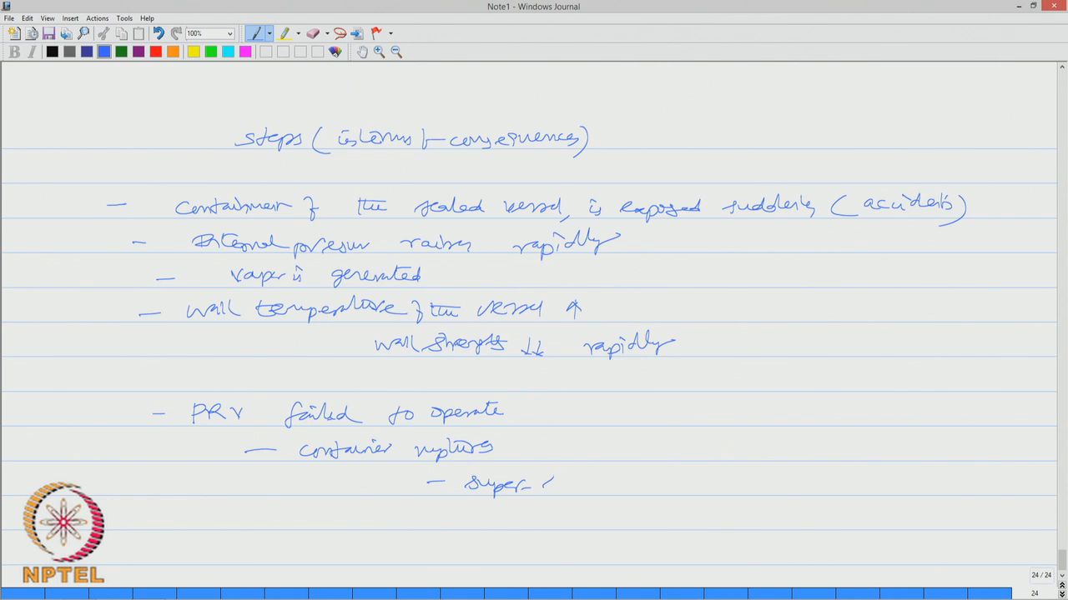
drag(542, 482, 617, 487)
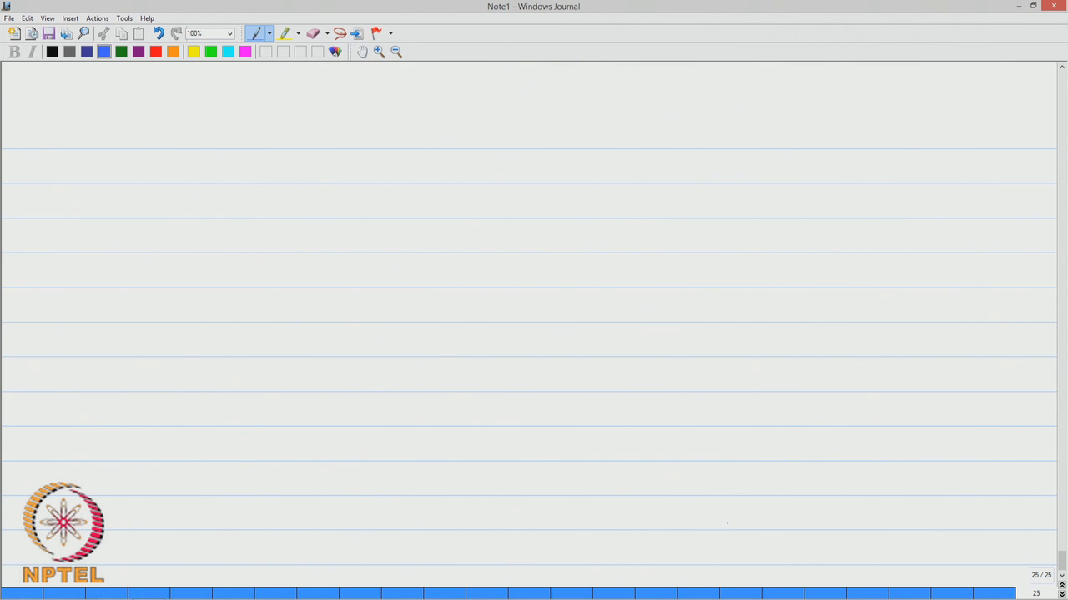
Write that the released contents expand and vaporize, causing catastrophic damage
drag(217, 137, 321, 140)
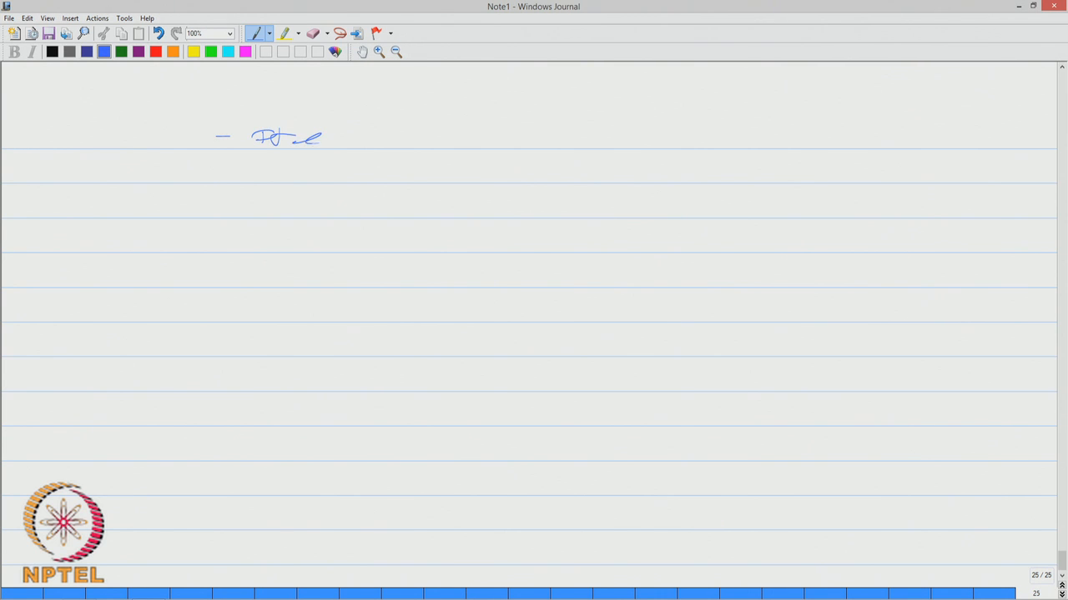
drag(321, 140, 392, 140)
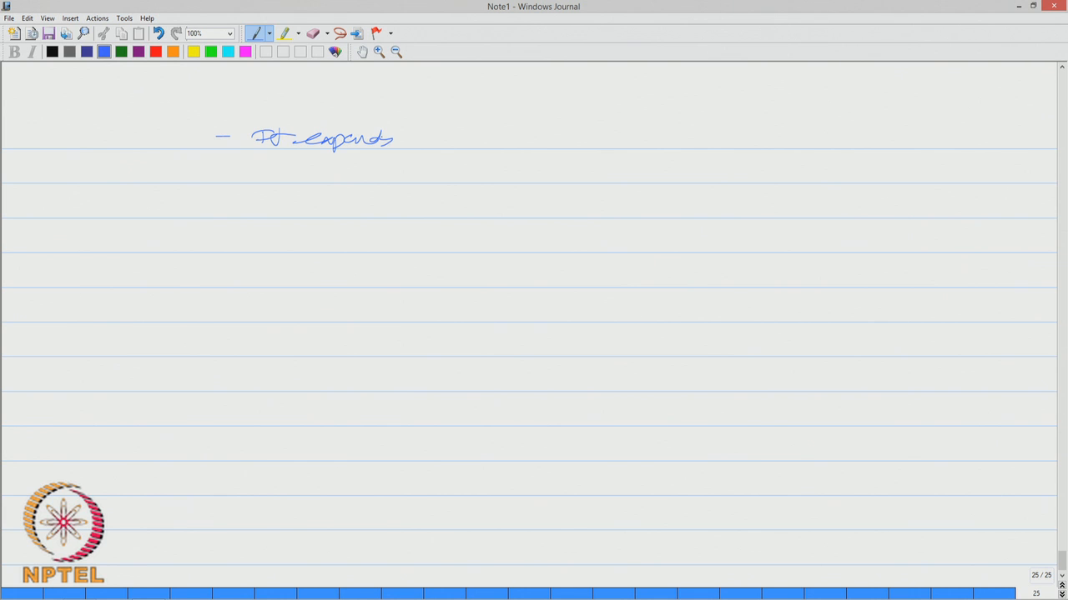
drag(425, 146, 453, 137)
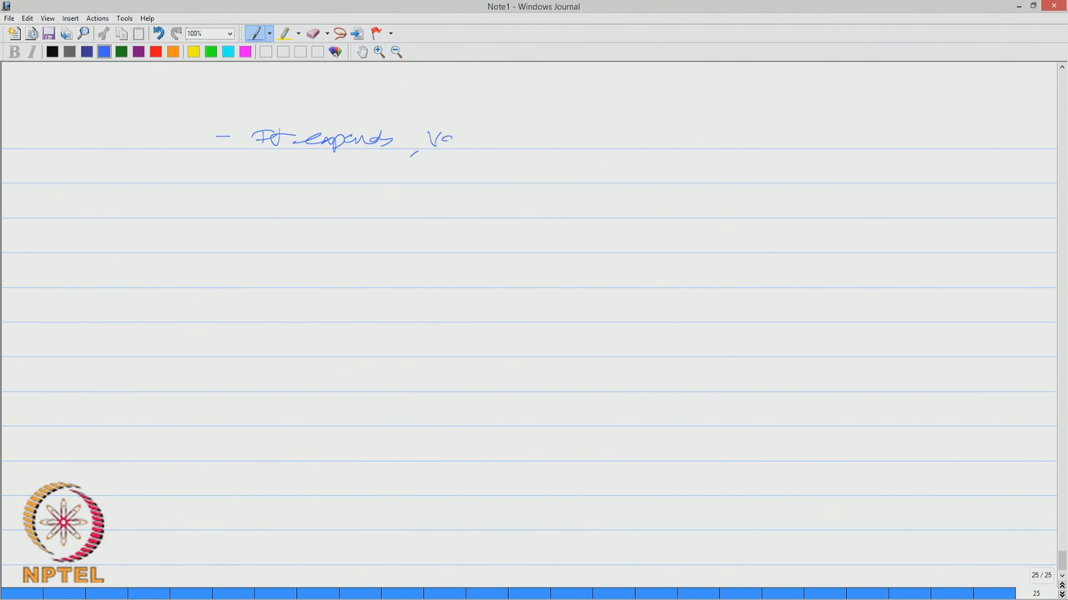
drag(454, 137, 525, 142)
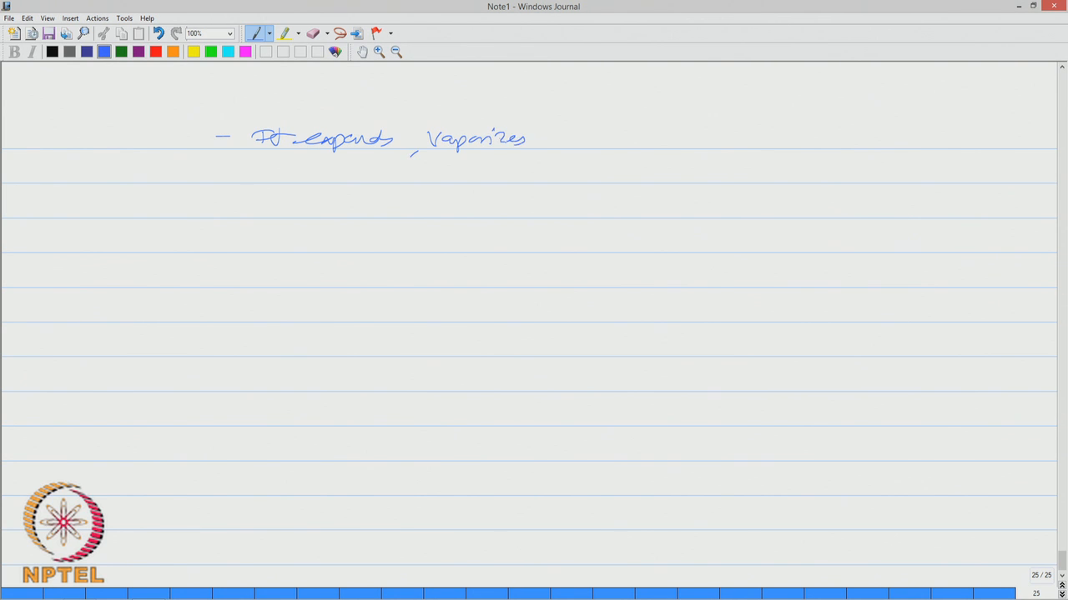
drag(396, 172, 454, 175)
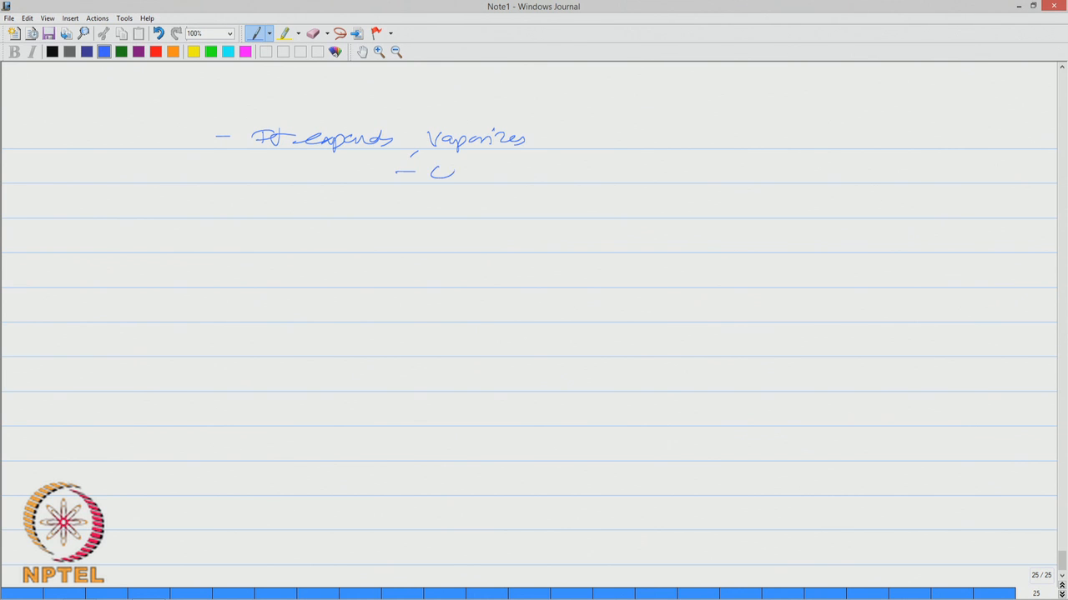
drag(430, 170, 597, 171)
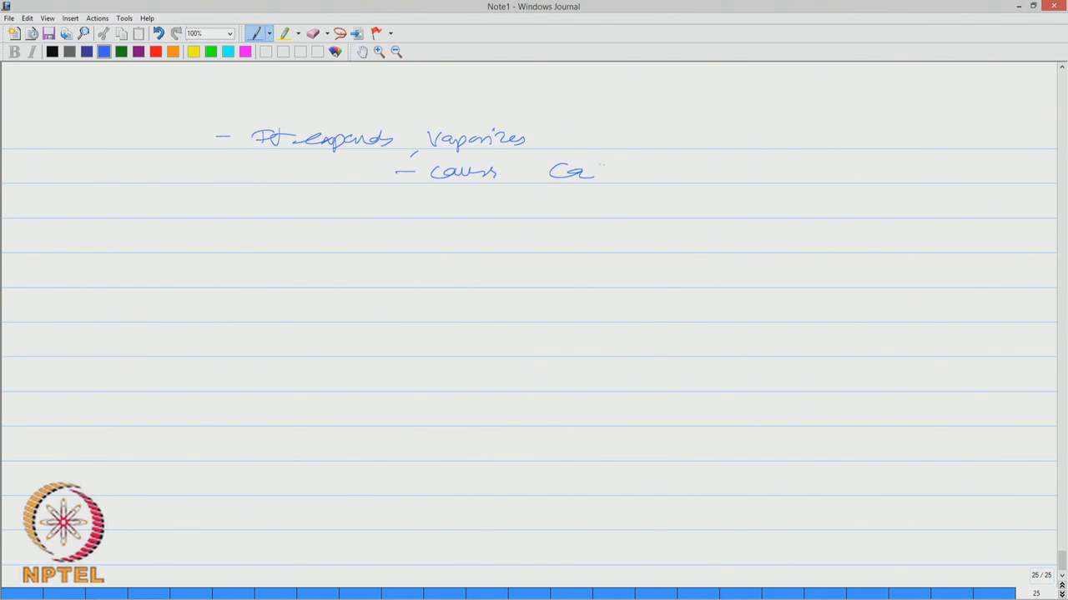
drag(592, 170, 648, 175)
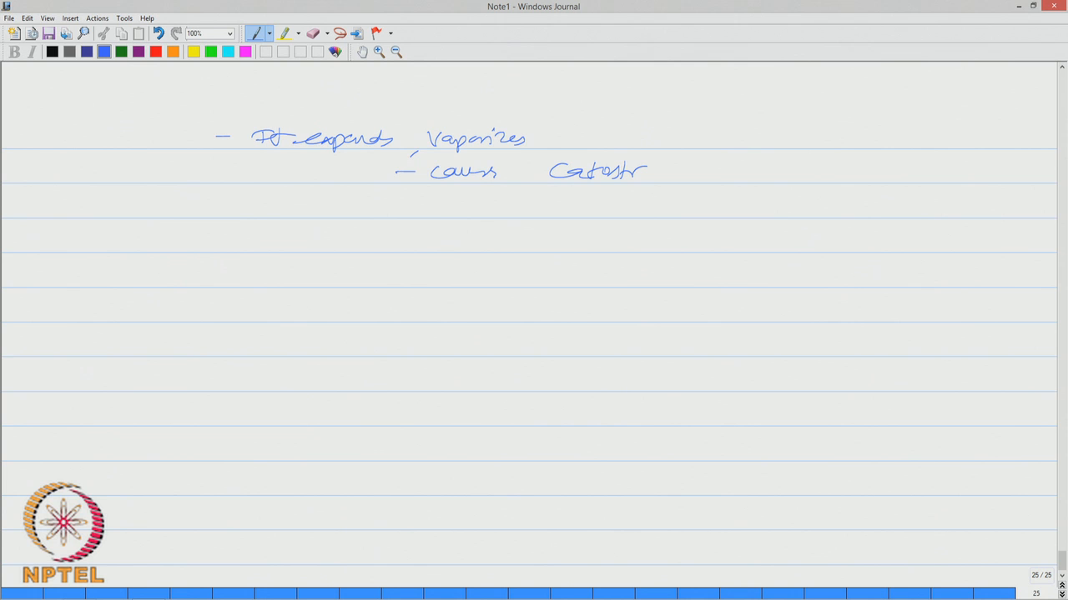
drag(647, 170, 684, 170)
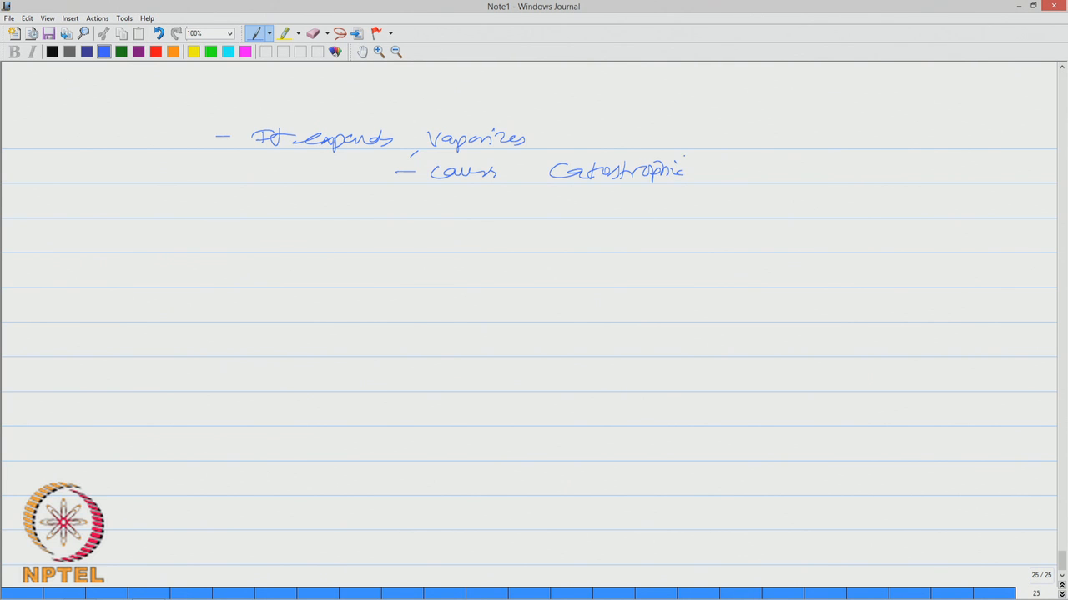
drag(709, 171, 742, 170)
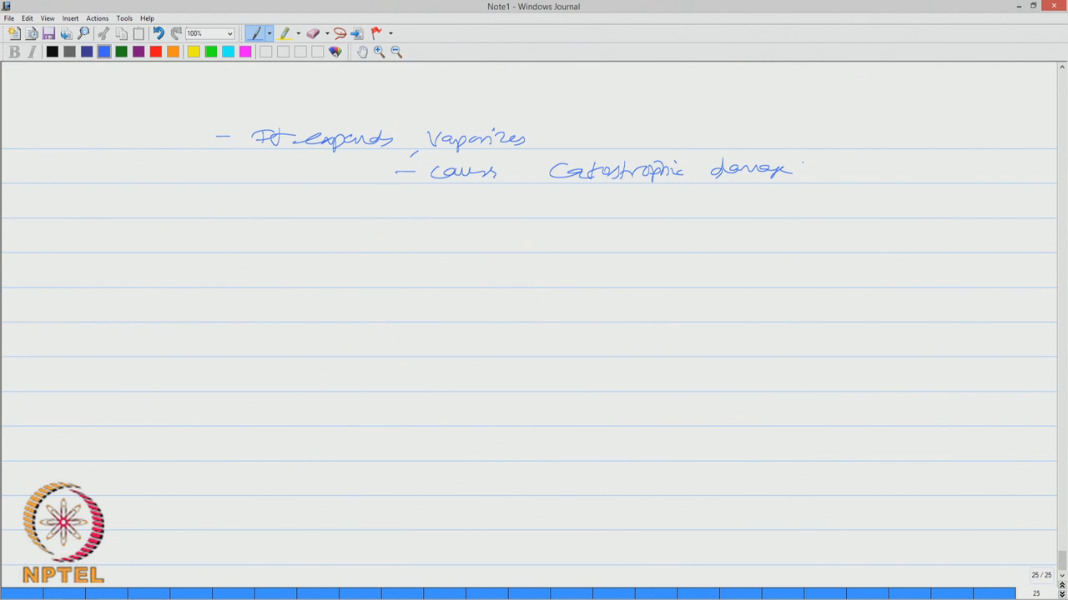
Add the bullet noting that it also spreads
drag(230, 204, 247, 203)
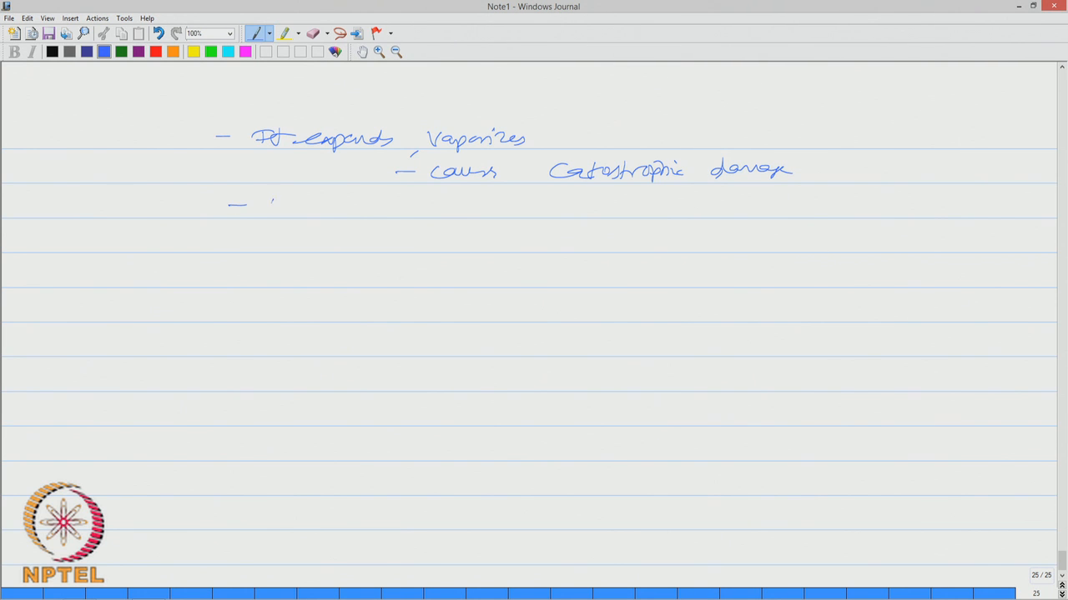
drag(264, 207, 351, 206)
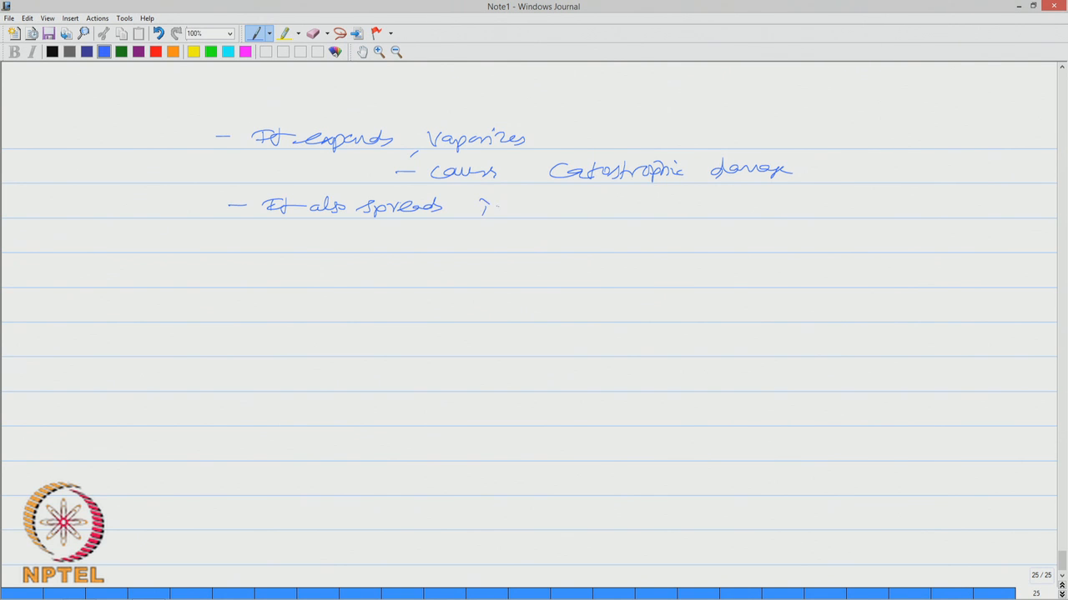
drag(480, 207, 570, 207)
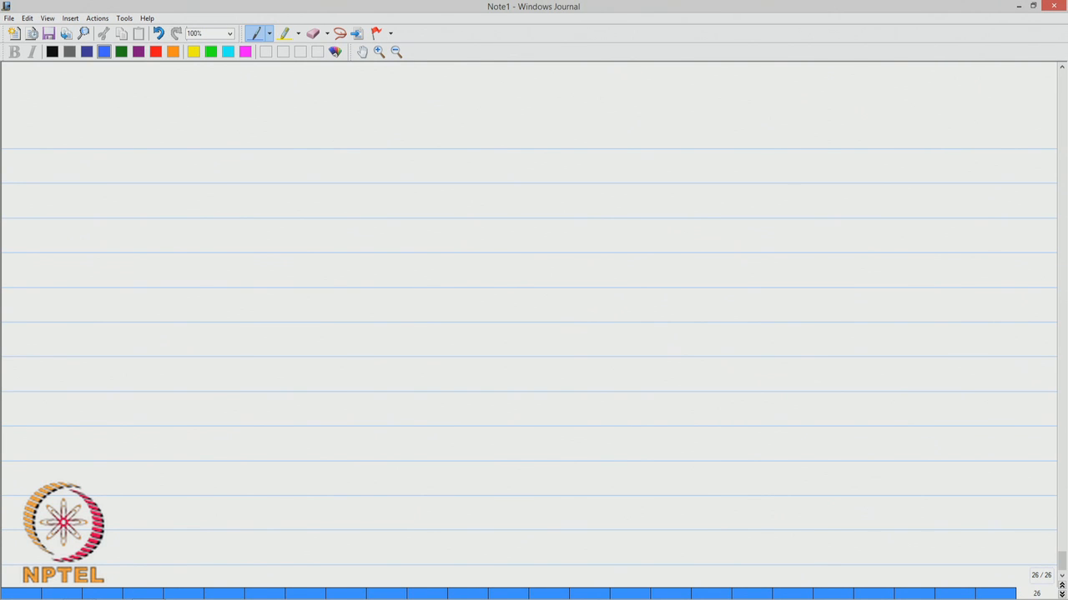
In black ink, write and box Pressure vessel with an arrow down to boxed BLEVE possible
click(52, 52)
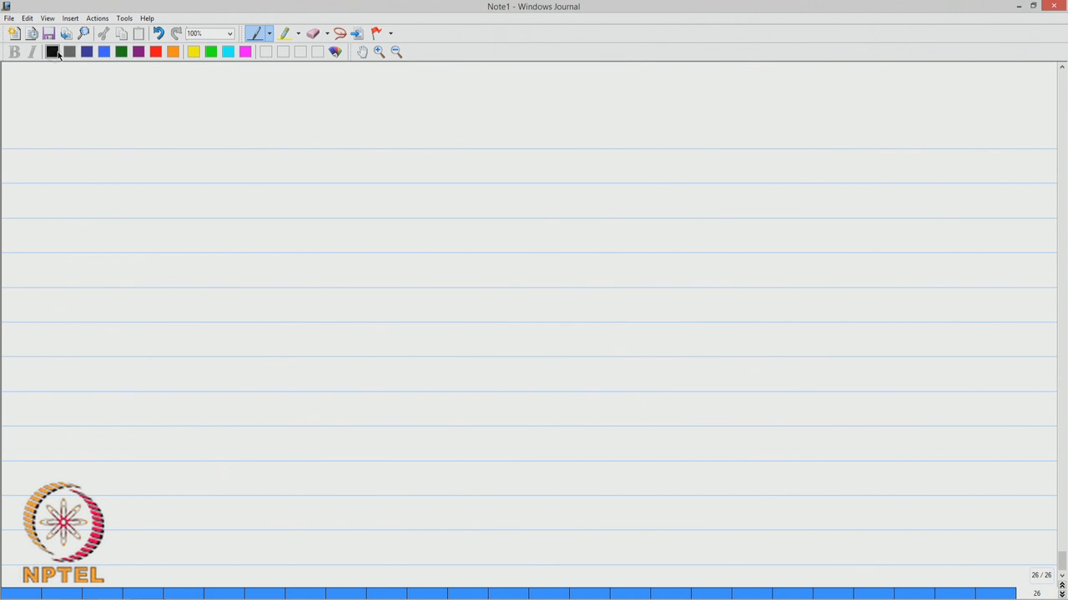
drag(384, 130, 403, 125)
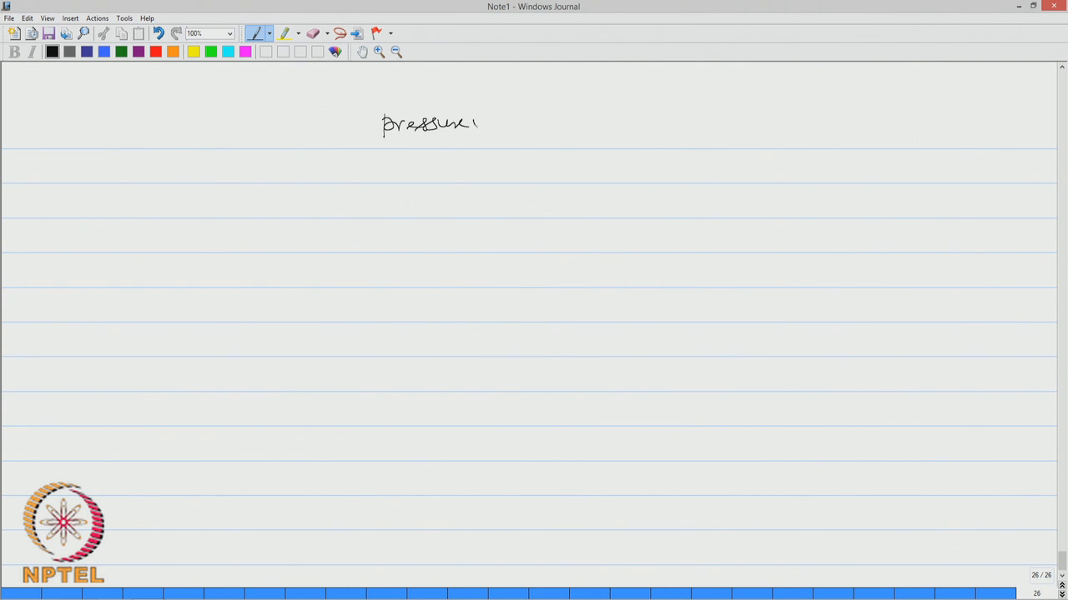
drag(484, 125, 534, 125)
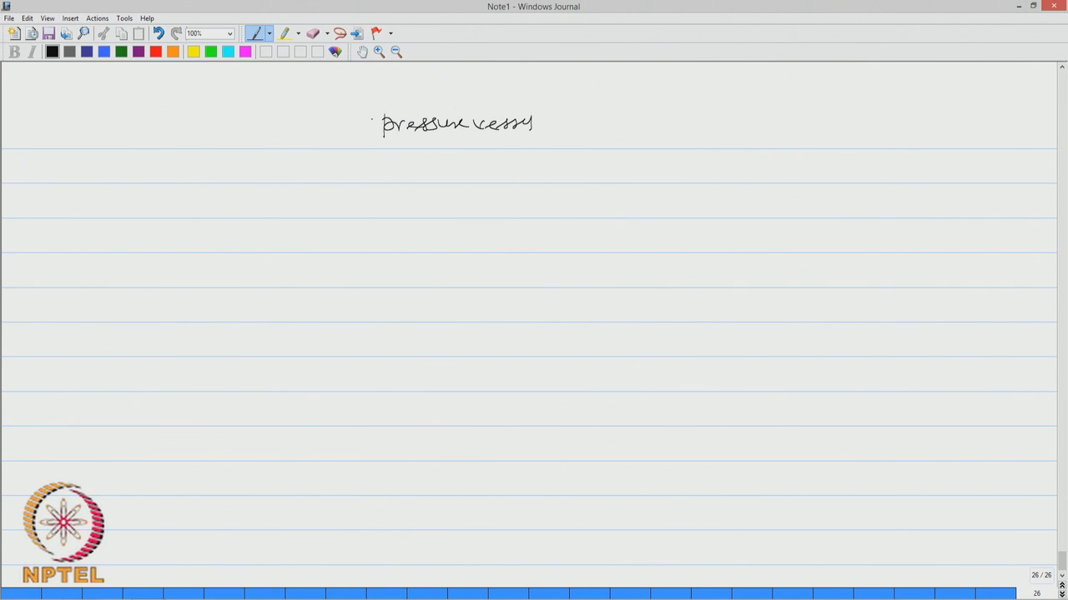
drag(367, 109, 542, 142)
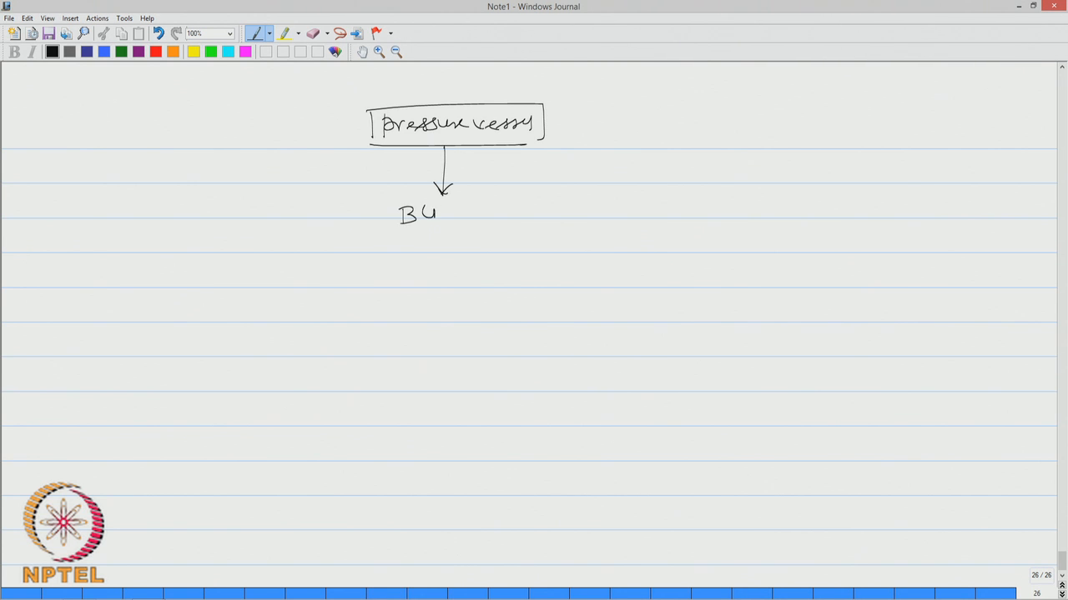
drag(426, 214, 501, 213)
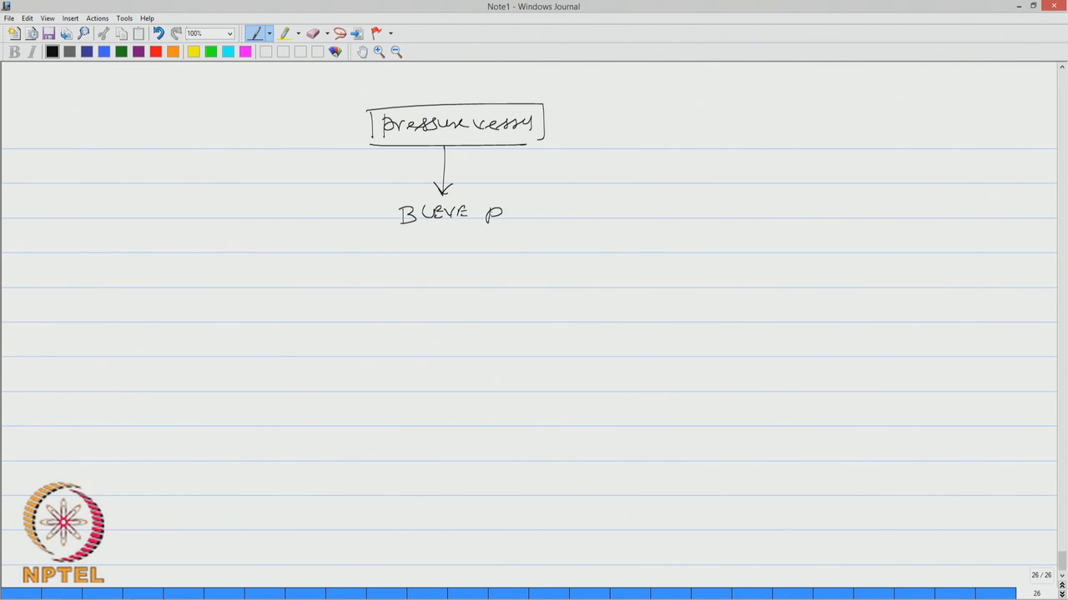
drag(503, 214, 547, 208)
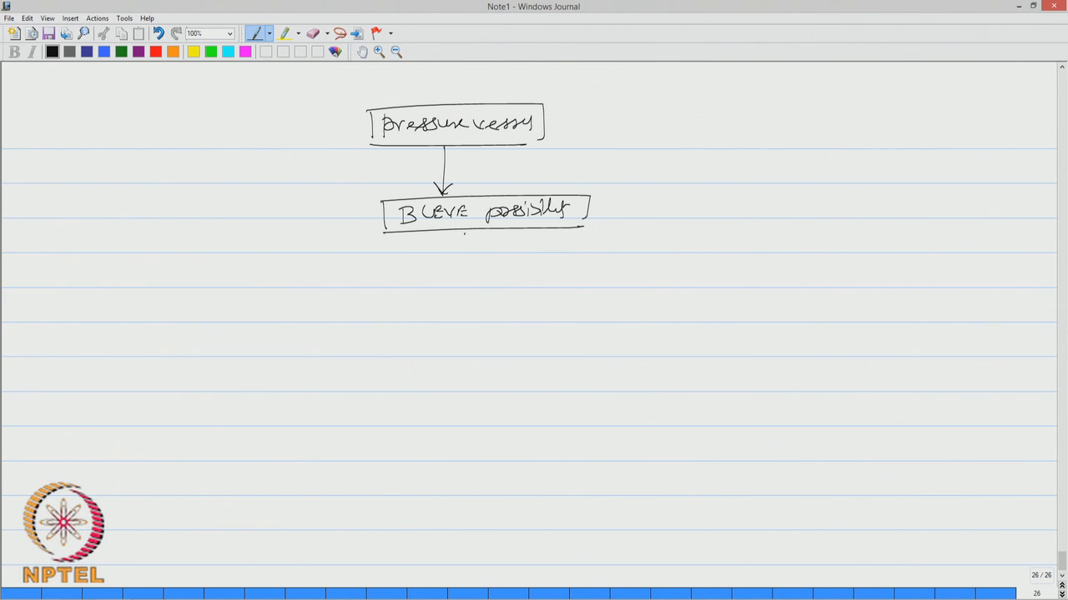
Branch BLEVE possible into boxed No ignition source and boxed Ignition source
drag(464, 242, 680, 275)
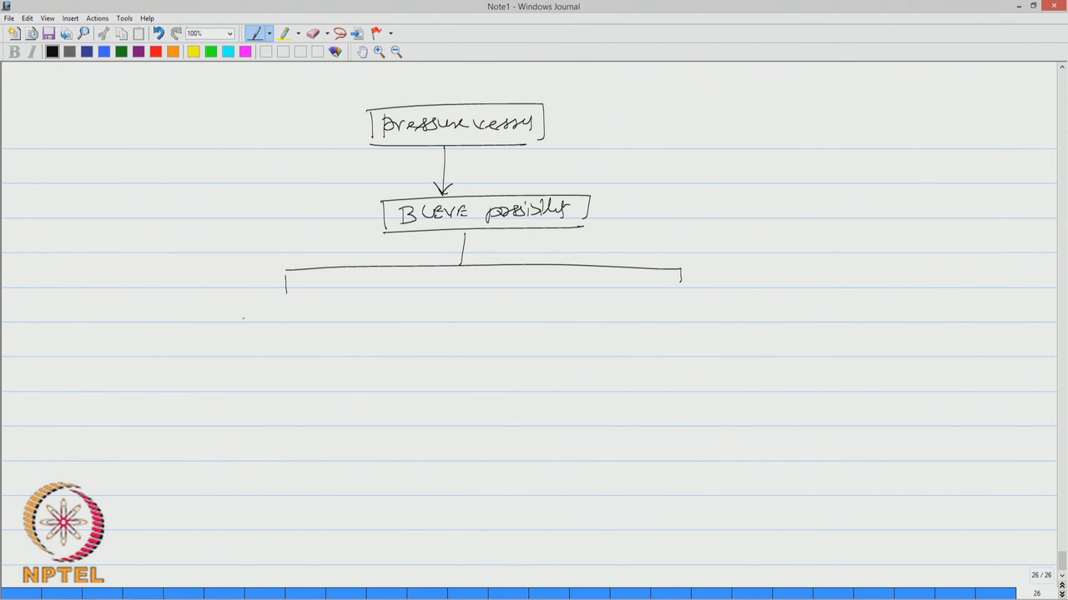
drag(237, 313, 307, 313)
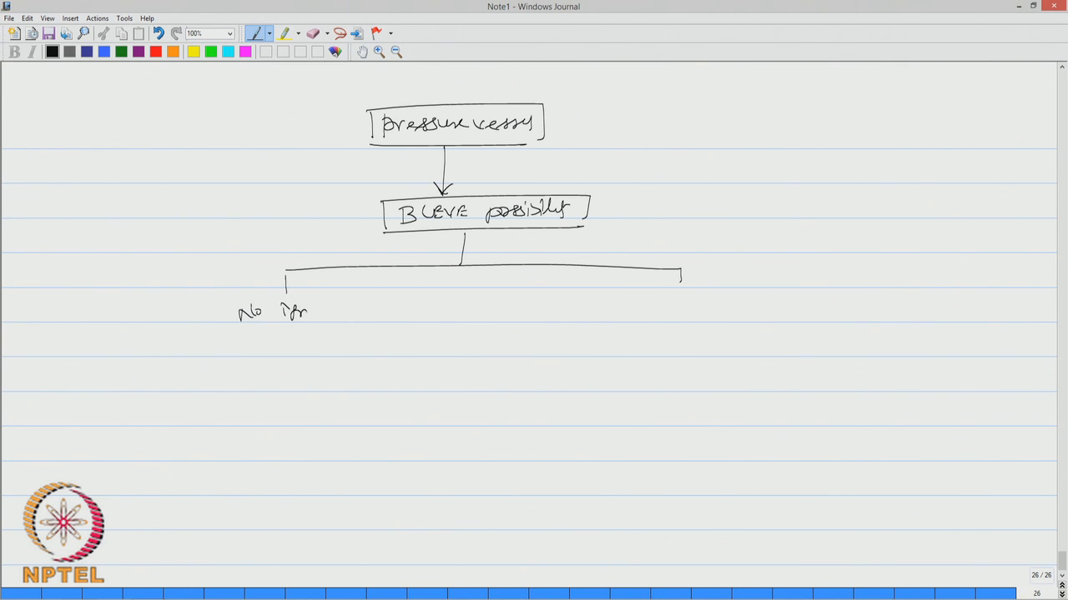
drag(297, 314, 340, 313)
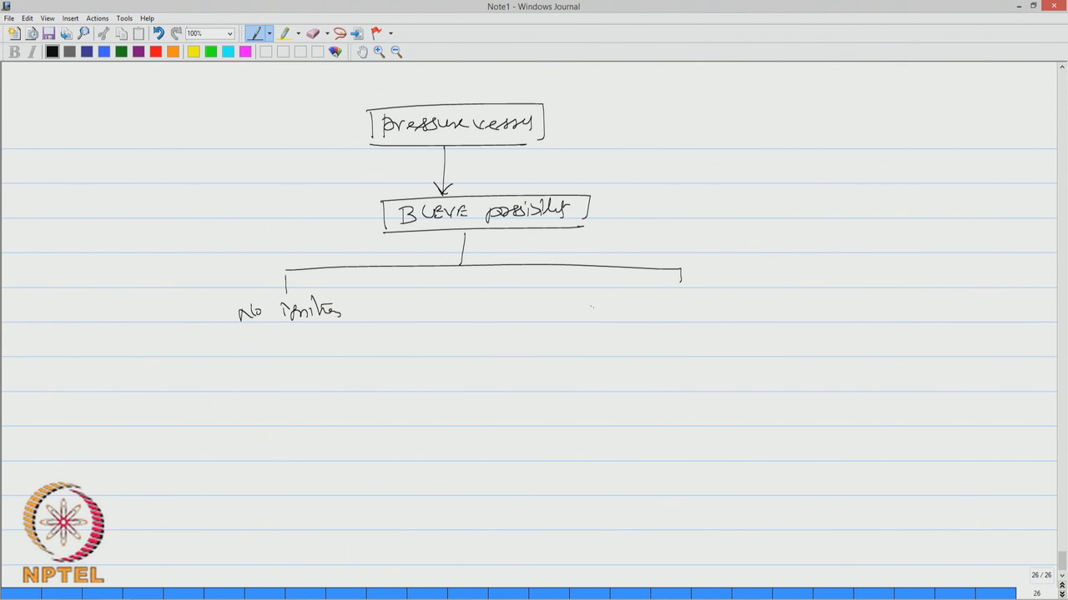
drag(643, 311, 682, 315)
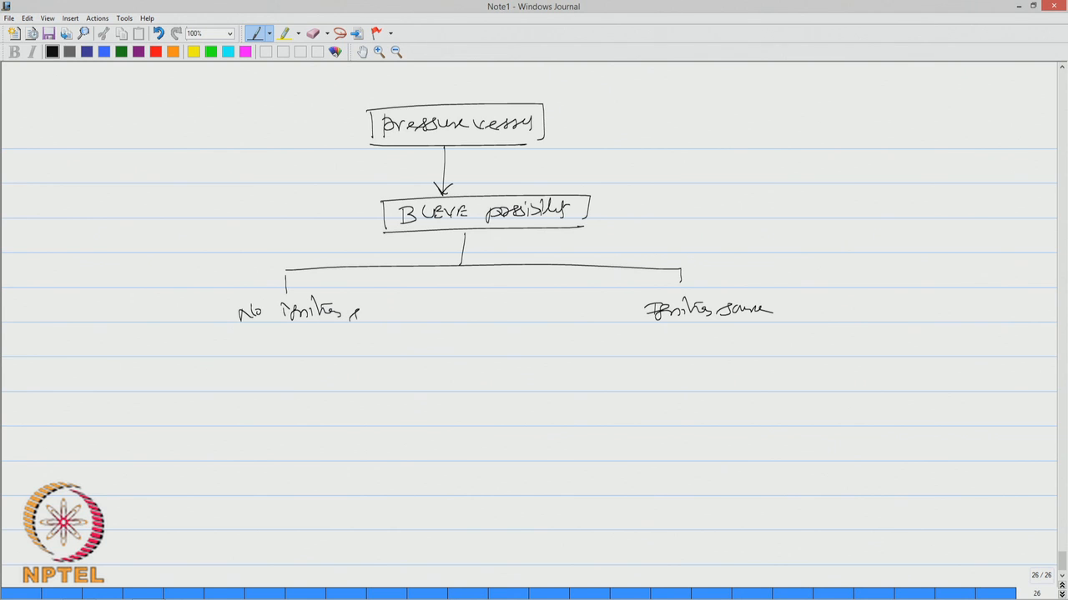
drag(350, 314, 409, 315)
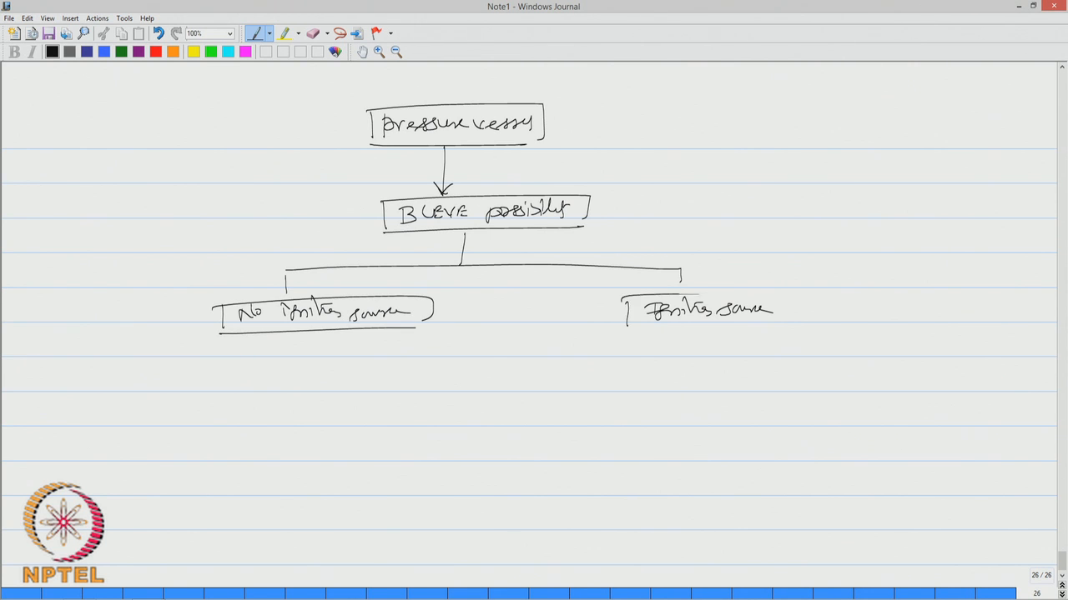
drag(621, 300, 793, 320)
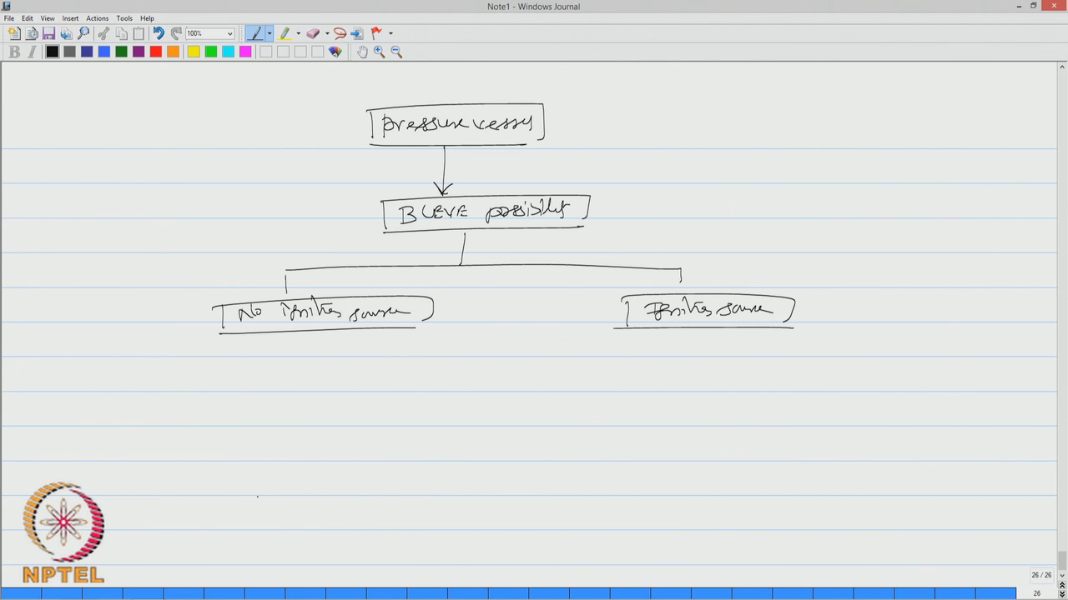
Branch Ignition source into Delayed (VCE, Flash fire) and Immediate leading to a boxed Fire ball
drag(584, 358, 831, 364)
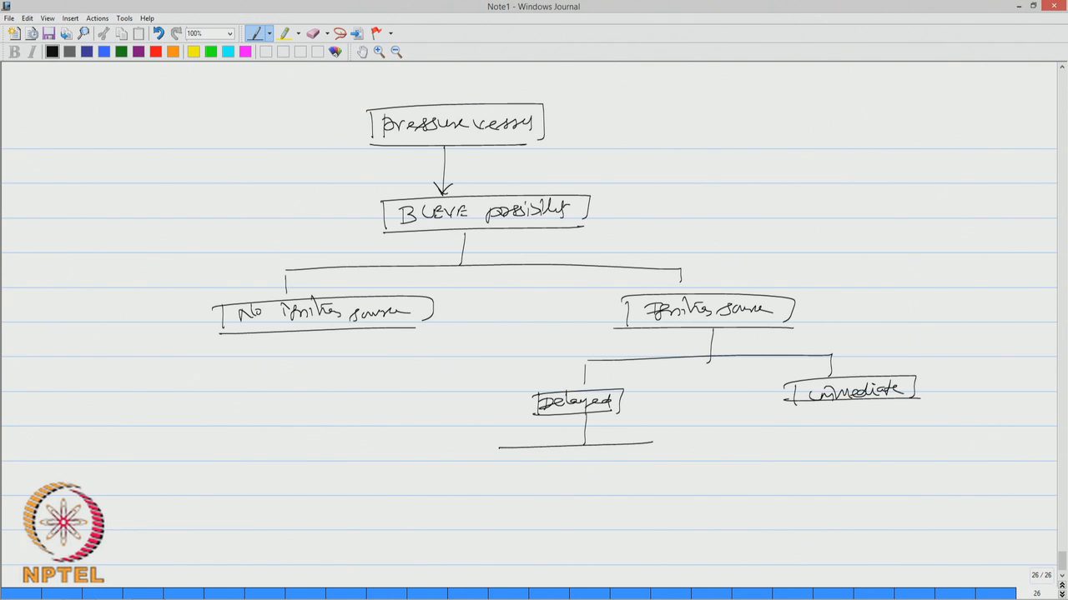
drag(467, 480, 509, 487)
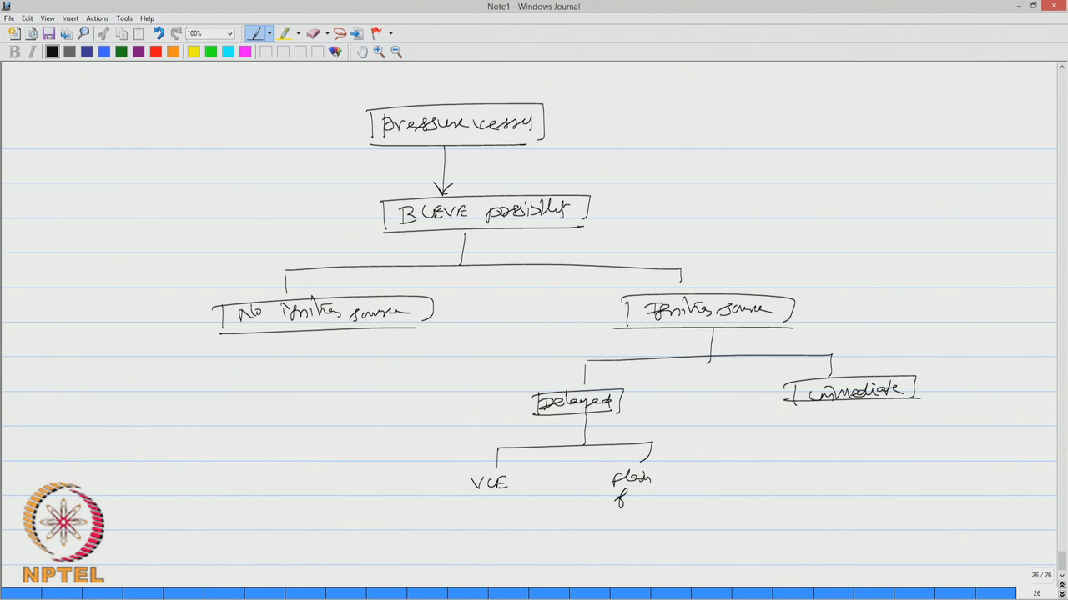
drag(834, 400, 834, 434)
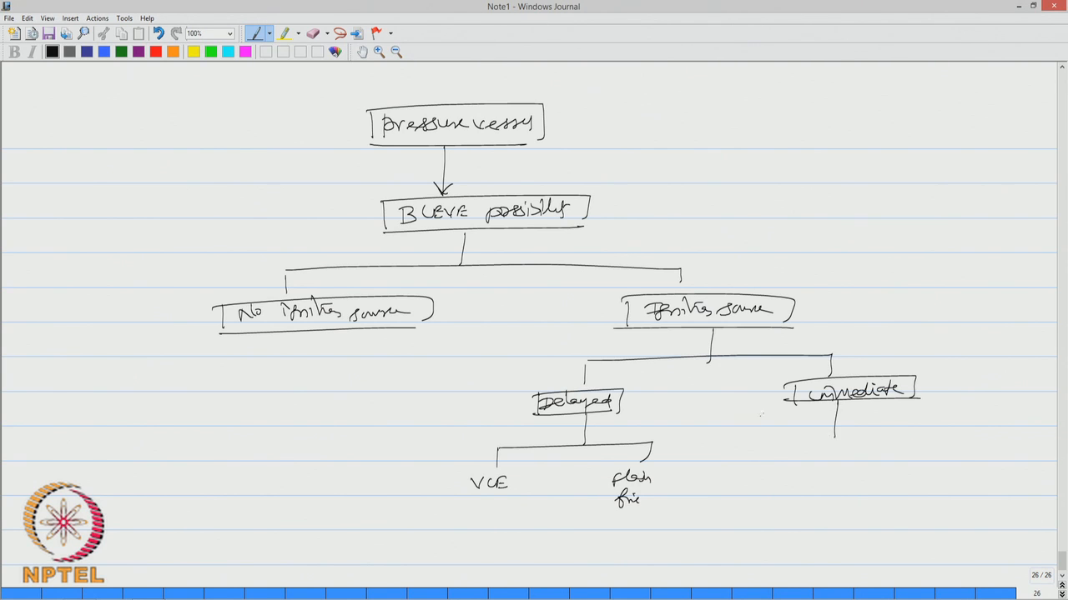
click(814, 457)
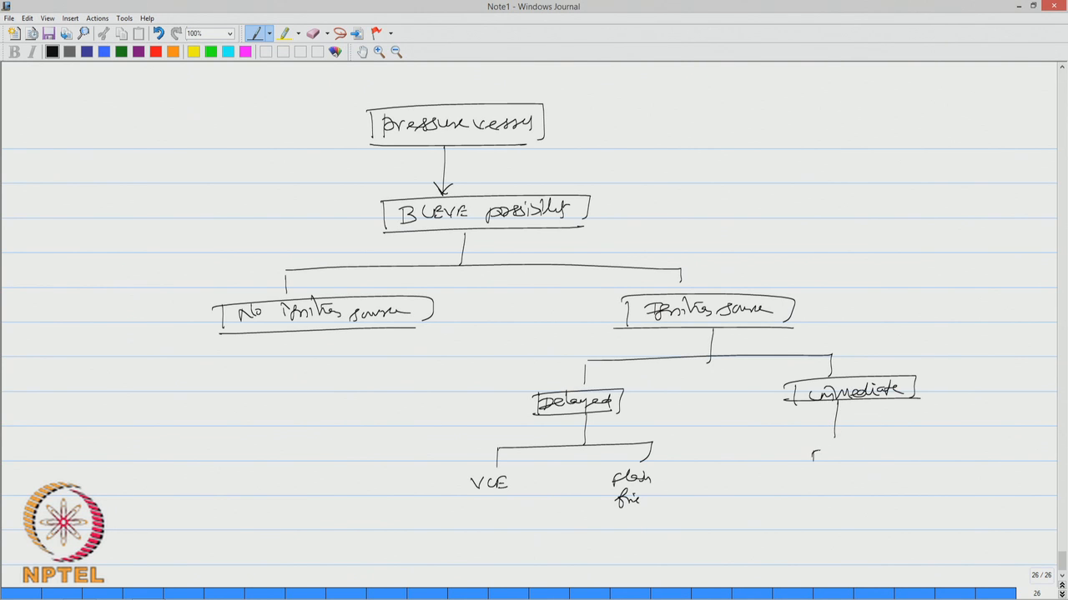
text(Fire ball)
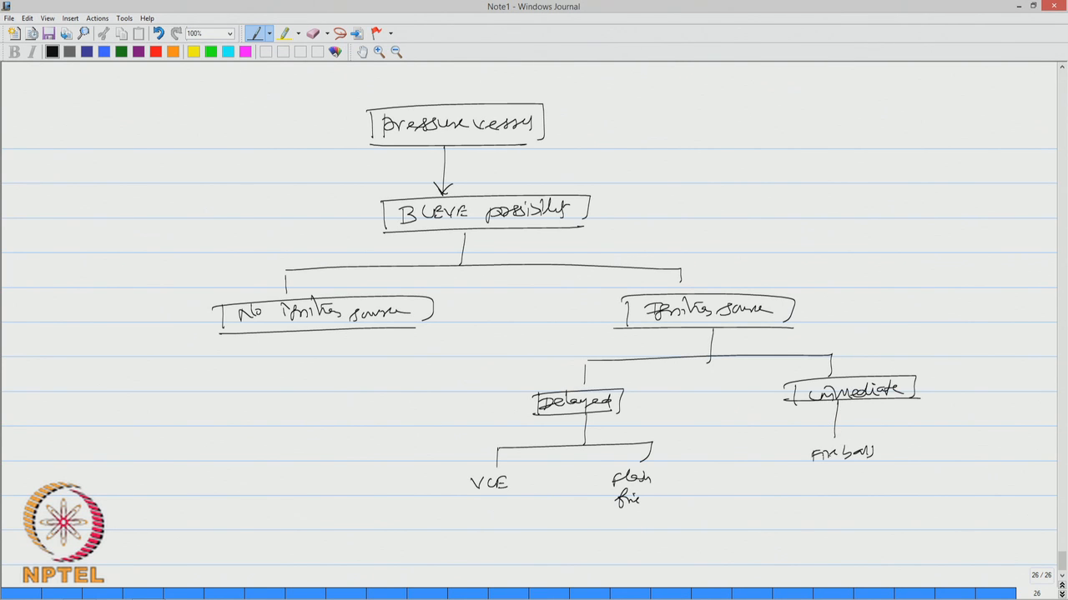
drag(784, 442, 897, 471)
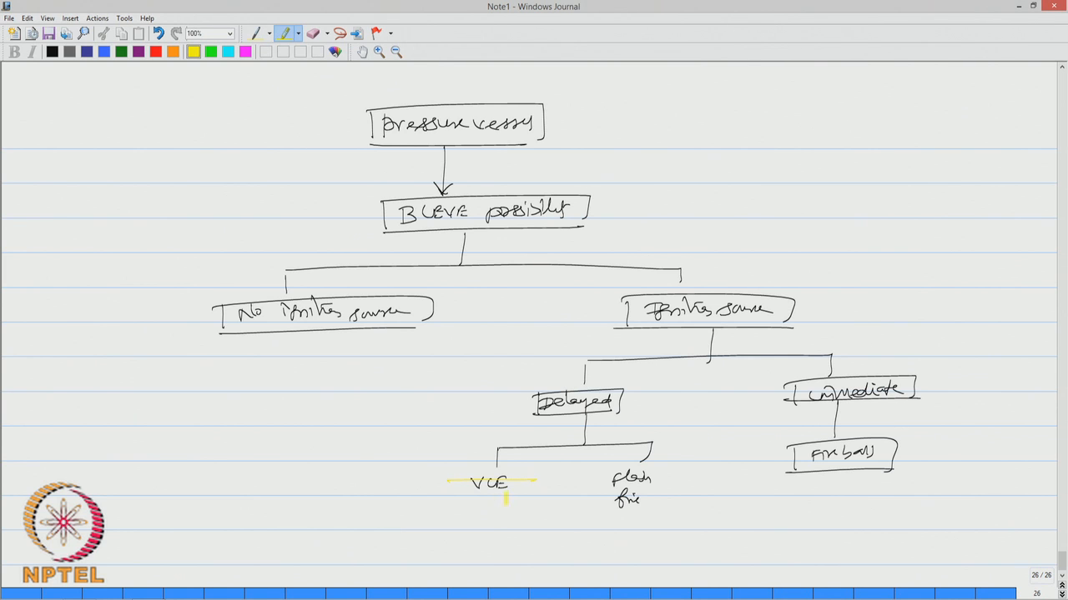
Highlight the outcomes VCE, Flash fire and Fire ball in yellow
drag(450, 485, 531, 485)
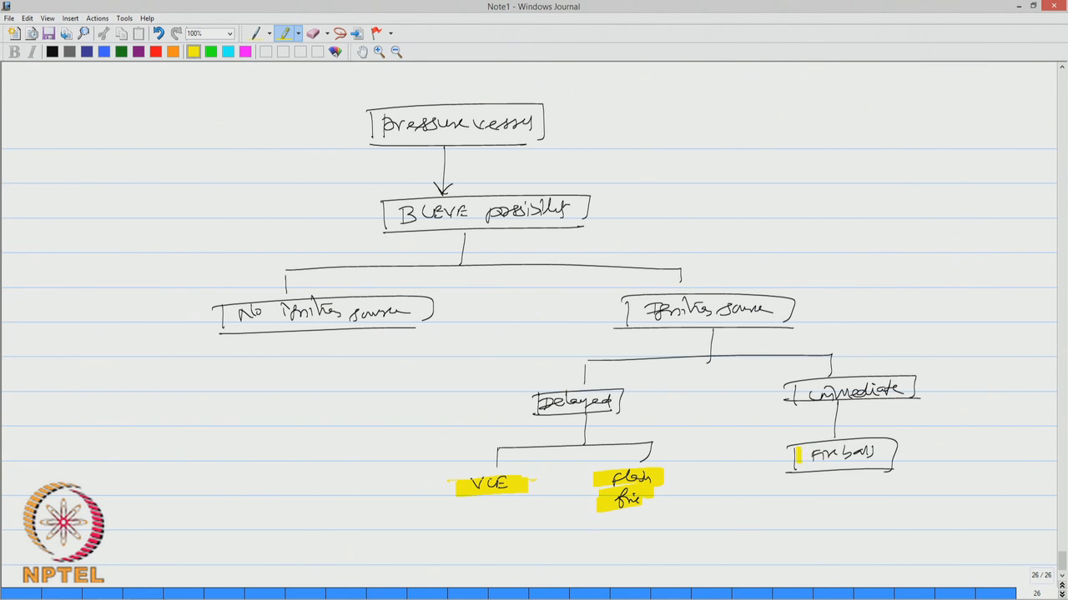
drag(788, 454, 892, 453)
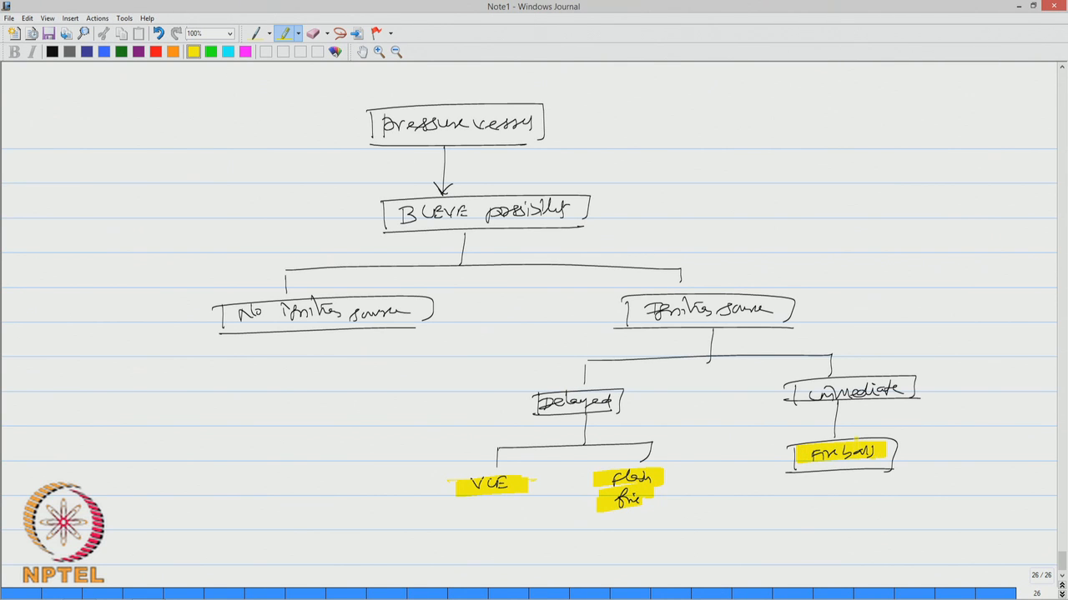